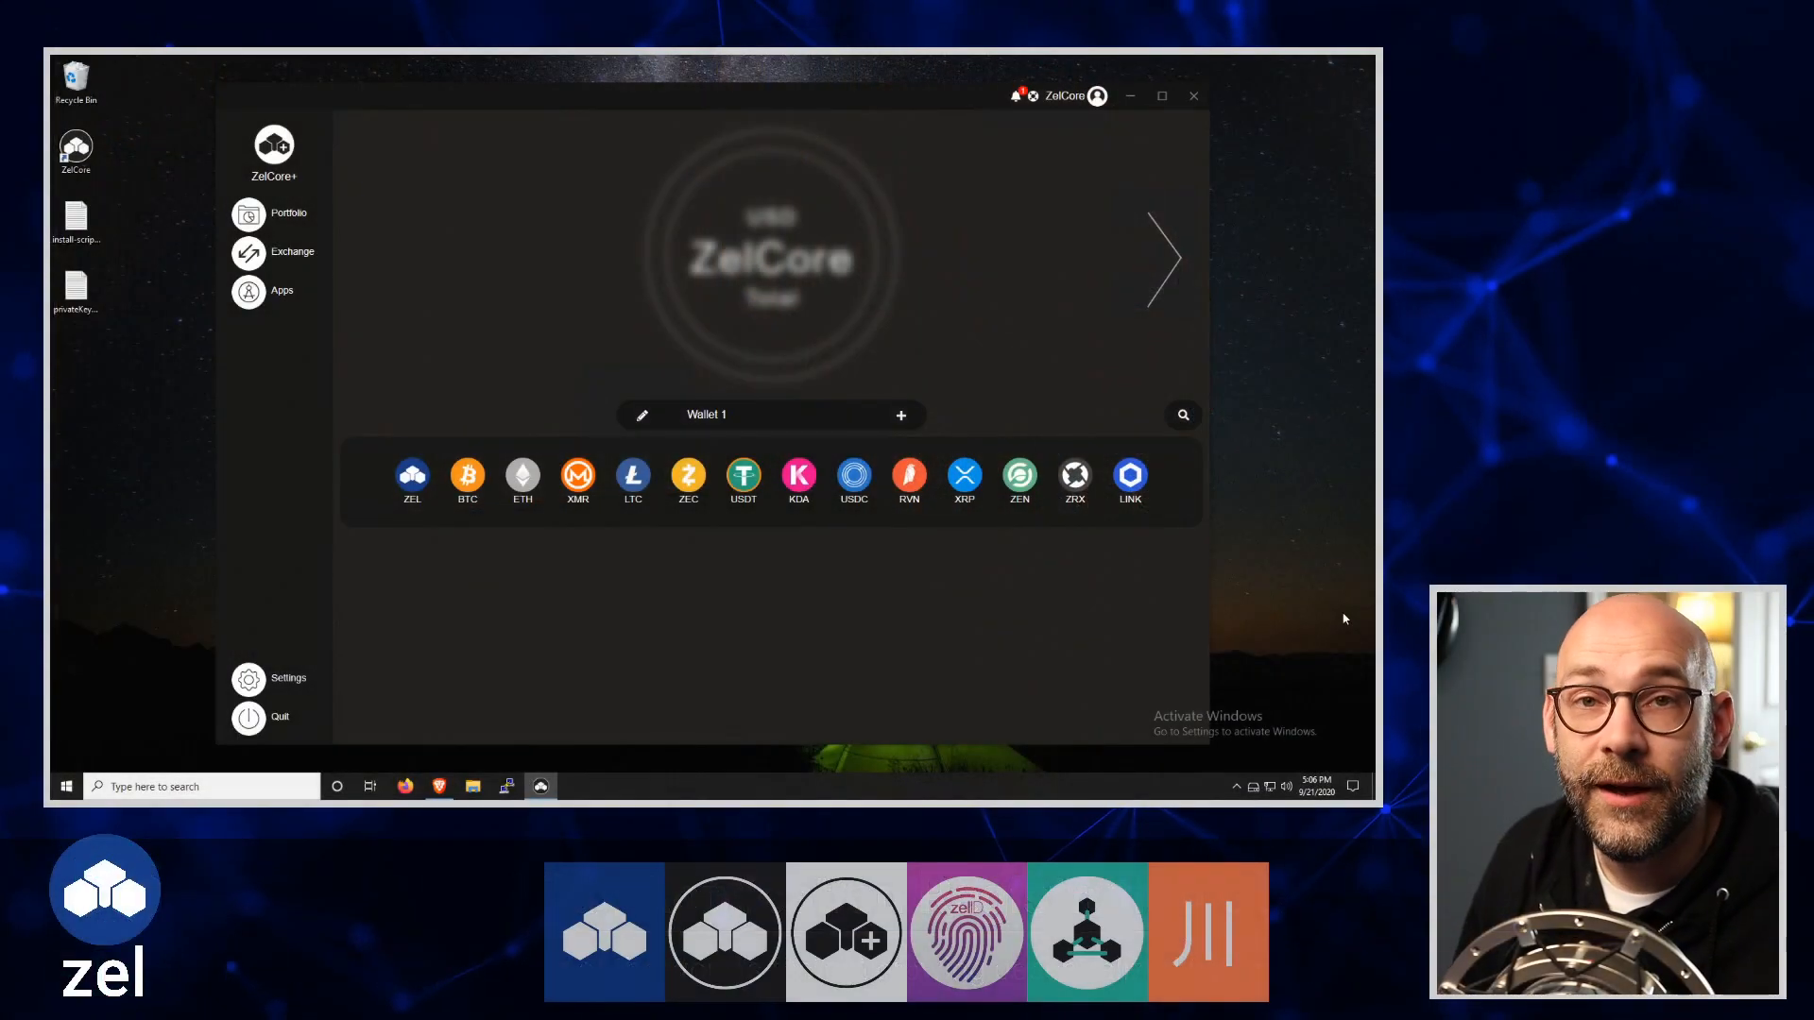
mouse_move(1308, 621)
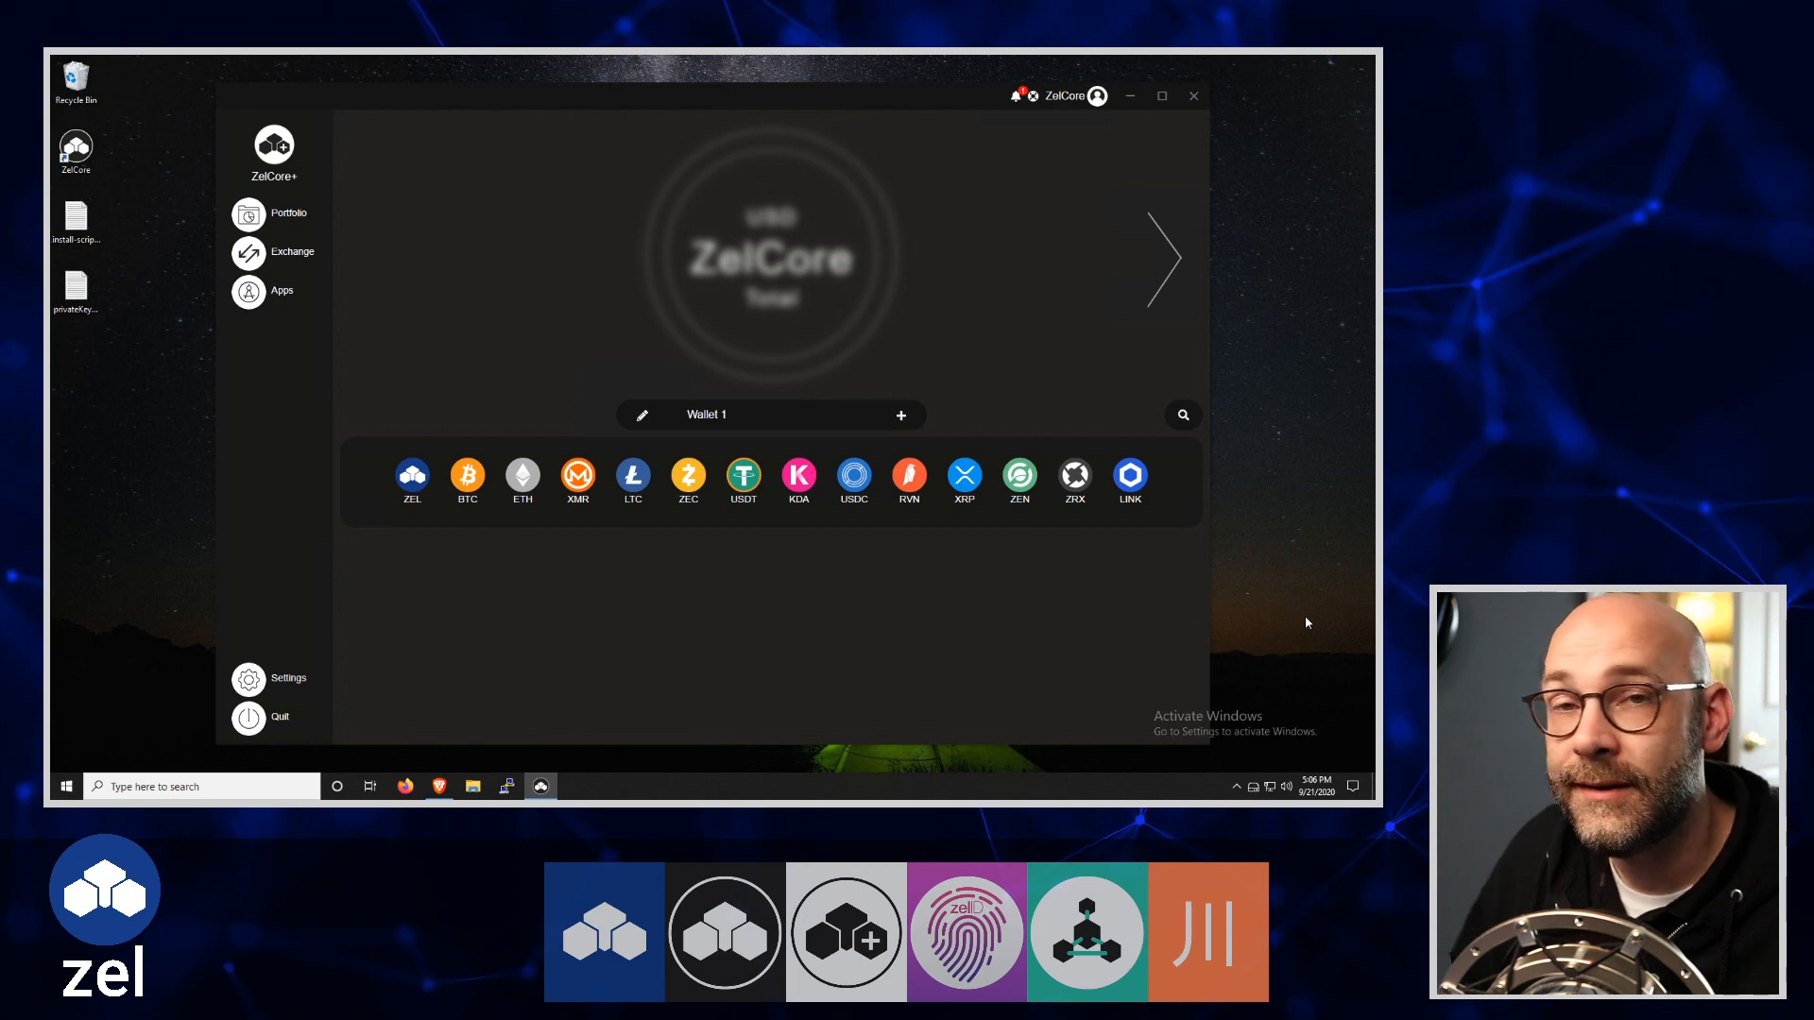
mouse_move(807, 611)
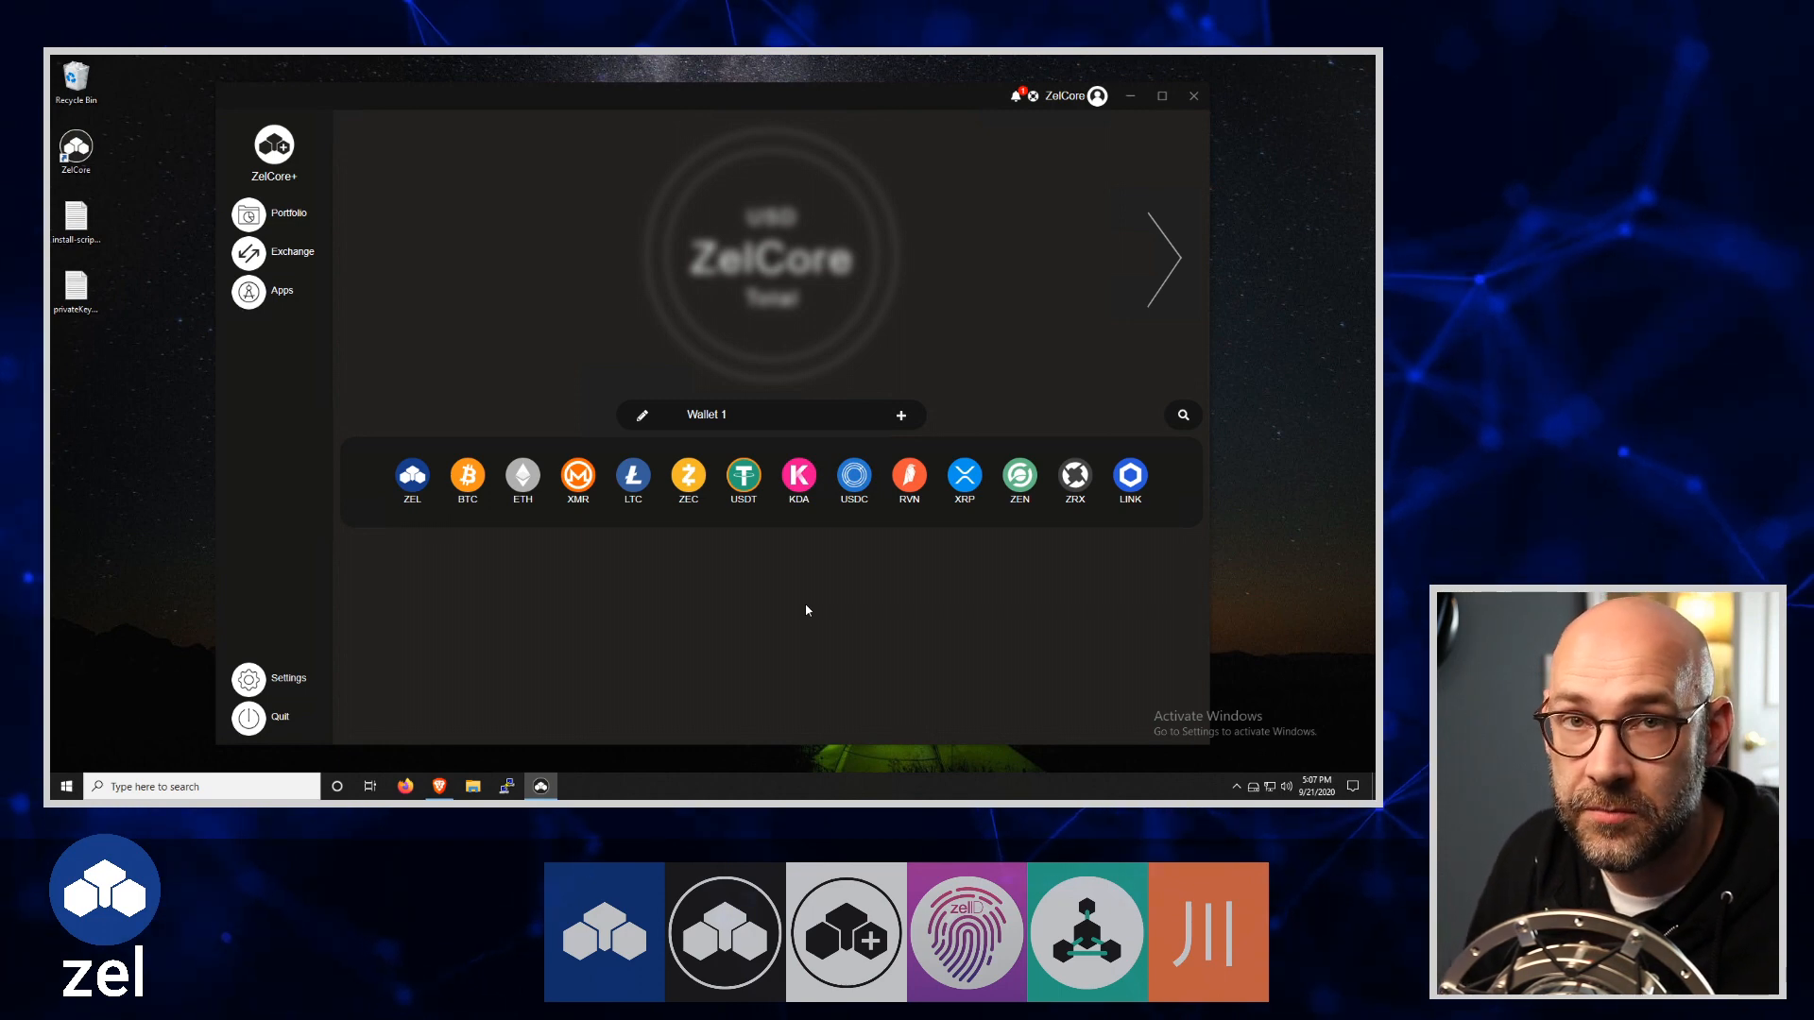
mouse_move(797, 627)
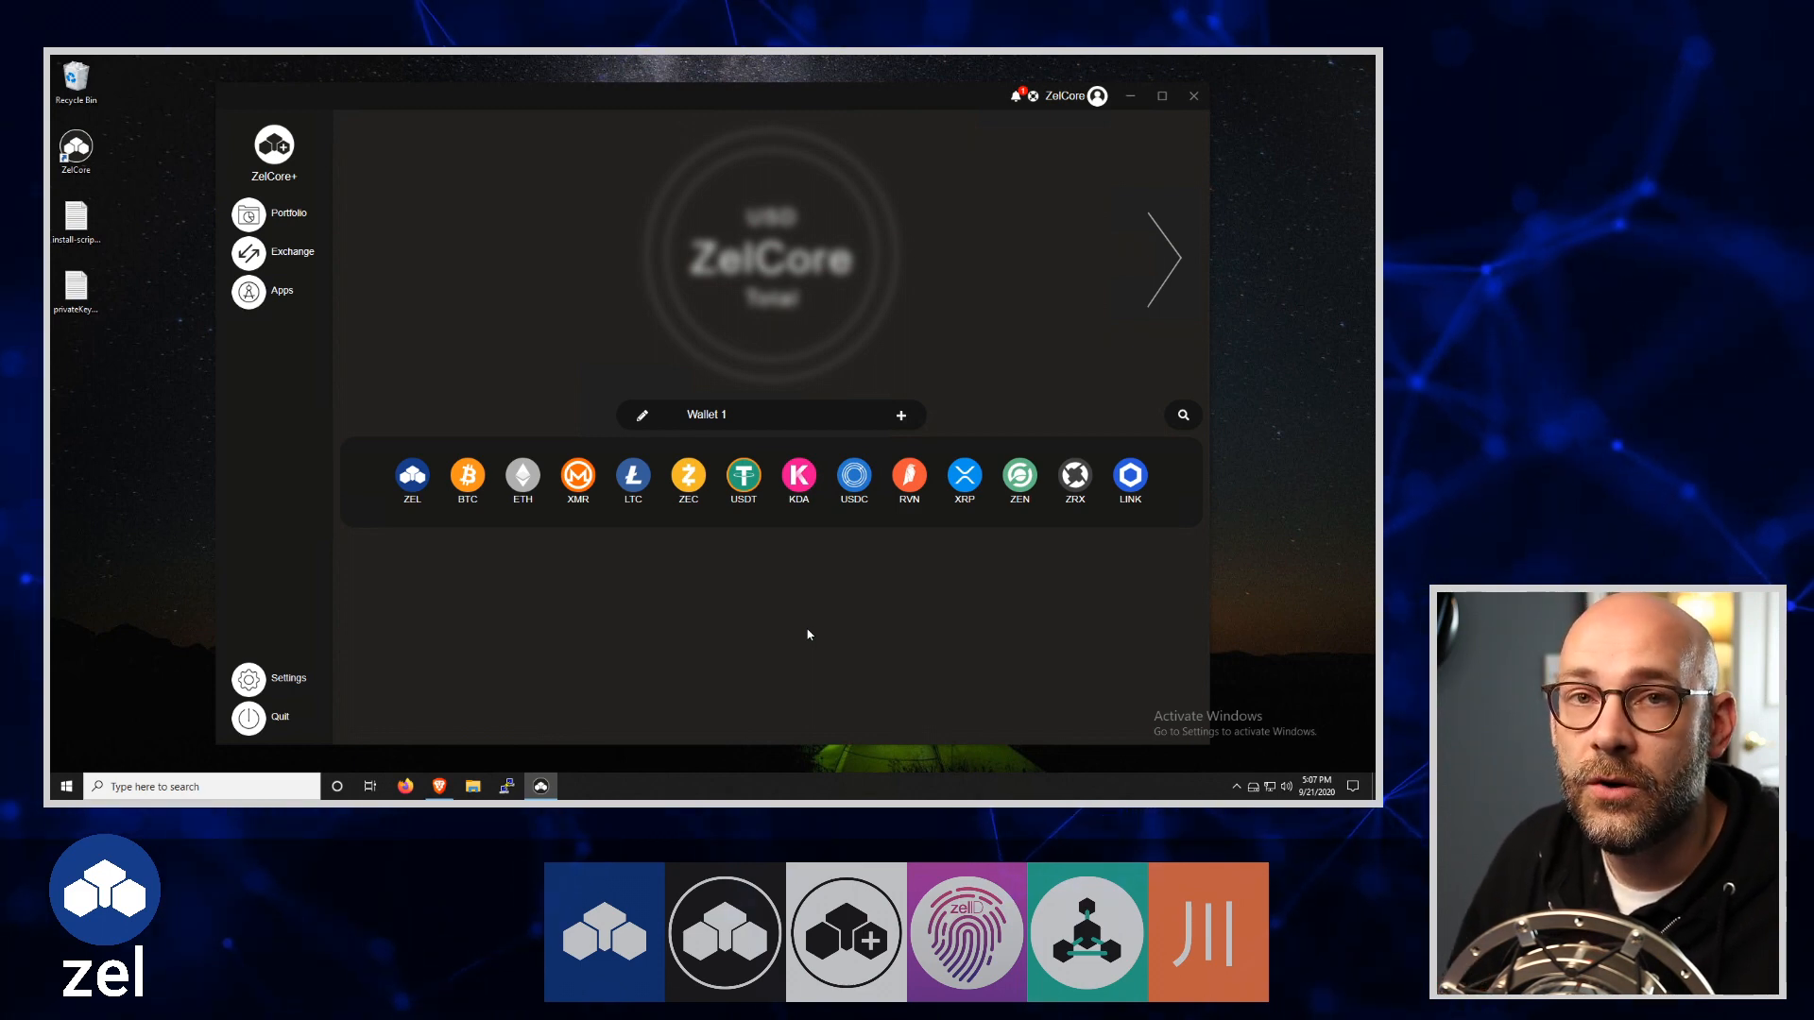
mouse_move(825, 650)
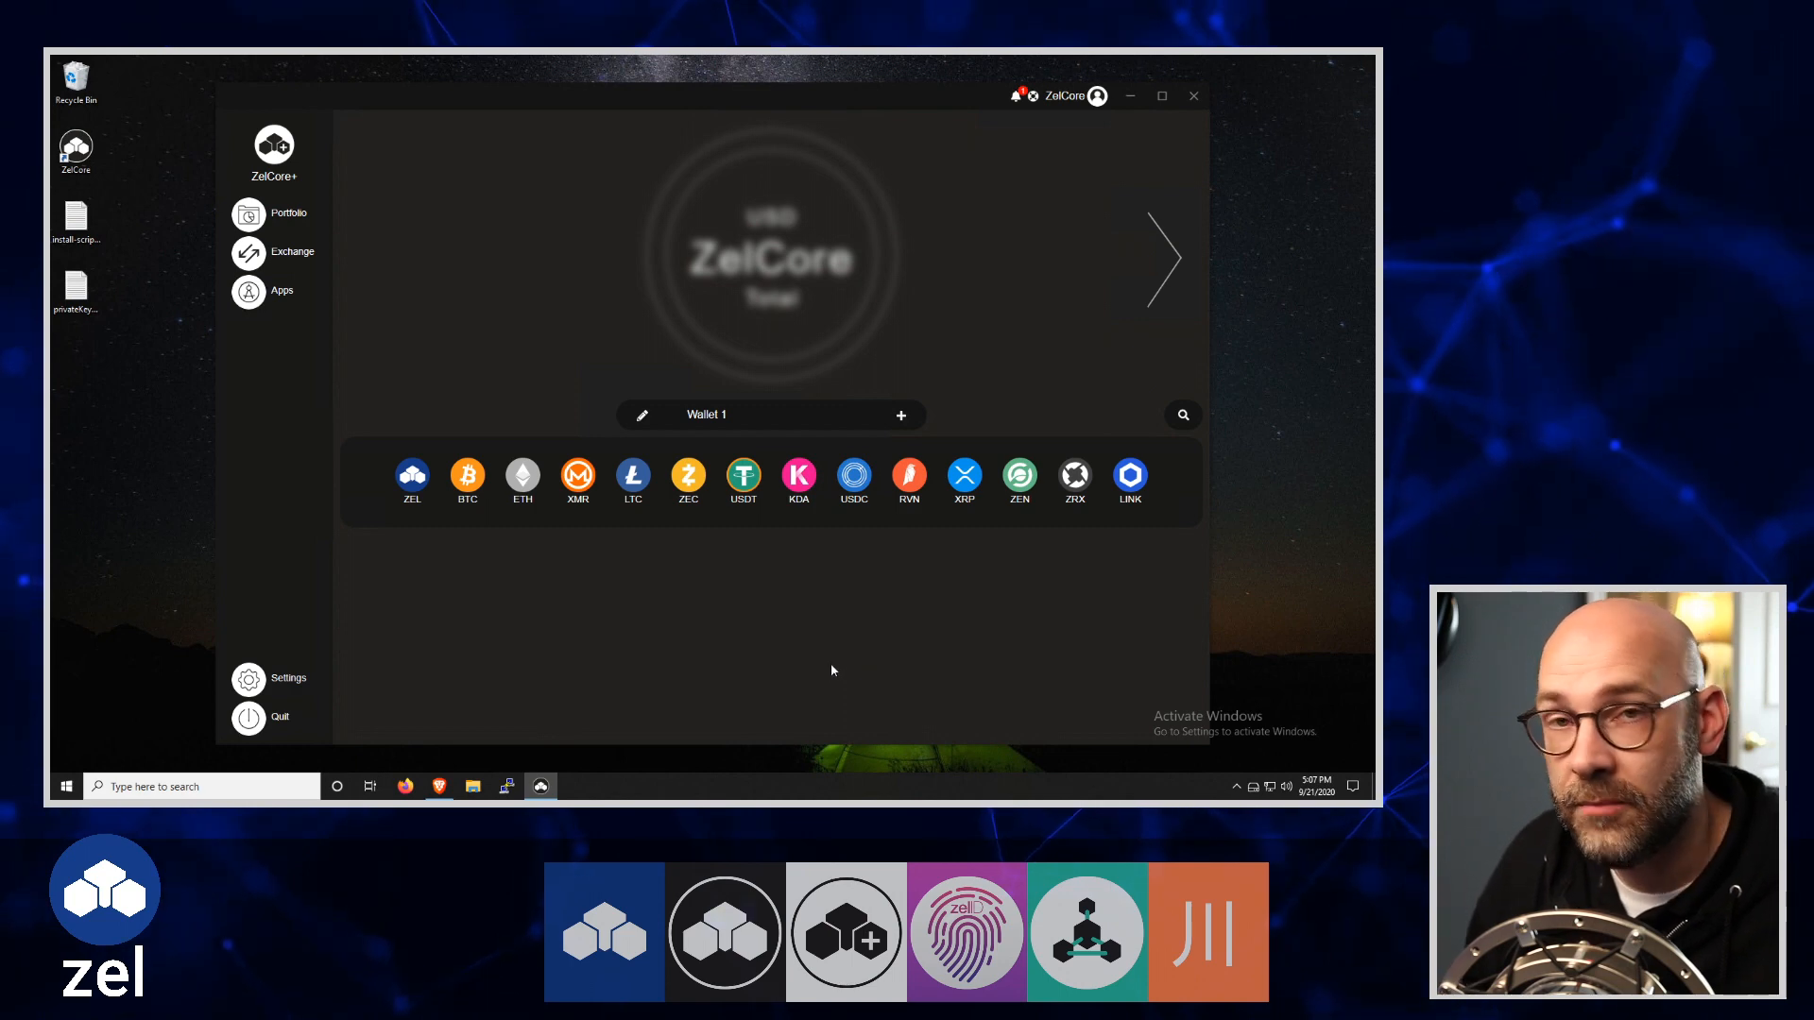
mouse_move(439, 786)
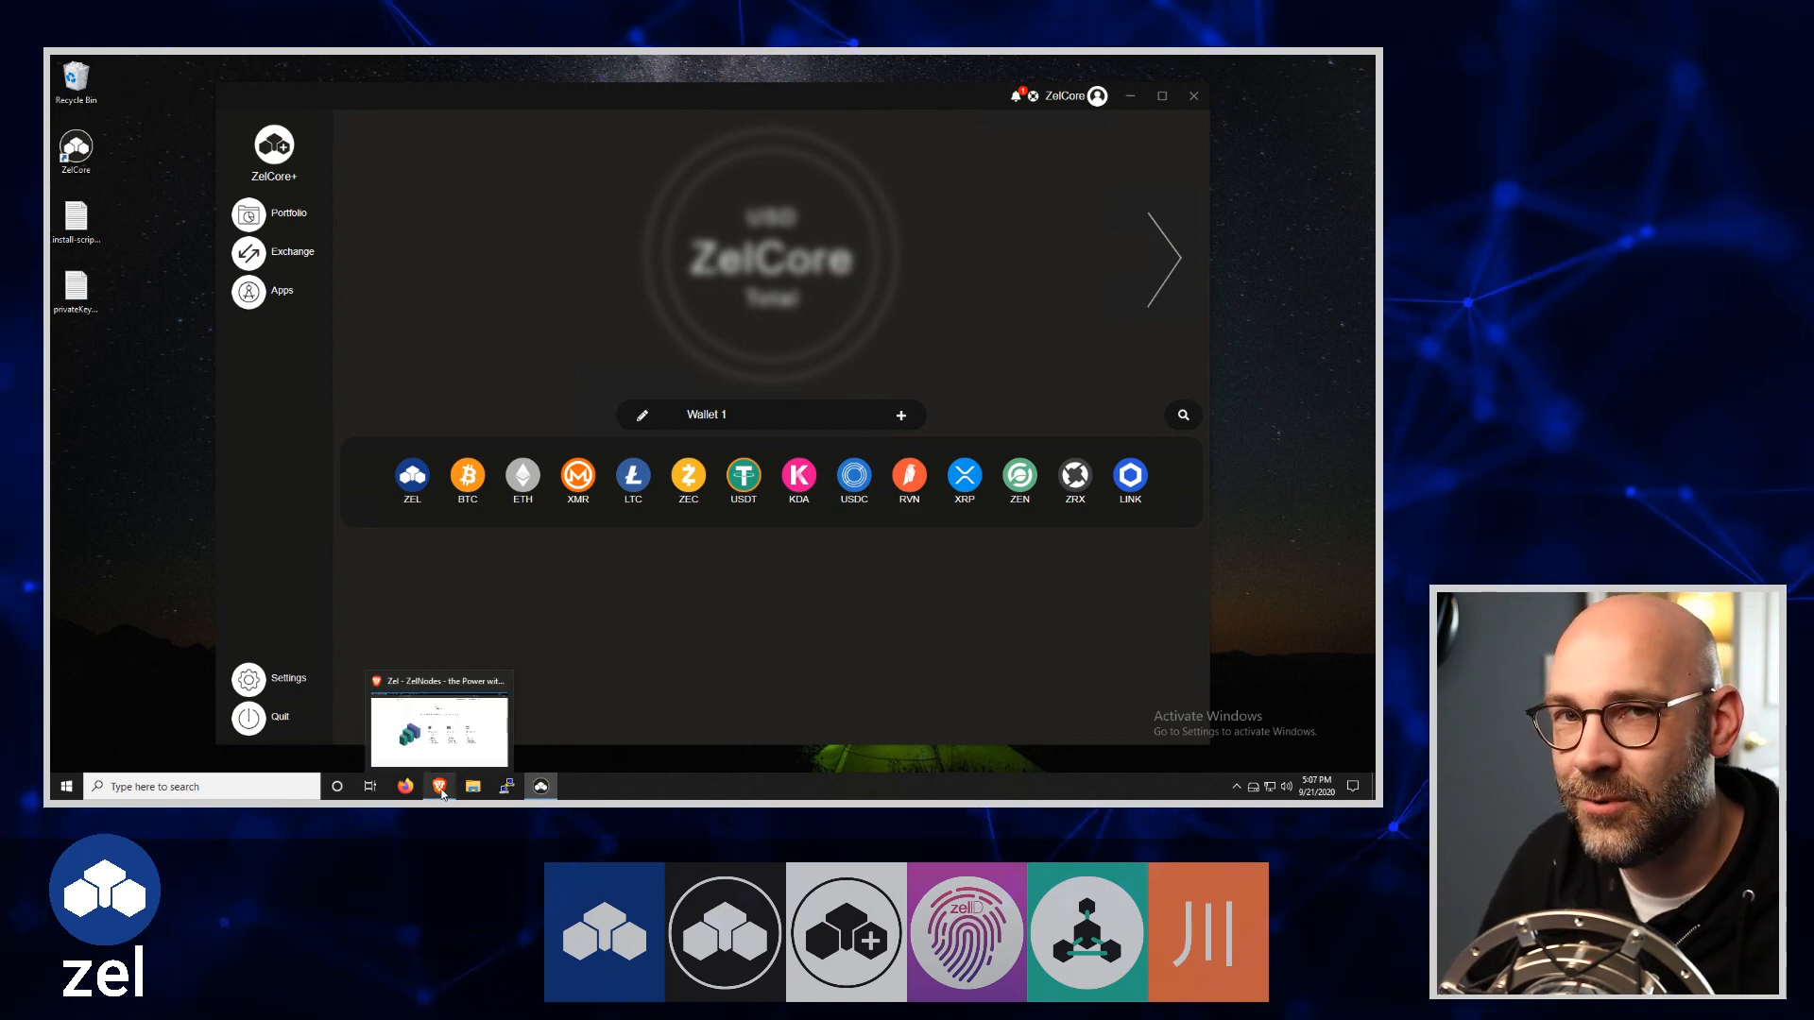
Bring forward the Brave browser showing the Zel Network ZelNodes Tiers page
left_click(438, 718)
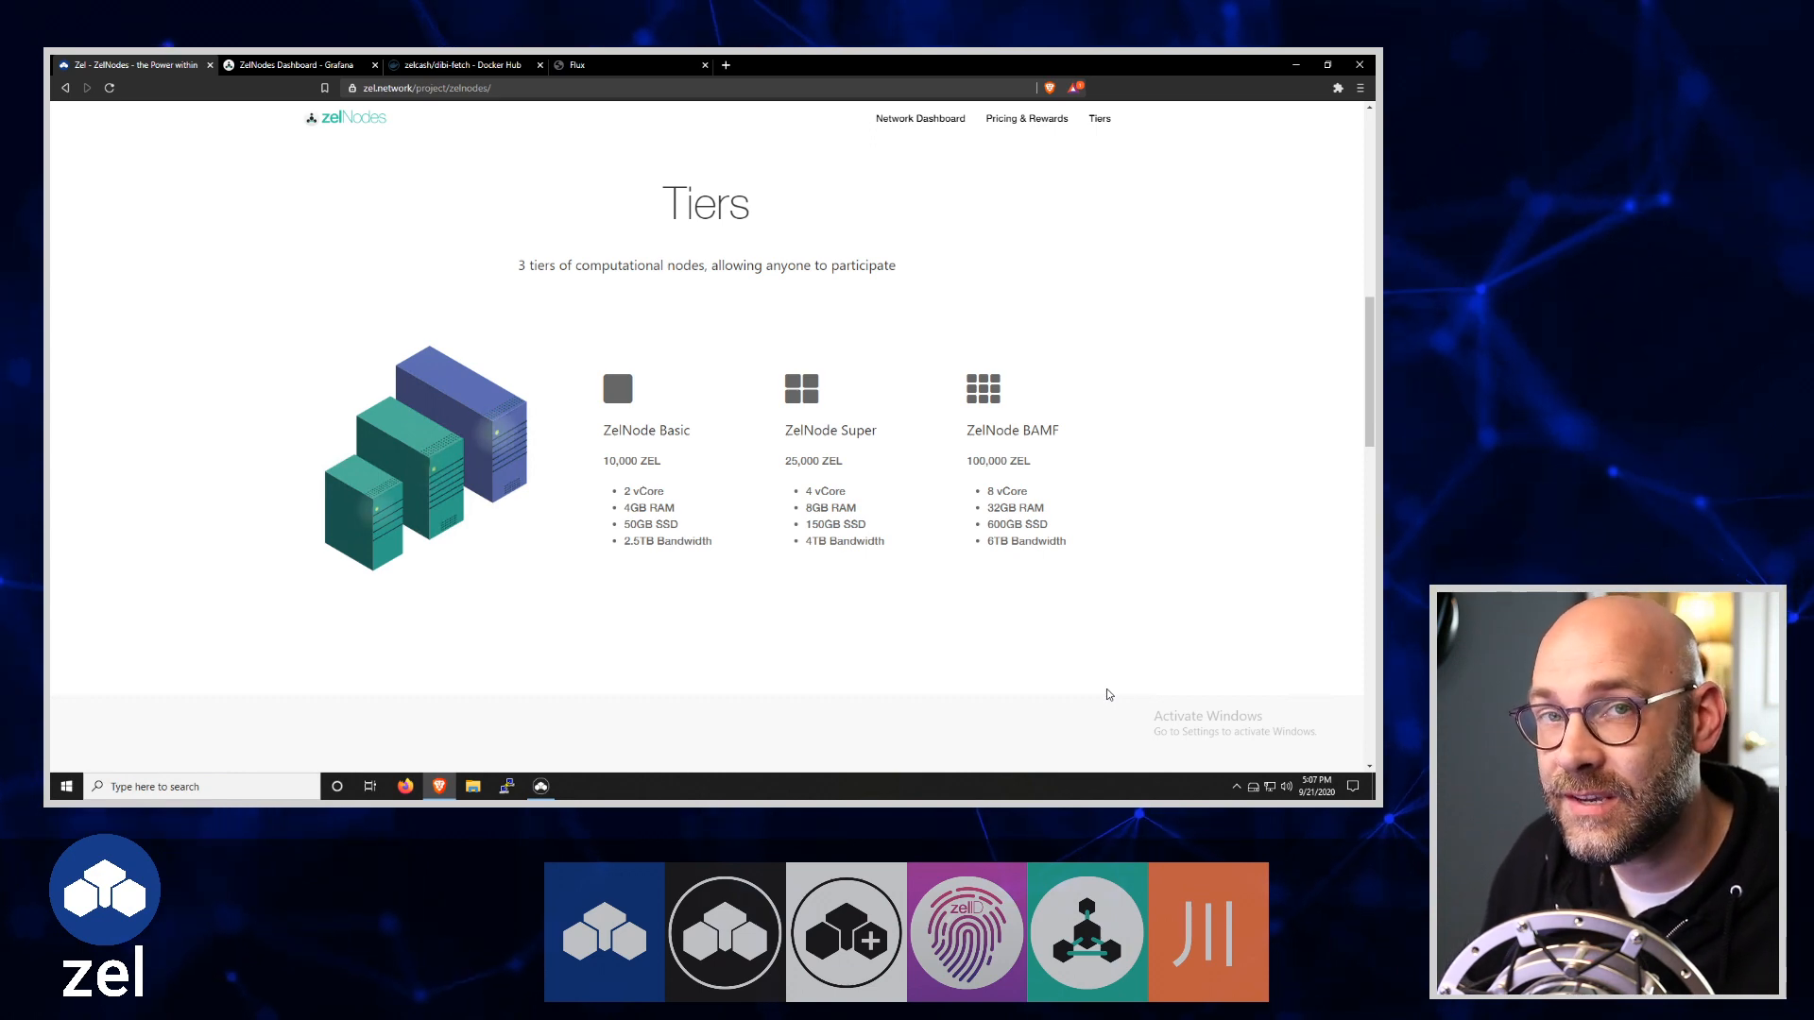
mouse_move(1047, 612)
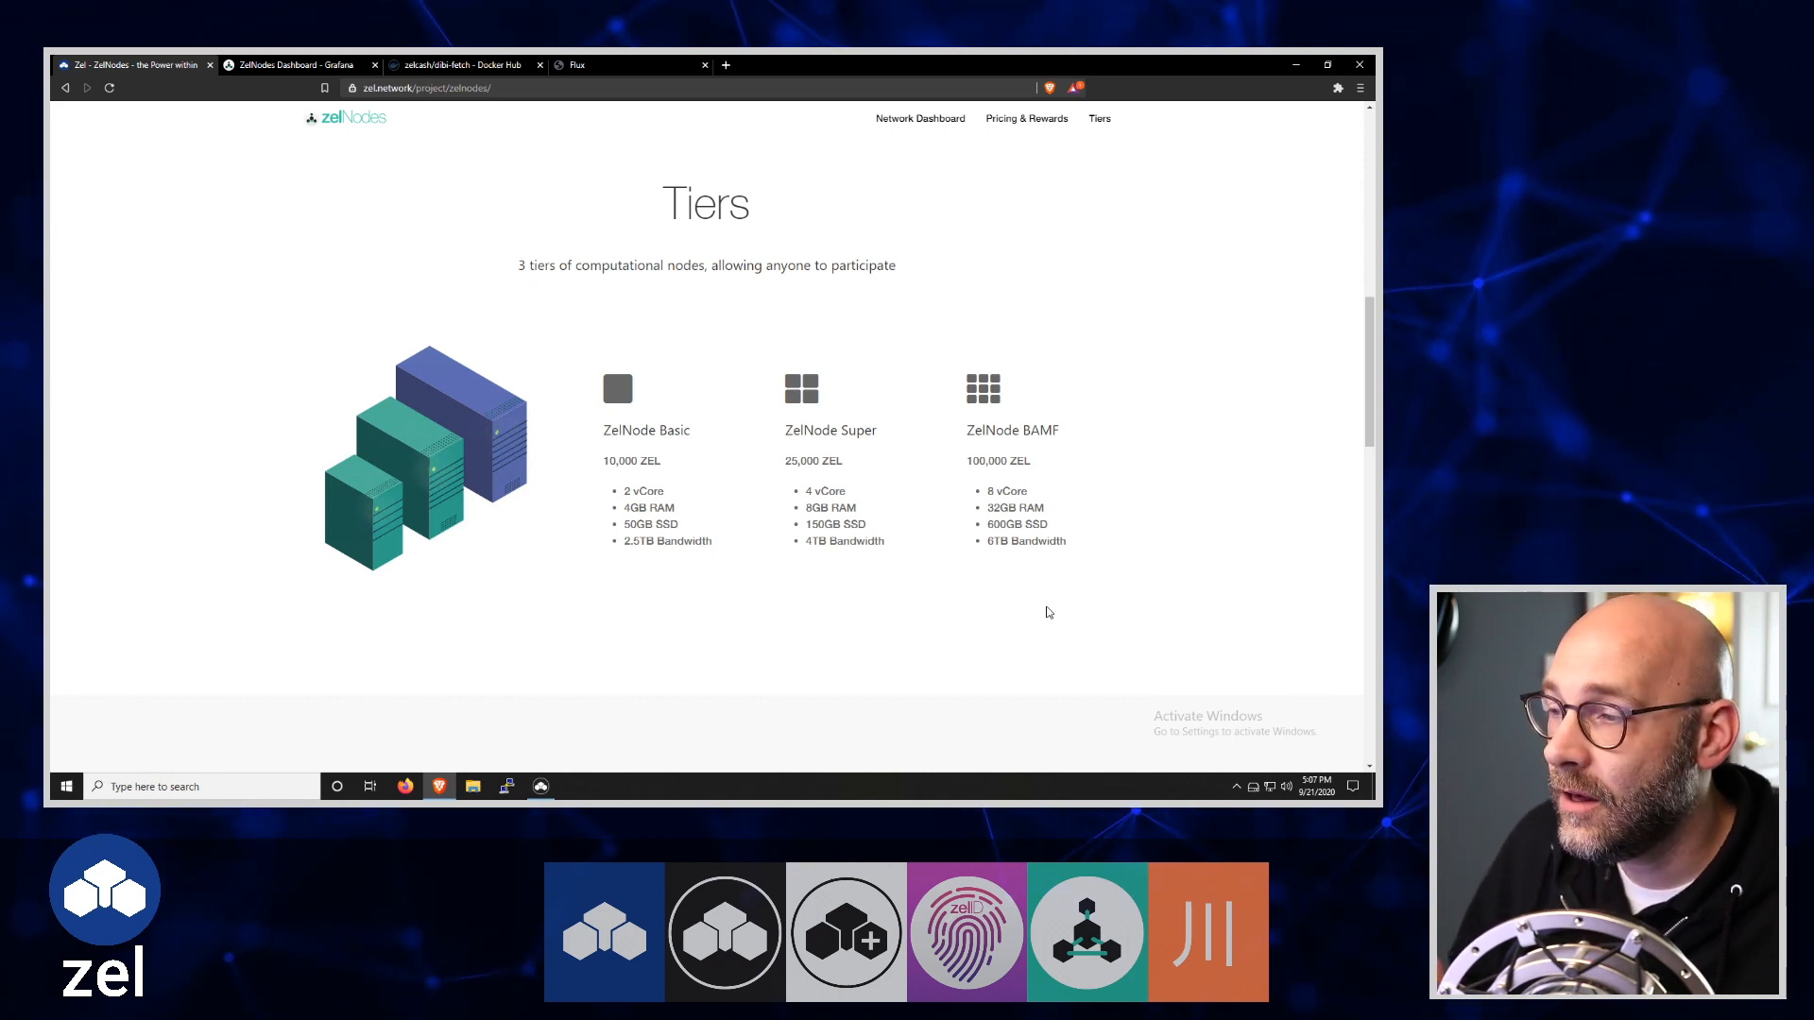
mouse_move(1094, 643)
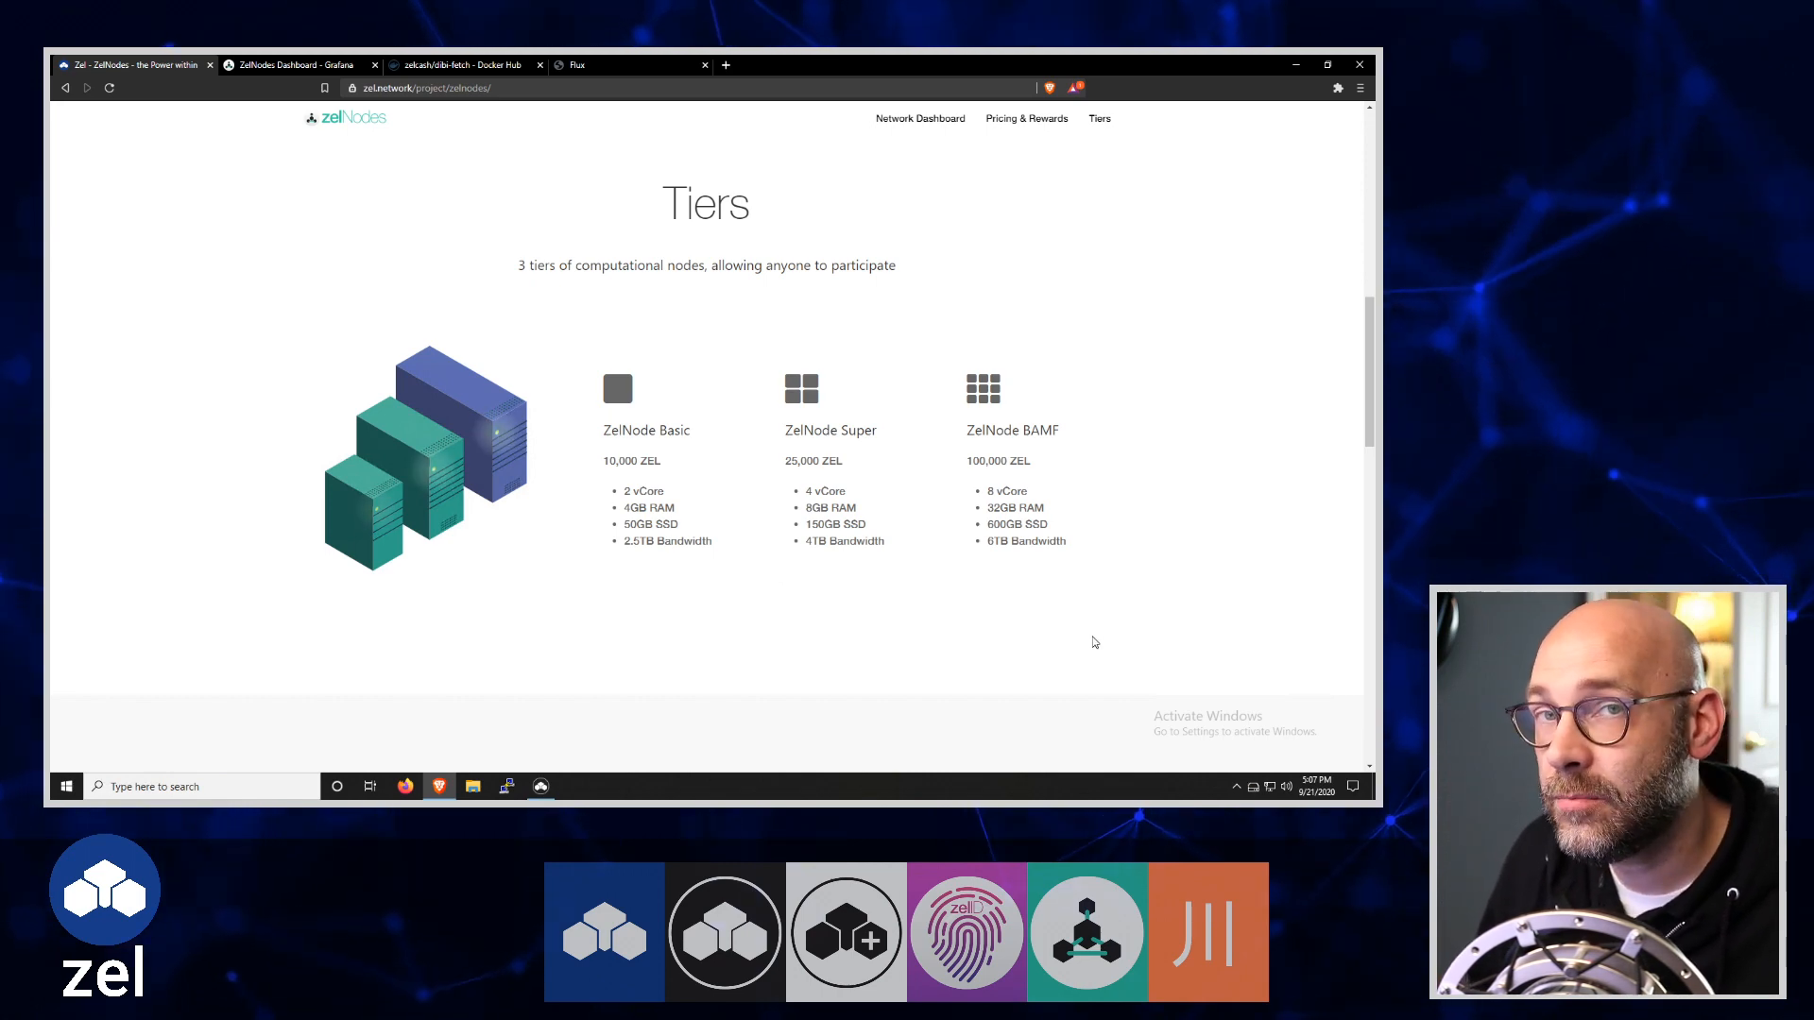
mouse_move(1089, 658)
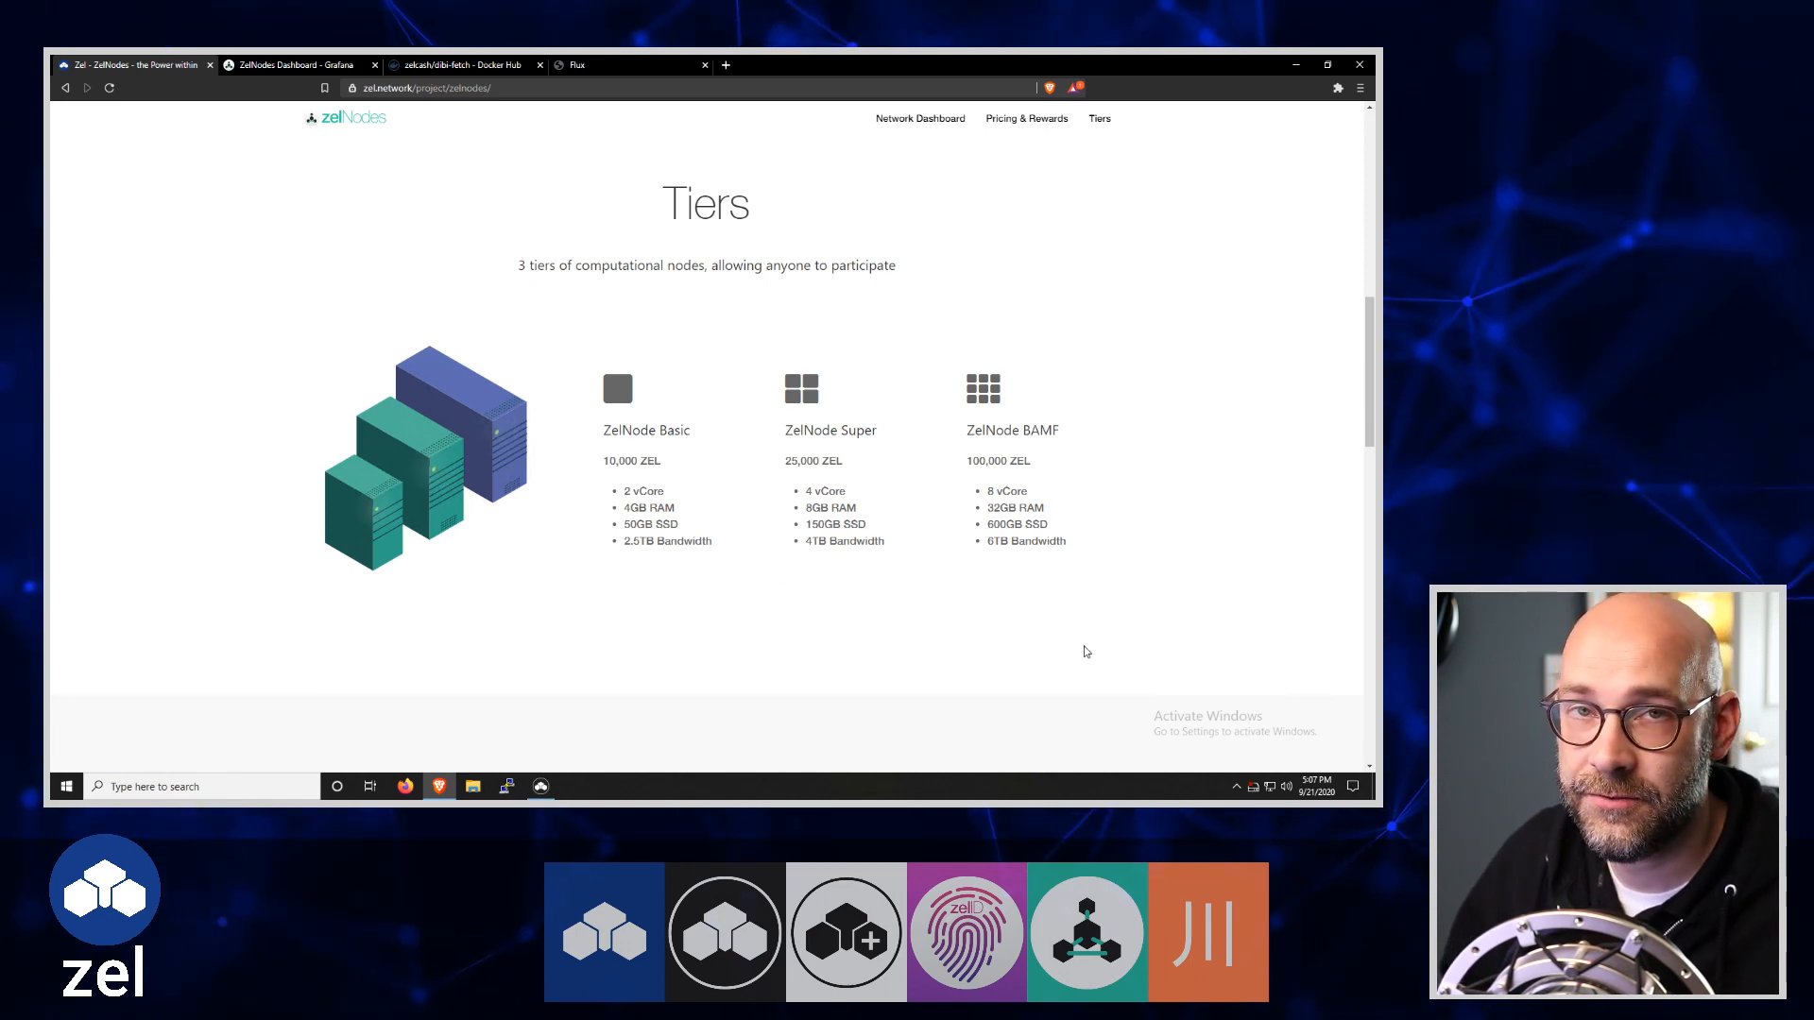
mouse_move(1106, 654)
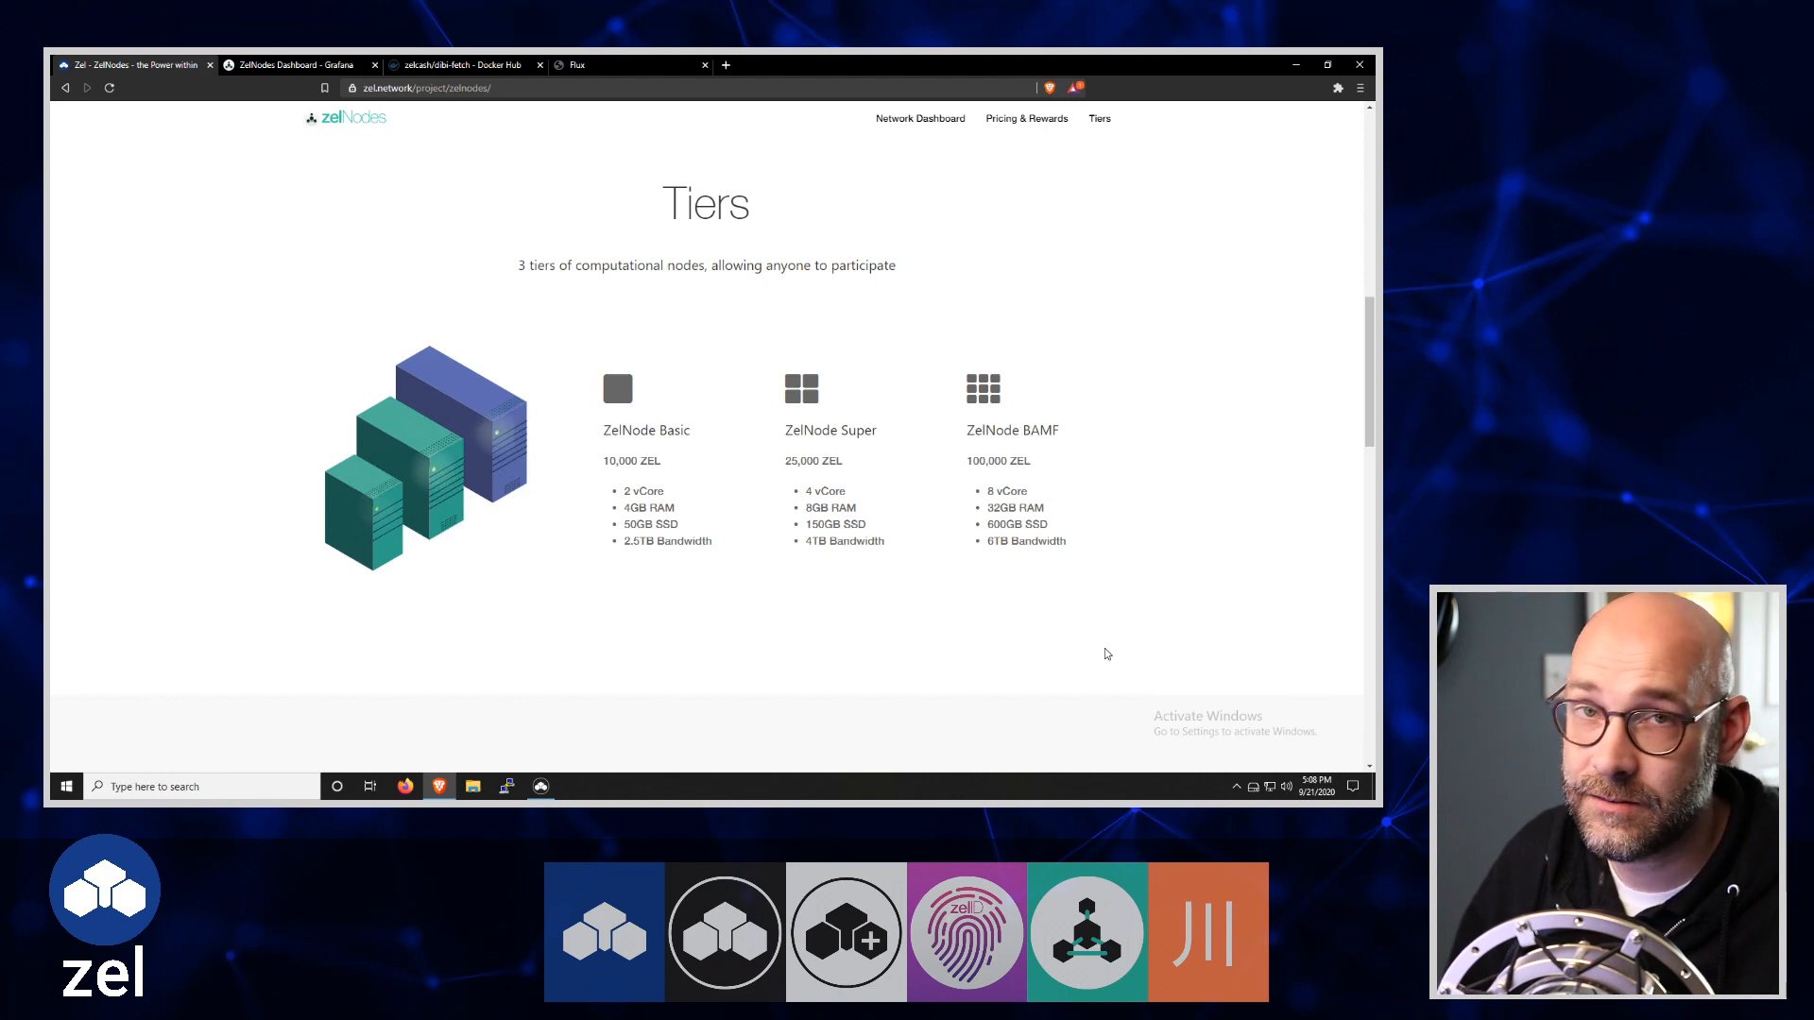
mouse_move(648, 474)
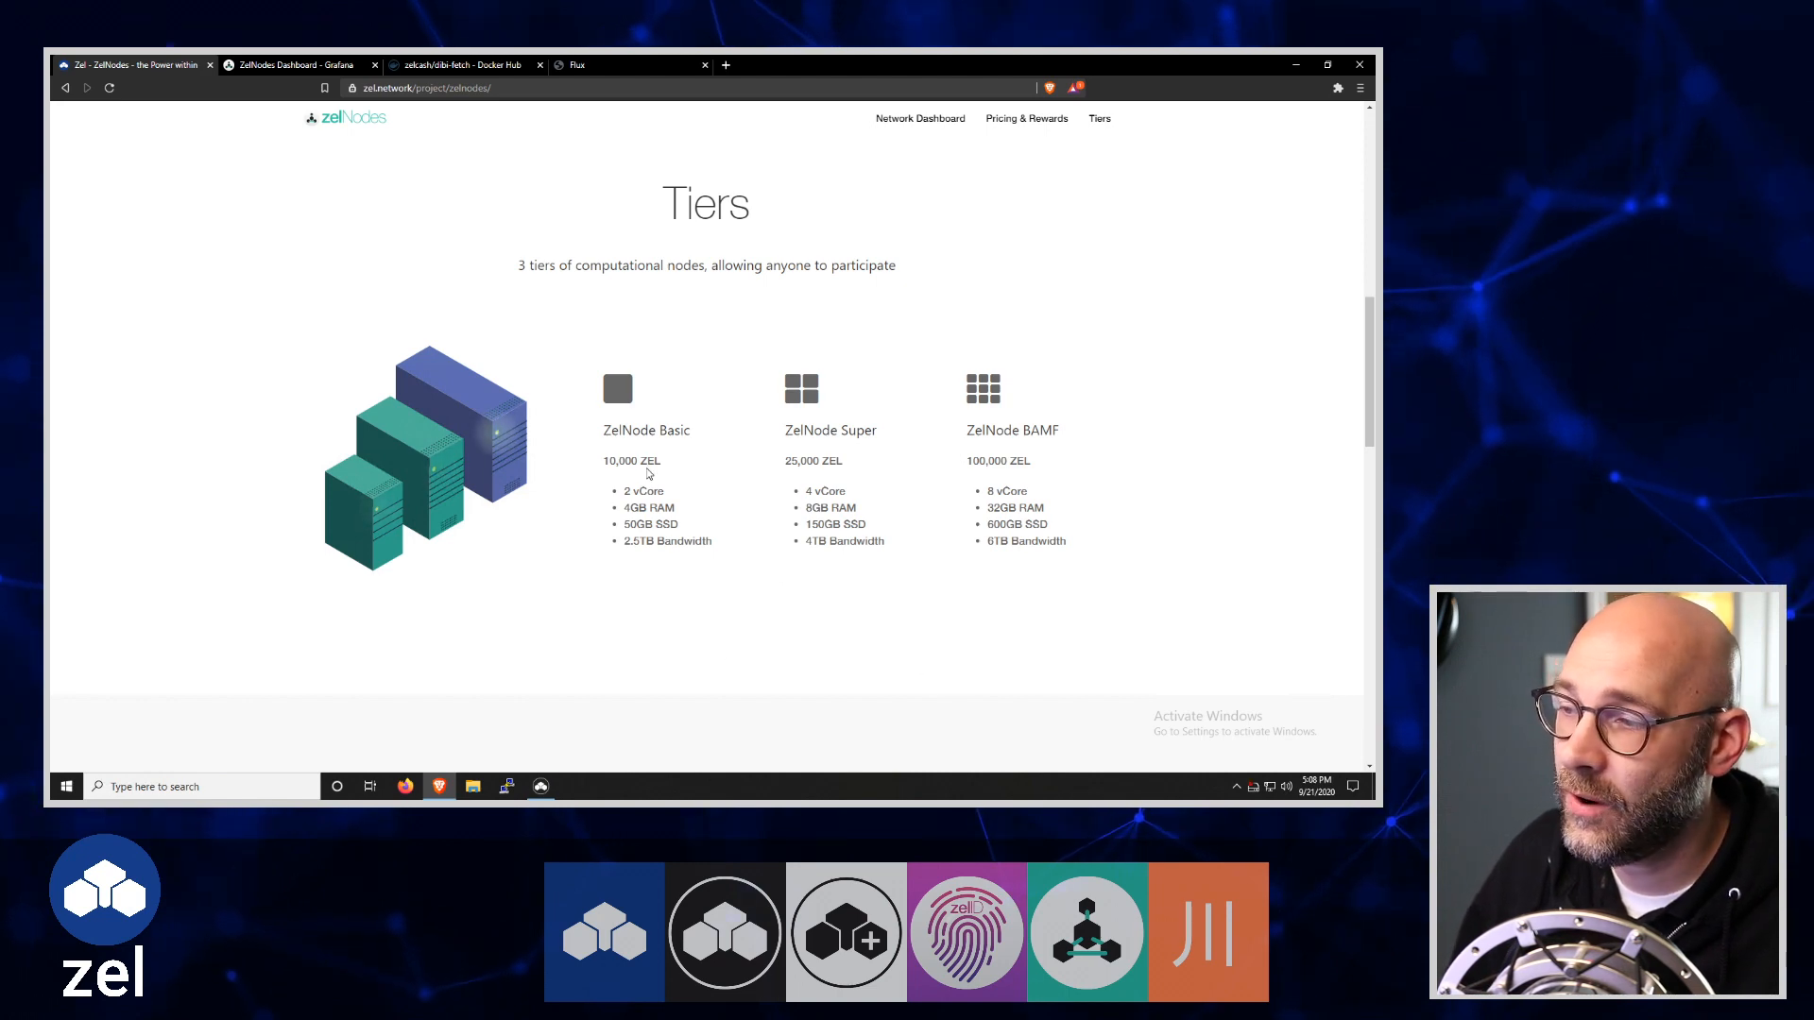
mouse_move(682, 460)
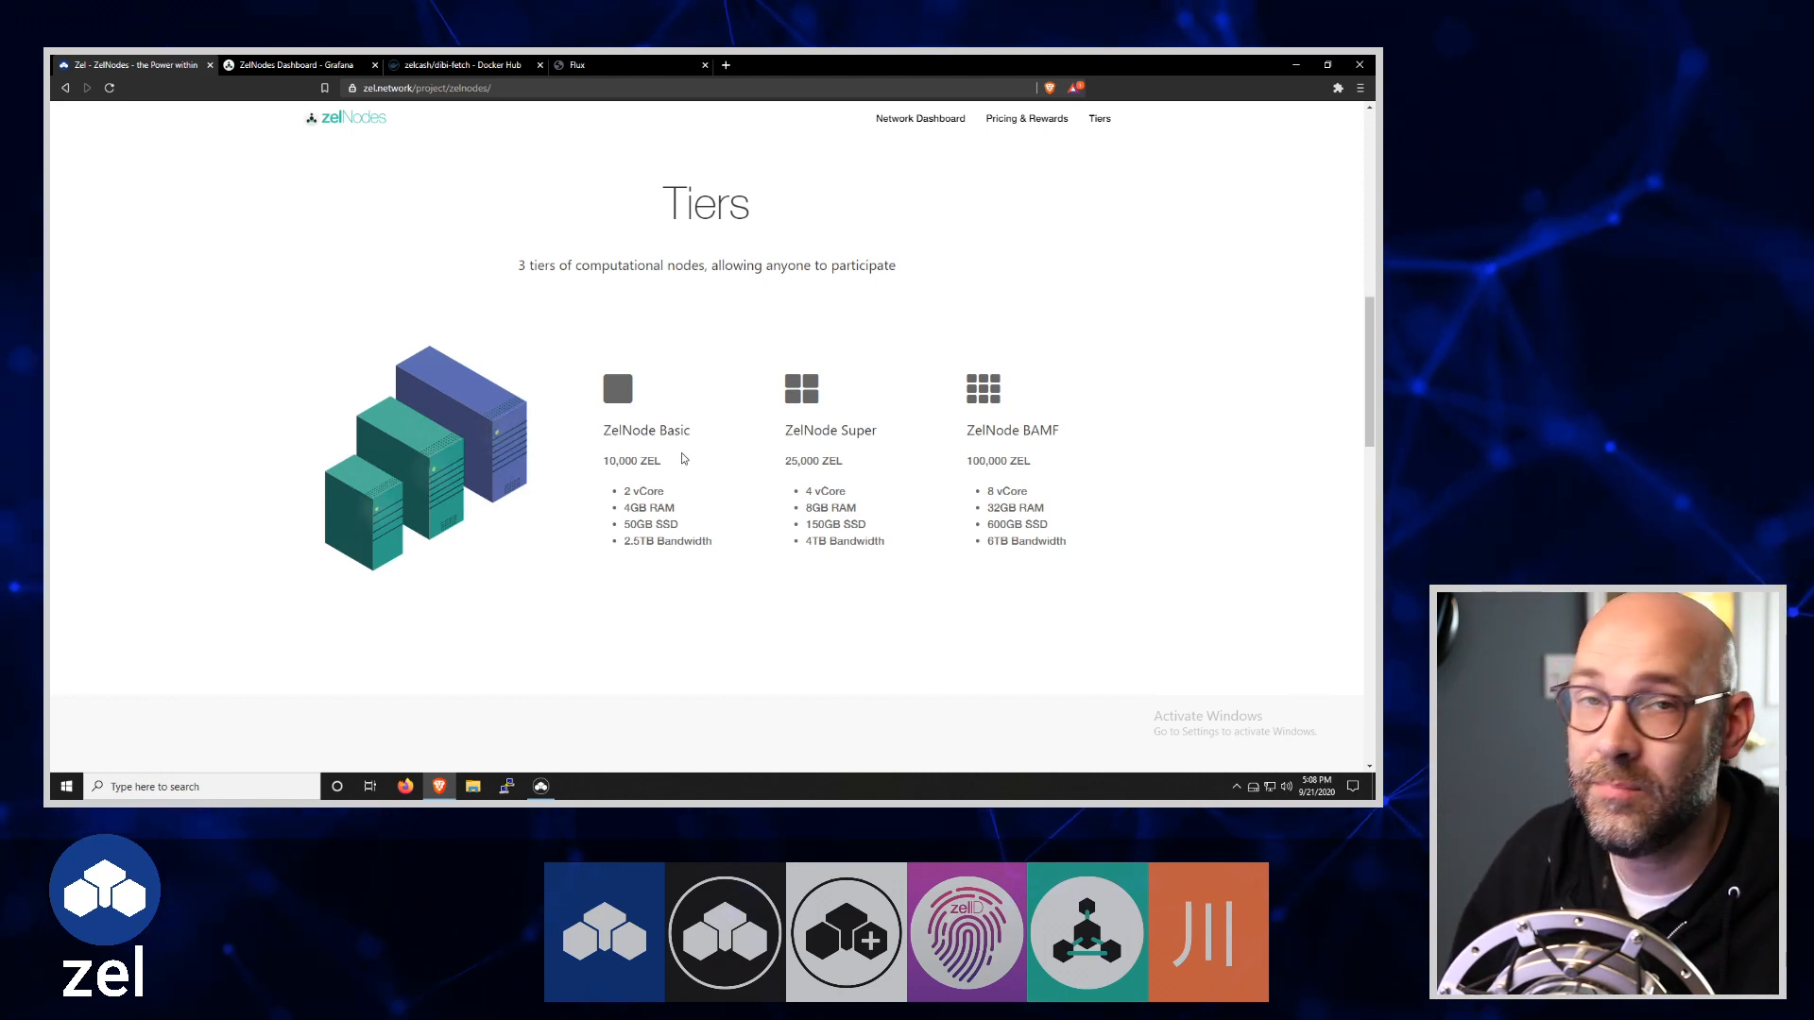
mouse_move(715, 461)
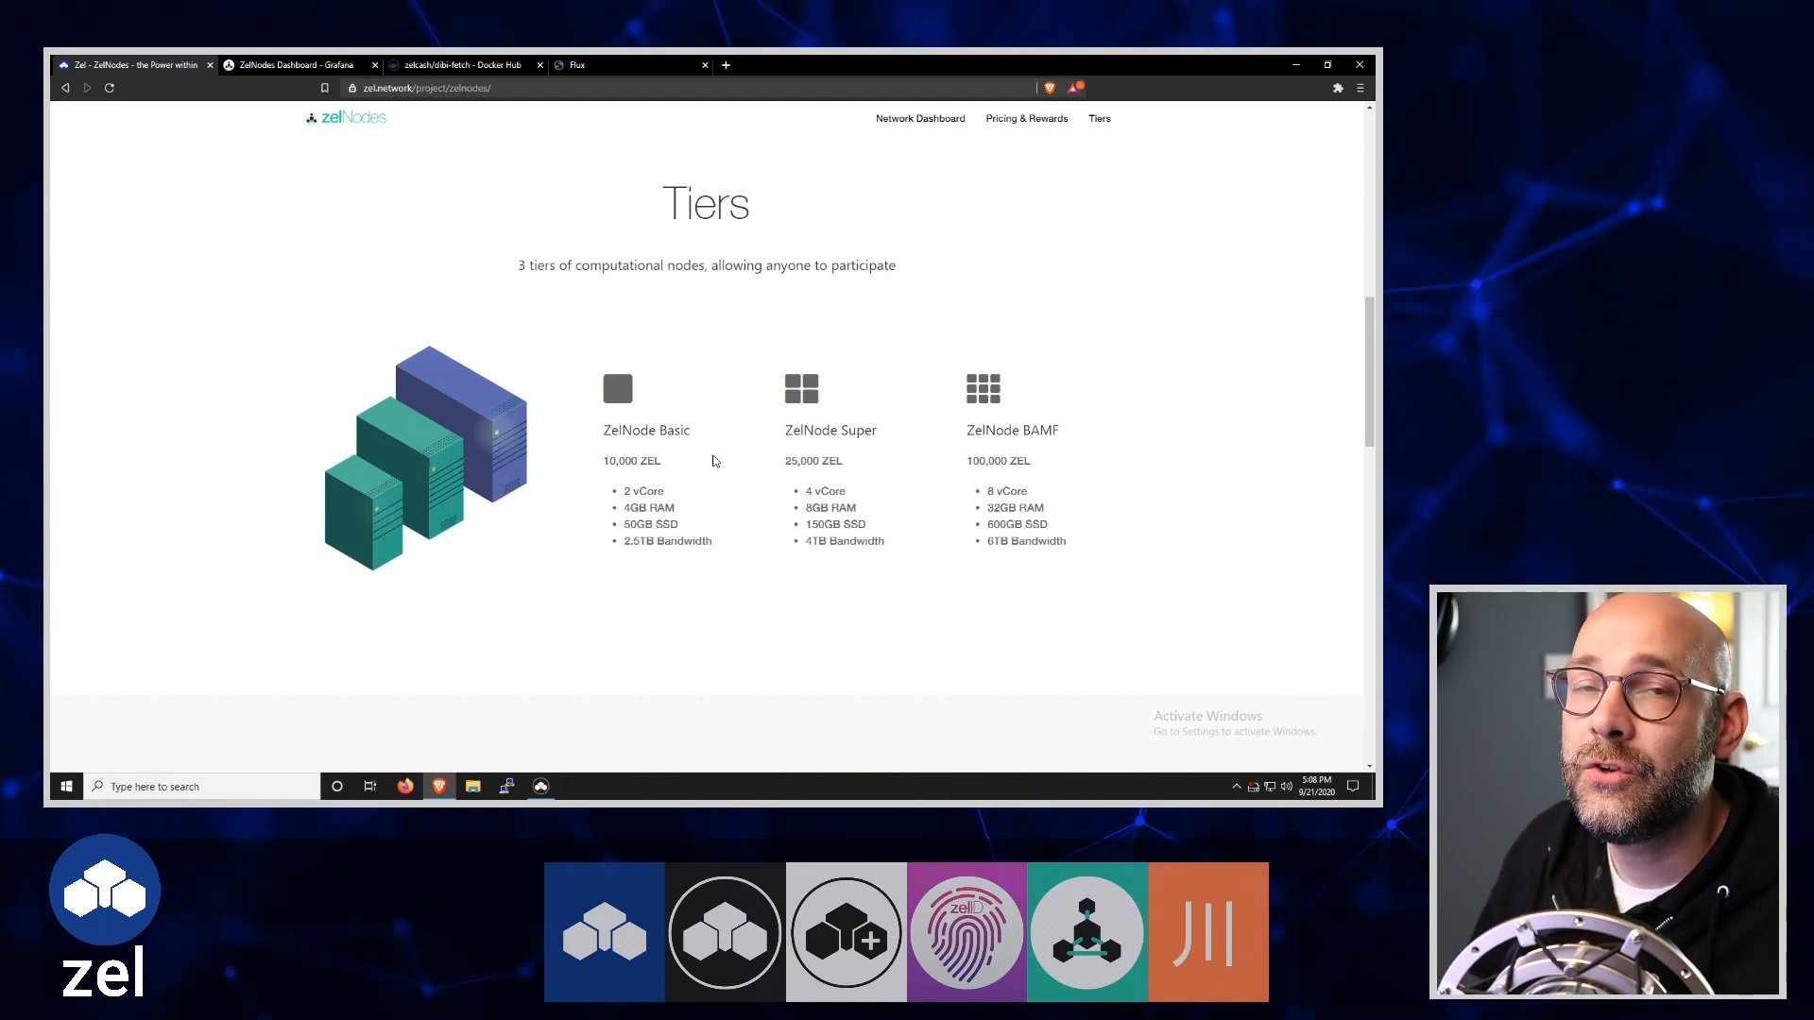
mouse_move(750, 498)
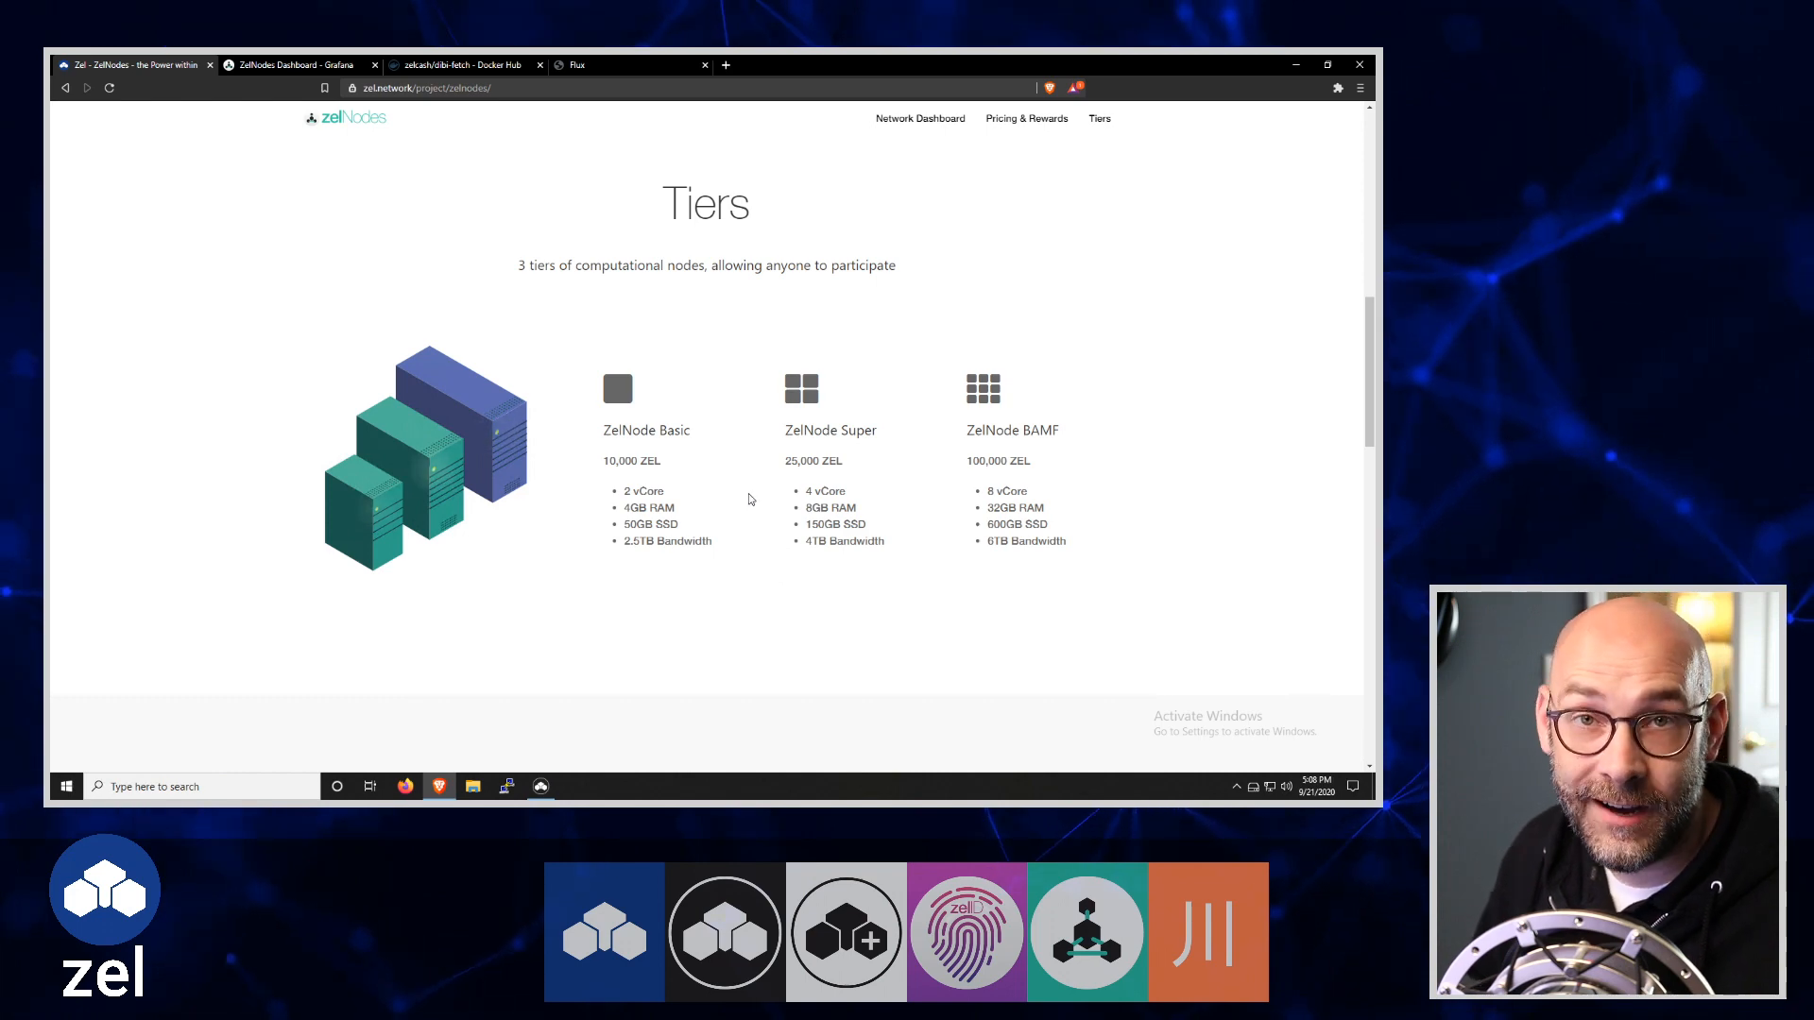
mouse_move(452, 259)
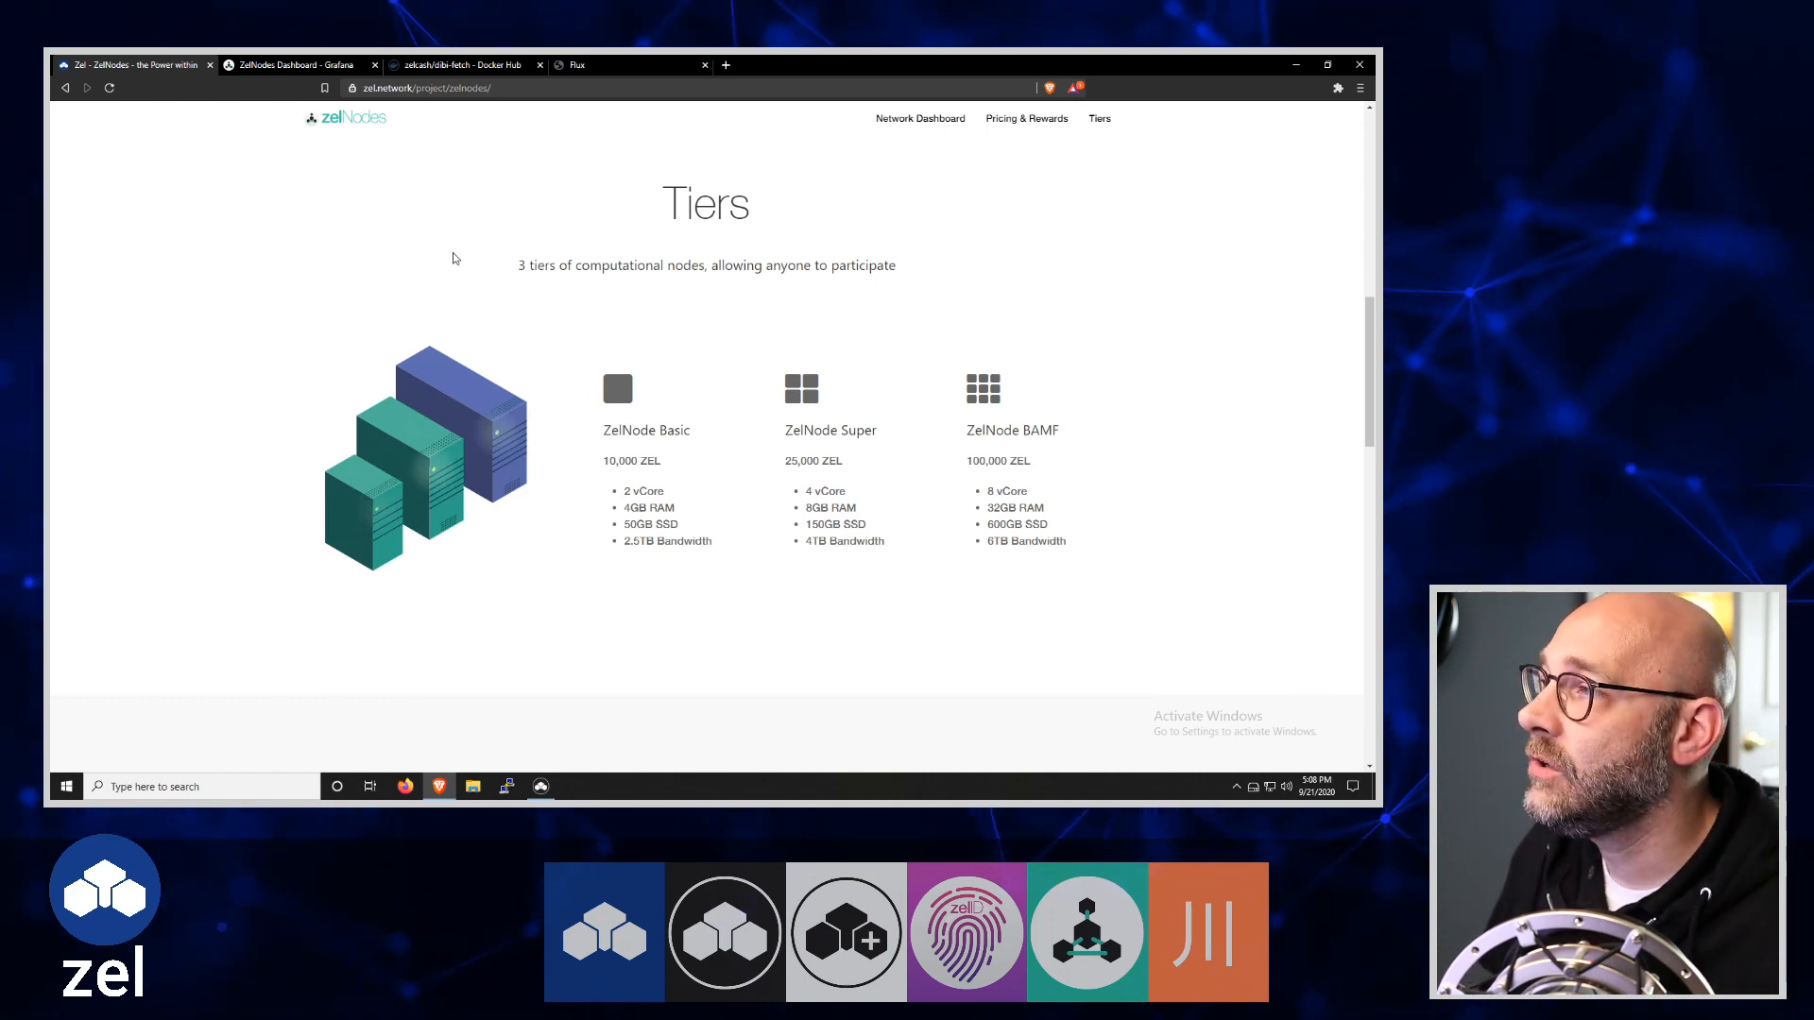
Switch to the ZelNodes Grafana dashboard and scroll to its network stats (833 nodes, vCores, RAM, disk)
left_click(295, 64)
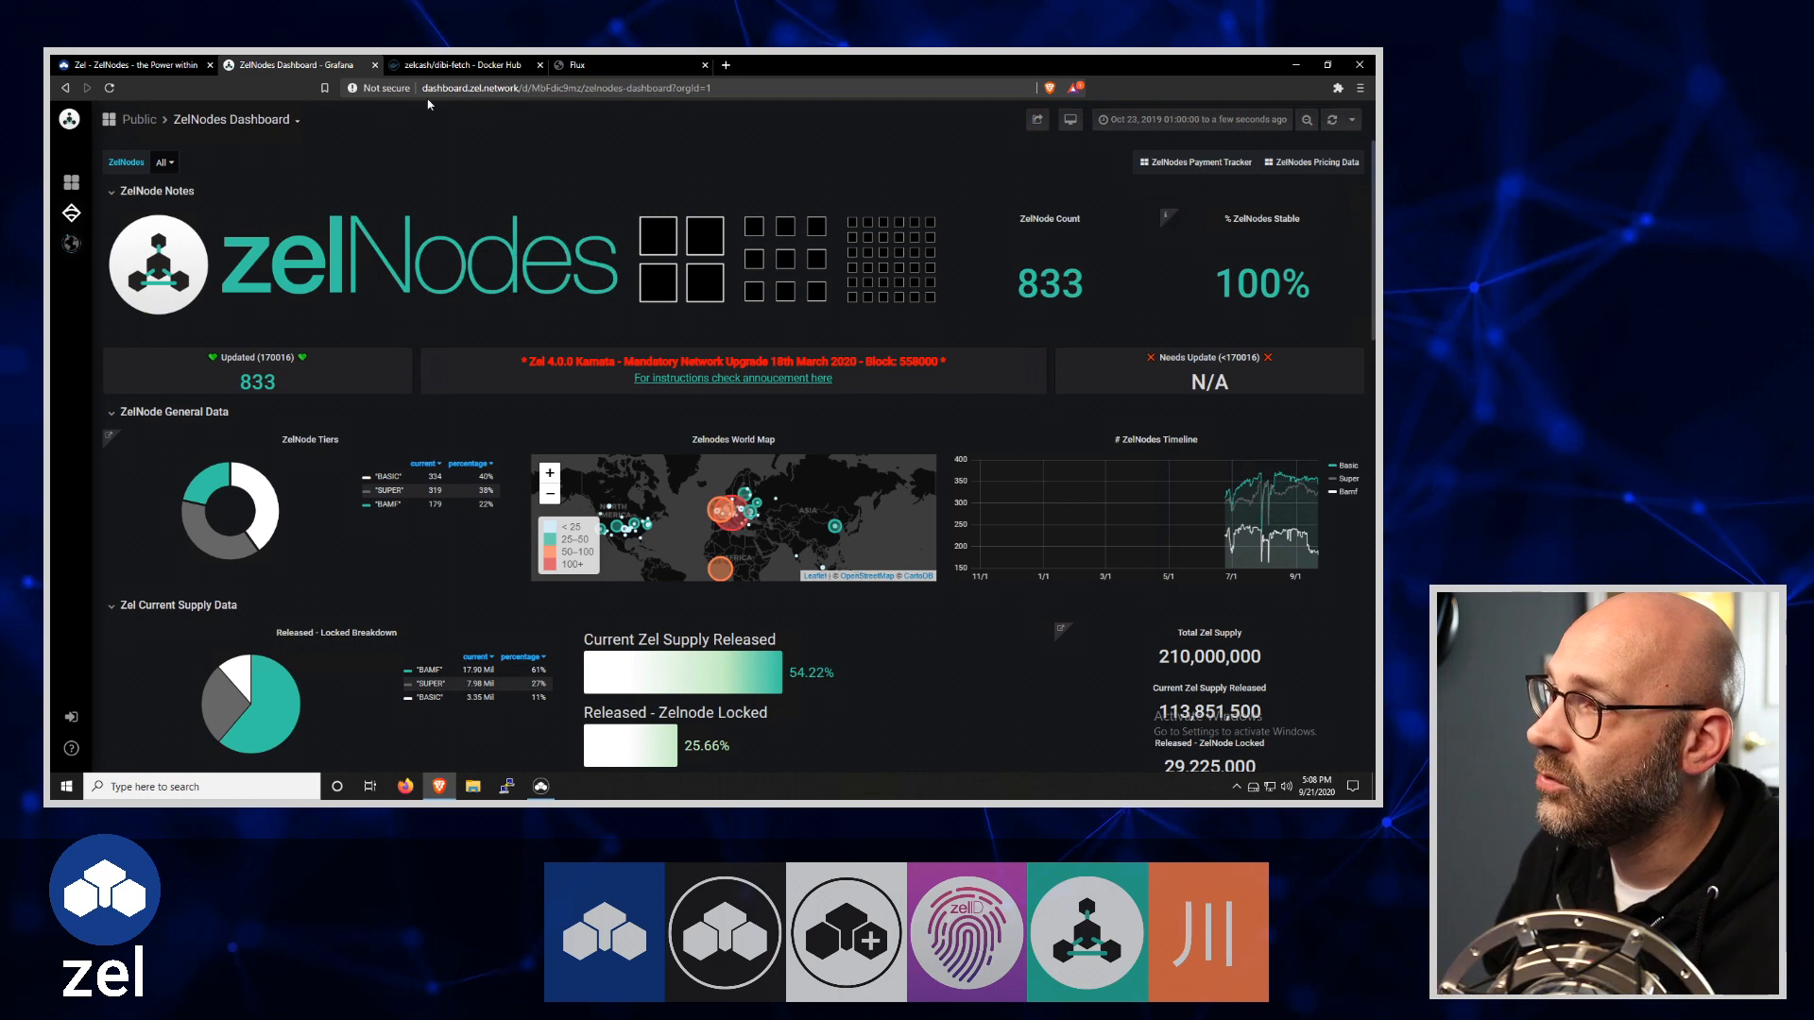
mouse_move(818, 145)
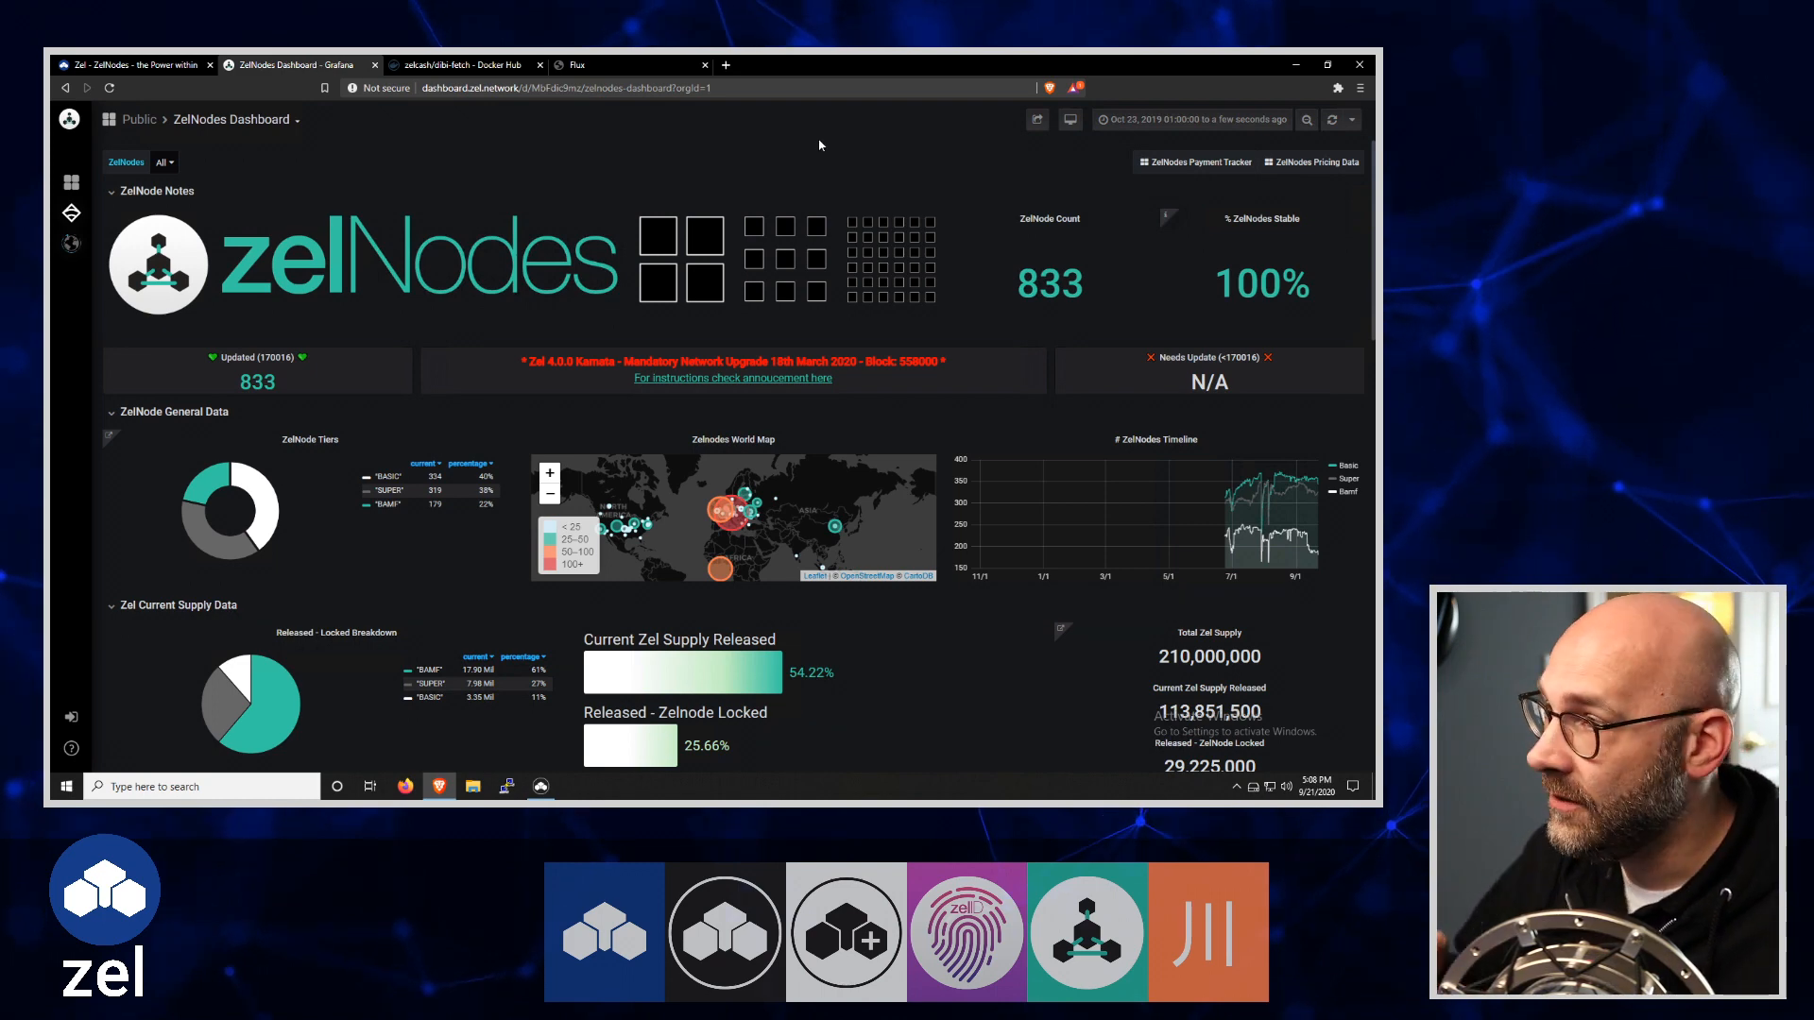
mouse_move(850, 136)
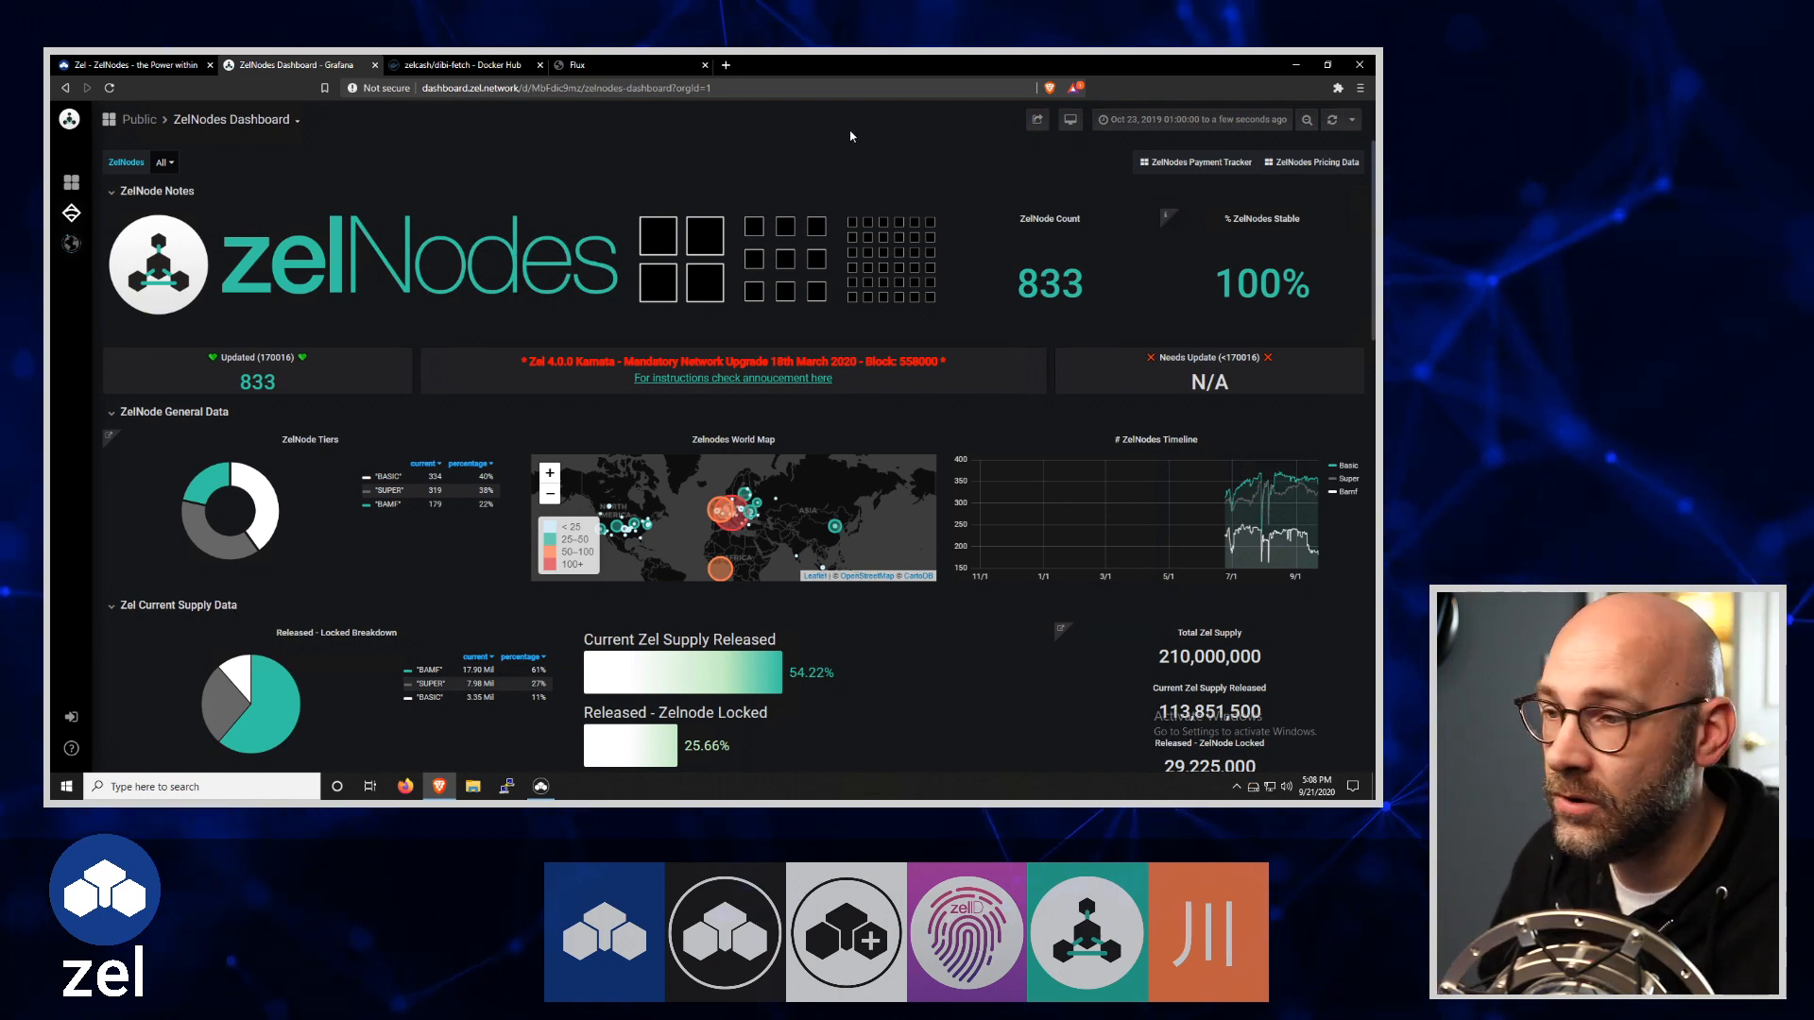
mouse_move(903, 158)
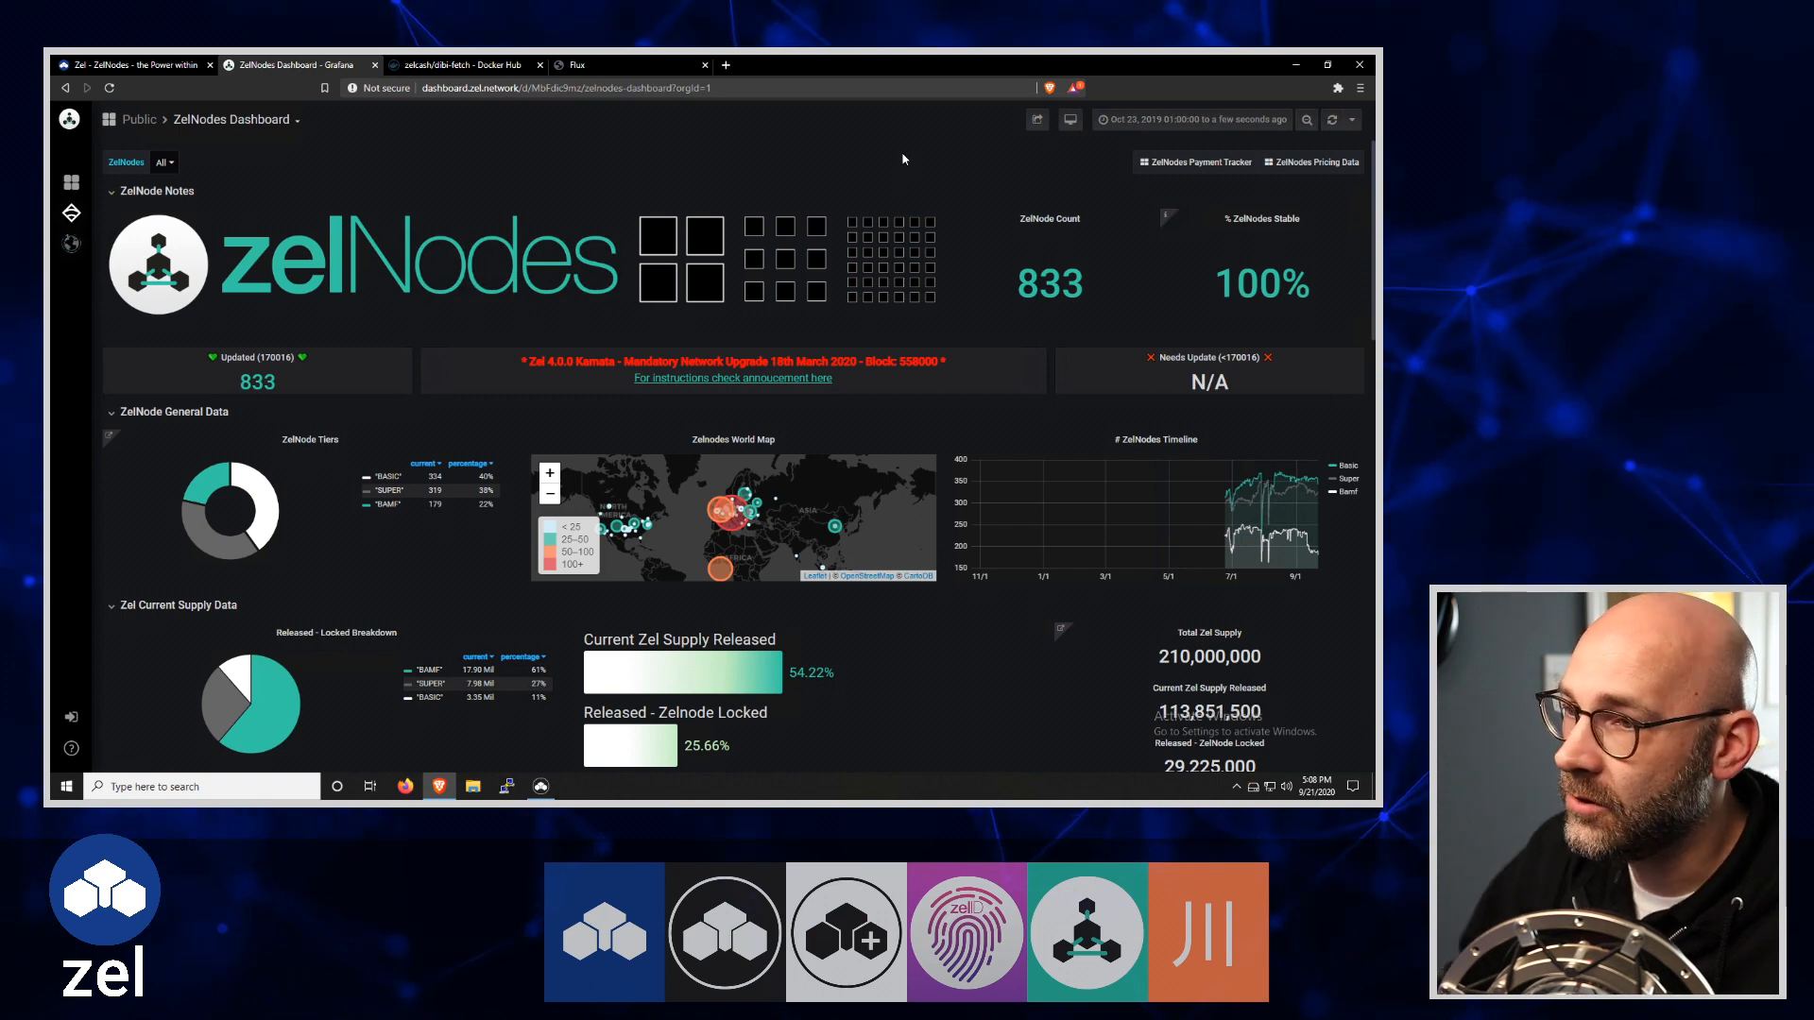
mouse_move(996, 200)
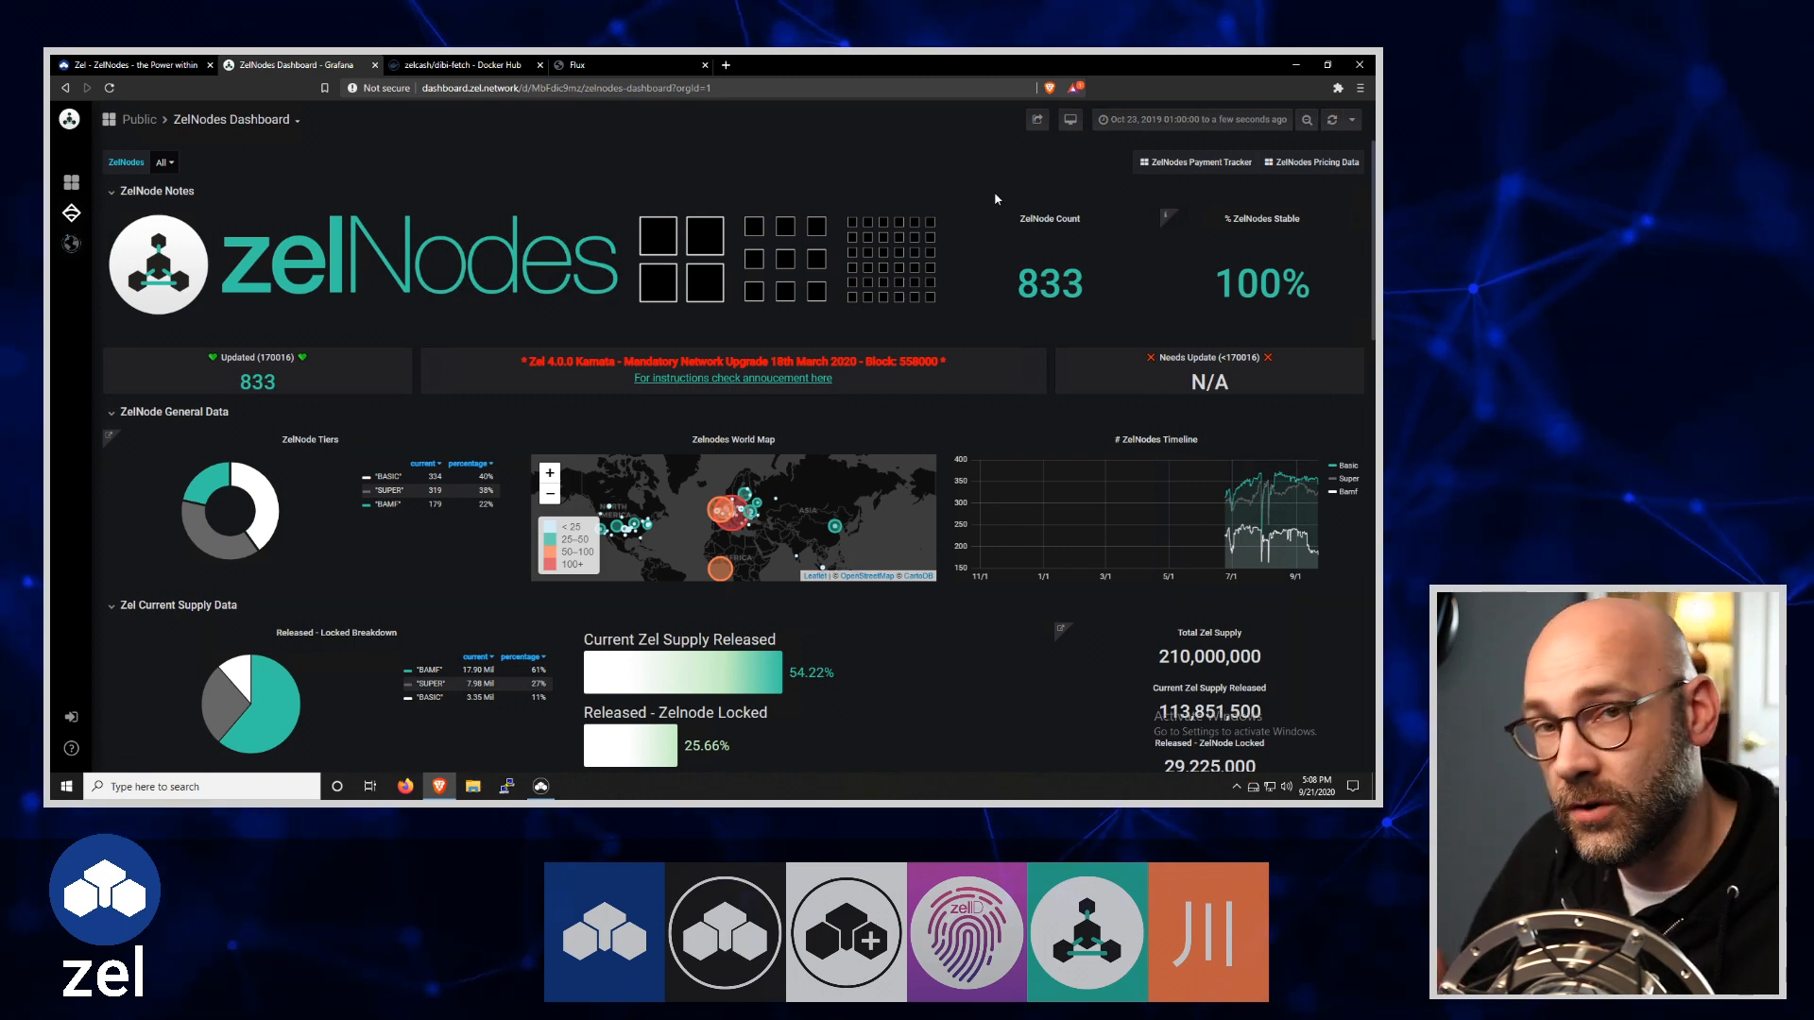
mouse_move(1013, 219)
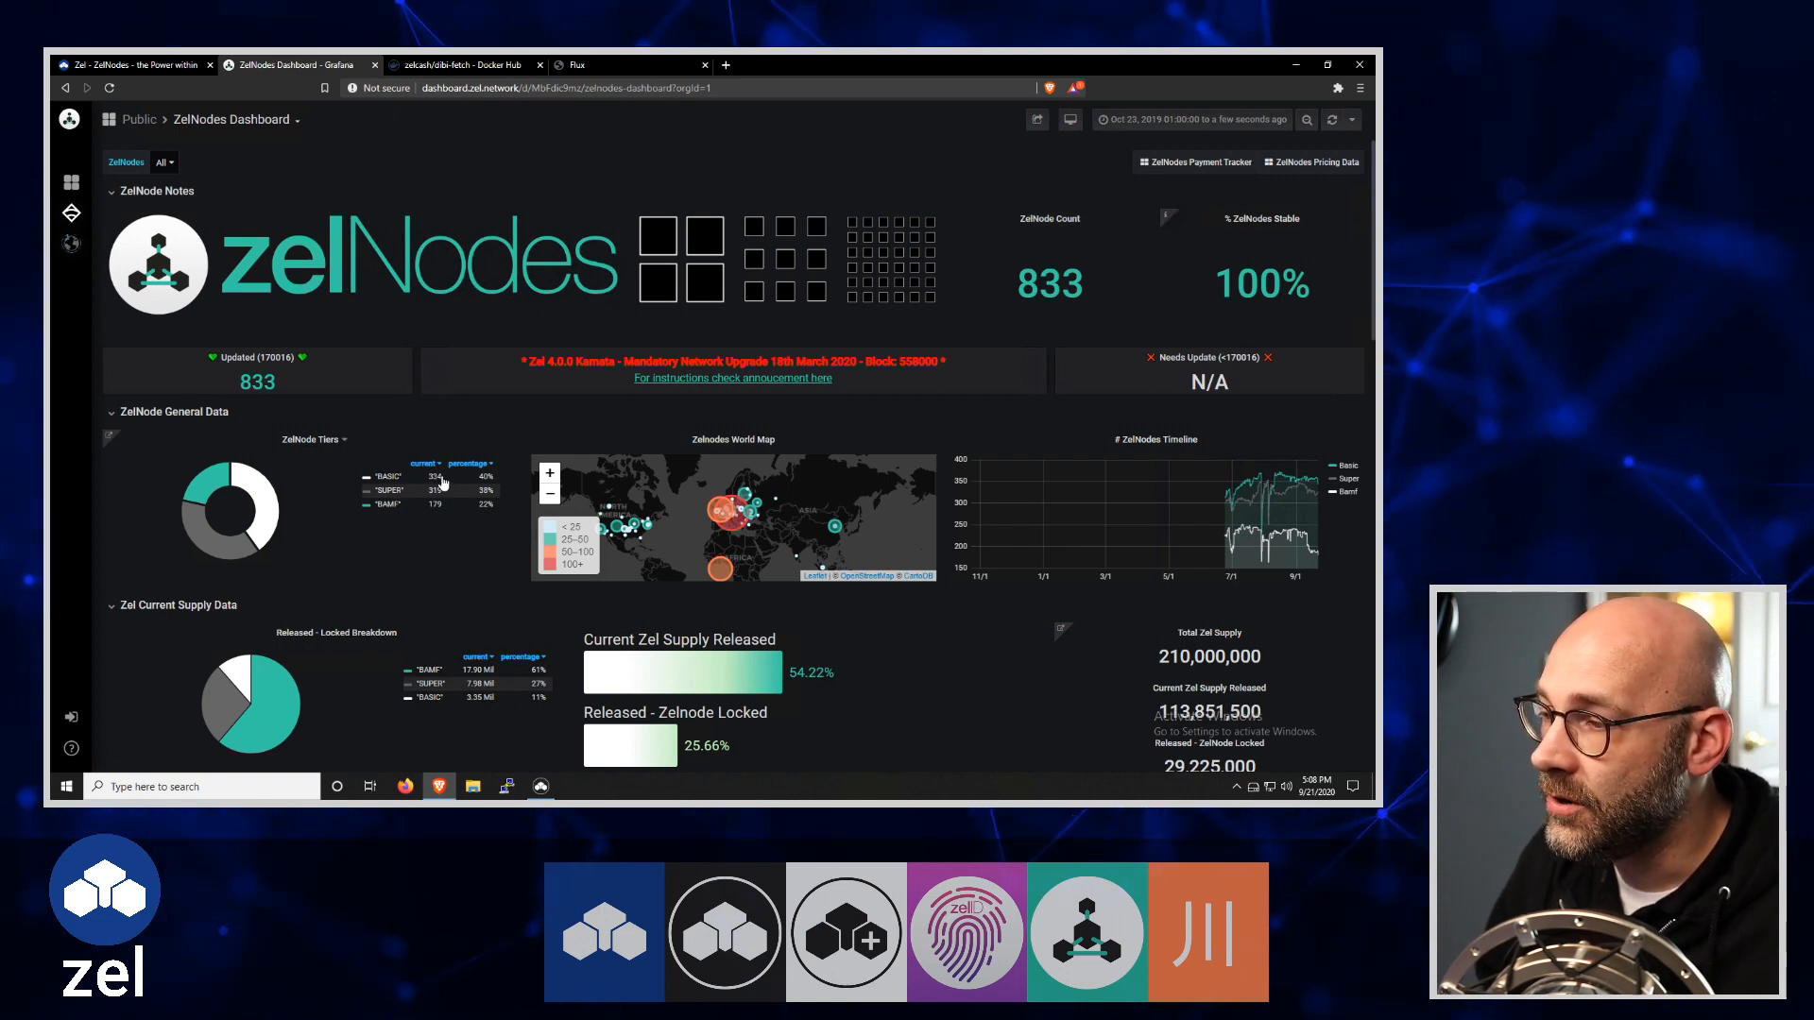
mouse_move(1198, 323)
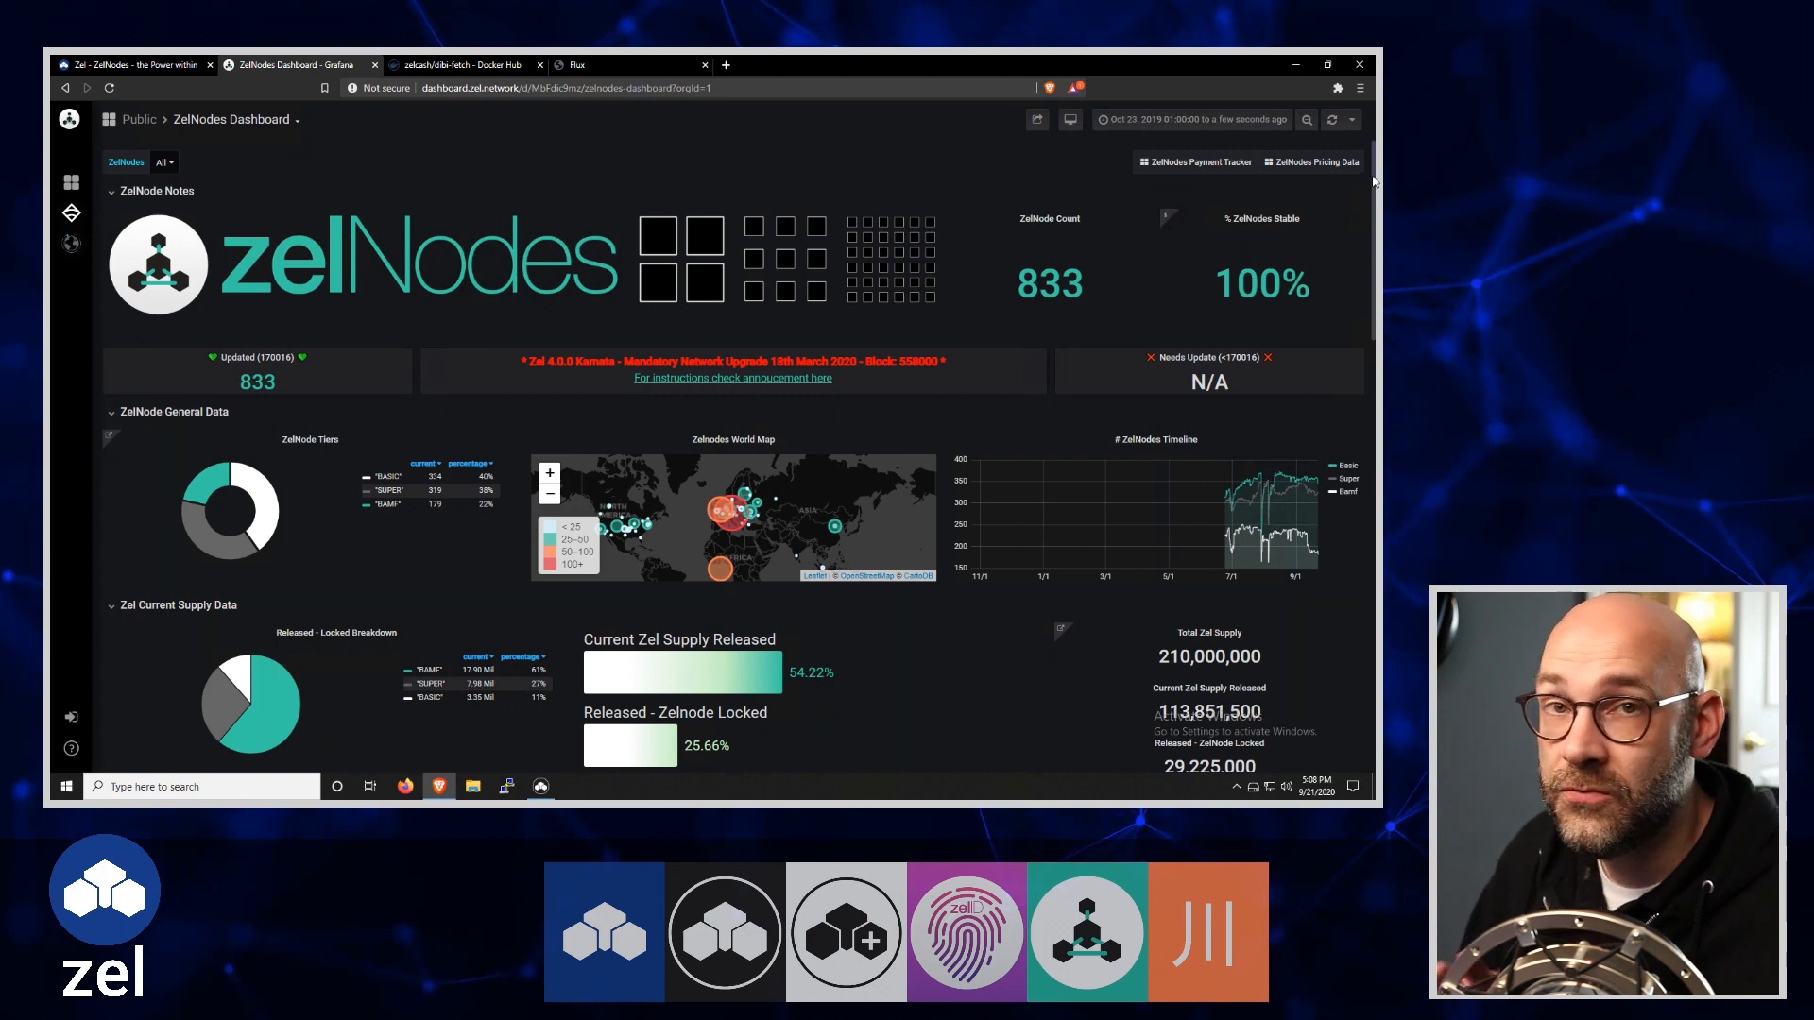
mouse_move(1321, 208)
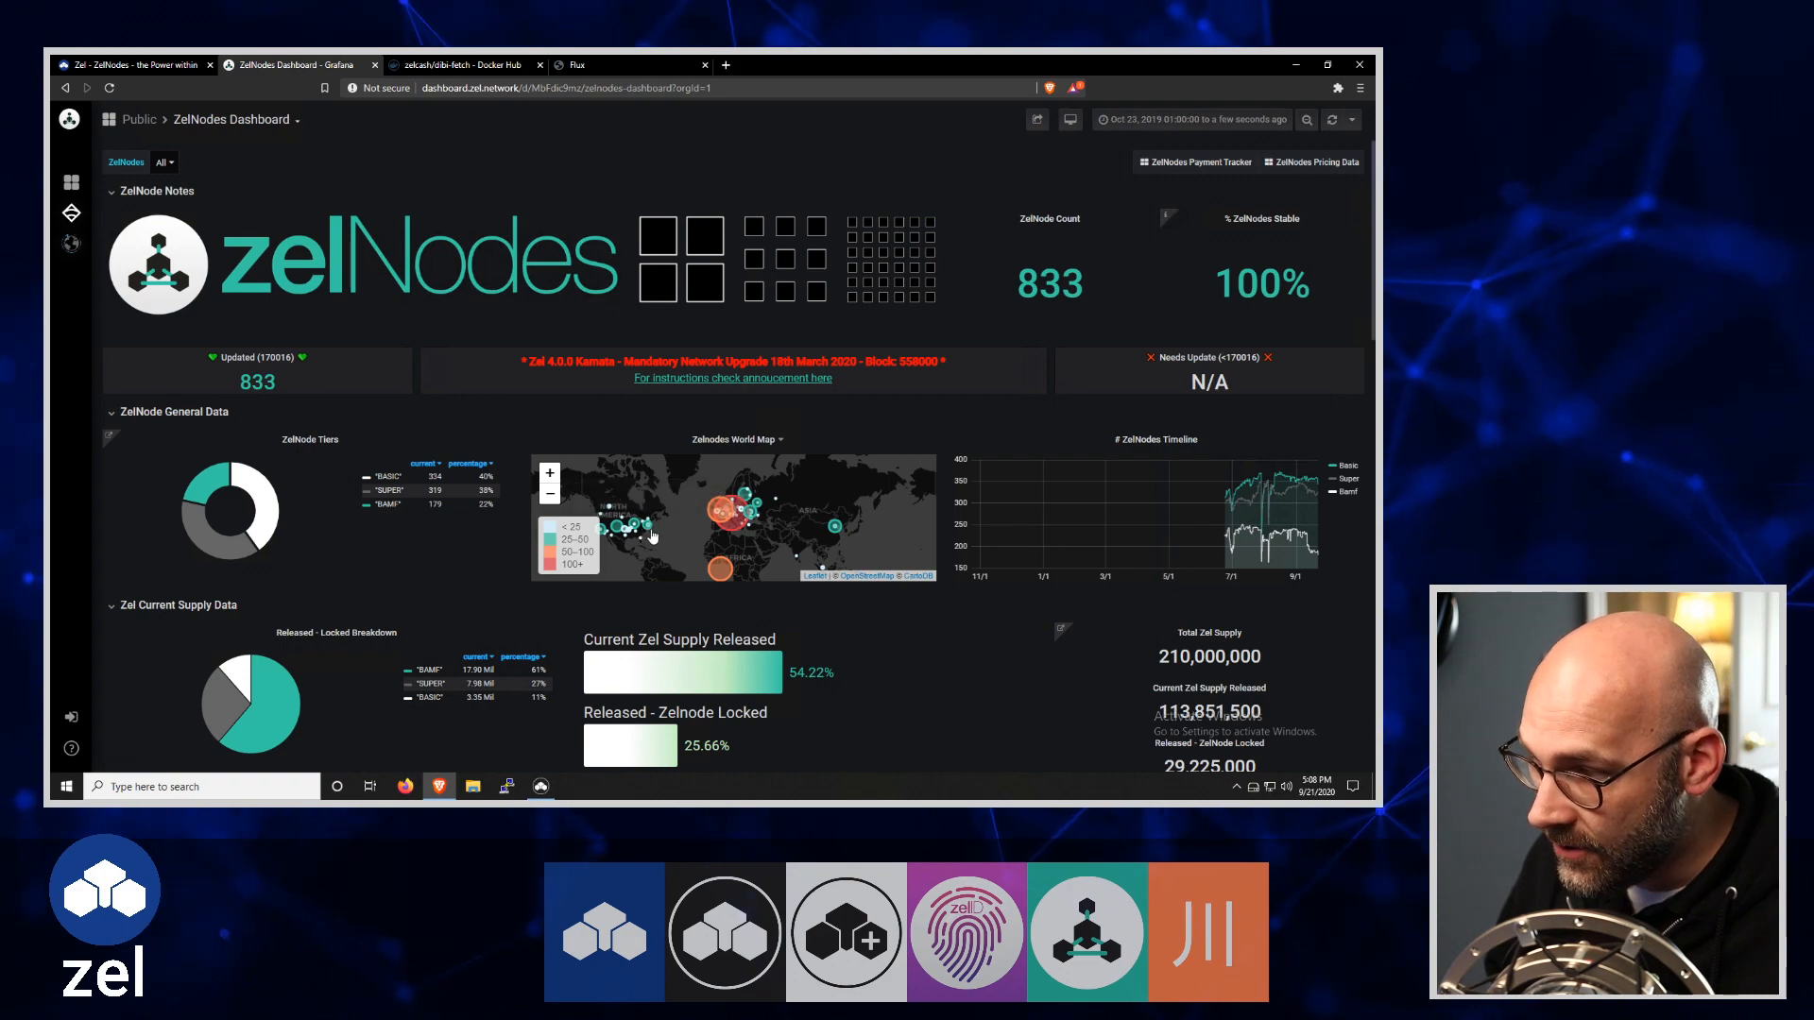
mouse_move(1342, 202)
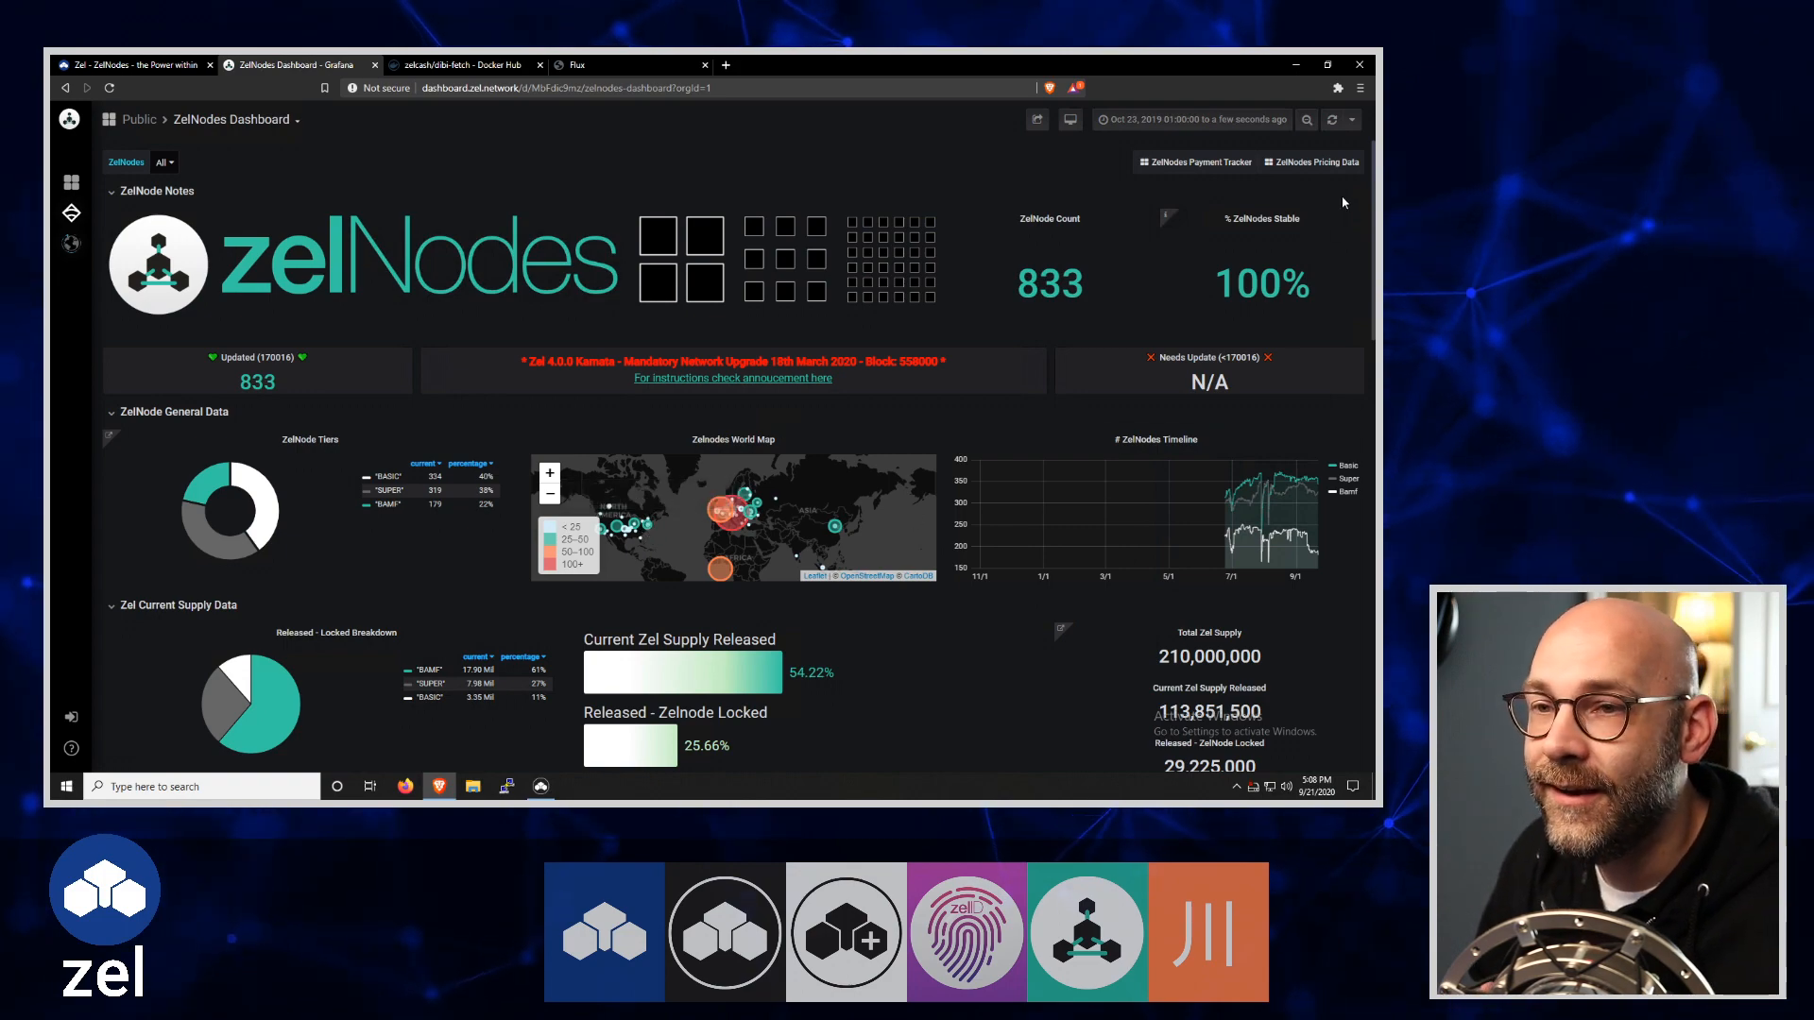
scroll("down", 3)
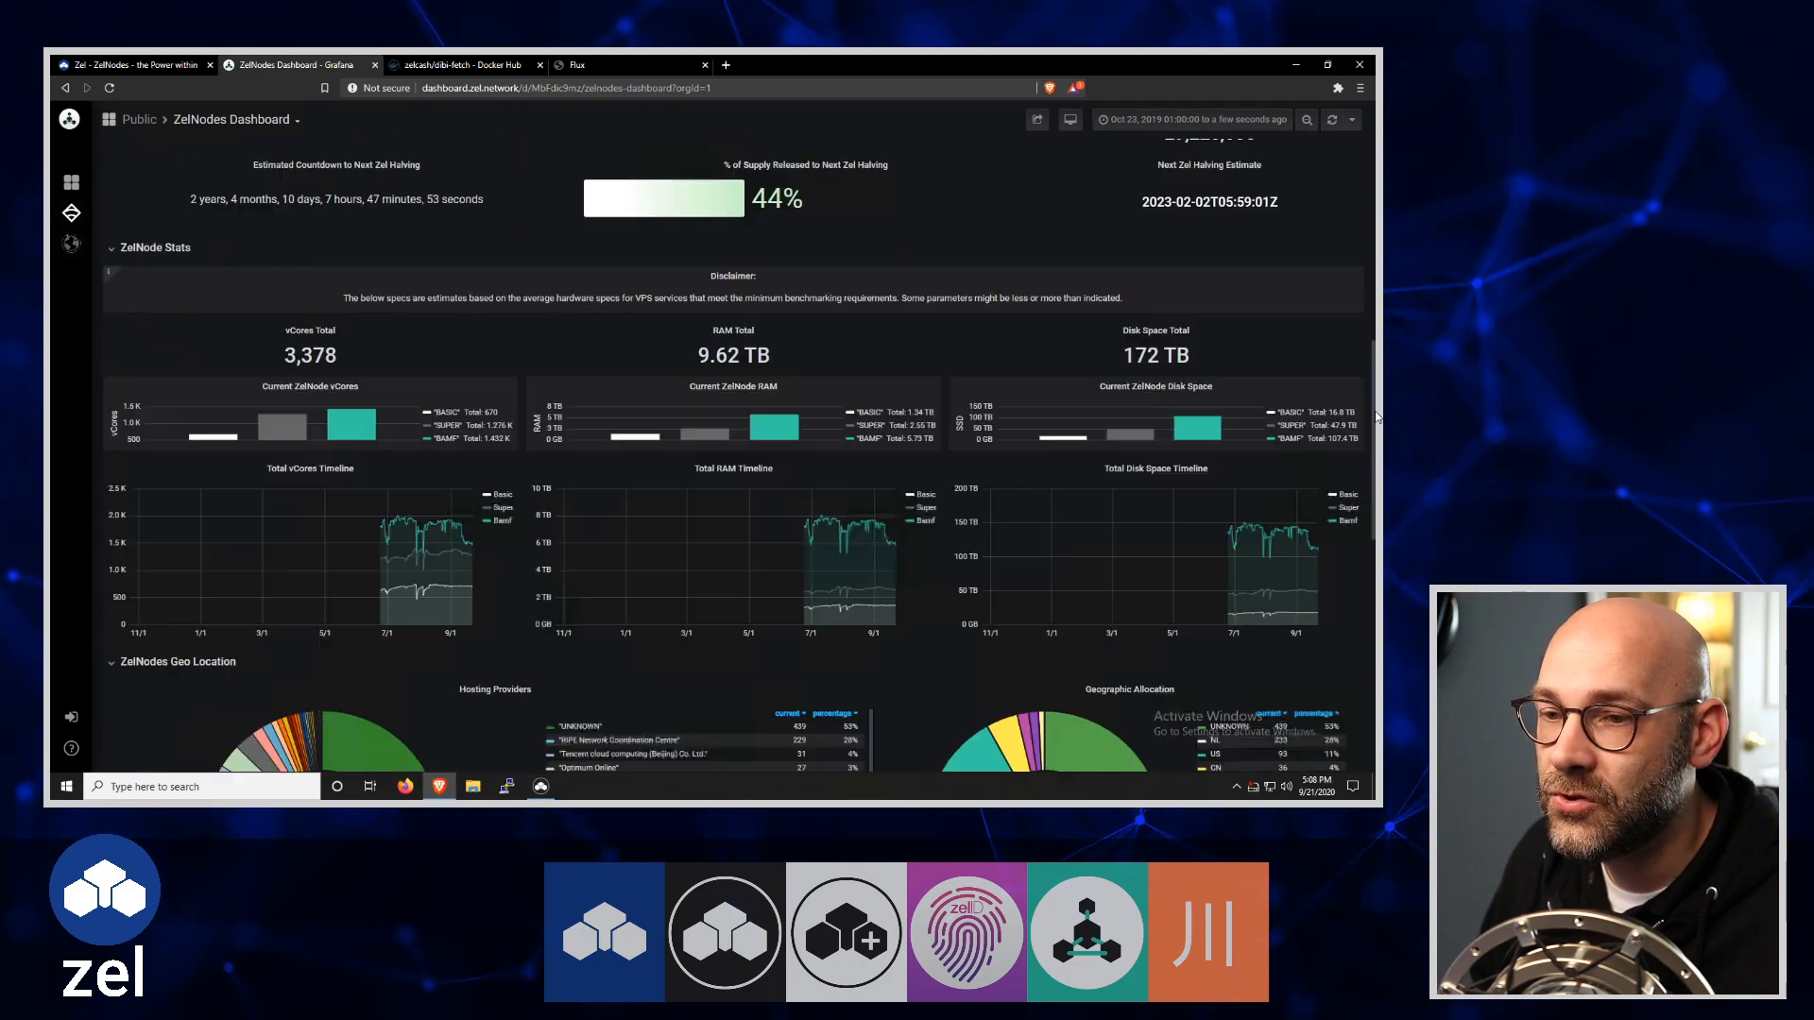
Scroll down to the All ZelNode Details table listing node IPs, tiers and countries
scroll("down", 3)
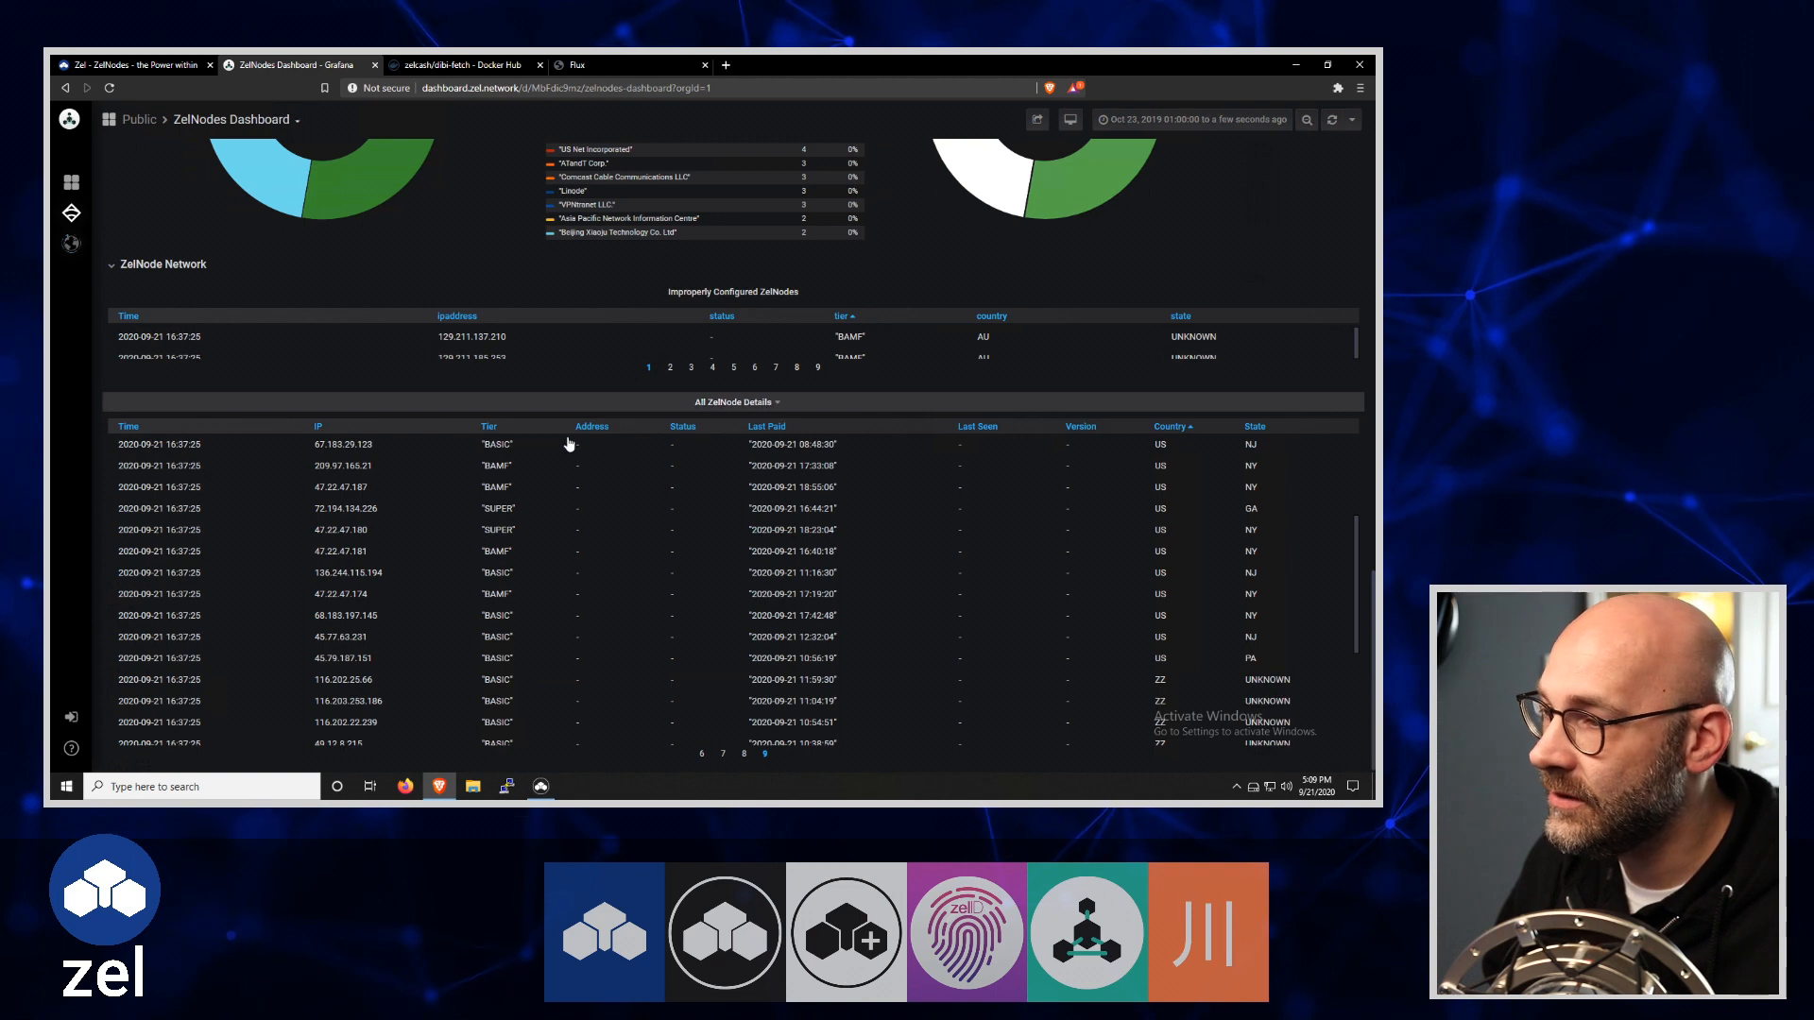
mouse_move(1162, 429)
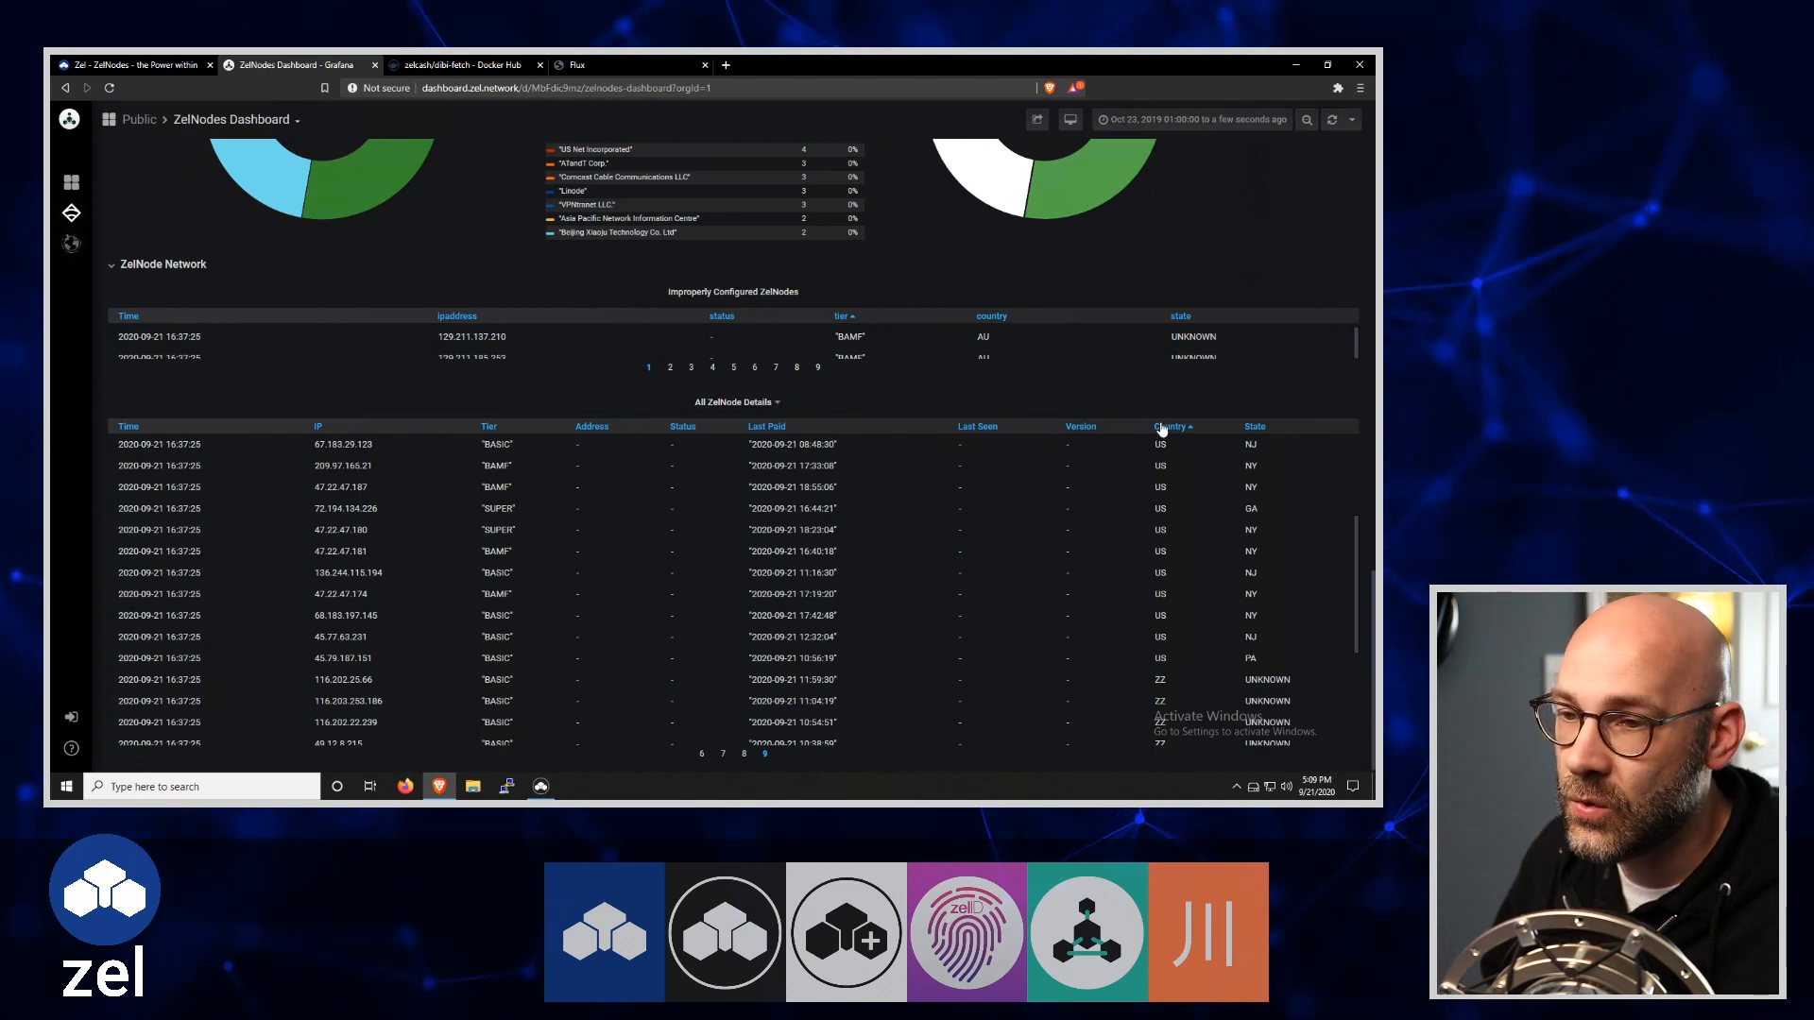
mouse_move(1188, 450)
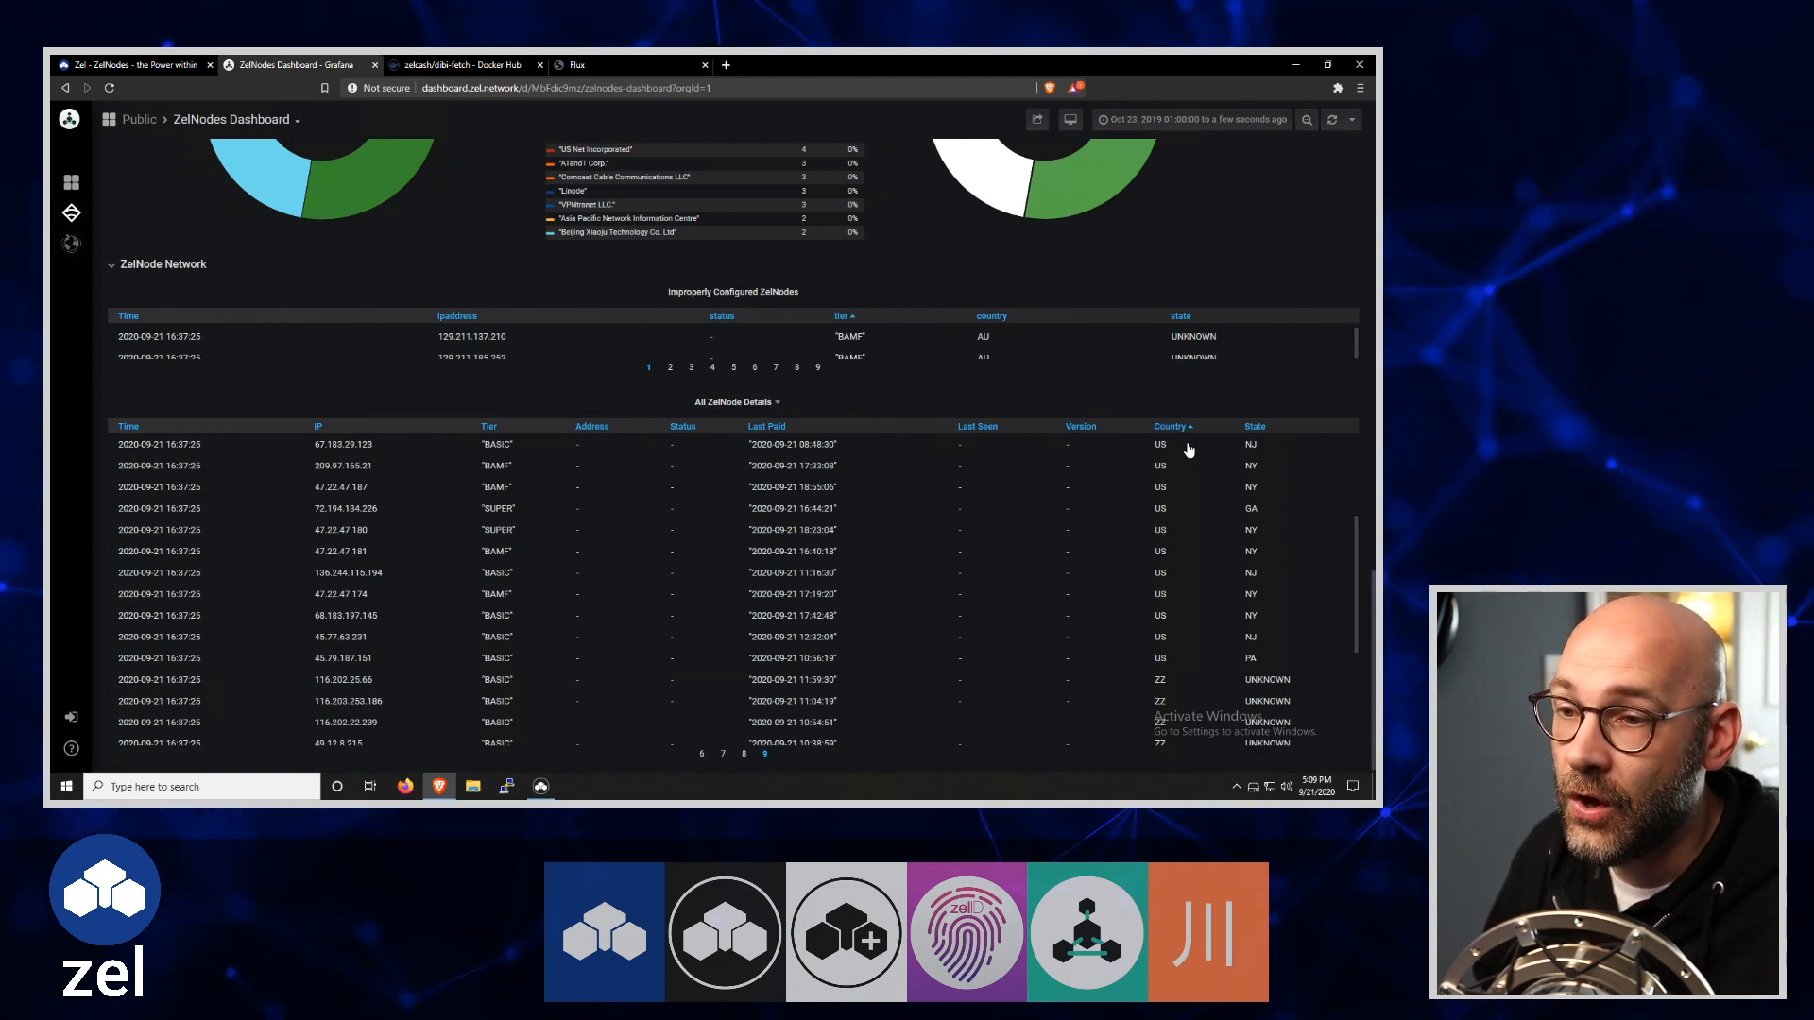
mouse_move(1172, 452)
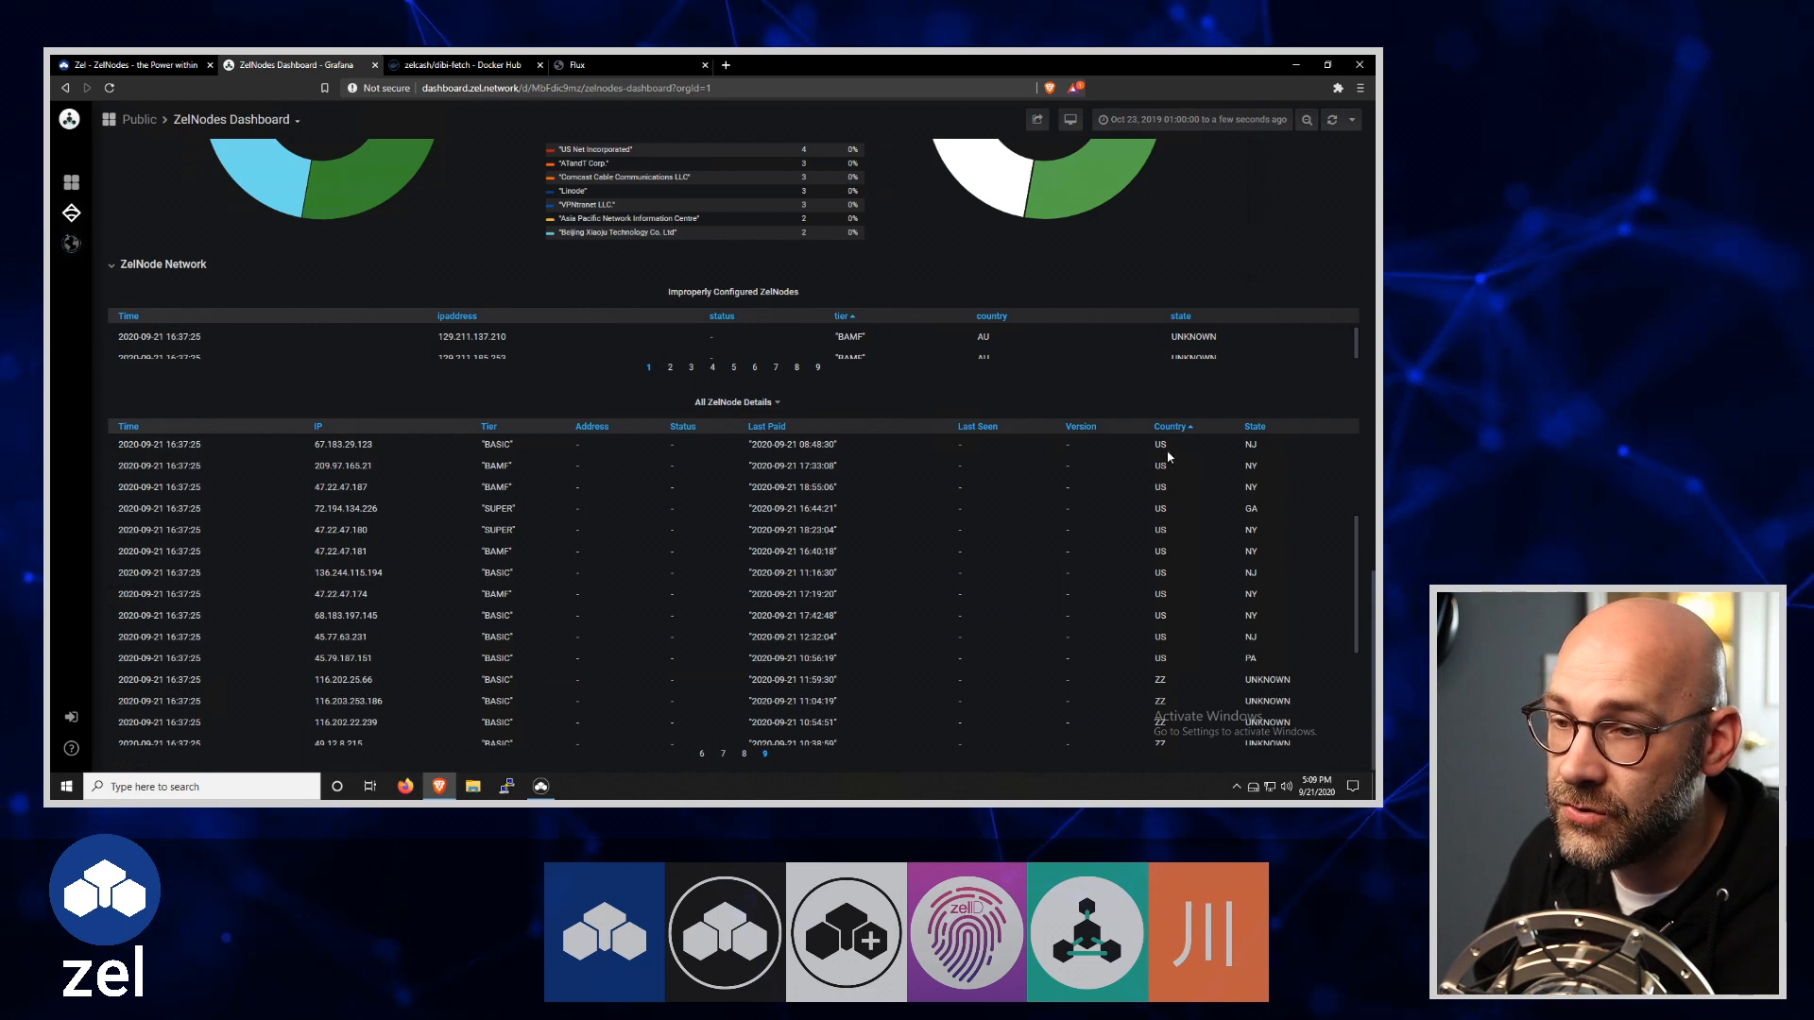
mouse_move(1162, 648)
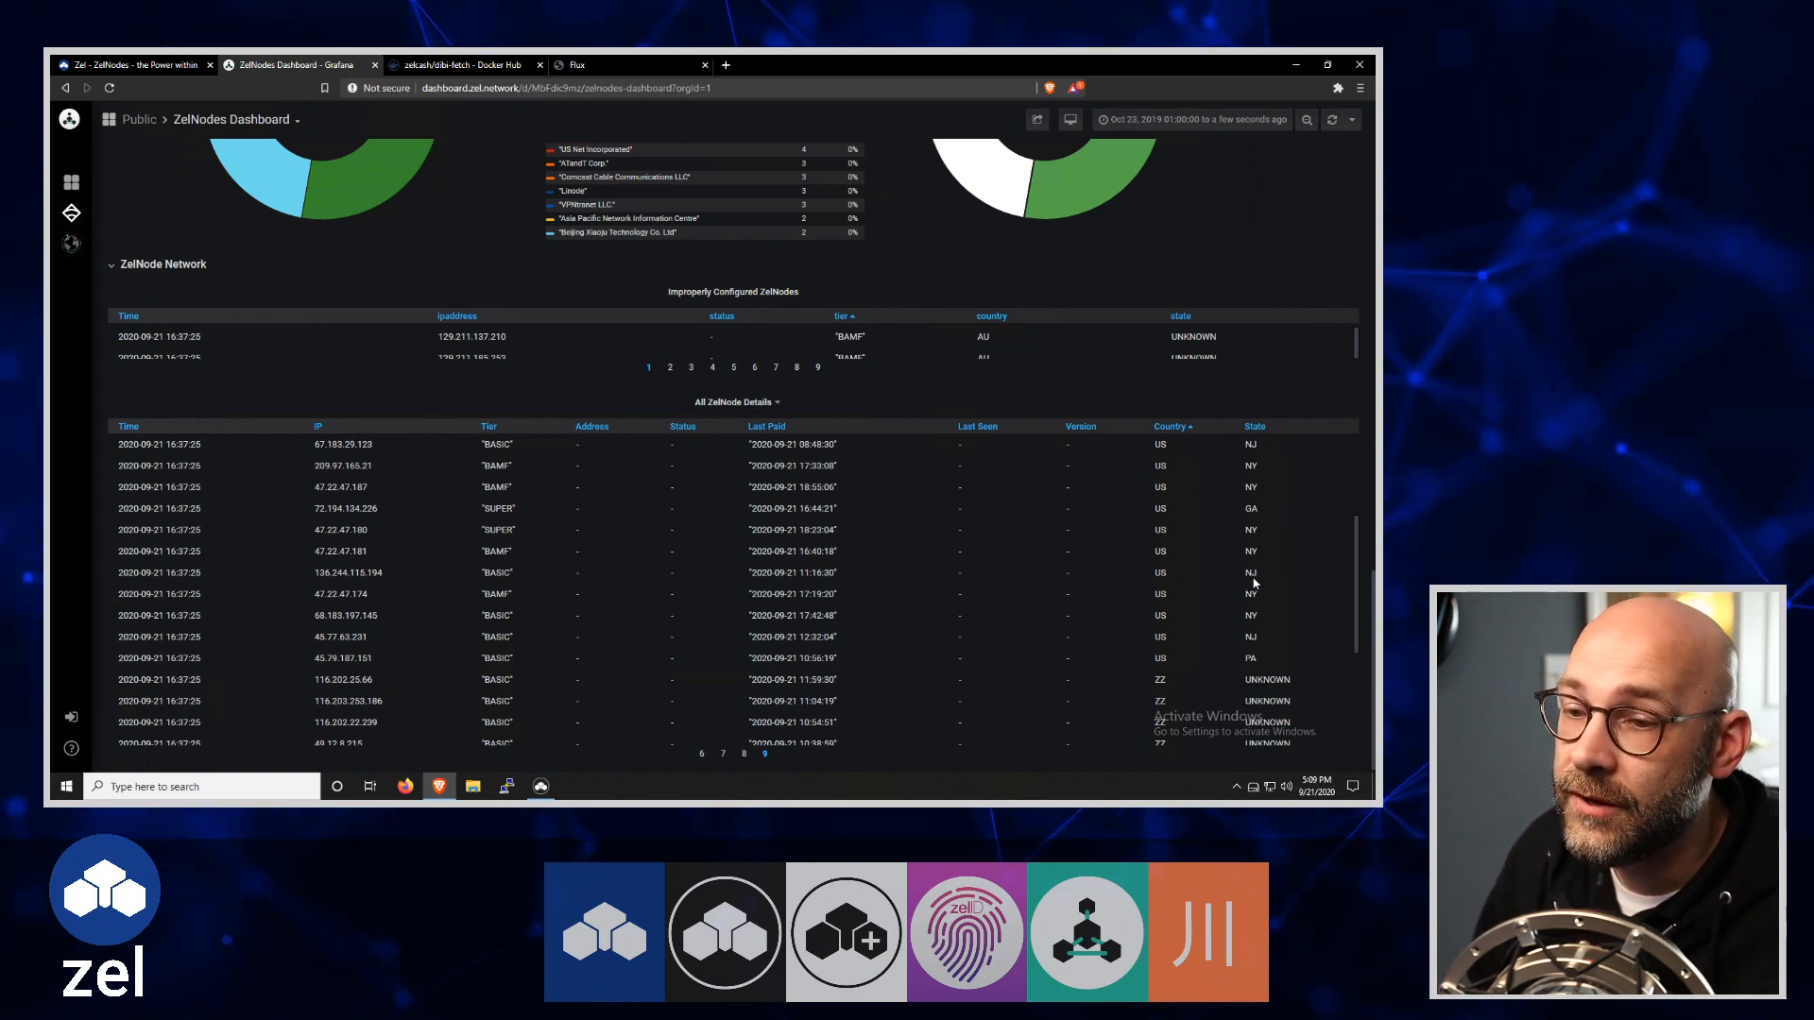
mouse_move(1271, 648)
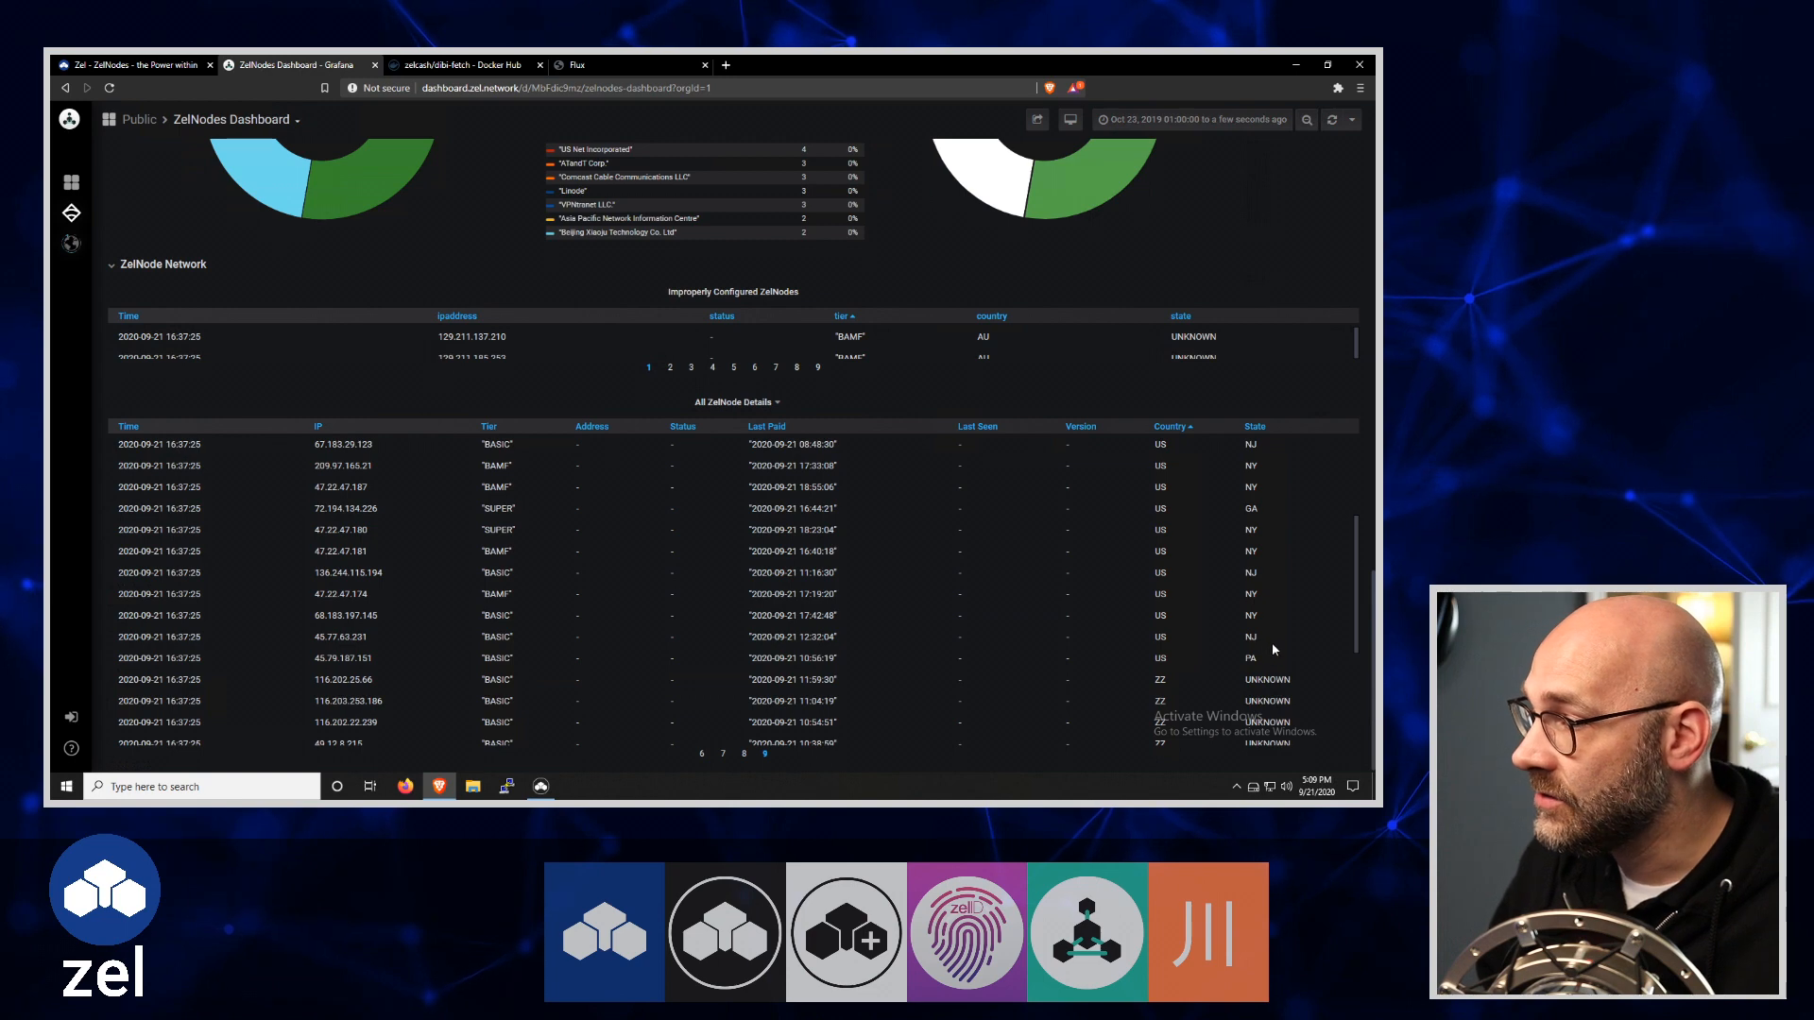
mouse_move(726, 651)
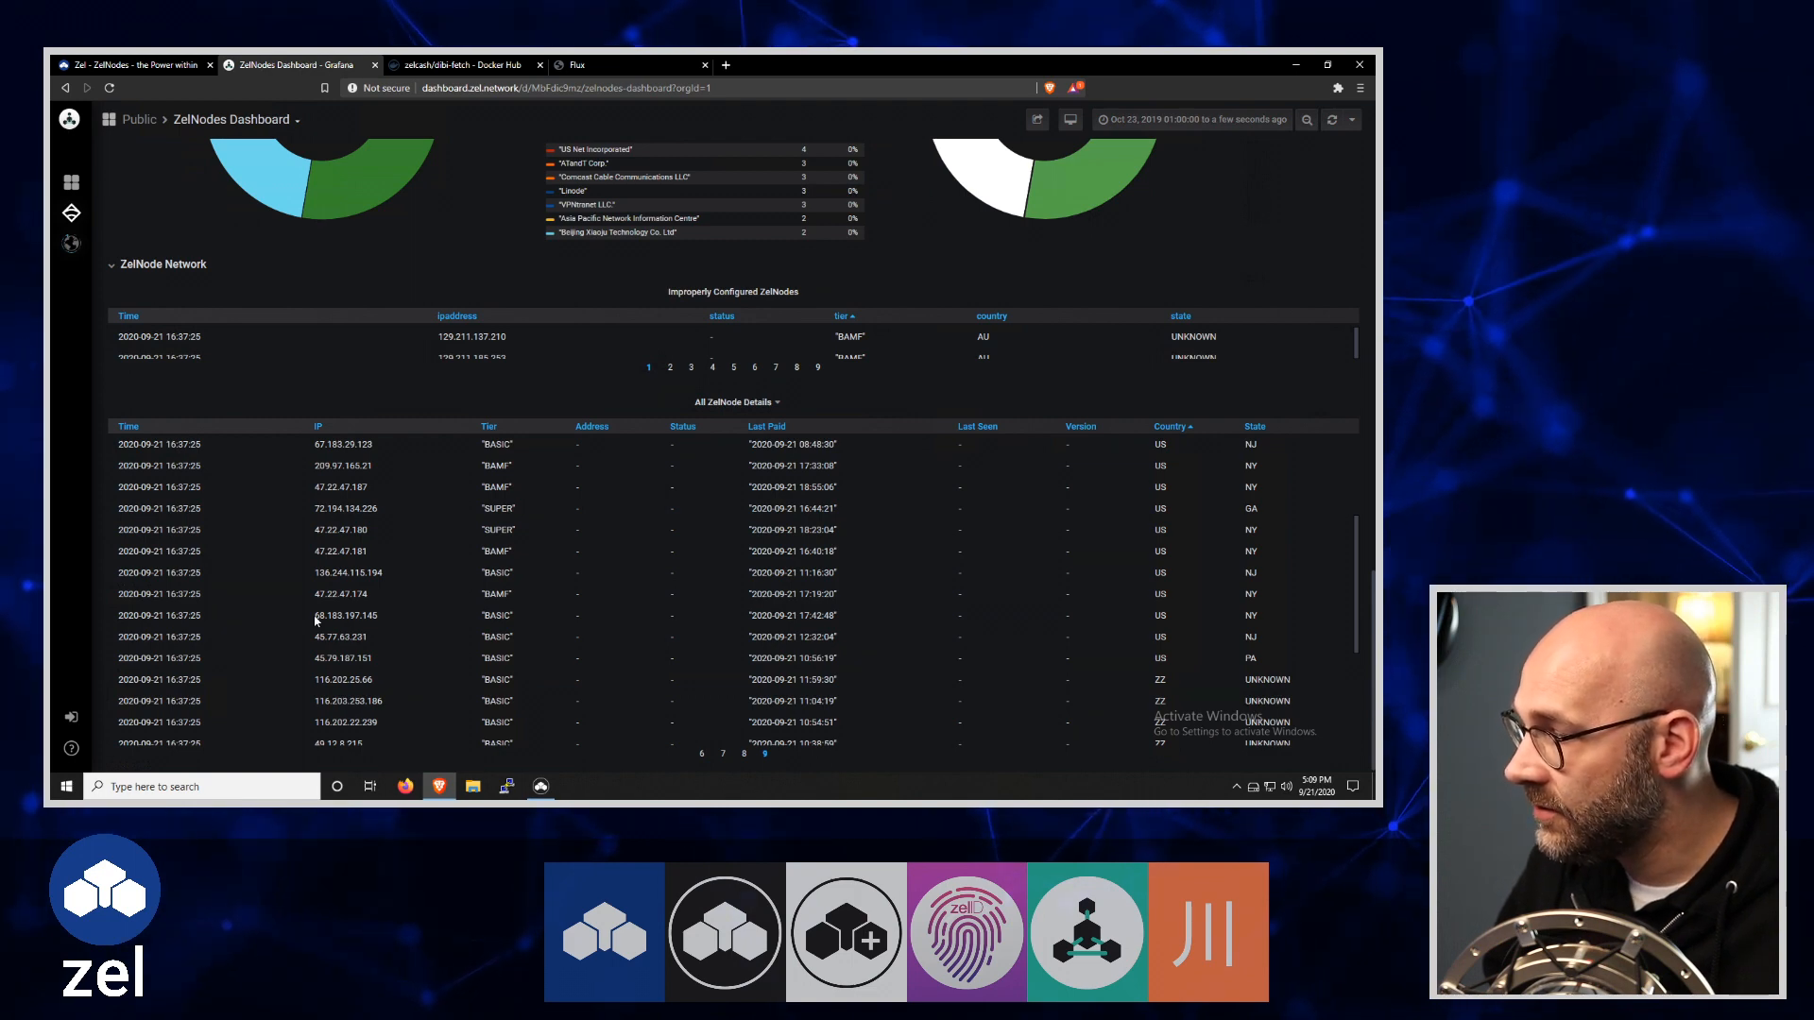
double_click(344, 615)
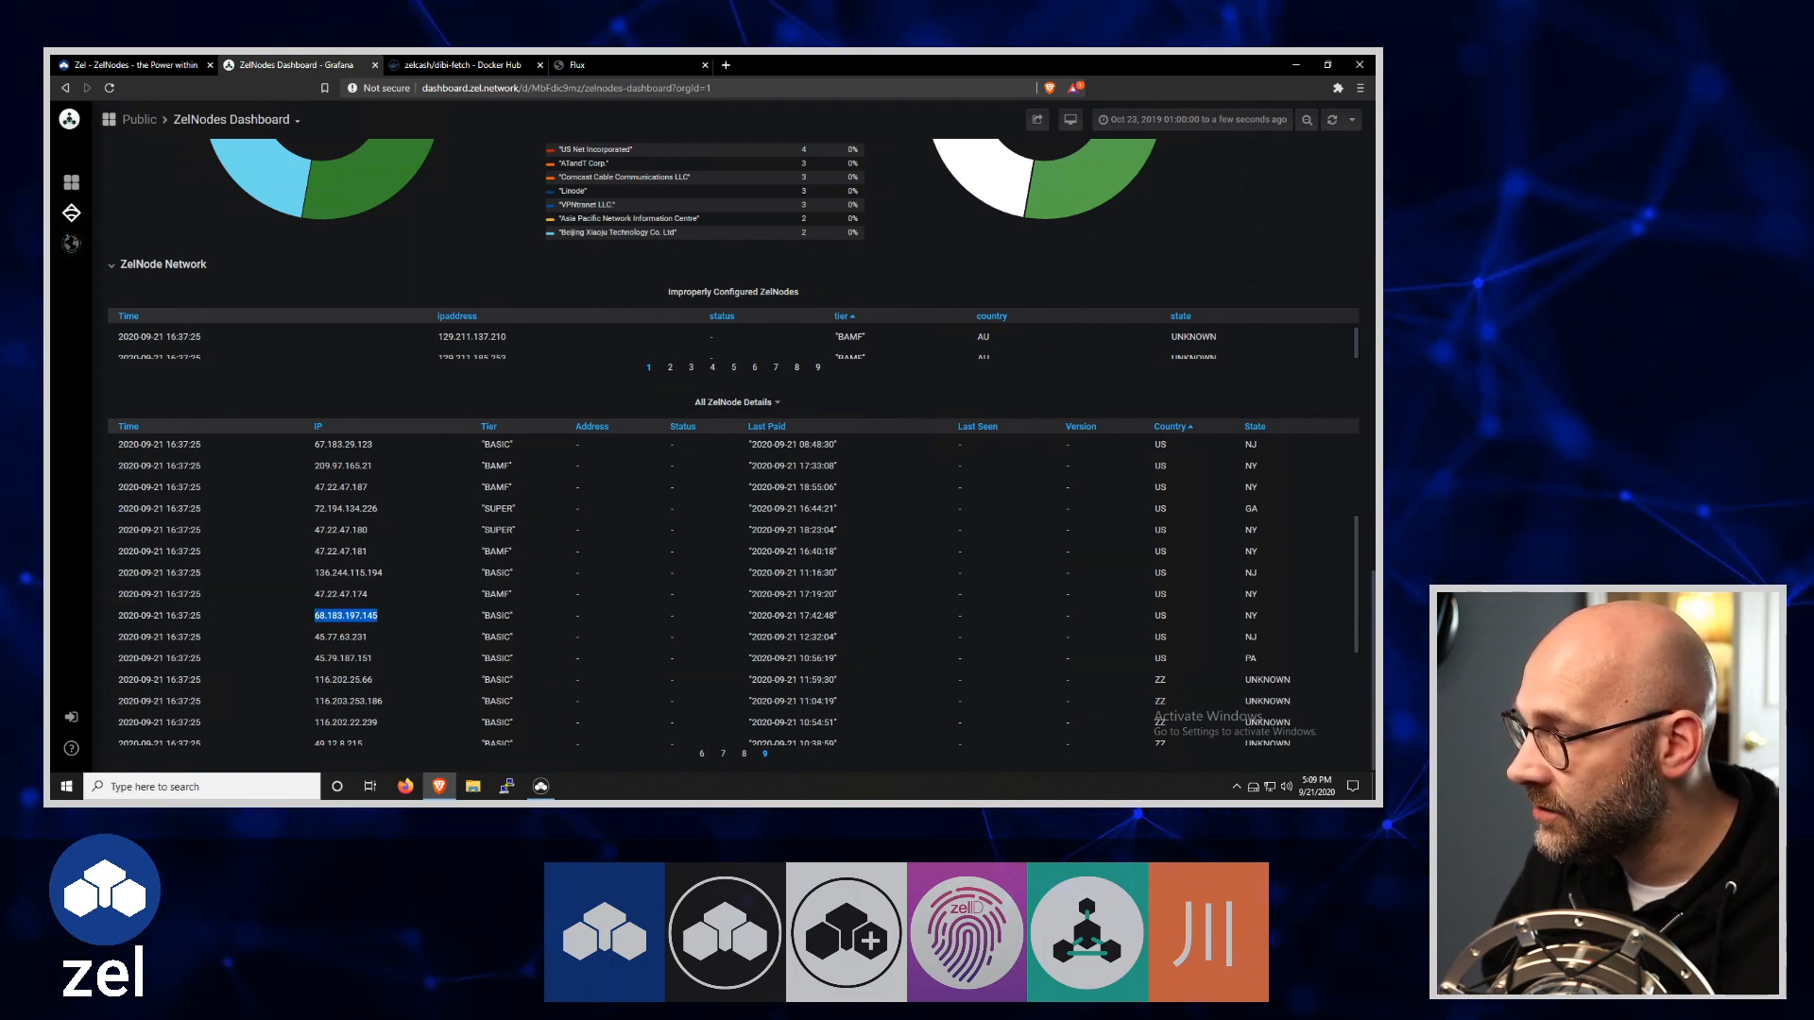
mouse_move(743, 81)
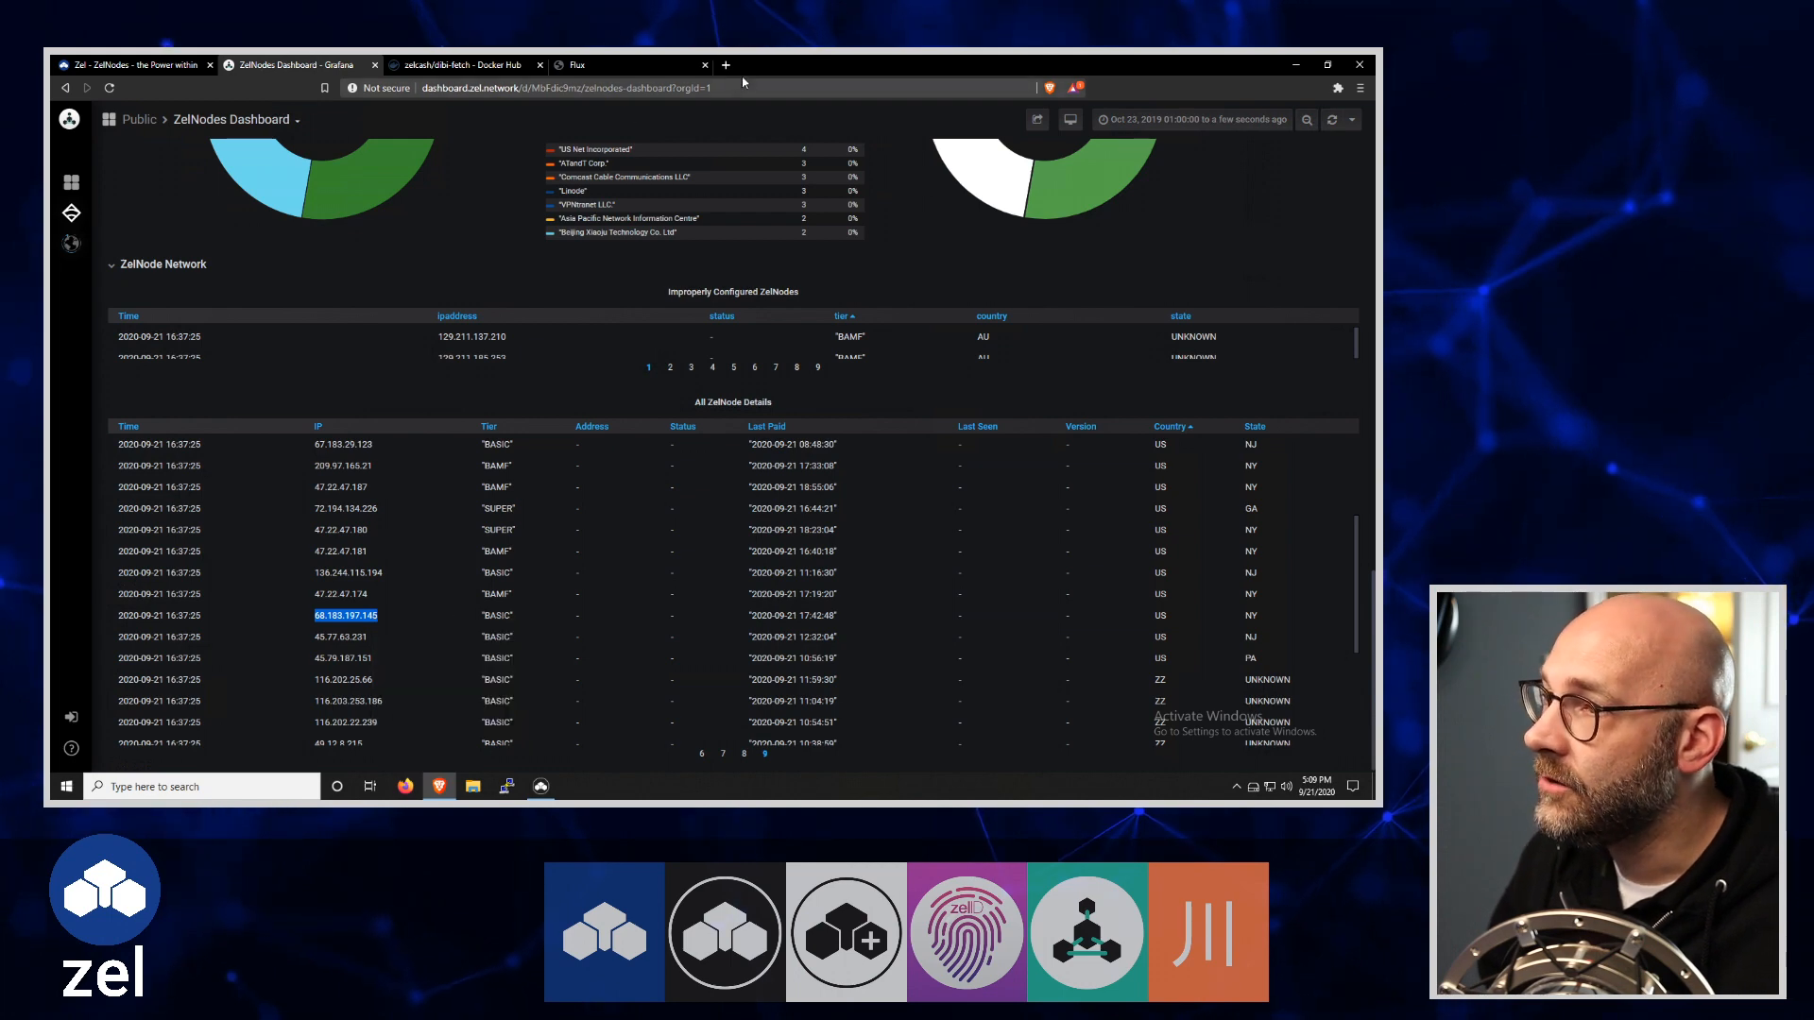
left_click(726, 65)
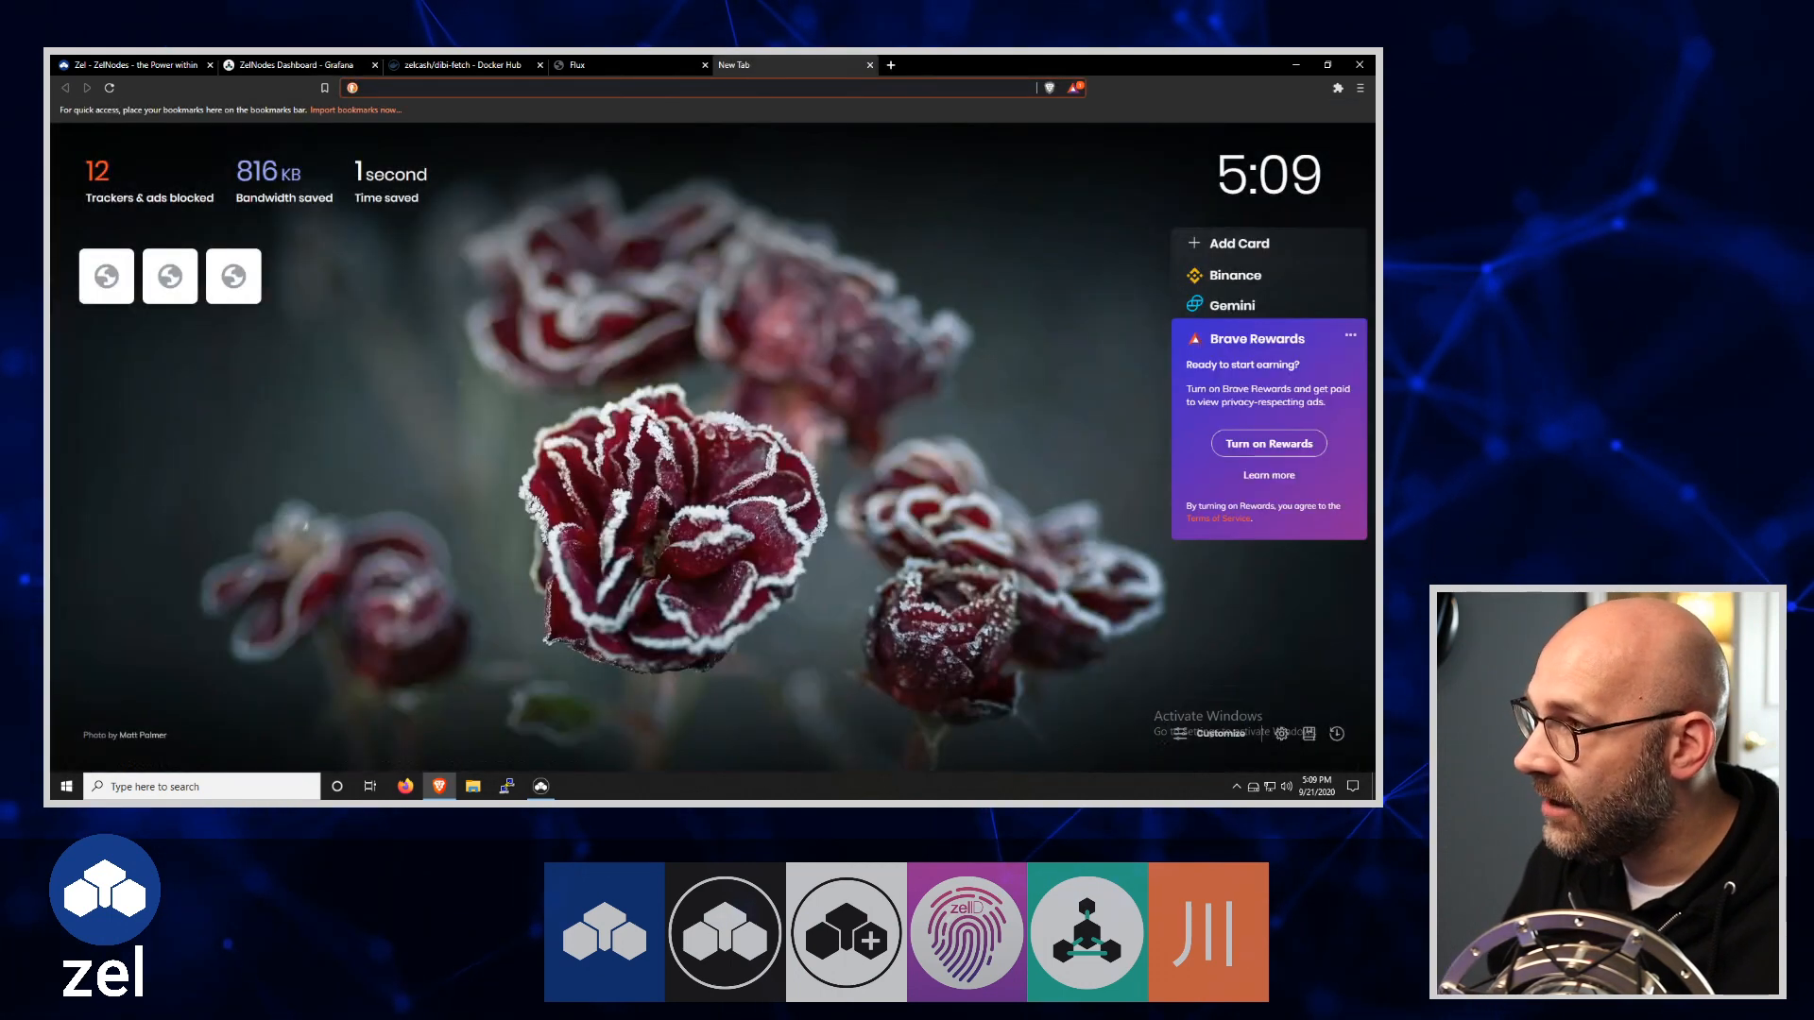
type("68.183.197.145")
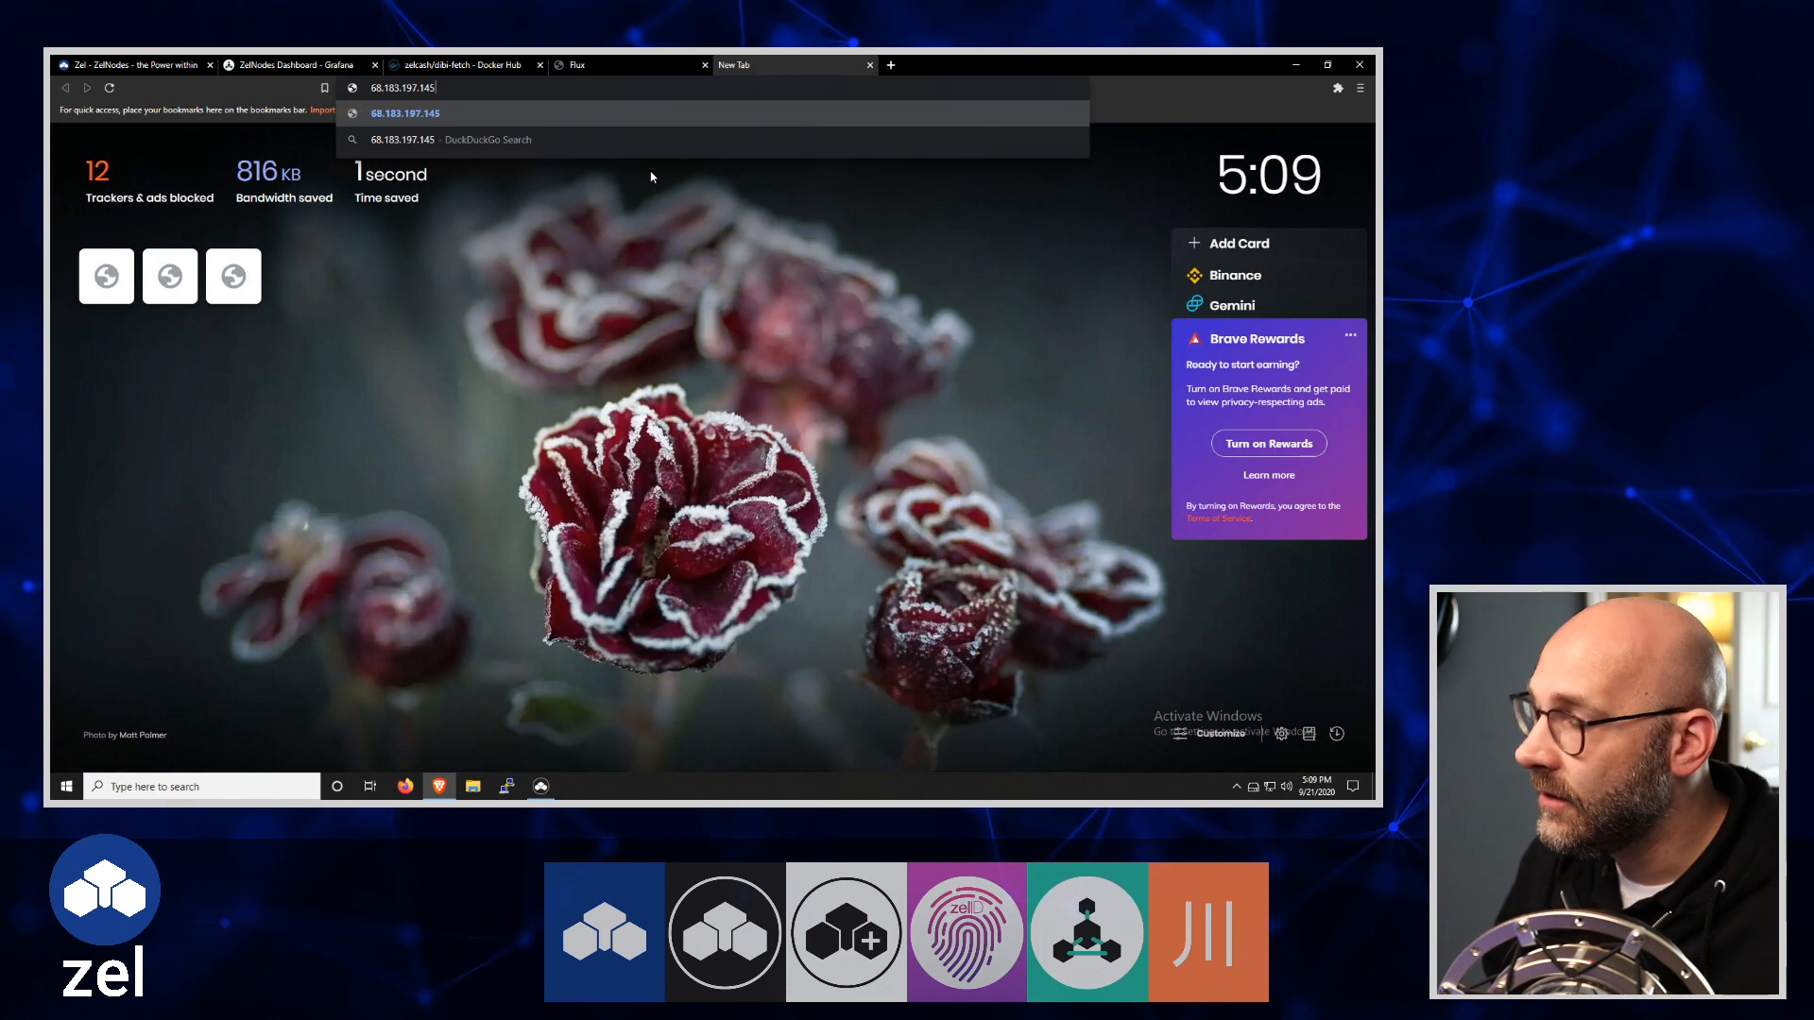
type(":")
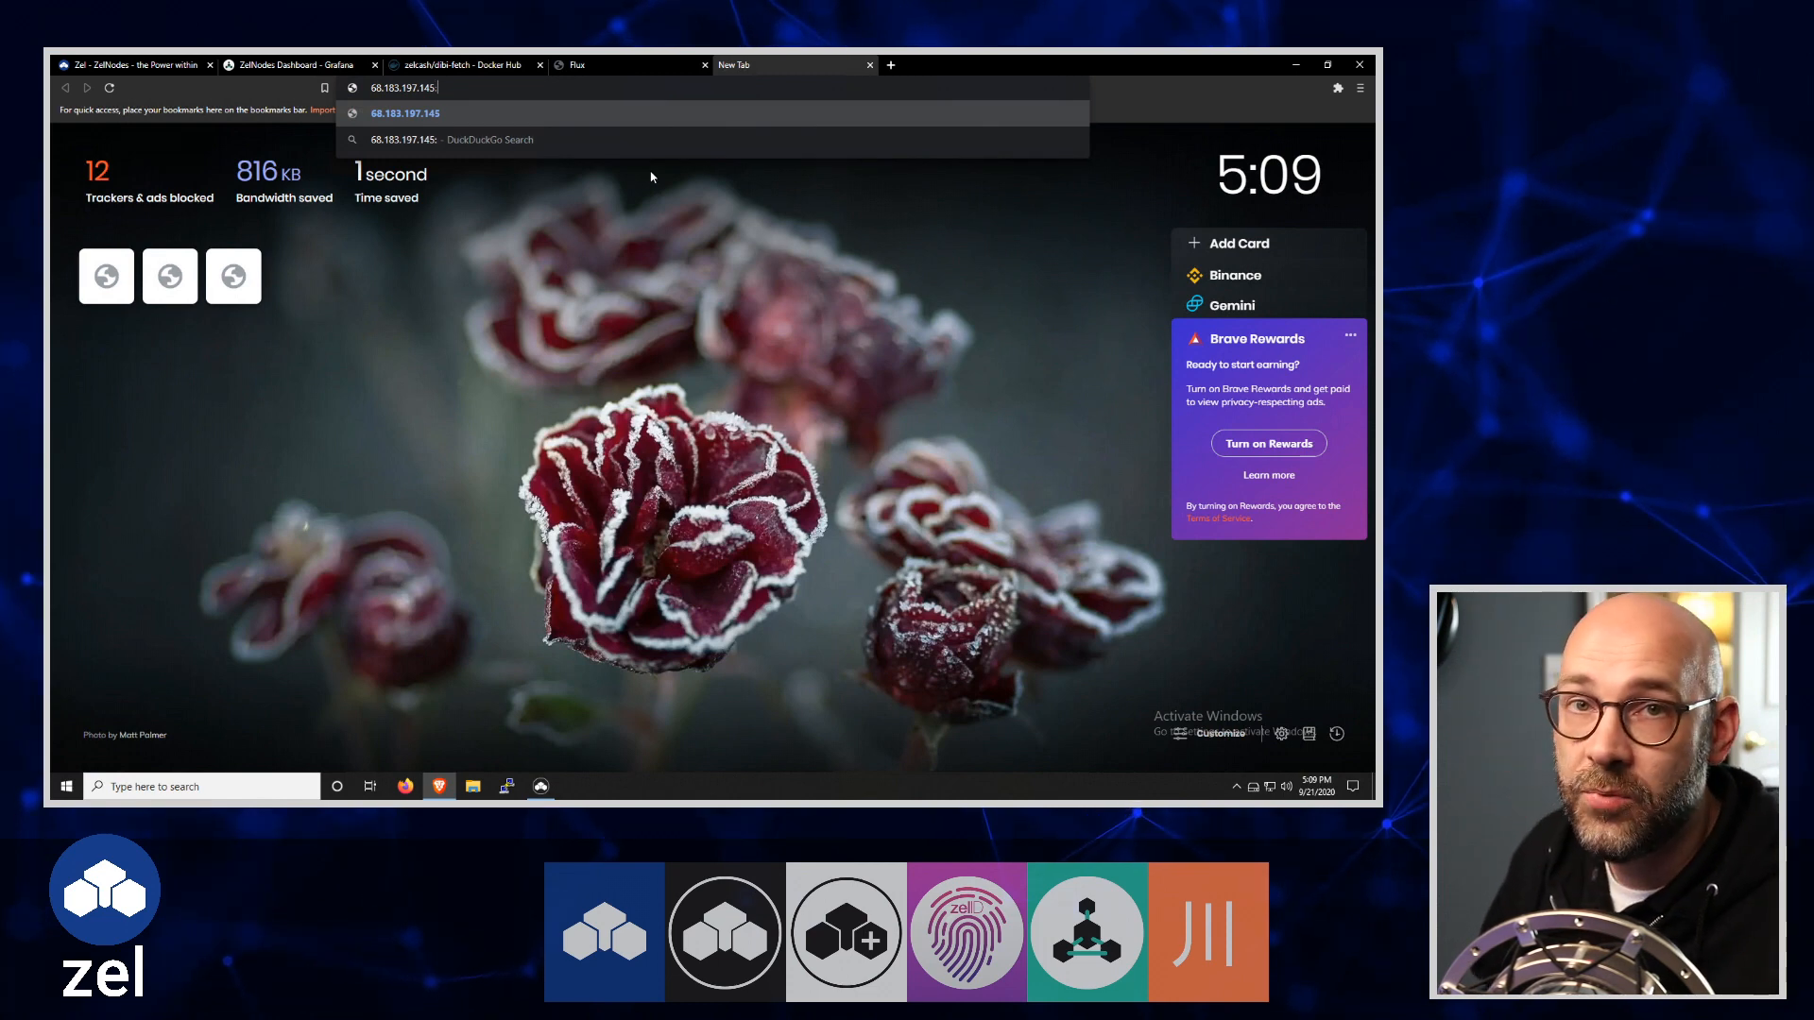
type(":16")
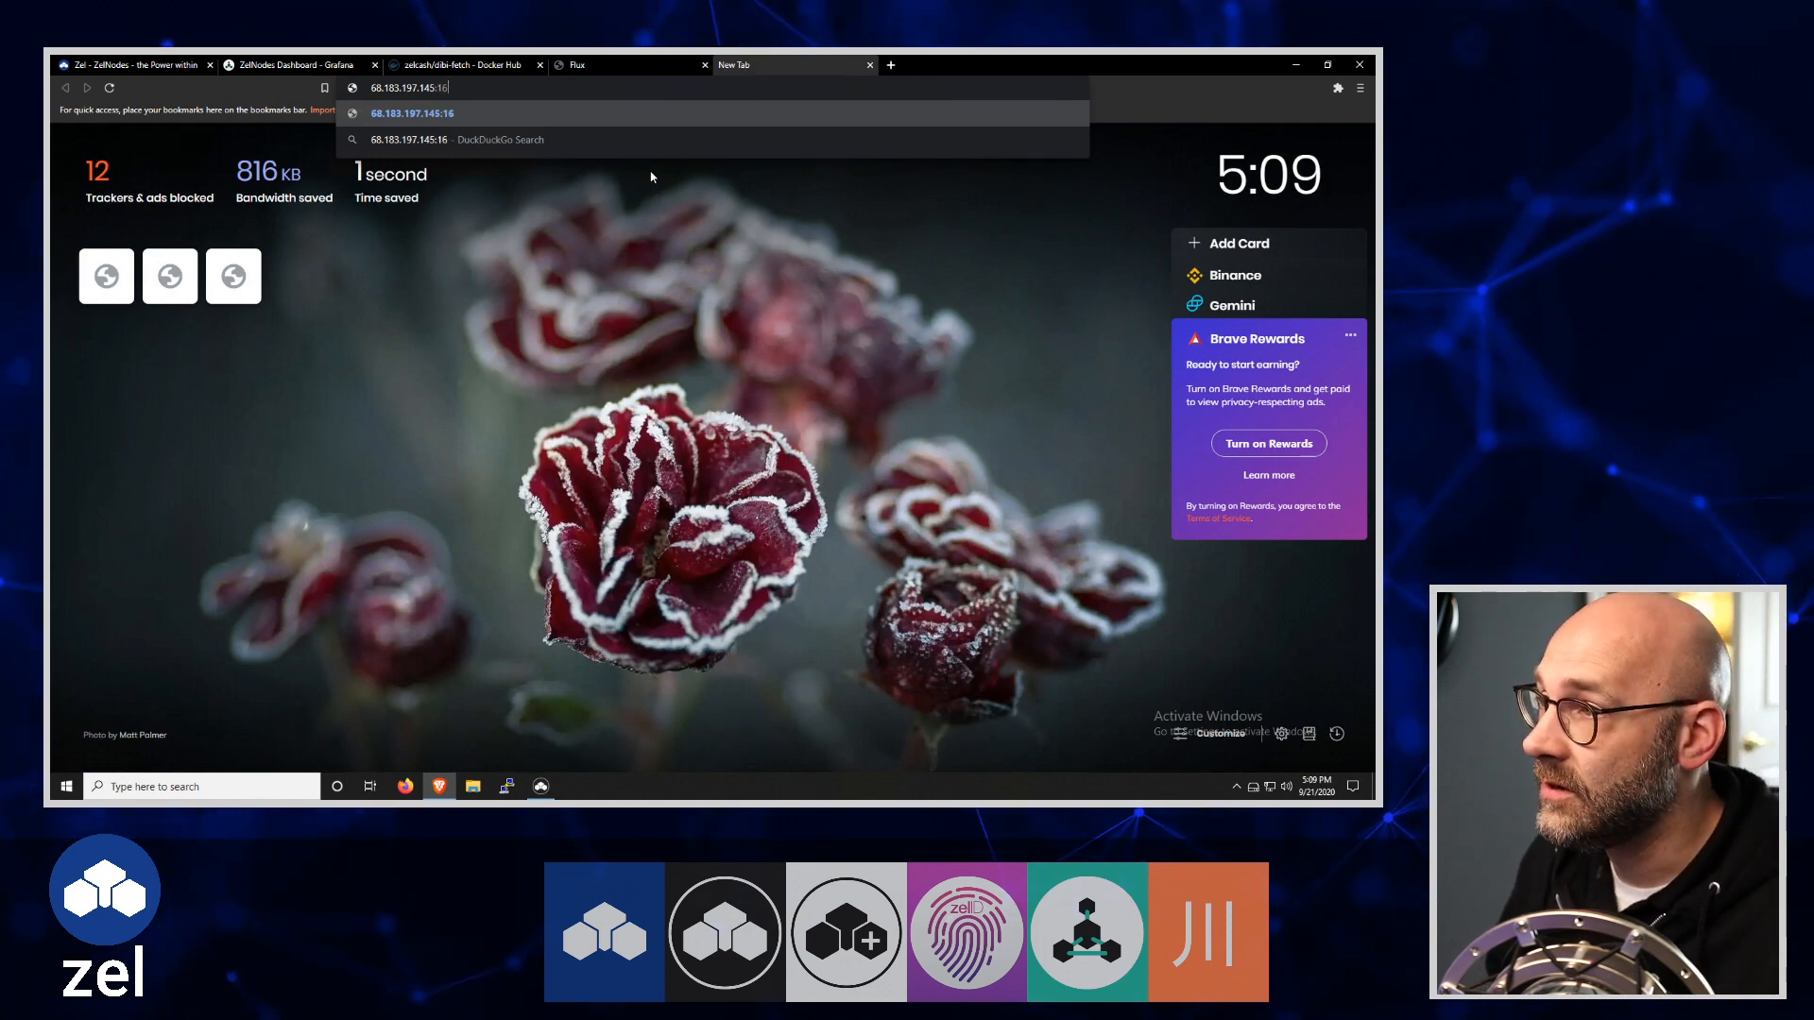
type("126")
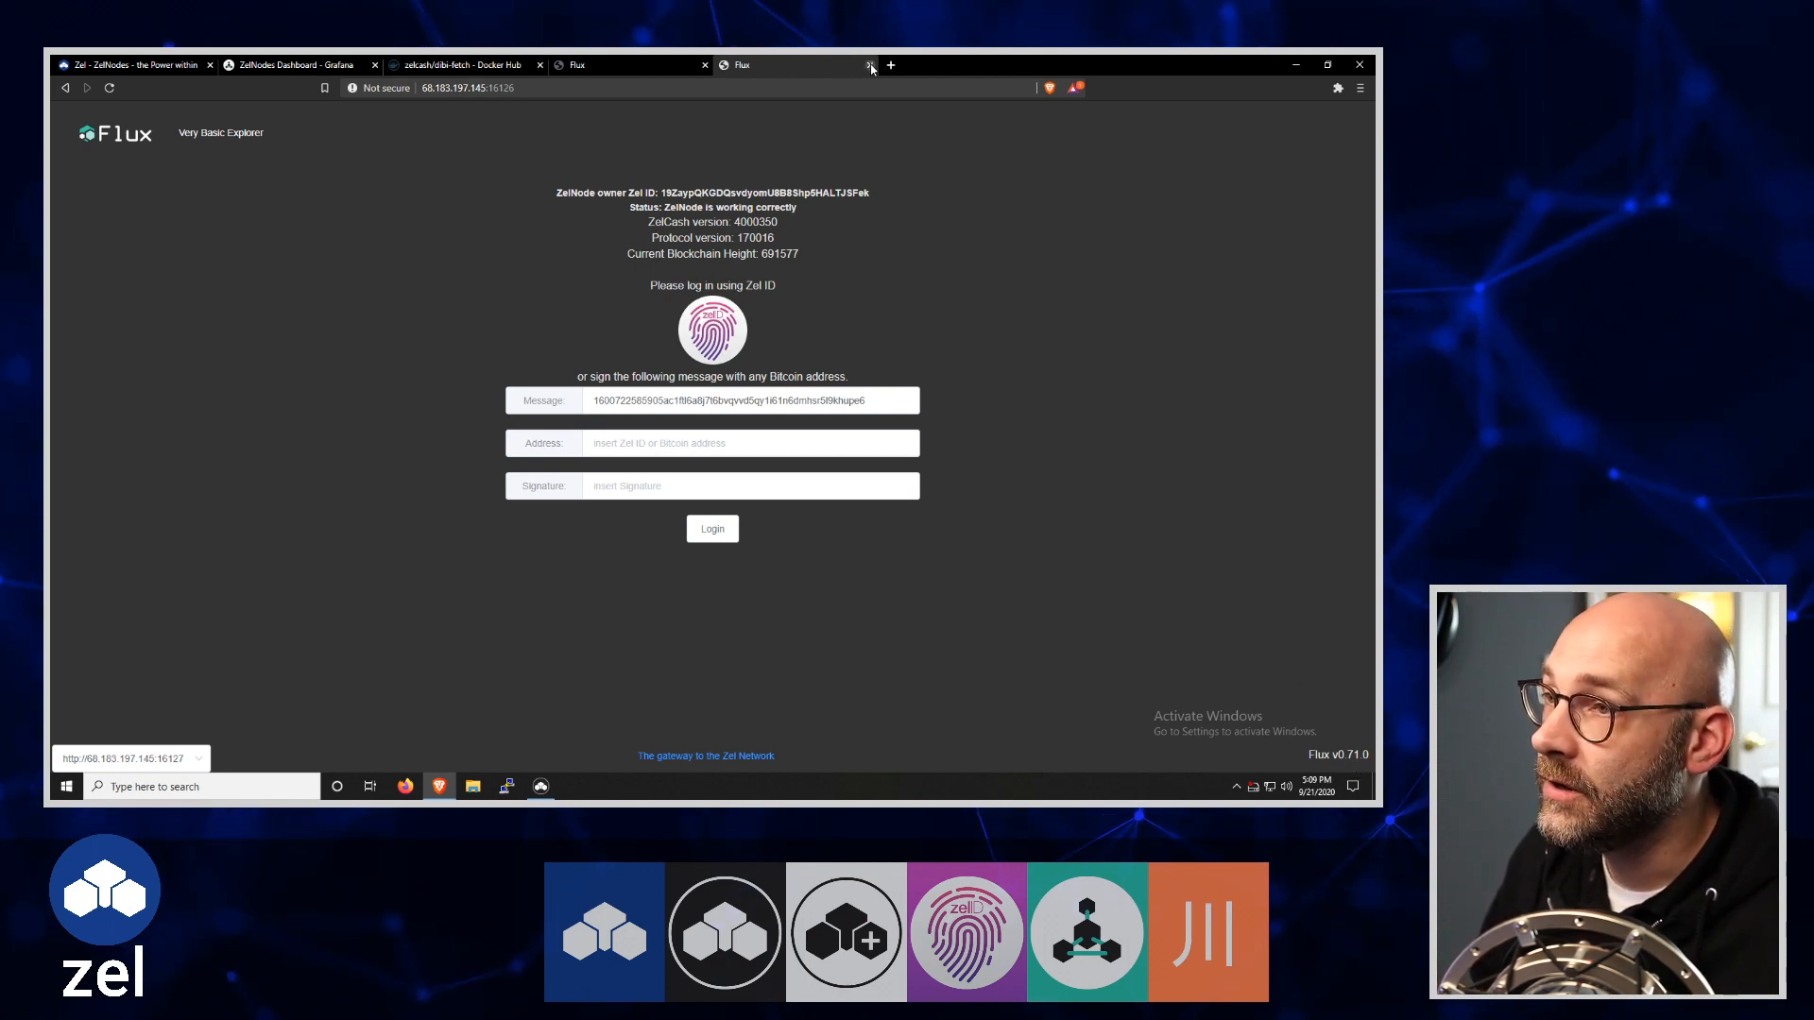
Close the 68.183.197.145 tab and switch to the Flux page of node 116.203.253.186
left_click(293, 65)
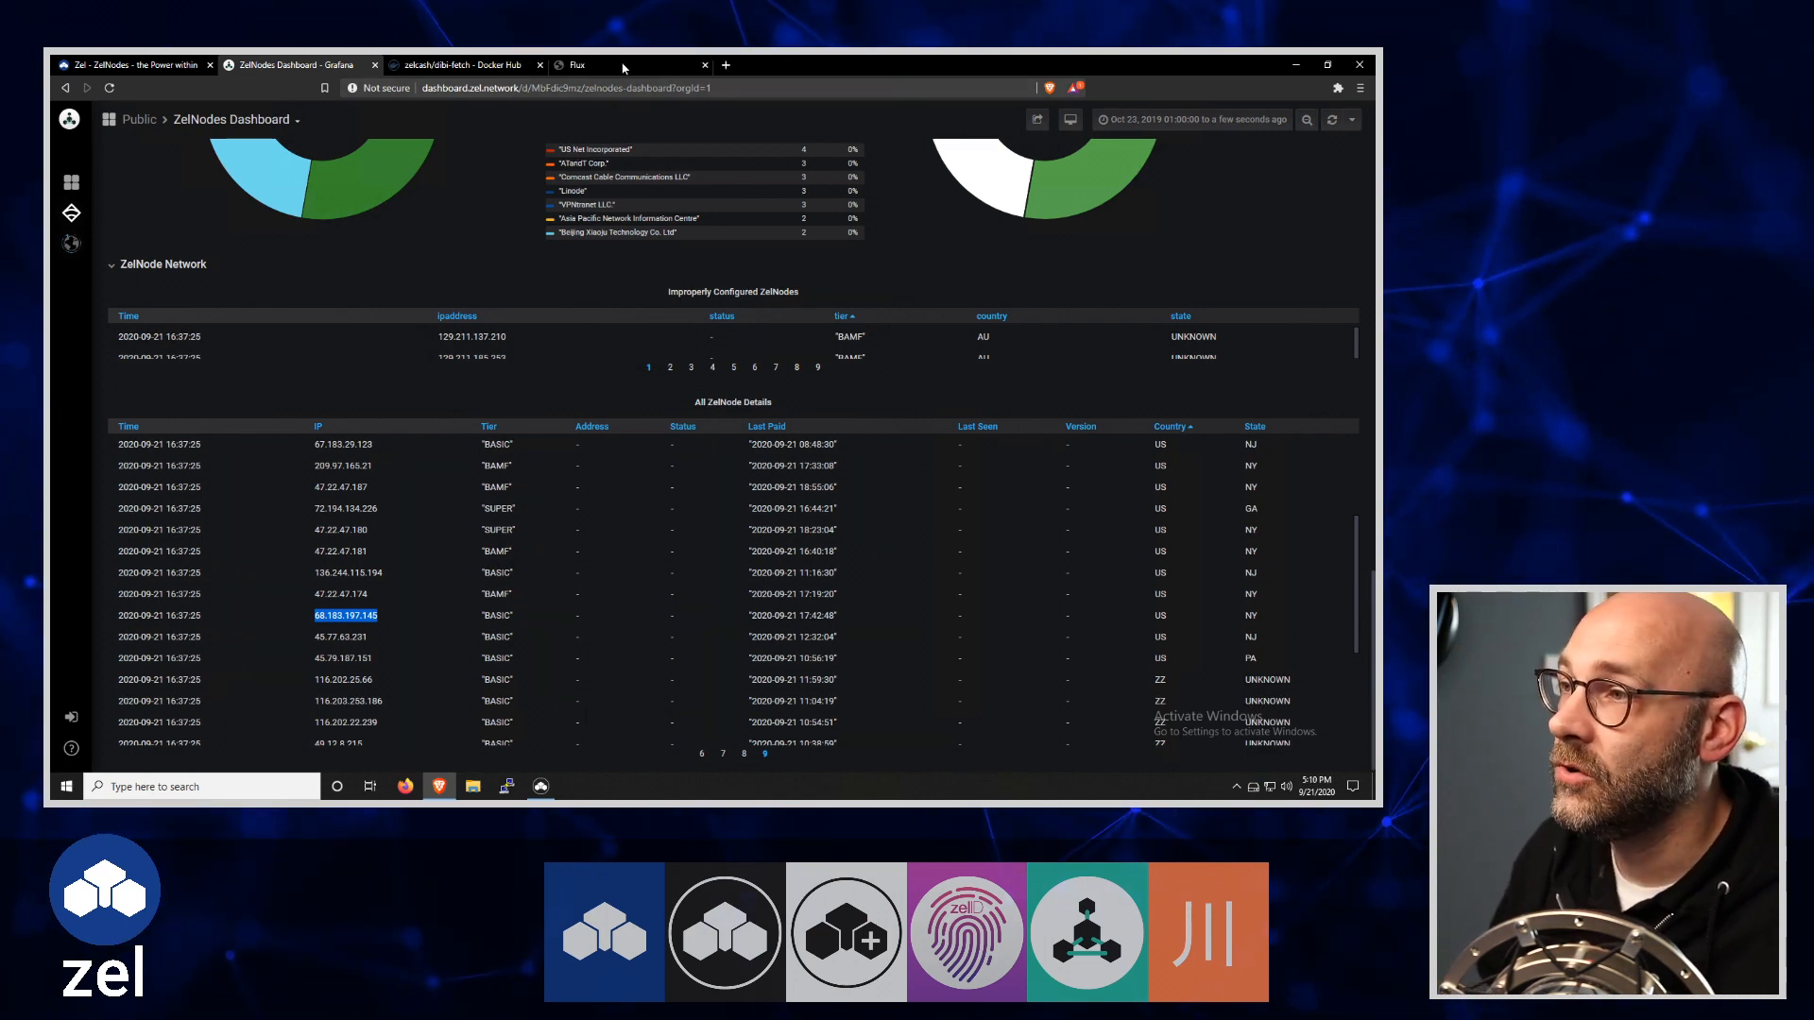
left_click(625, 65)
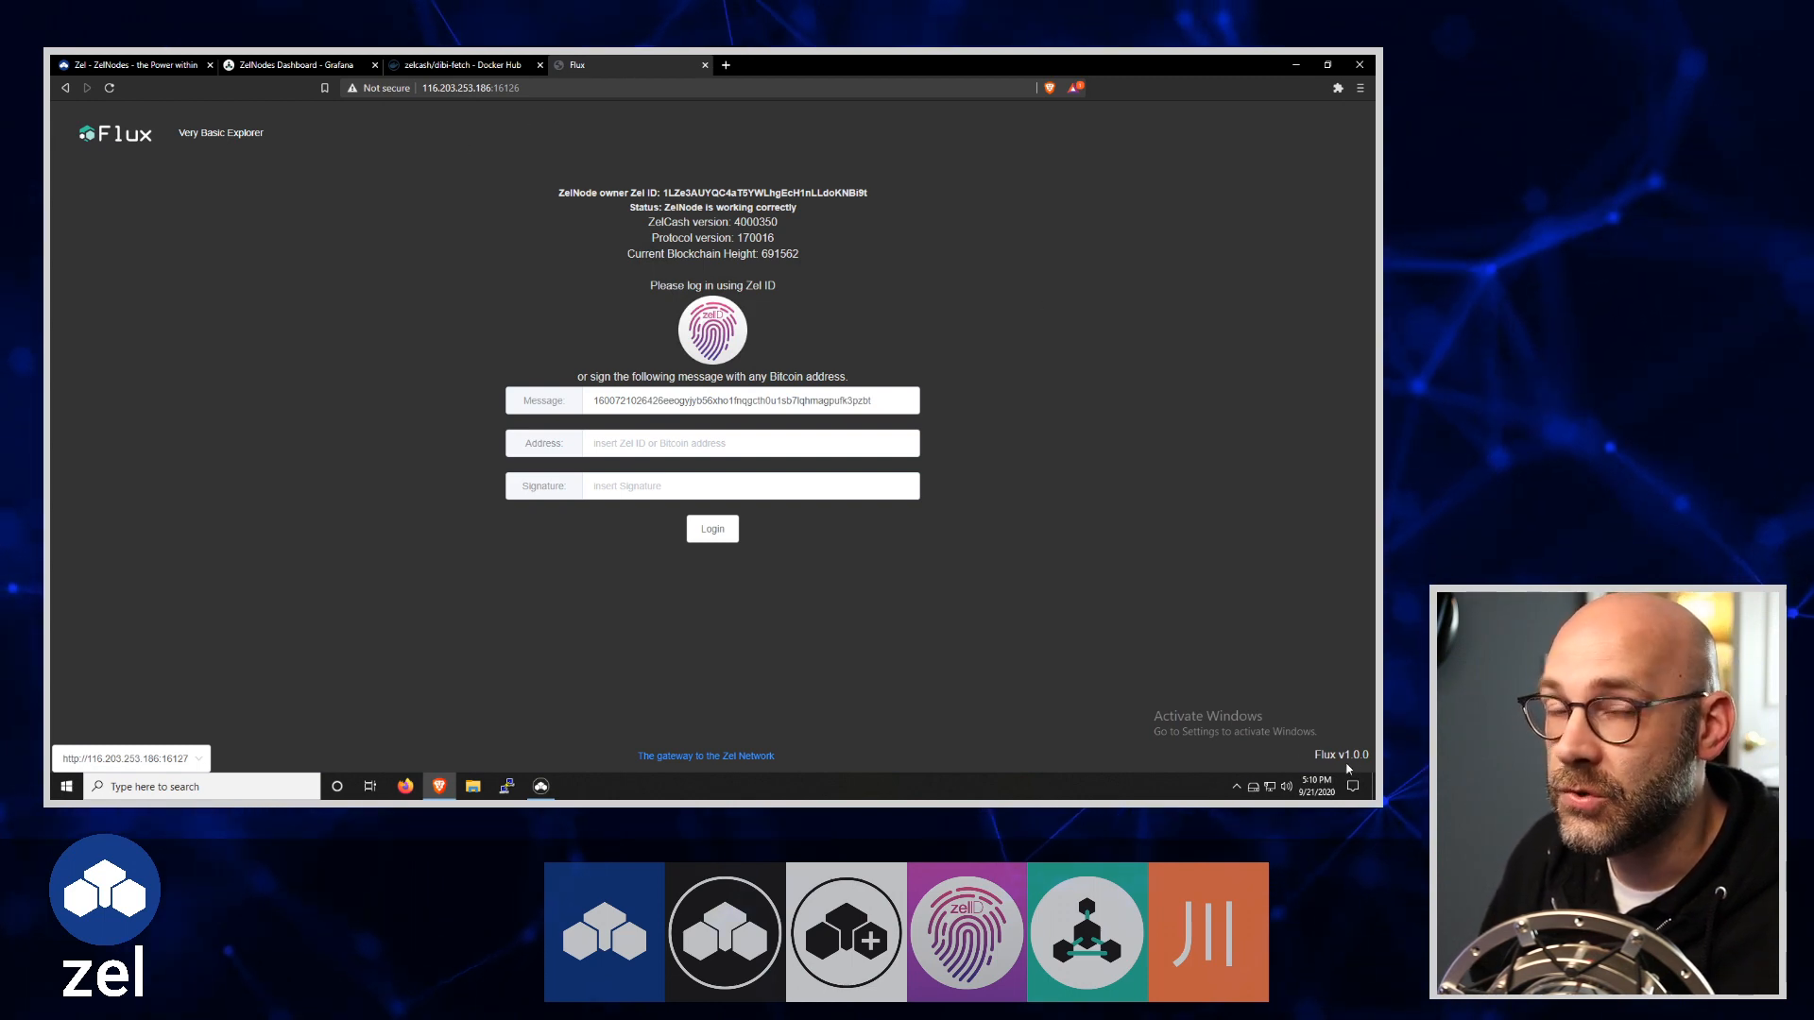
mouse_move(1008, 286)
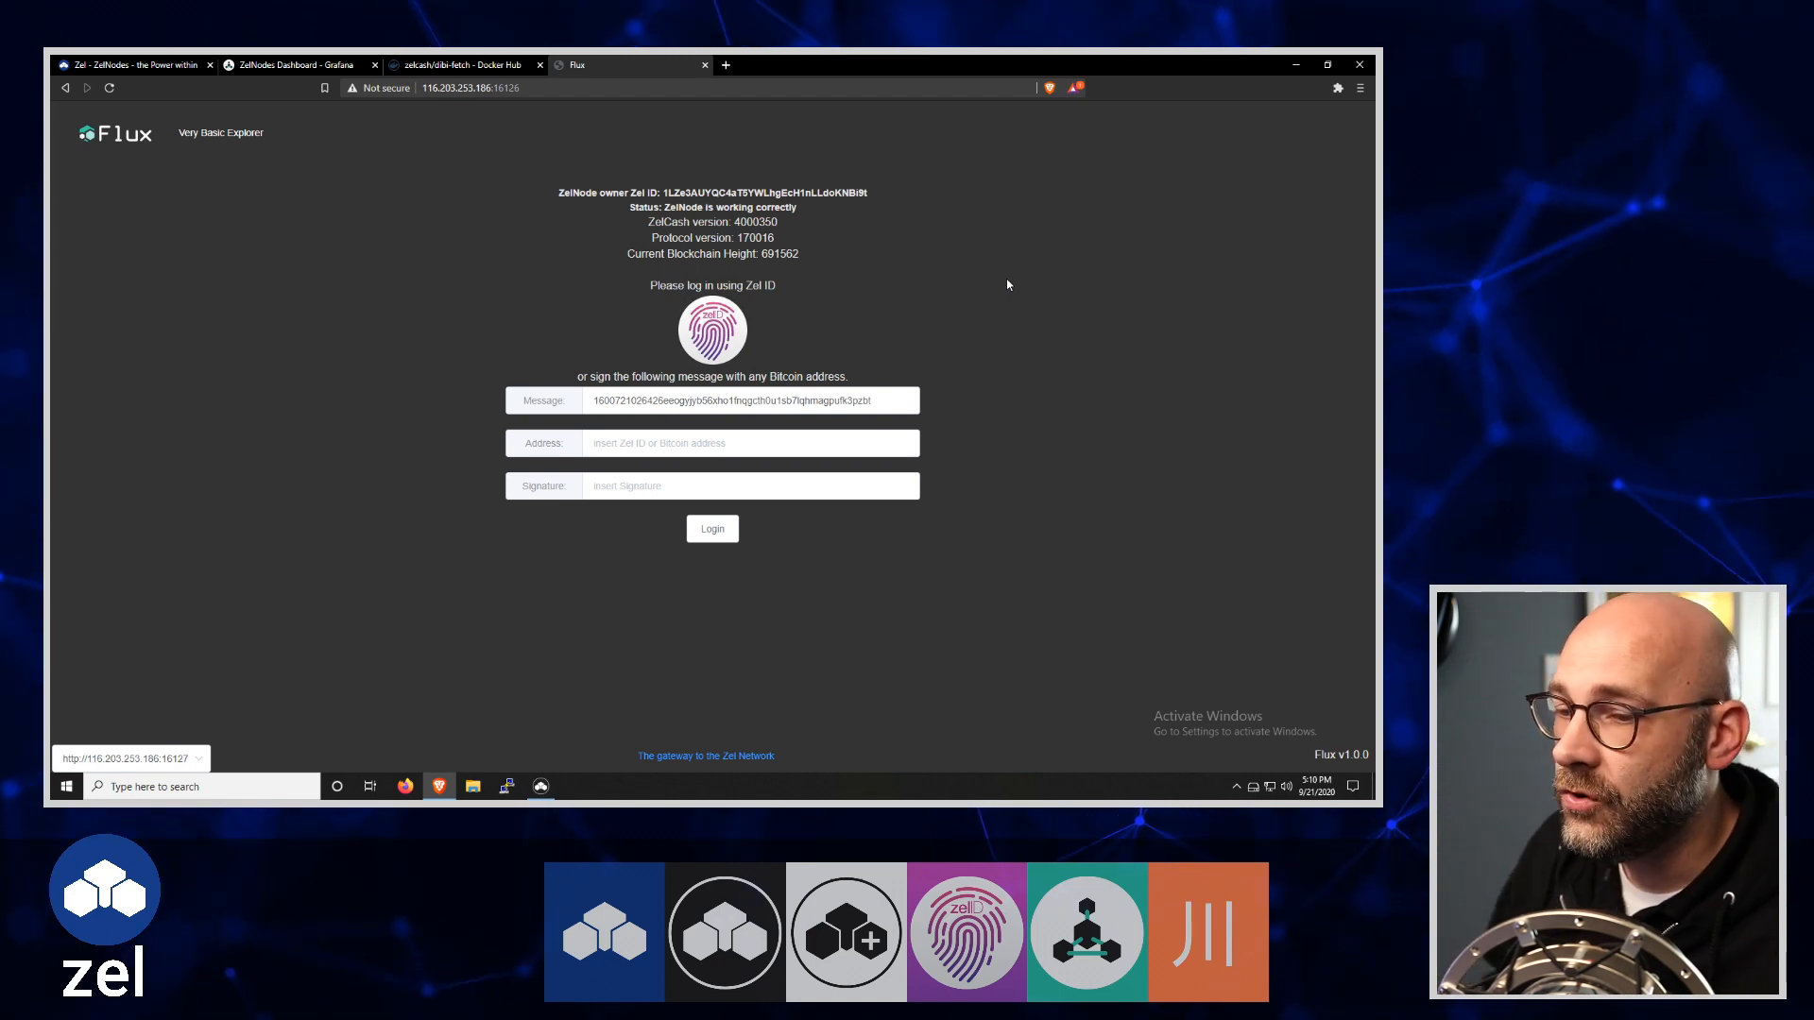
mouse_move(1115, 280)
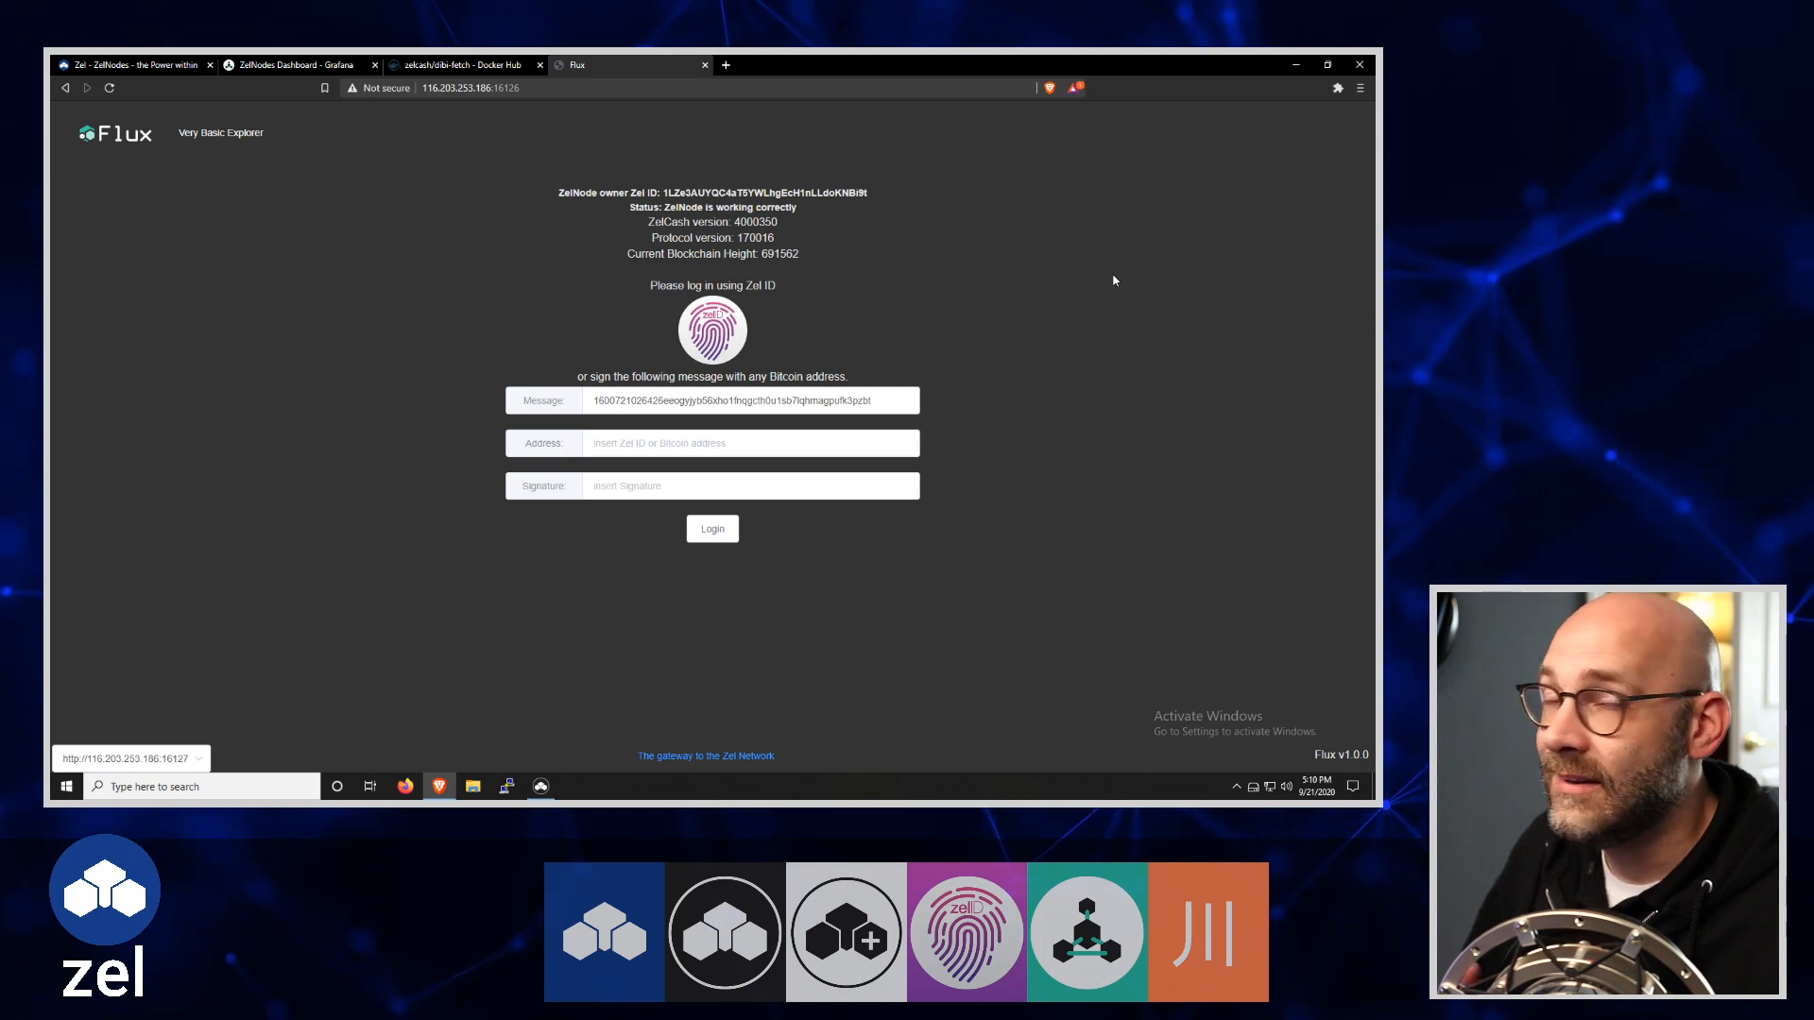
mouse_move(1103, 287)
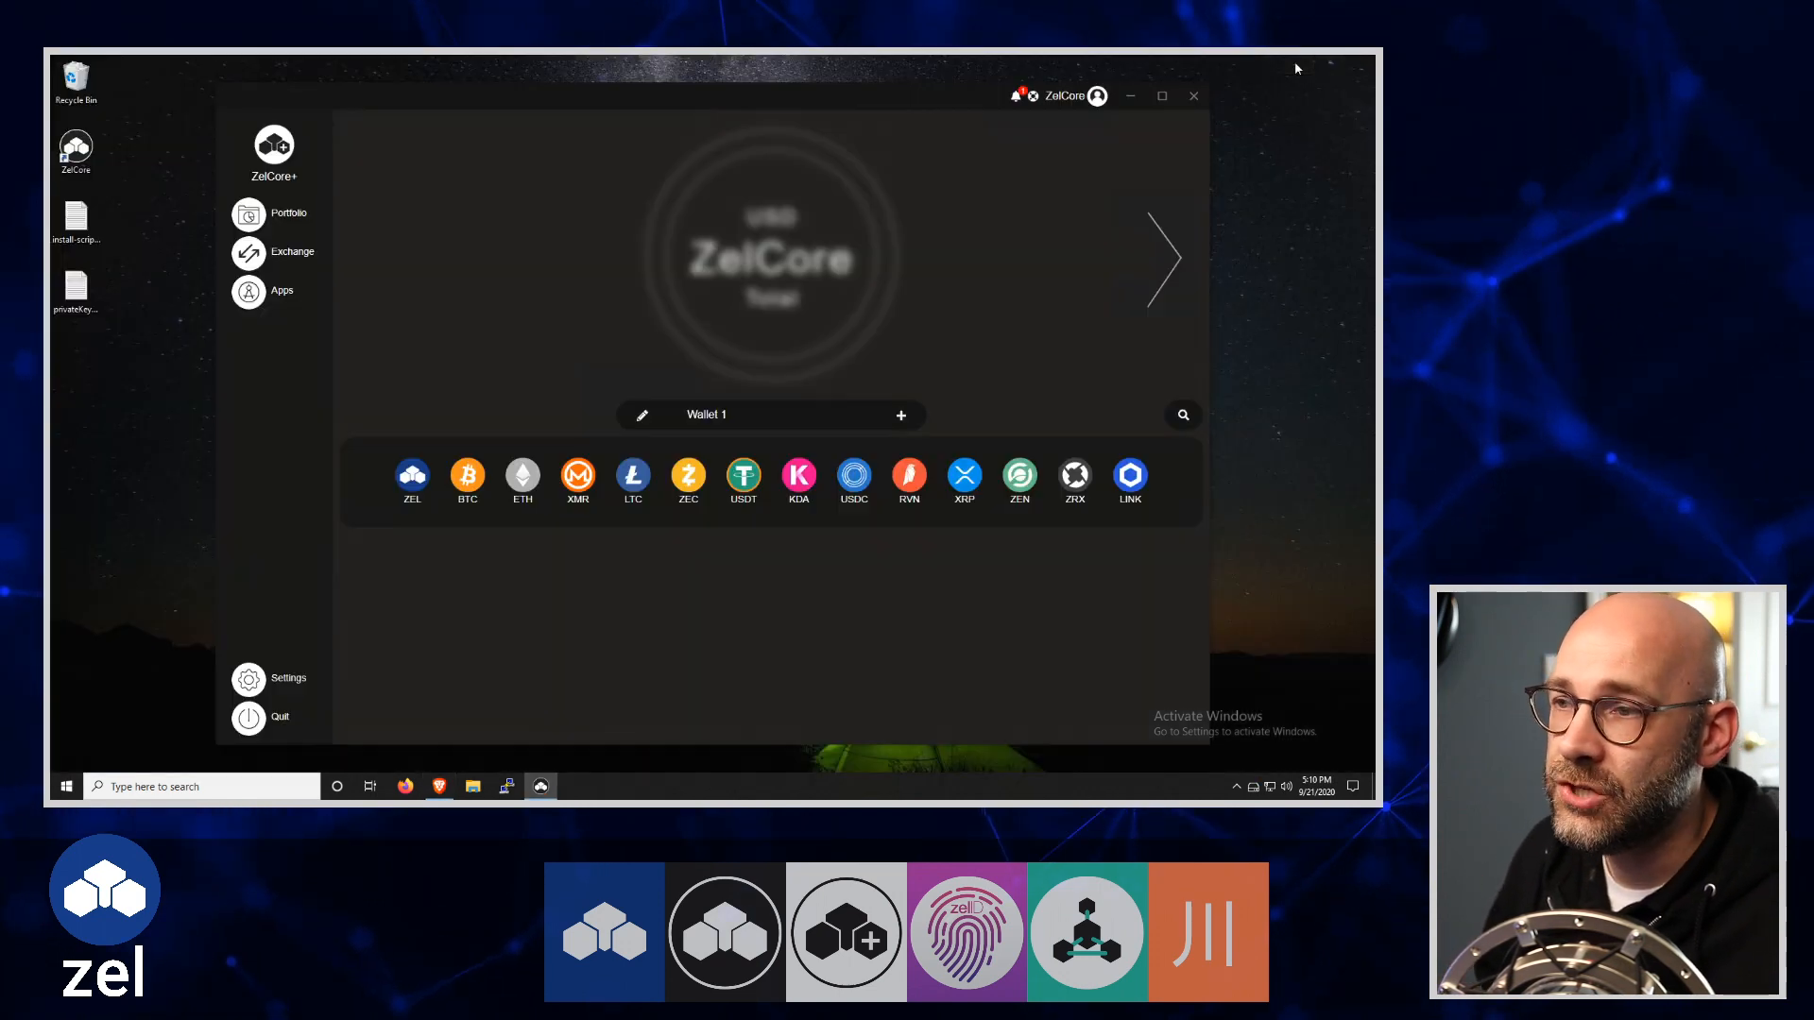
mouse_move(1152, 145)
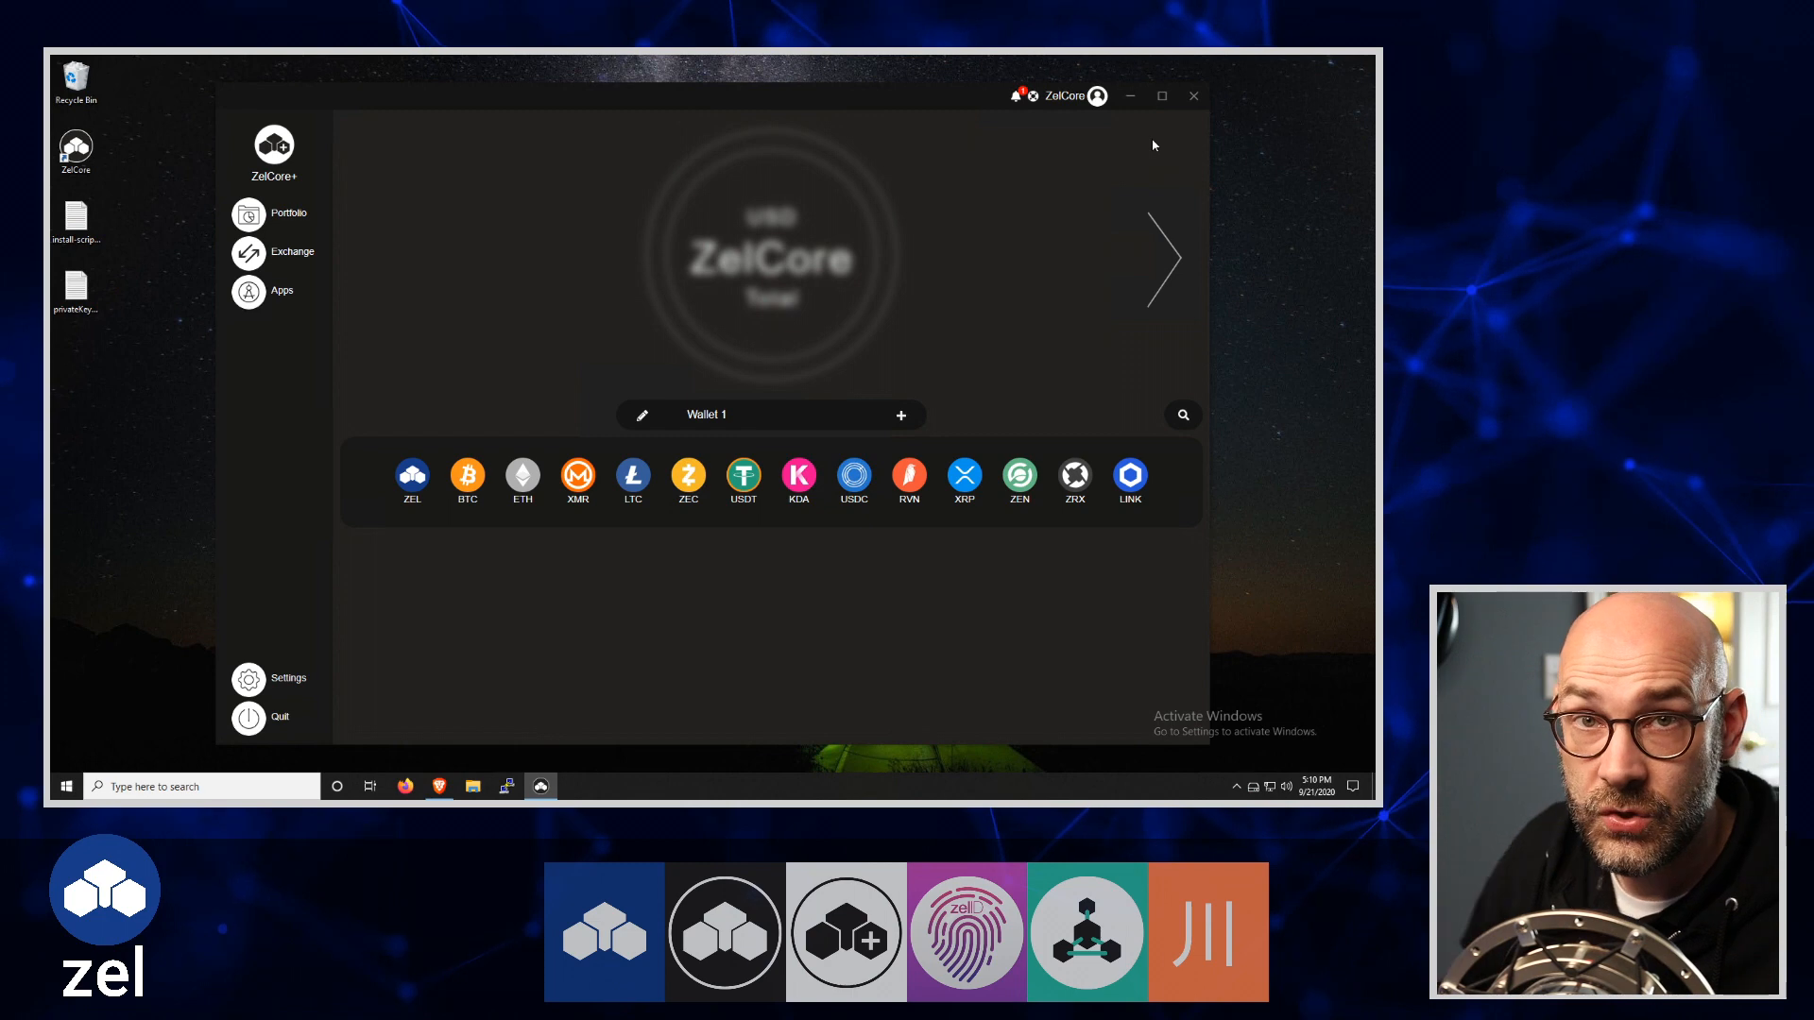
mouse_move(1049, 401)
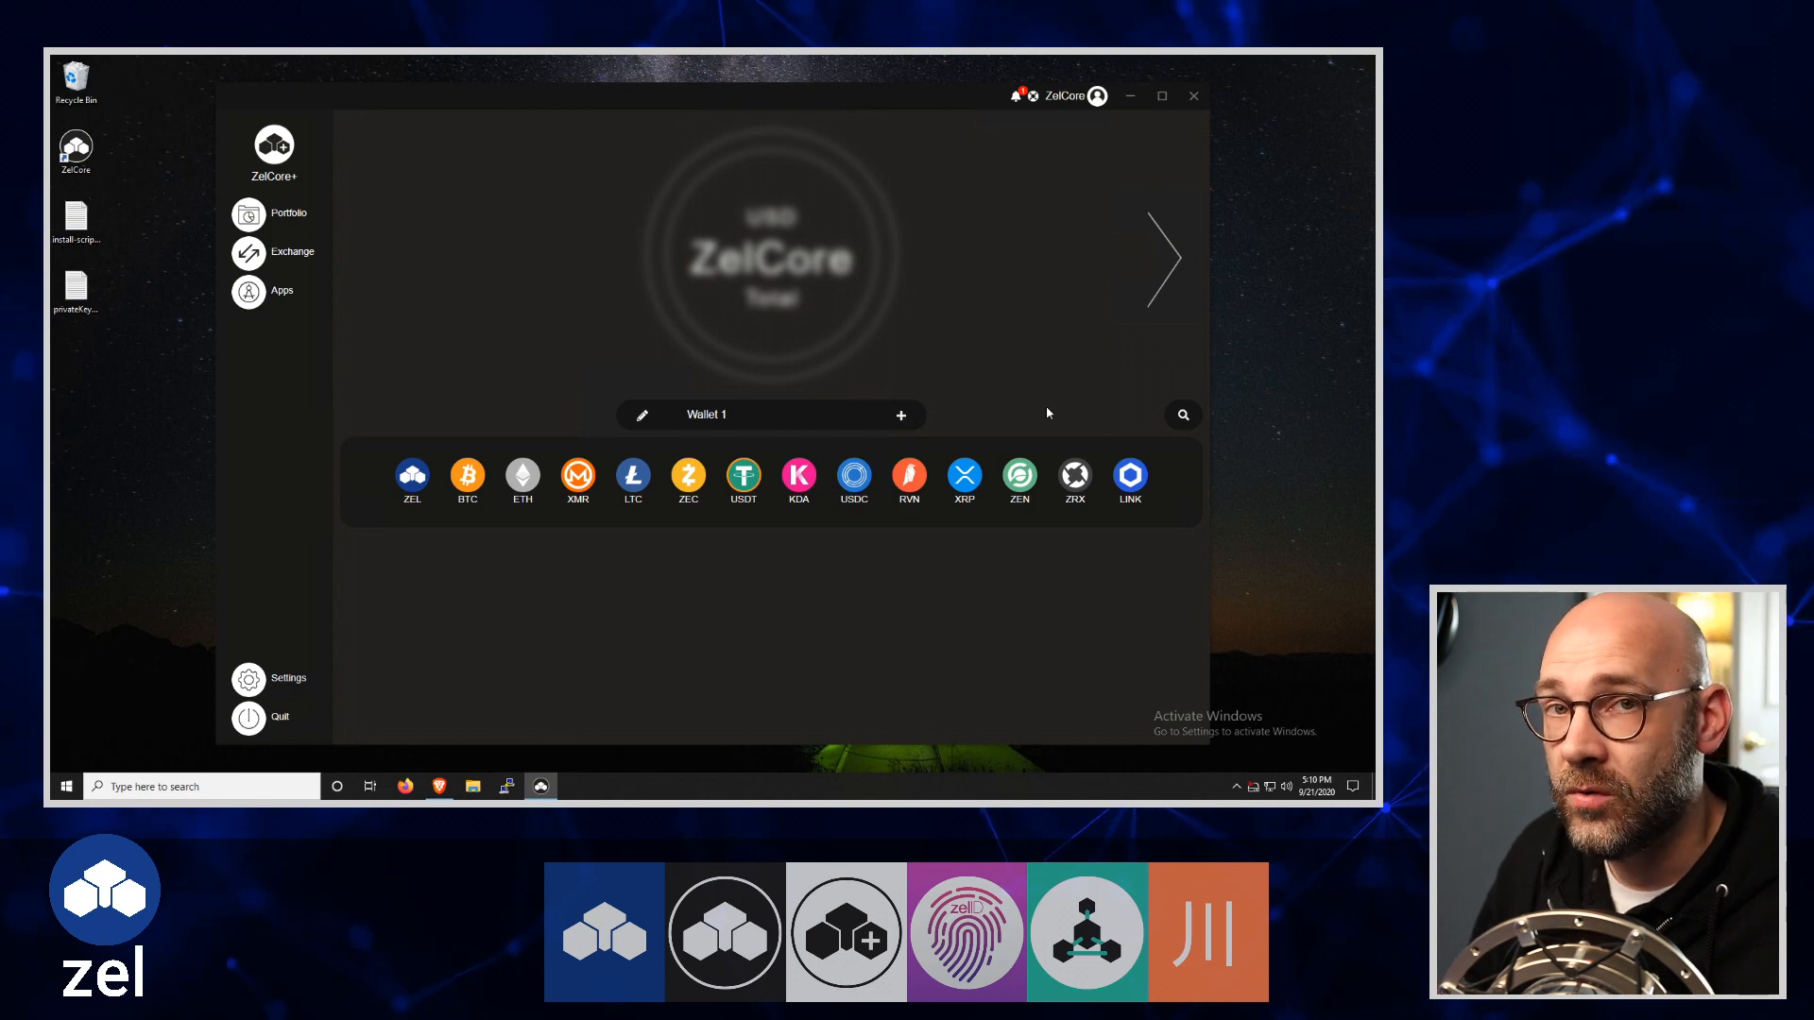
mouse_move(1060, 440)
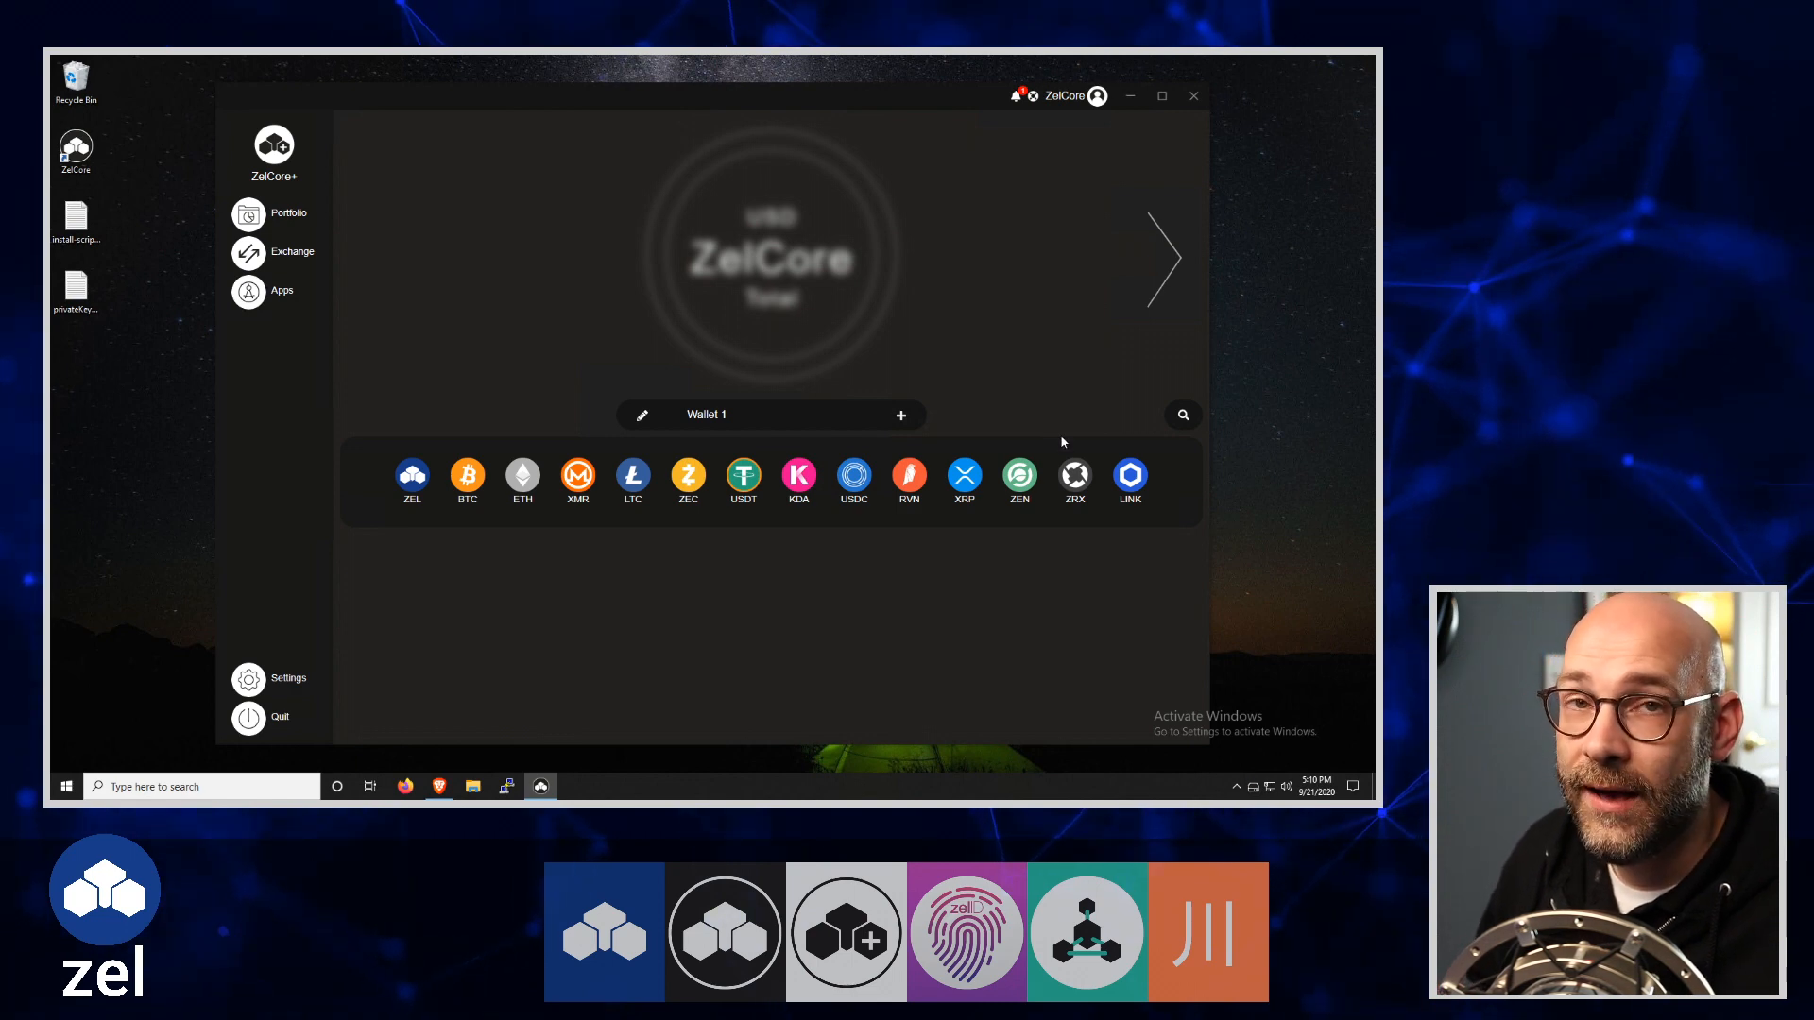
mouse_move(400, 353)
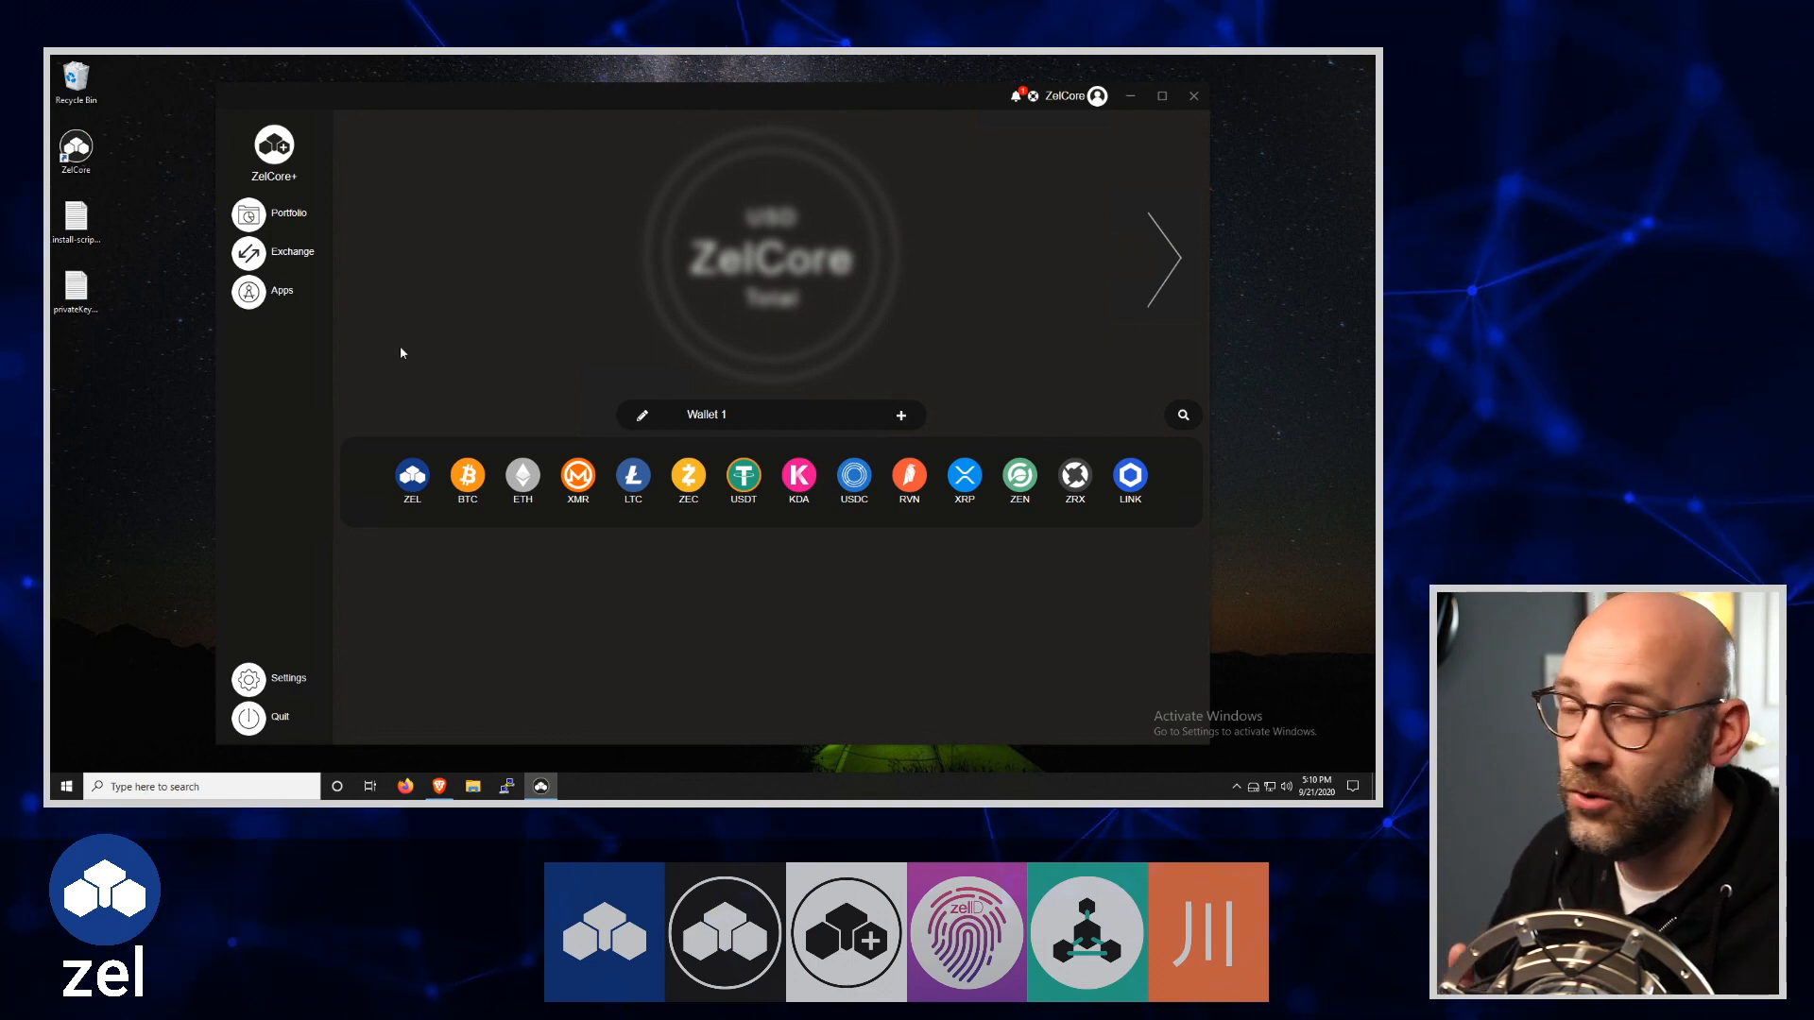
In ZelCore Apps, open the ZelNodes map and filter it to BASIC tier nodes
left_click(282, 291)
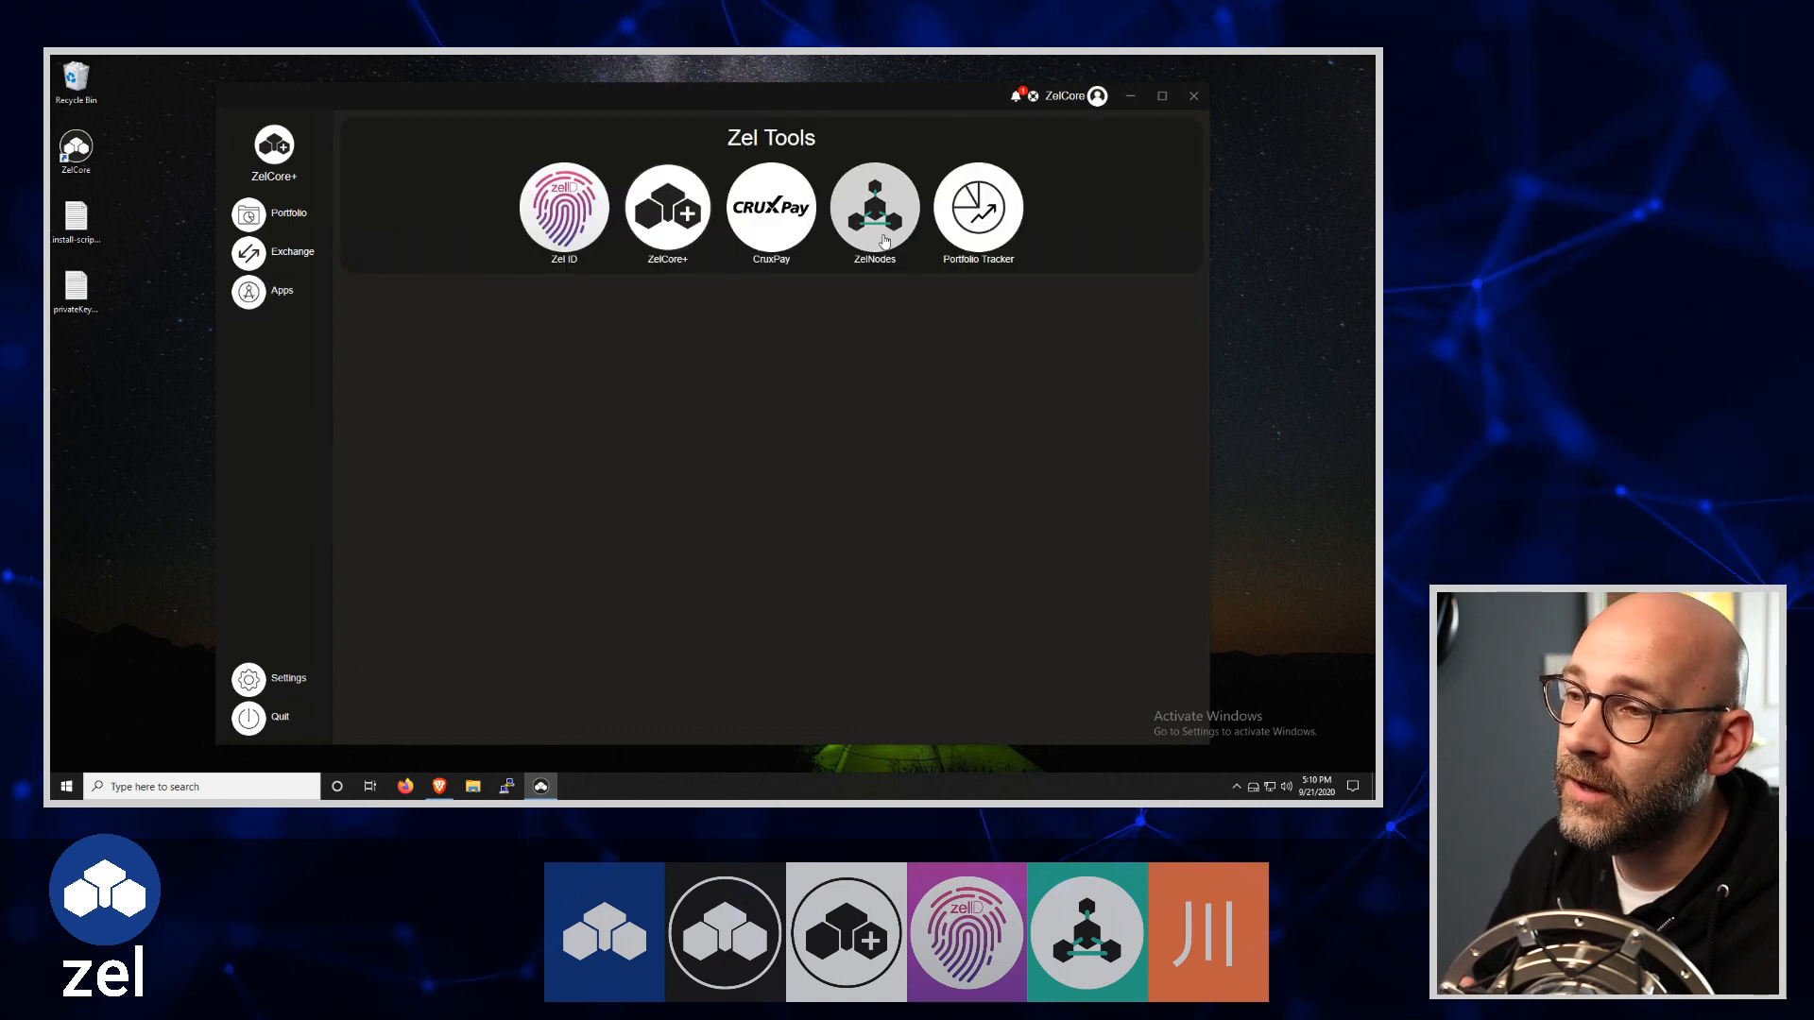
left_click(873, 210)
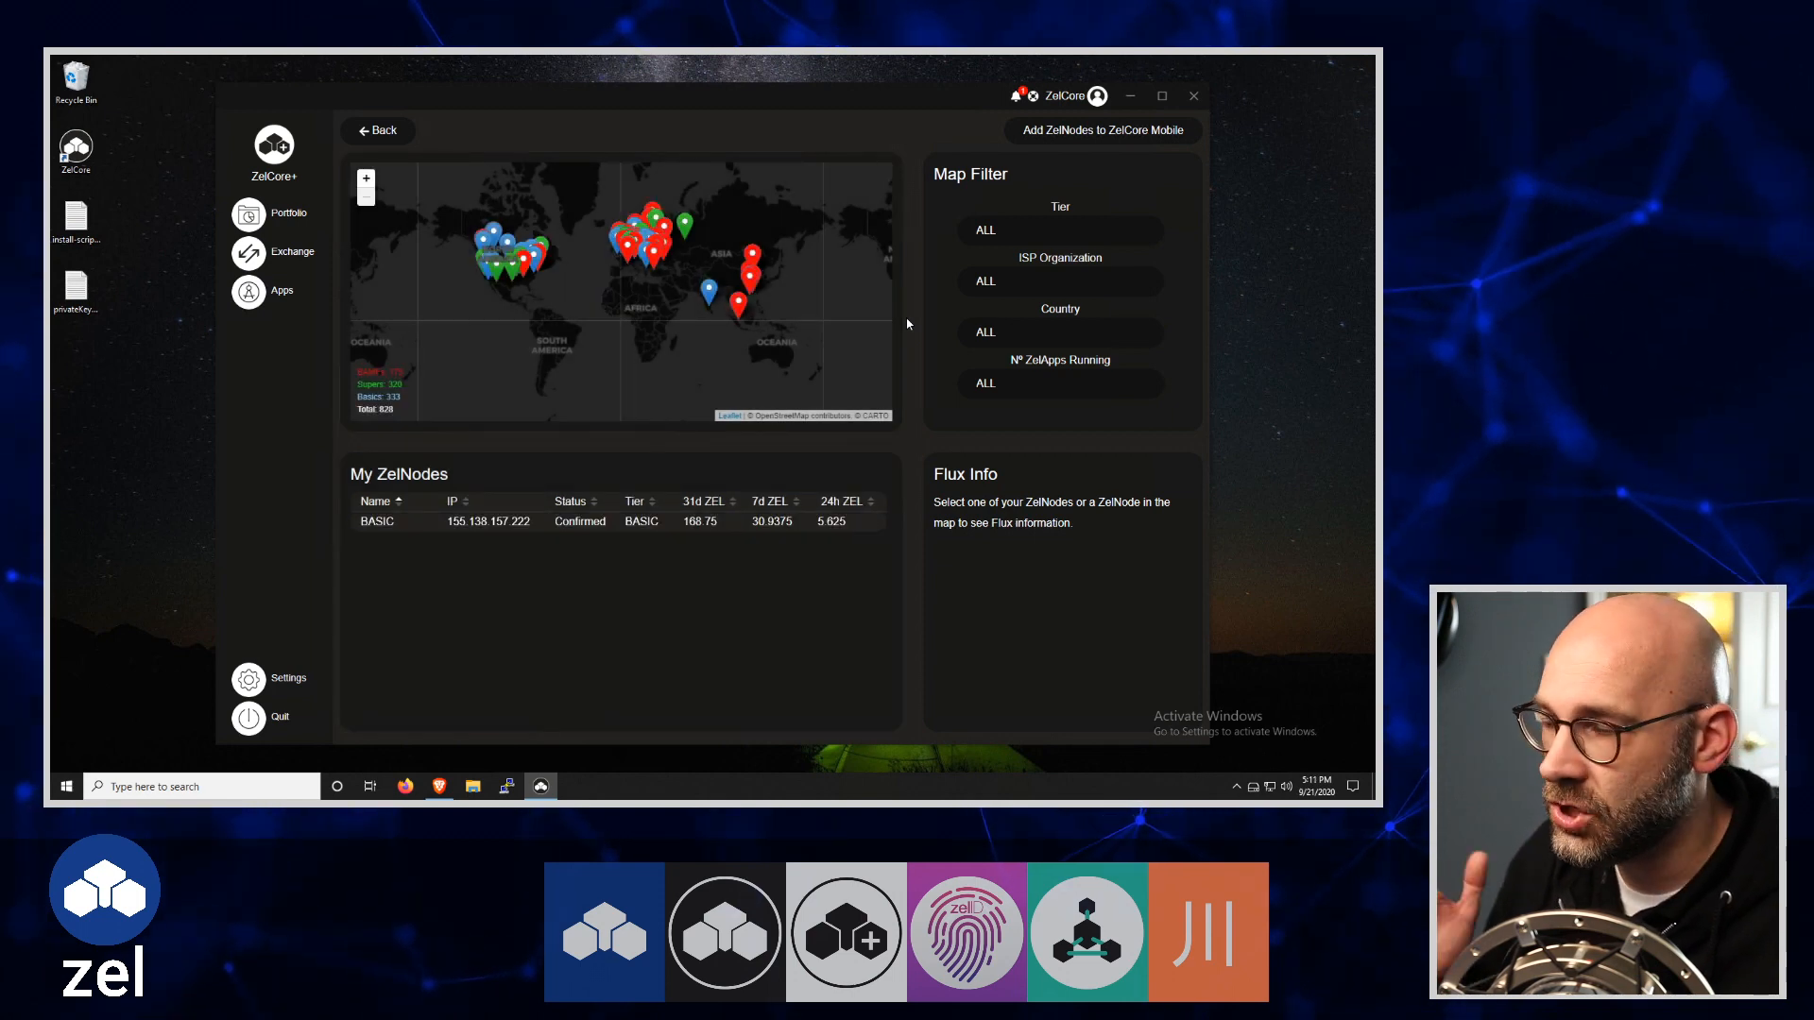
mouse_move(650, 354)
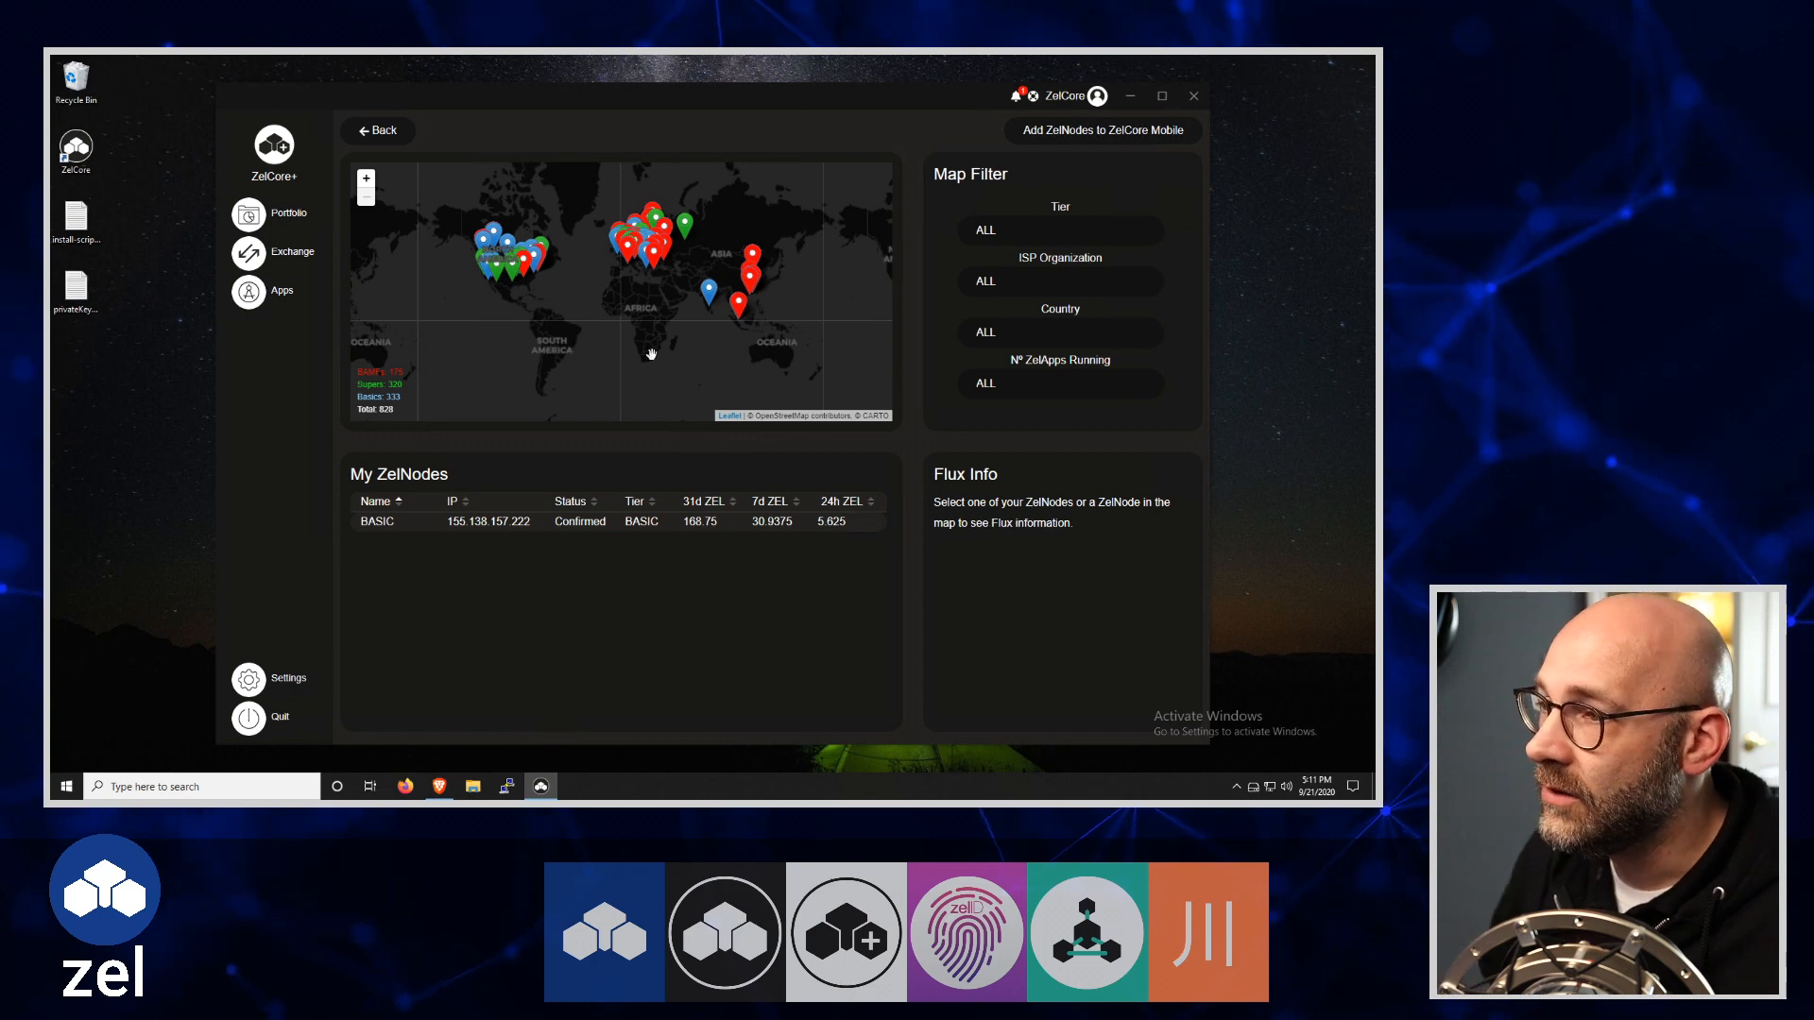
mouse_move(1096, 277)
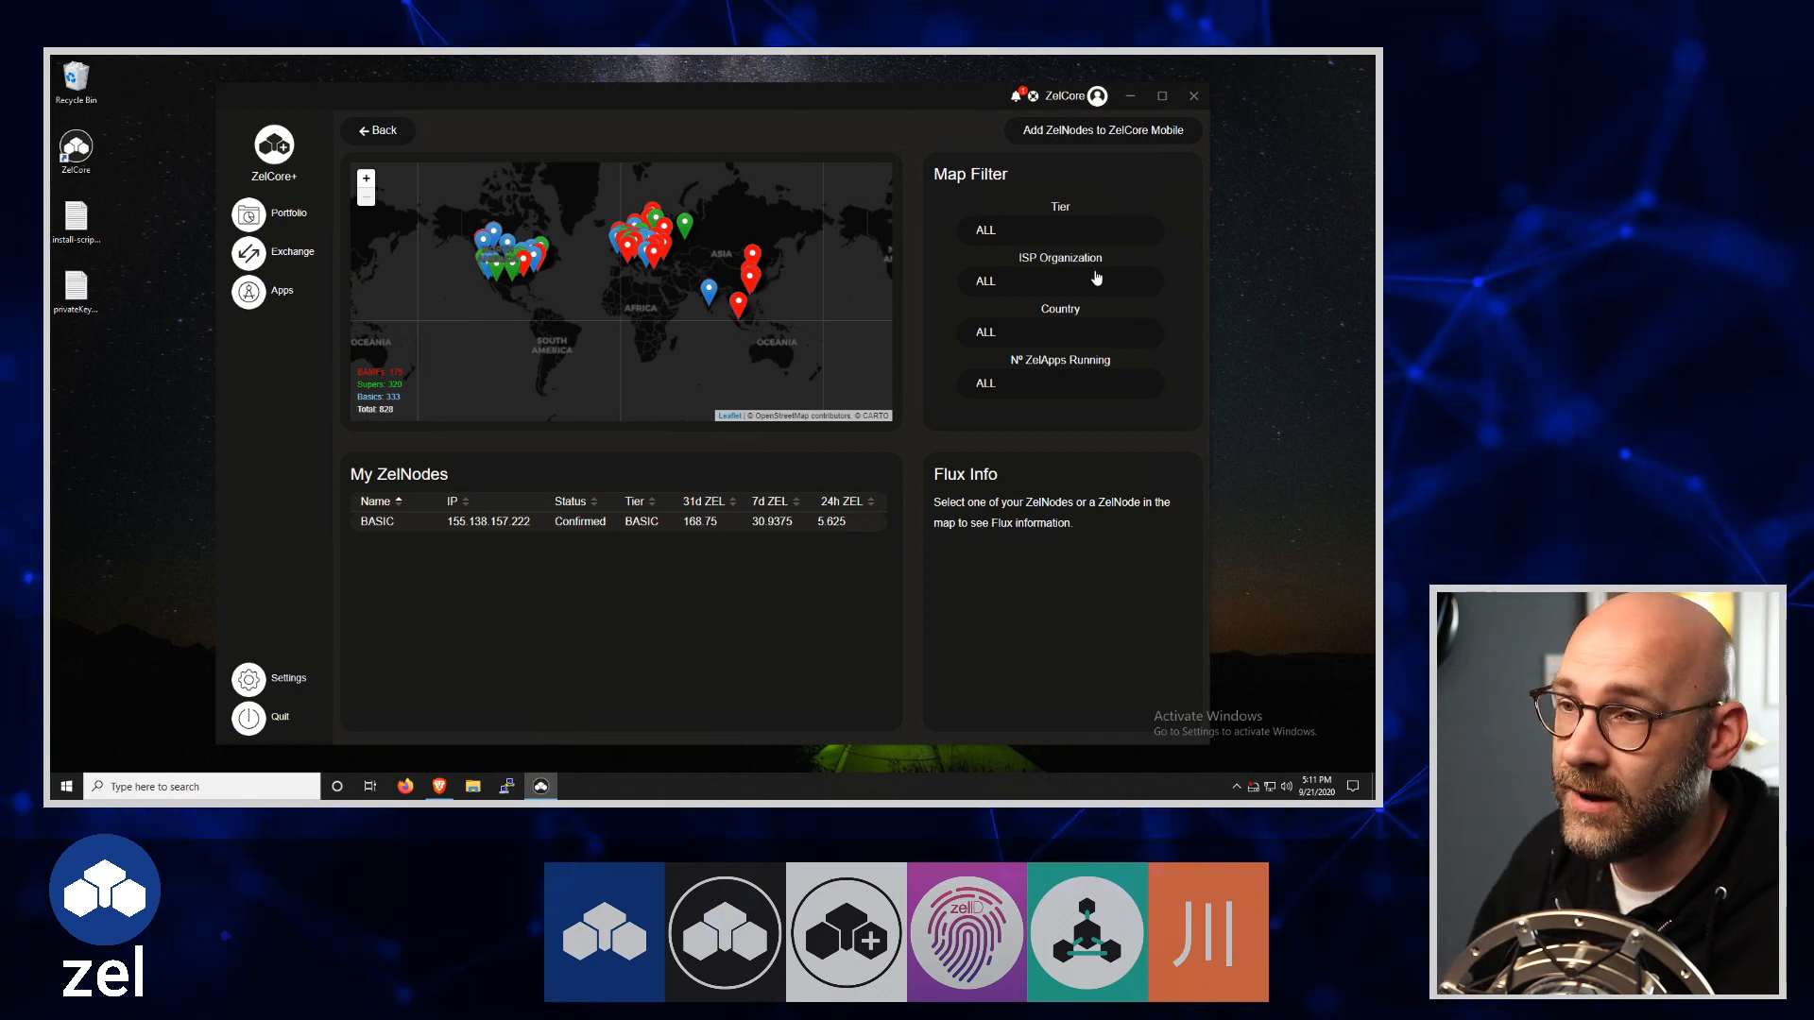
left_click(984, 228)
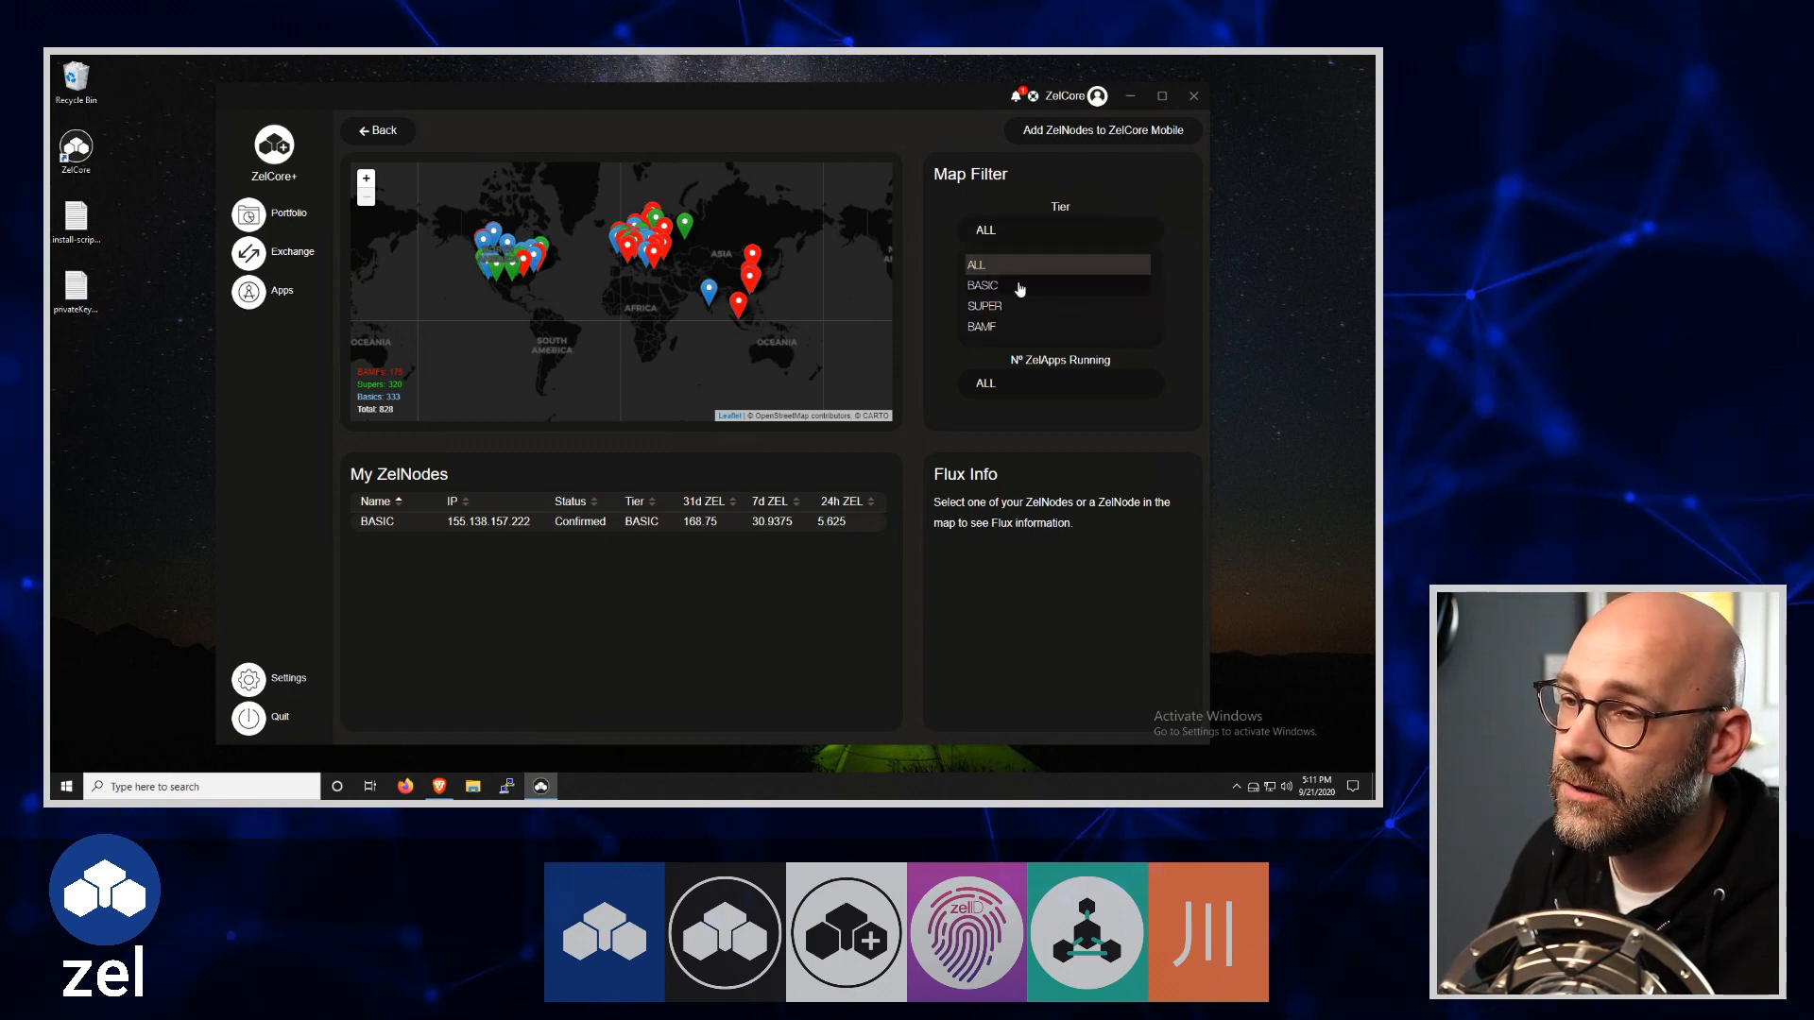
left_click(982, 286)
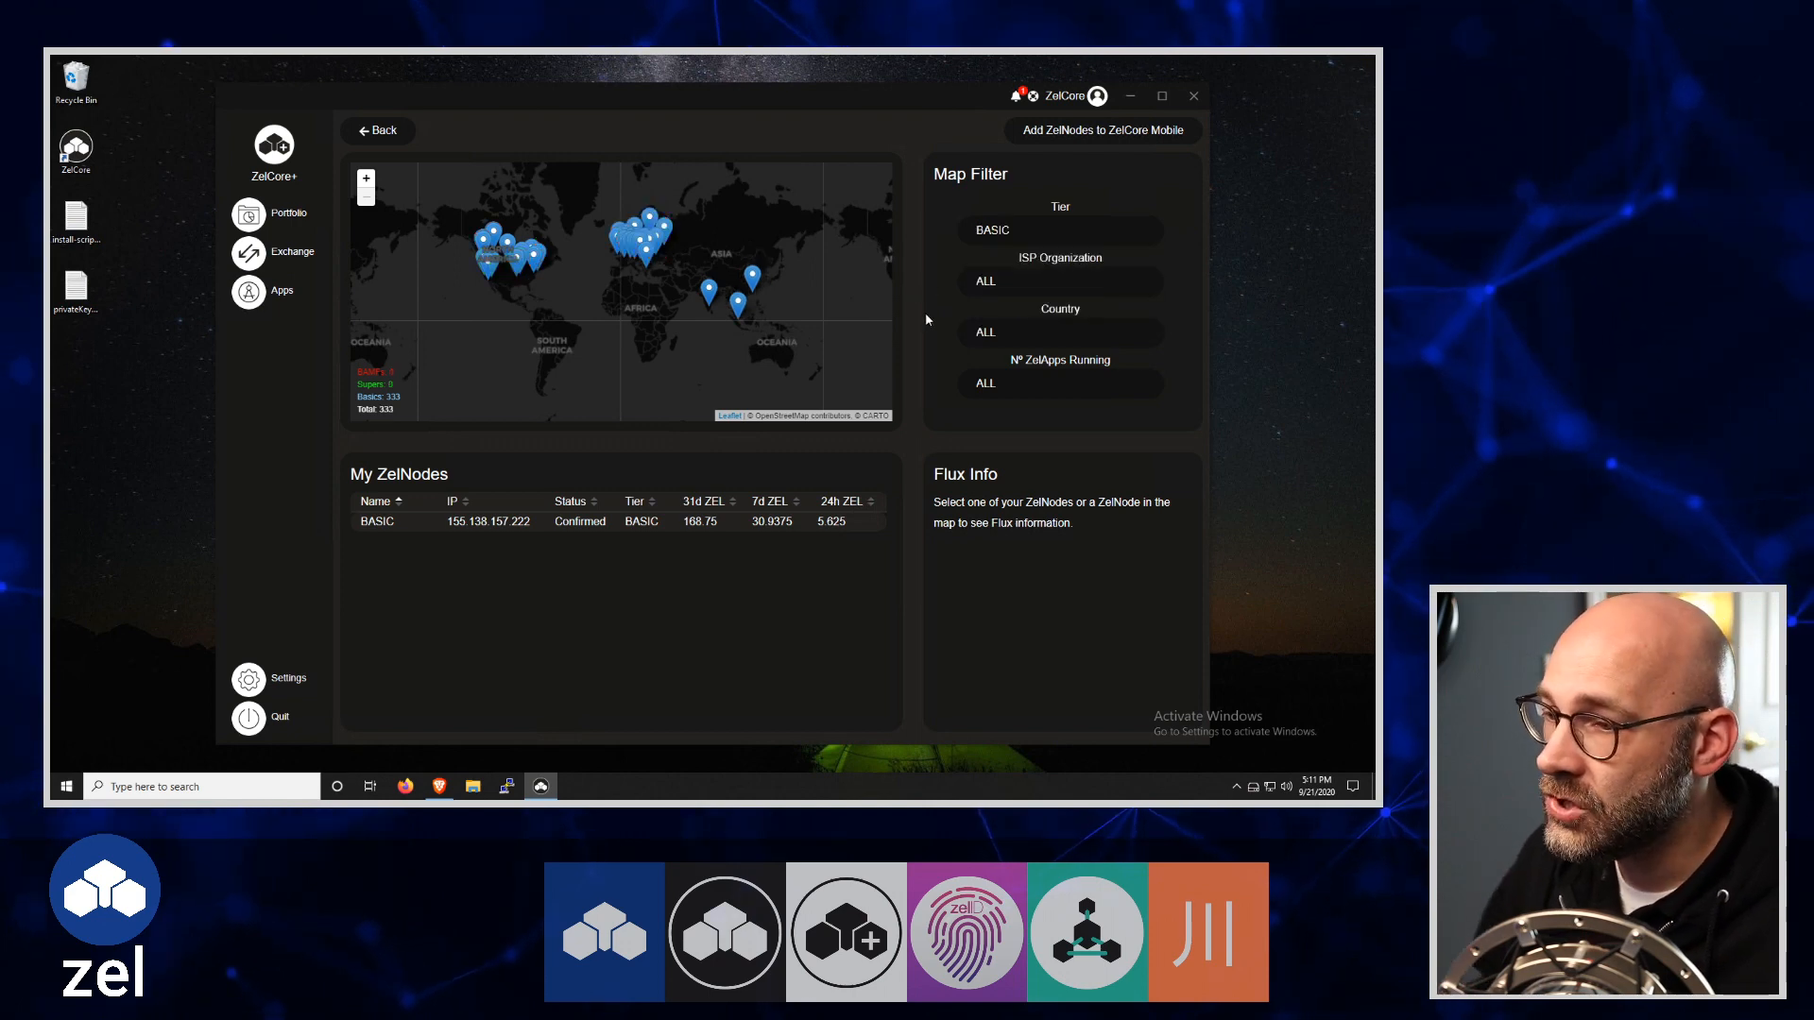
mouse_move(546, 266)
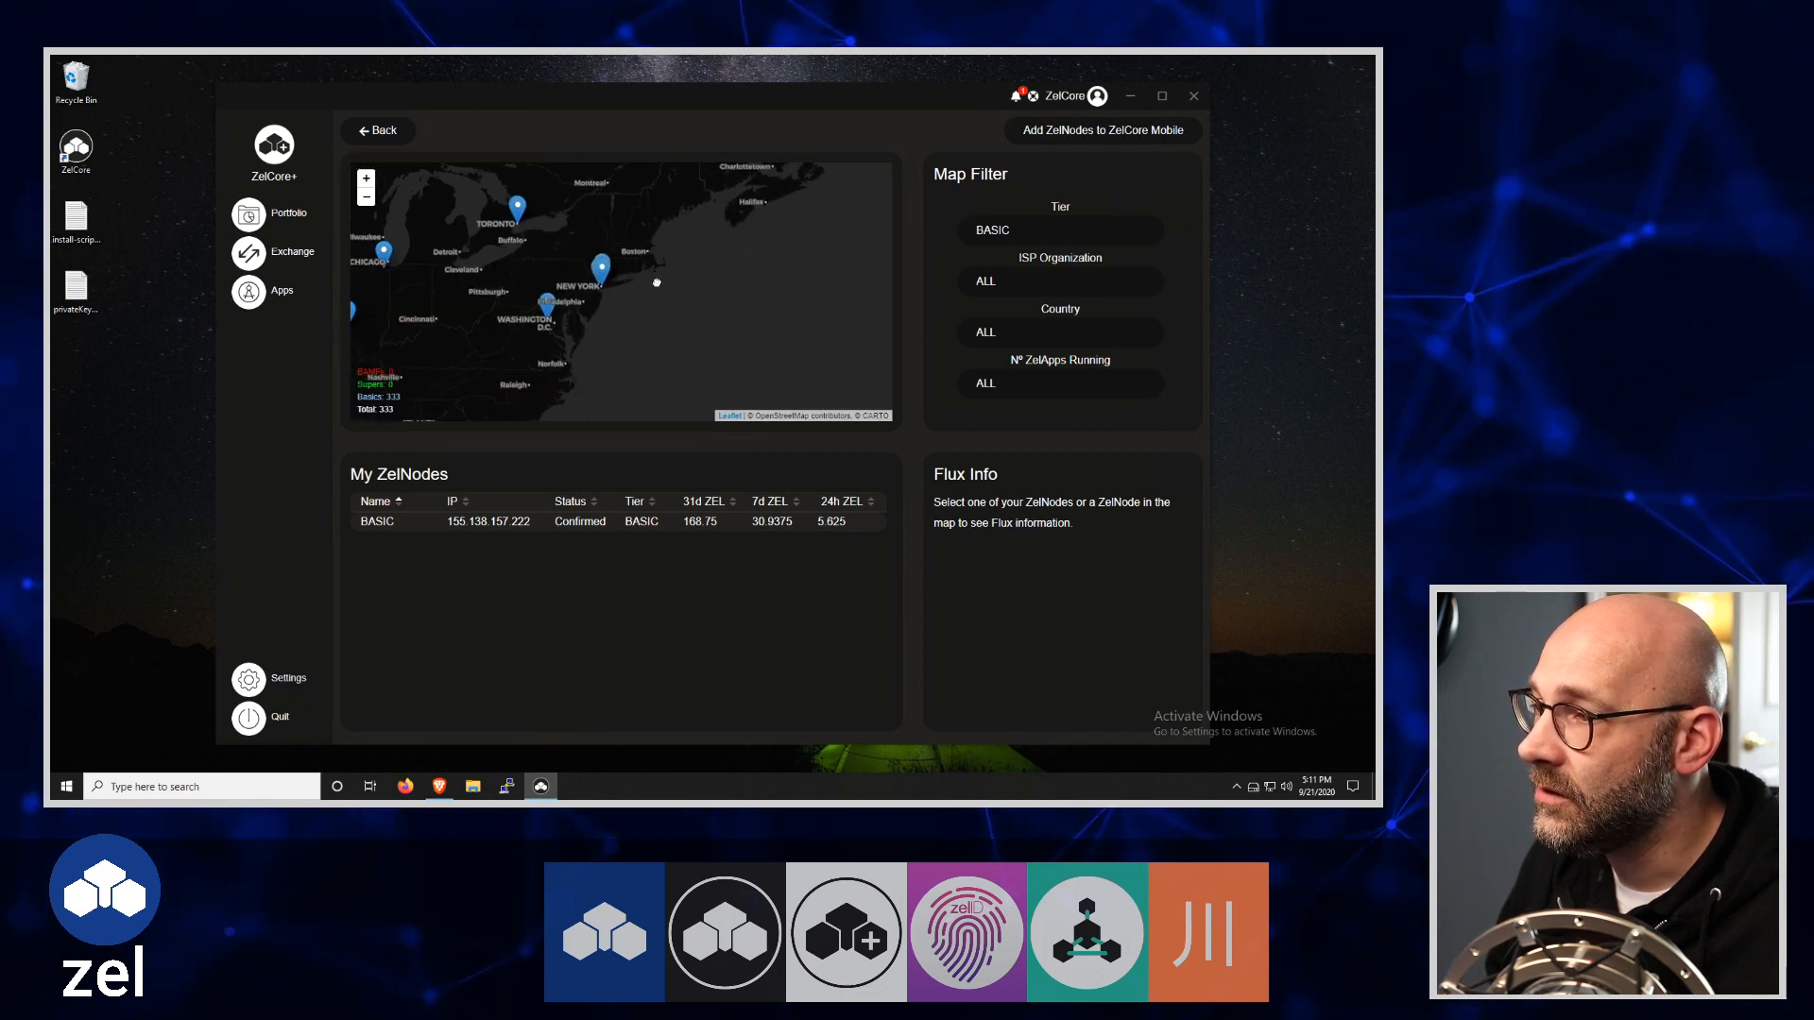
Zoom to the US east coast and show Flux info for a Google LLC BASIC node near Washington
scroll("up", 3)
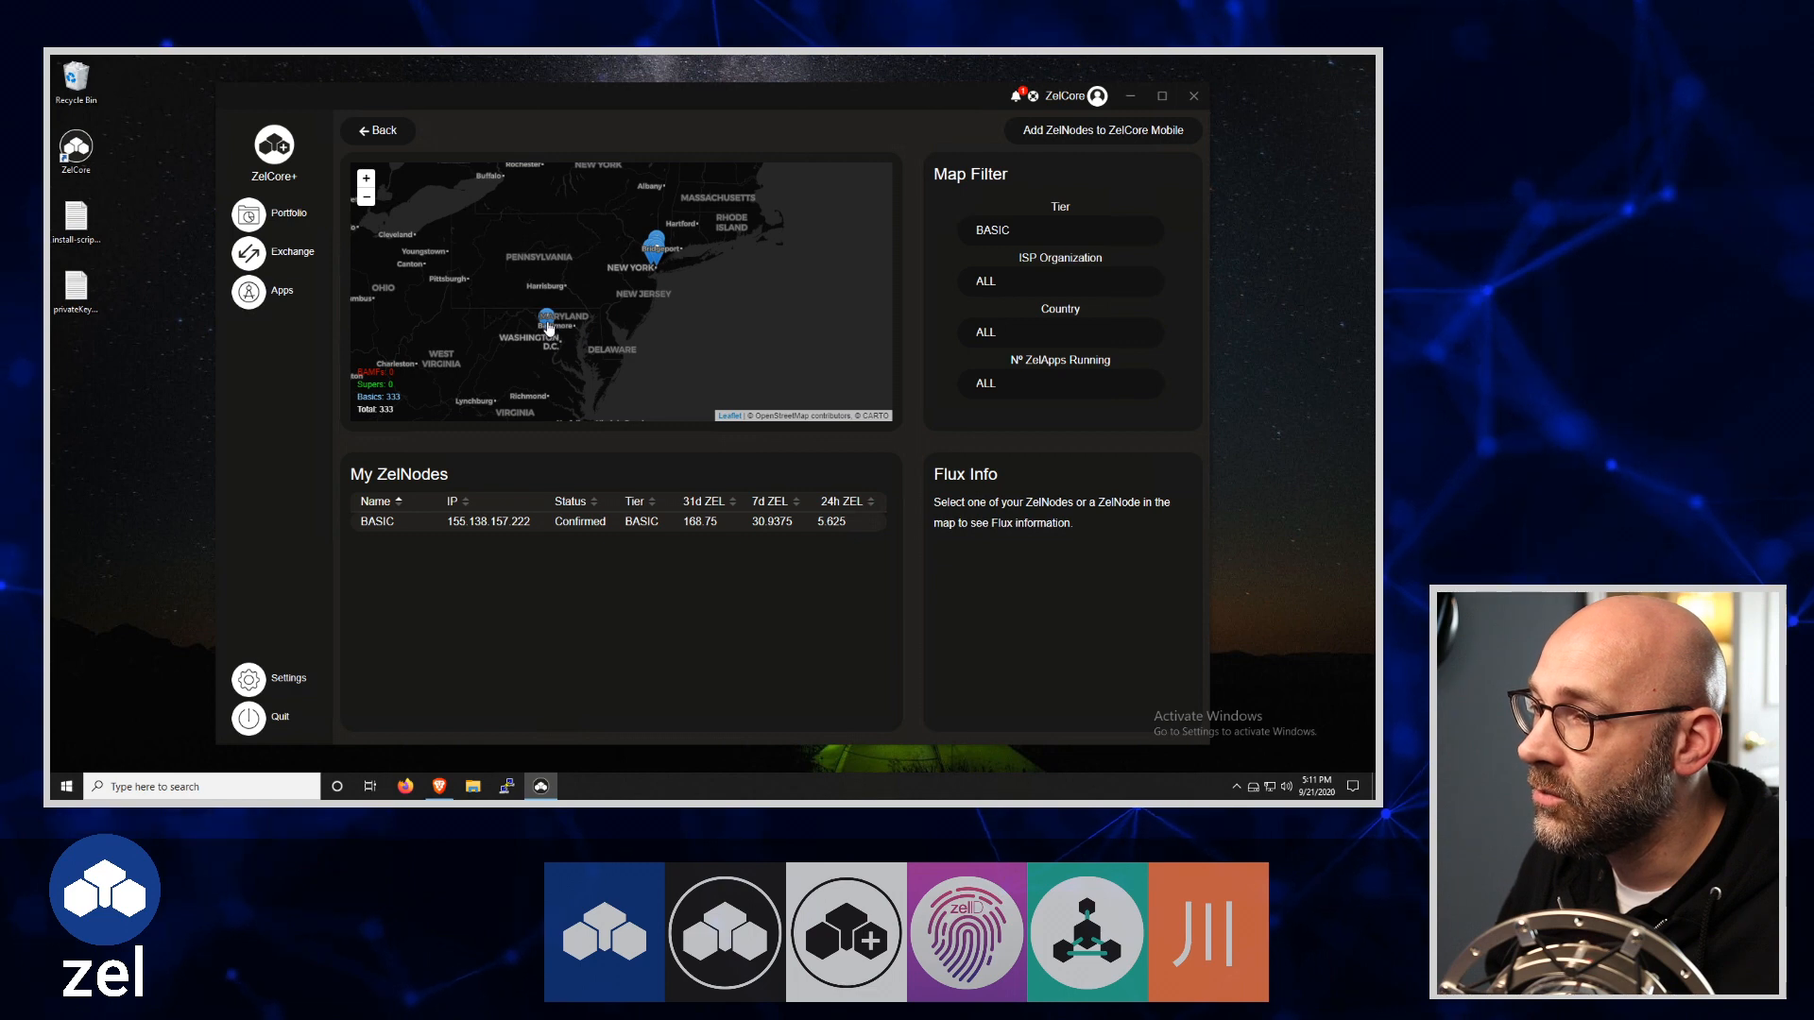
left_click(544, 323)
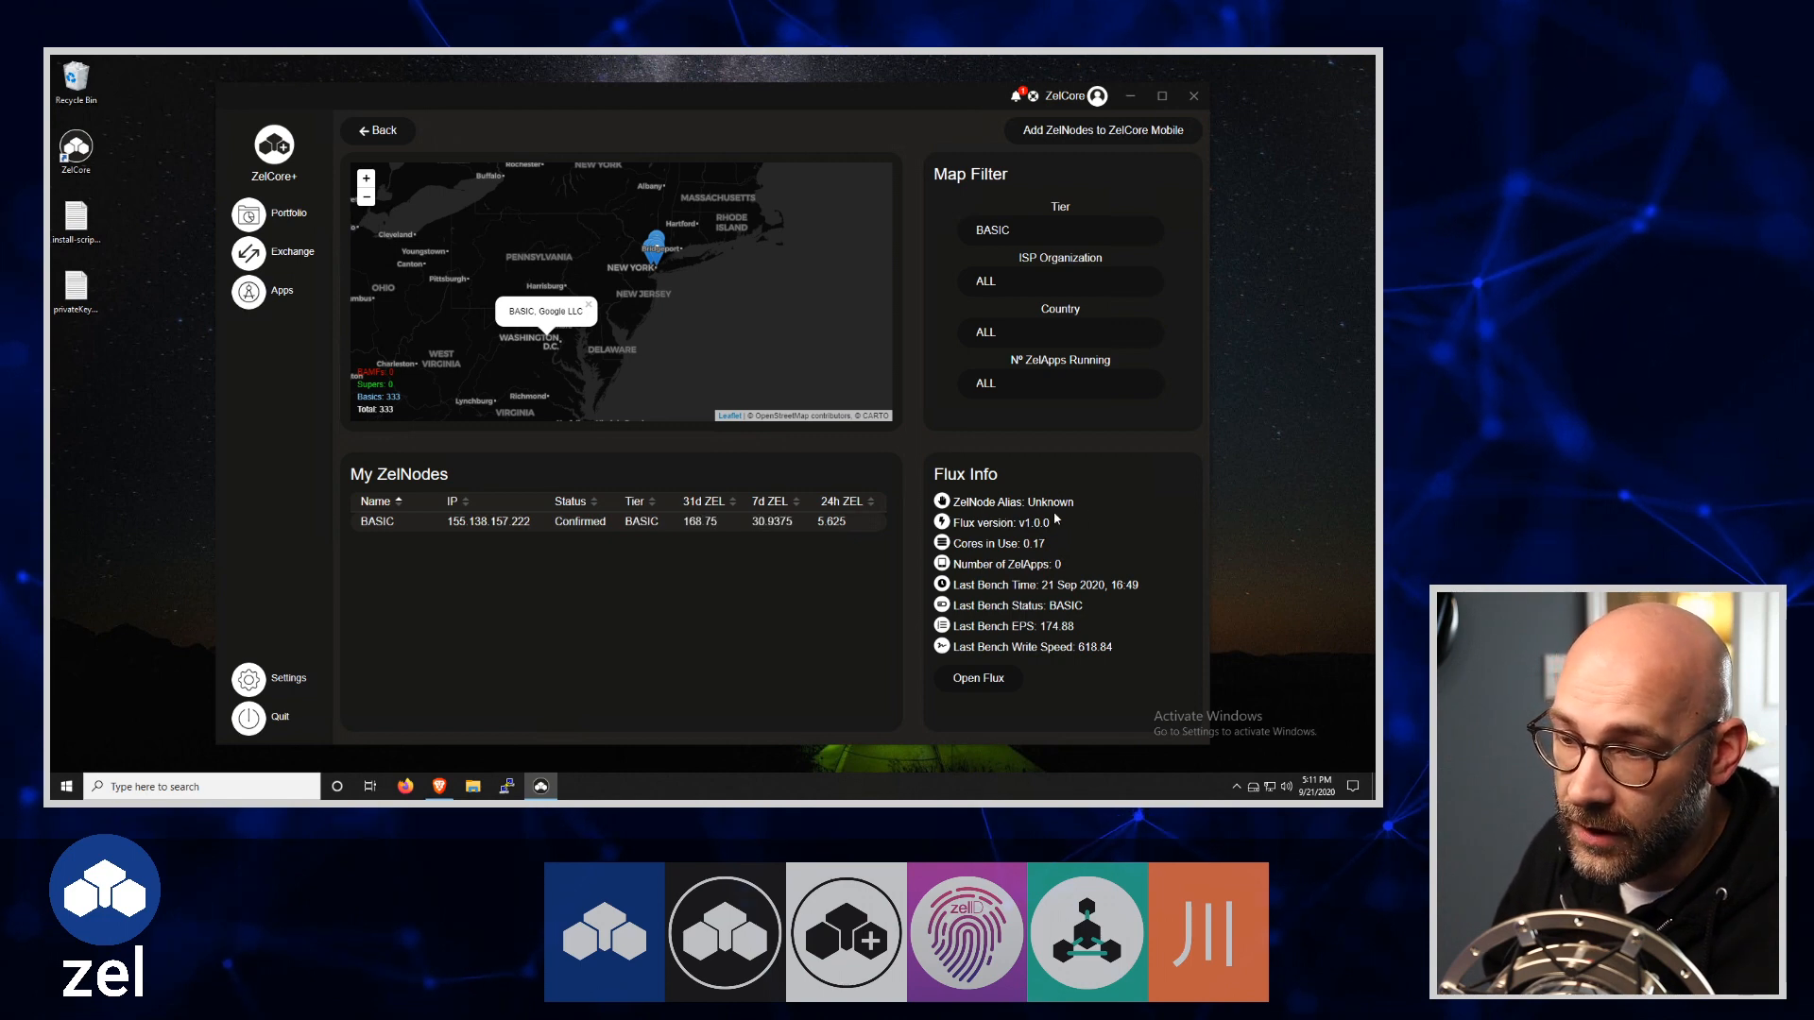
mouse_move(1022, 582)
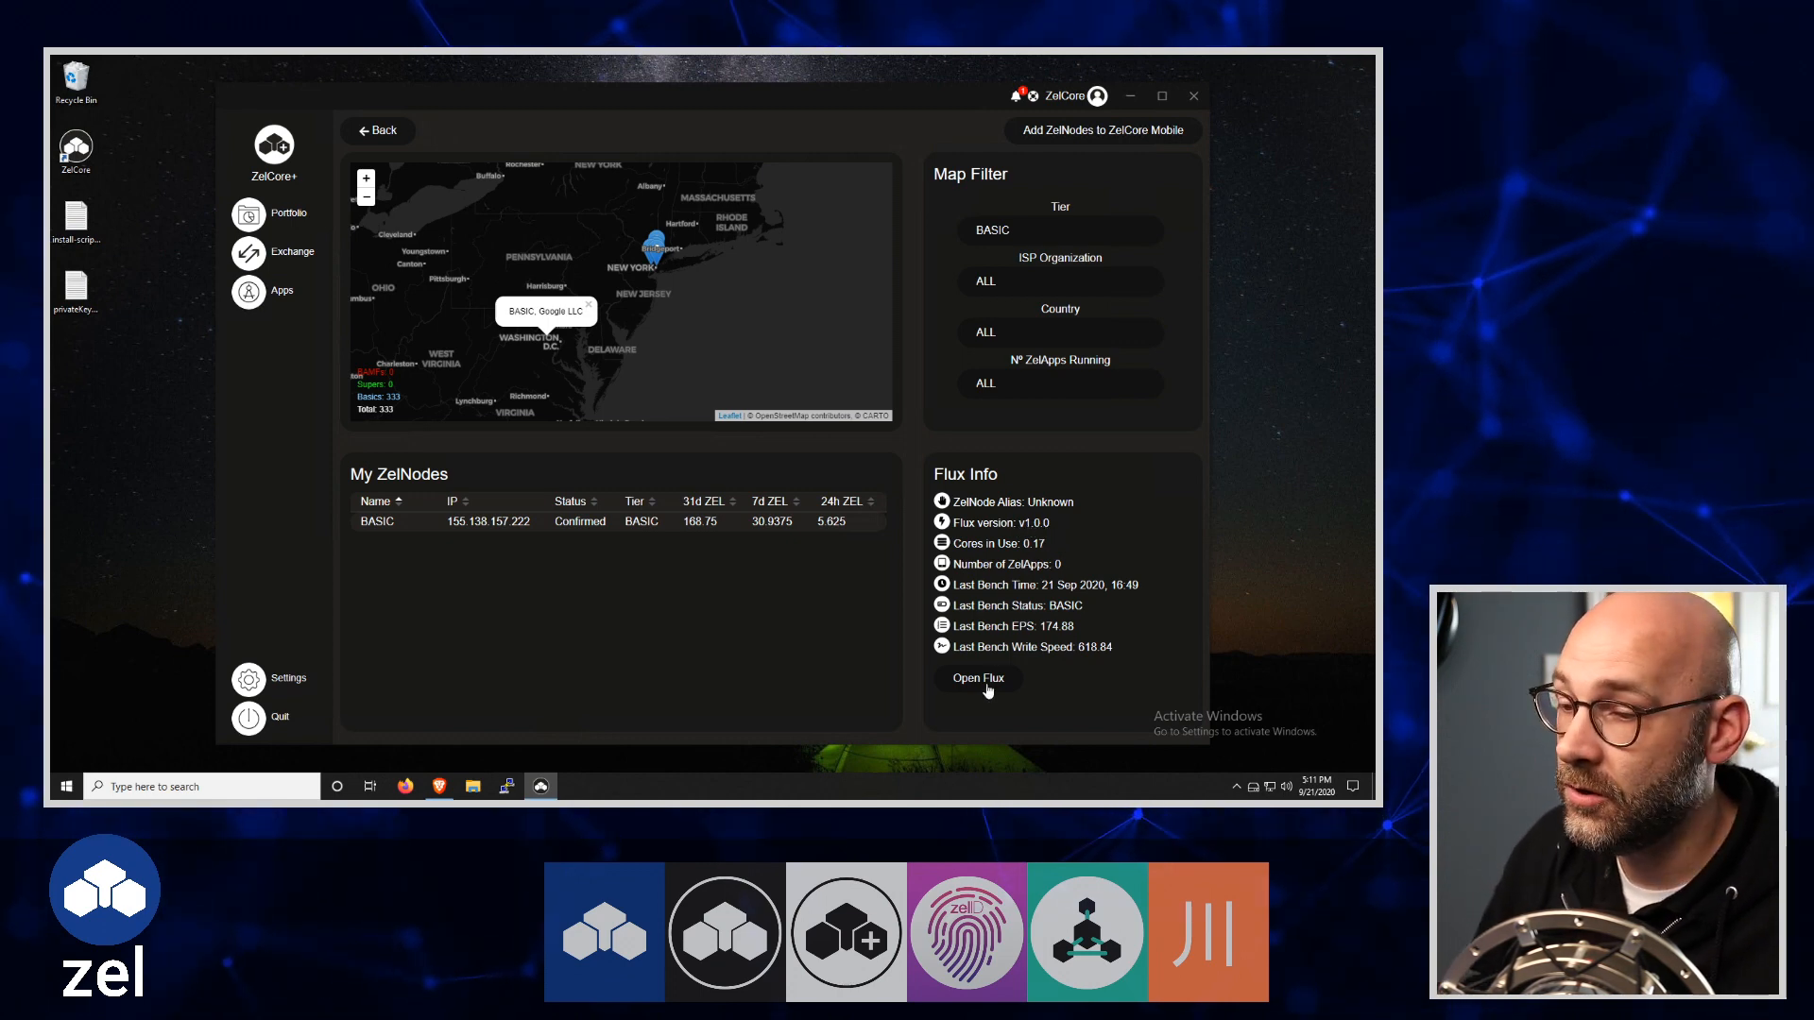
Open the chosen node's Flux page (35.197.16.243:16126) in the browser
left_click(977, 678)
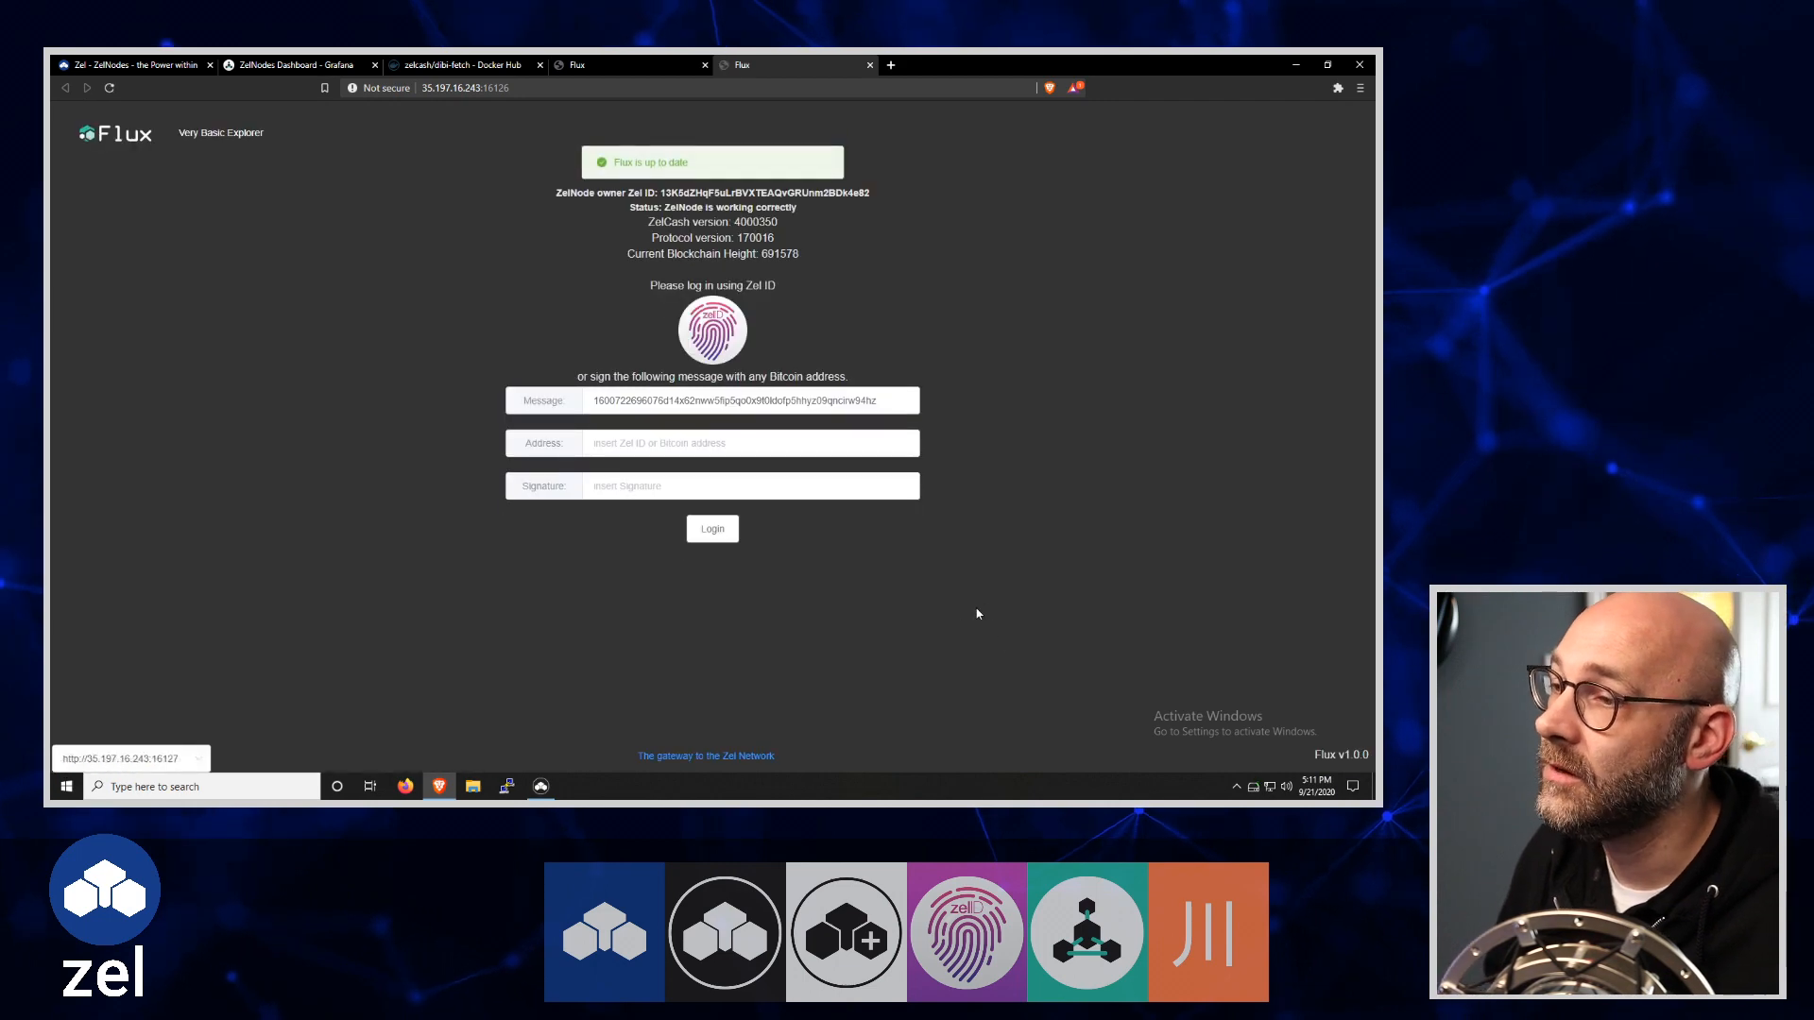
mouse_move(1102, 560)
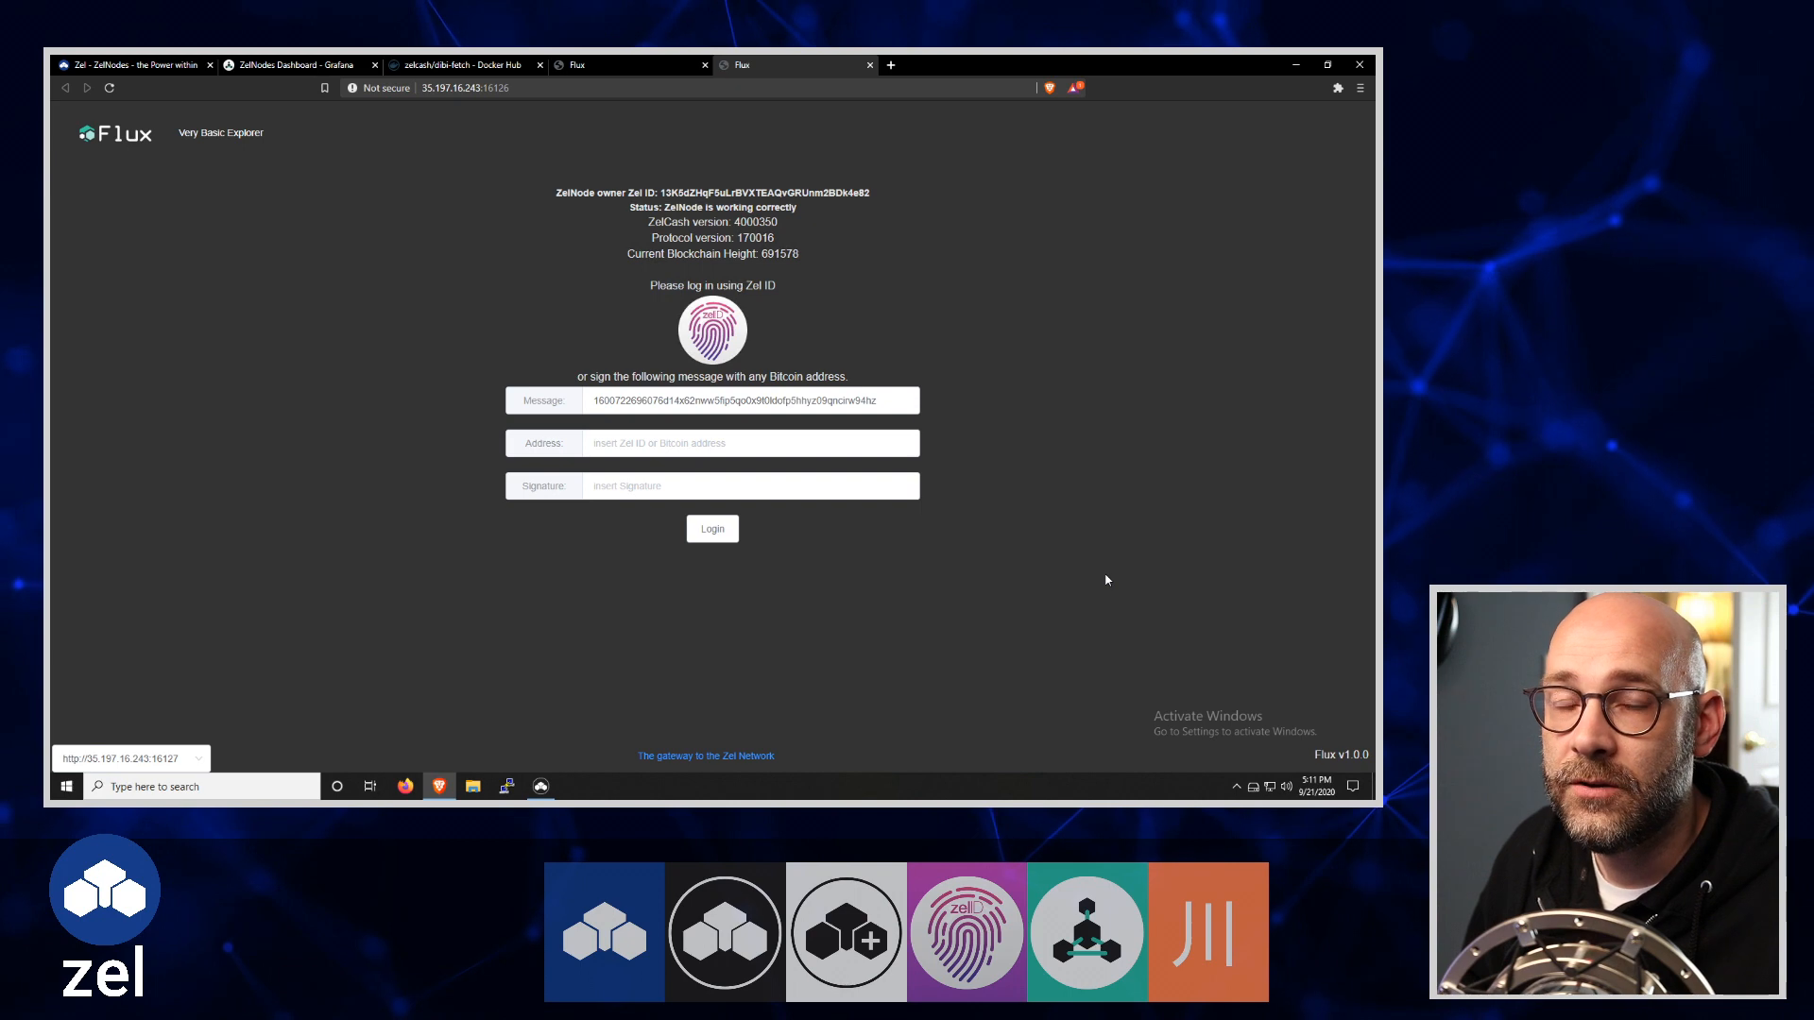
mouse_move(1132, 597)
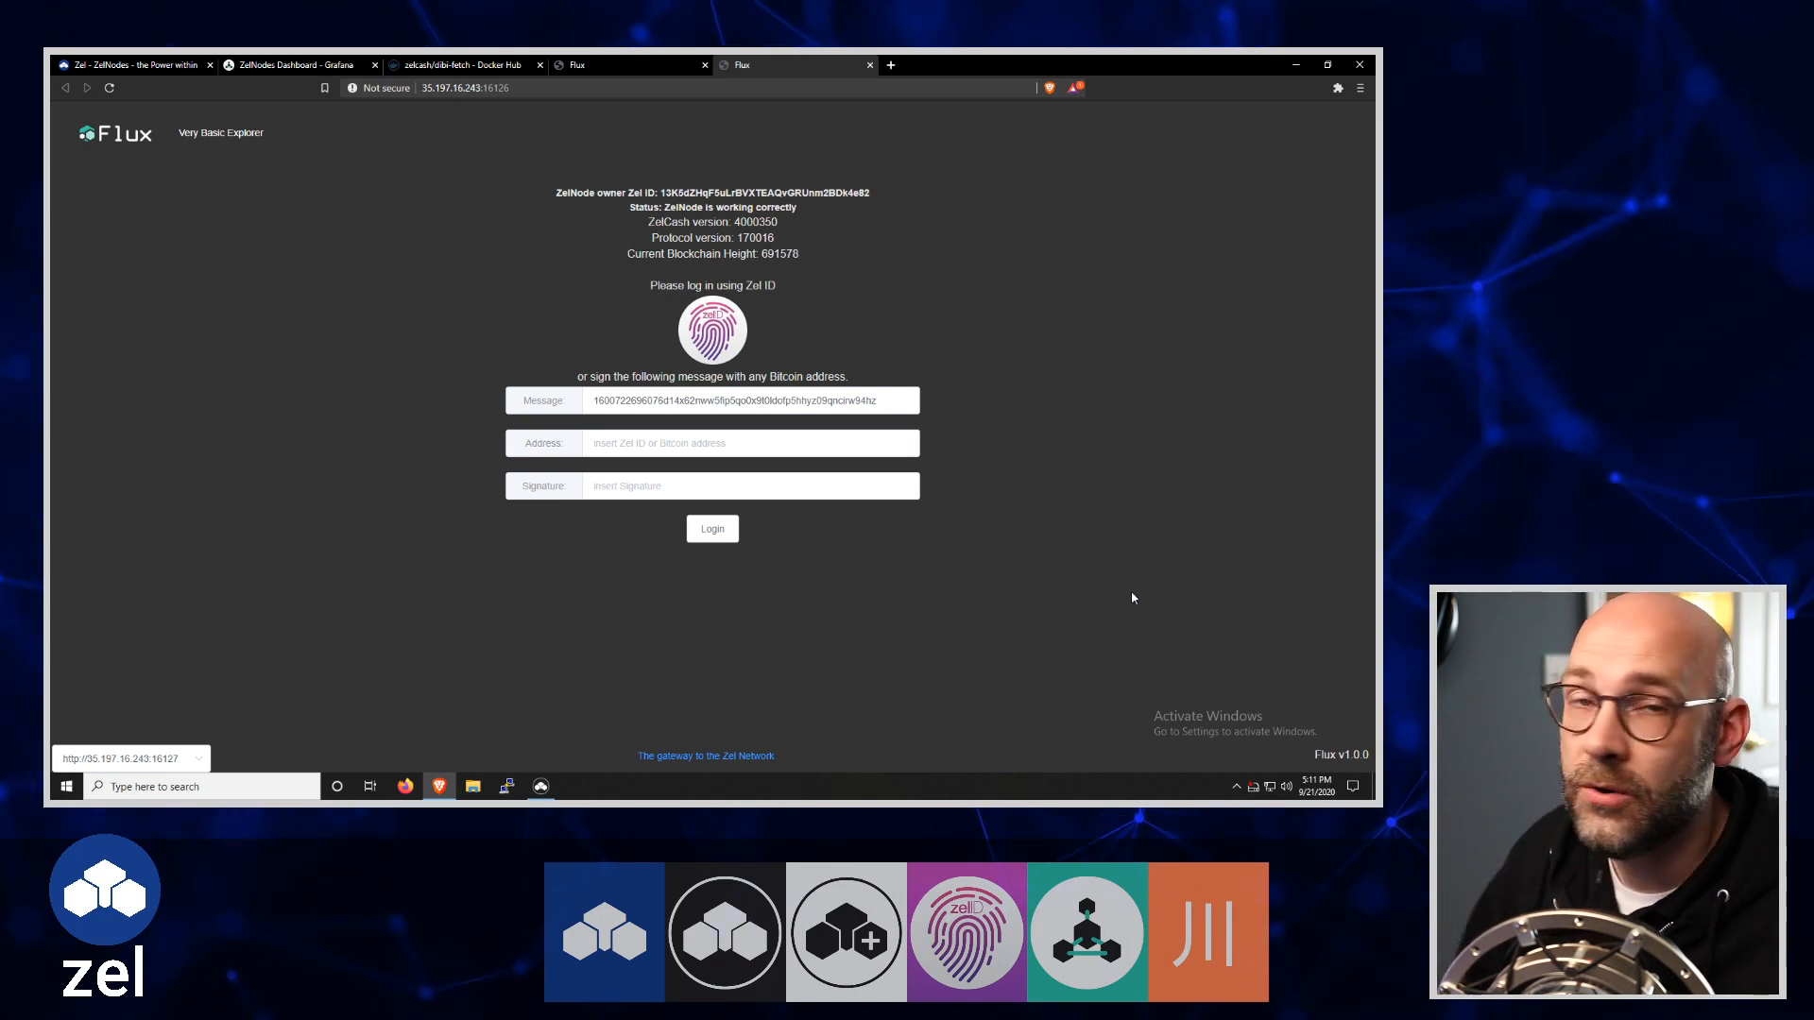
mouse_move(1173, 636)
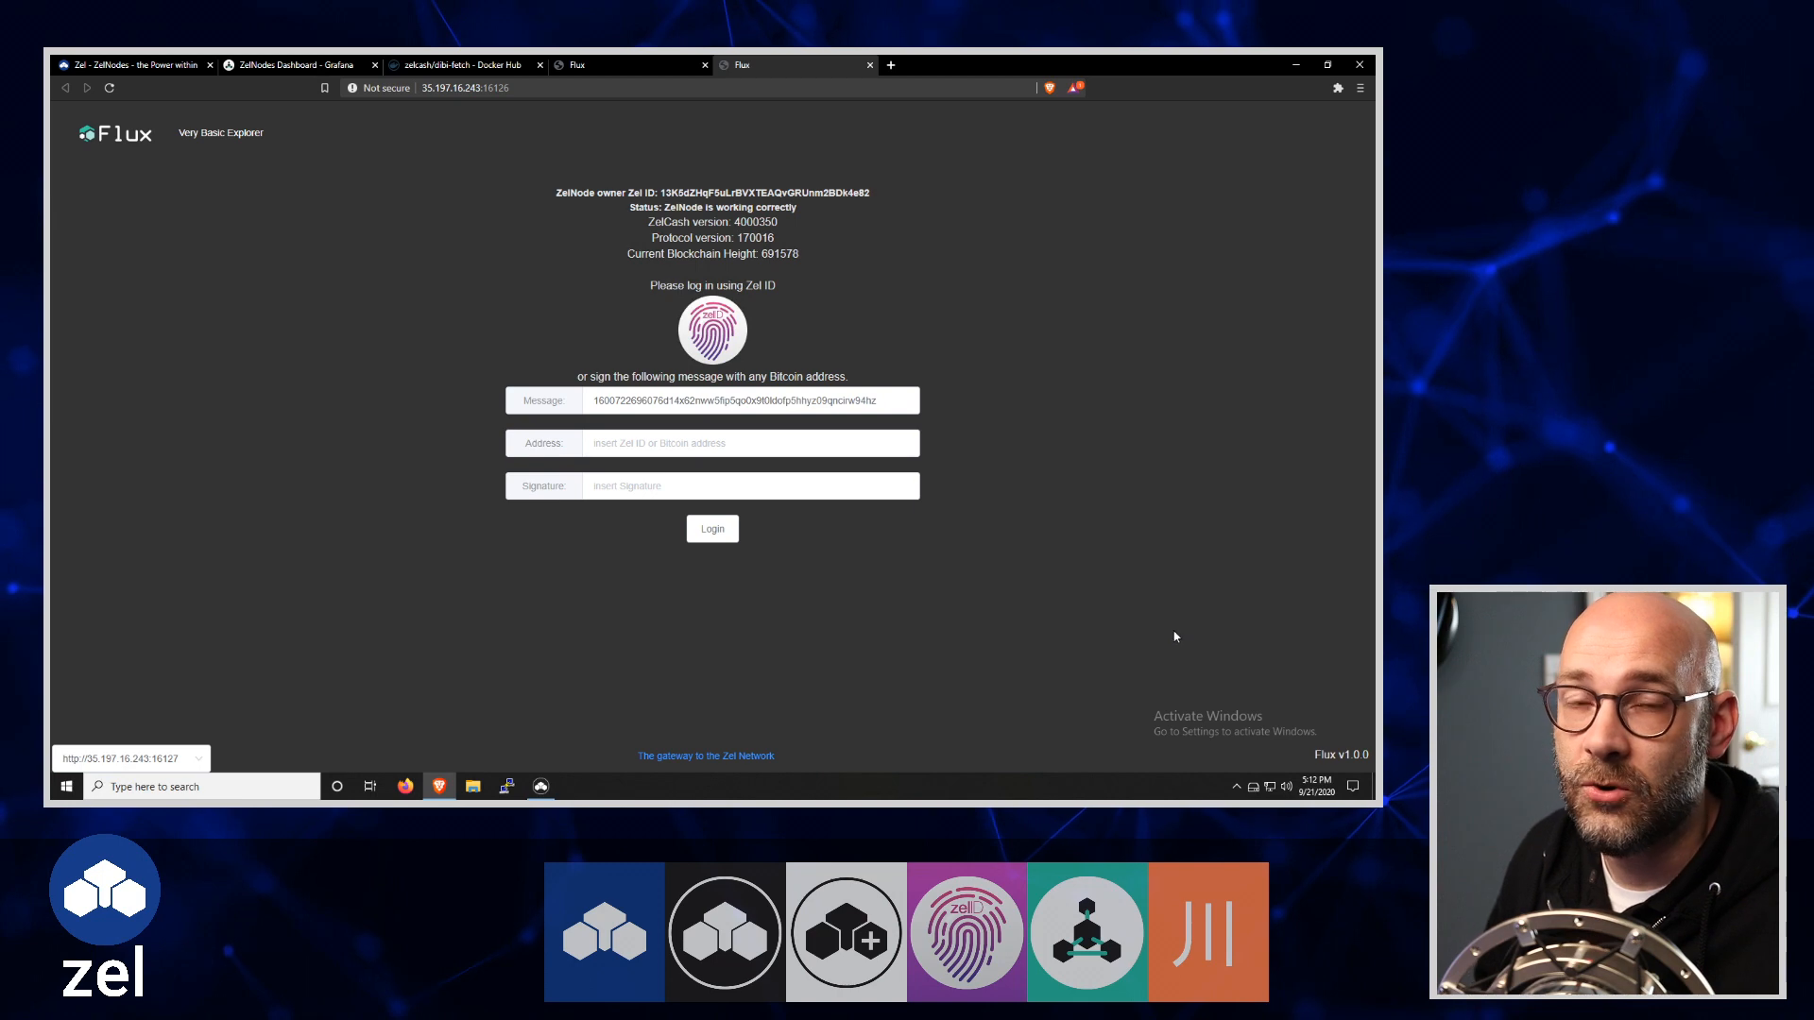
mouse_move(1157, 635)
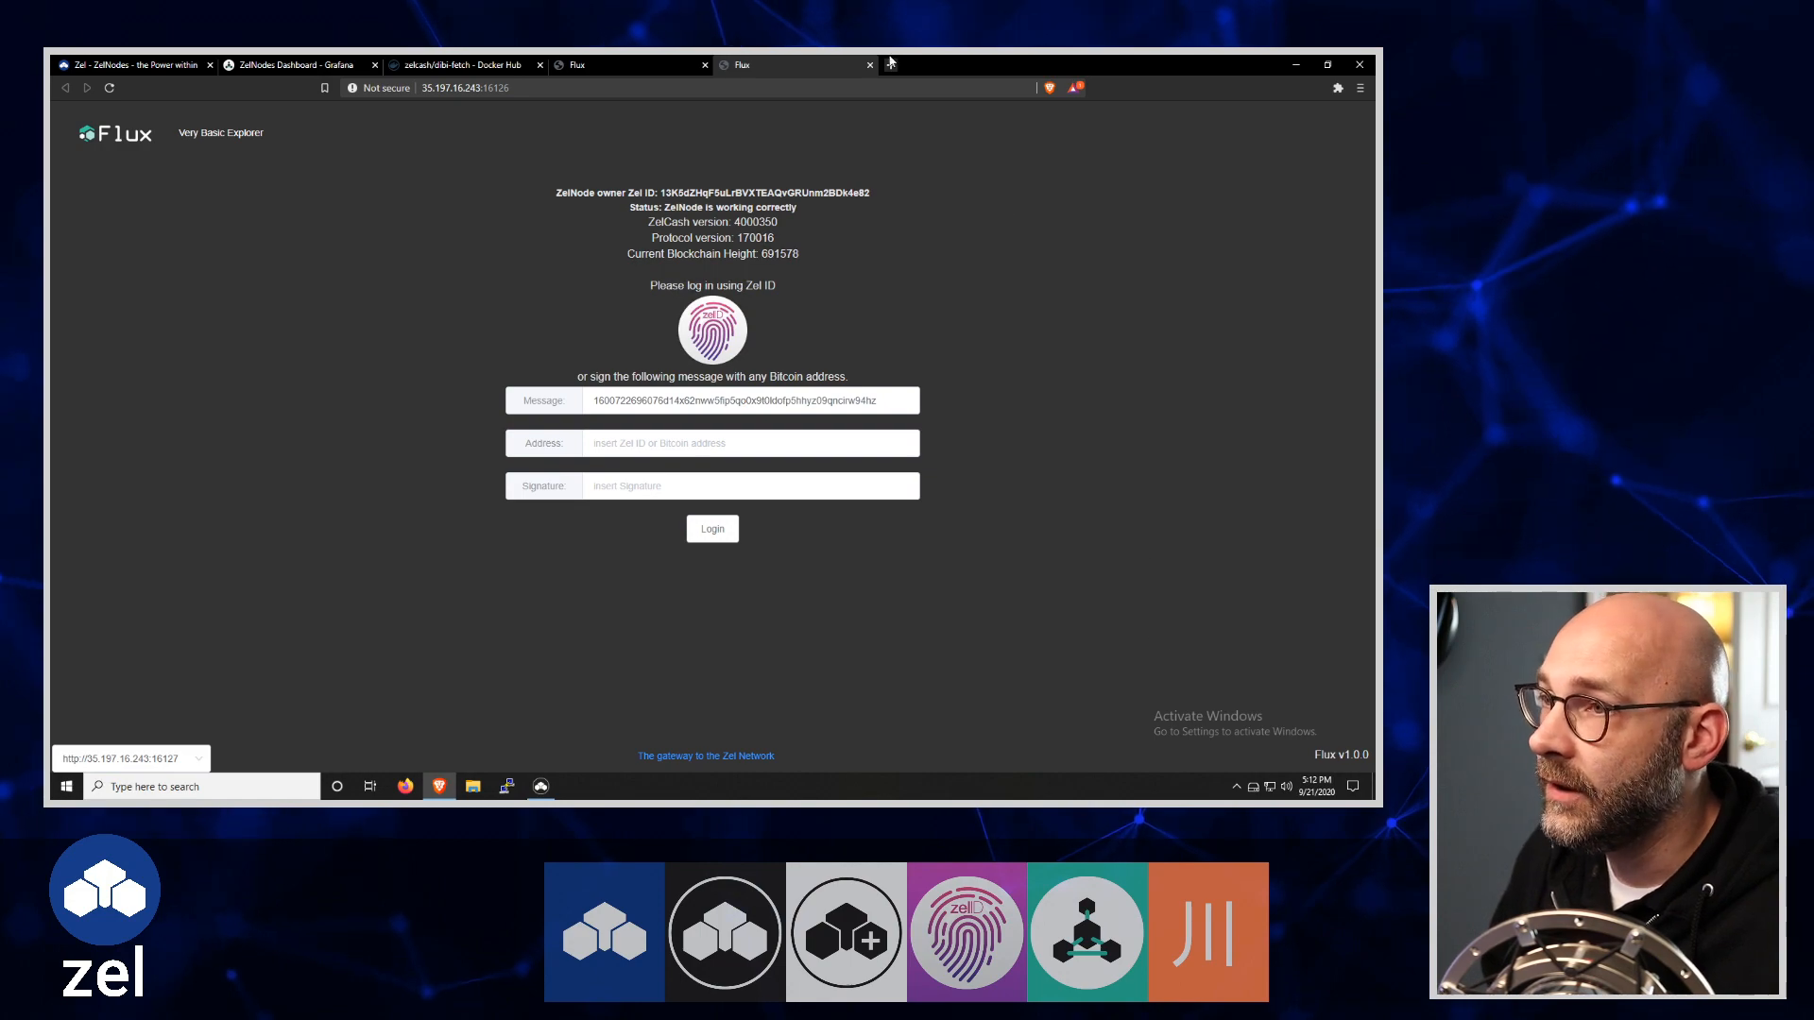
Close the duplicate Flux node tab and return to the 116.203.253.186 Flux page
left_click(870, 64)
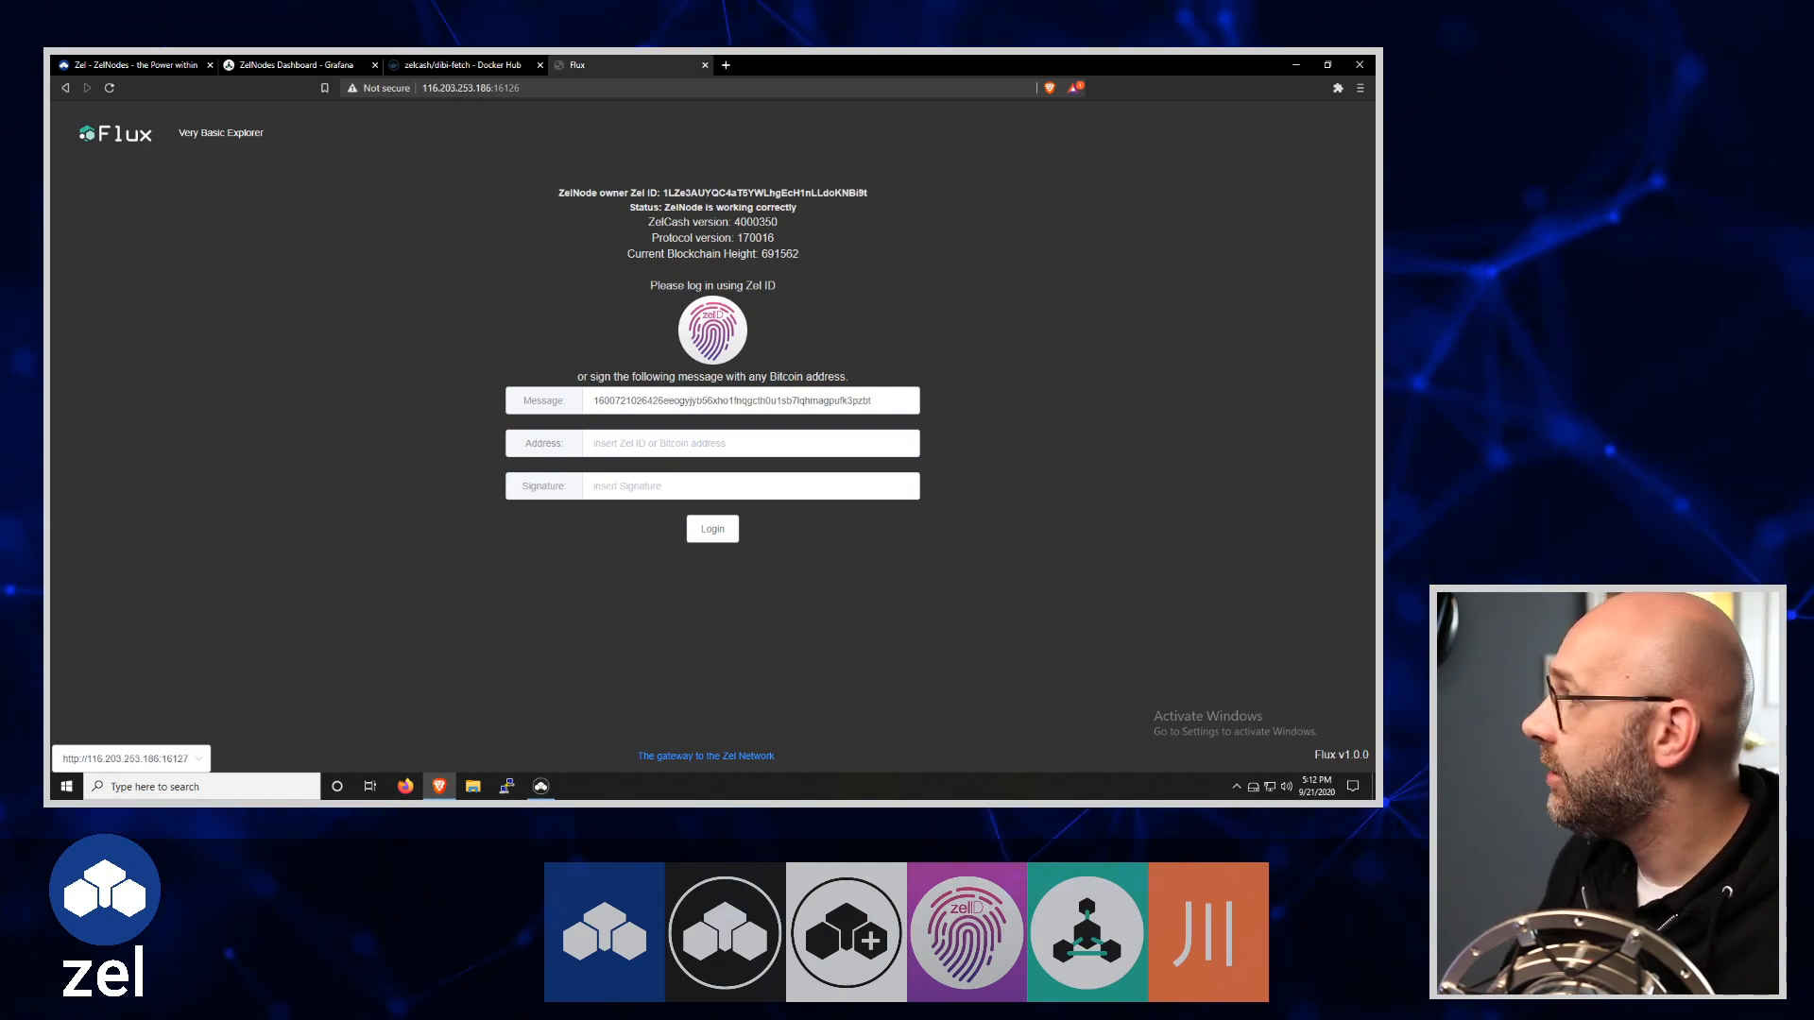
left_click(1326, 64)
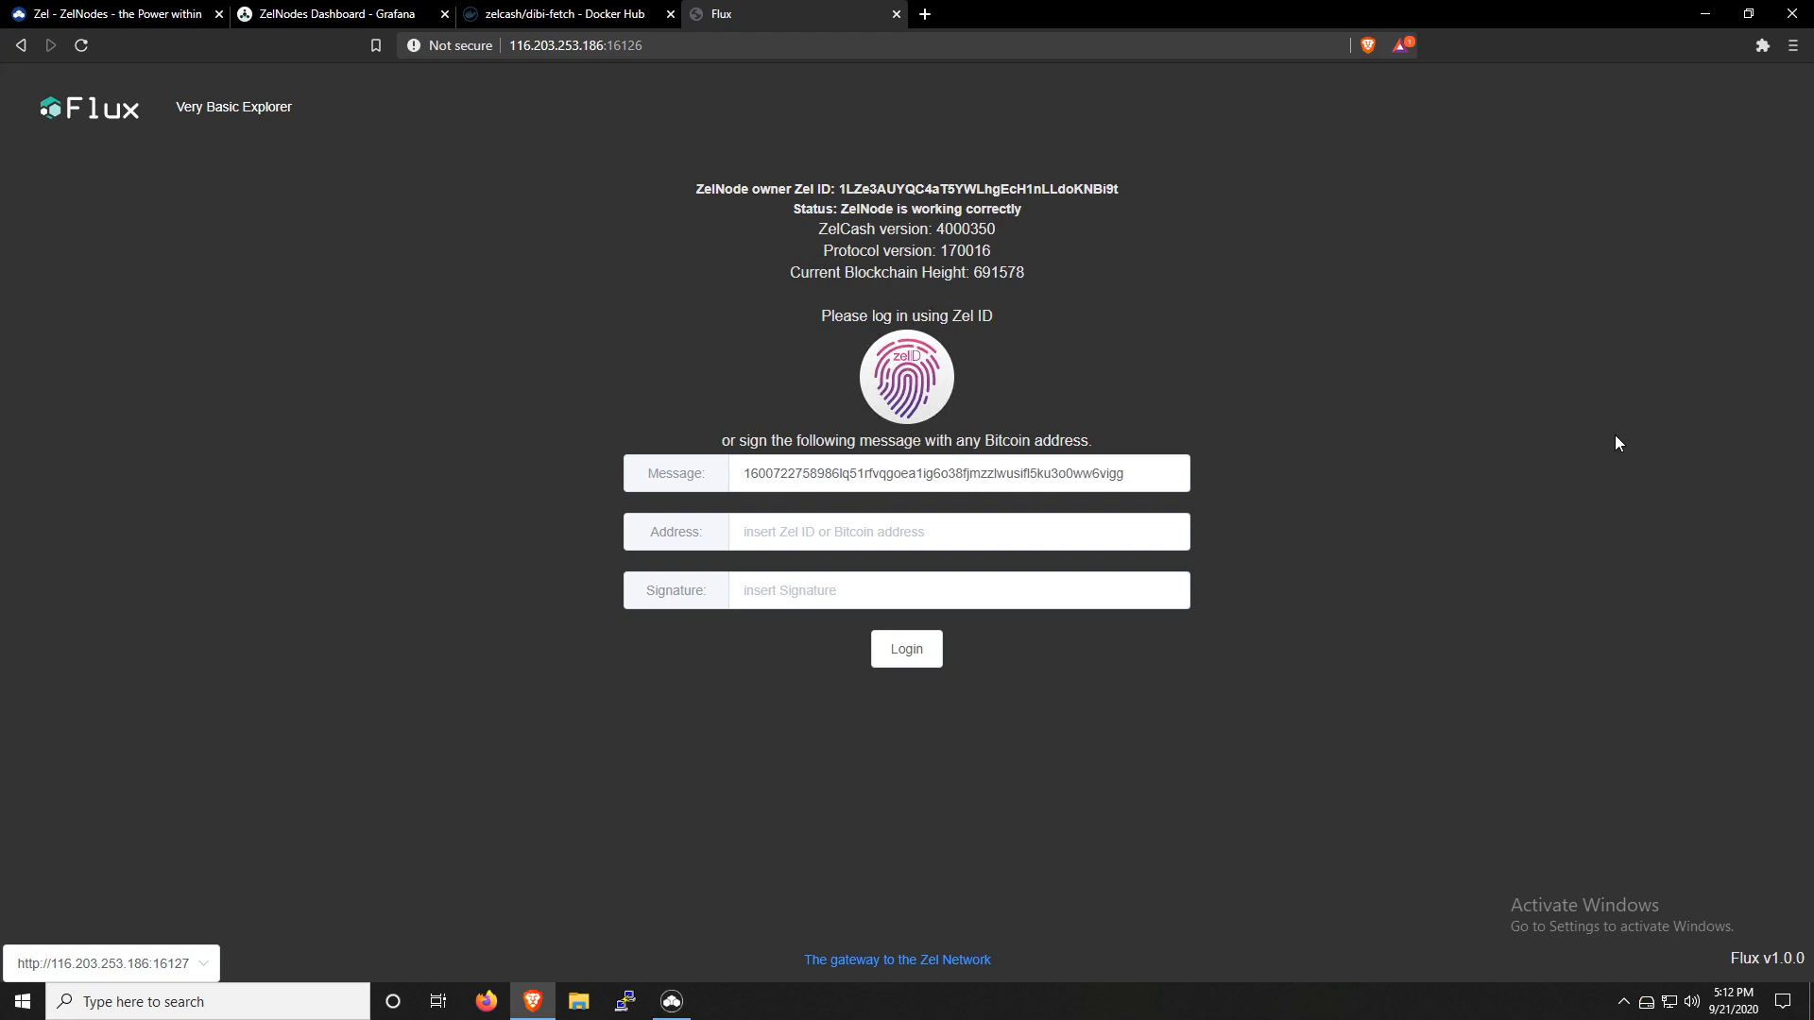
mouse_move(905, 376)
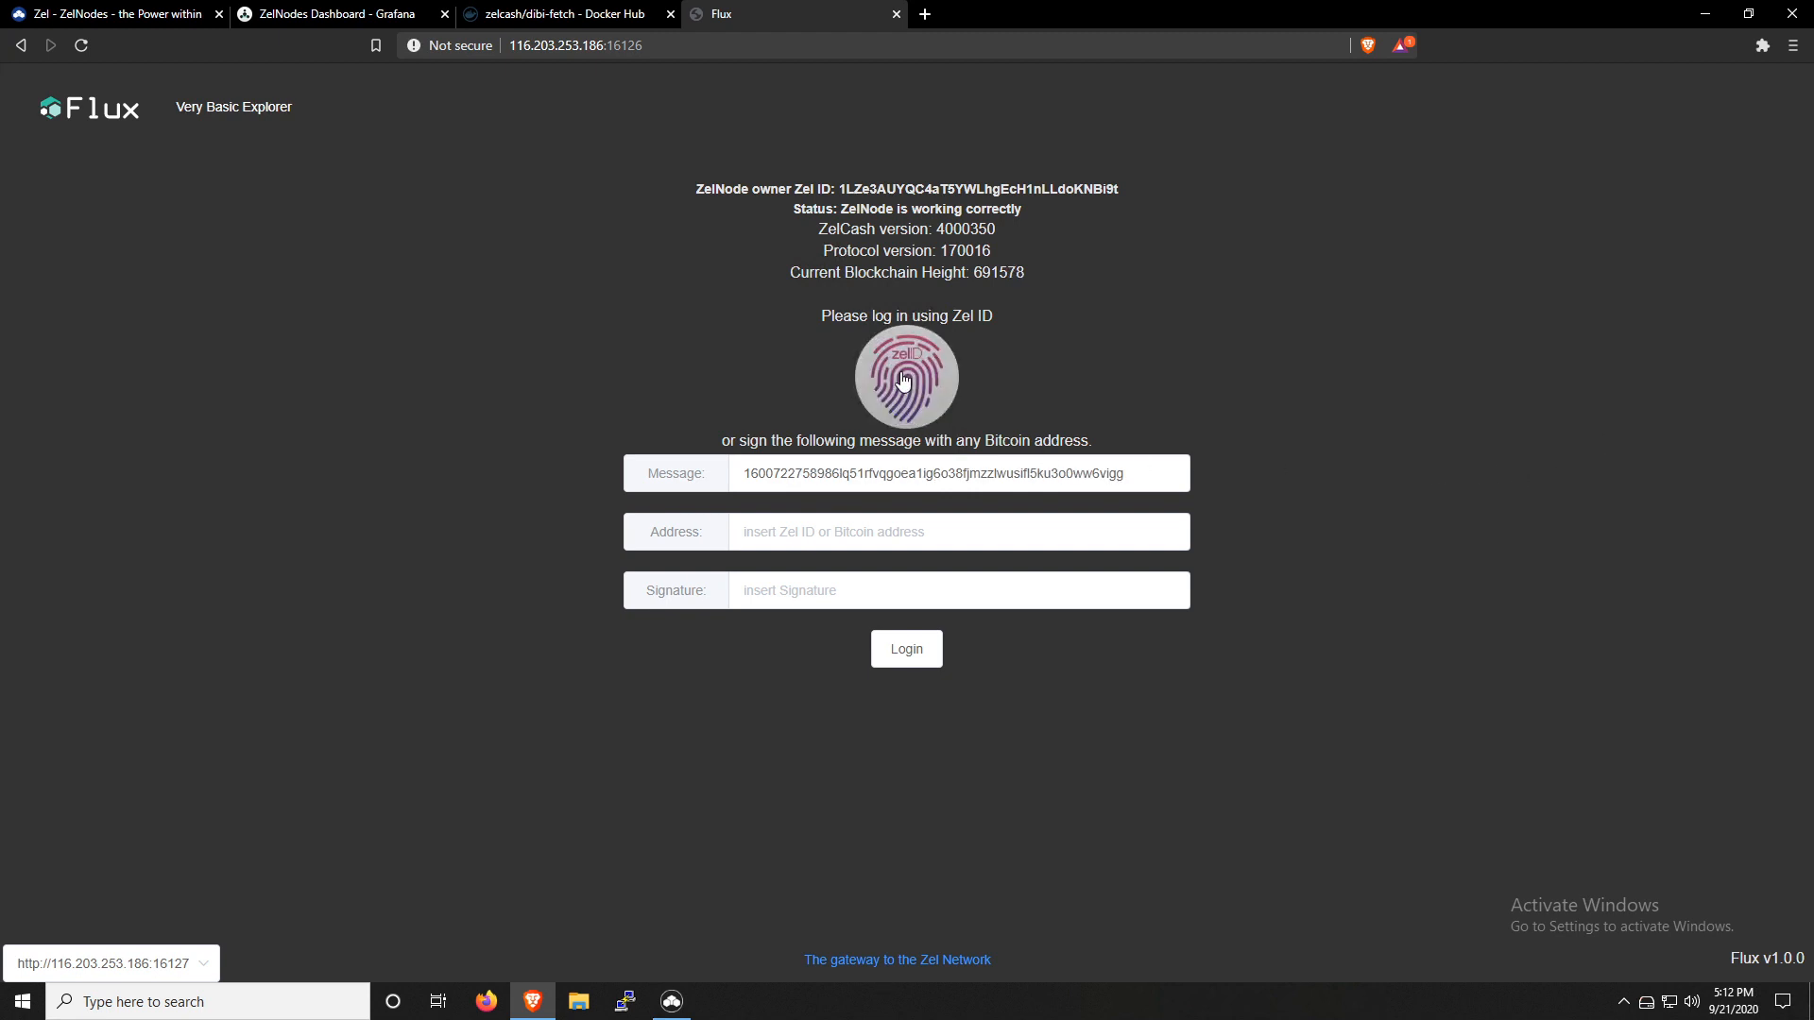
mouse_move(906, 378)
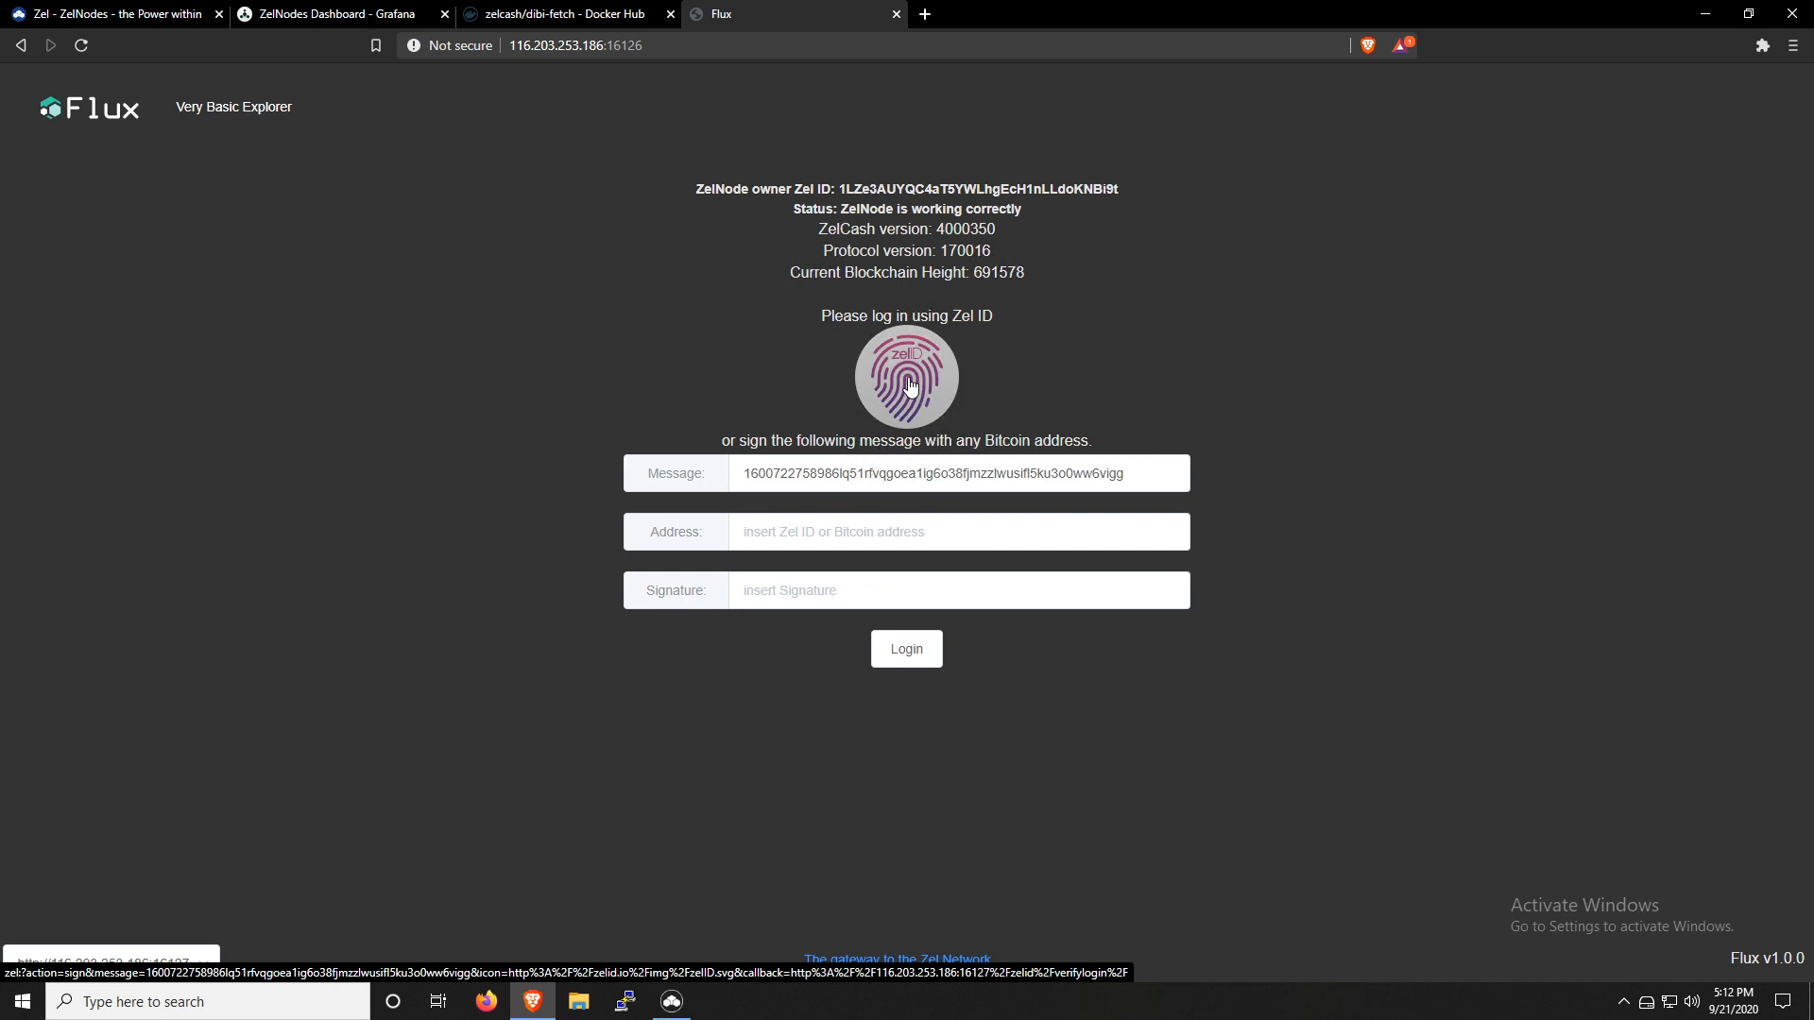
Log in with Zel ID, signing and sending the login message from ZelCore
left_click(905, 376)
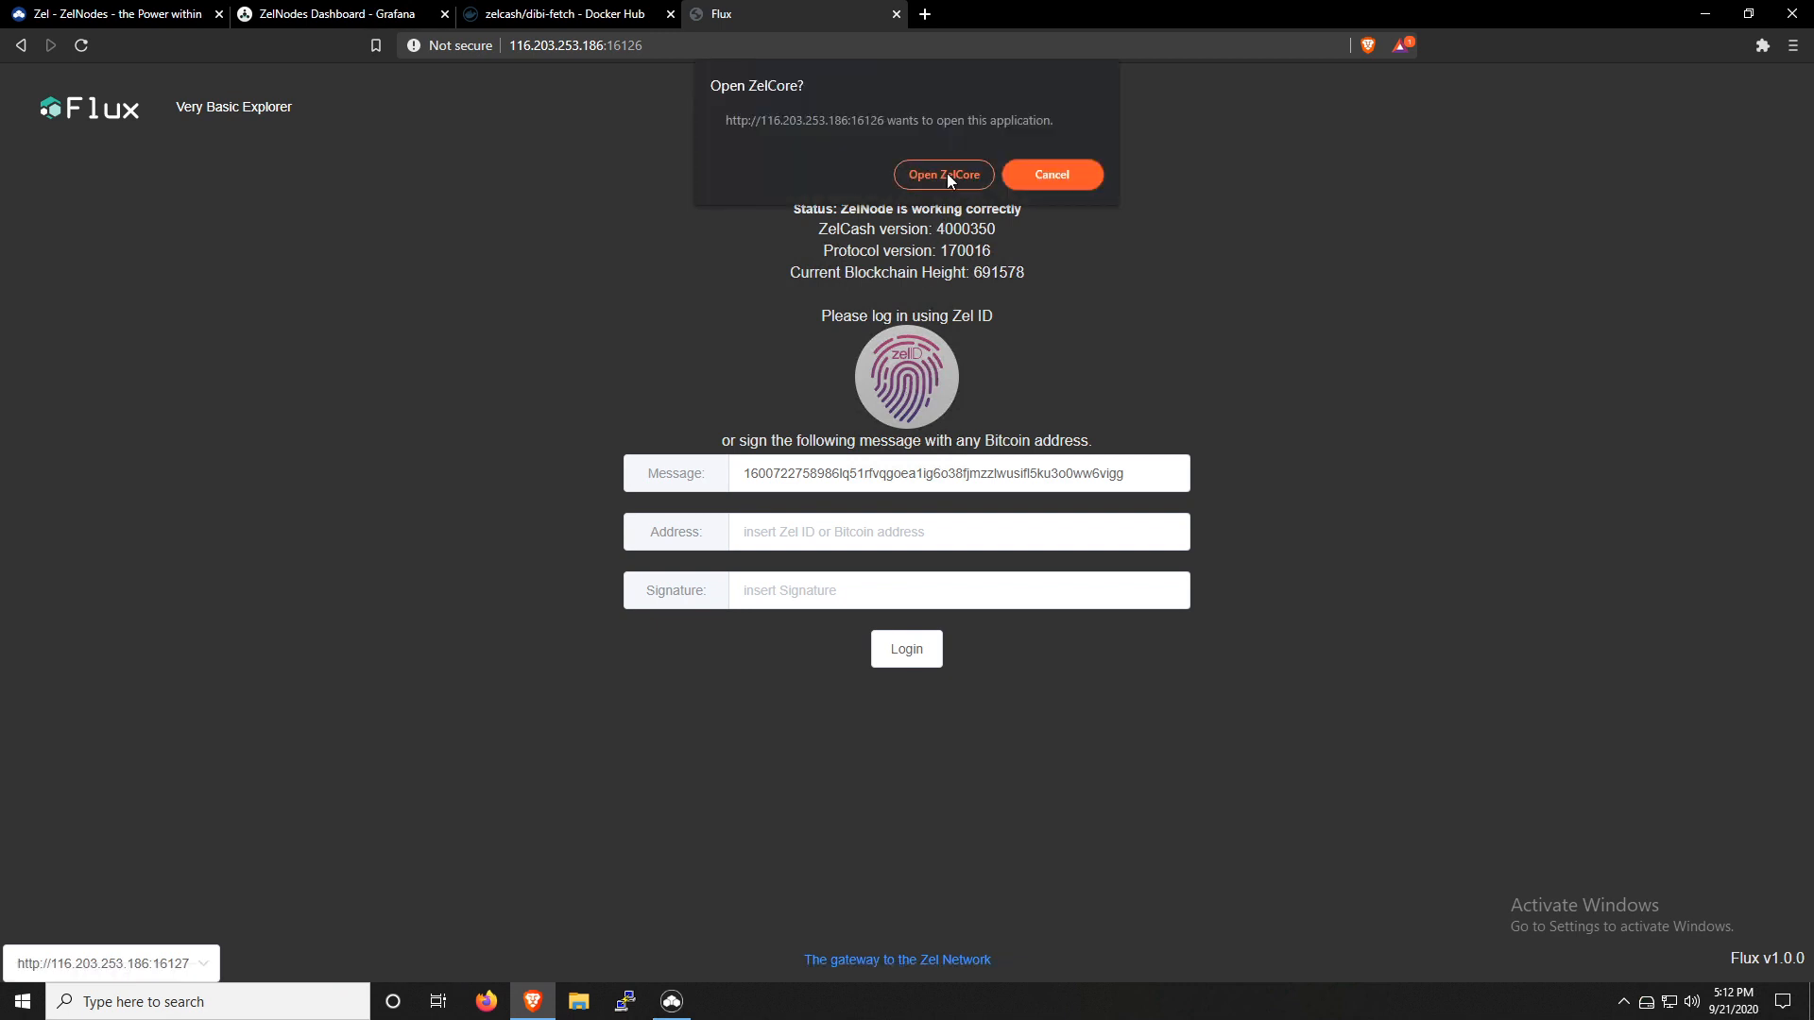
left_click(943, 174)
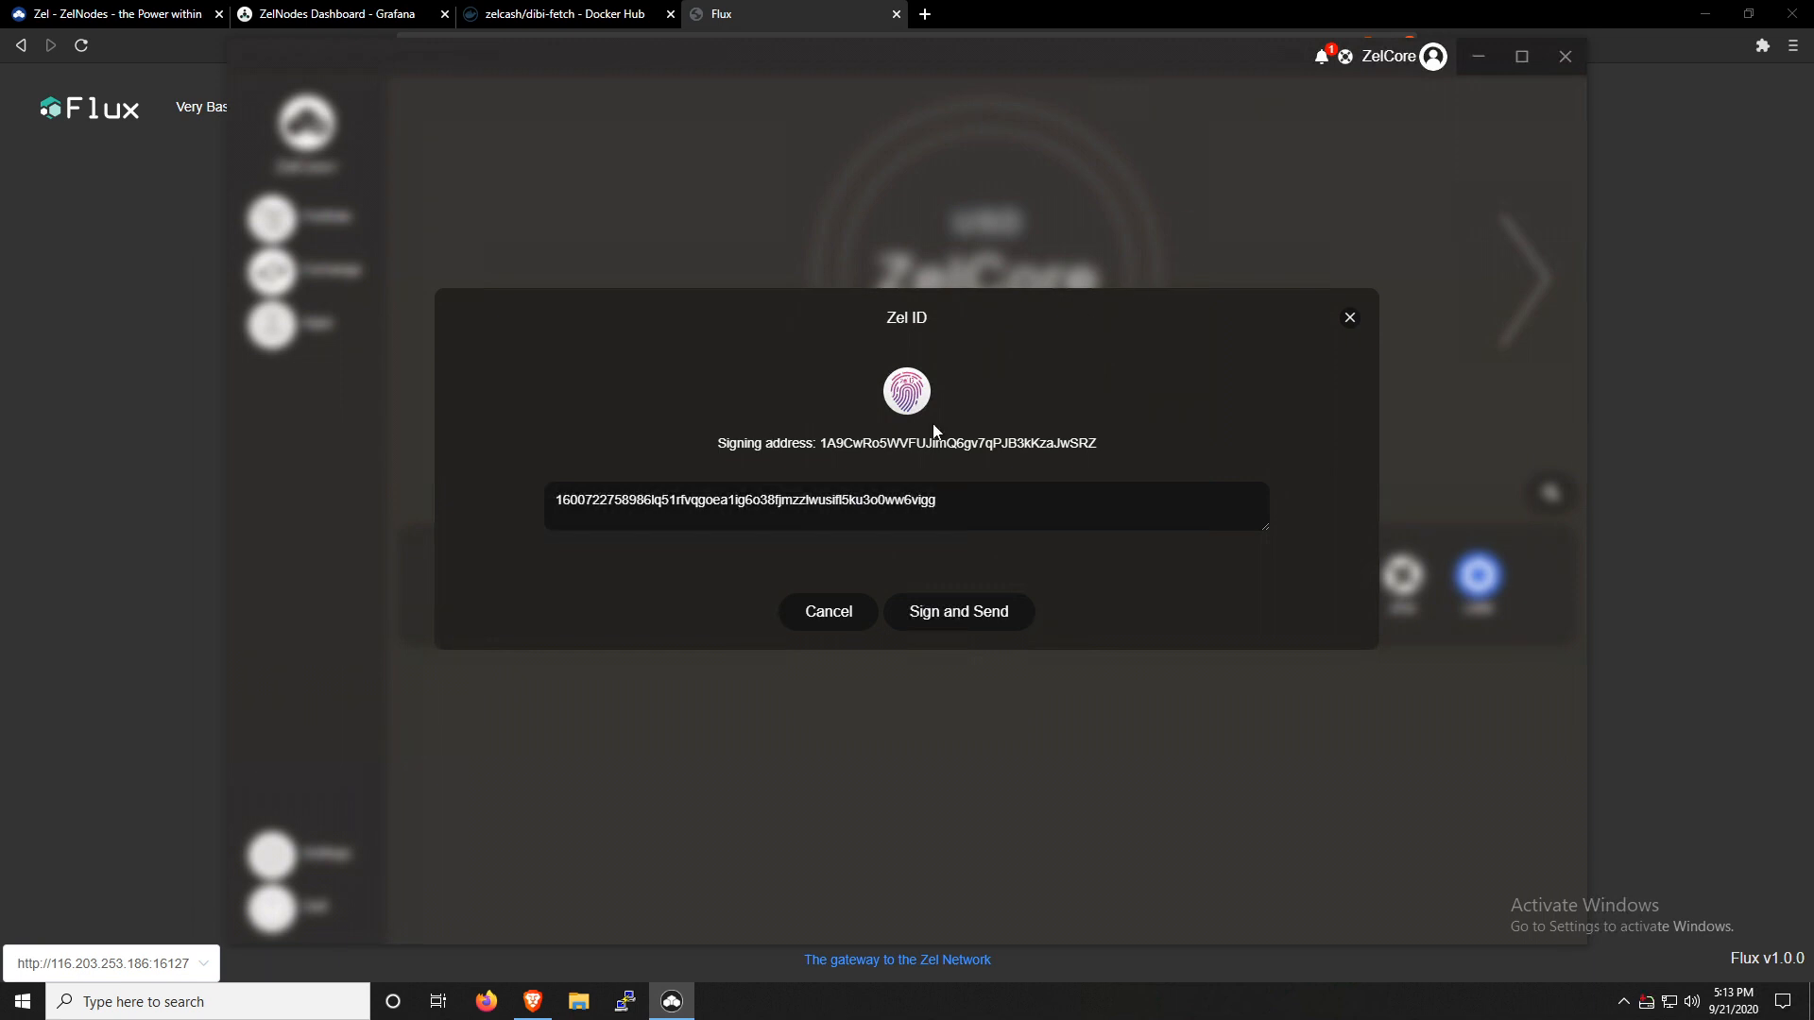
mouse_move(969, 588)
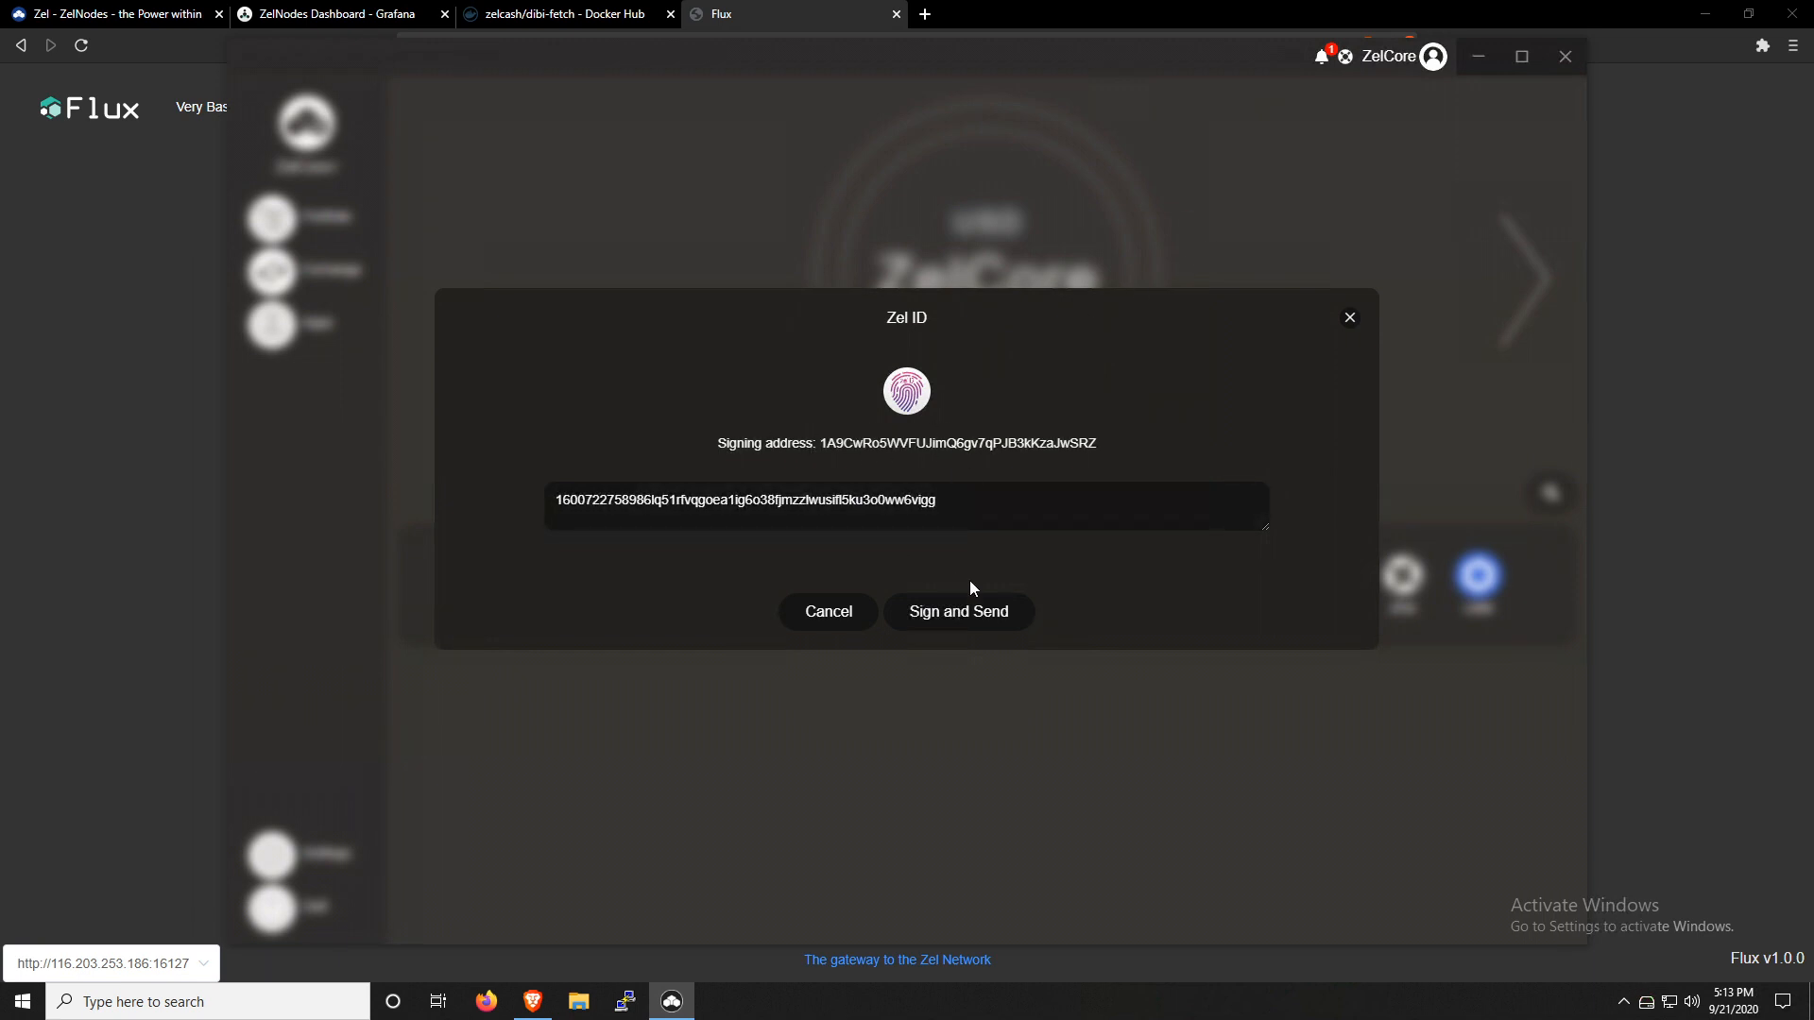
left_click(956, 611)
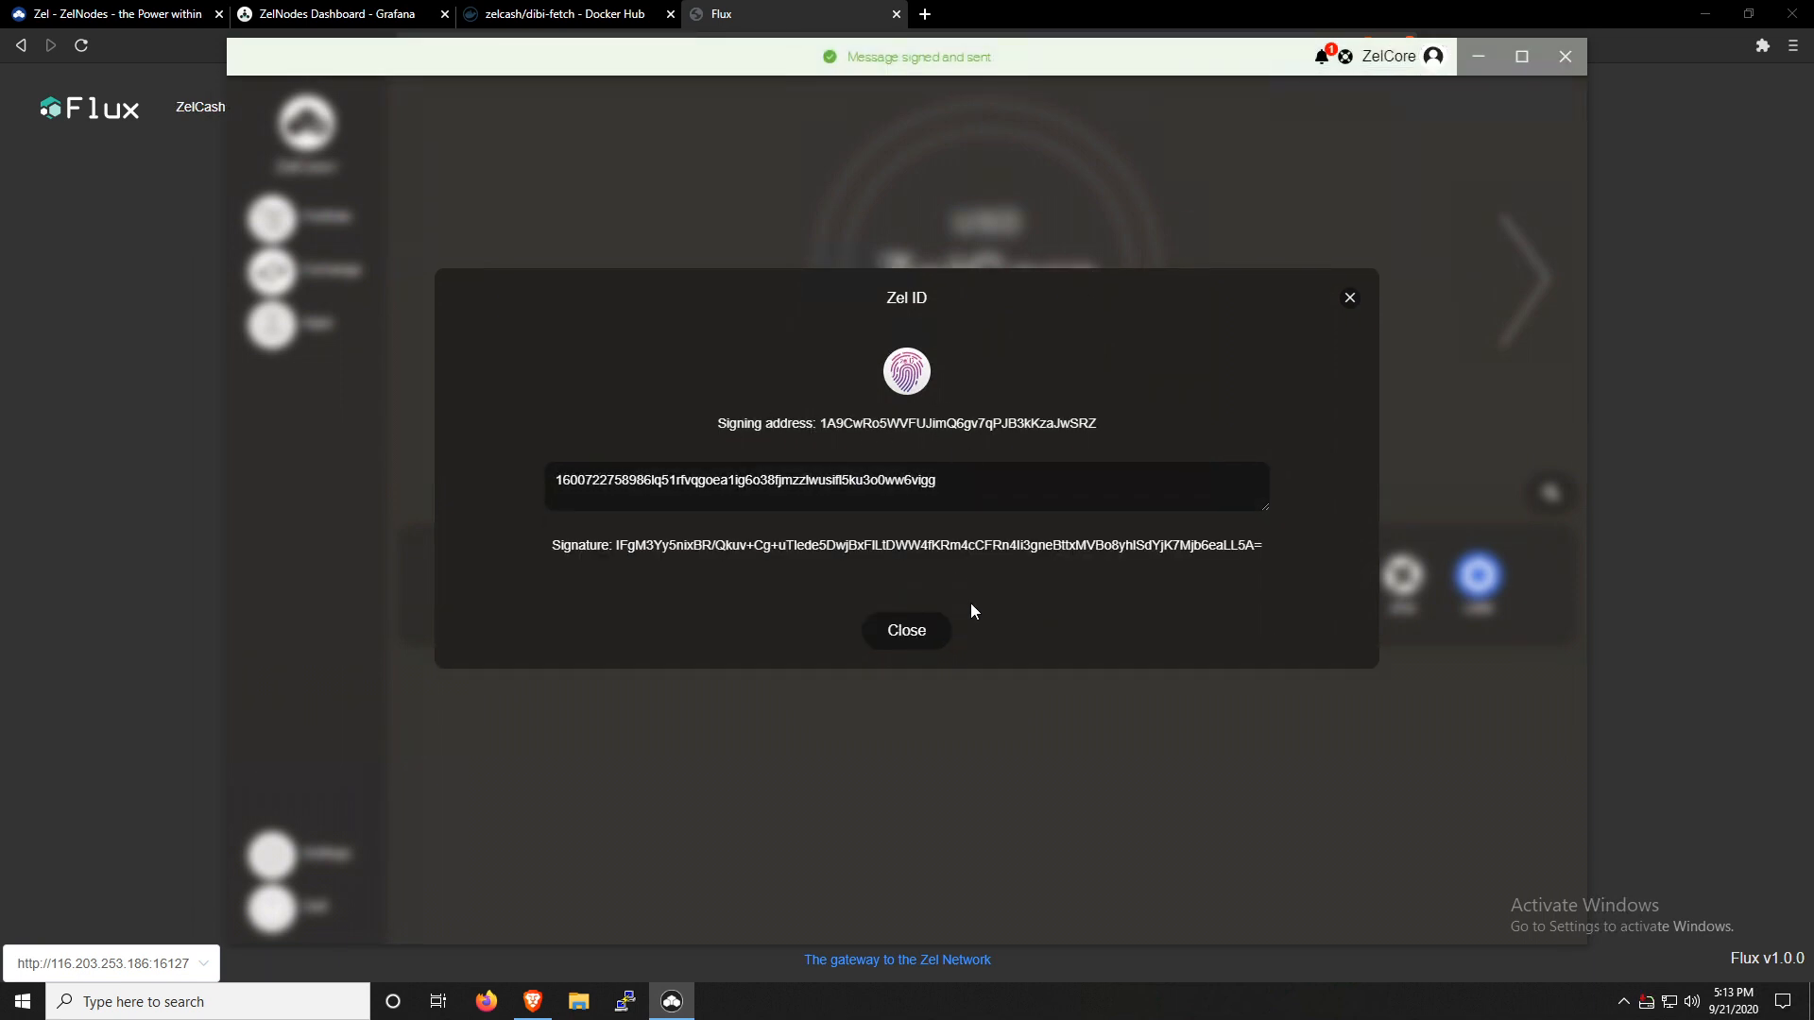
left_click(905, 631)
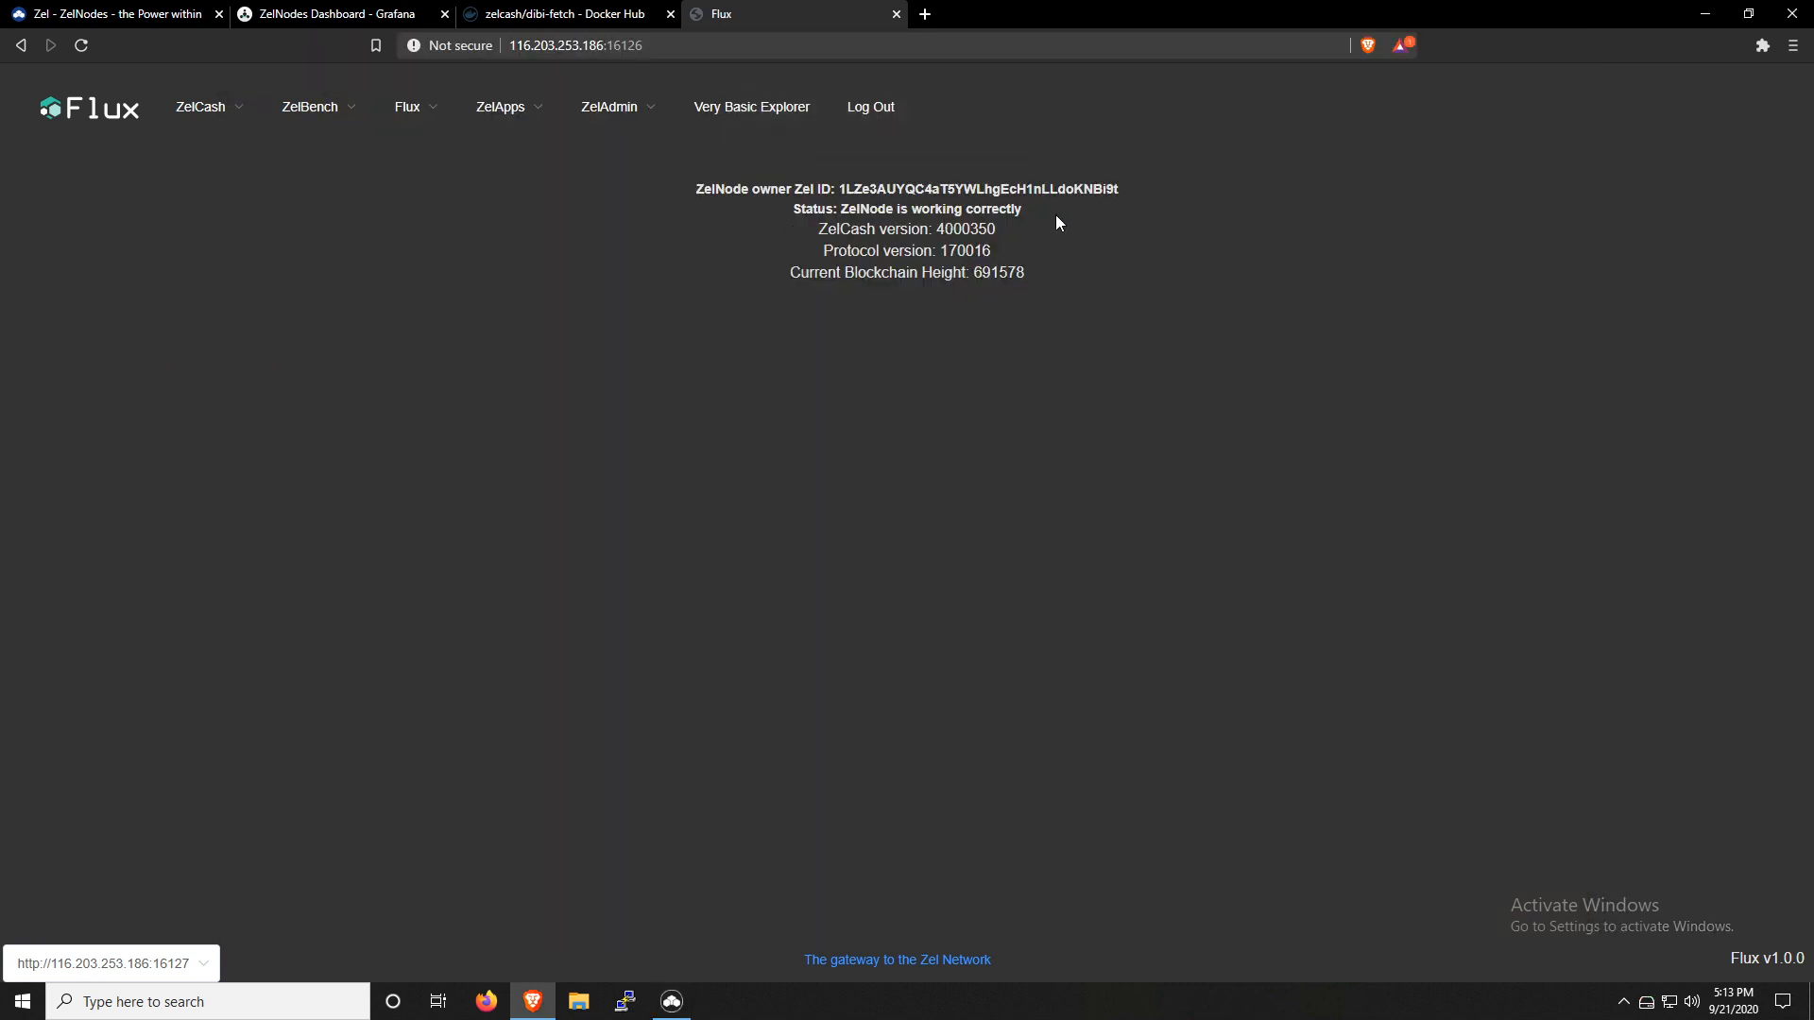
mouse_move(1382, 350)
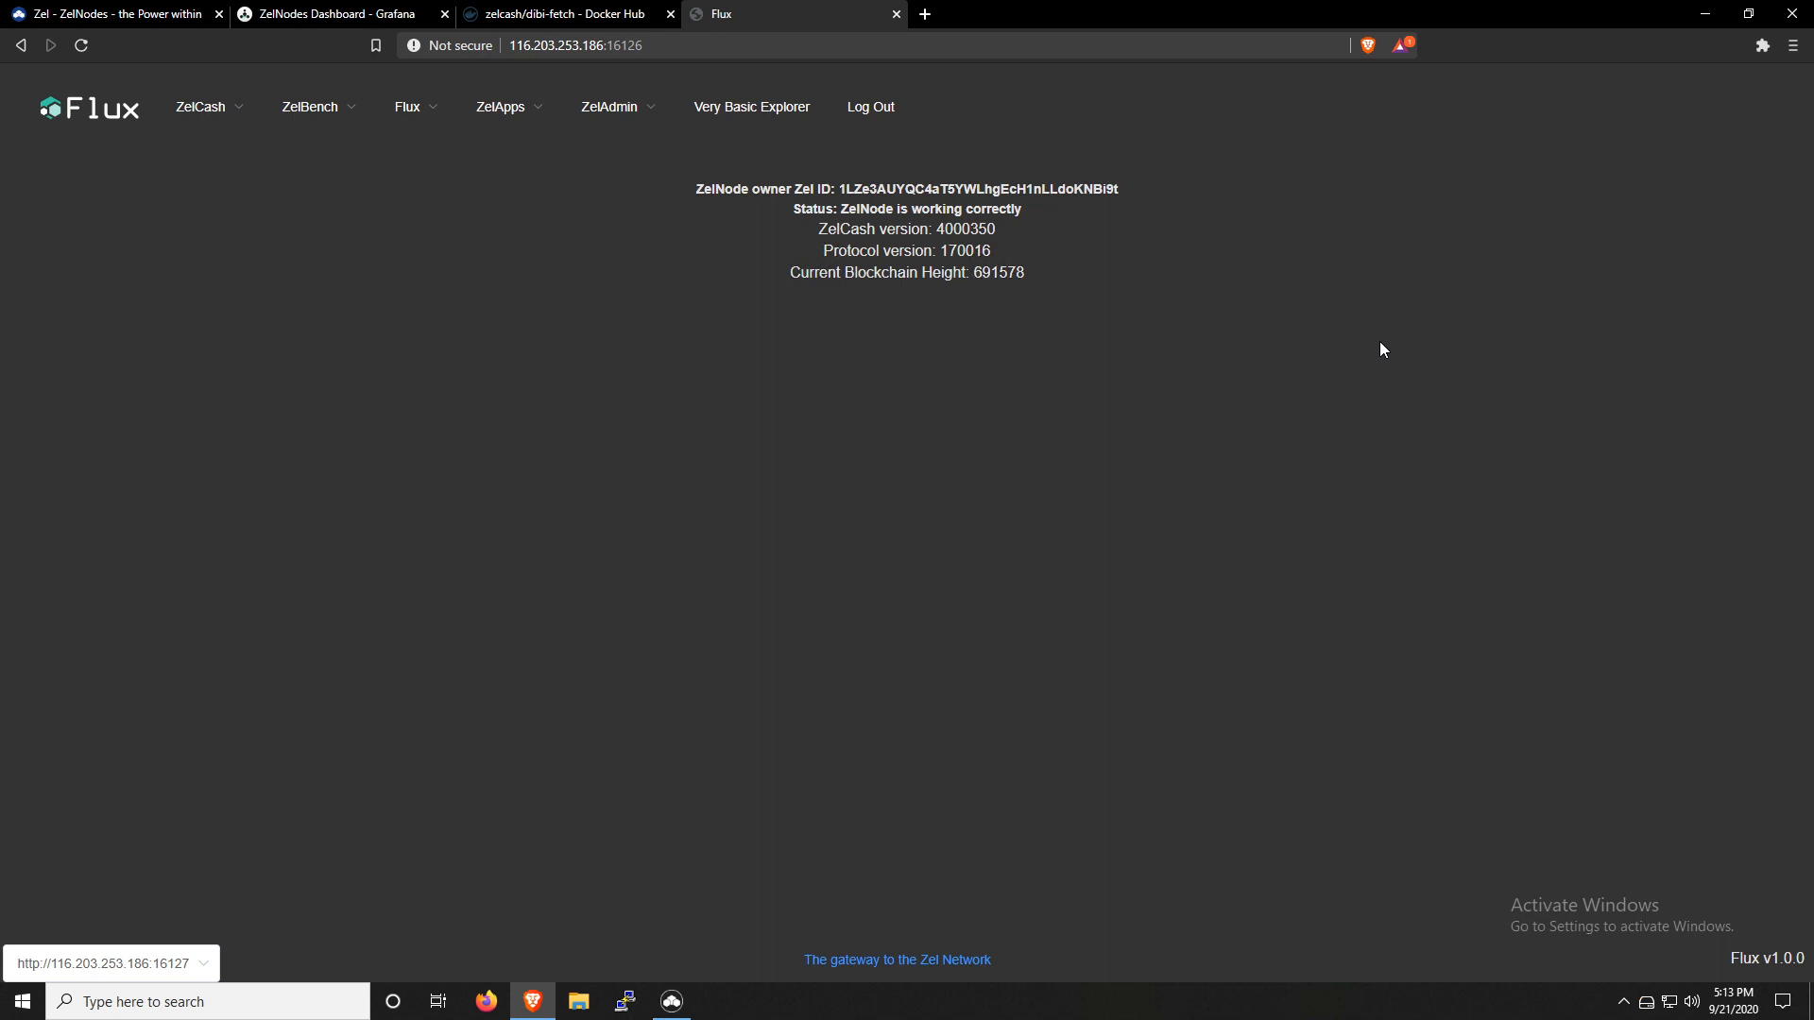
mouse_move(1378, 421)
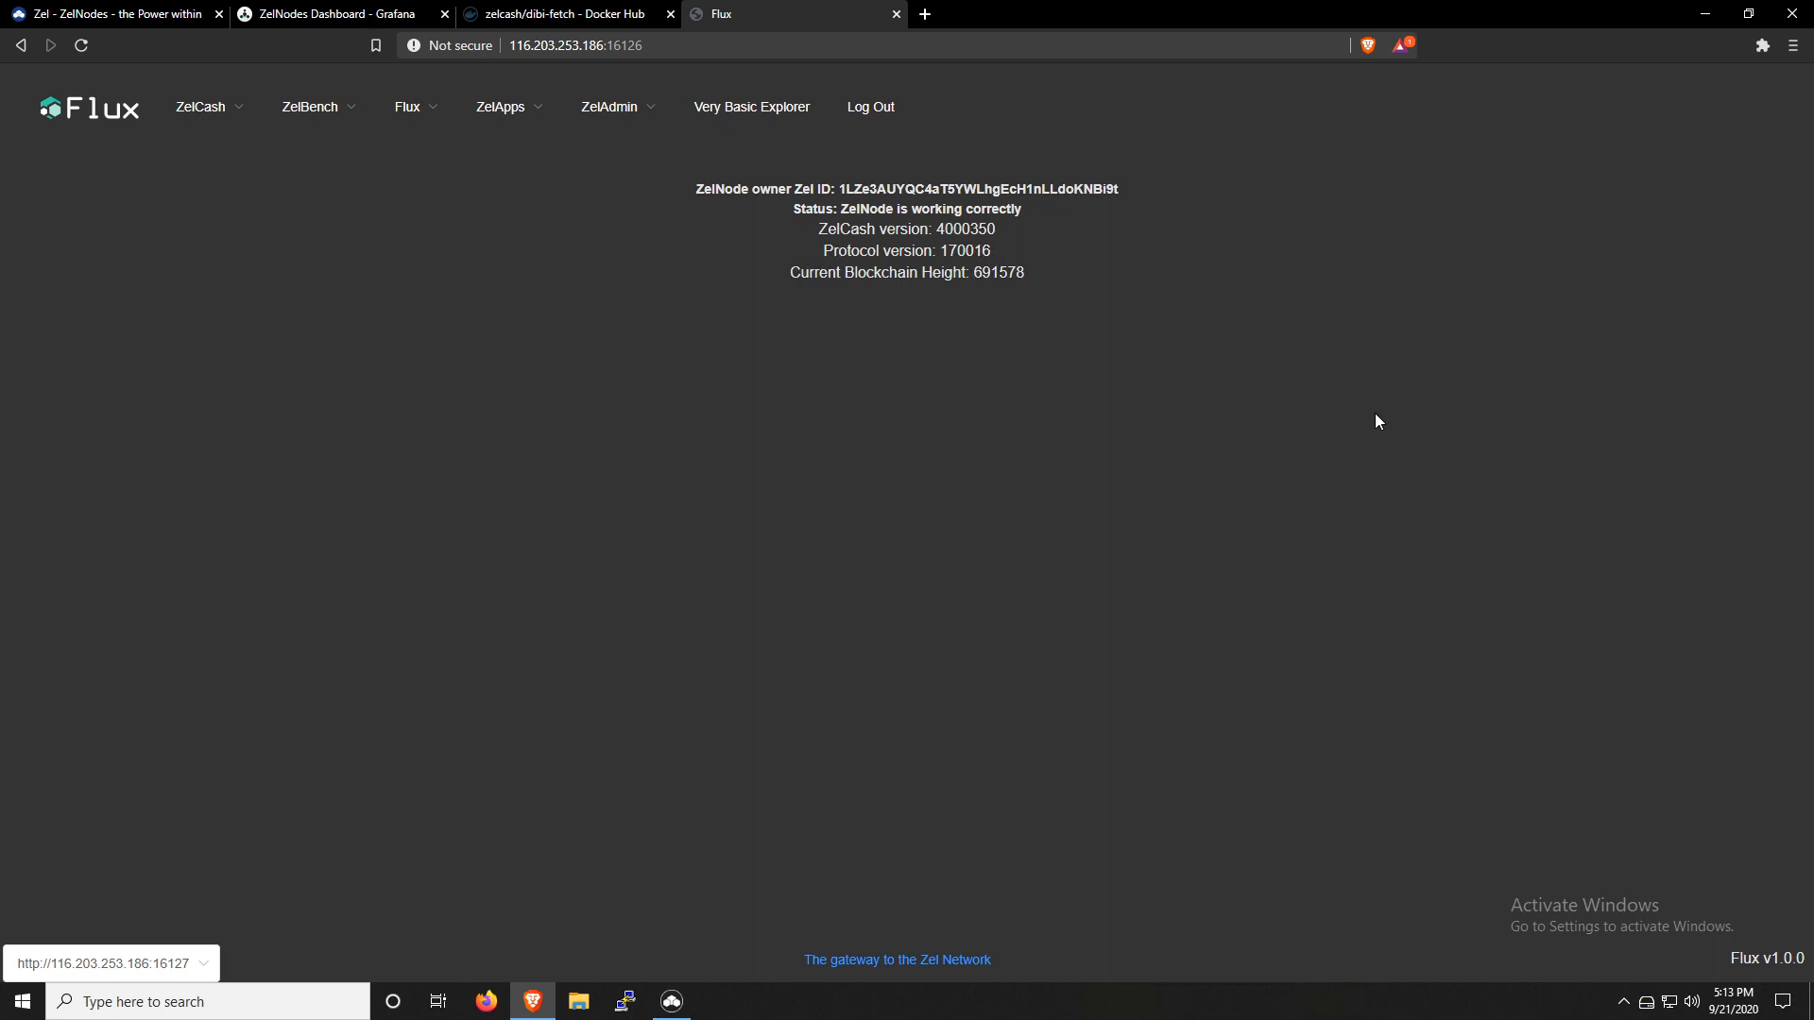
mouse_move(1360, 421)
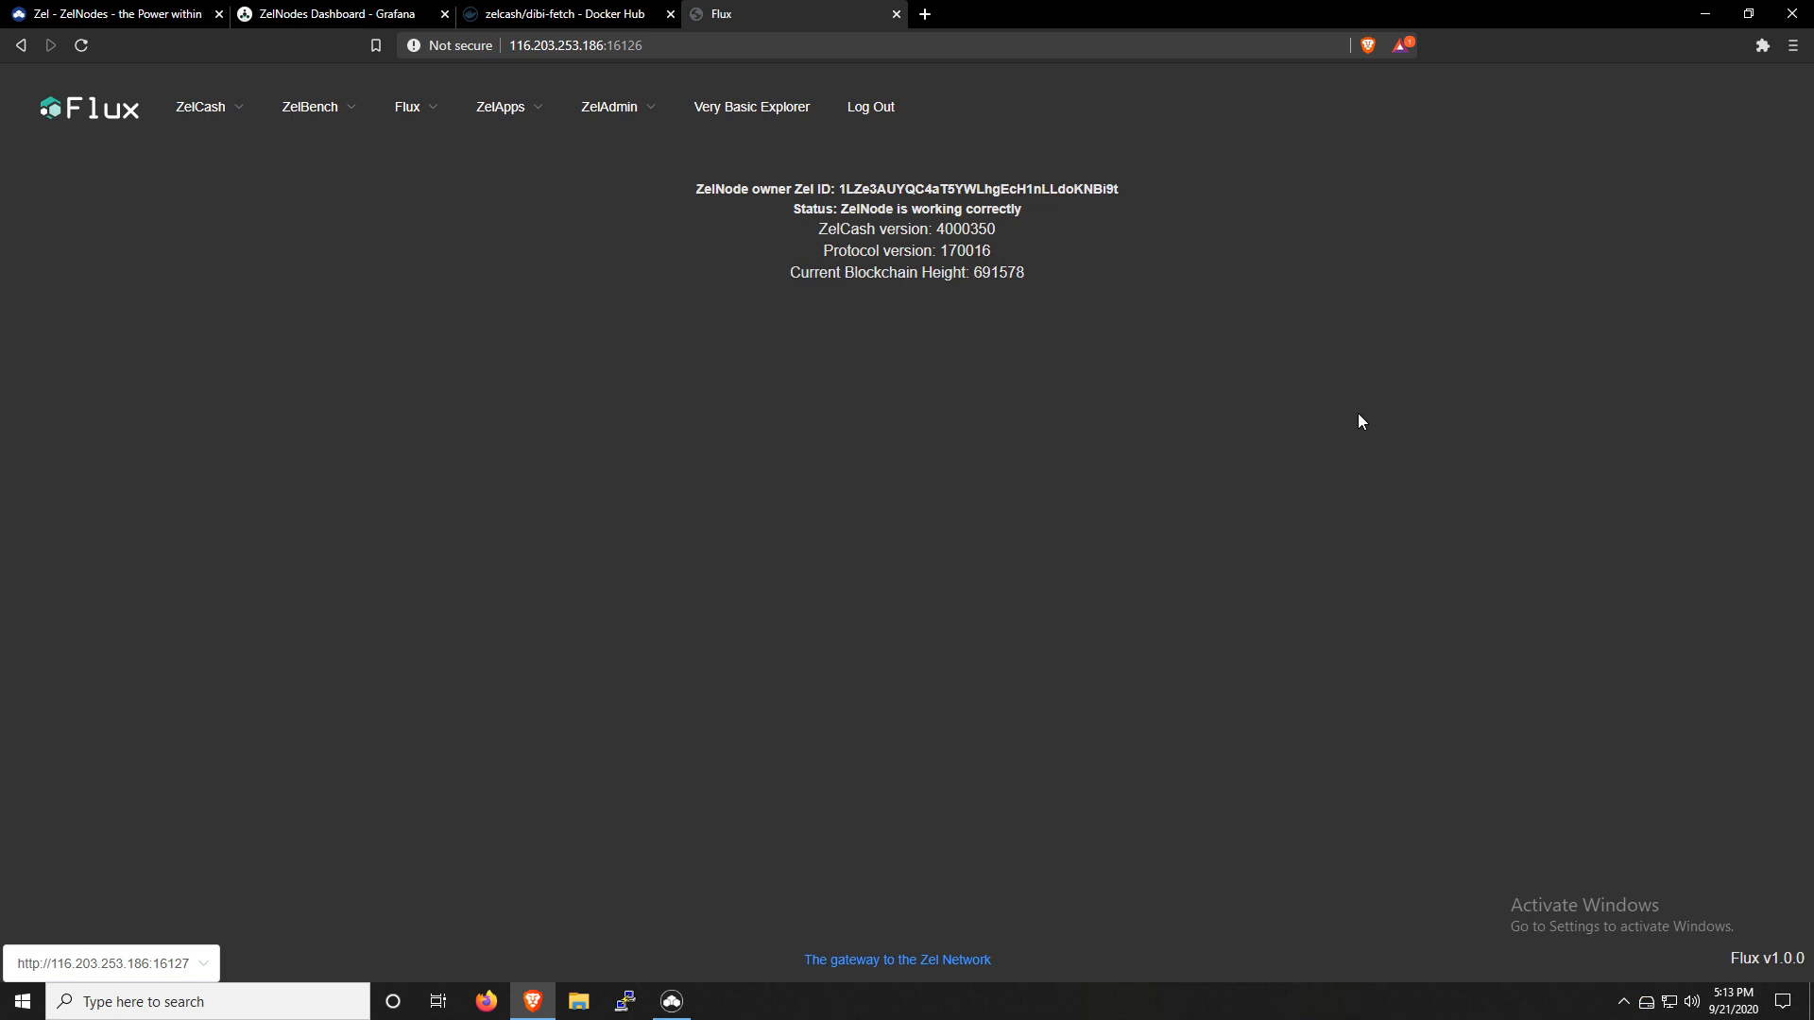
mouse_move(1239, 399)
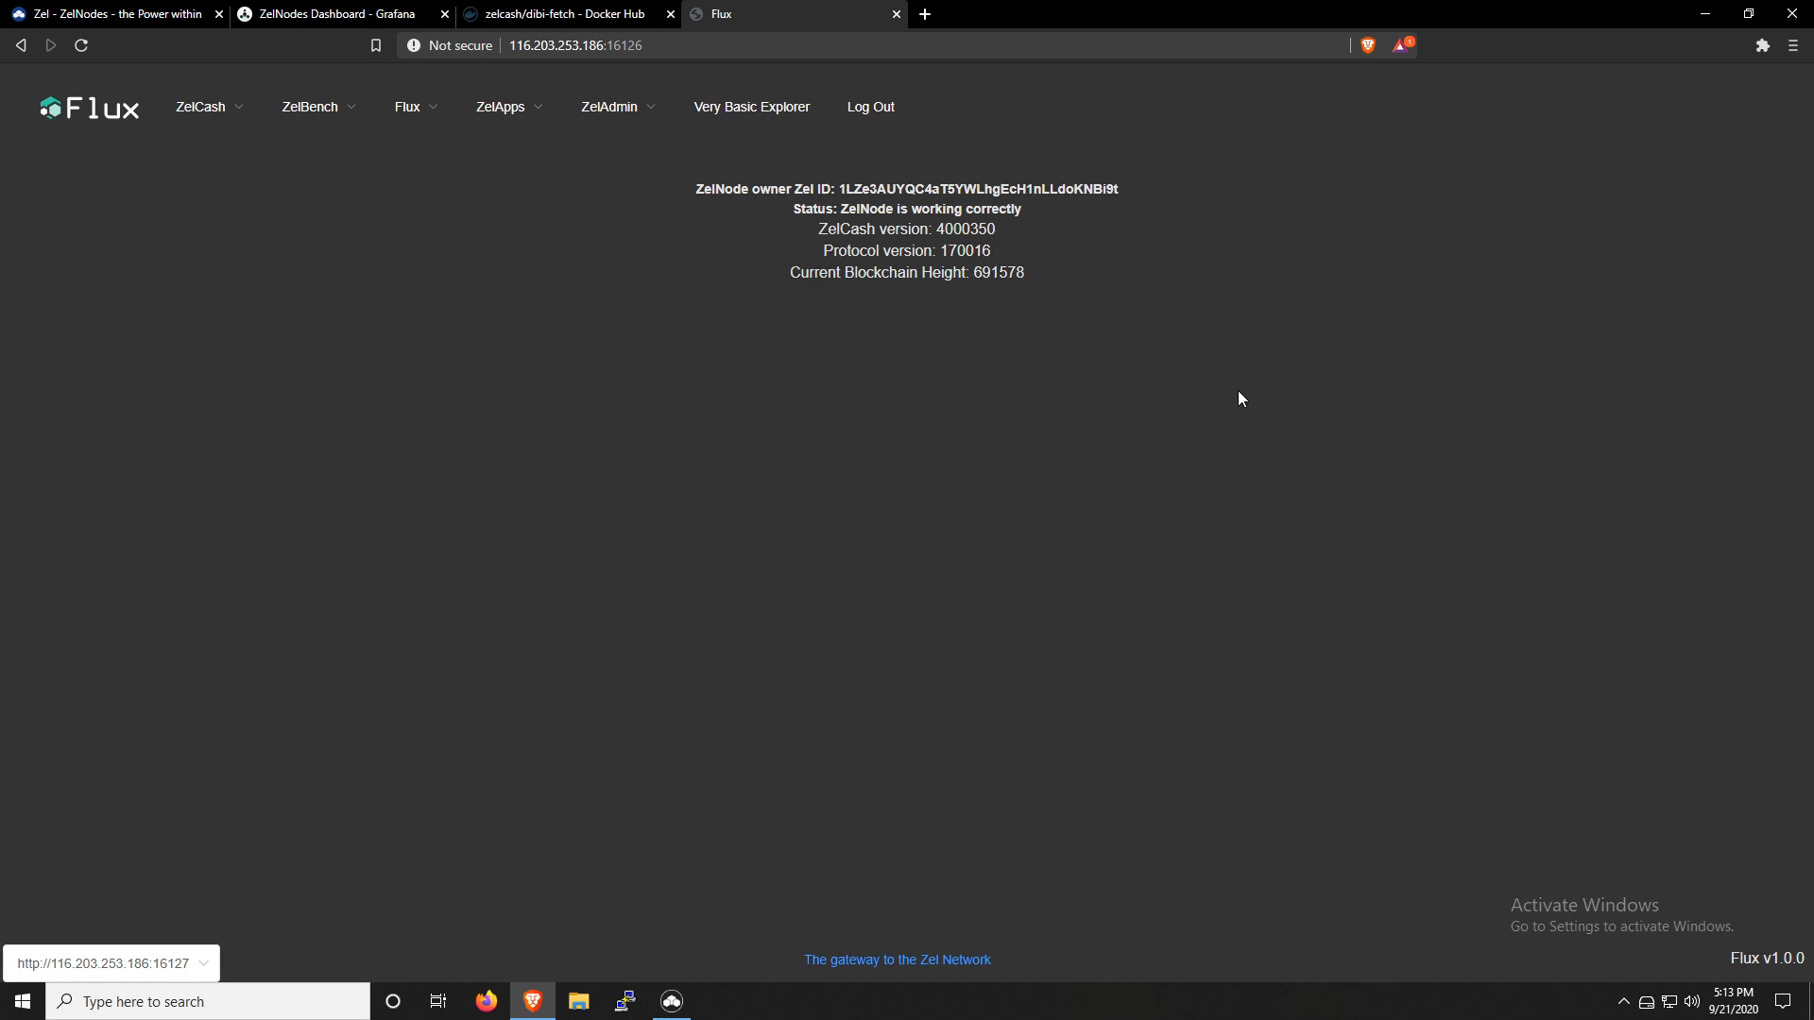
mouse_move(569, 19)
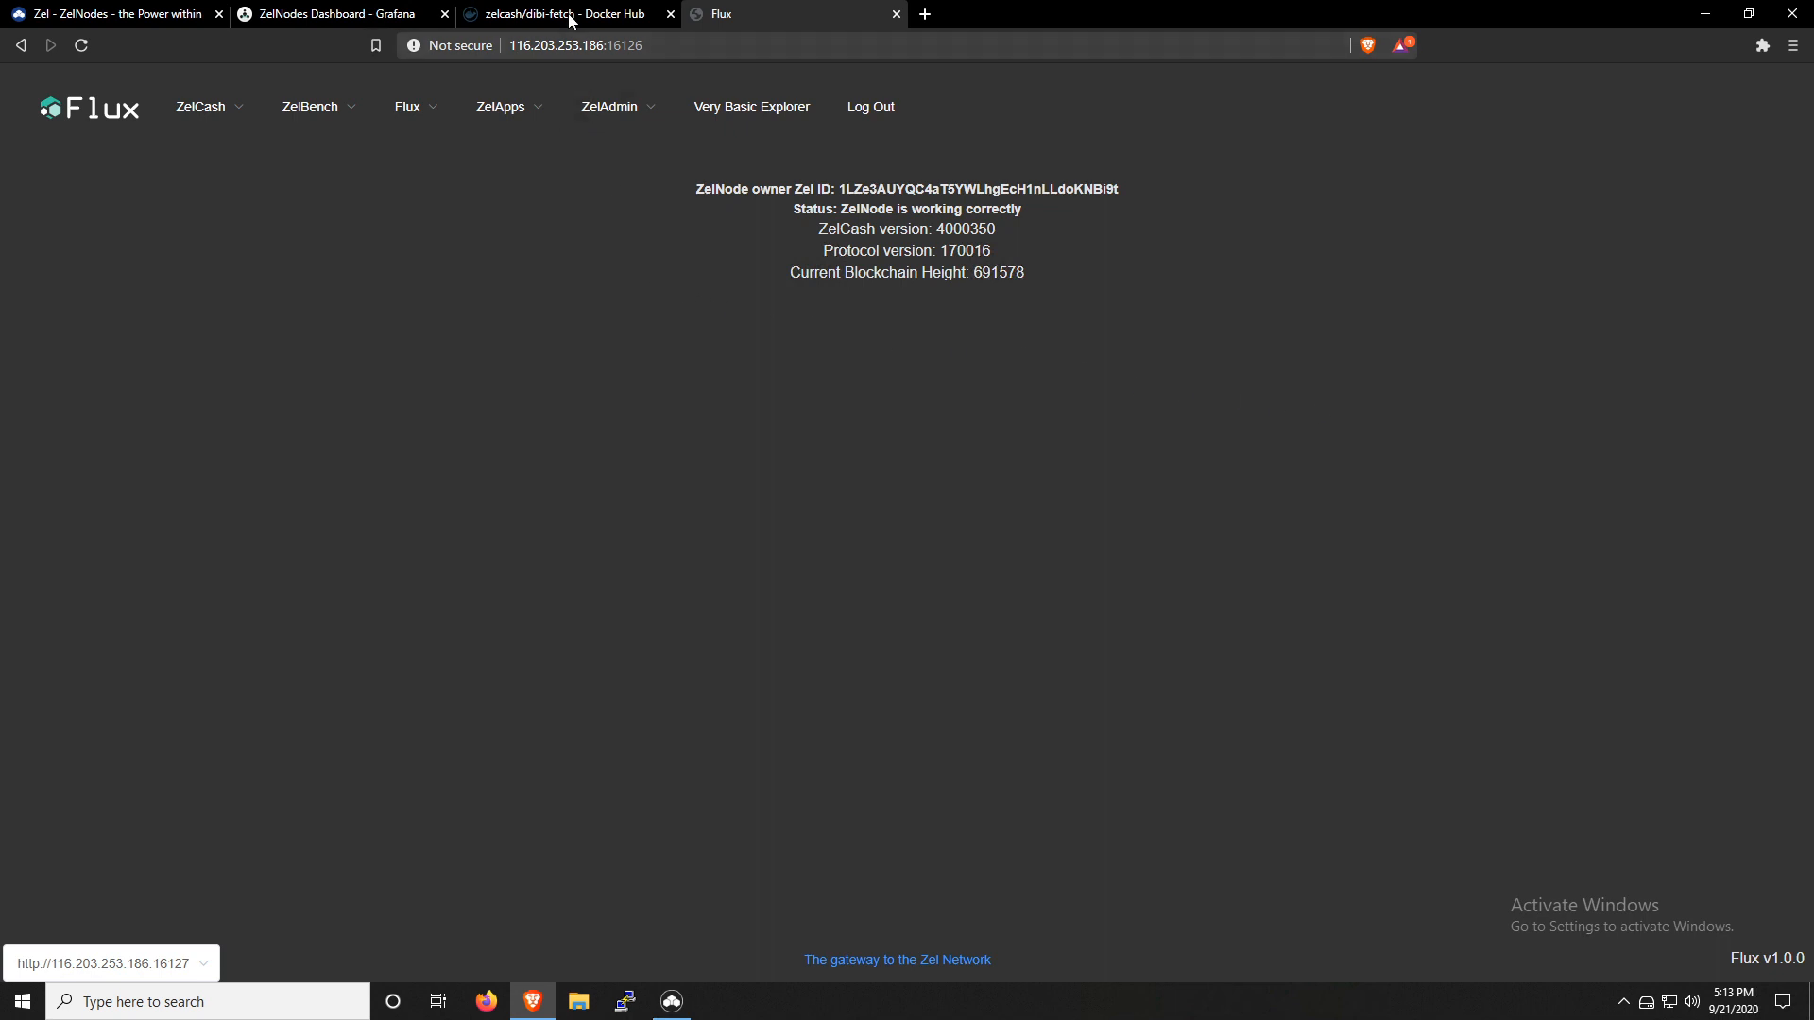
View the zelcash/dibi-fetch repository page on Docker Hub
left_click(560, 13)
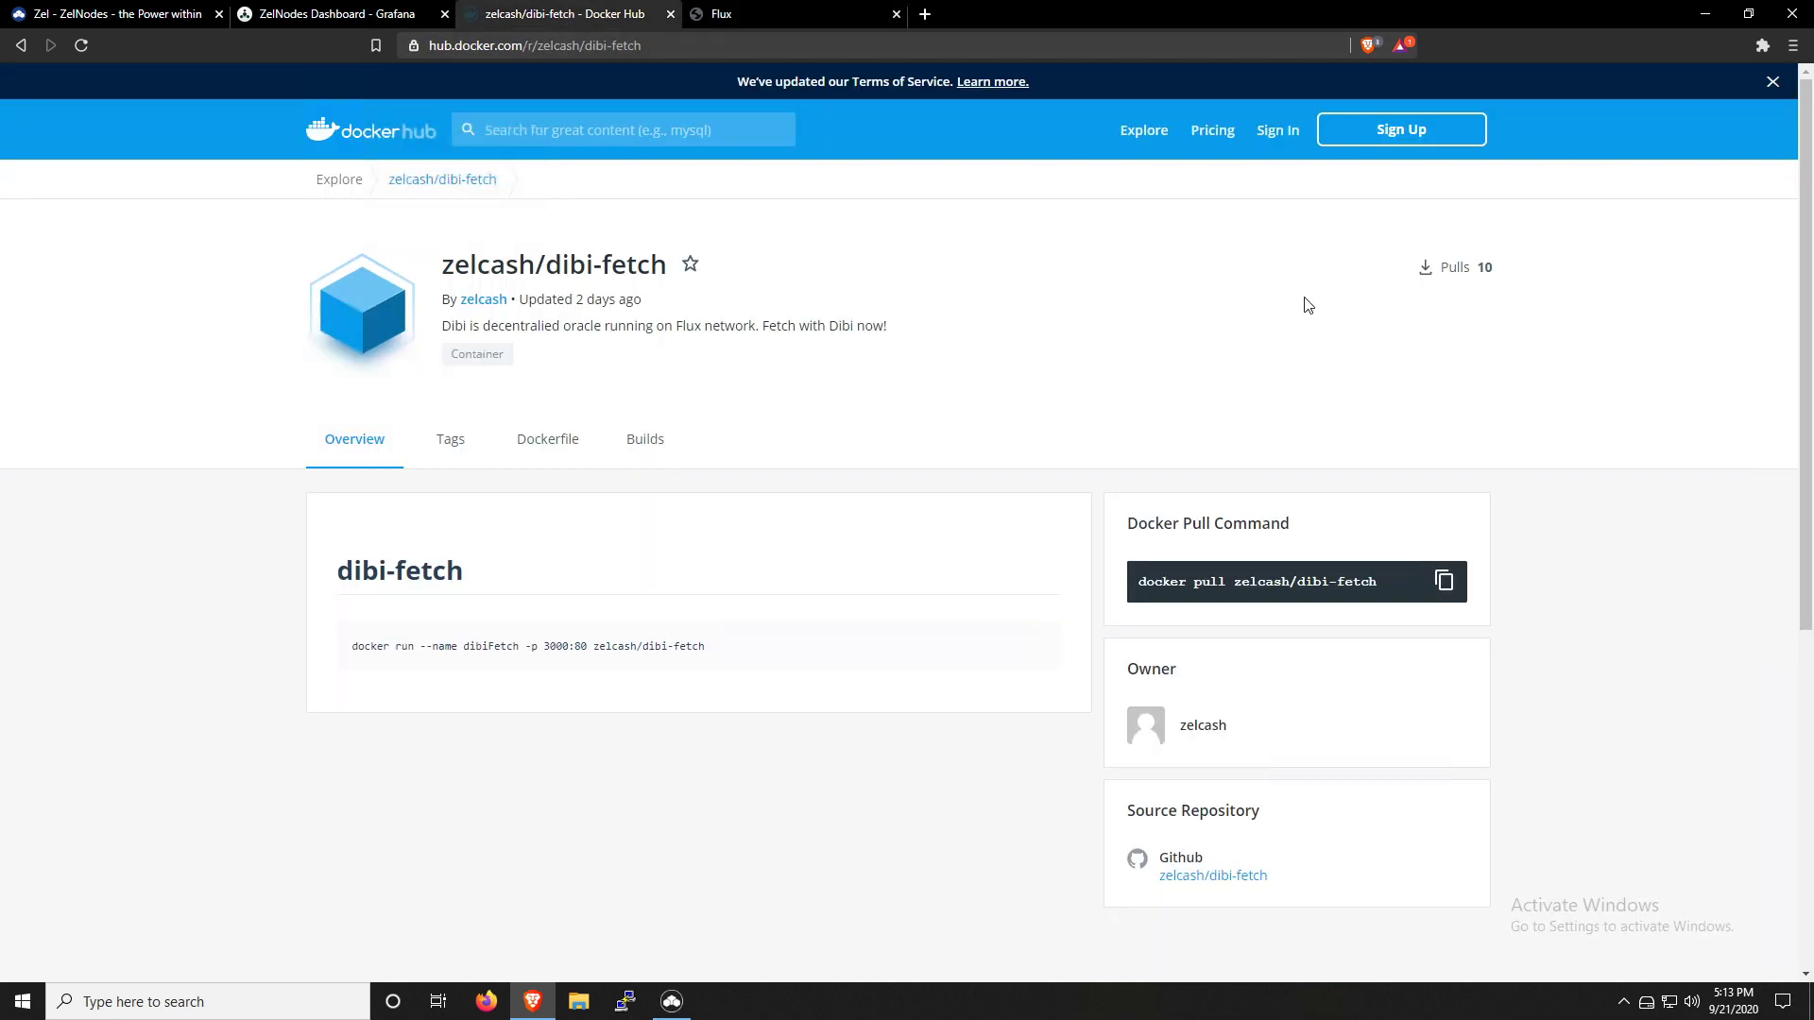
mouse_move(1646, 555)
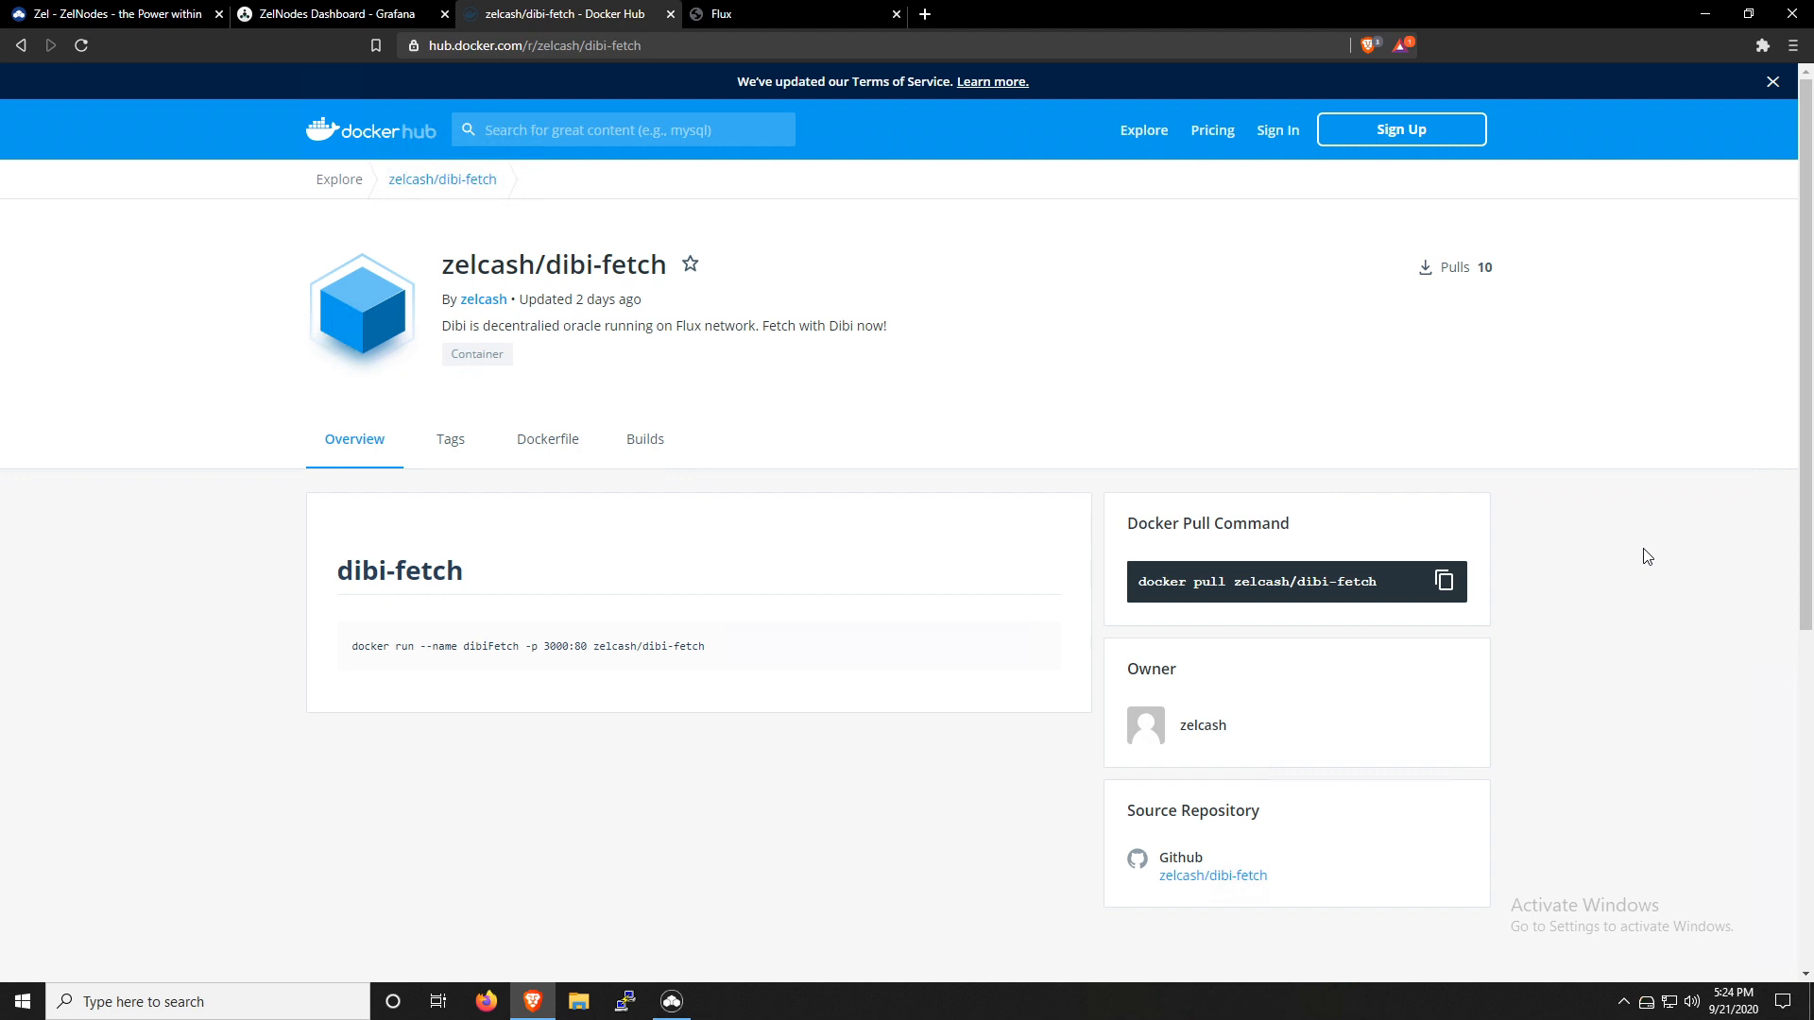
mouse_move(1698, 518)
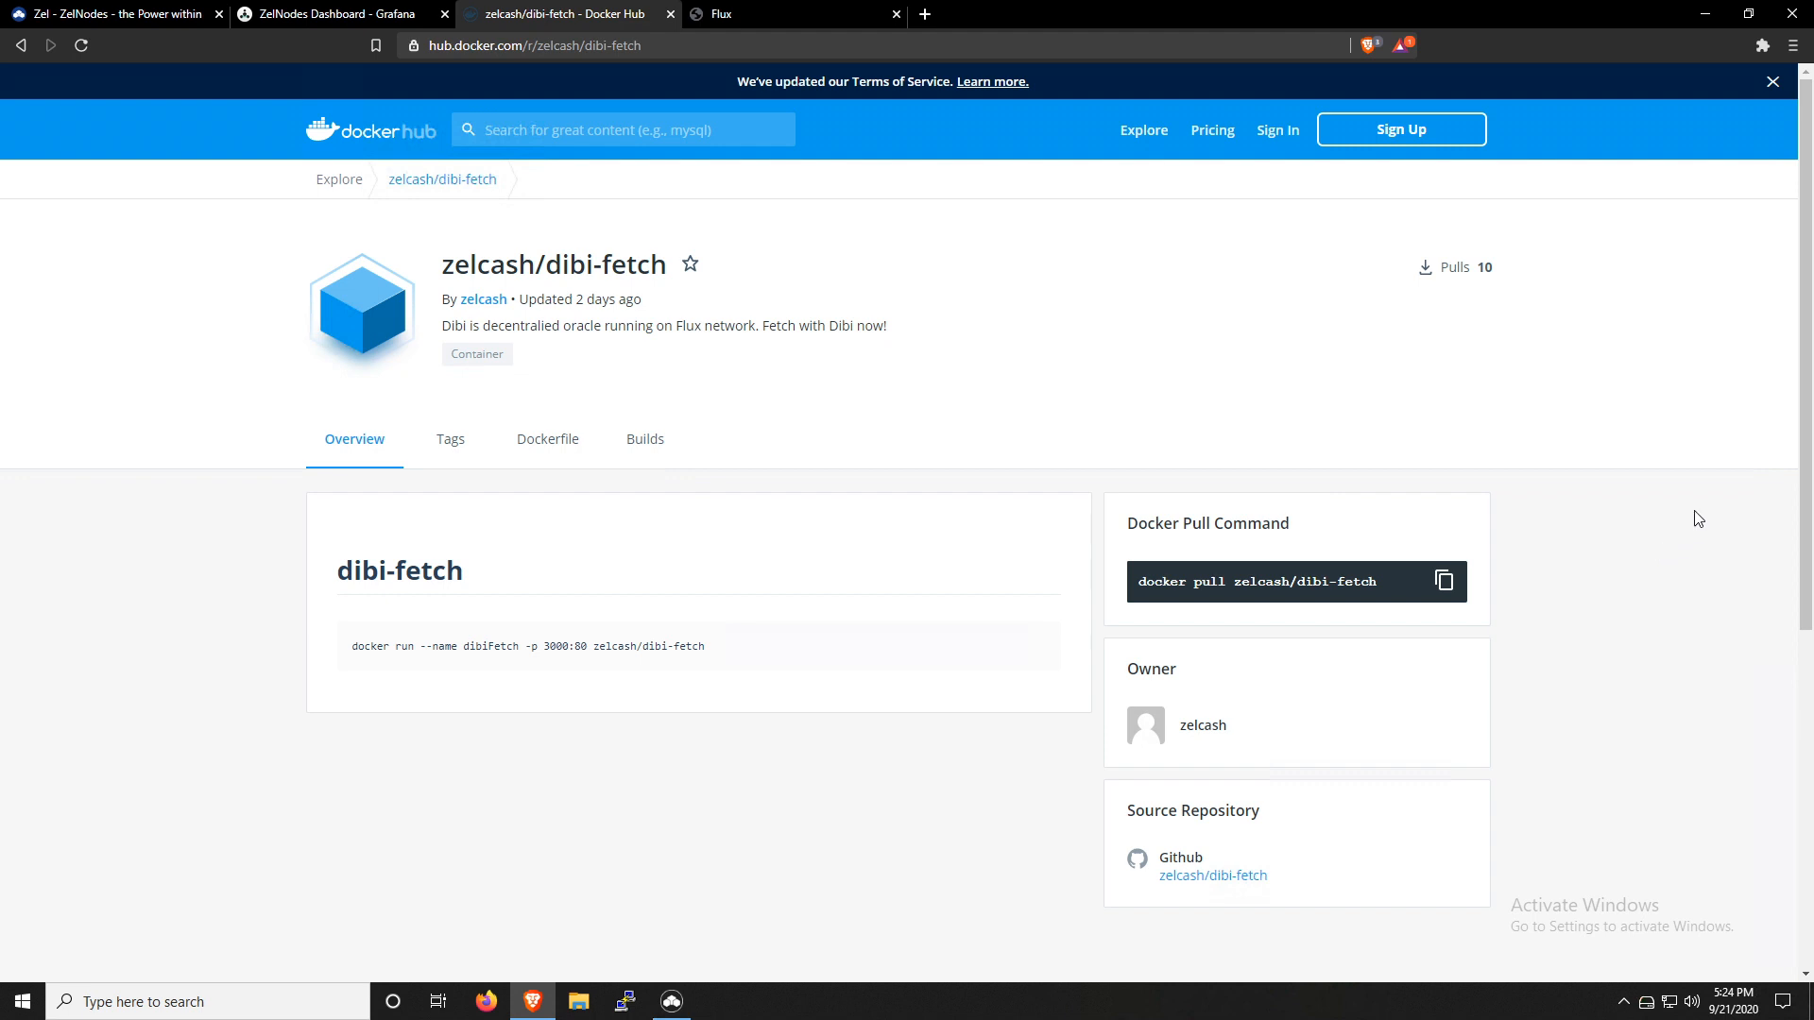
mouse_move(1636, 578)
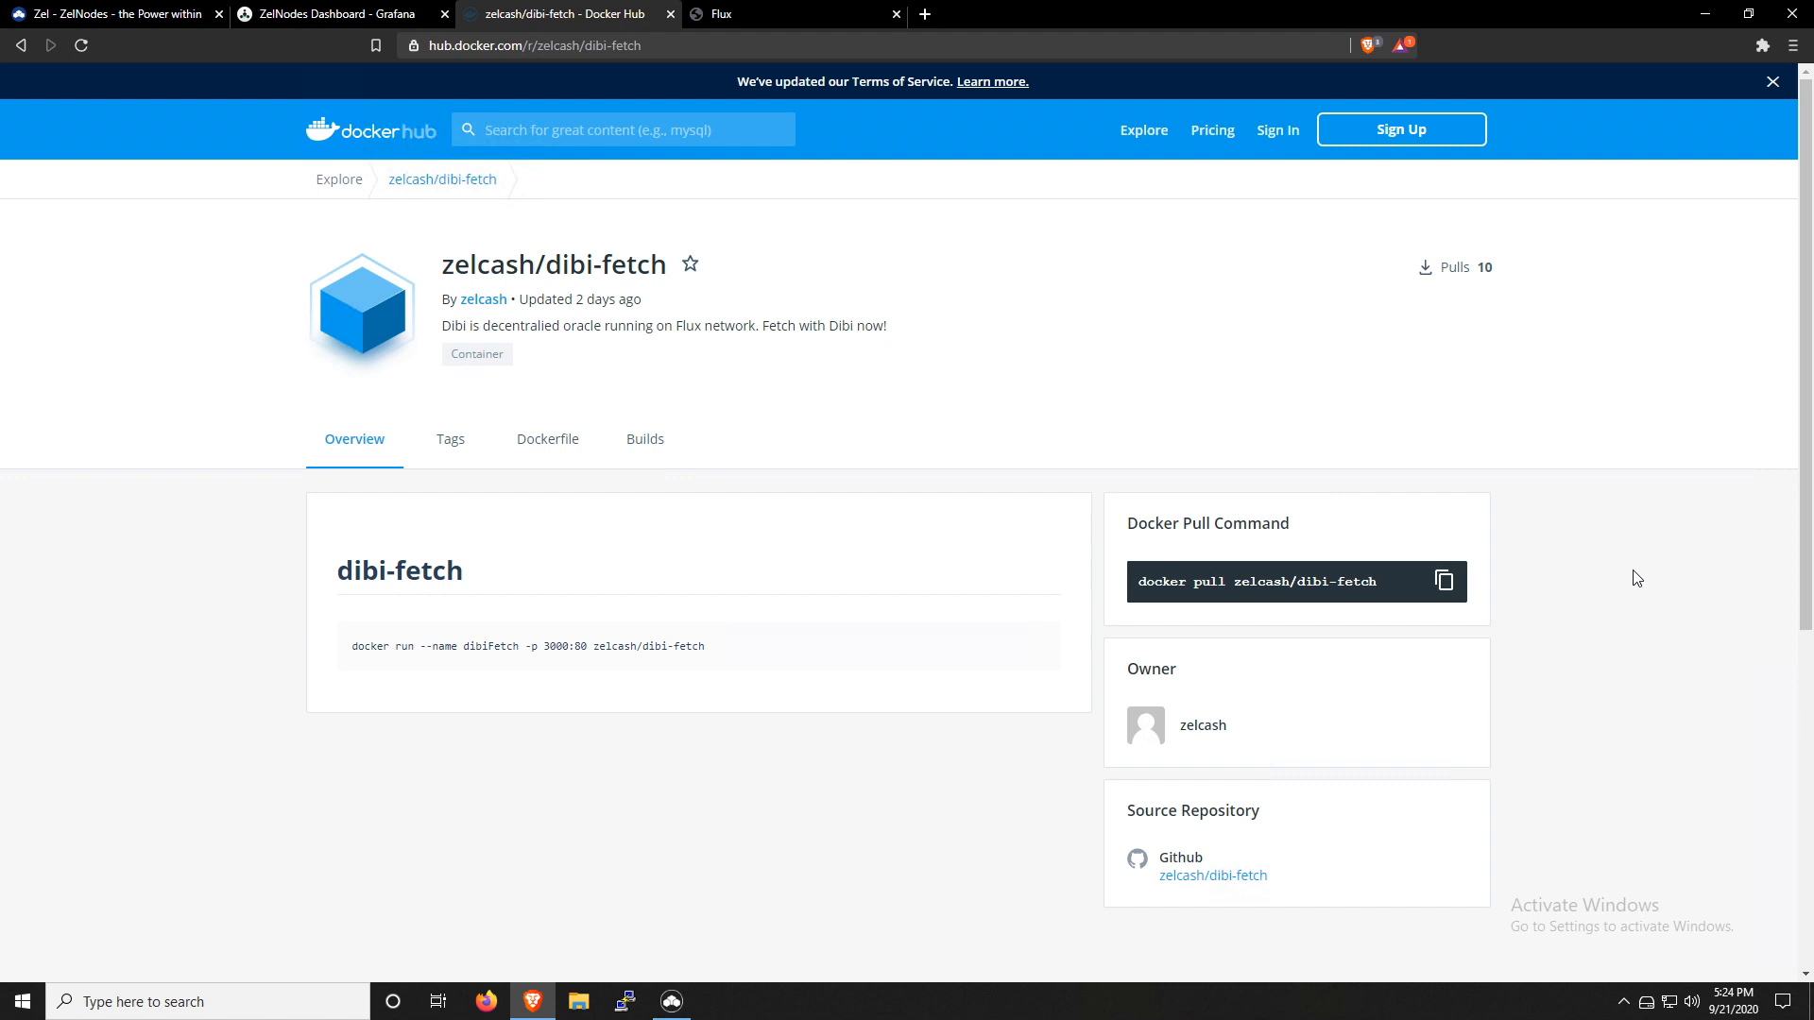
mouse_move(1646, 506)
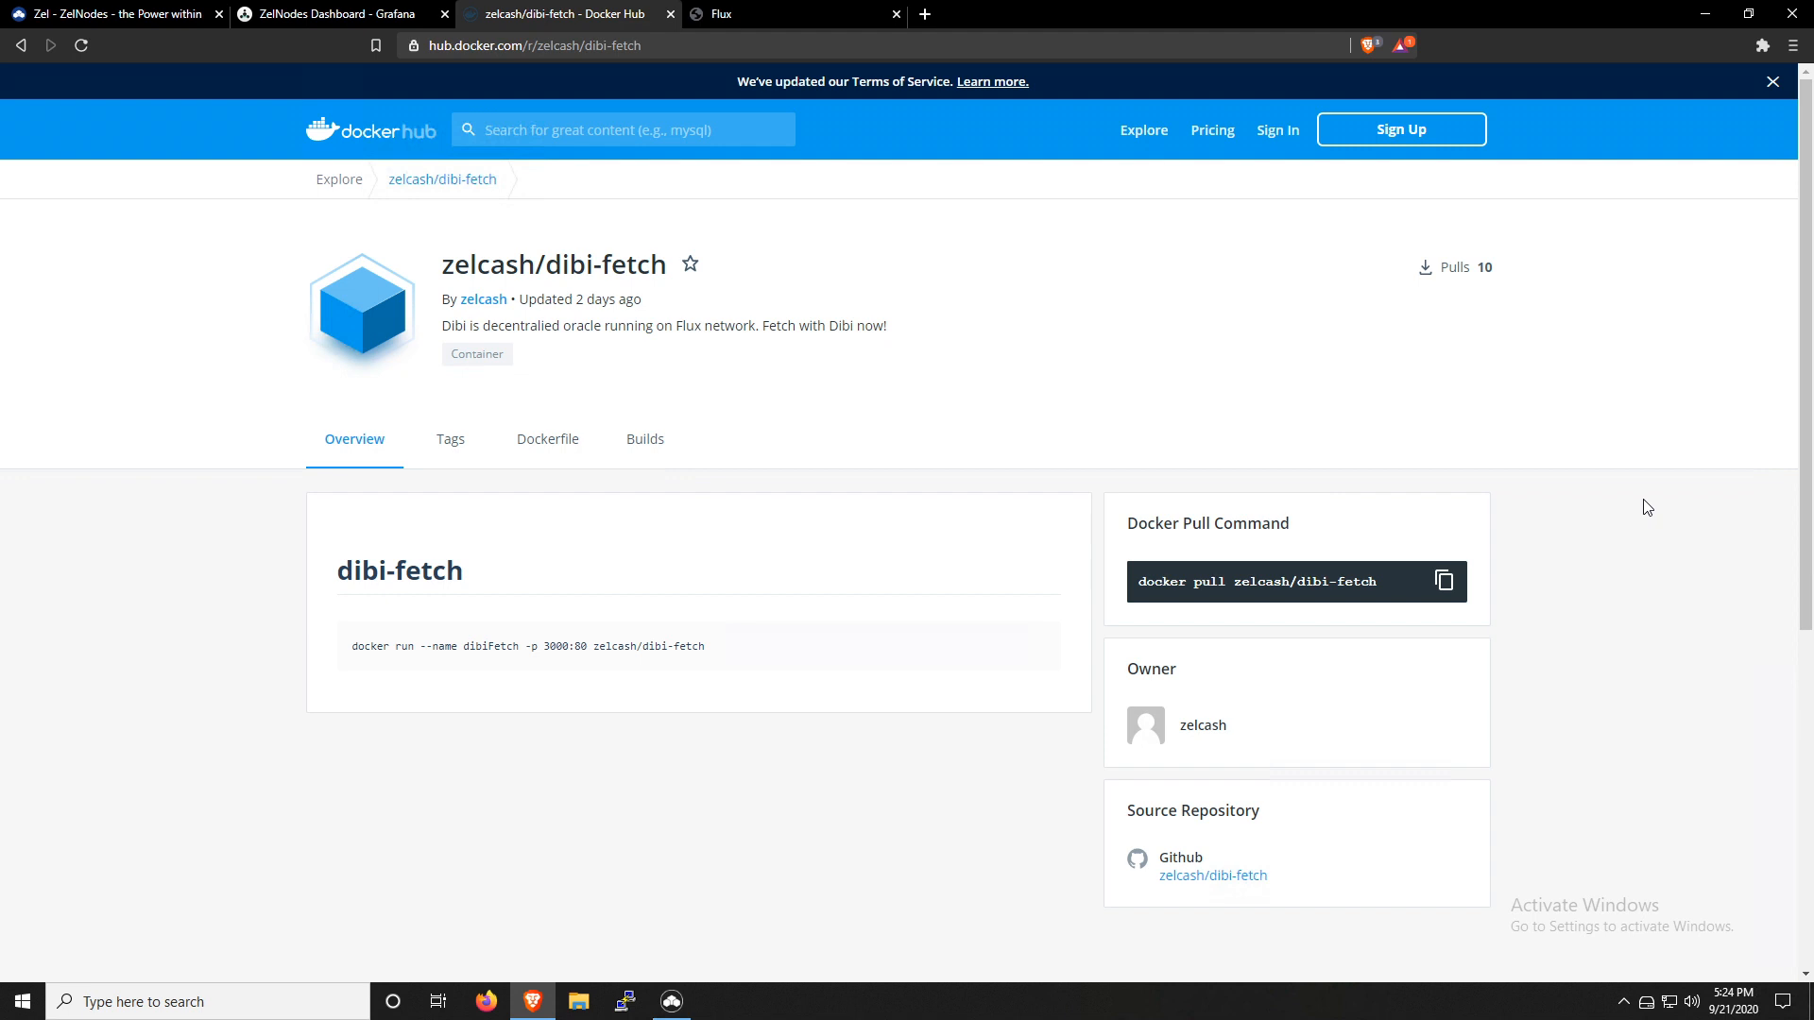
mouse_move(1655, 482)
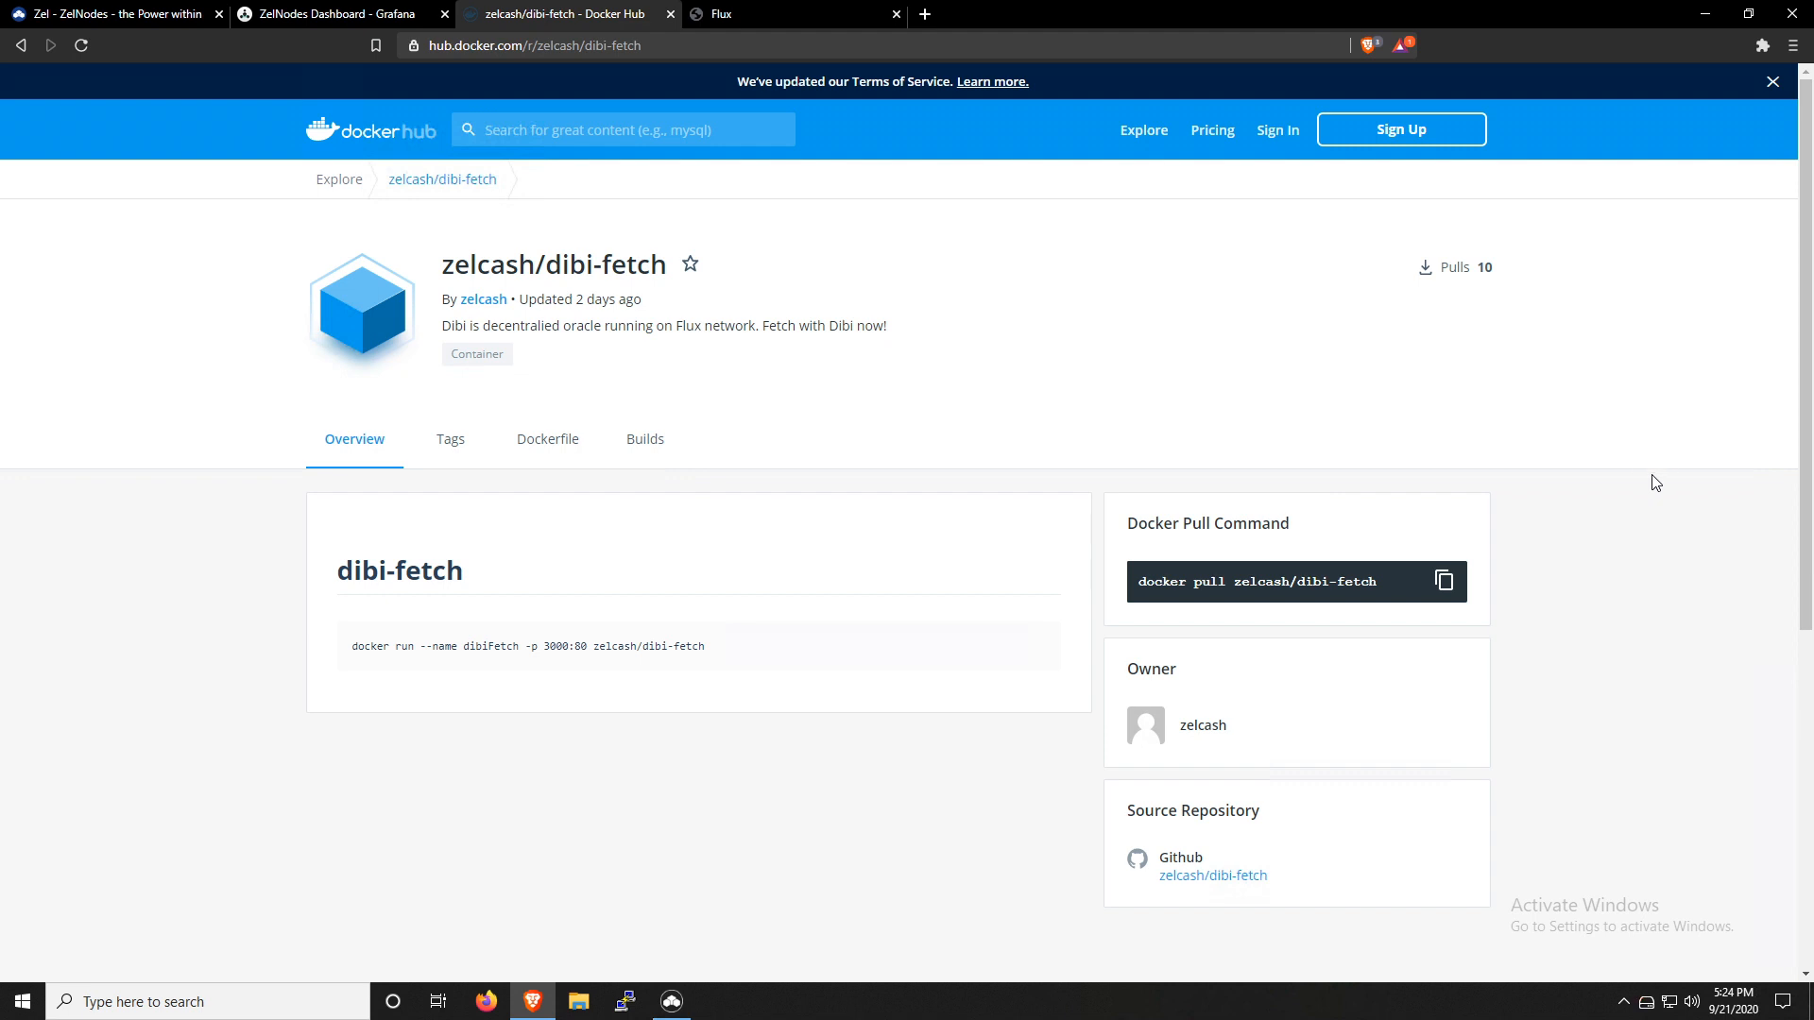
mouse_move(1134, 420)
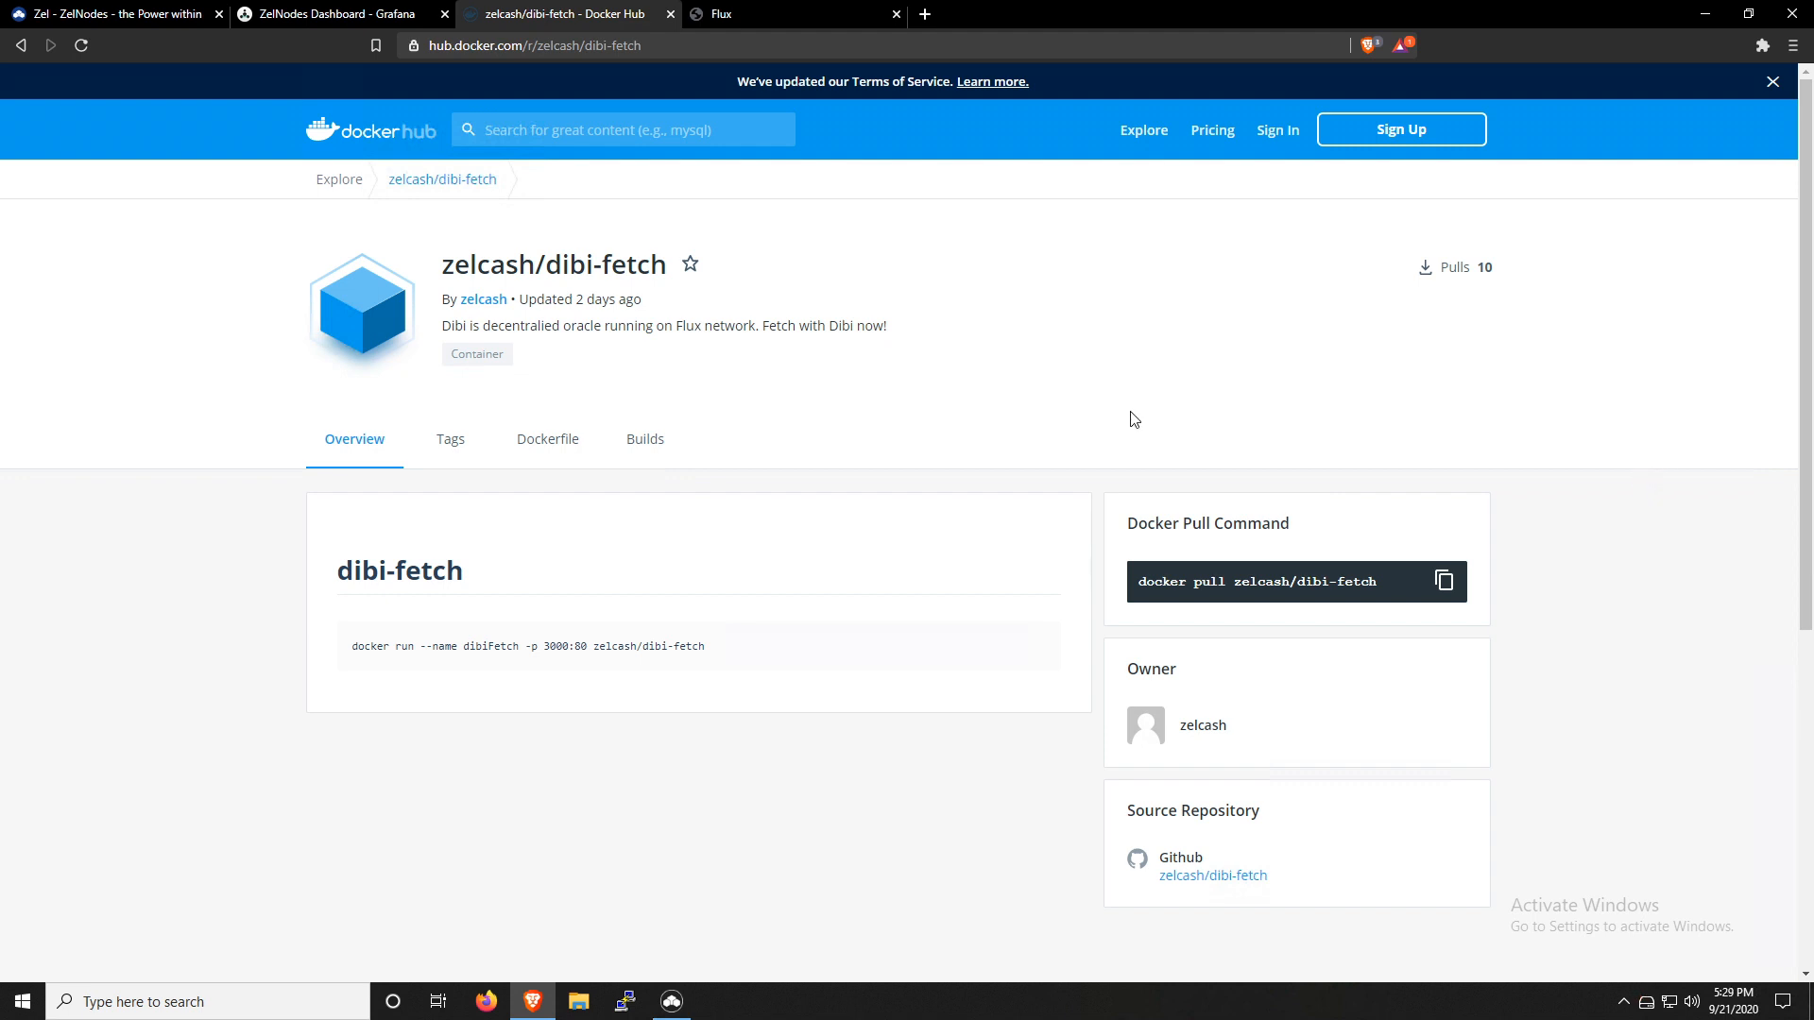
mouse_move(991, 336)
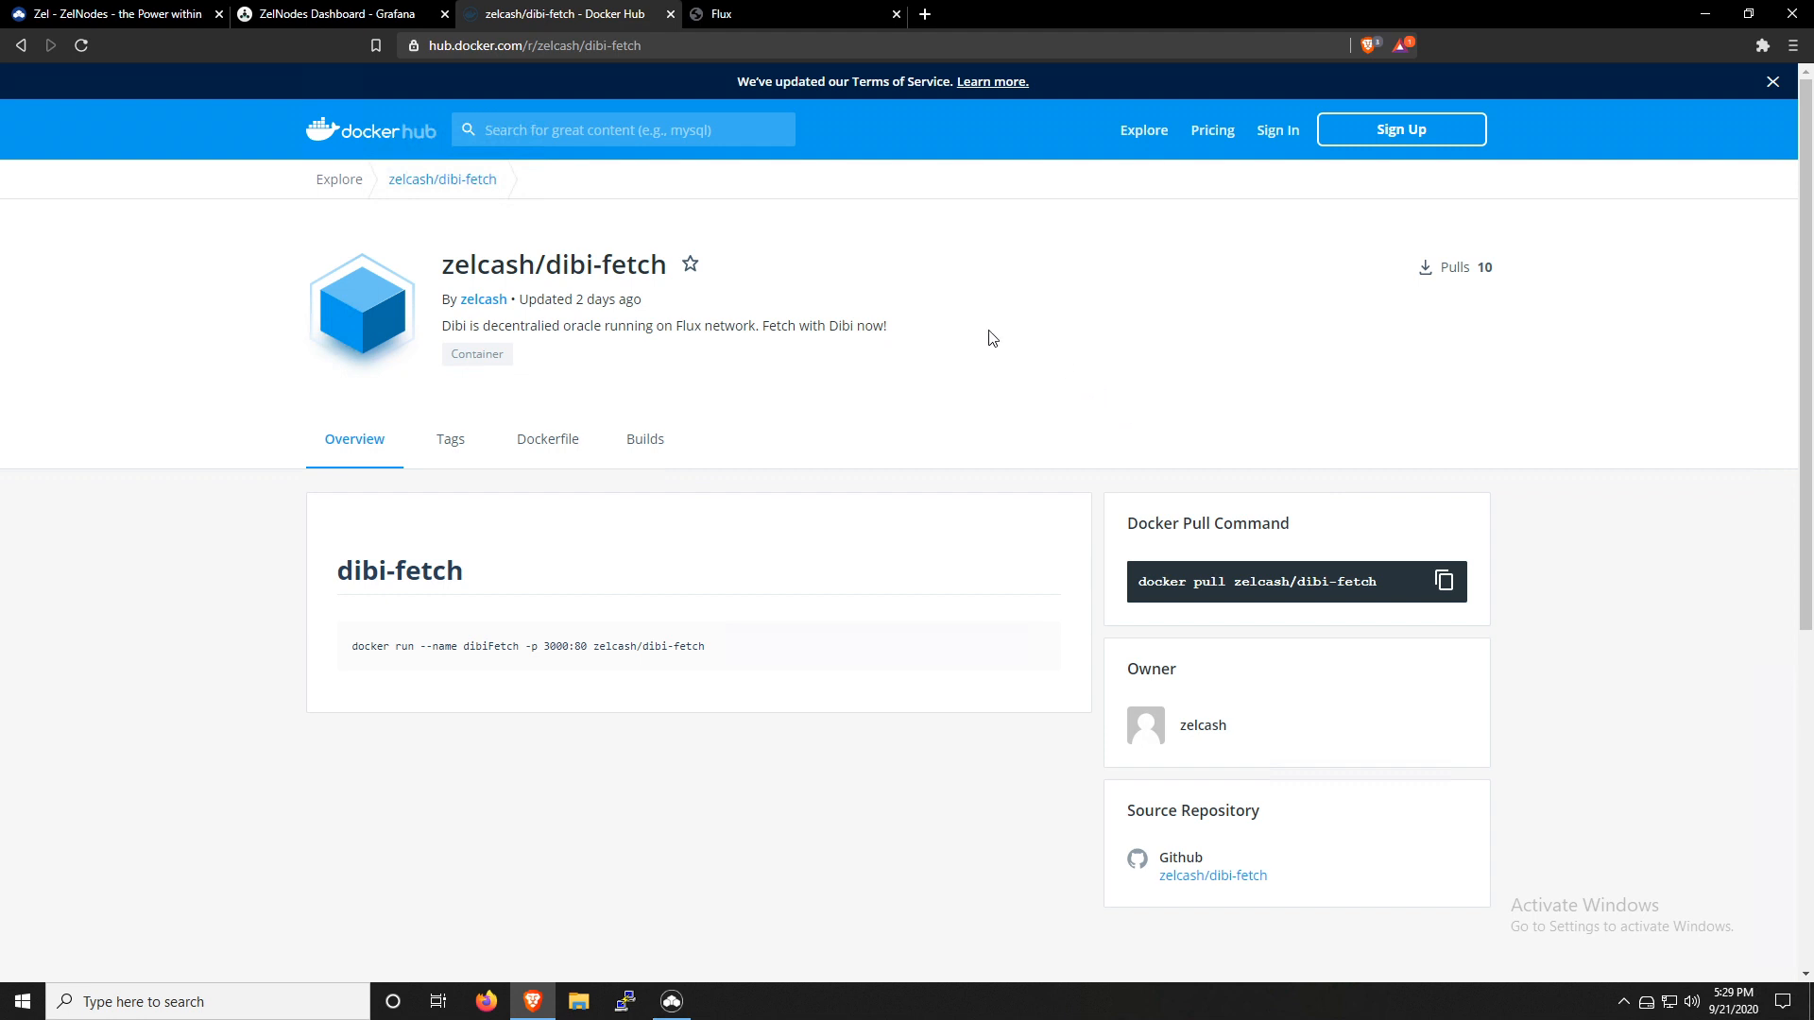
In Flux's ZelApp registration form, enter name 'dibifetch' and description 'Test dibifetch install', then return to Docker Hub
left_click(726, 13)
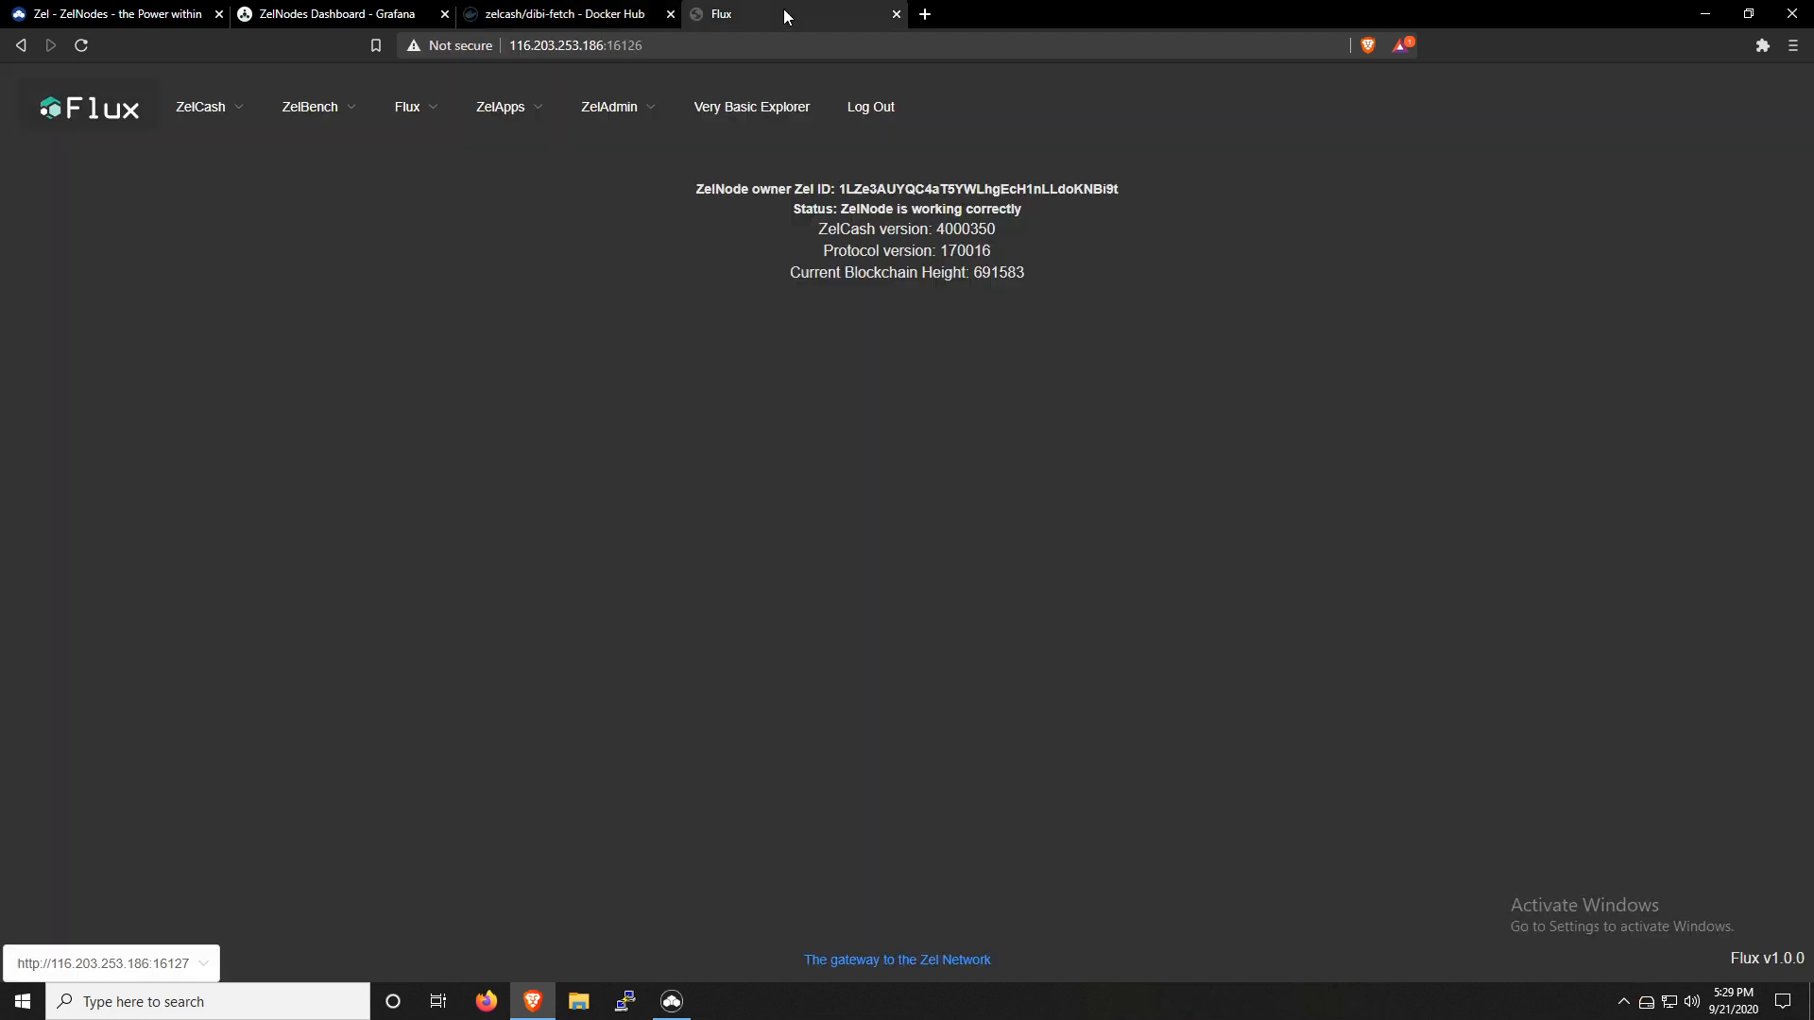
mouse_move(518, 121)
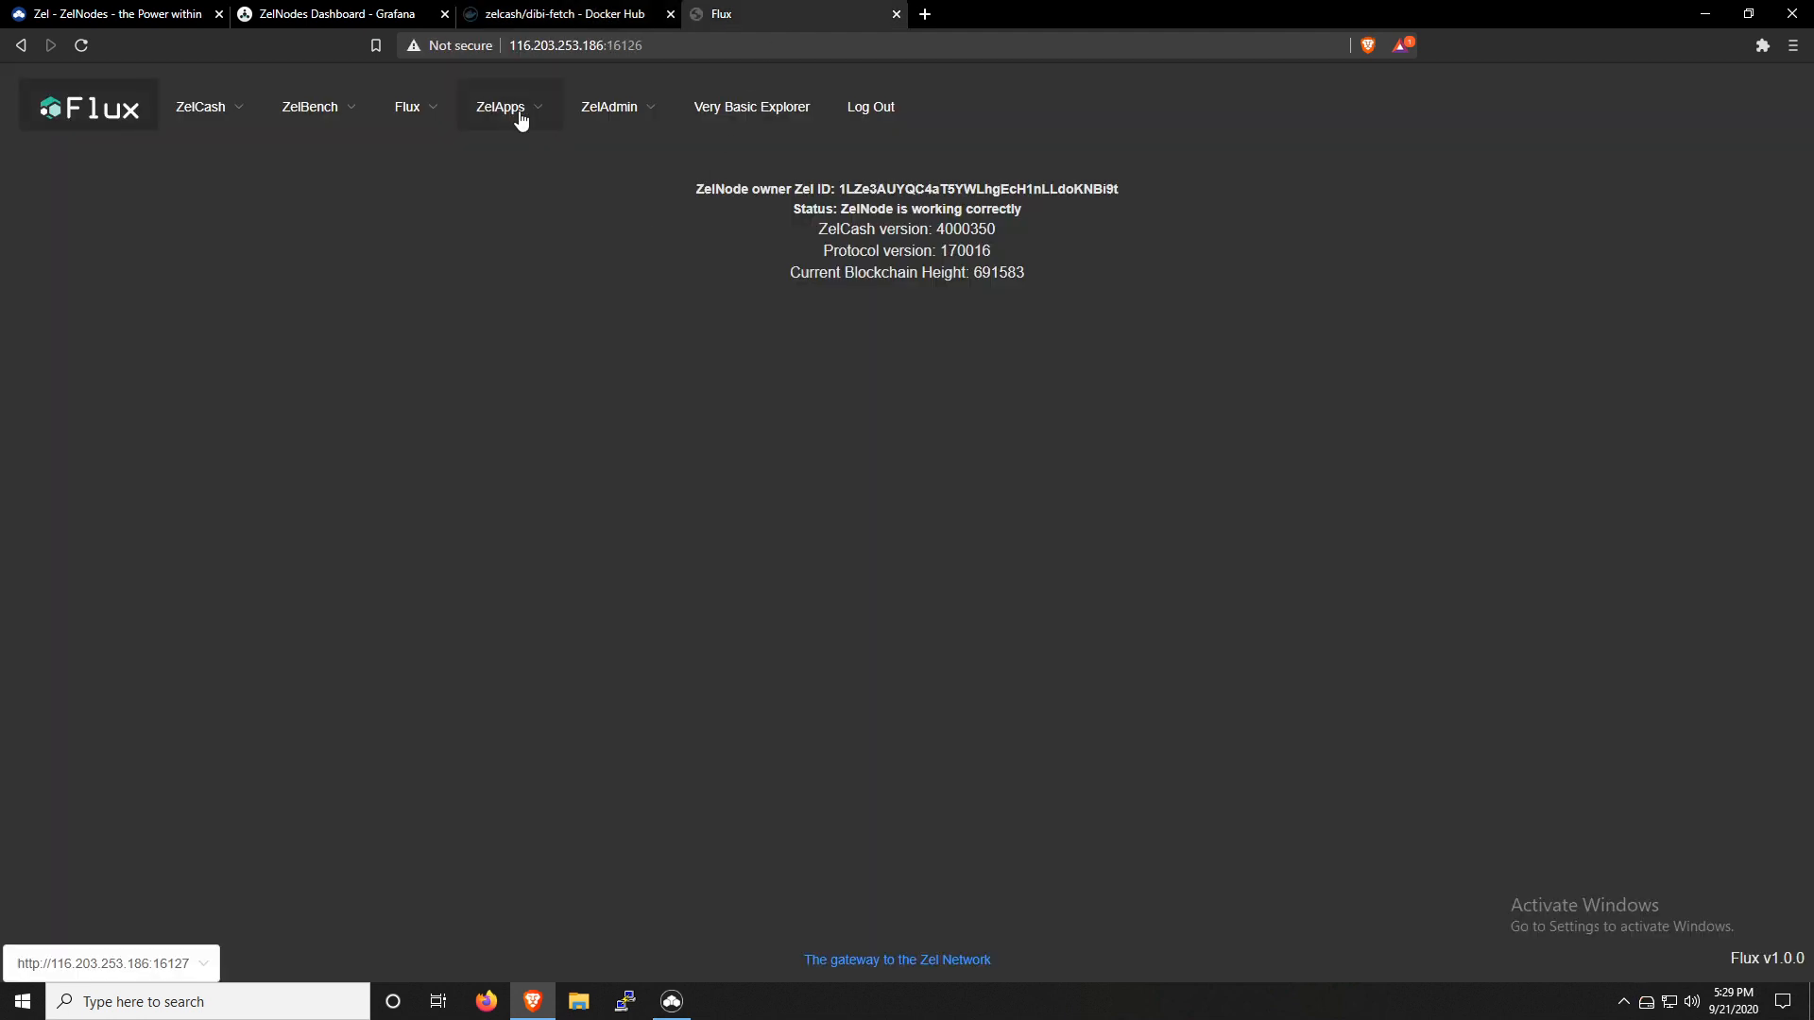
left_click(502, 106)
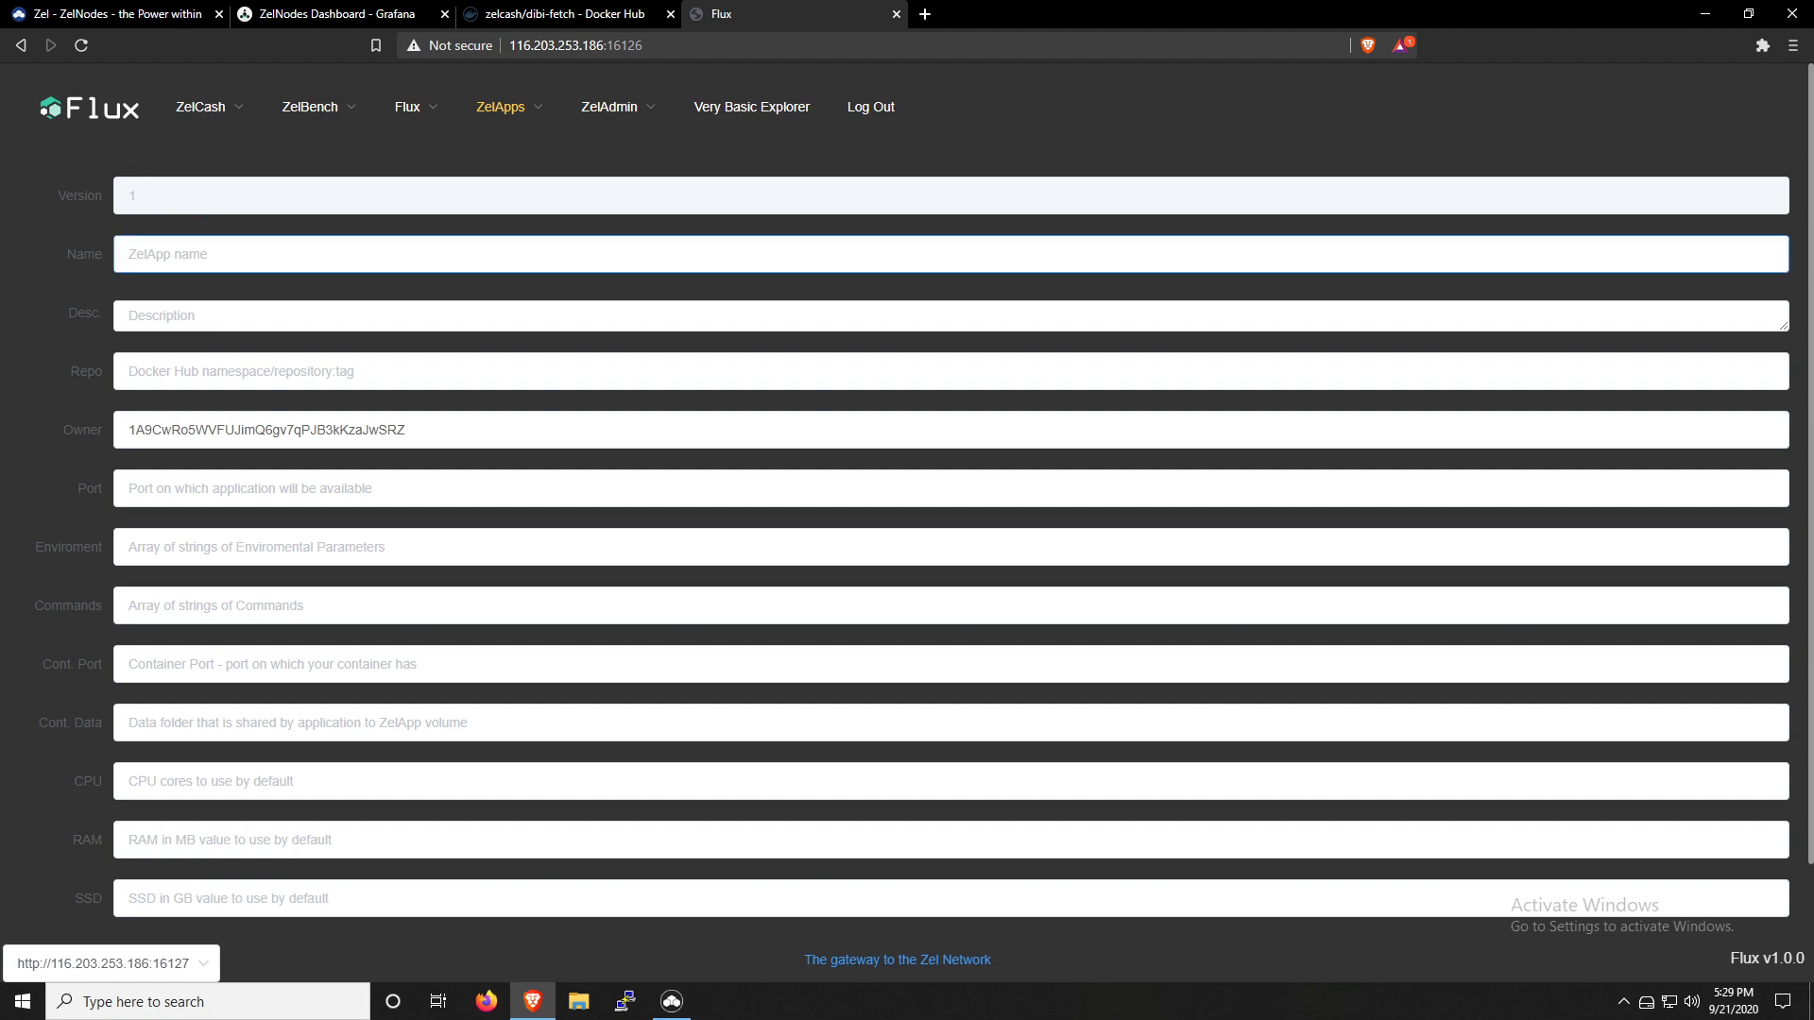
type("dibifet")
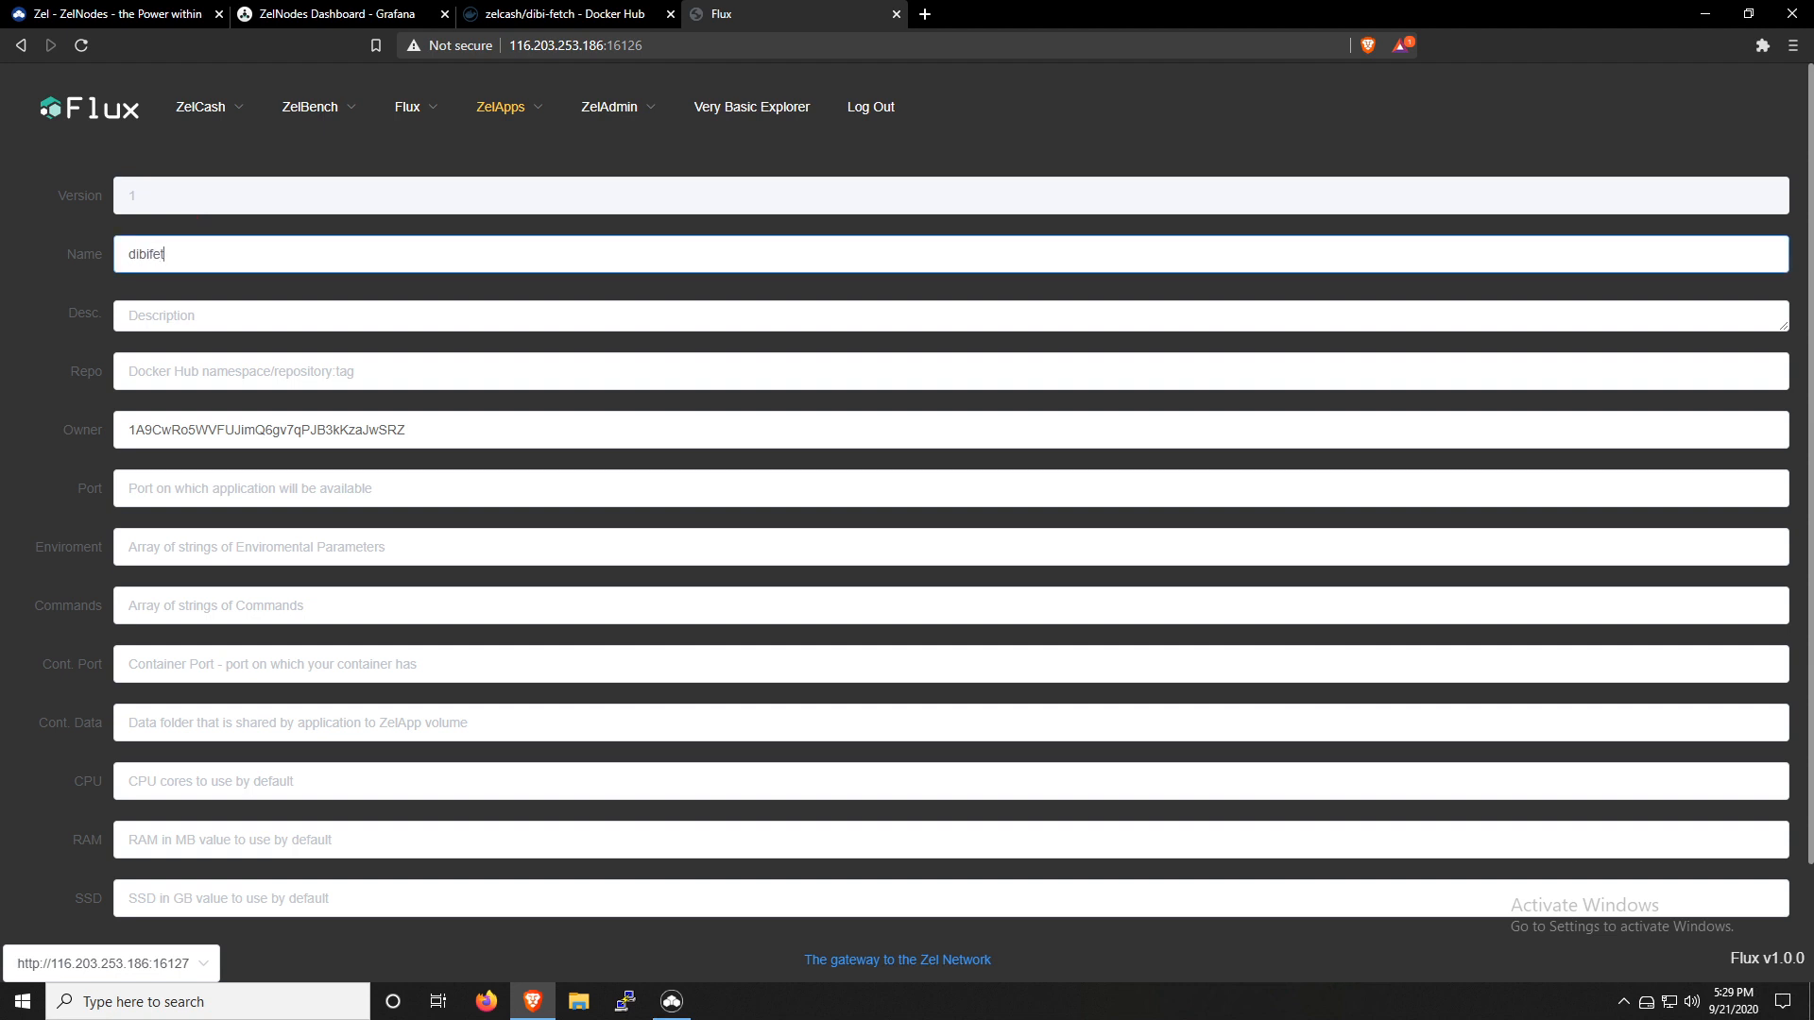
type("ch")
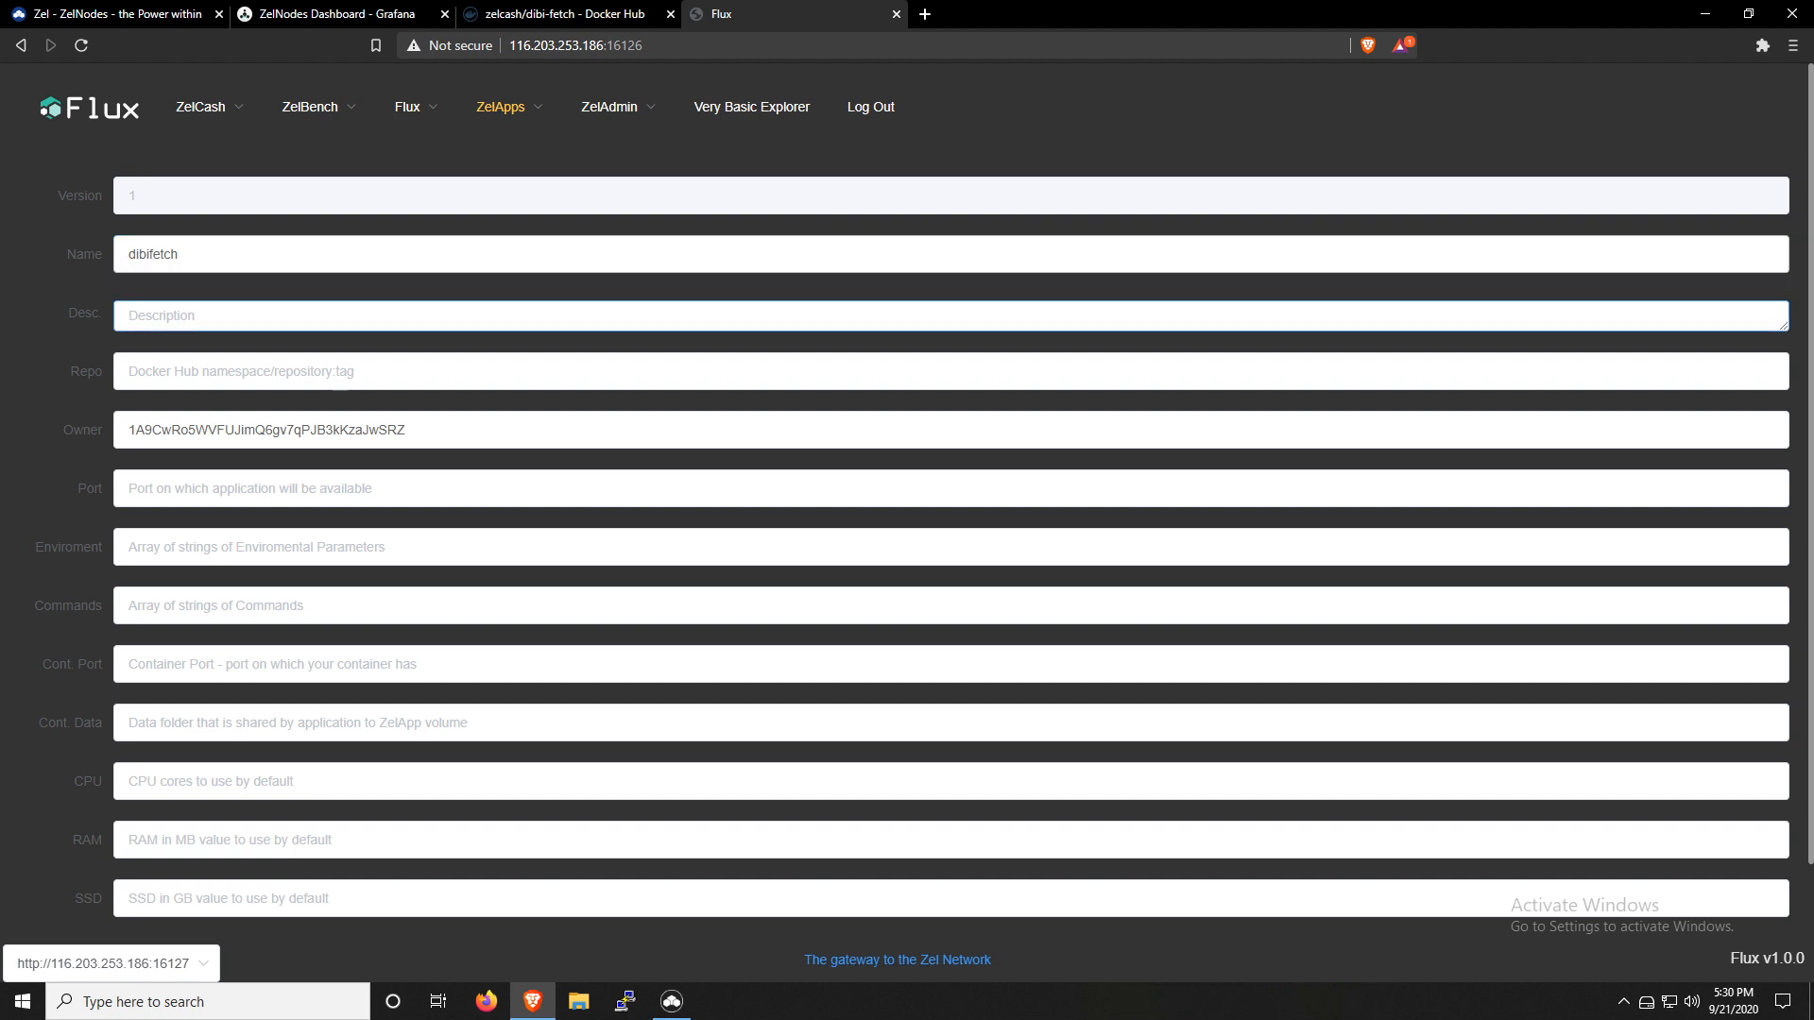
type("Test dibifetch install")
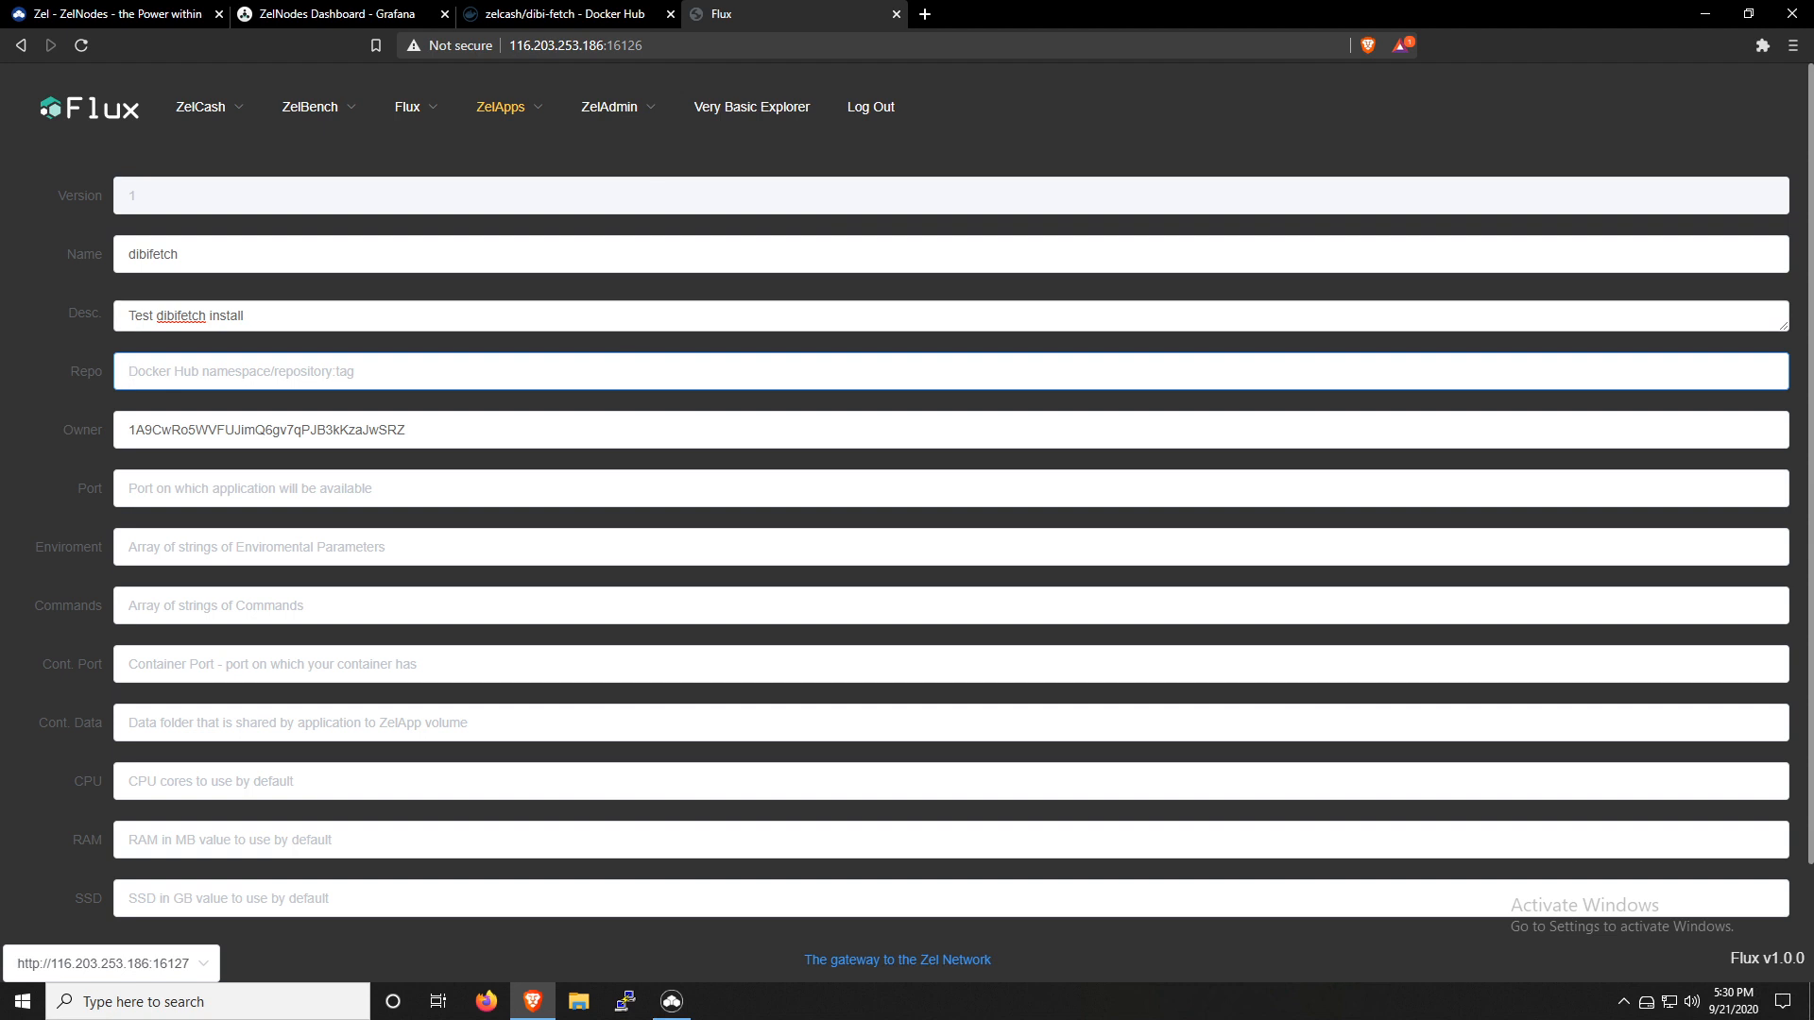
left_click(562, 14)
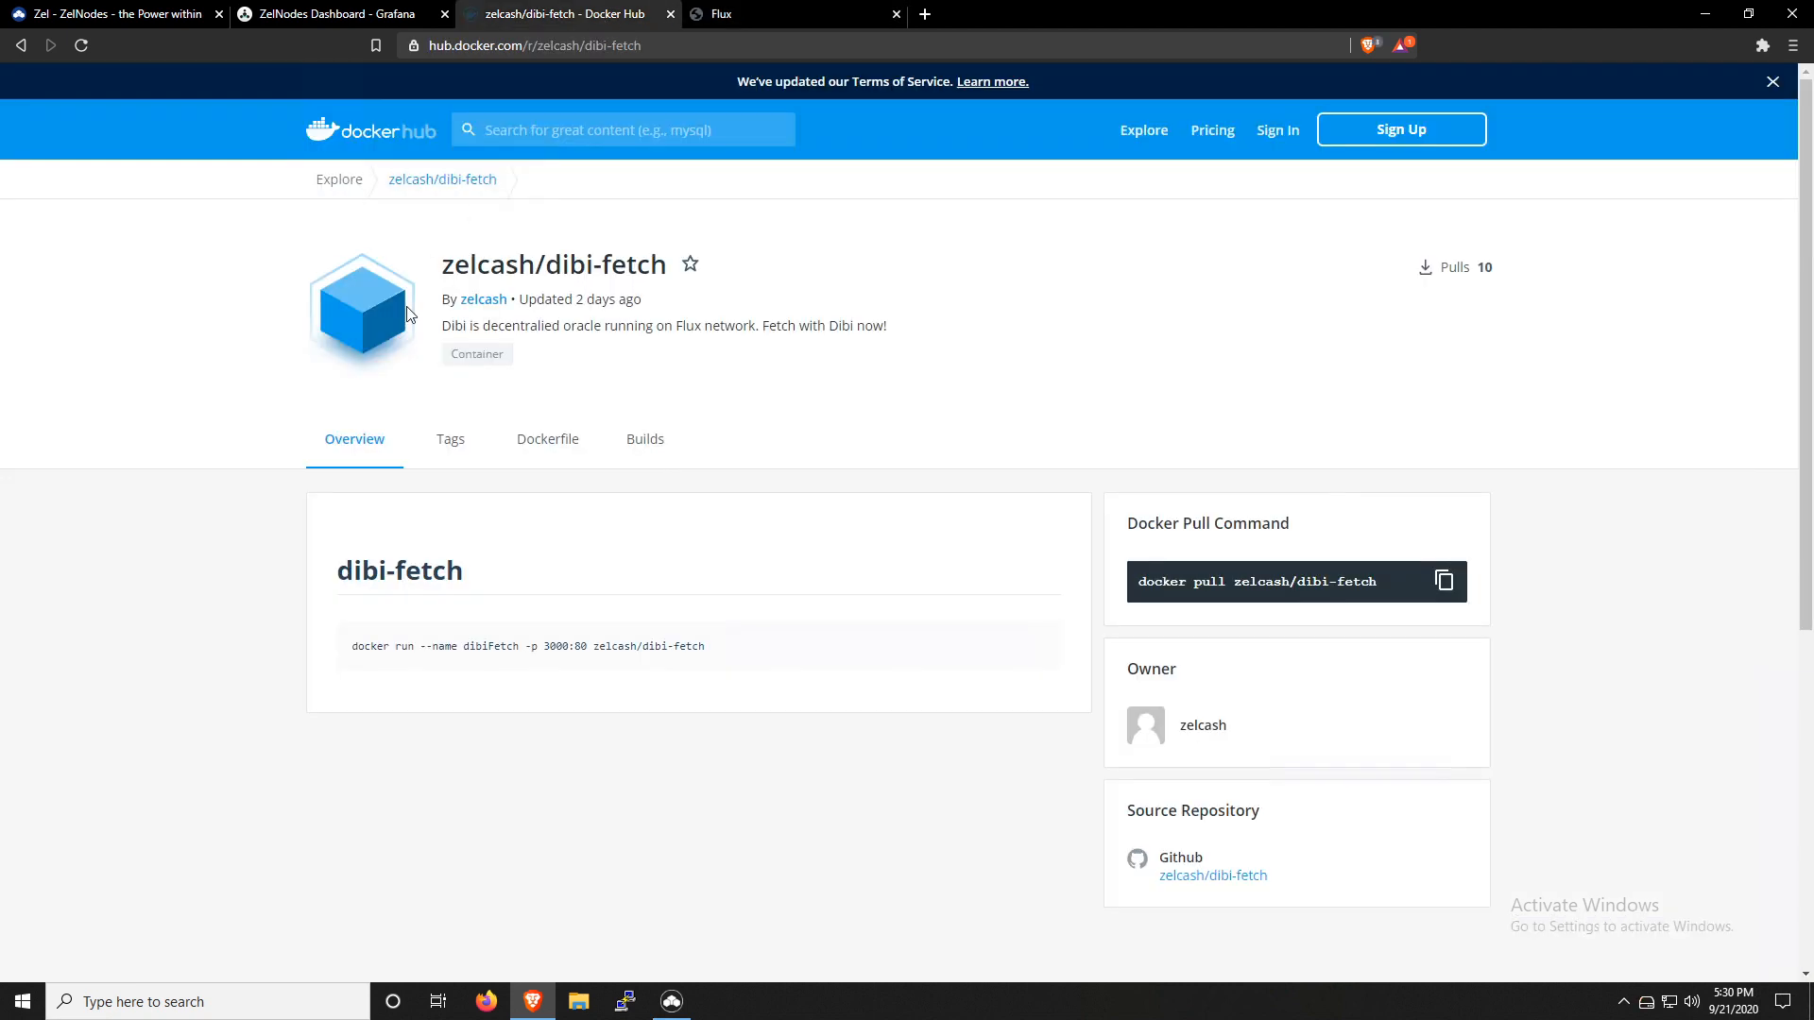
Copy zelcash/dibi-fetch:latest from Docker Hub's Tags list and return to the Flux form
left_click(450, 438)
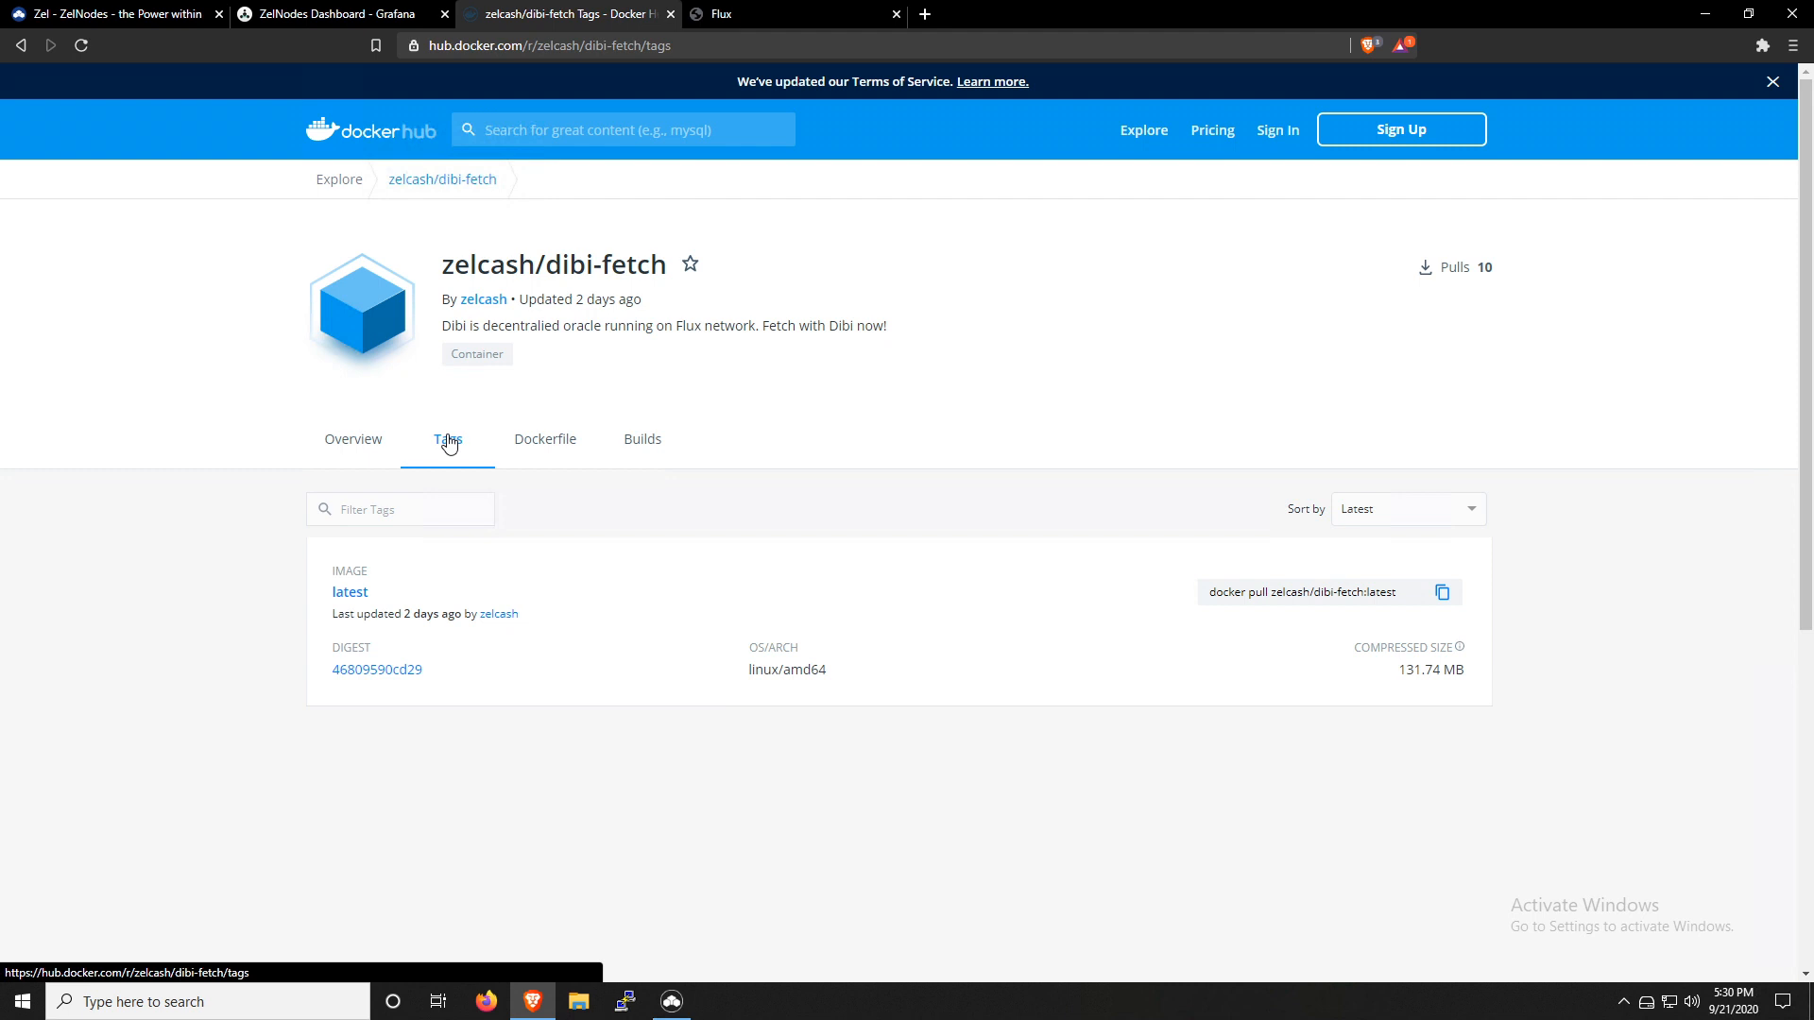
mouse_move(1323, 614)
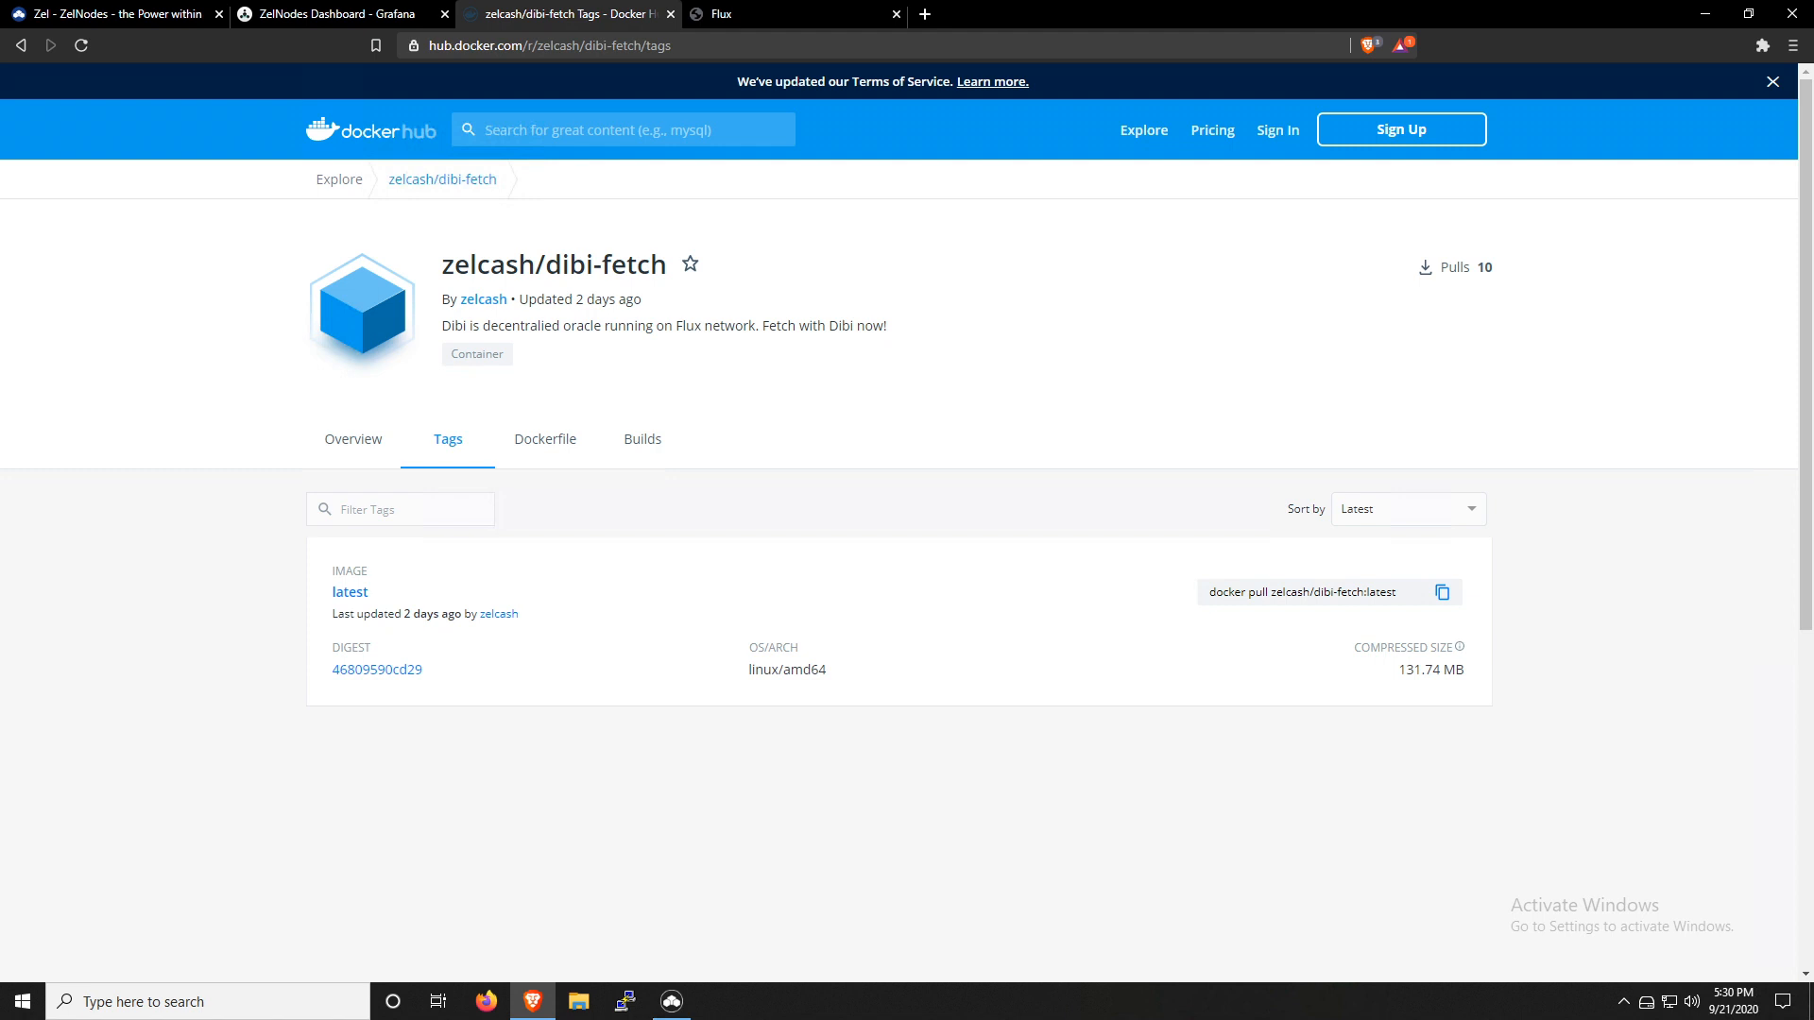
double_click(1315, 591)
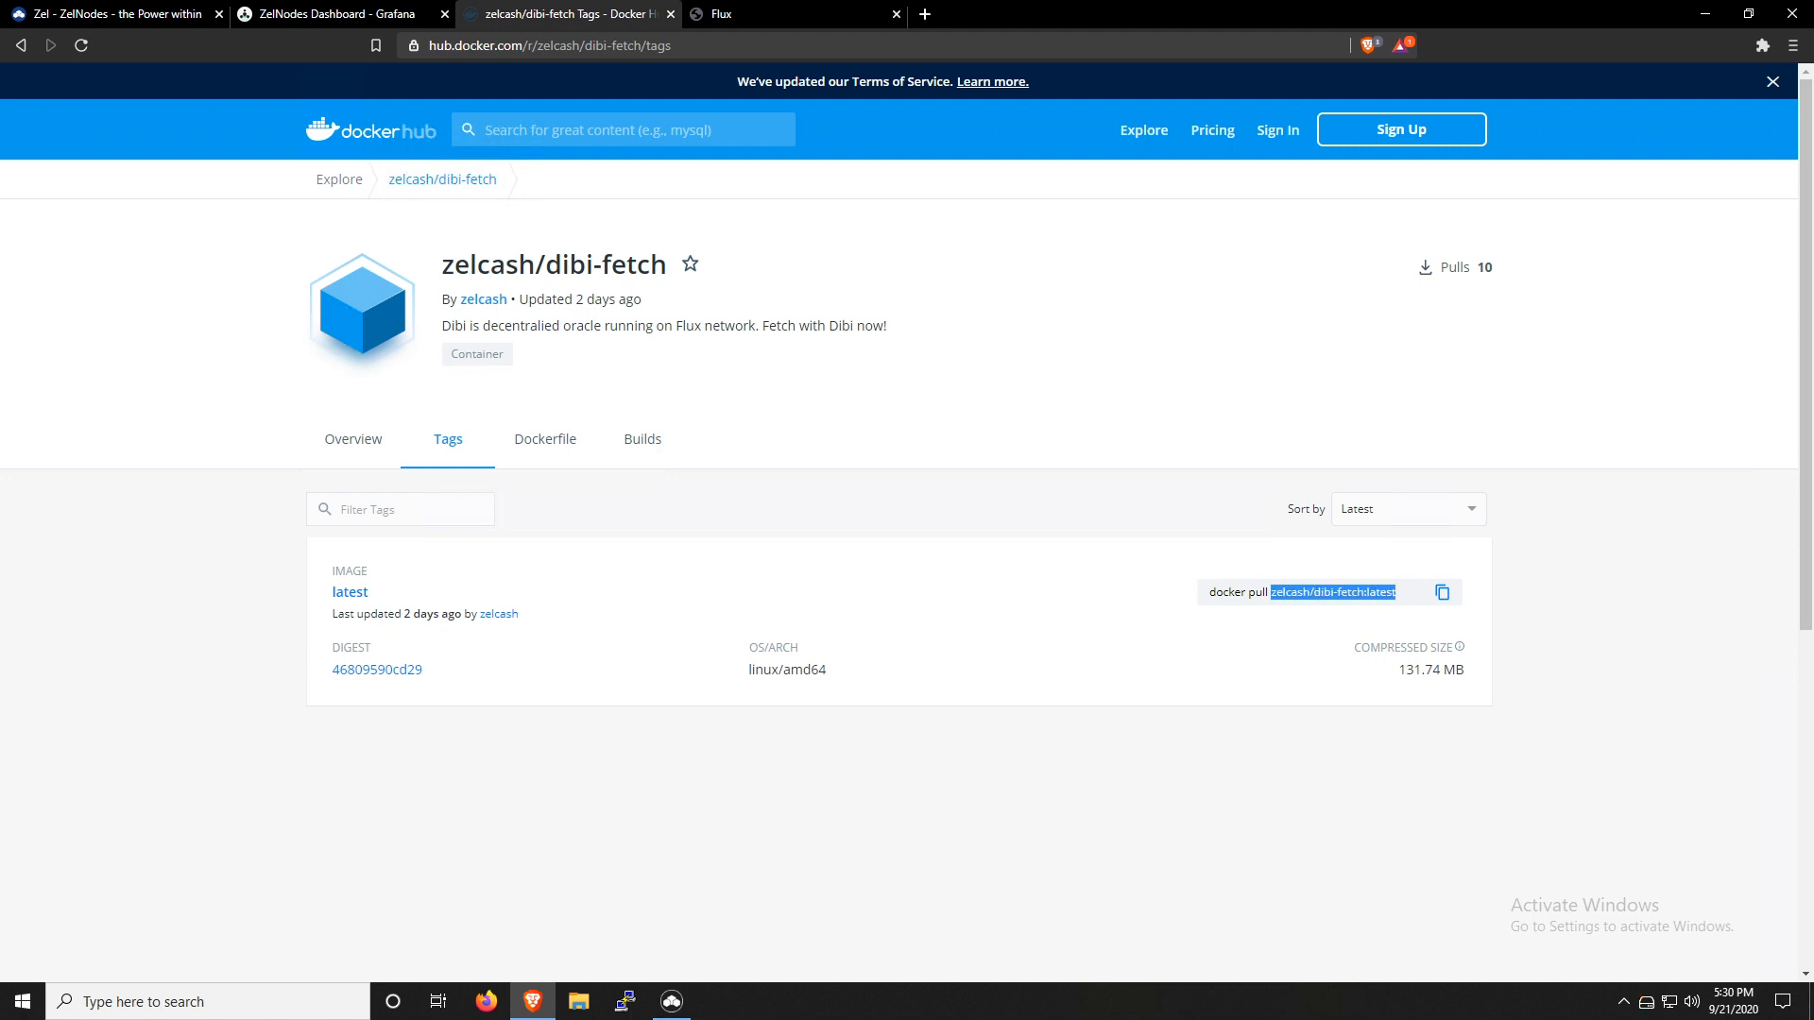
mouse_move(1266, 627)
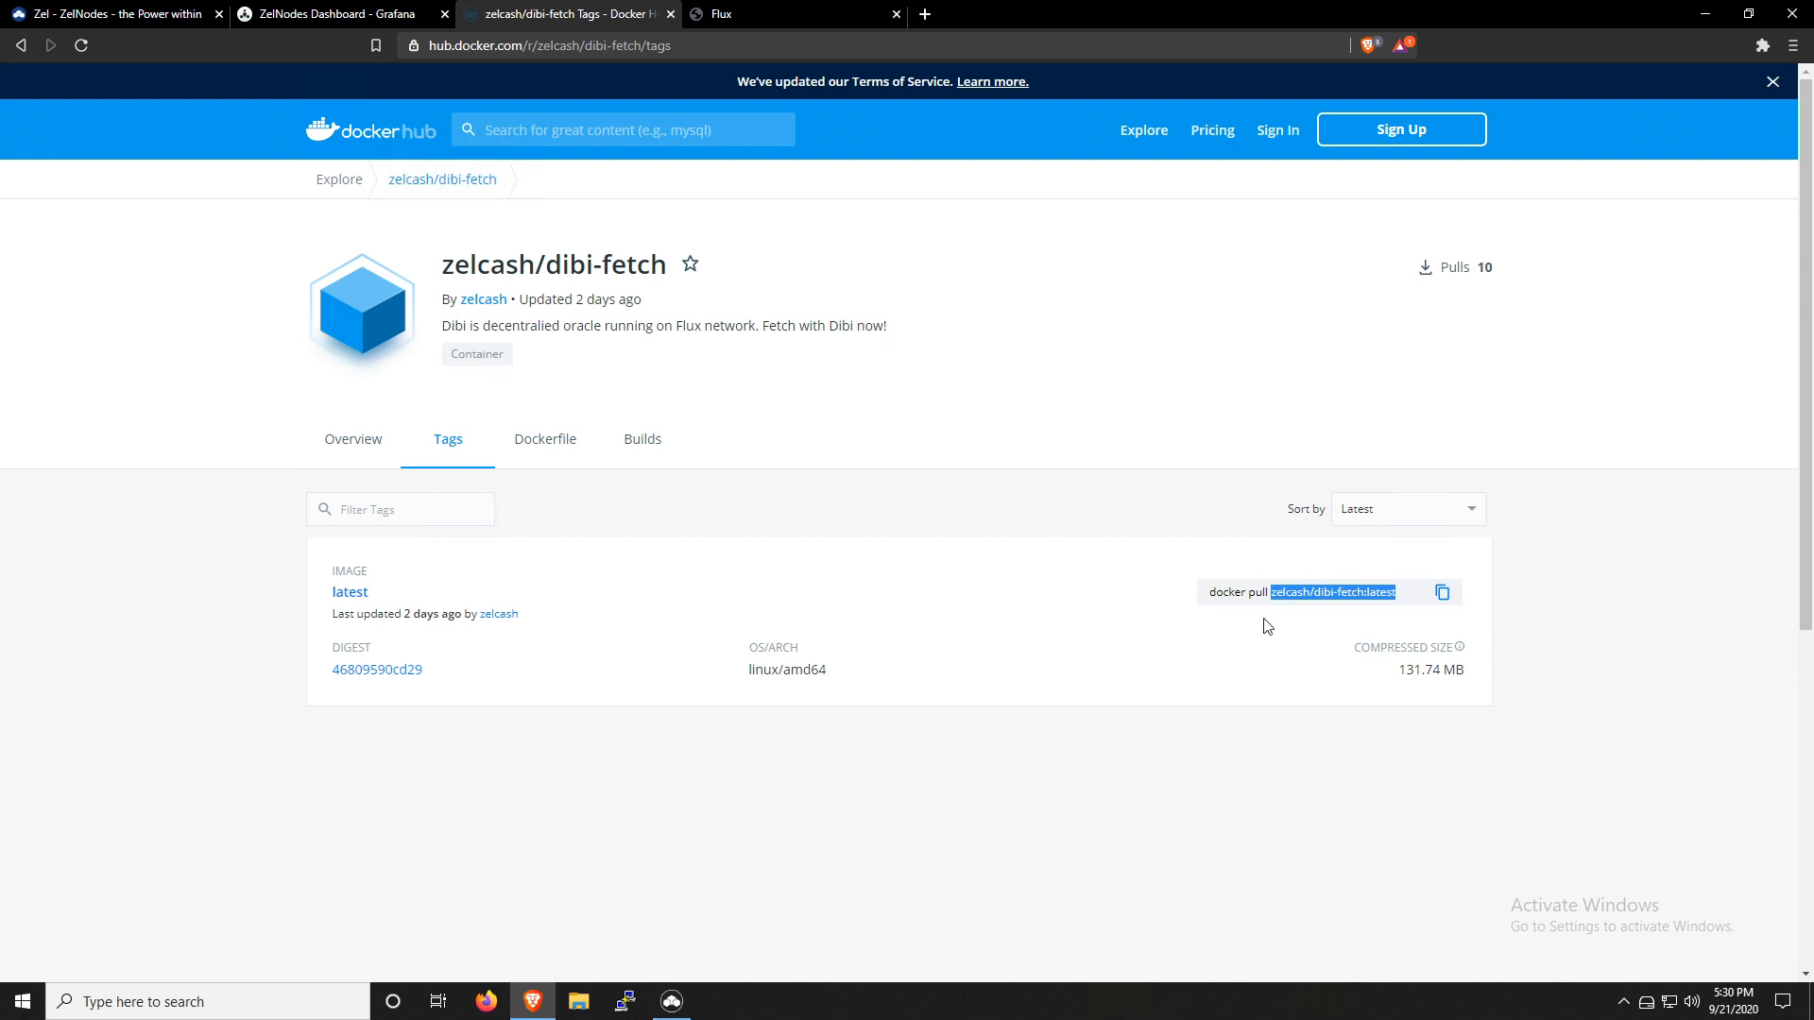
mouse_move(1313, 631)
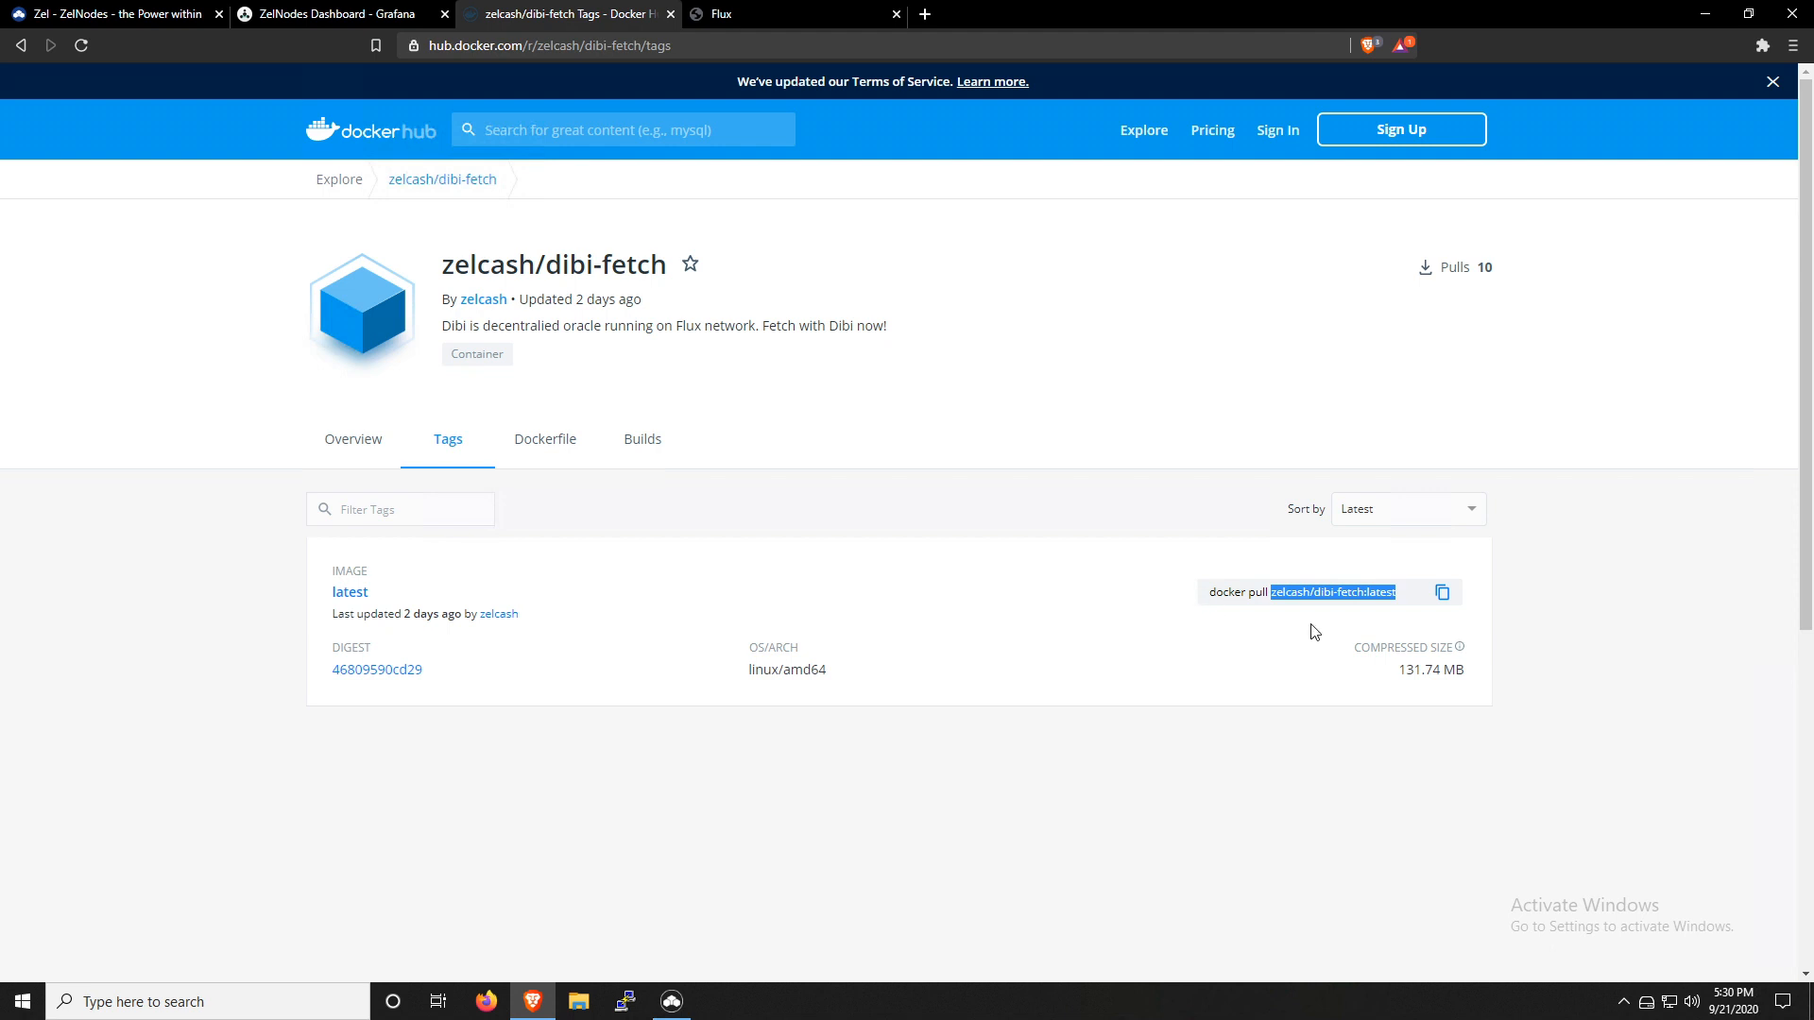
mouse_move(1328, 654)
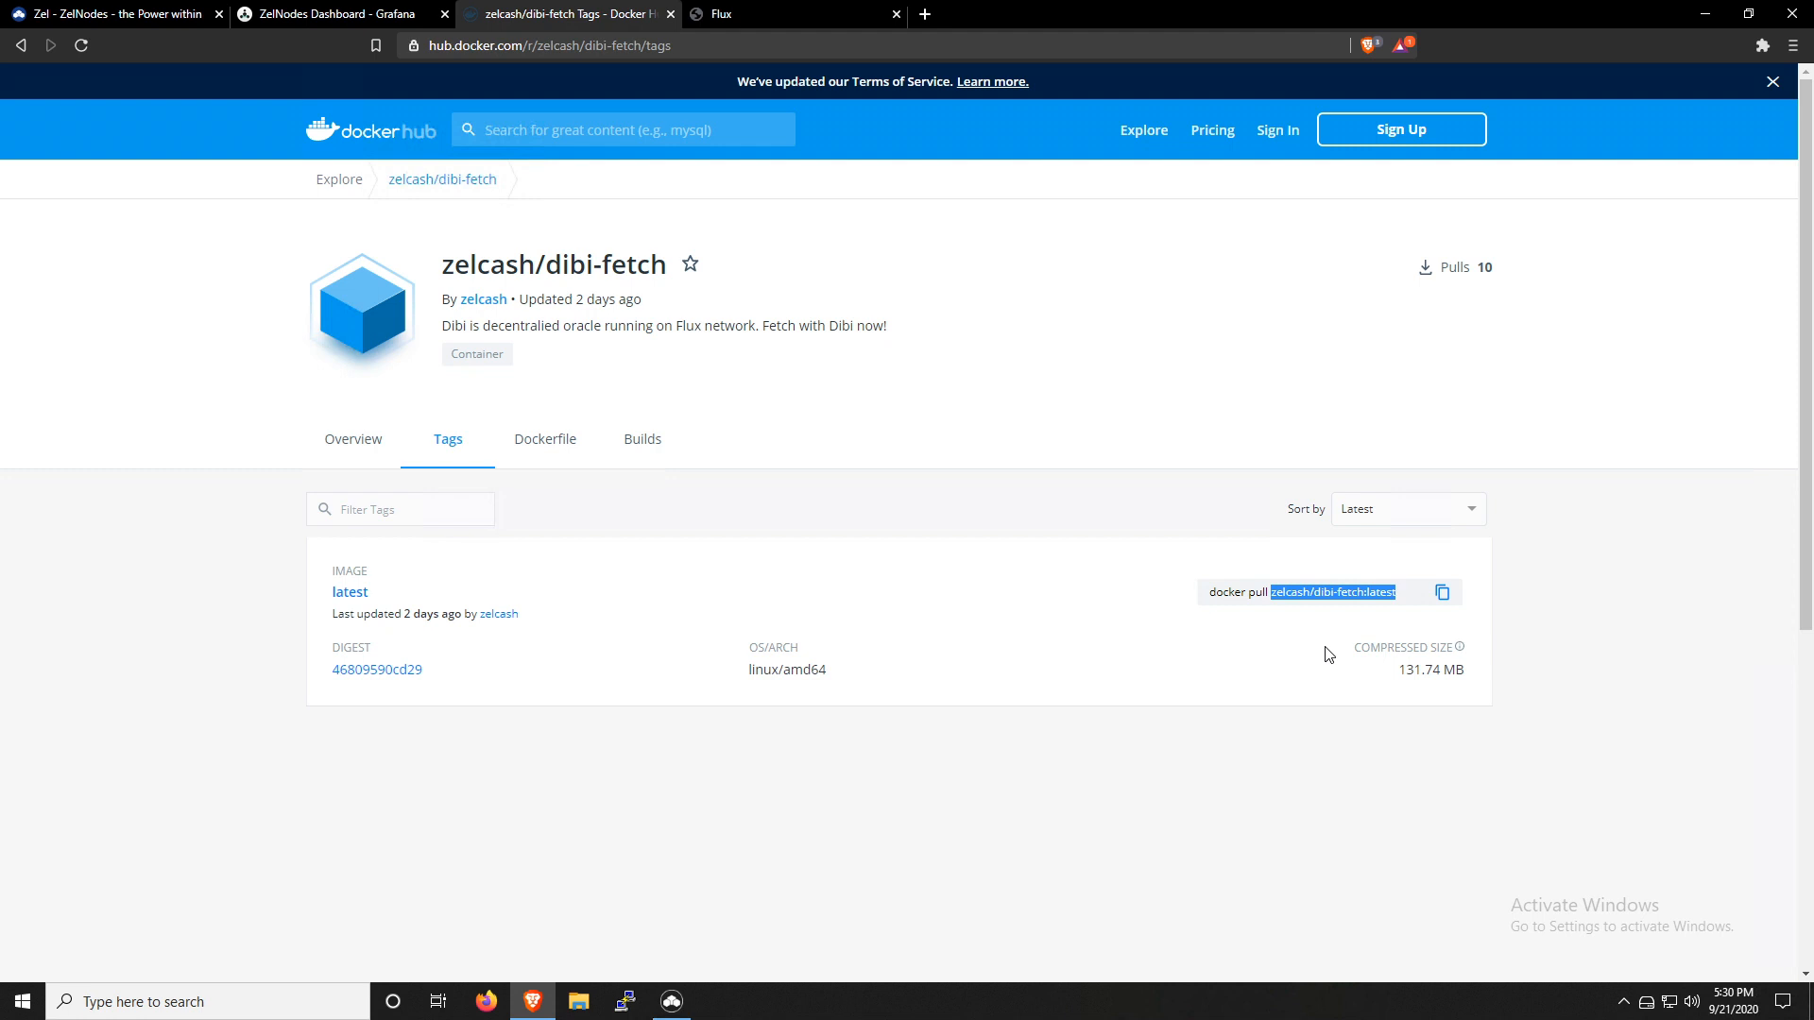
mouse_move(1340, 617)
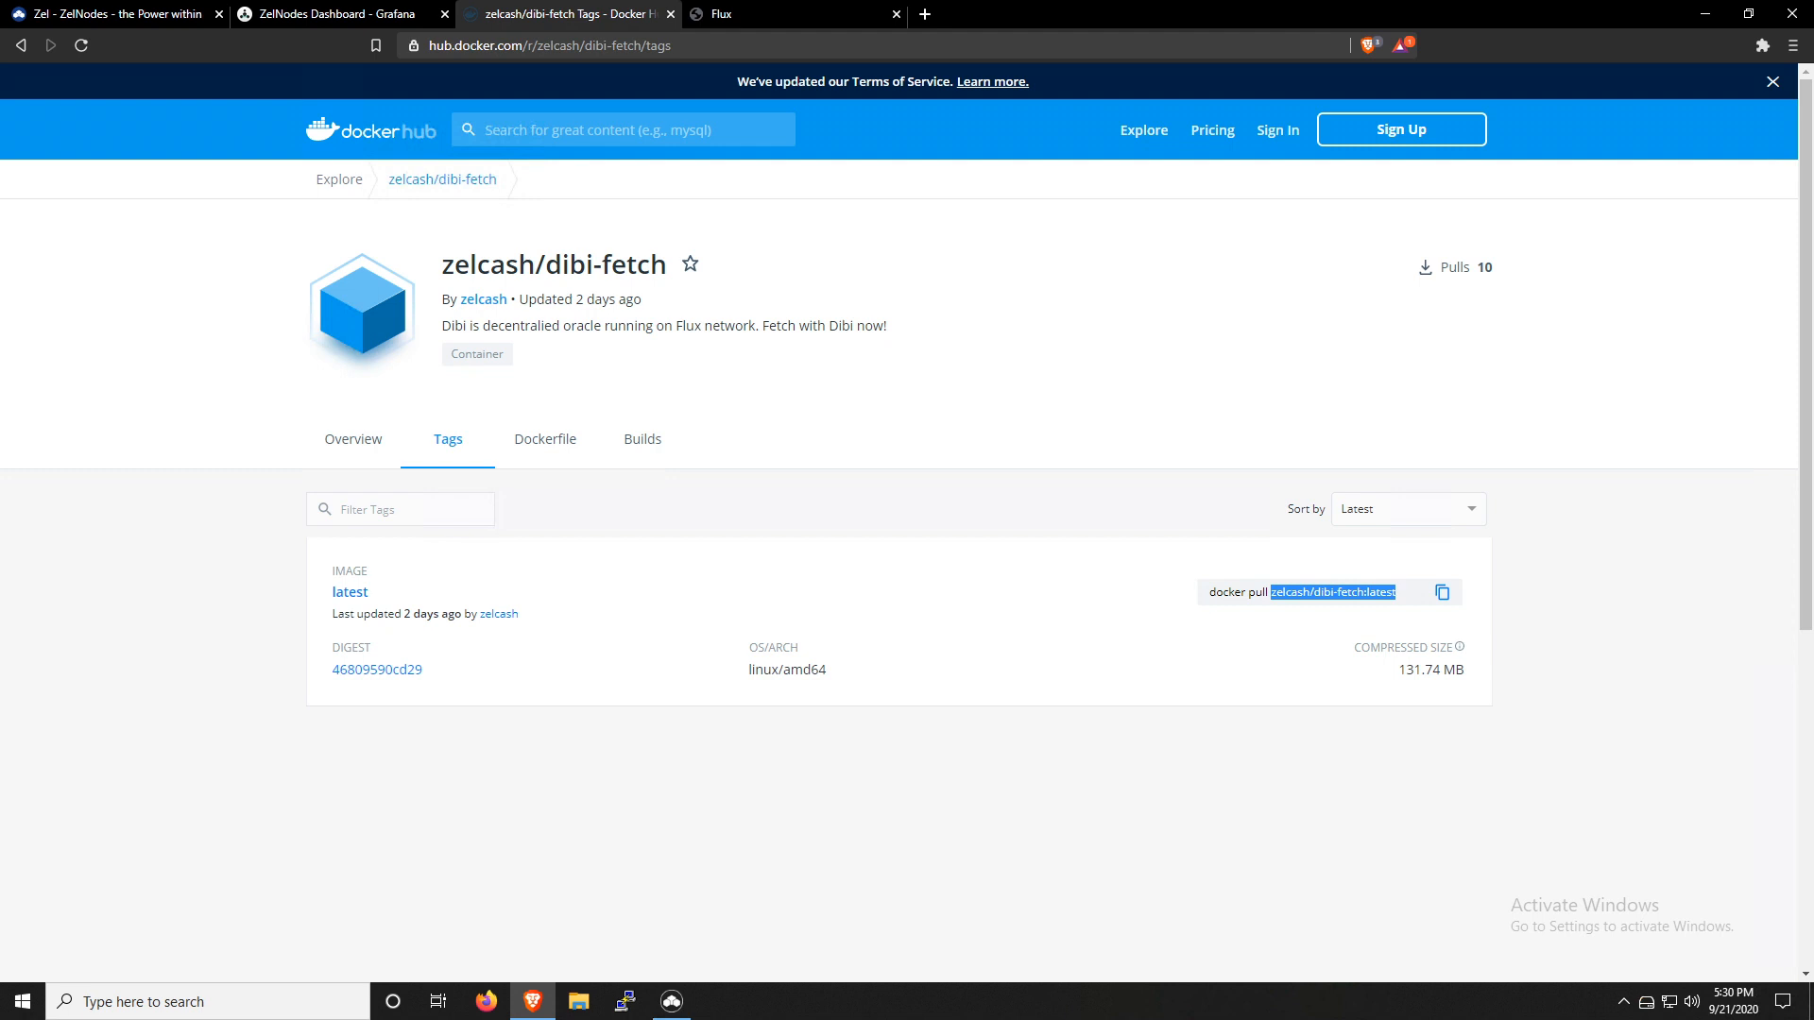
mouse_move(1439, 615)
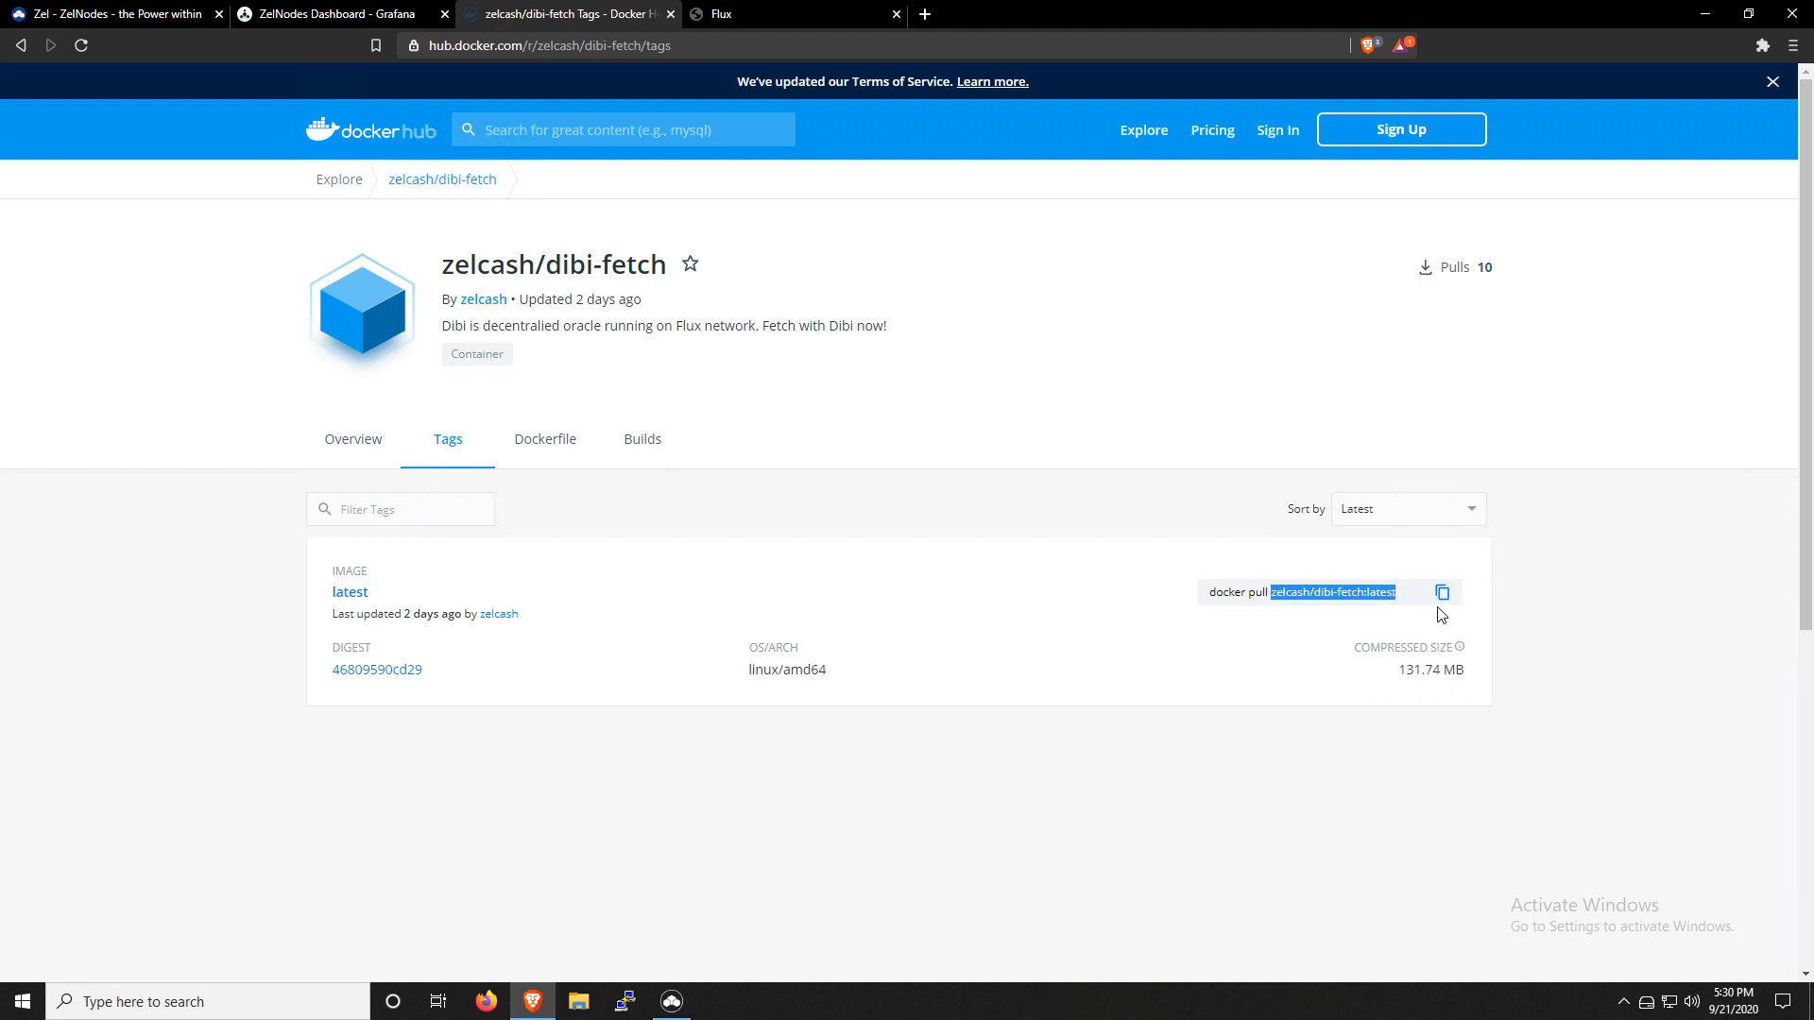
left_click(796, 13)
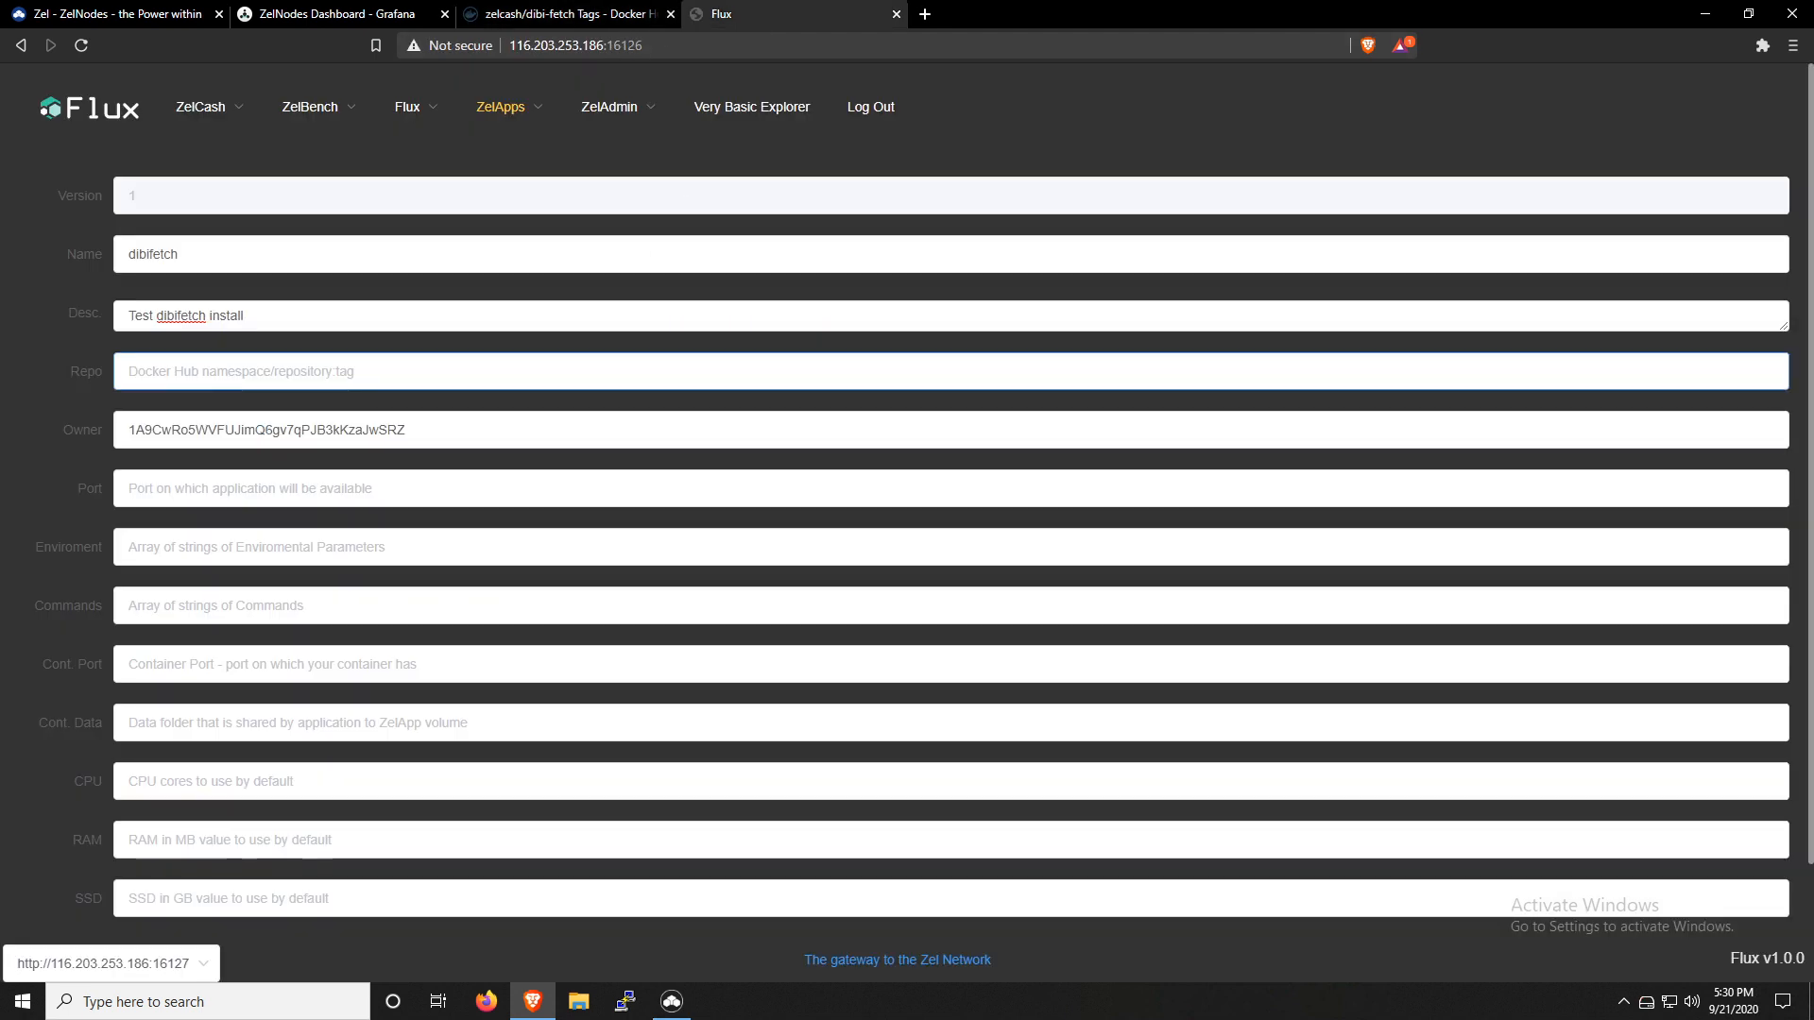
Enter repo zelcash/dibi-fetch:latest, port 31001, and empty [] environment and commands arrays
type("zelcash/dibi-fetch:latest")
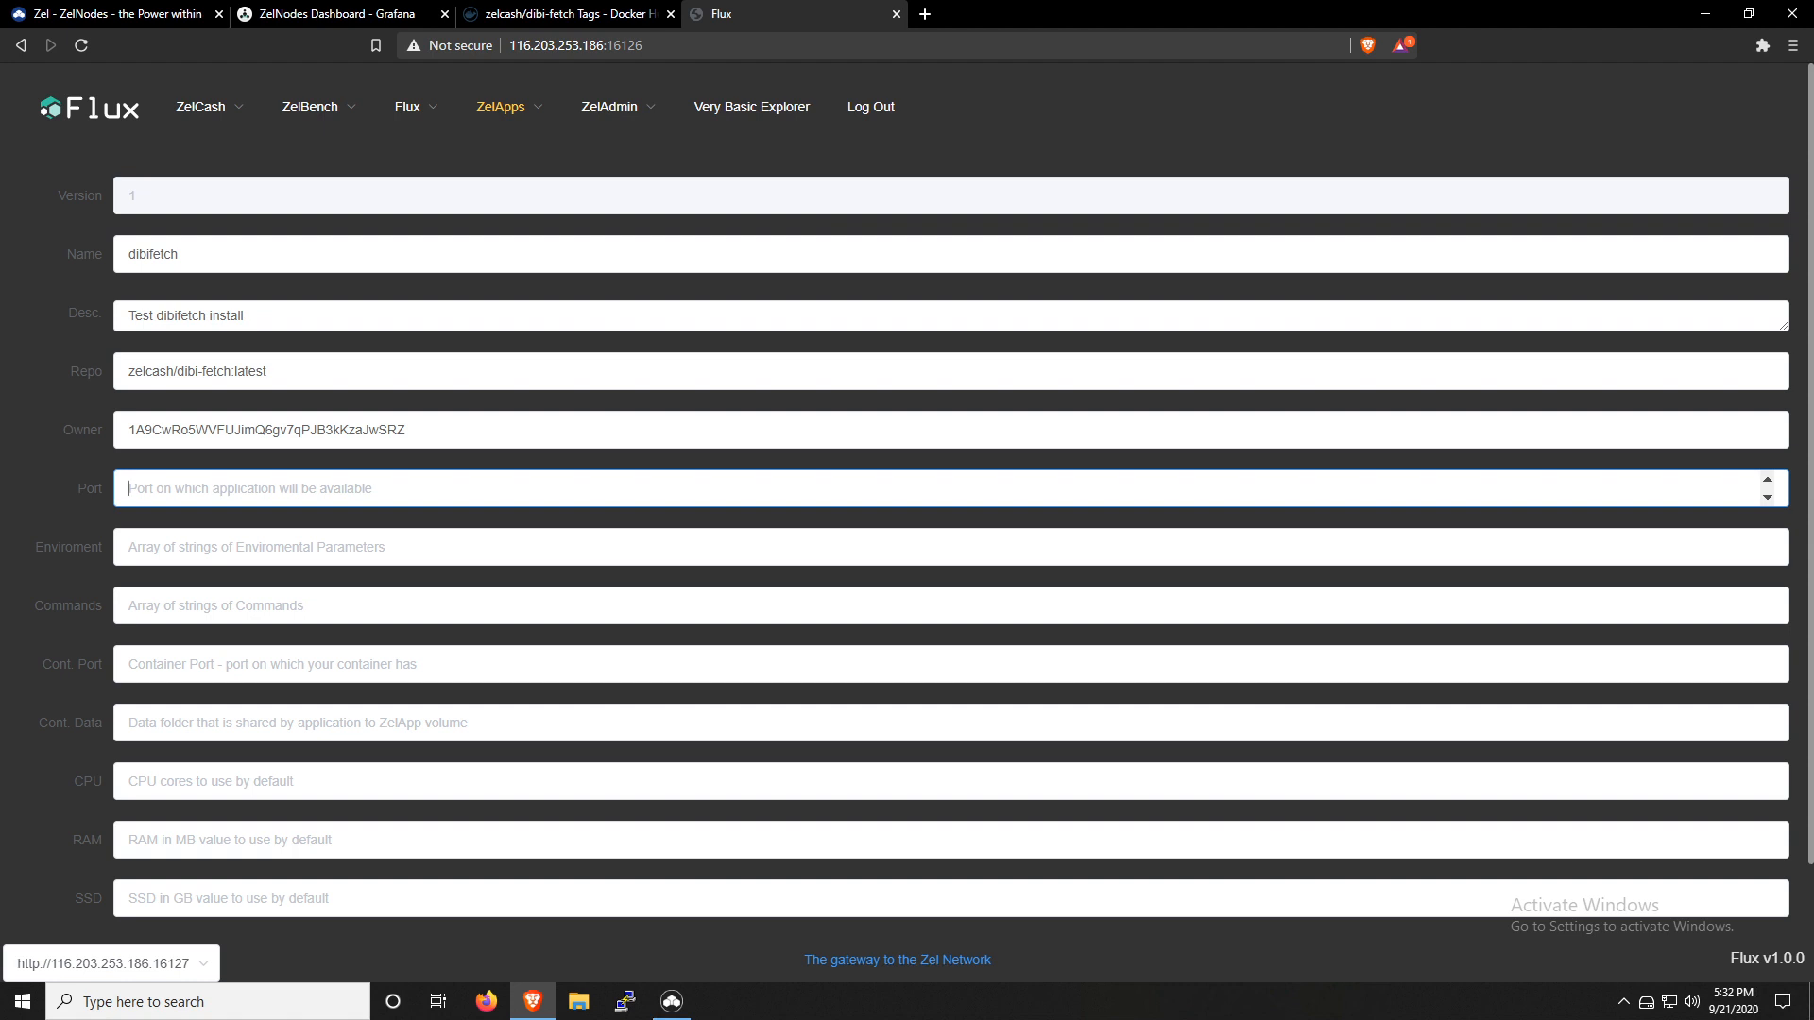
type("31001")
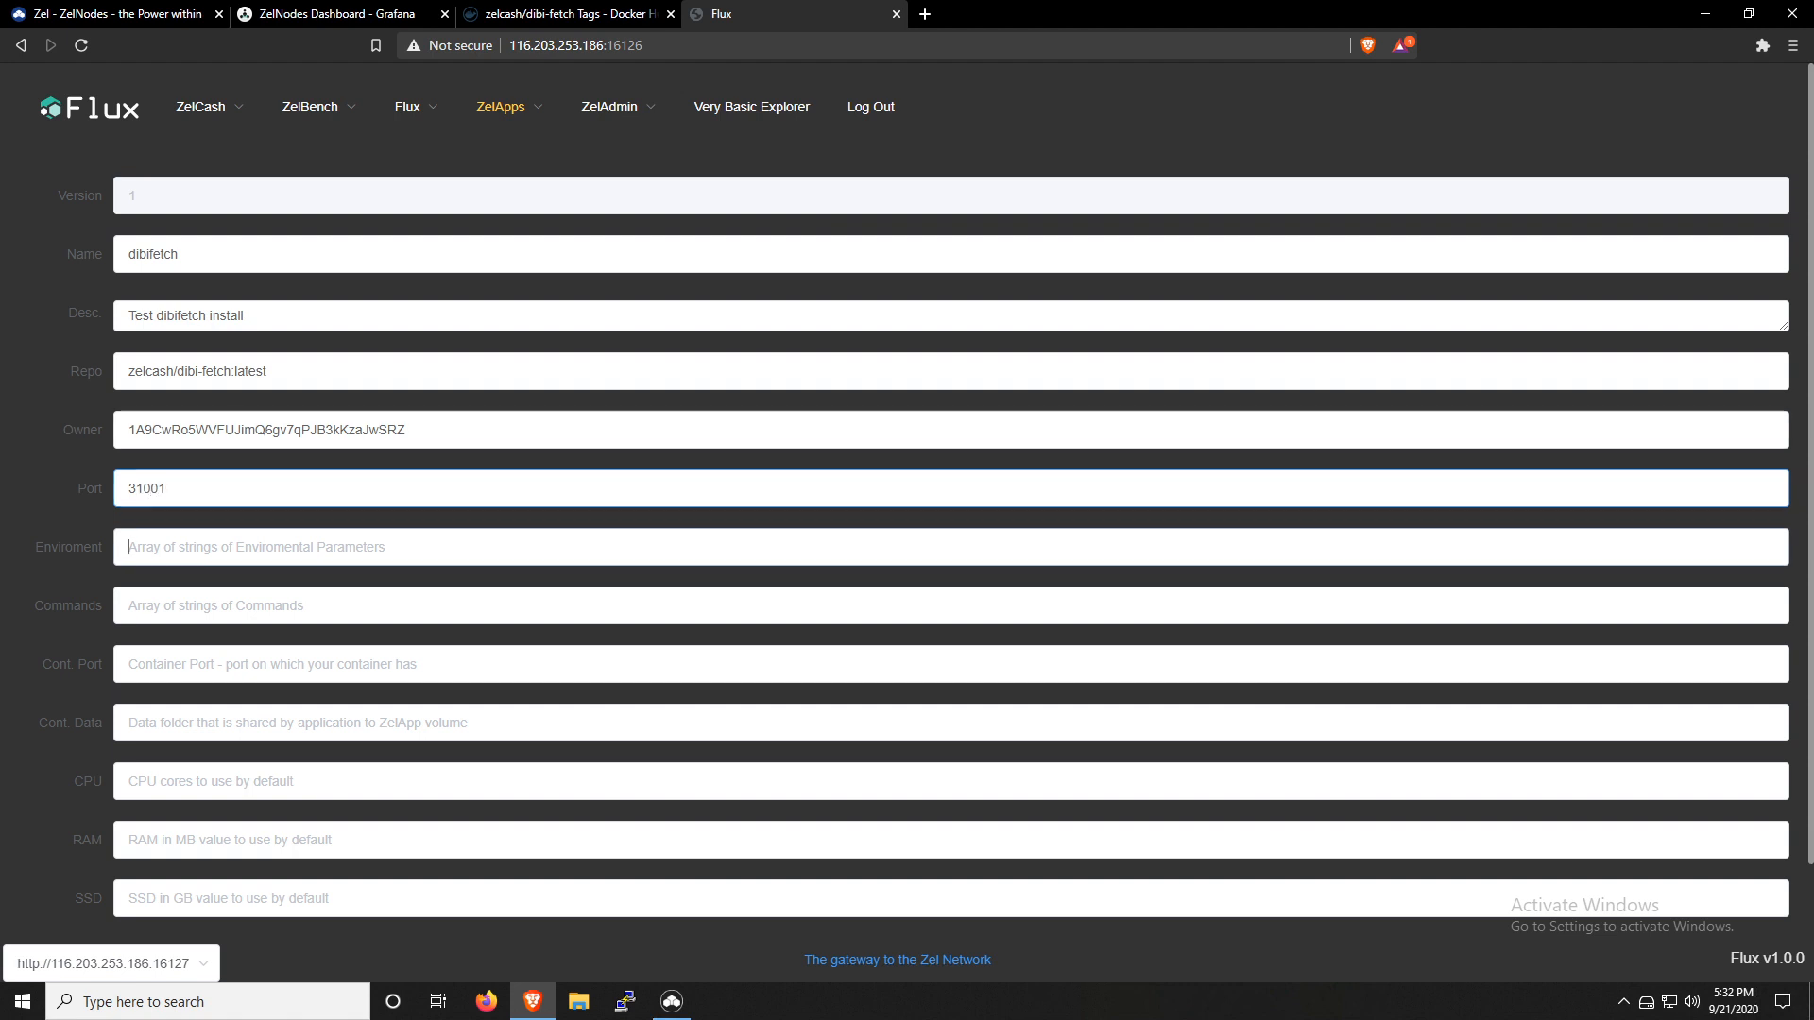
left_click(926, 546)
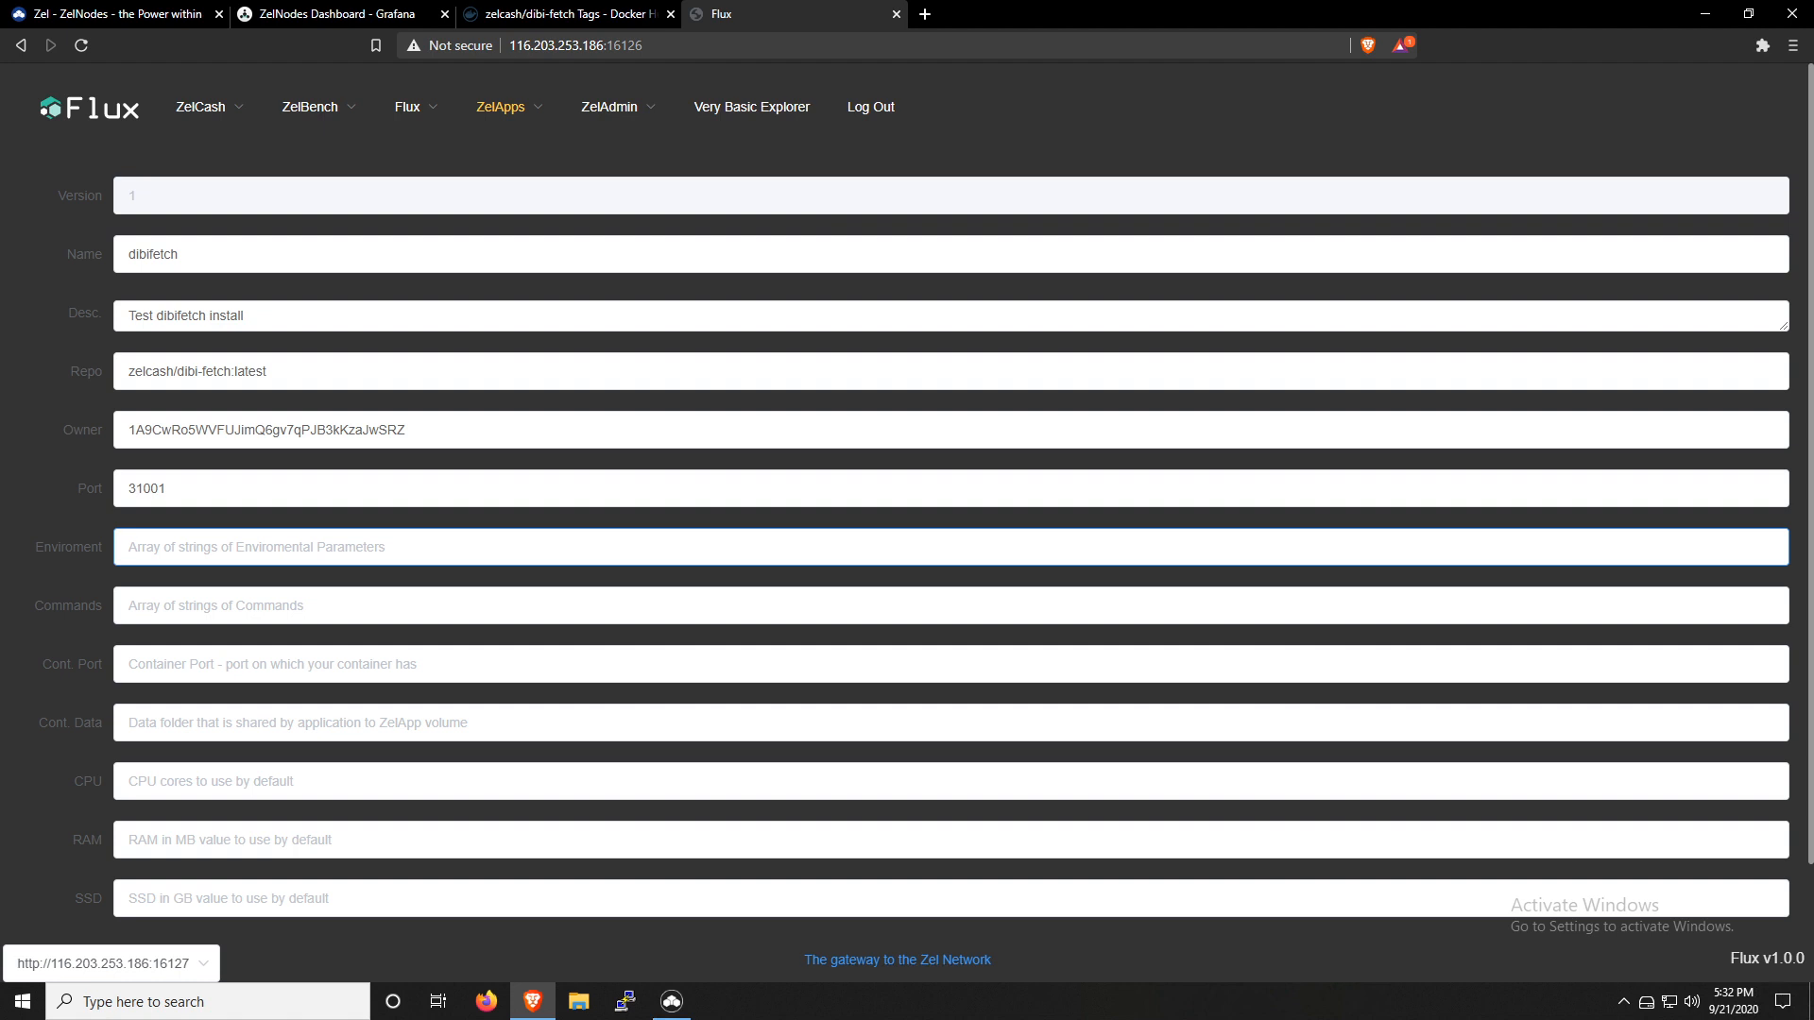
type("[]")
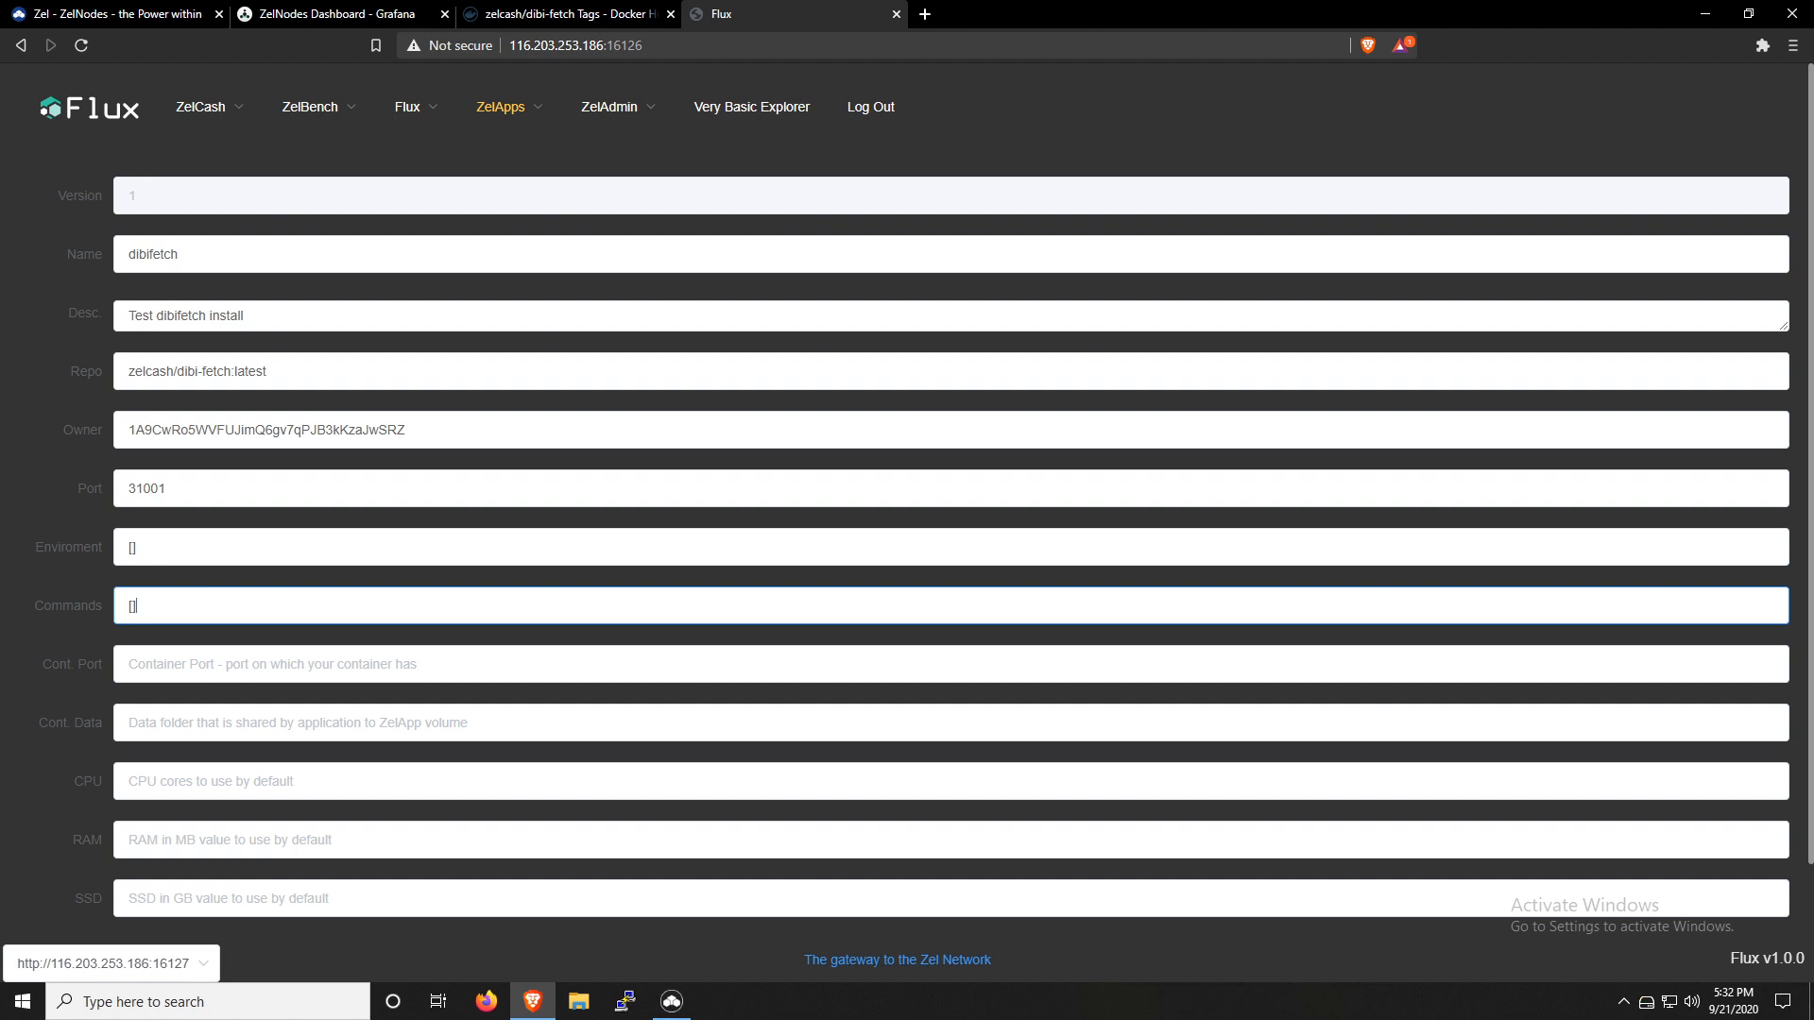
mouse_move(244, 595)
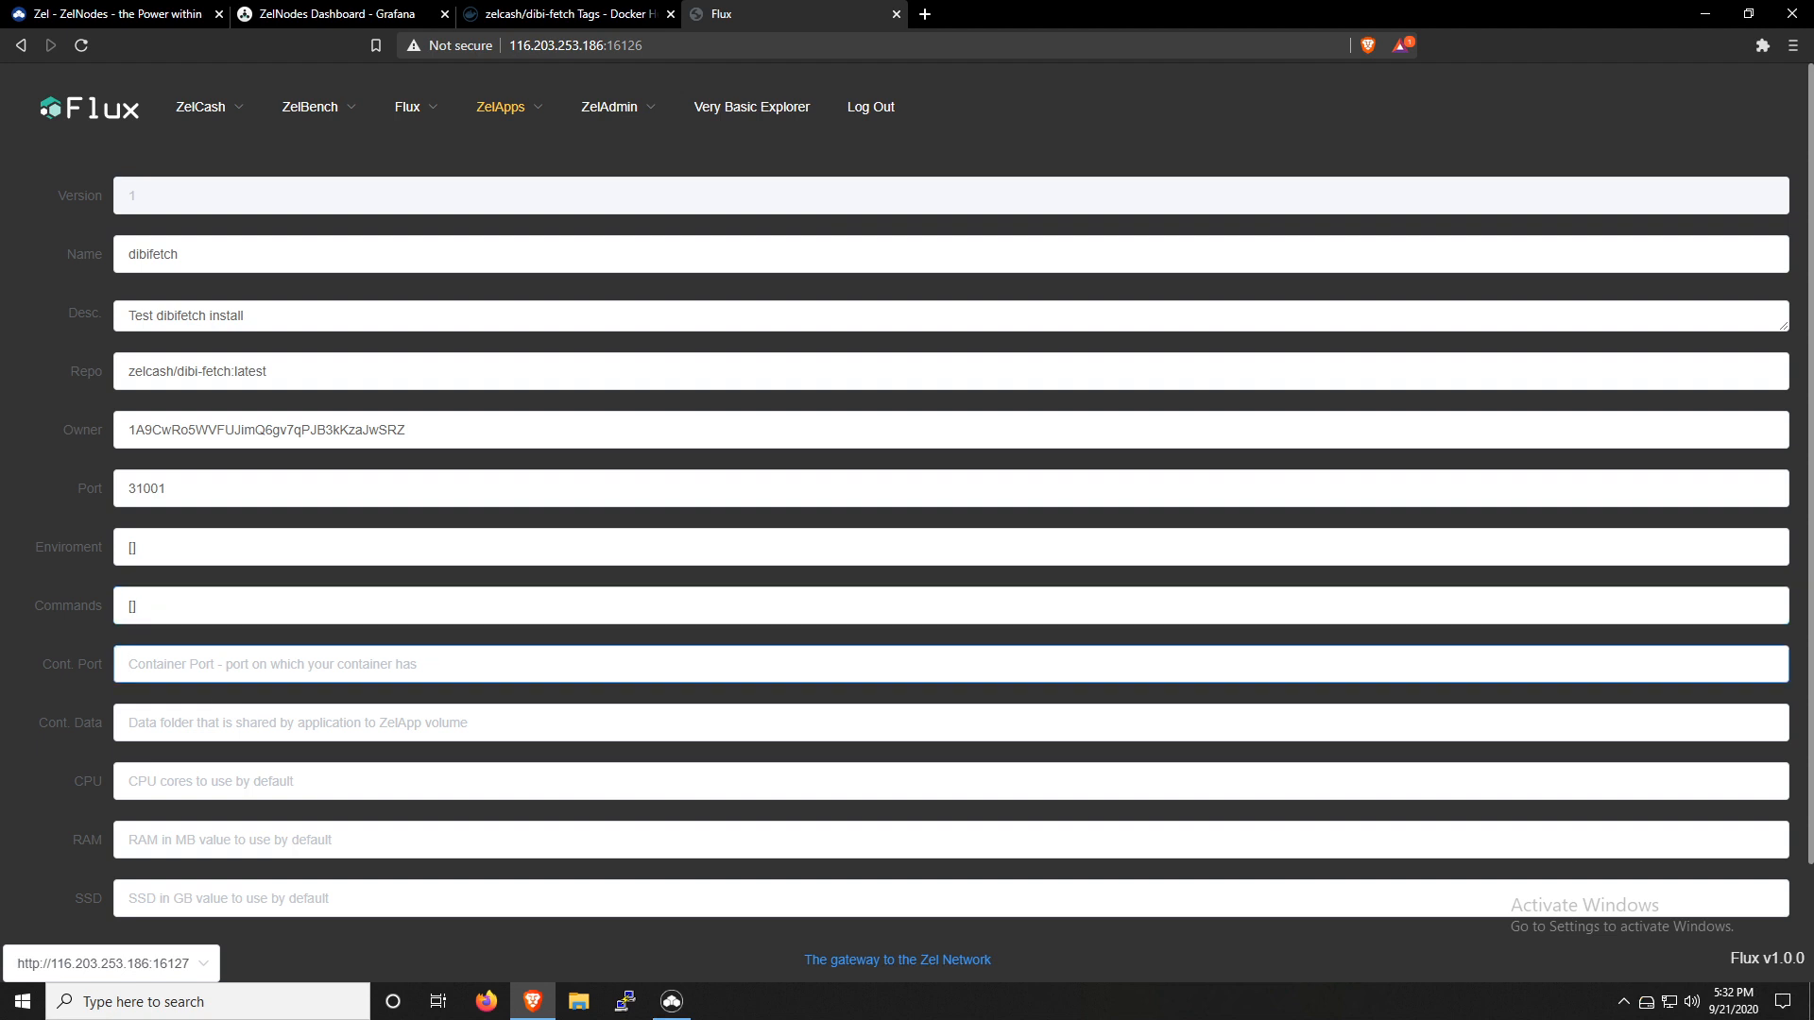
left_click(926, 663)
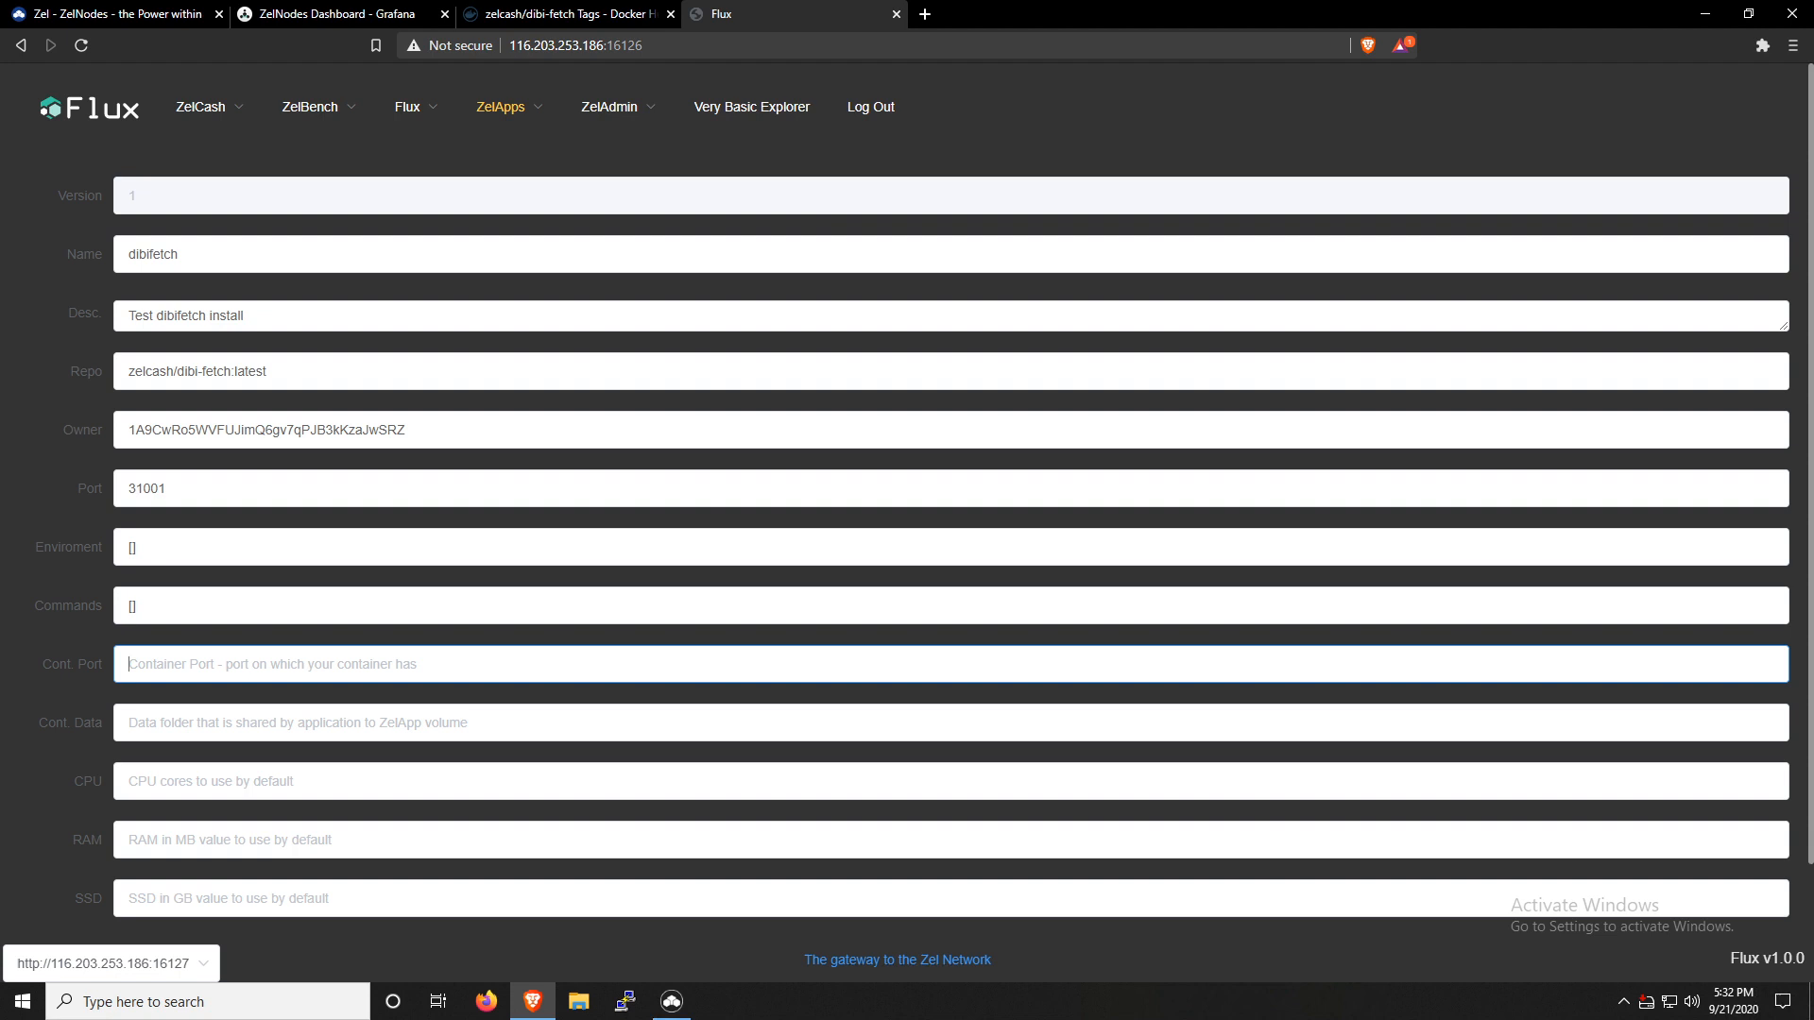
mouse_move(544, 697)
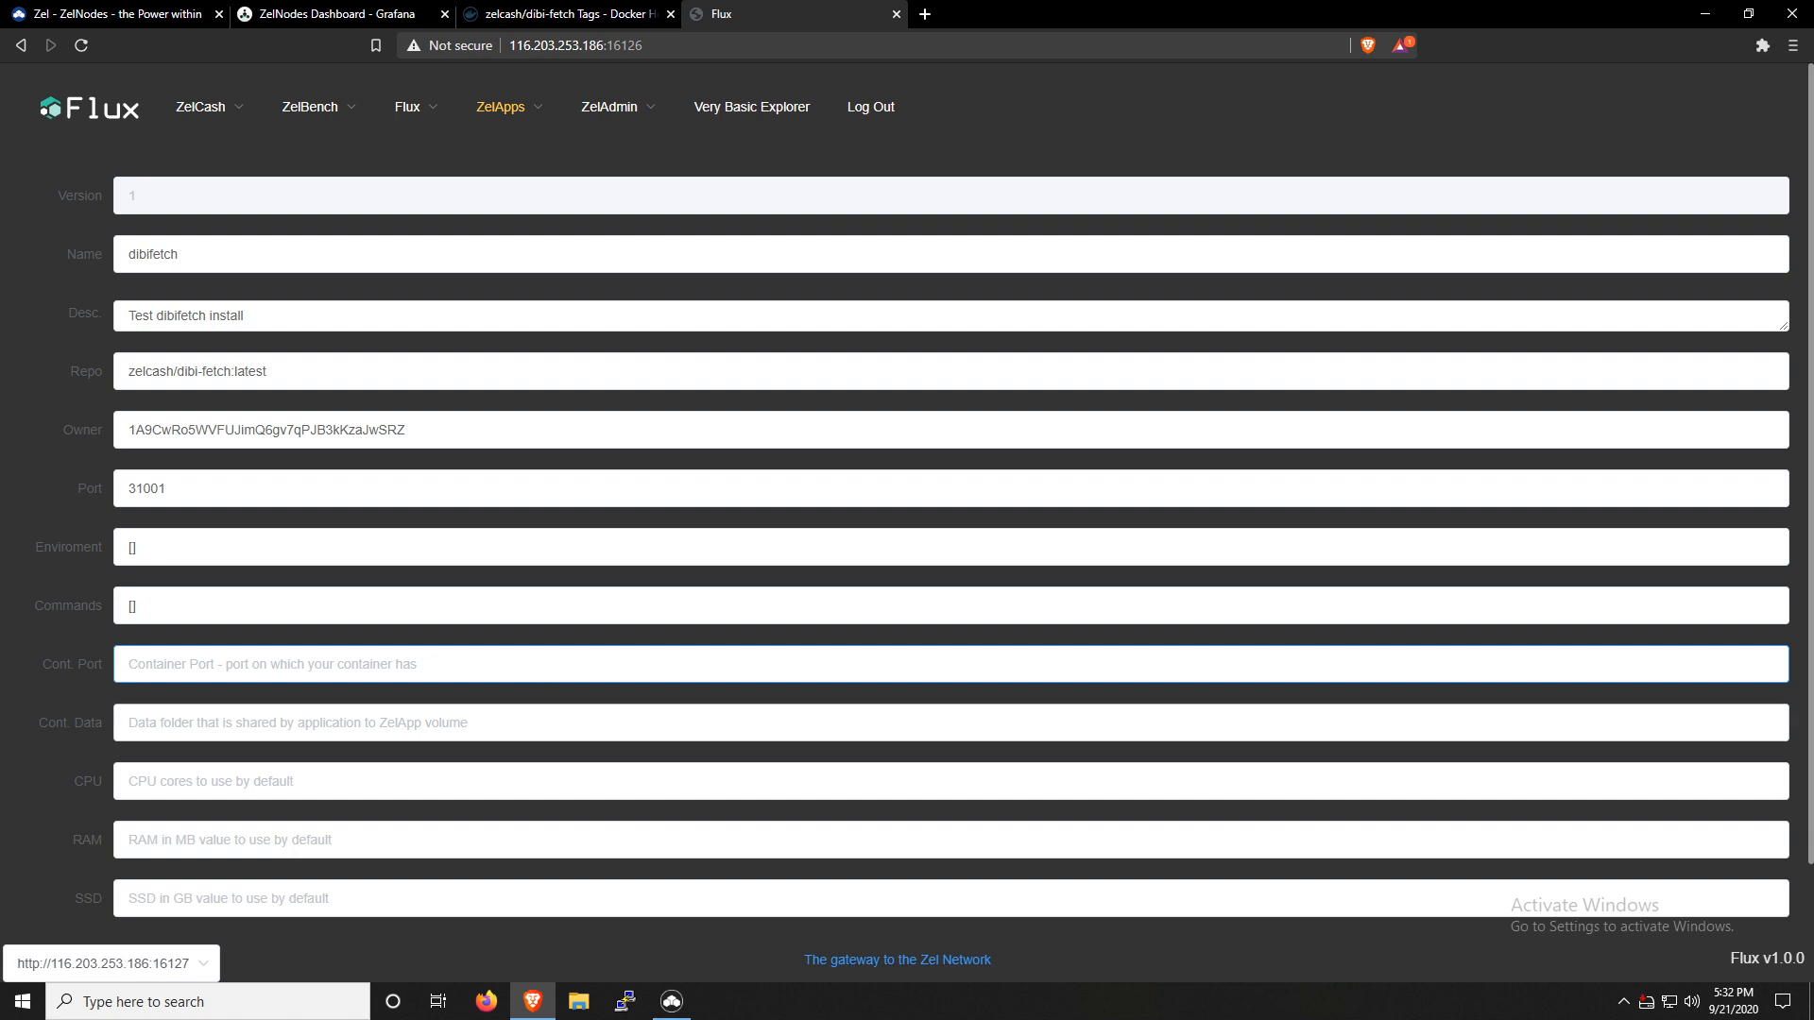
Enter container port 80, data path /tmp, CPU 0.2, RAM 200 and SSD 1
type("80")
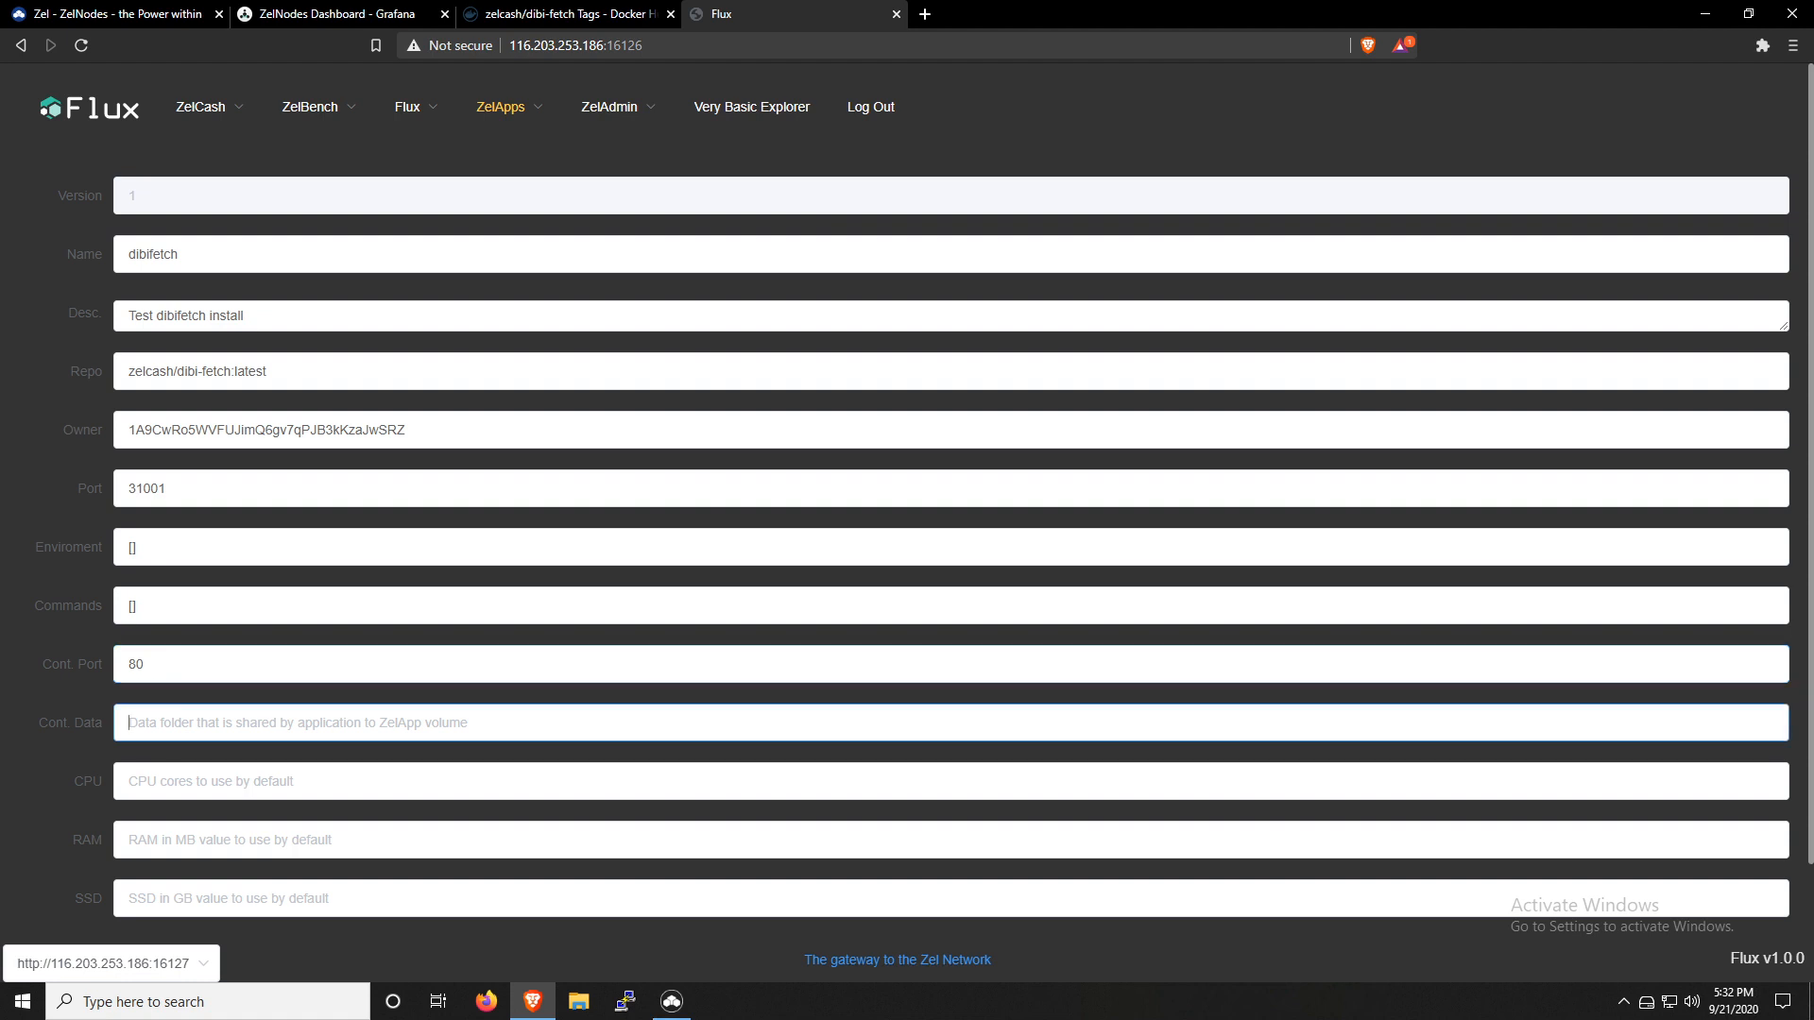
type("/")
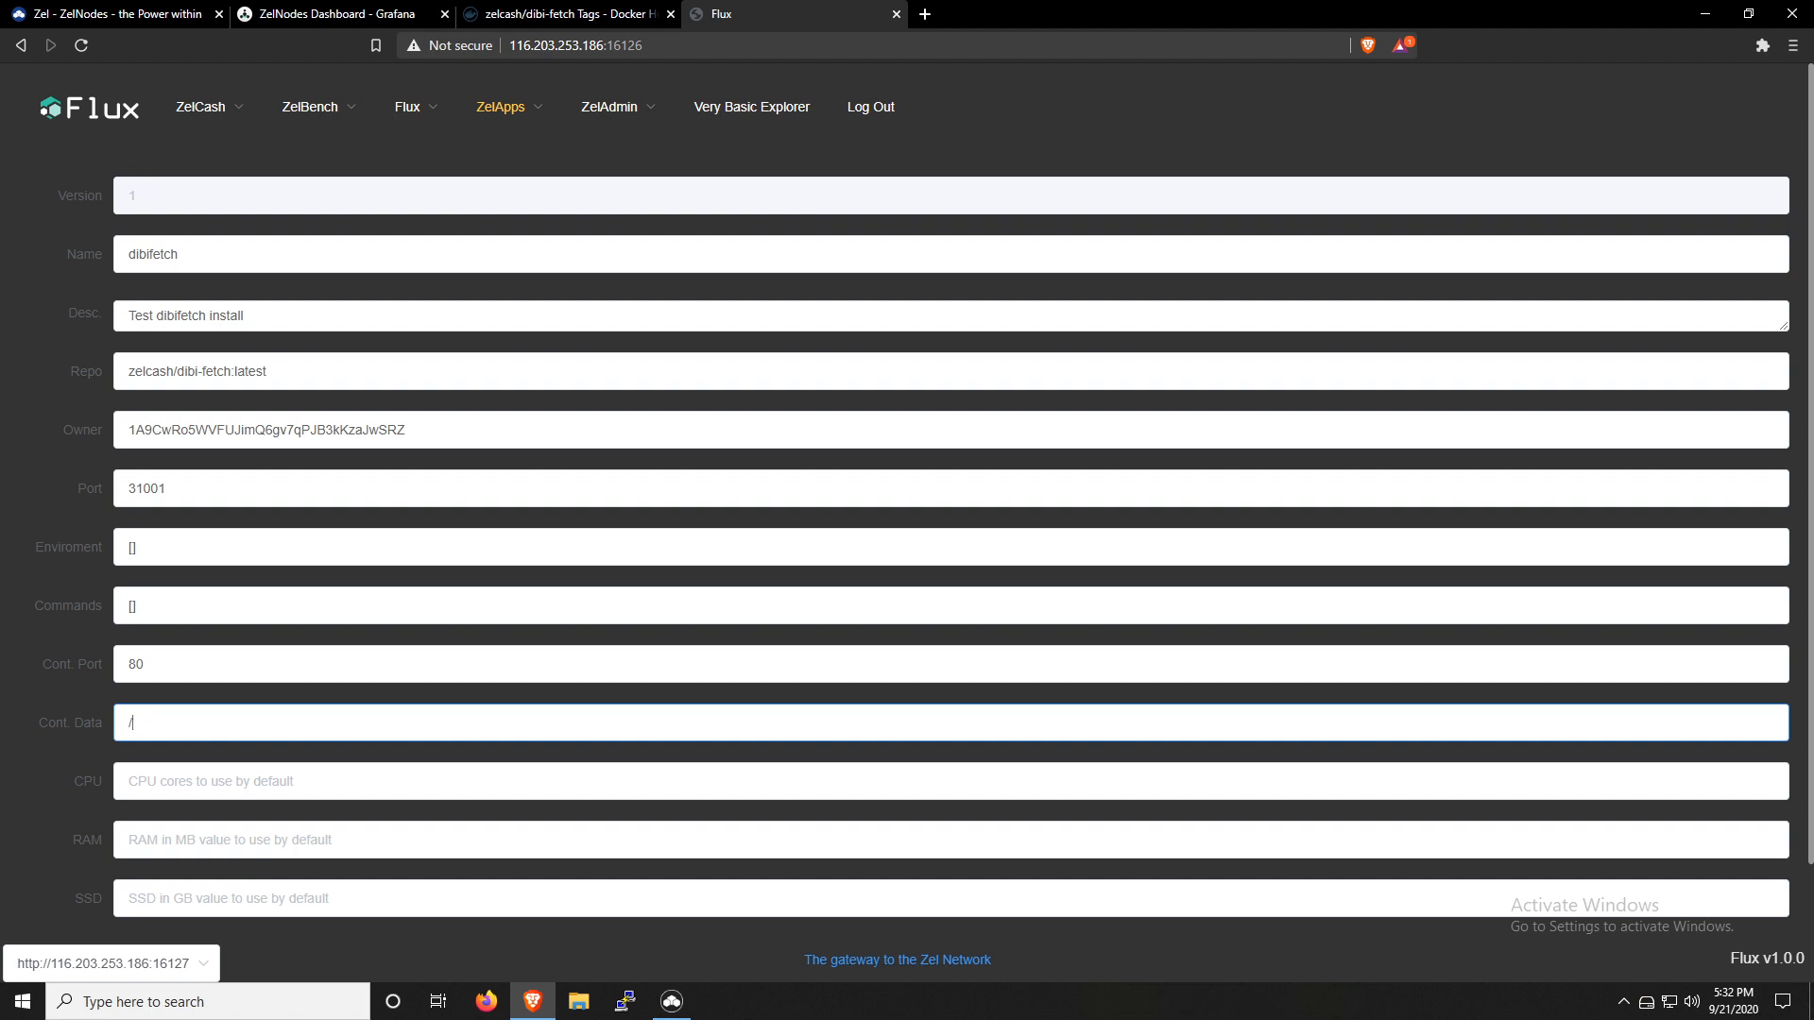
type("tmp")
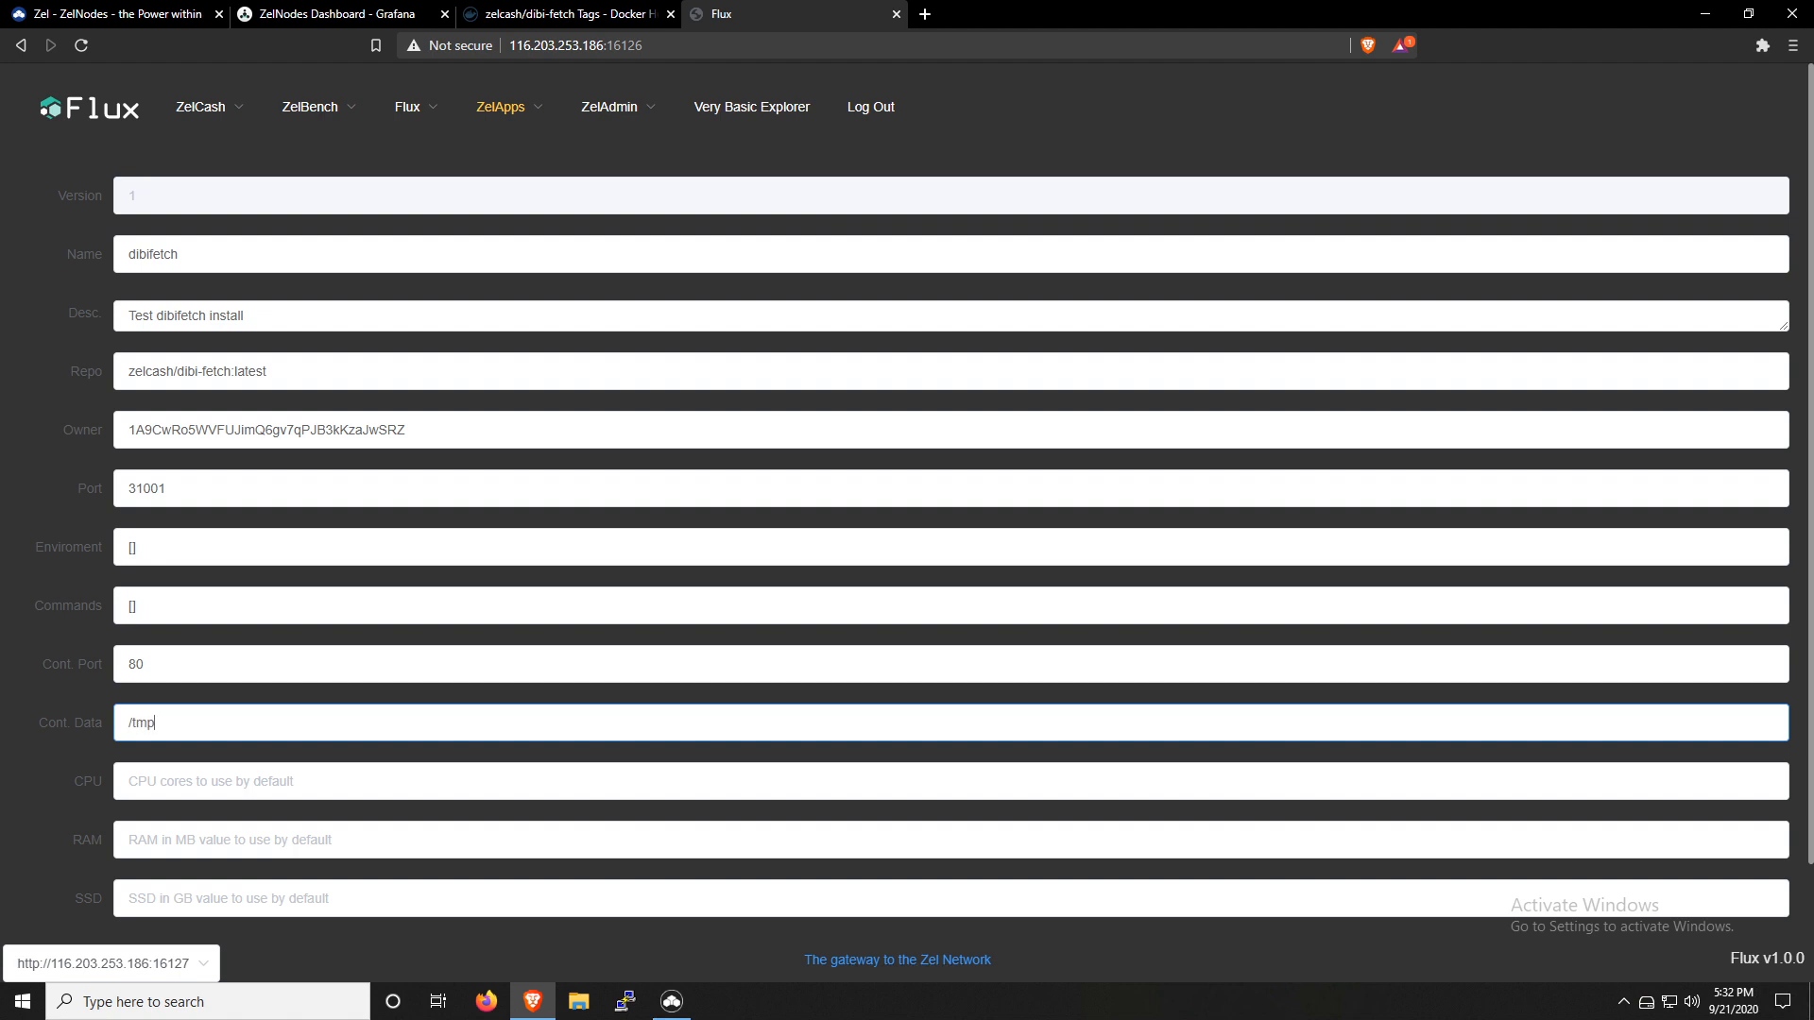
left_click(926, 780)
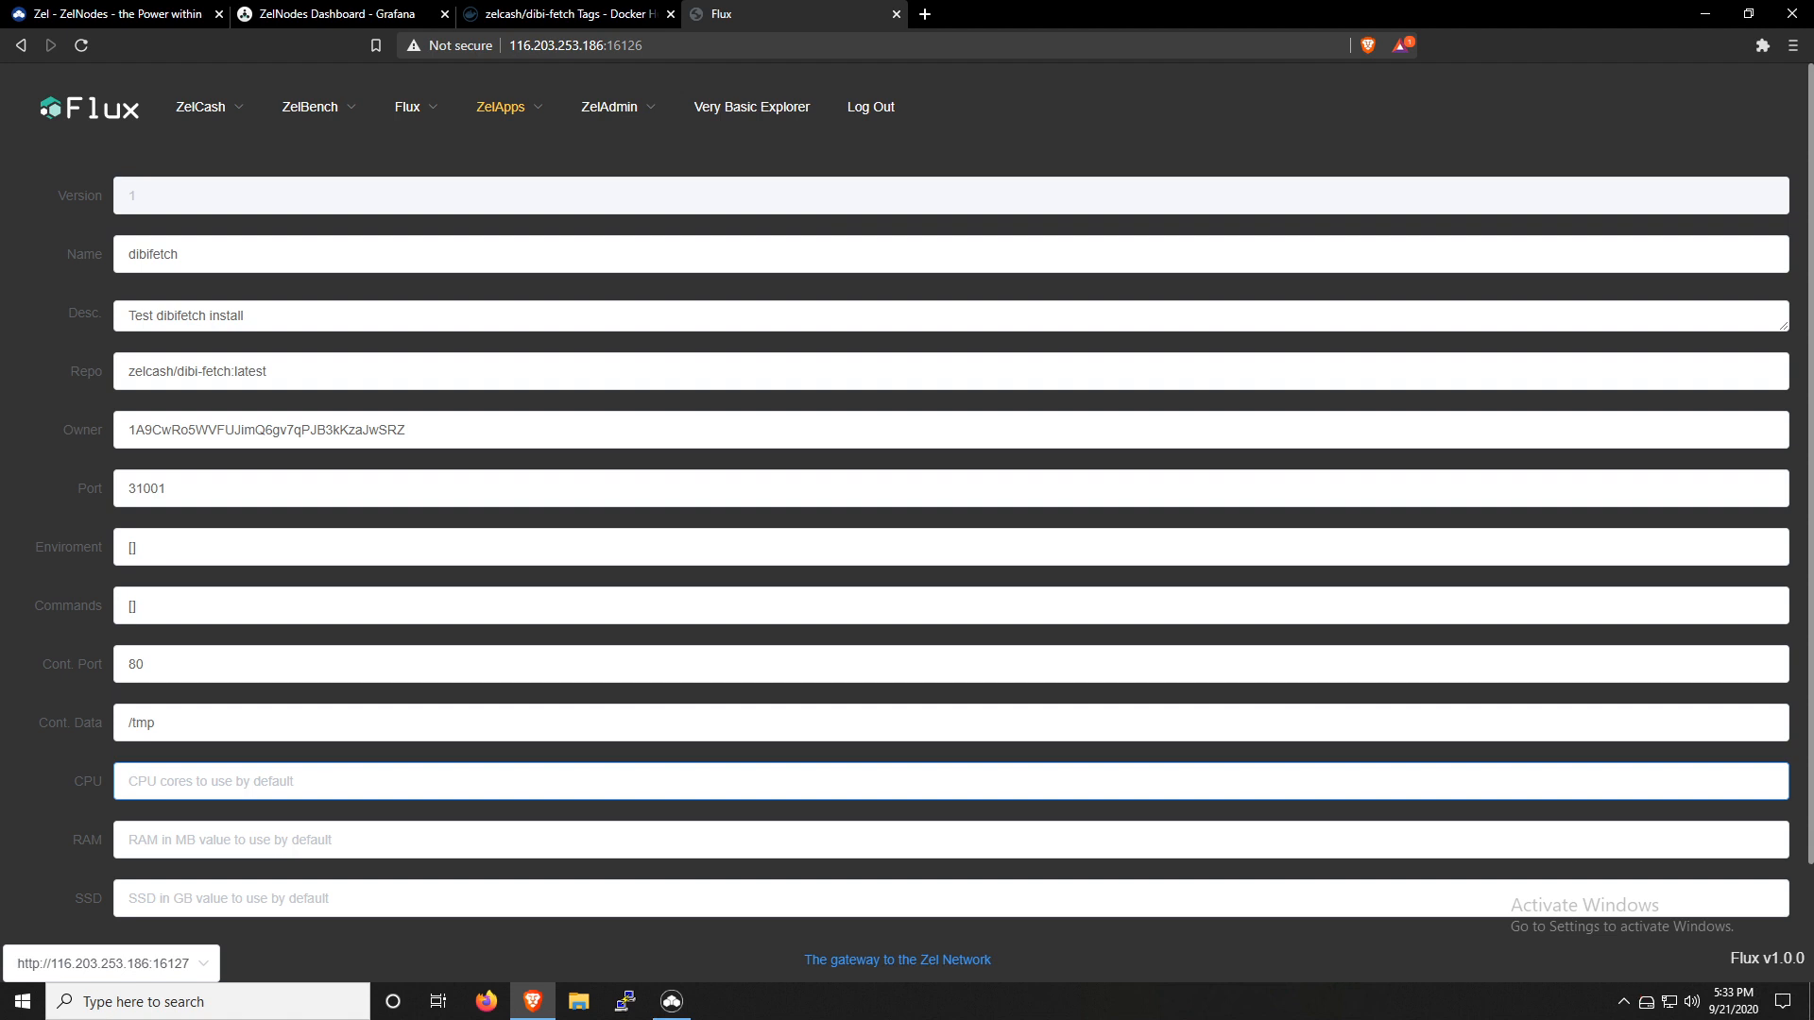
type("0.")
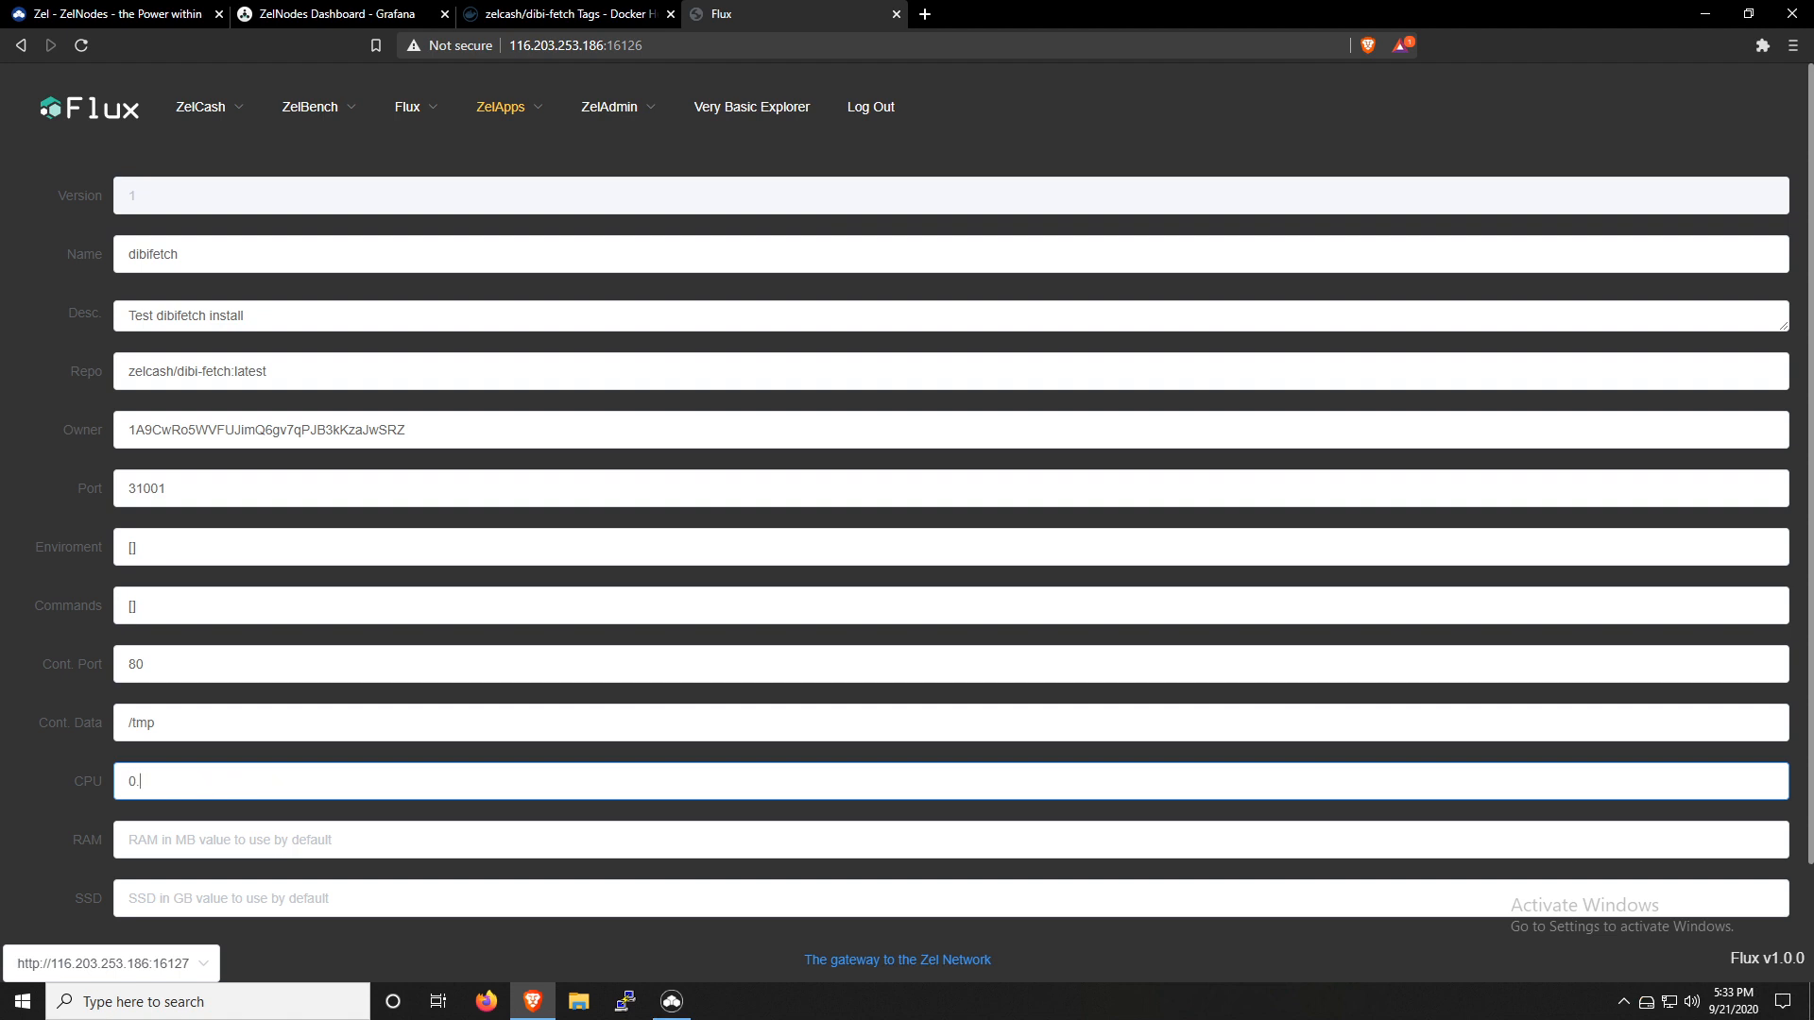
type("2")
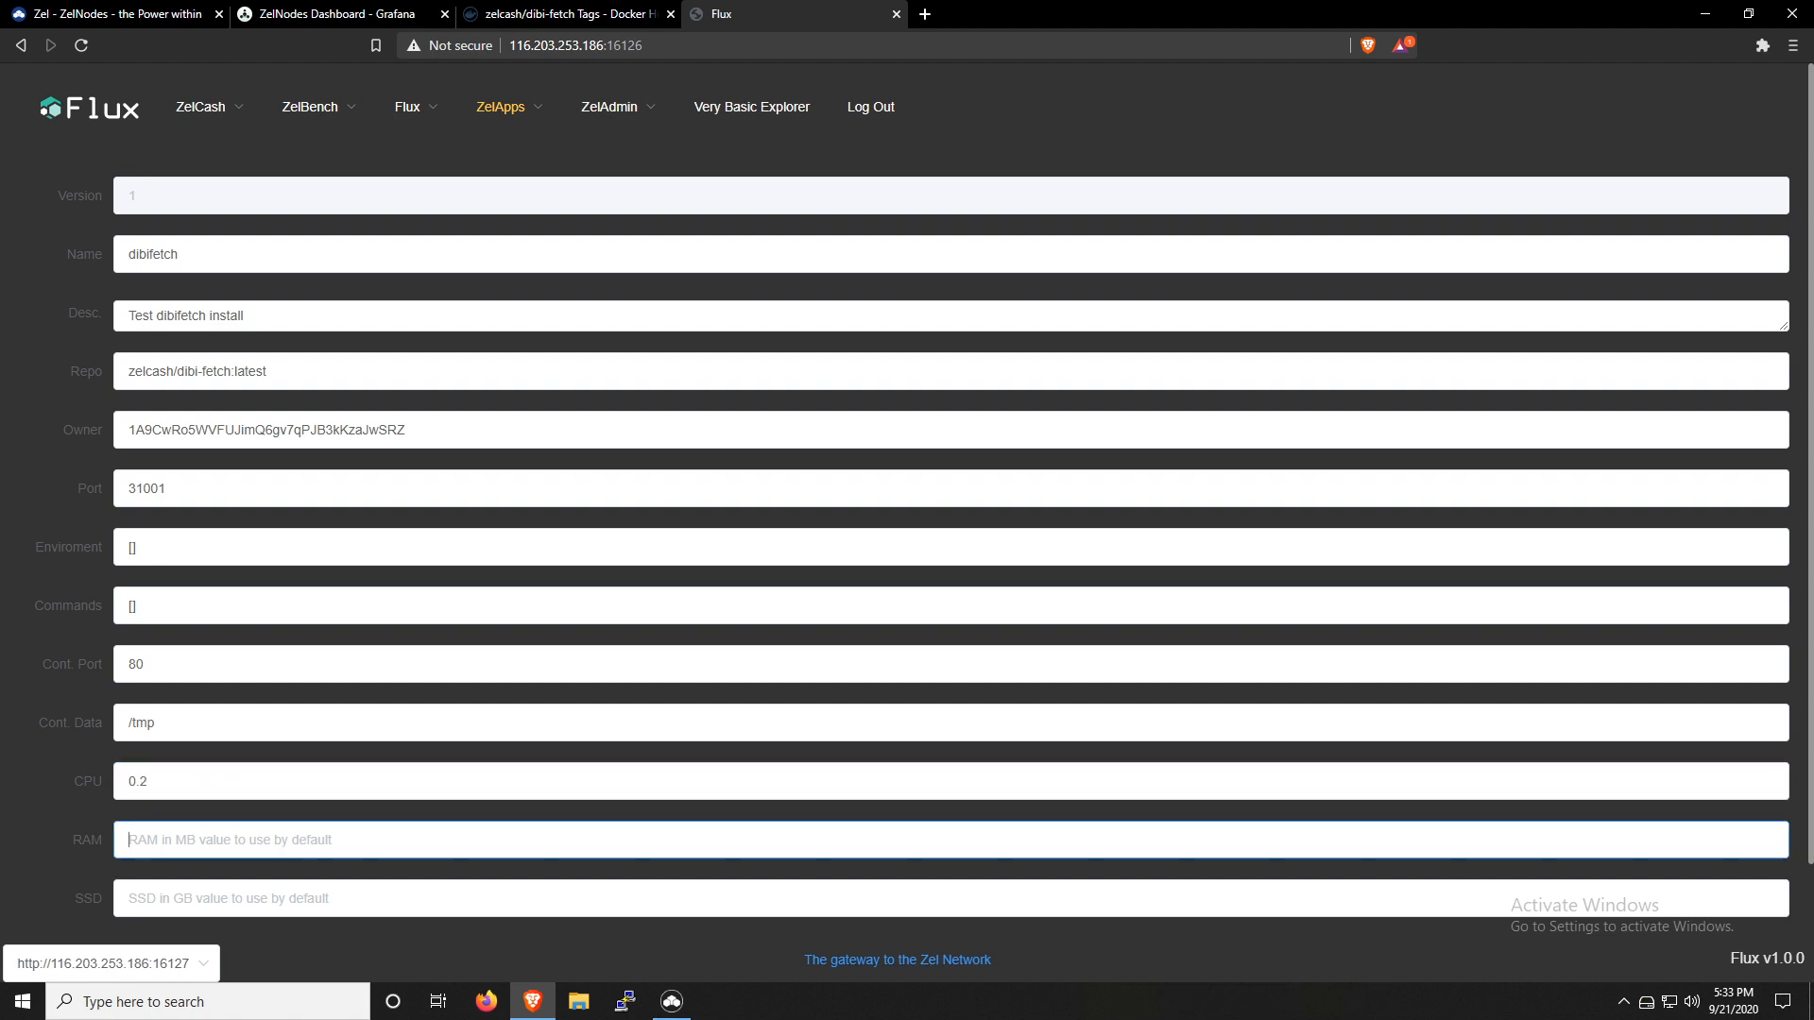
type("200")
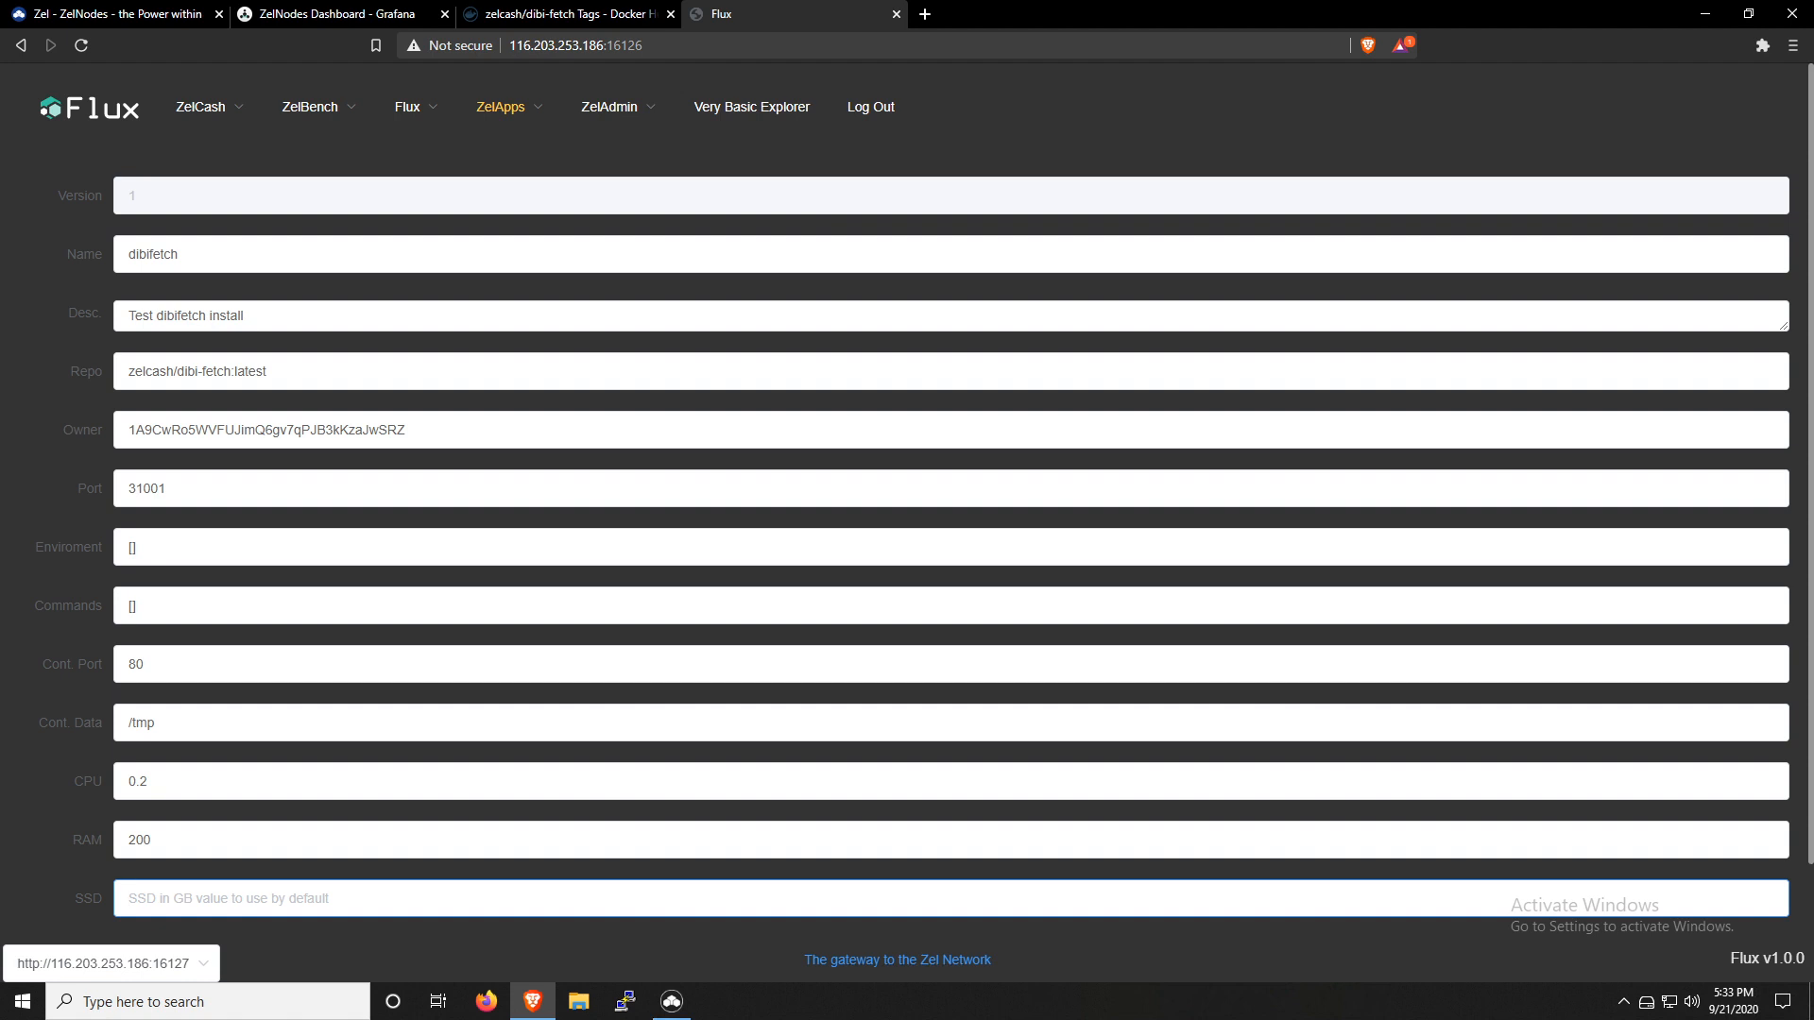
type("1")
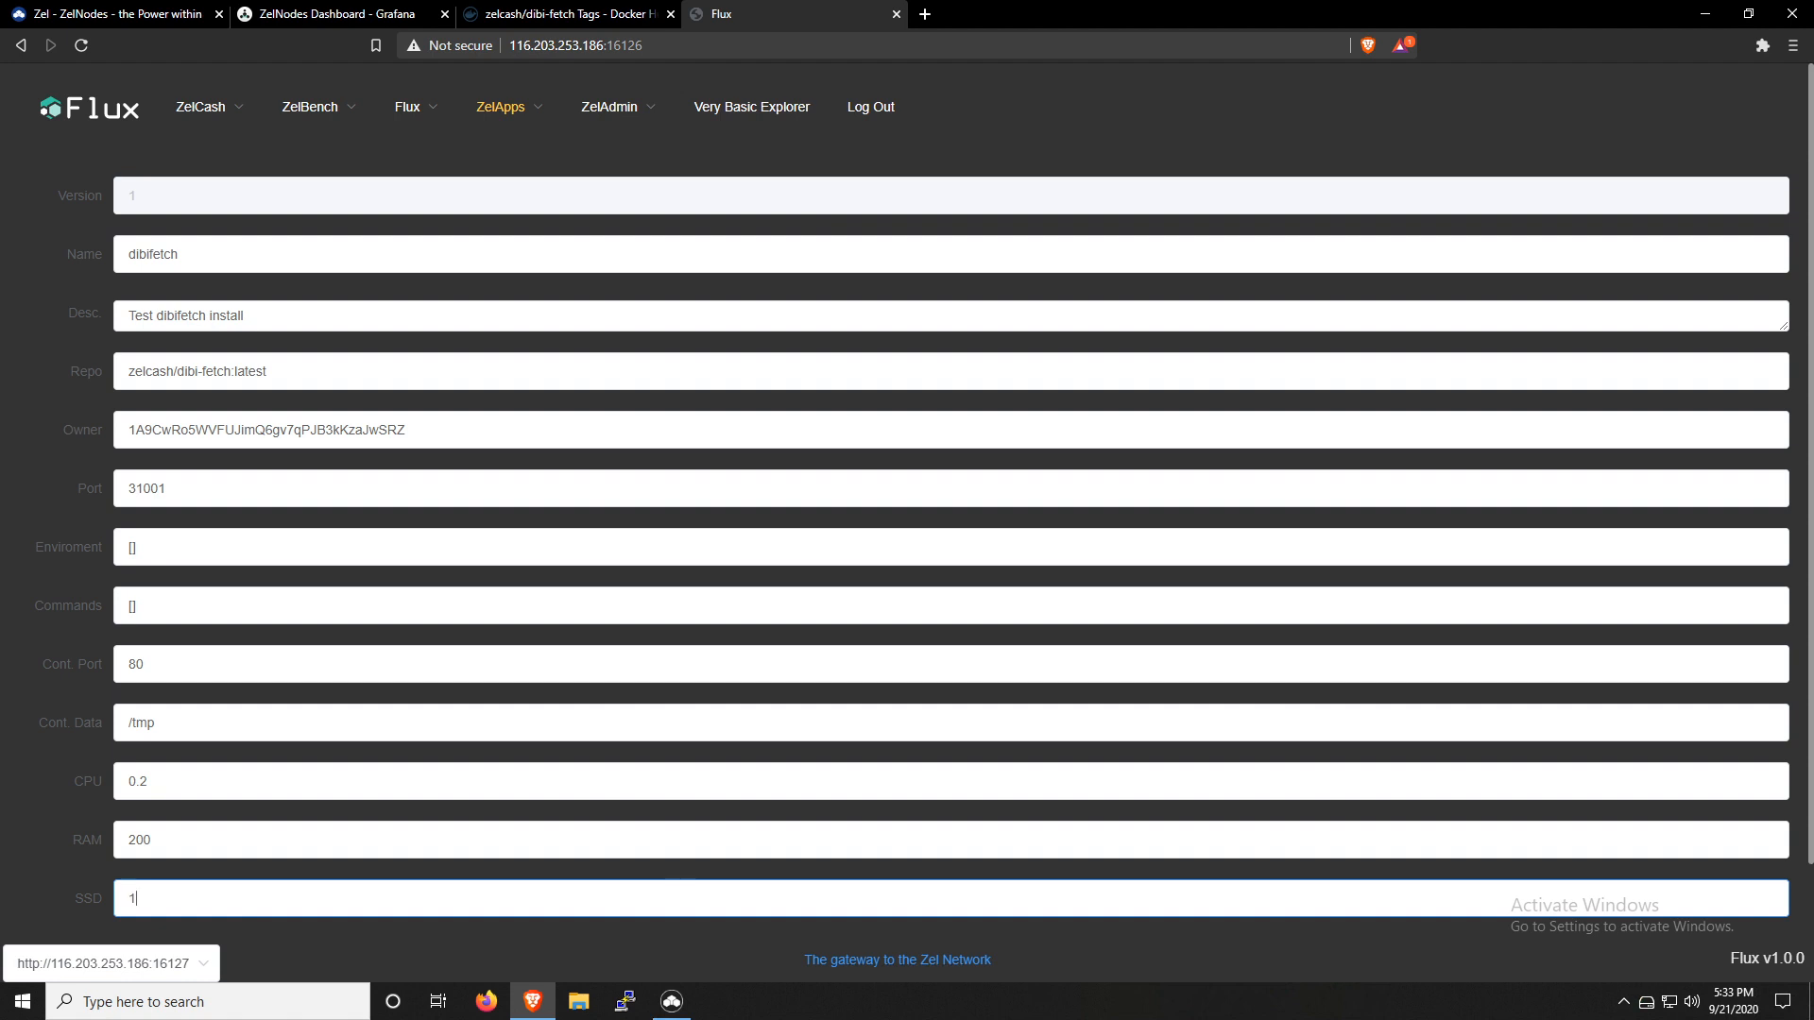
scroll("down", 3)
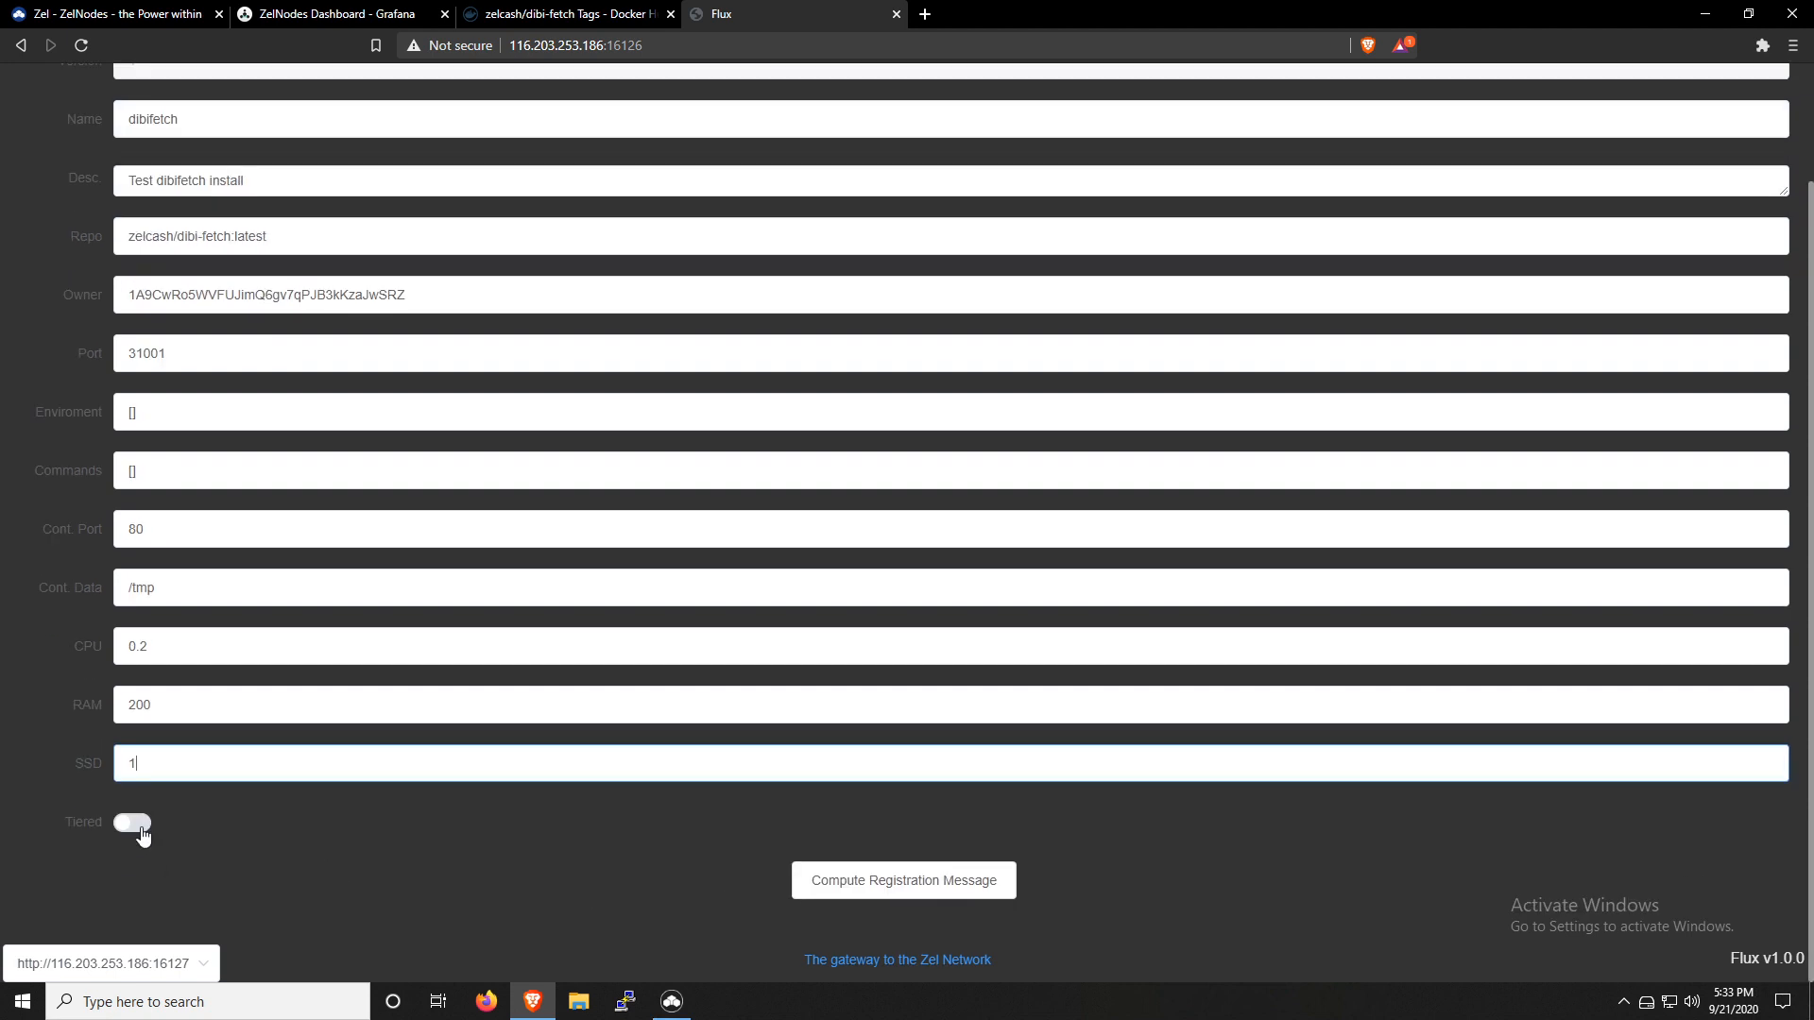
Leave tiering off and compute the registration message for dibifetch
left_click(132, 828)
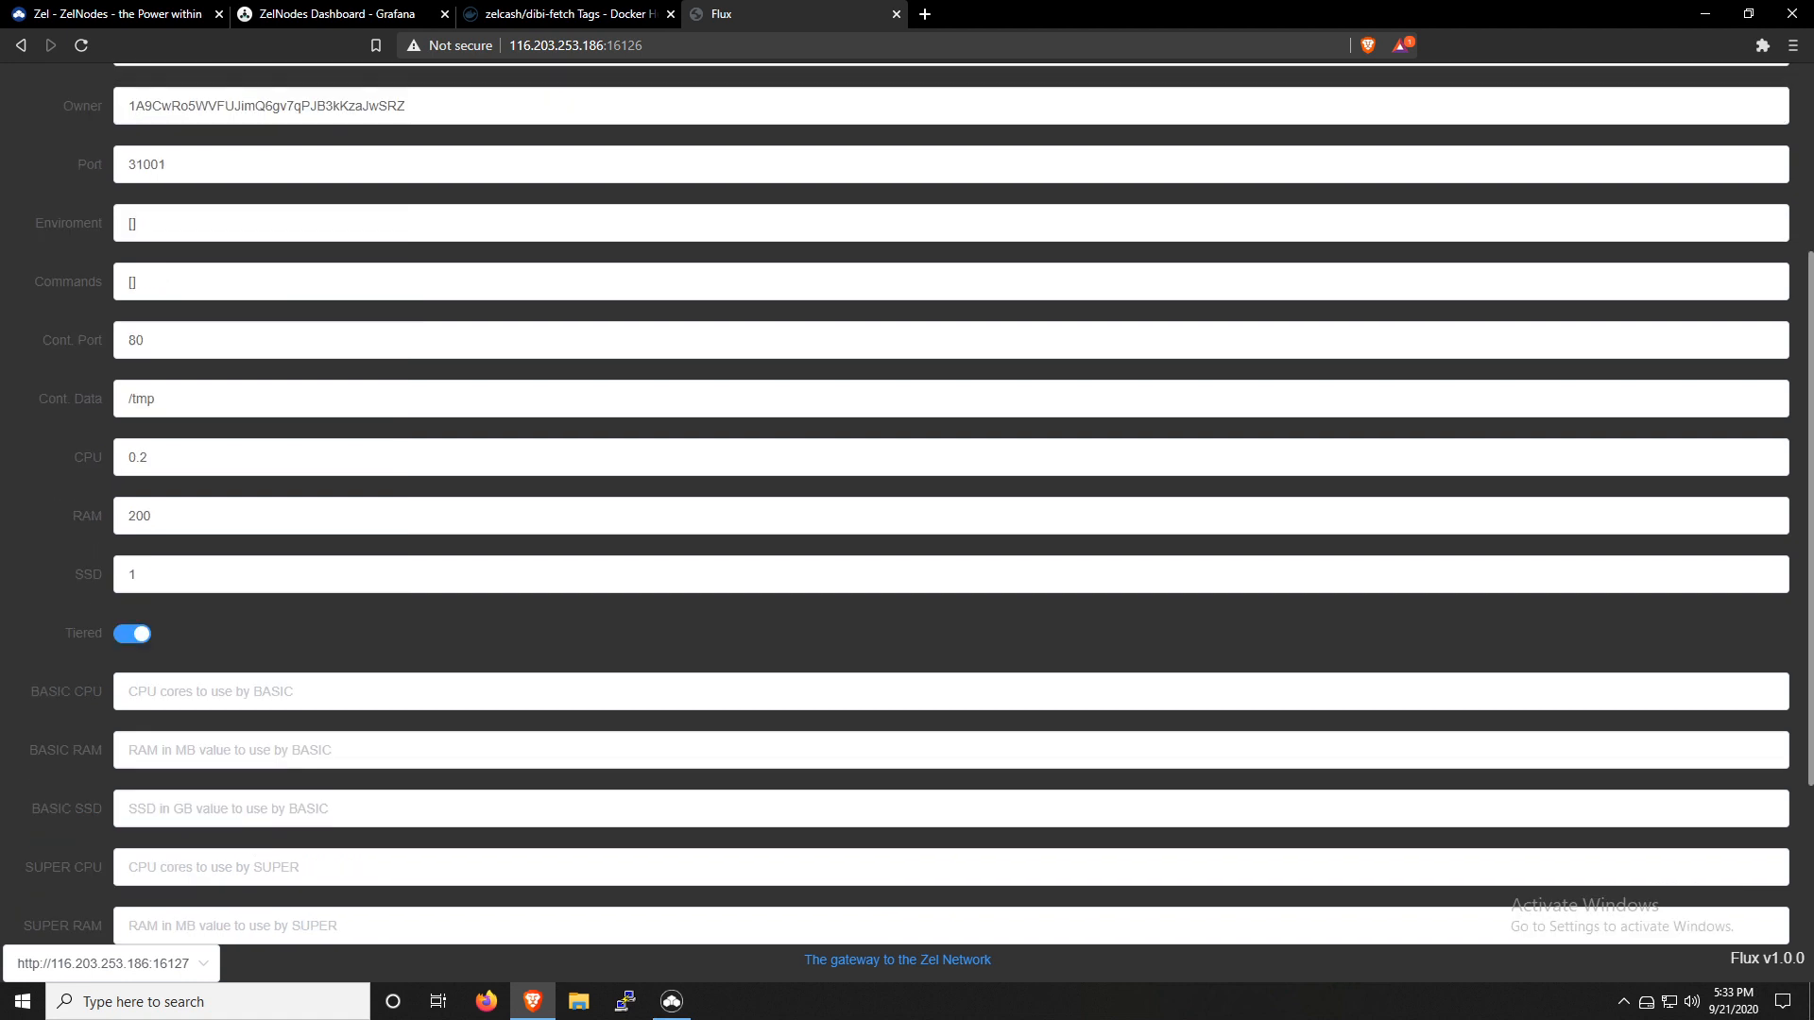
scroll("down", 3)
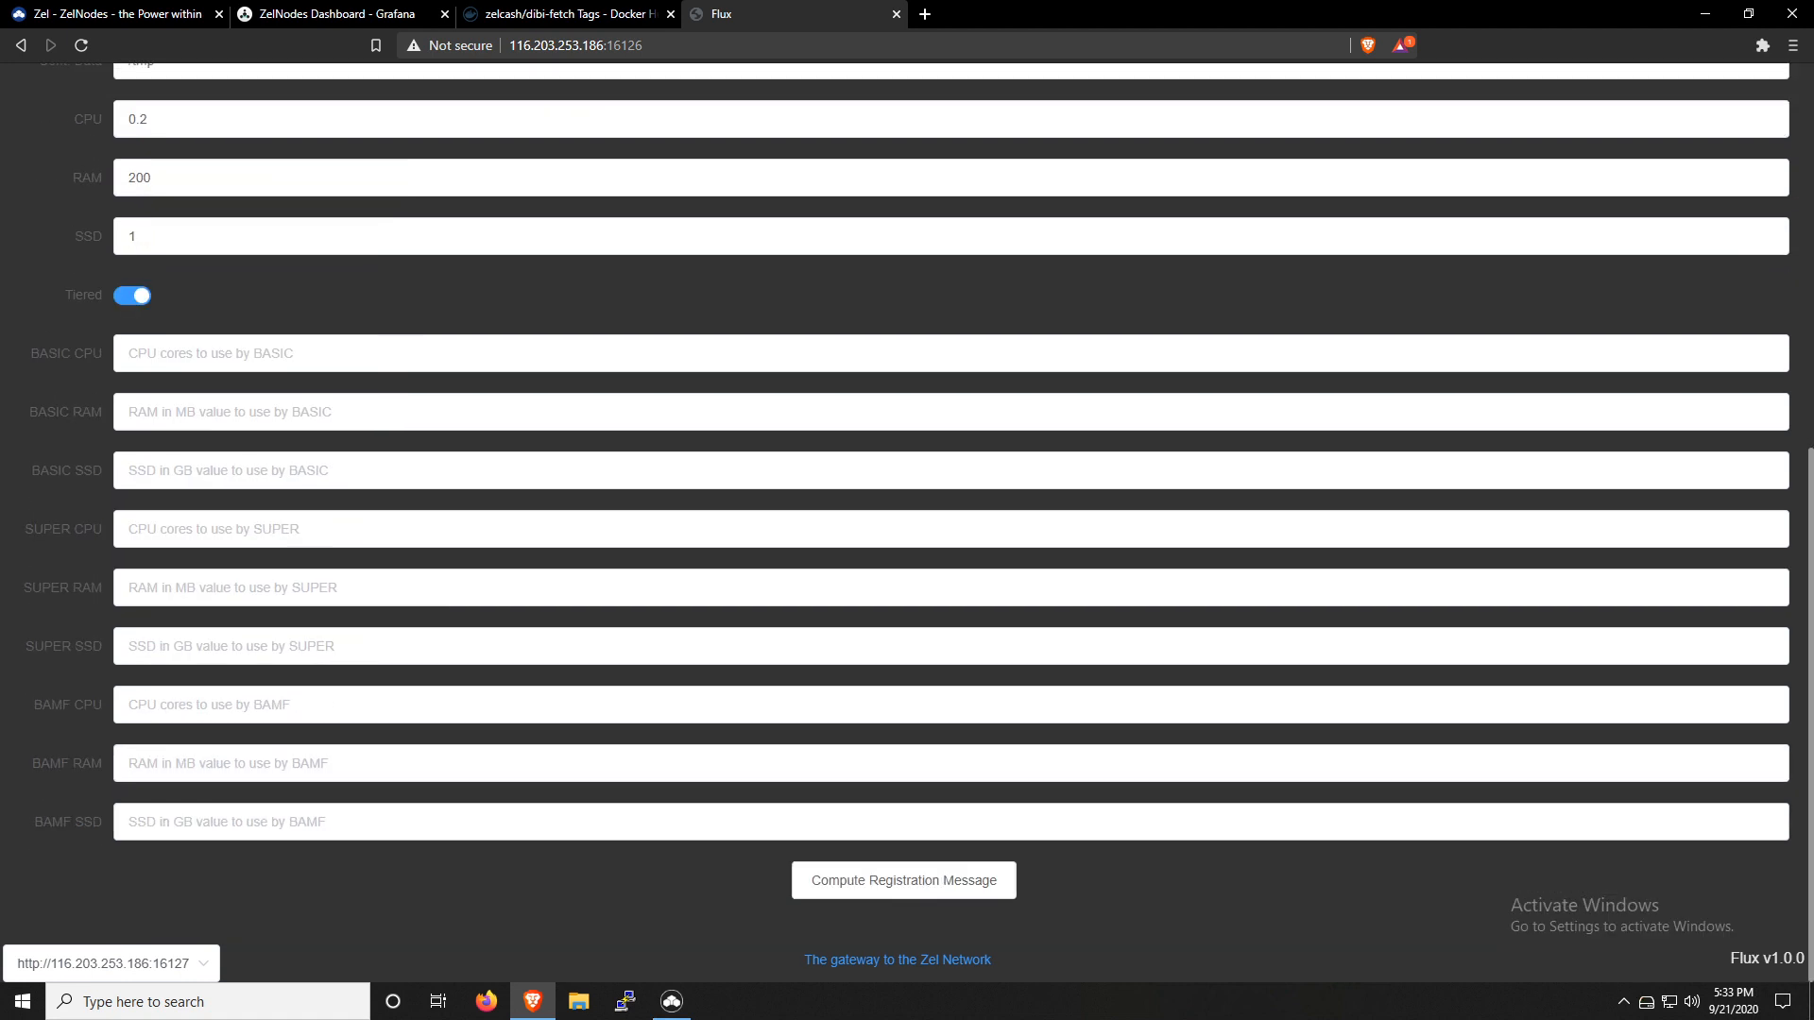
mouse_move(71, 400)
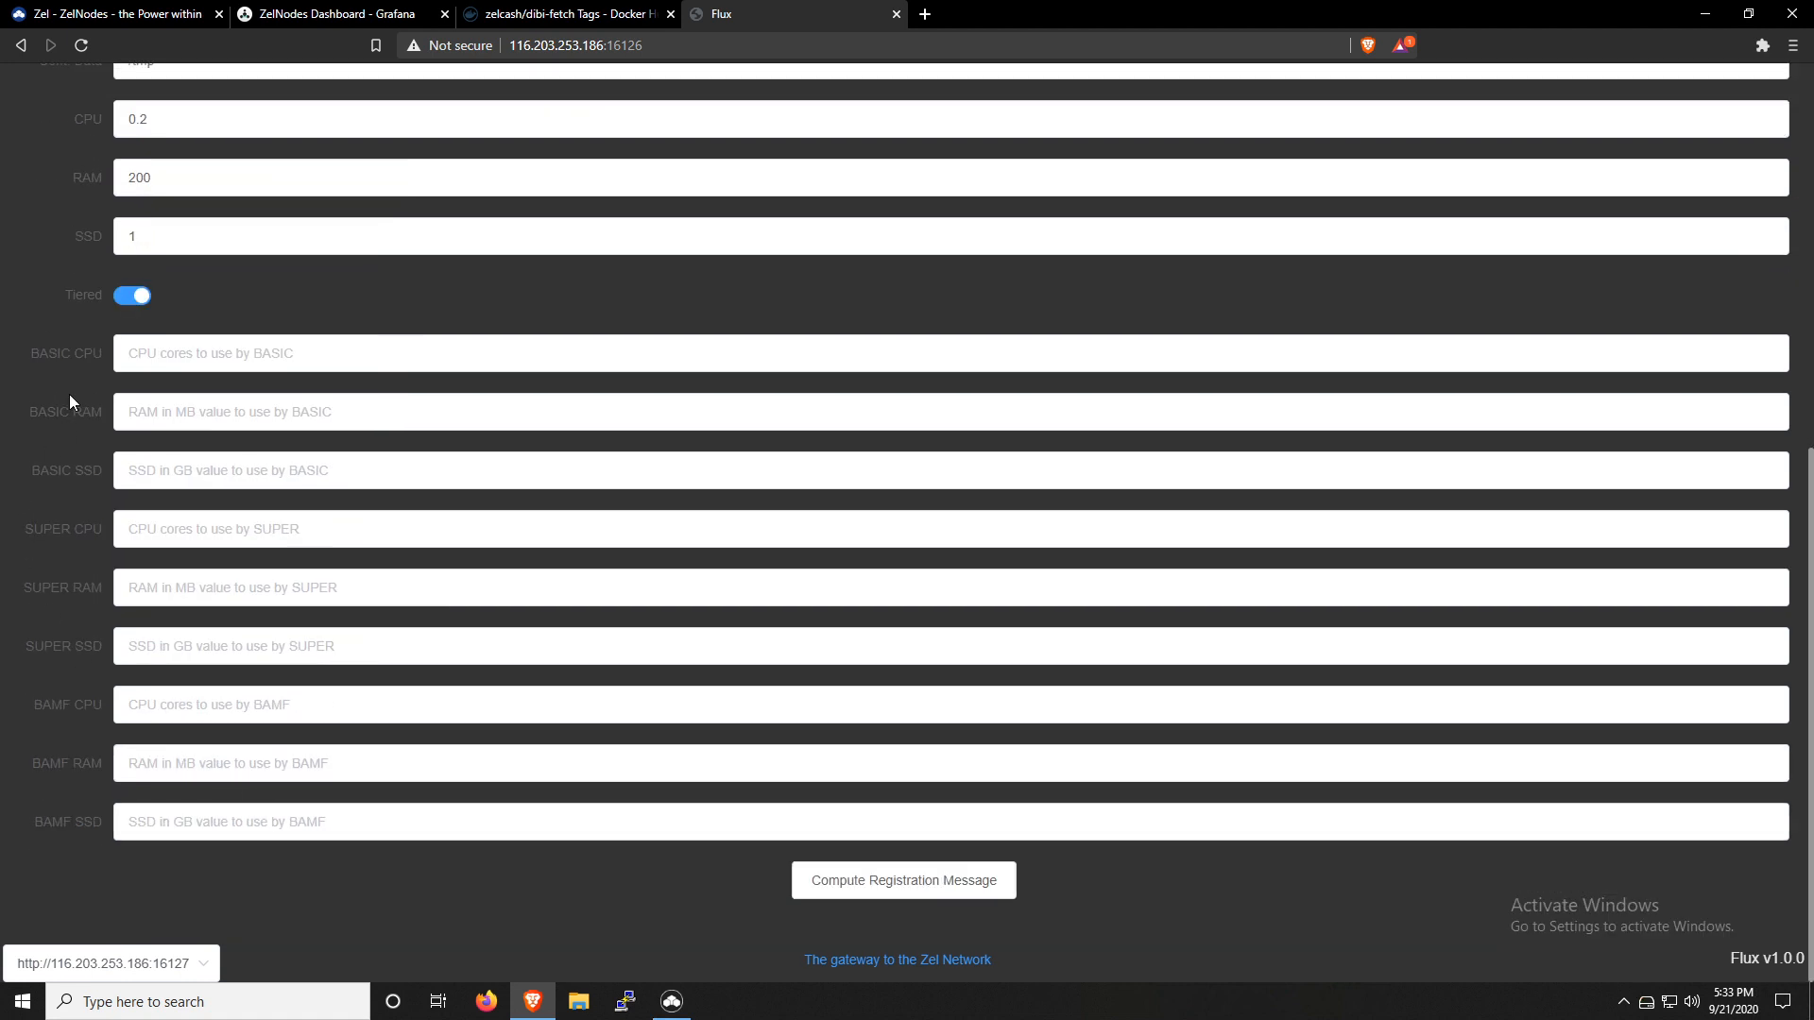
mouse_move(79, 476)
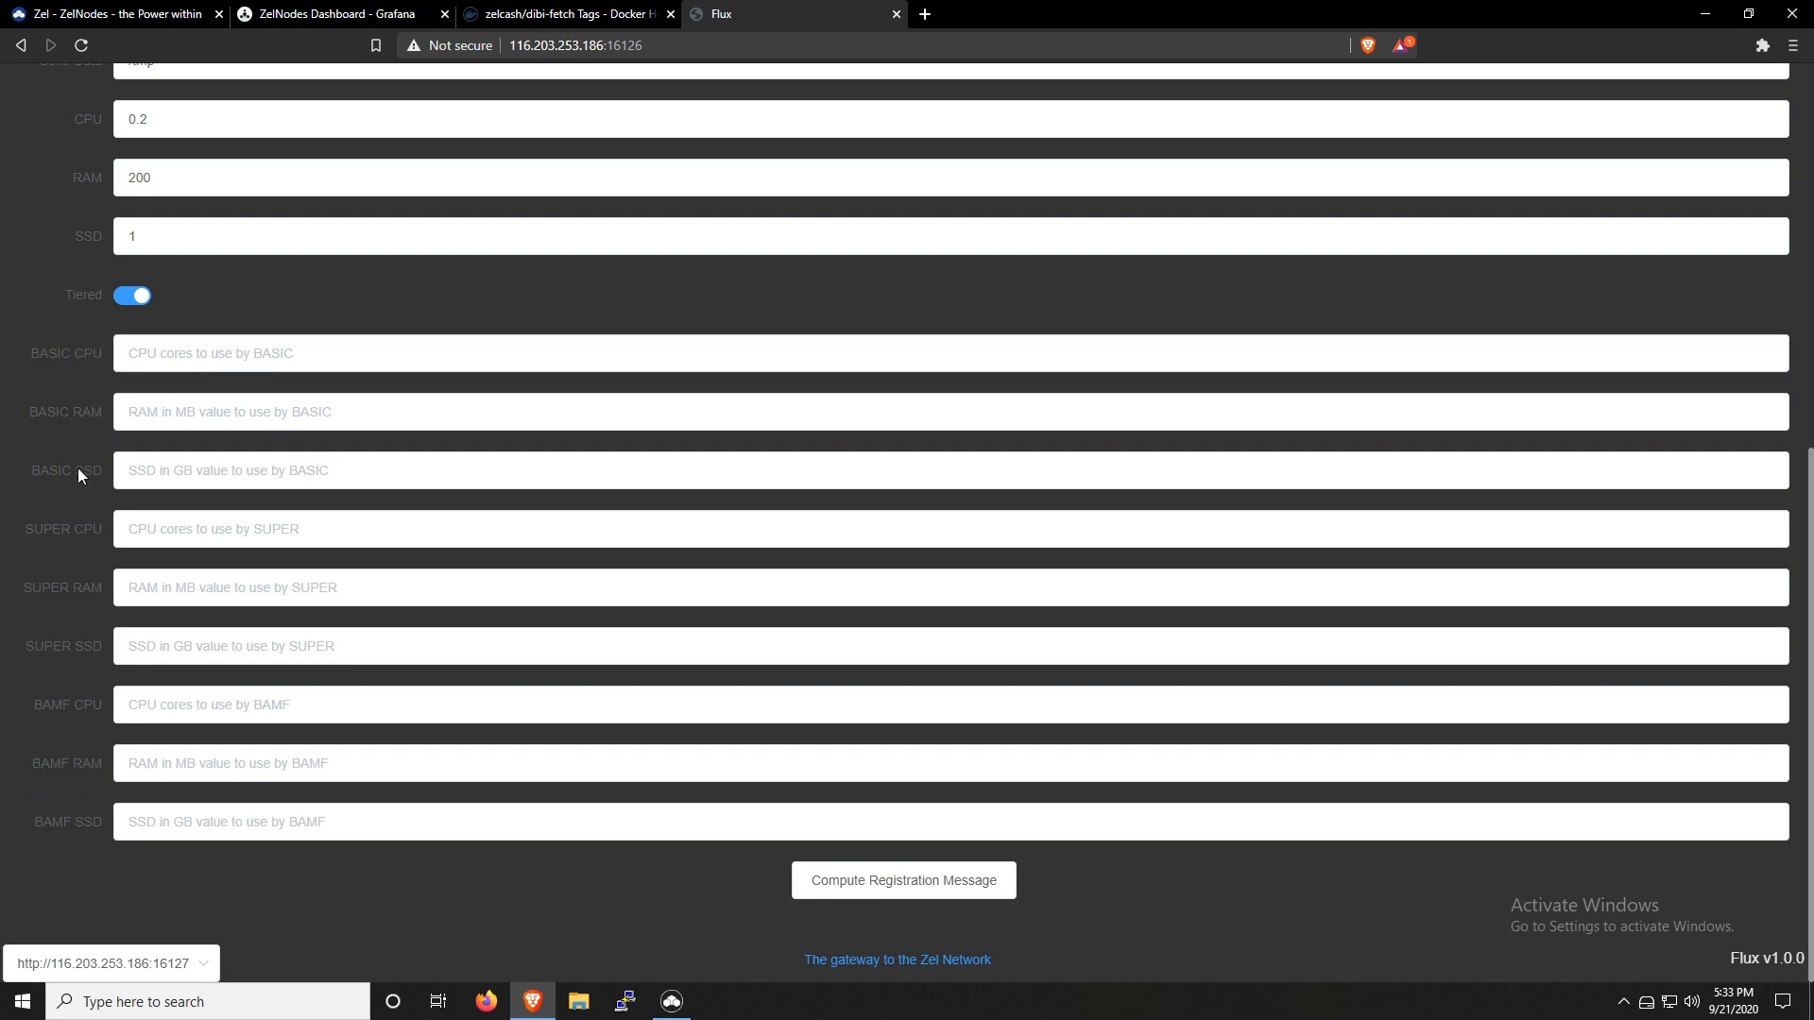
mouse_move(64, 656)
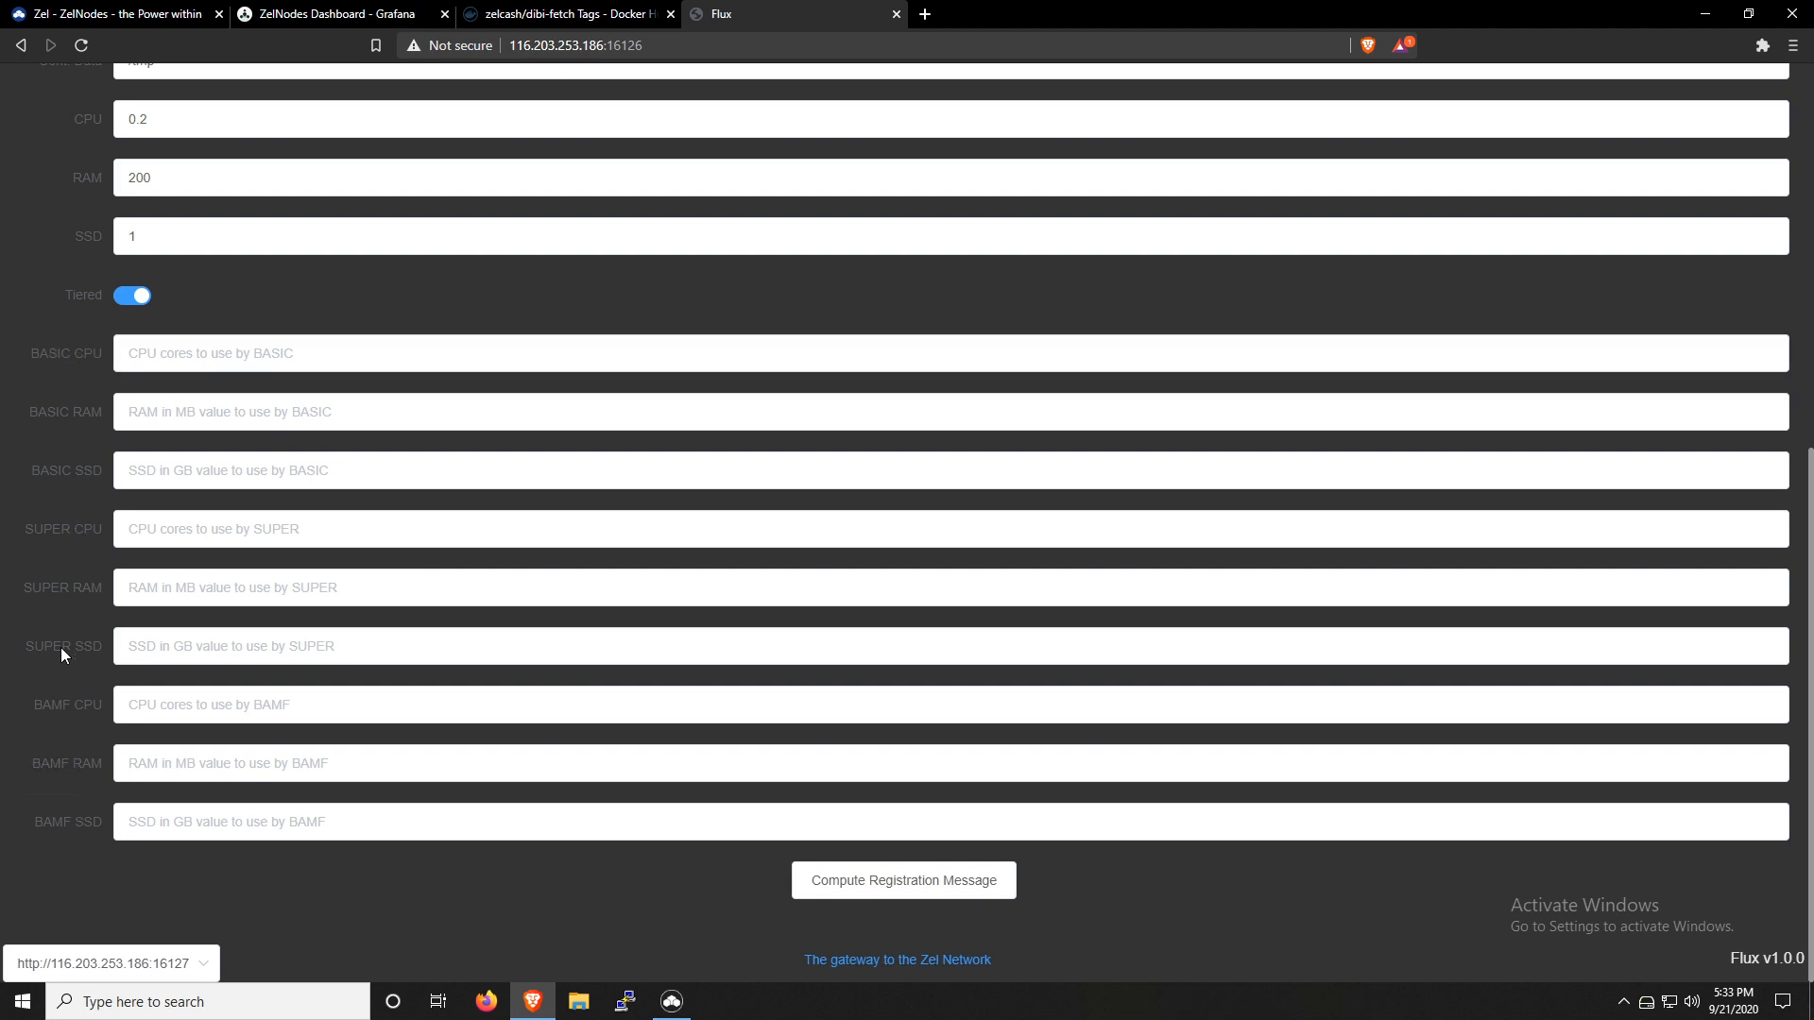
mouse_move(85, 709)
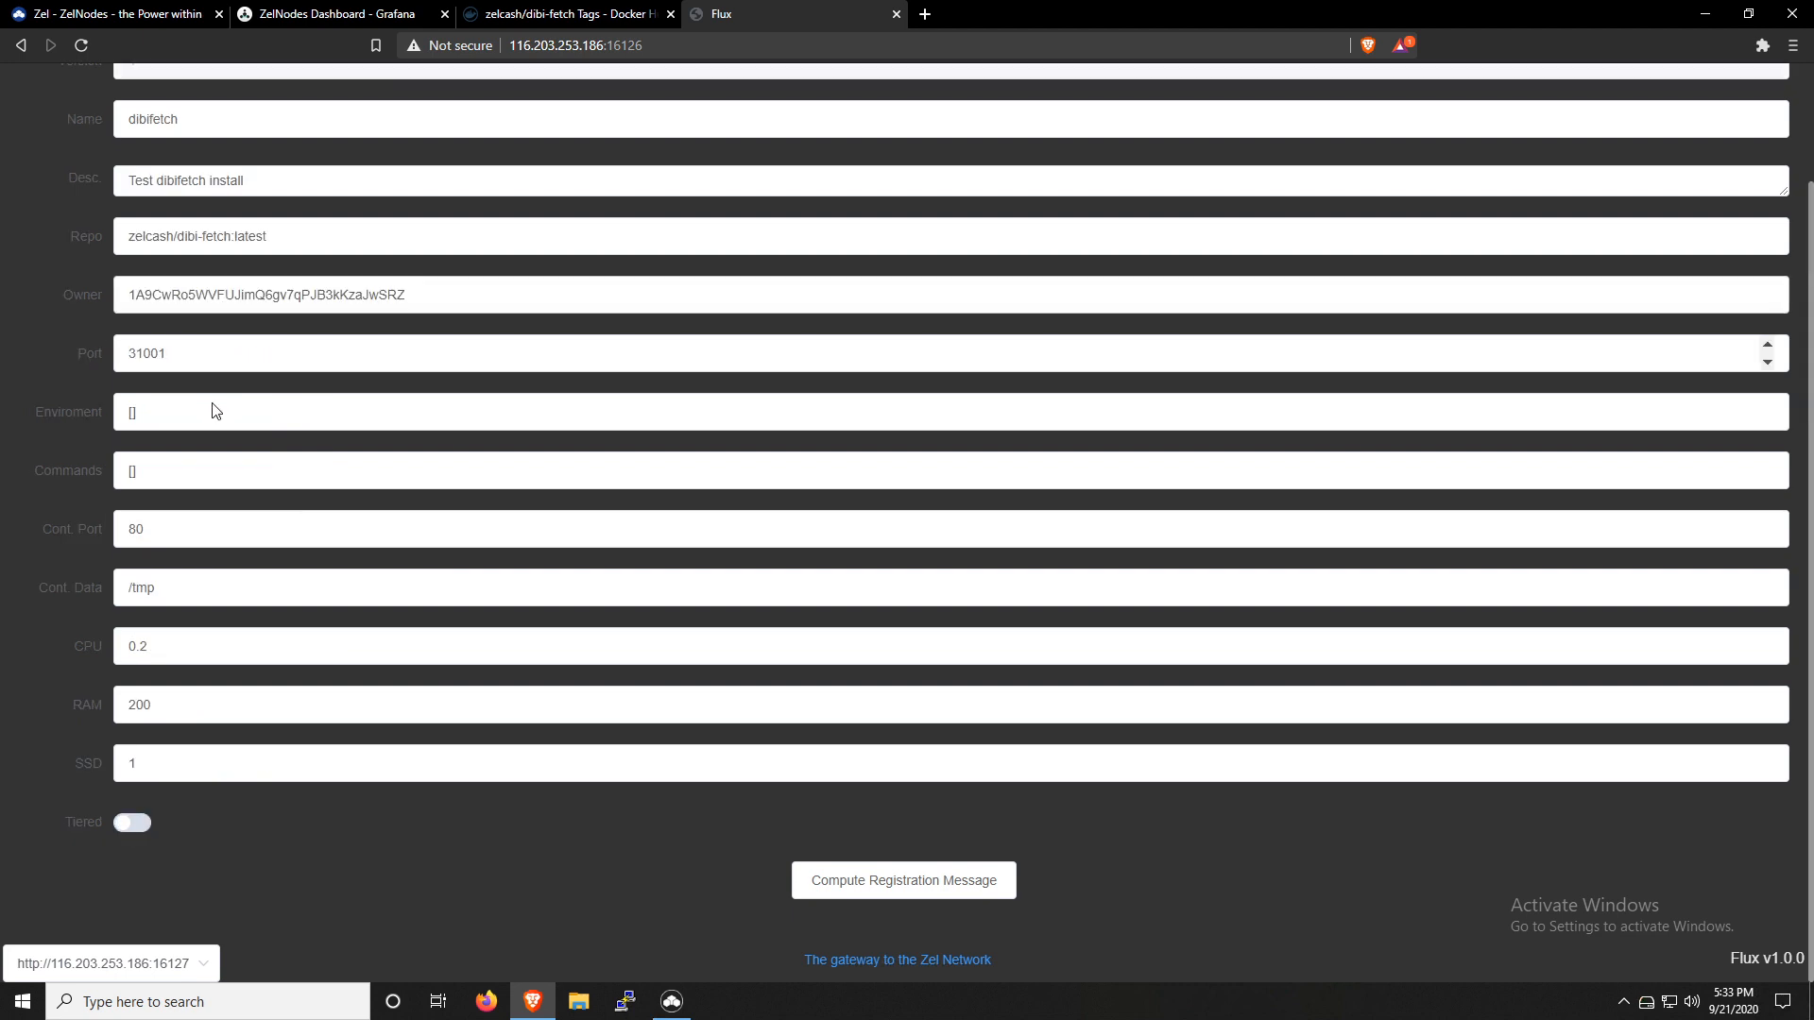
mouse_move(922, 810)
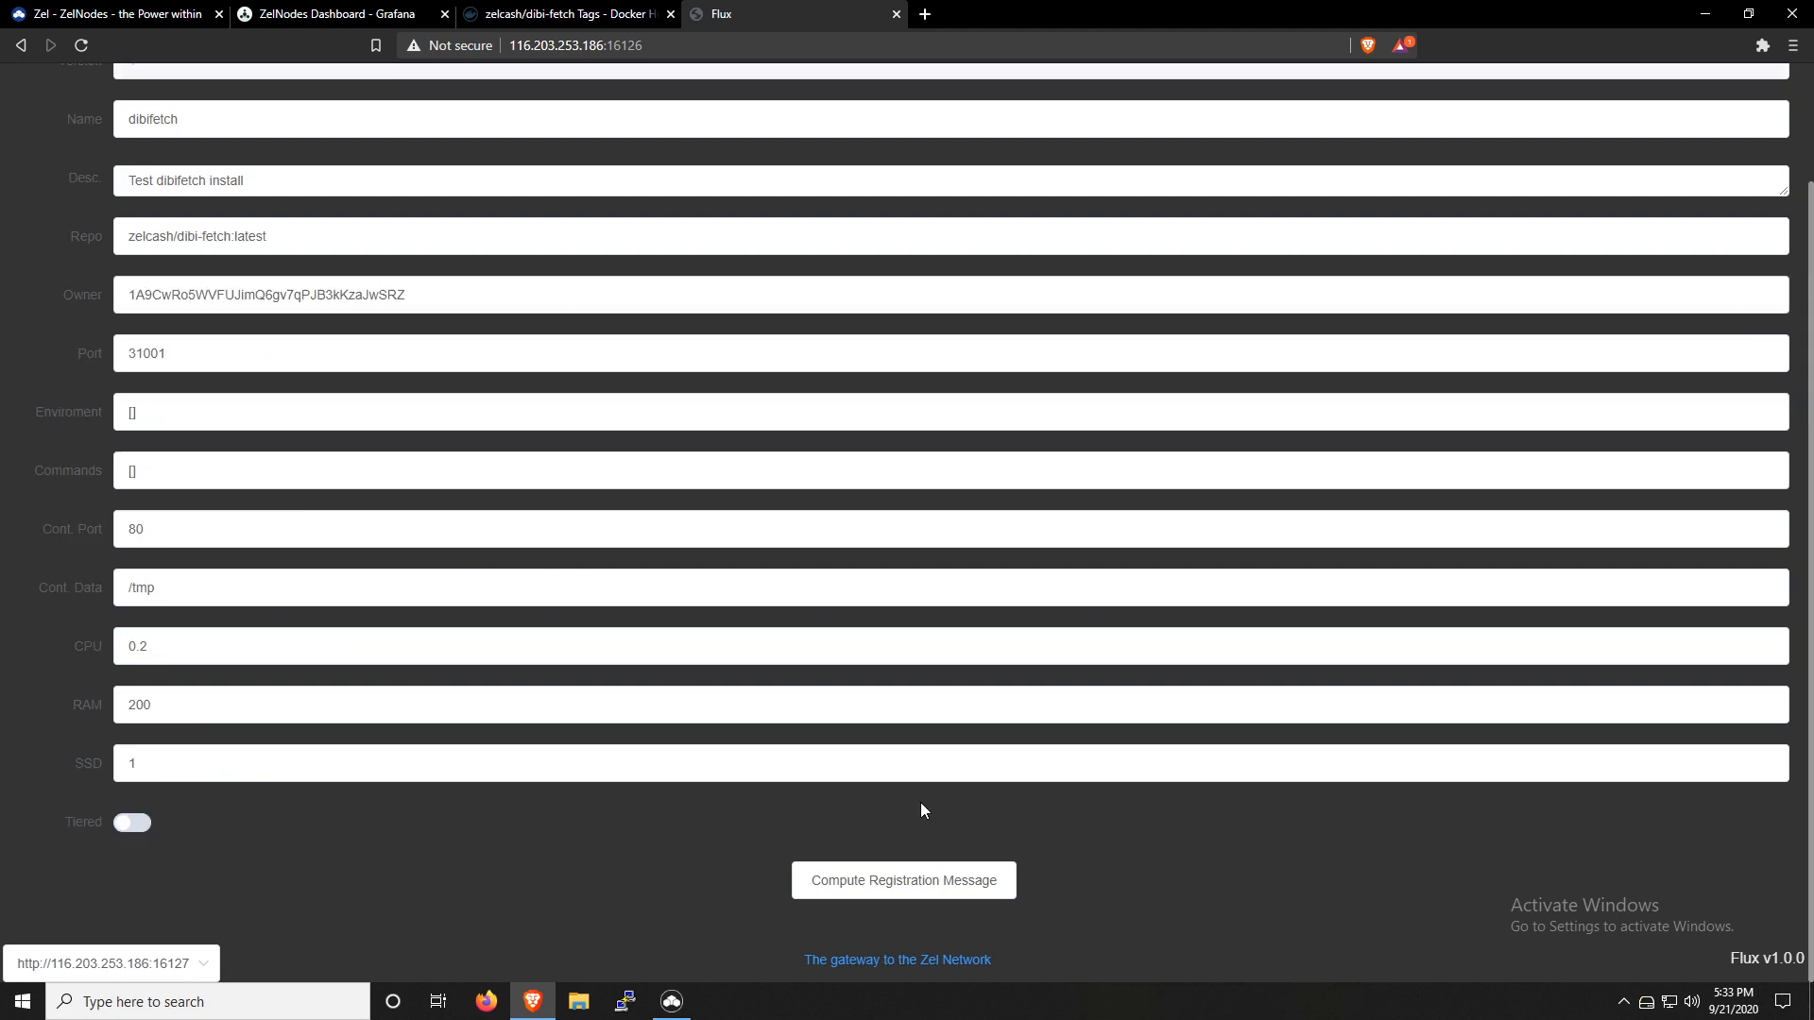
mouse_move(984, 822)
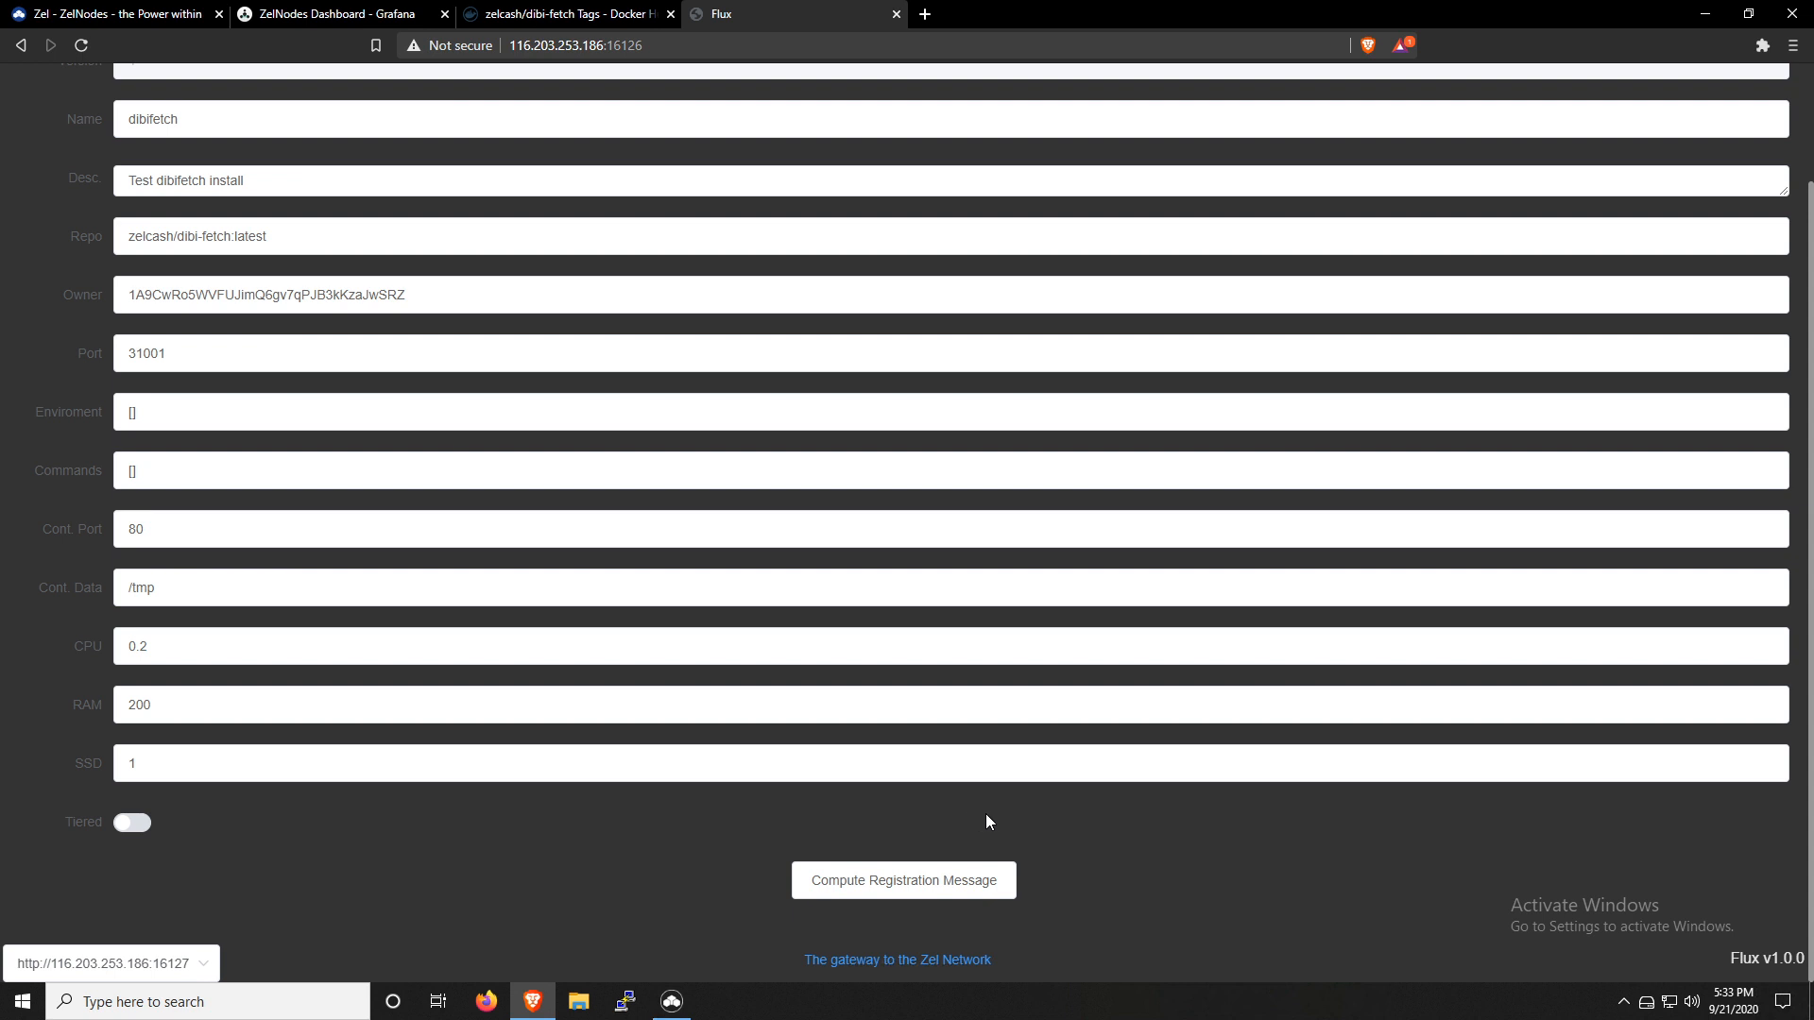
mouse_move(903, 880)
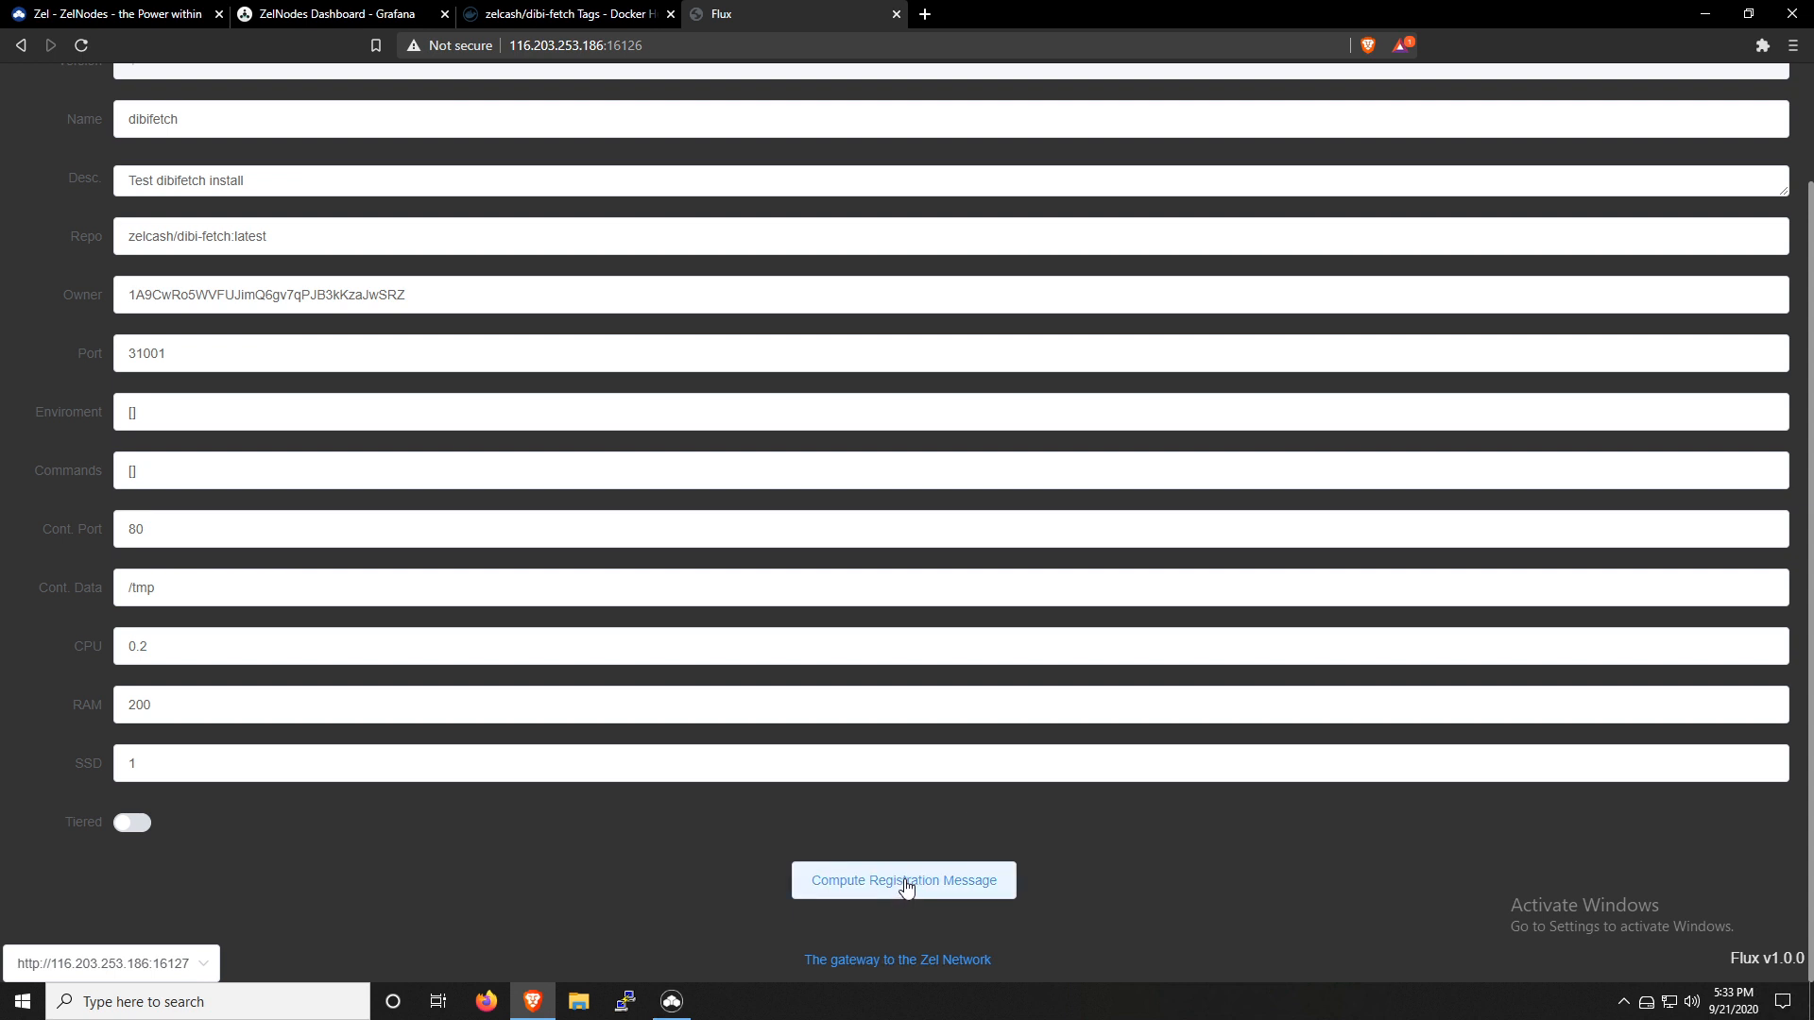
left_click(903, 881)
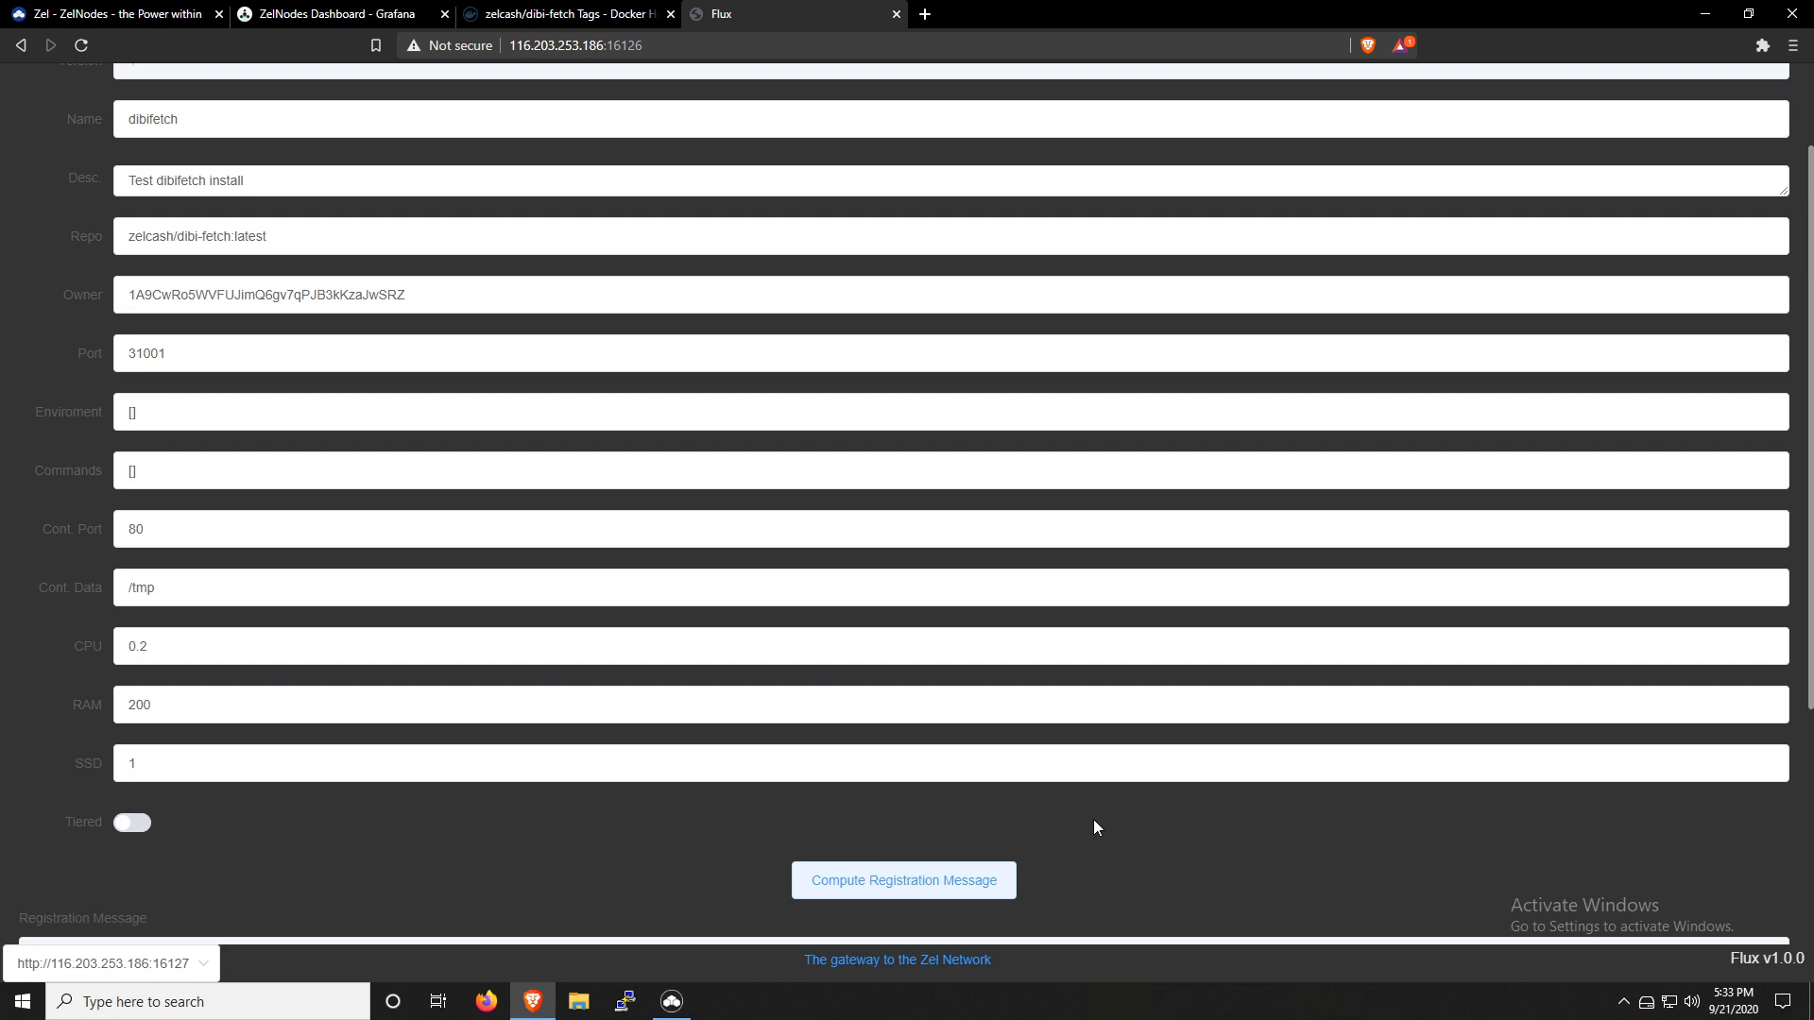
Send the computed registration message to ZelCore for signing, confirming the browser prompt
left_click(903, 881)
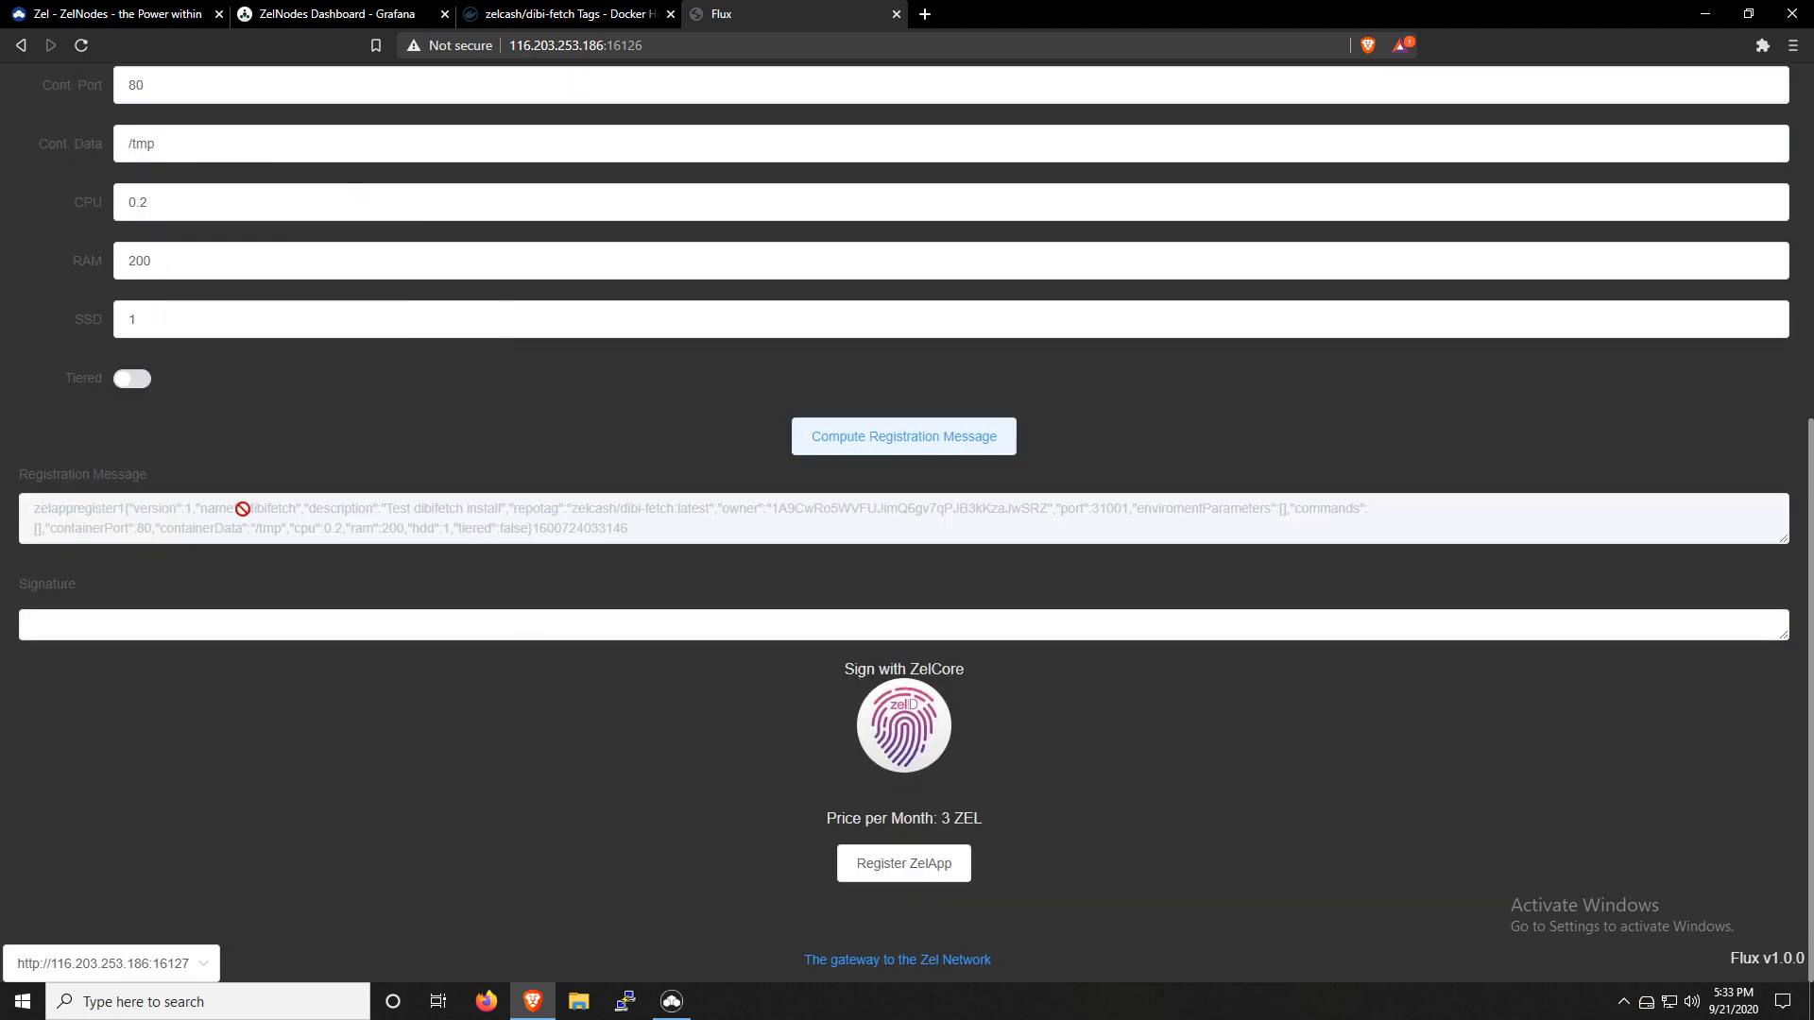
mouse_move(724, 530)
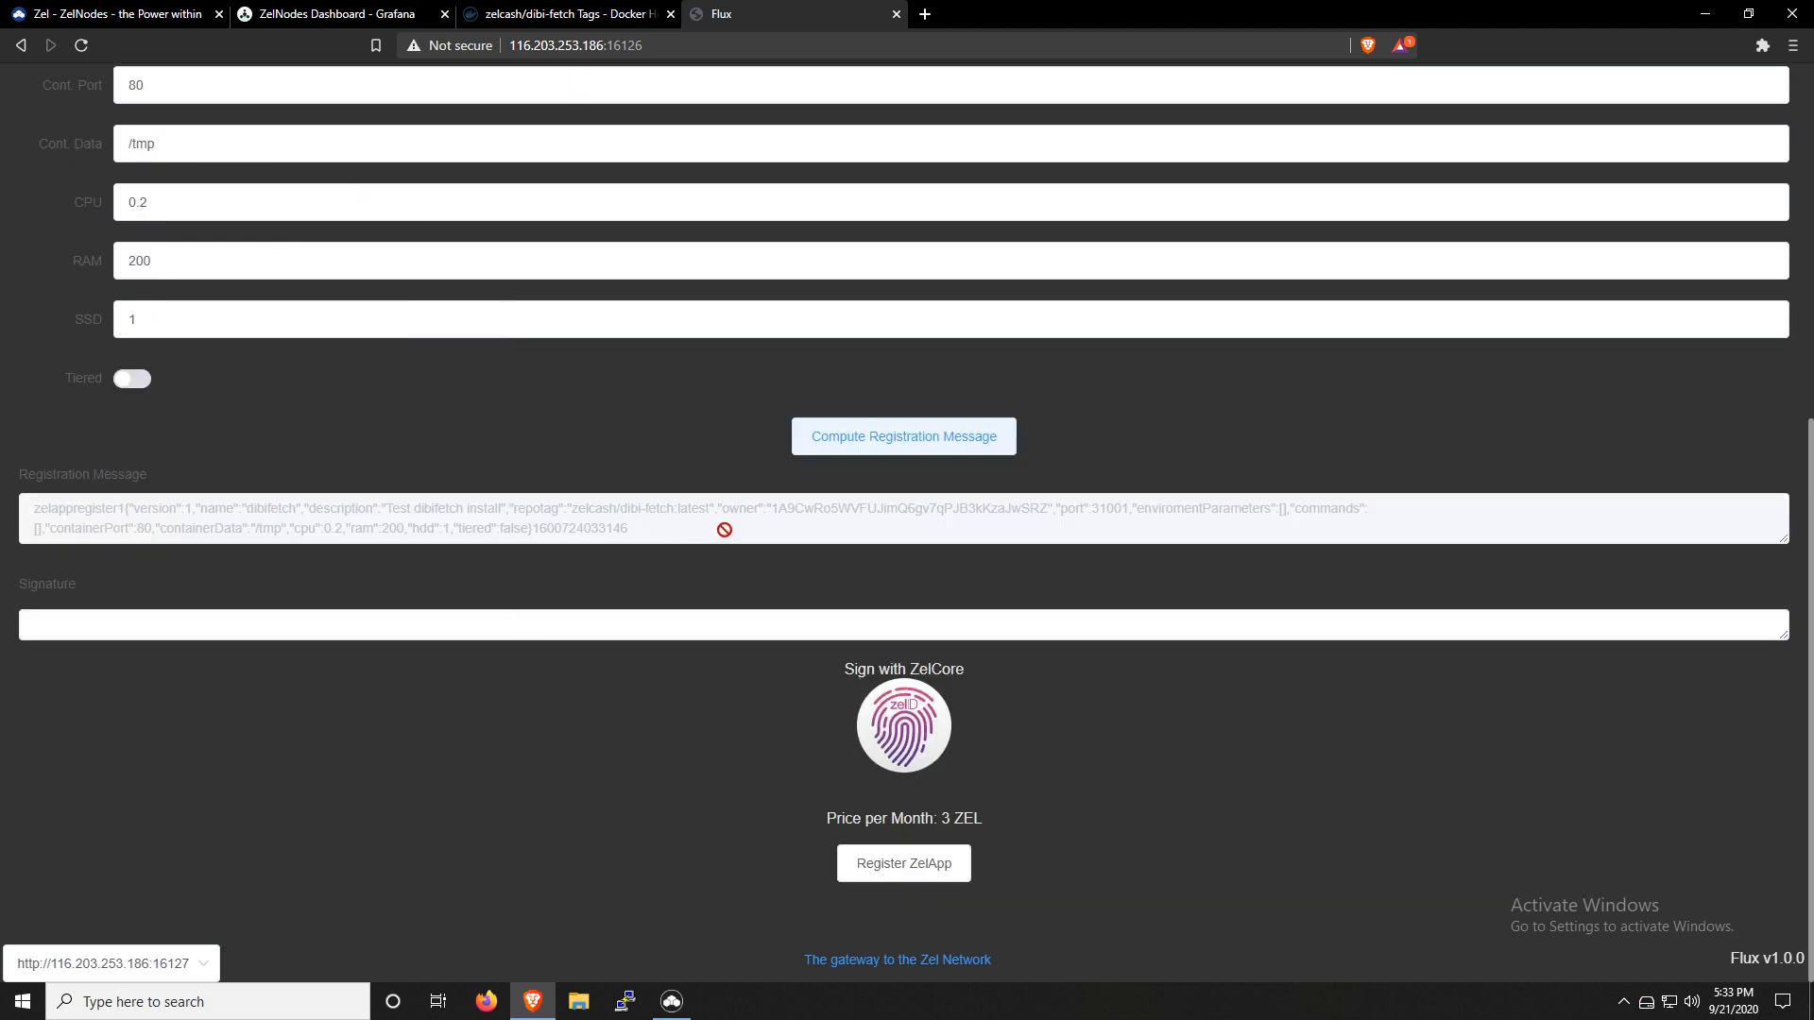
mouse_move(968, 775)
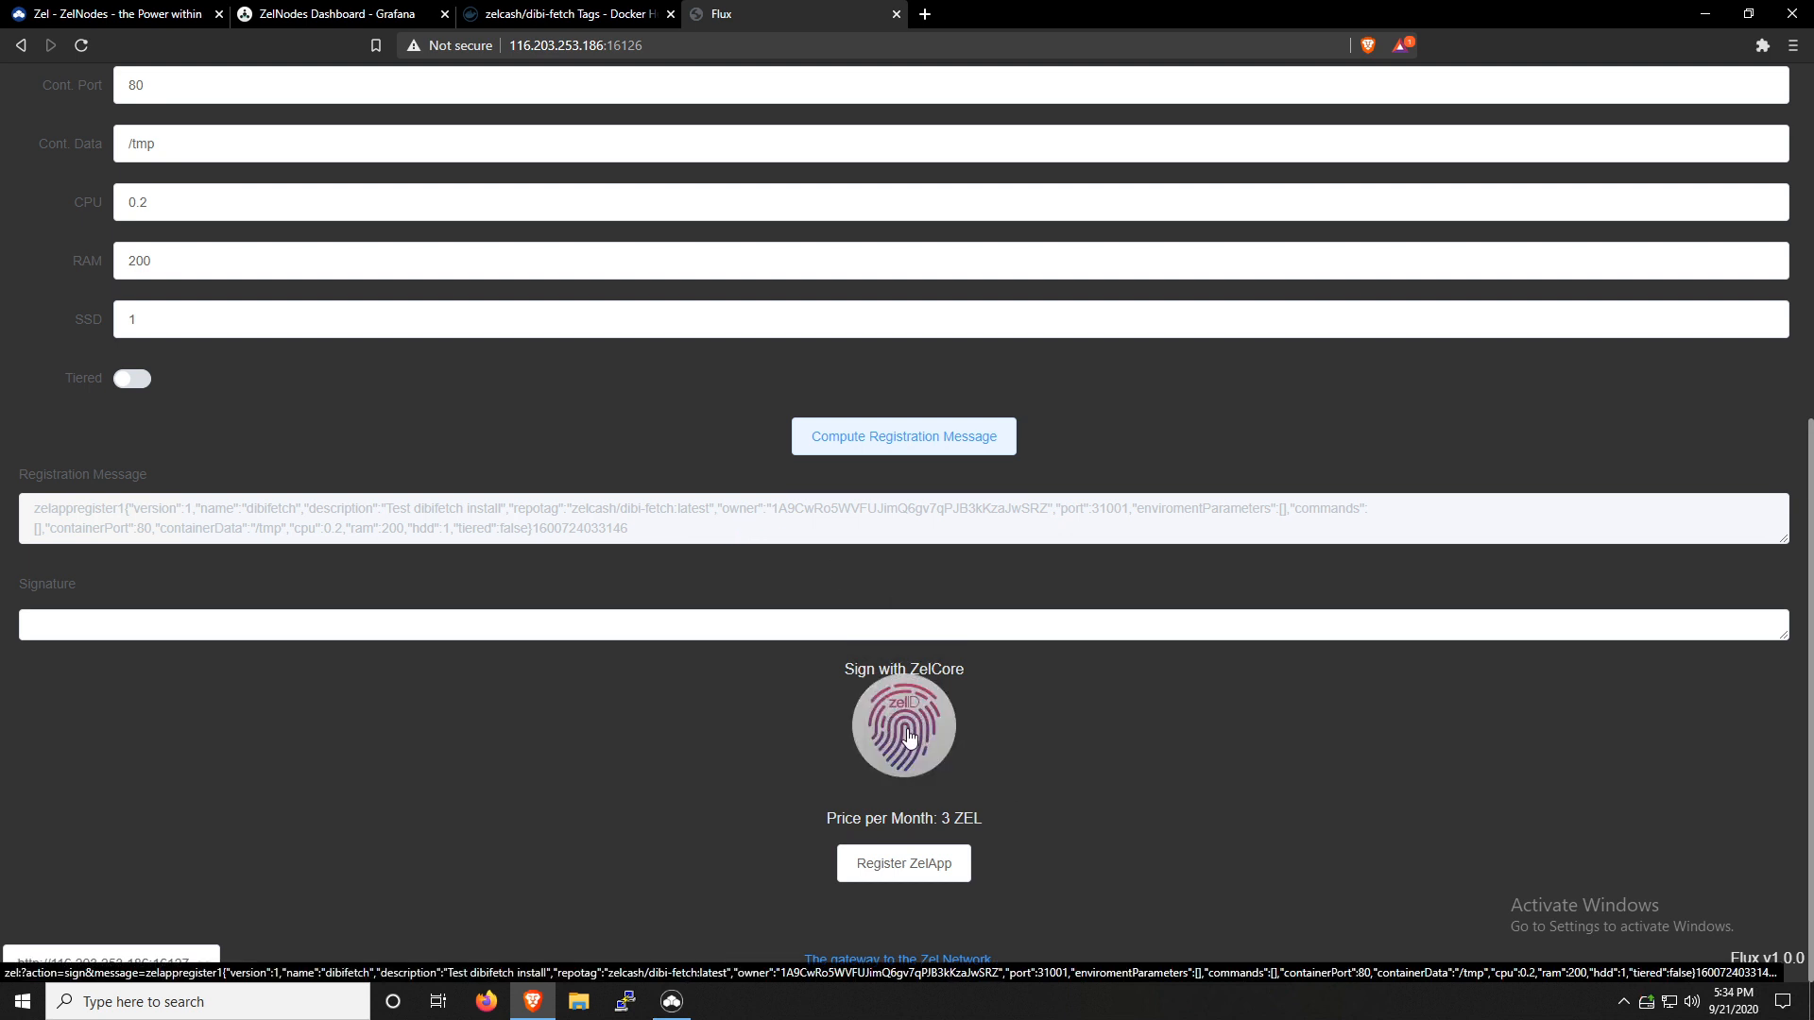
left_click(903, 726)
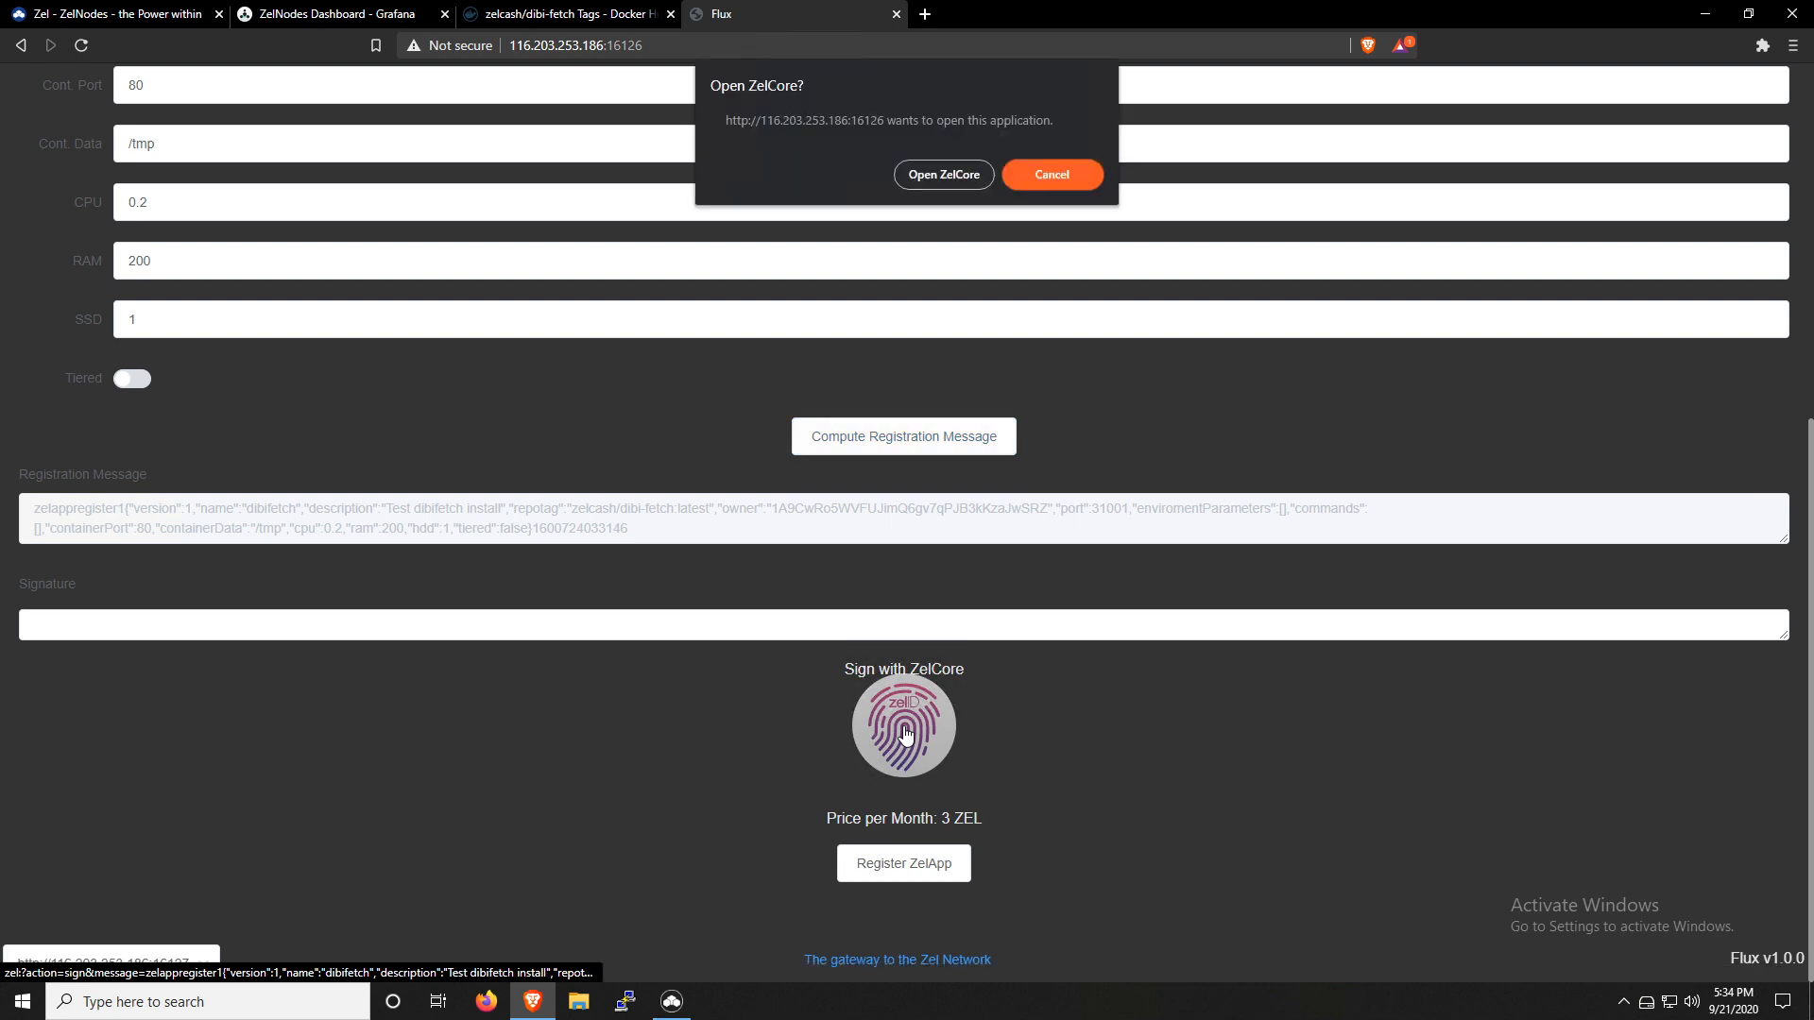
left_click(943, 174)
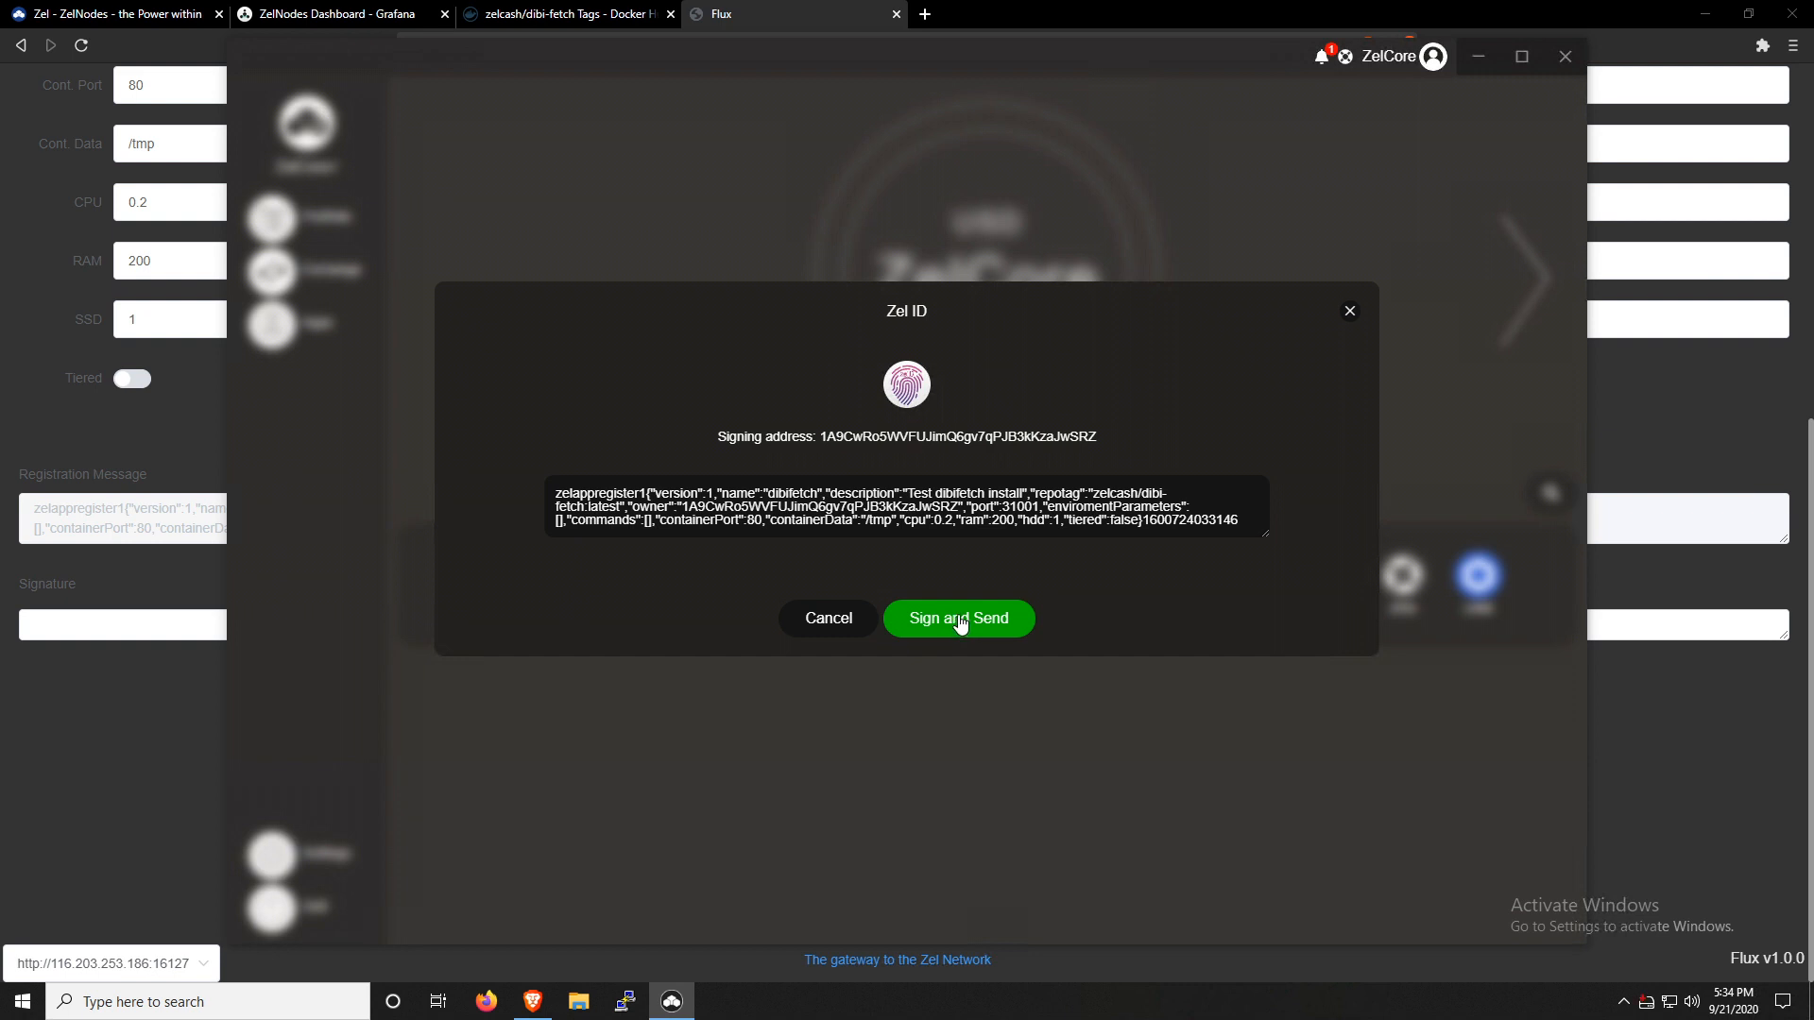
Sign and send the message in ZelCore so the signature fills Flux's signature field
left_click(958, 618)
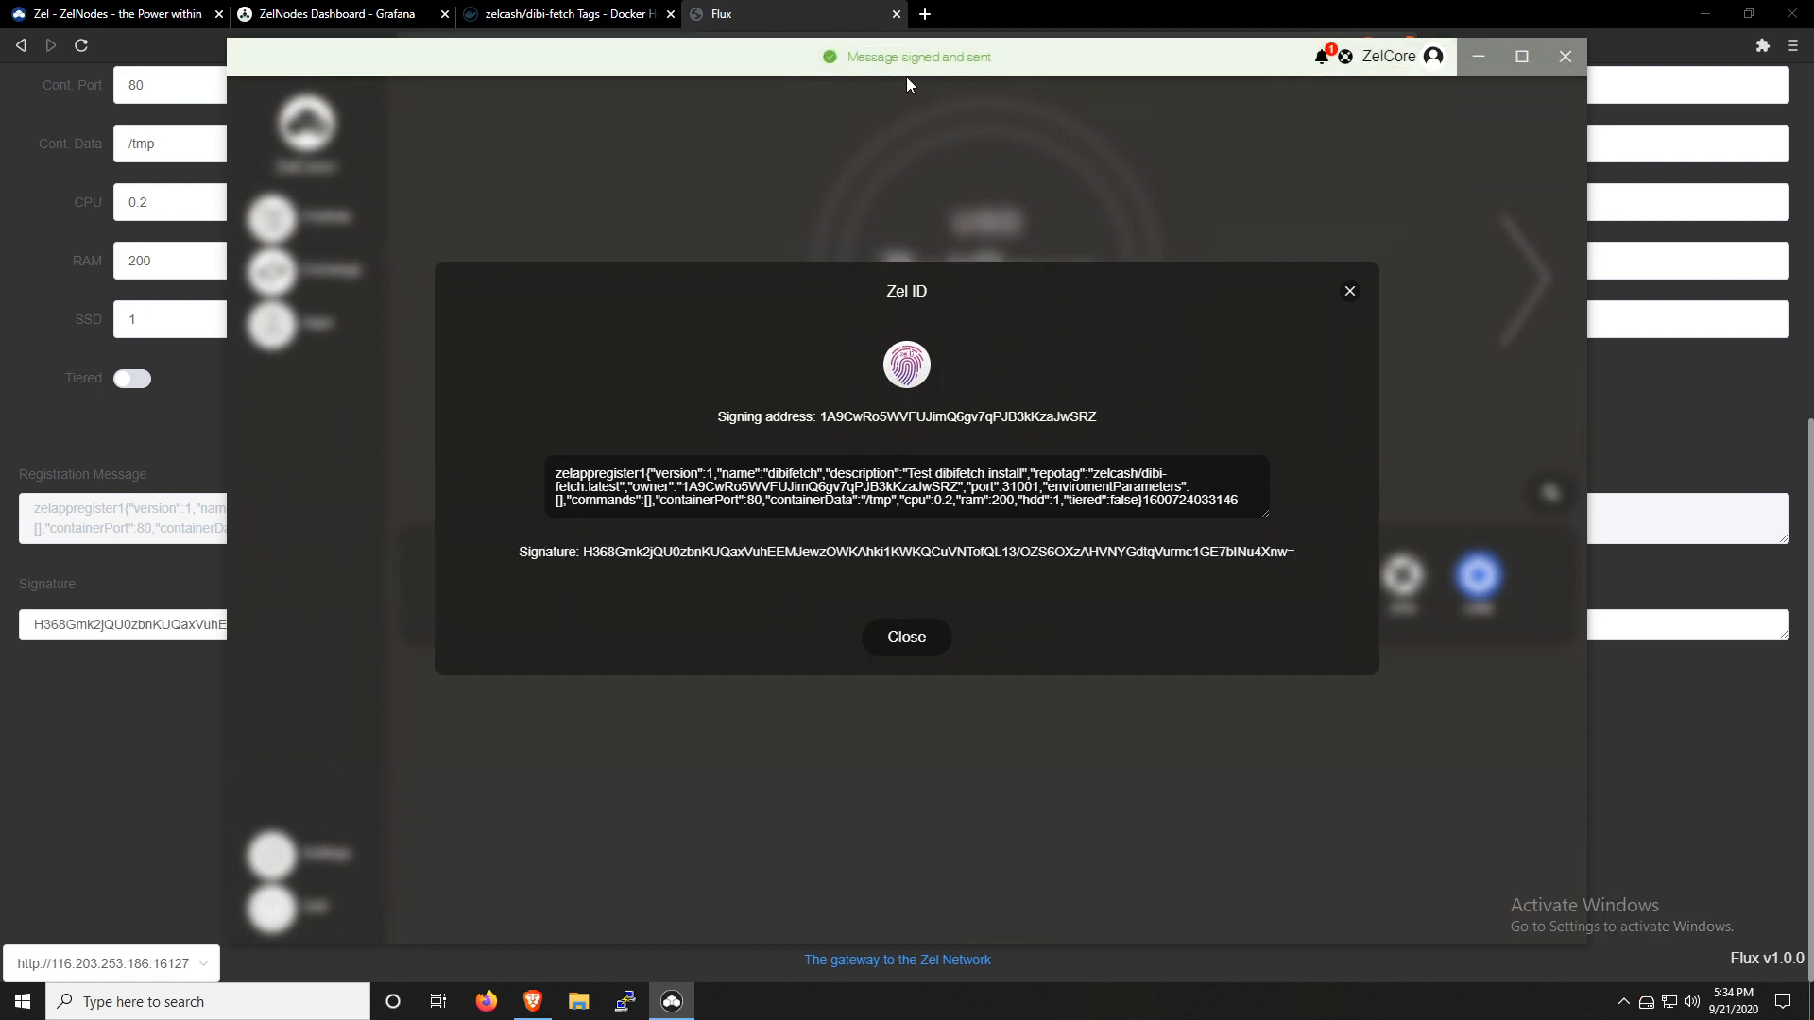
mouse_move(85, 726)
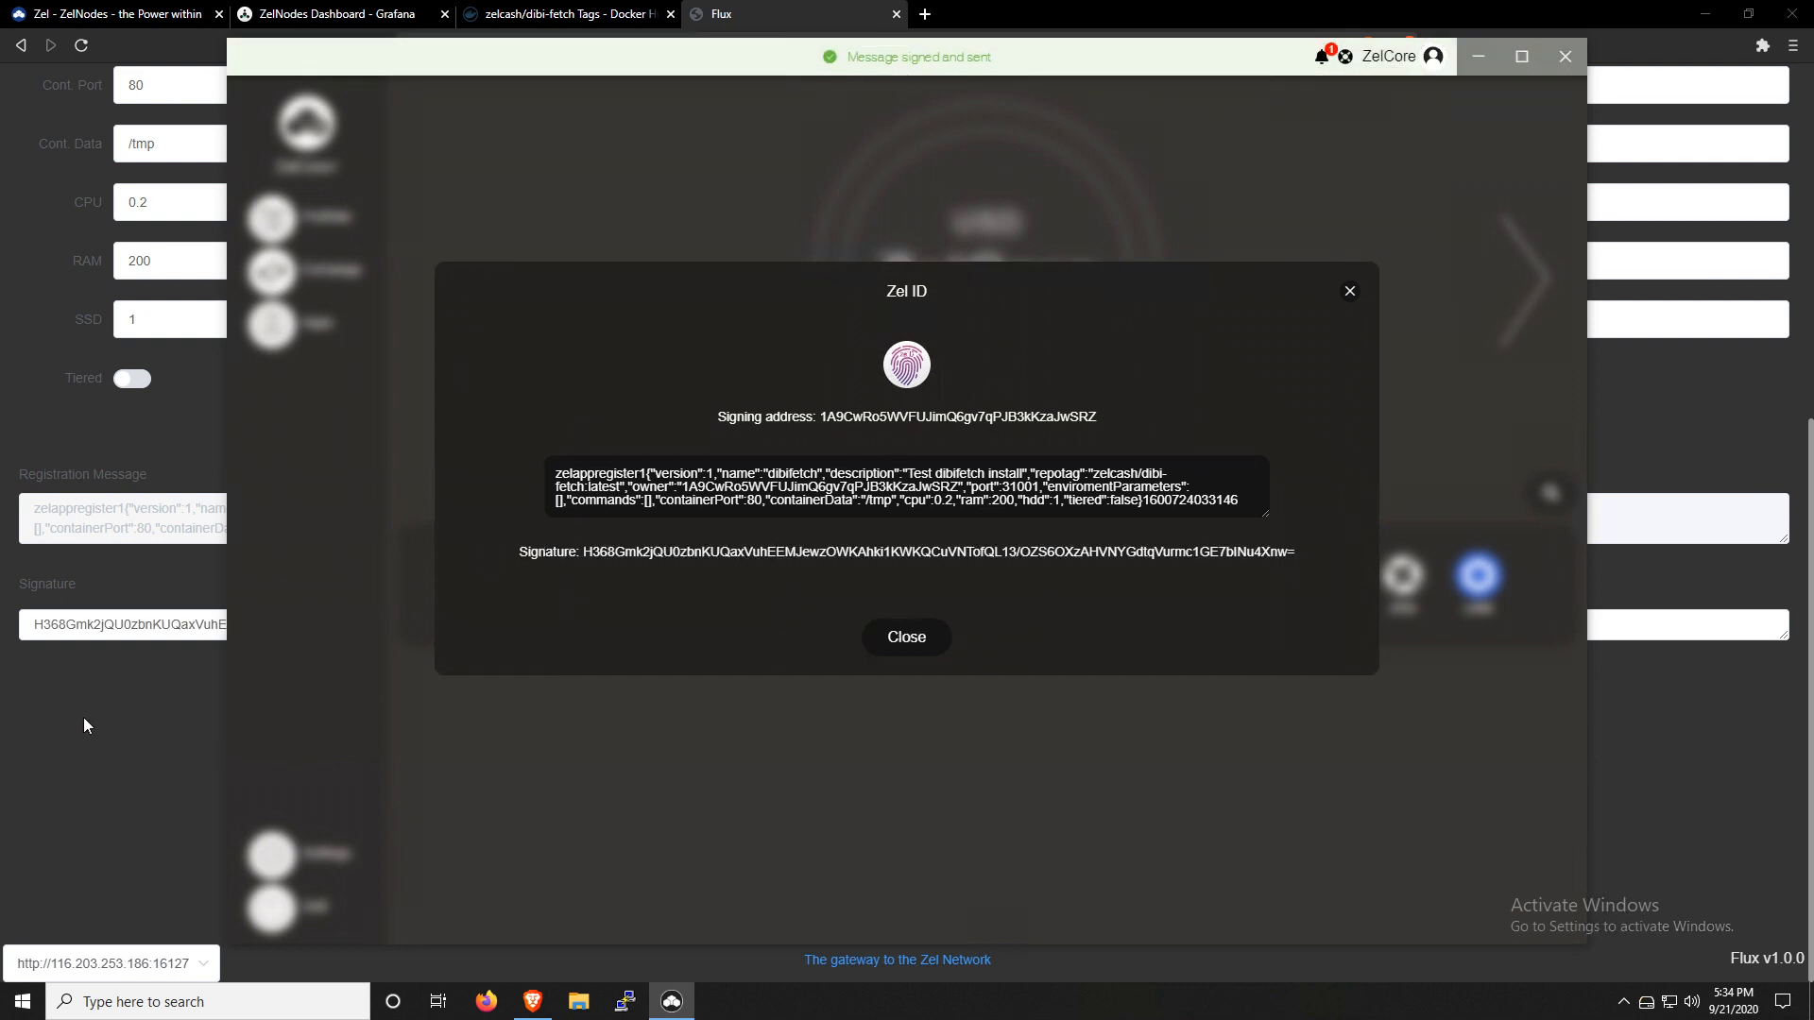
left_click(905, 637)
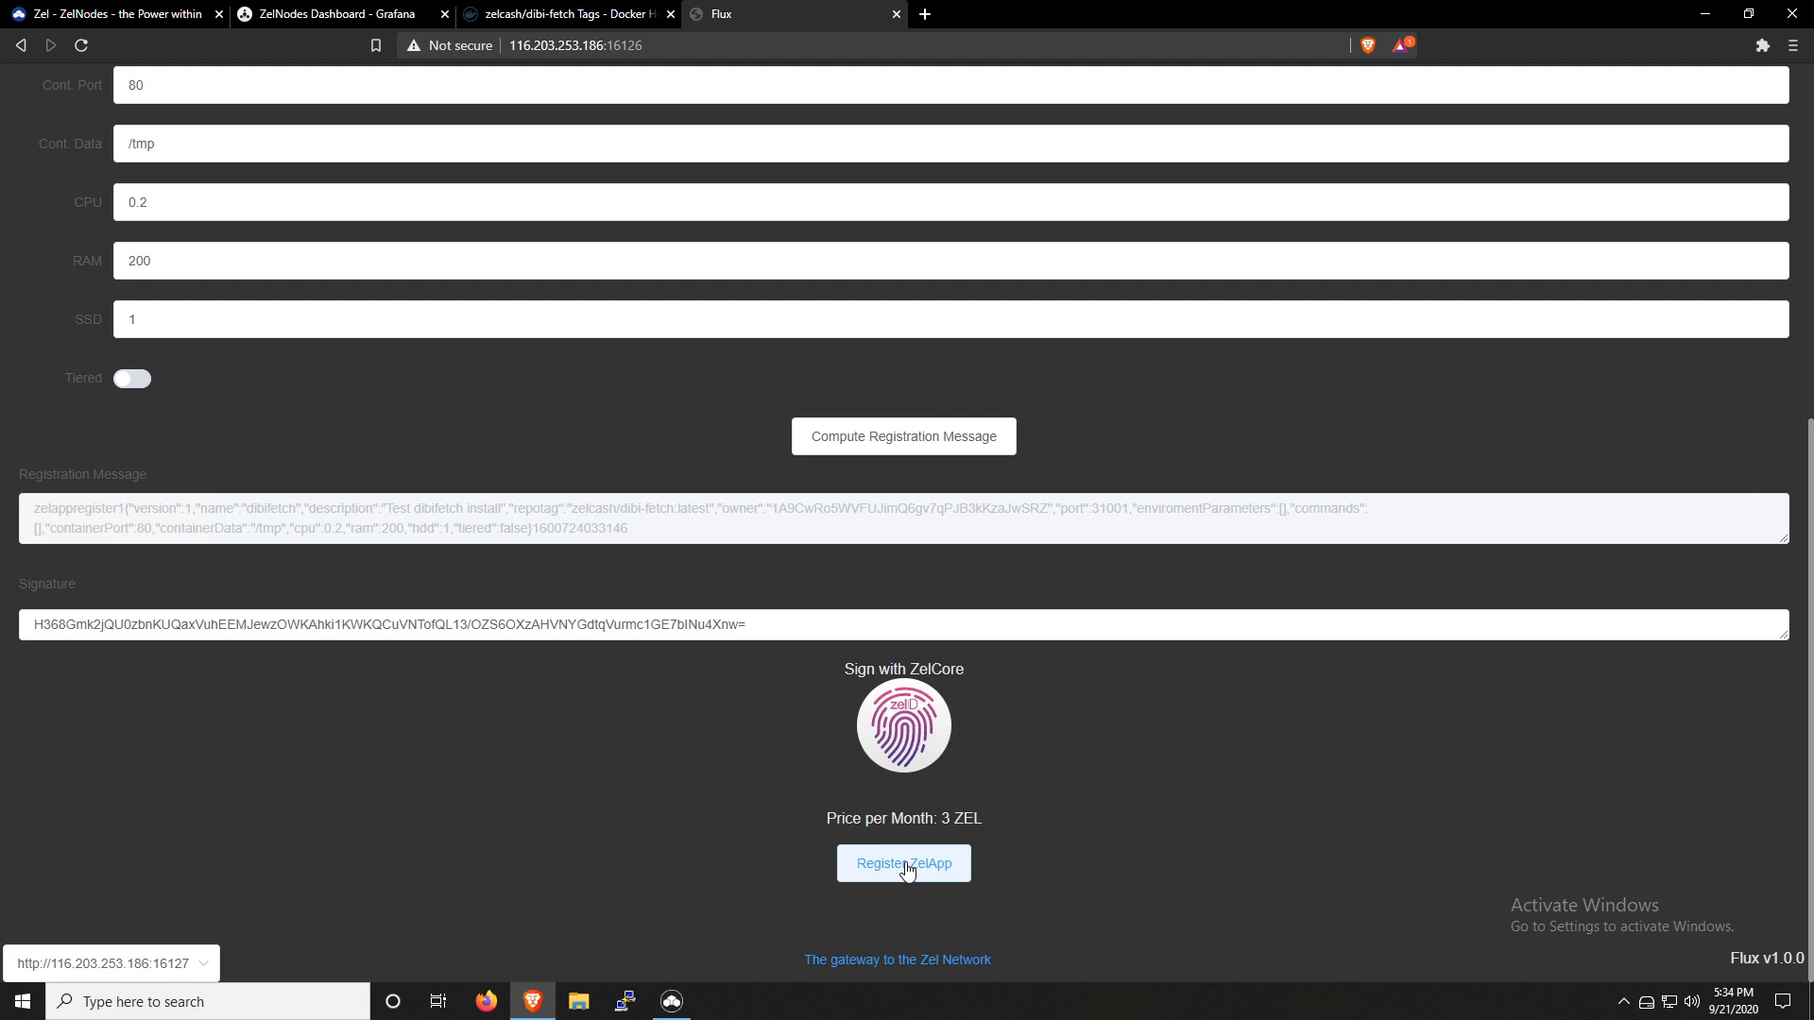
Register the dibifetch ZelApp and view the 3 ZEL payment instructions
left_click(903, 864)
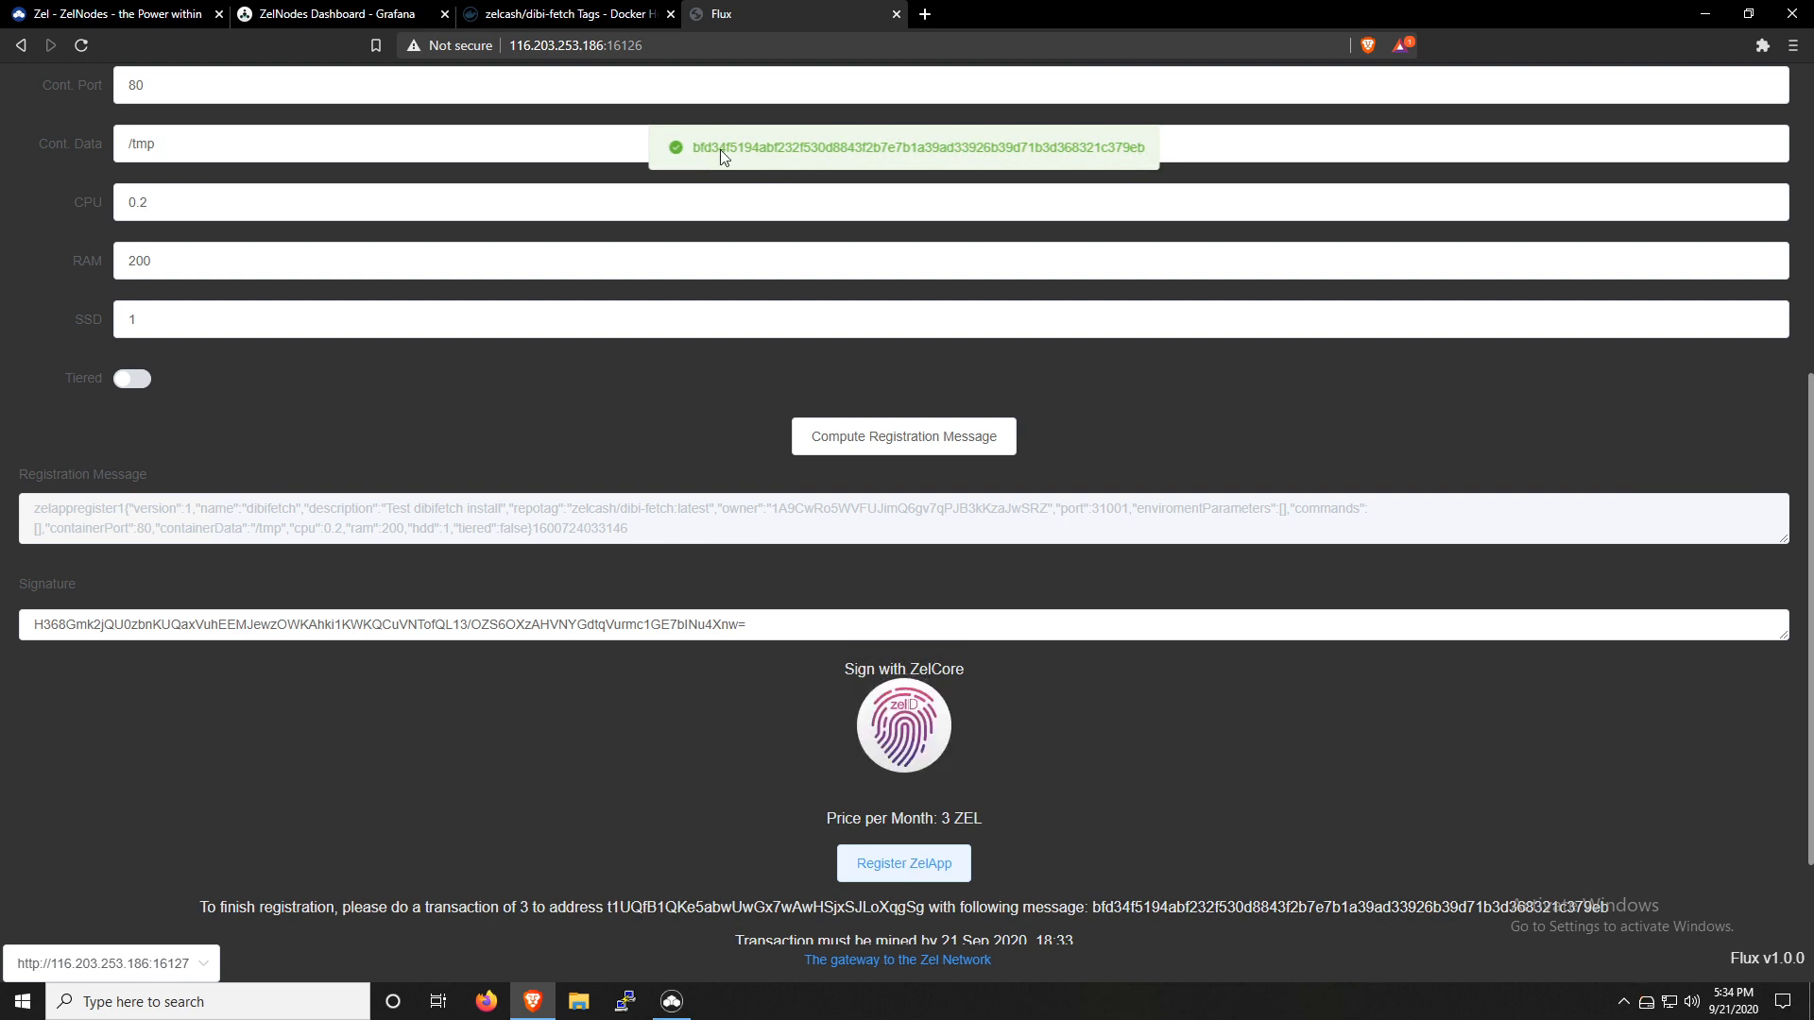
mouse_move(1158, 153)
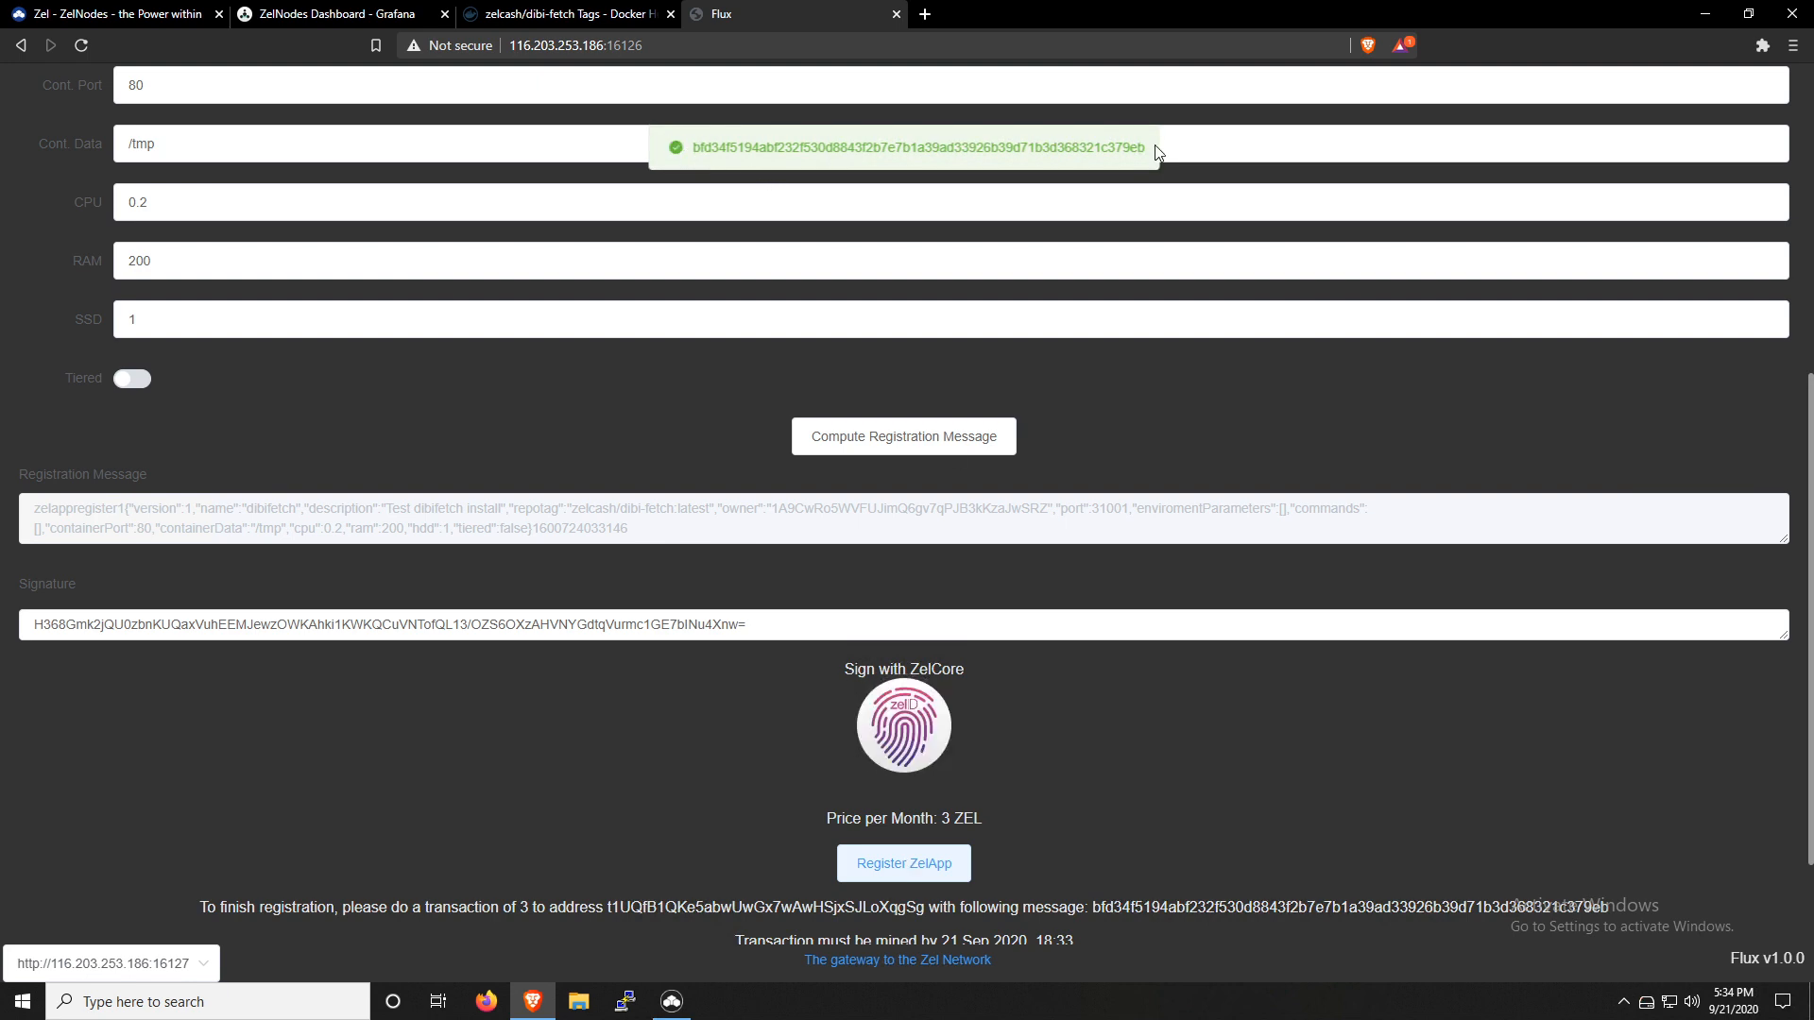
scroll("down", 3)
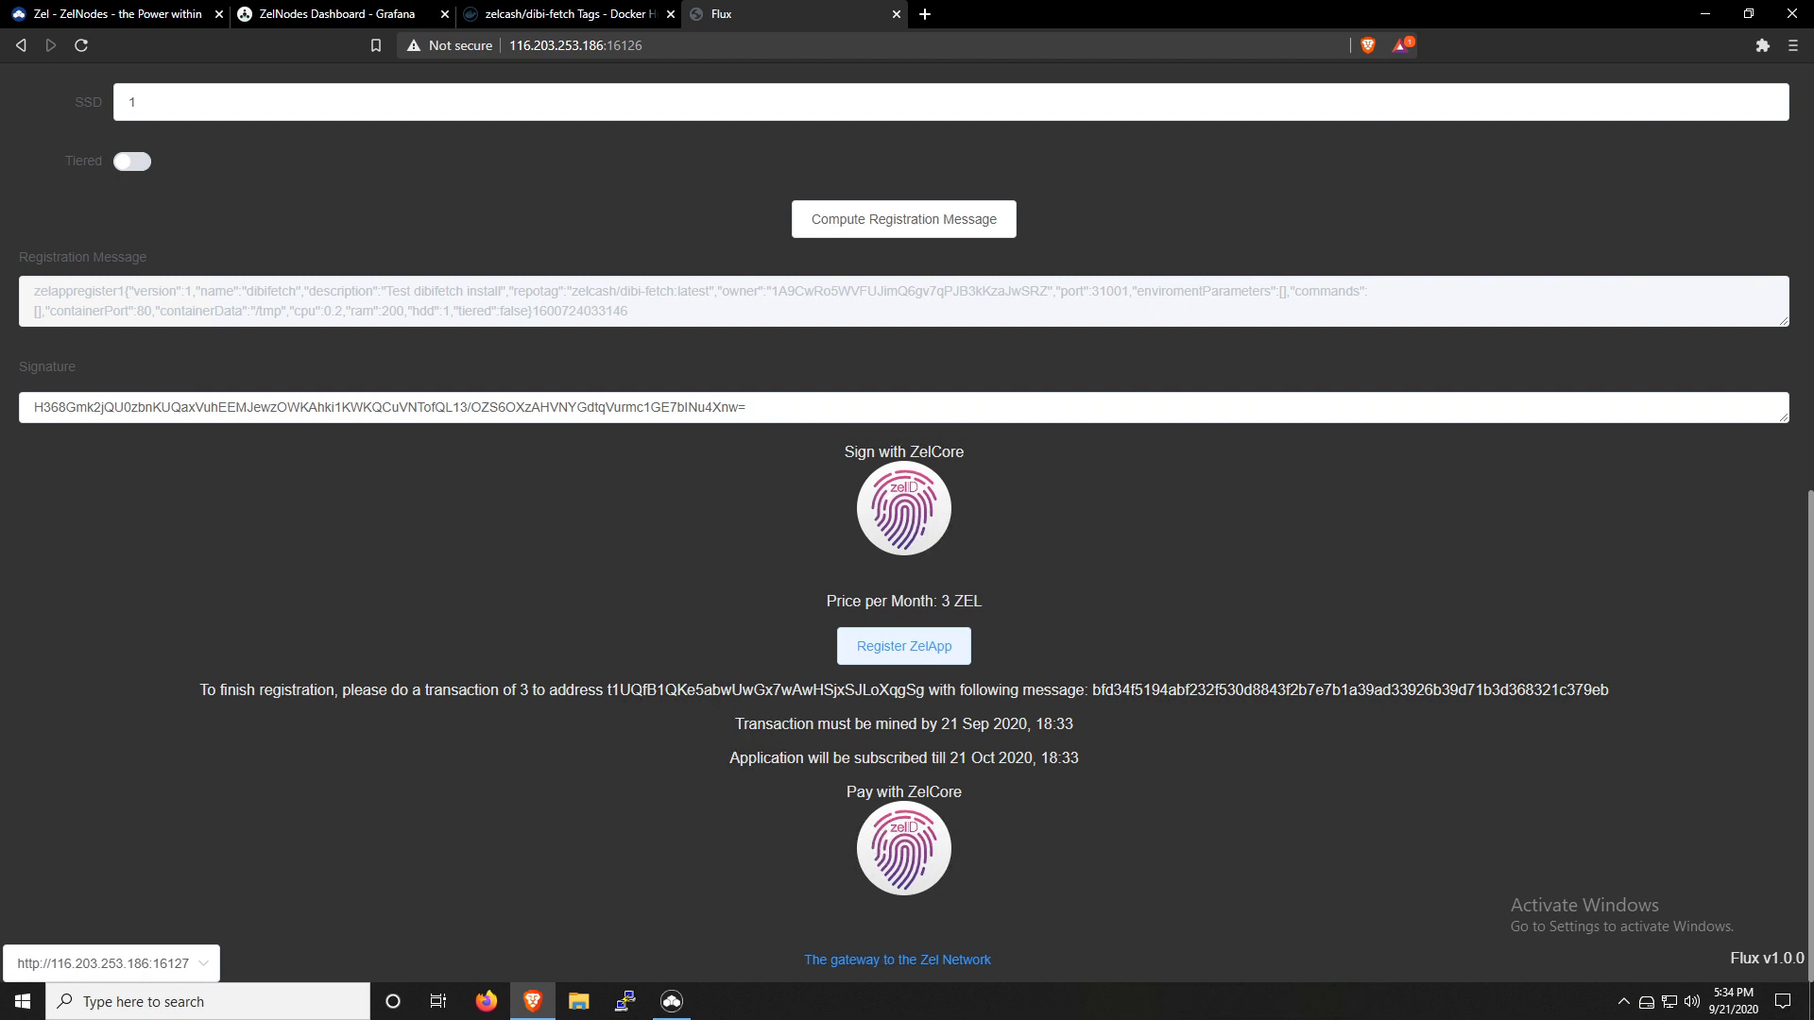
Select the payment address and start paying the 3 ZEL fee with ZelCore
double_click(767, 690)
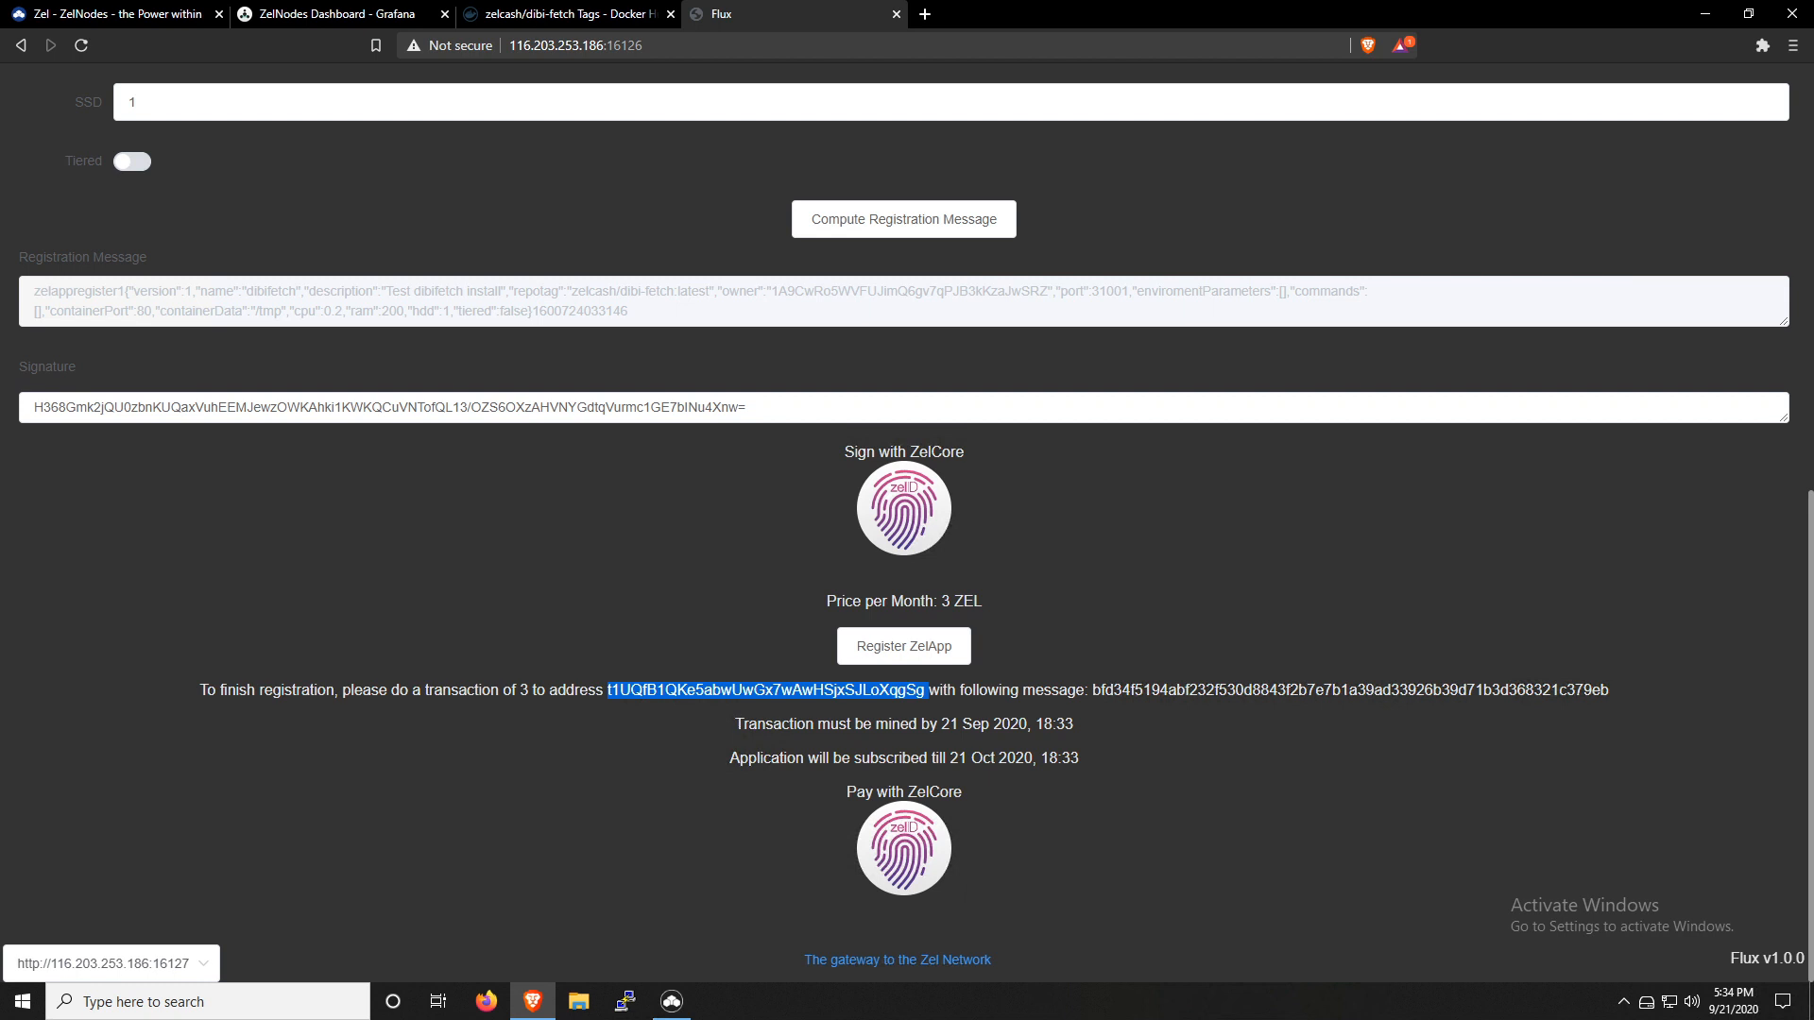
mouse_move(1048, 825)
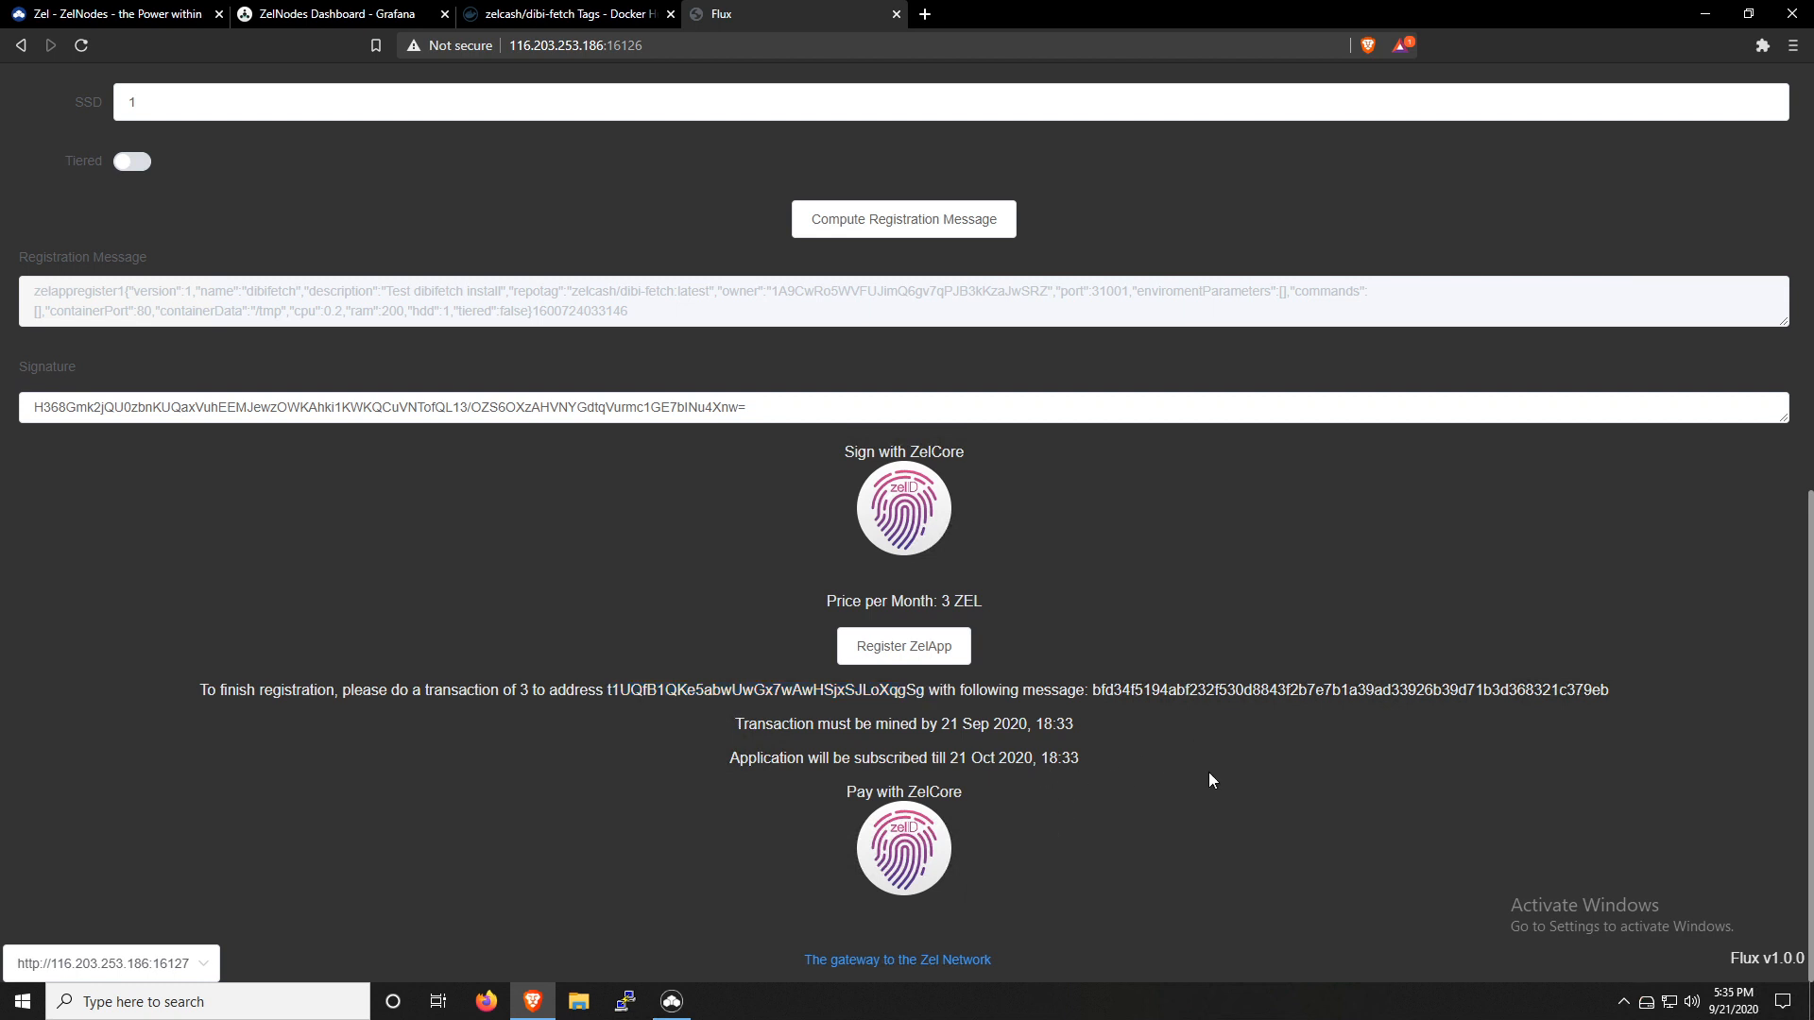
left_click(903, 846)
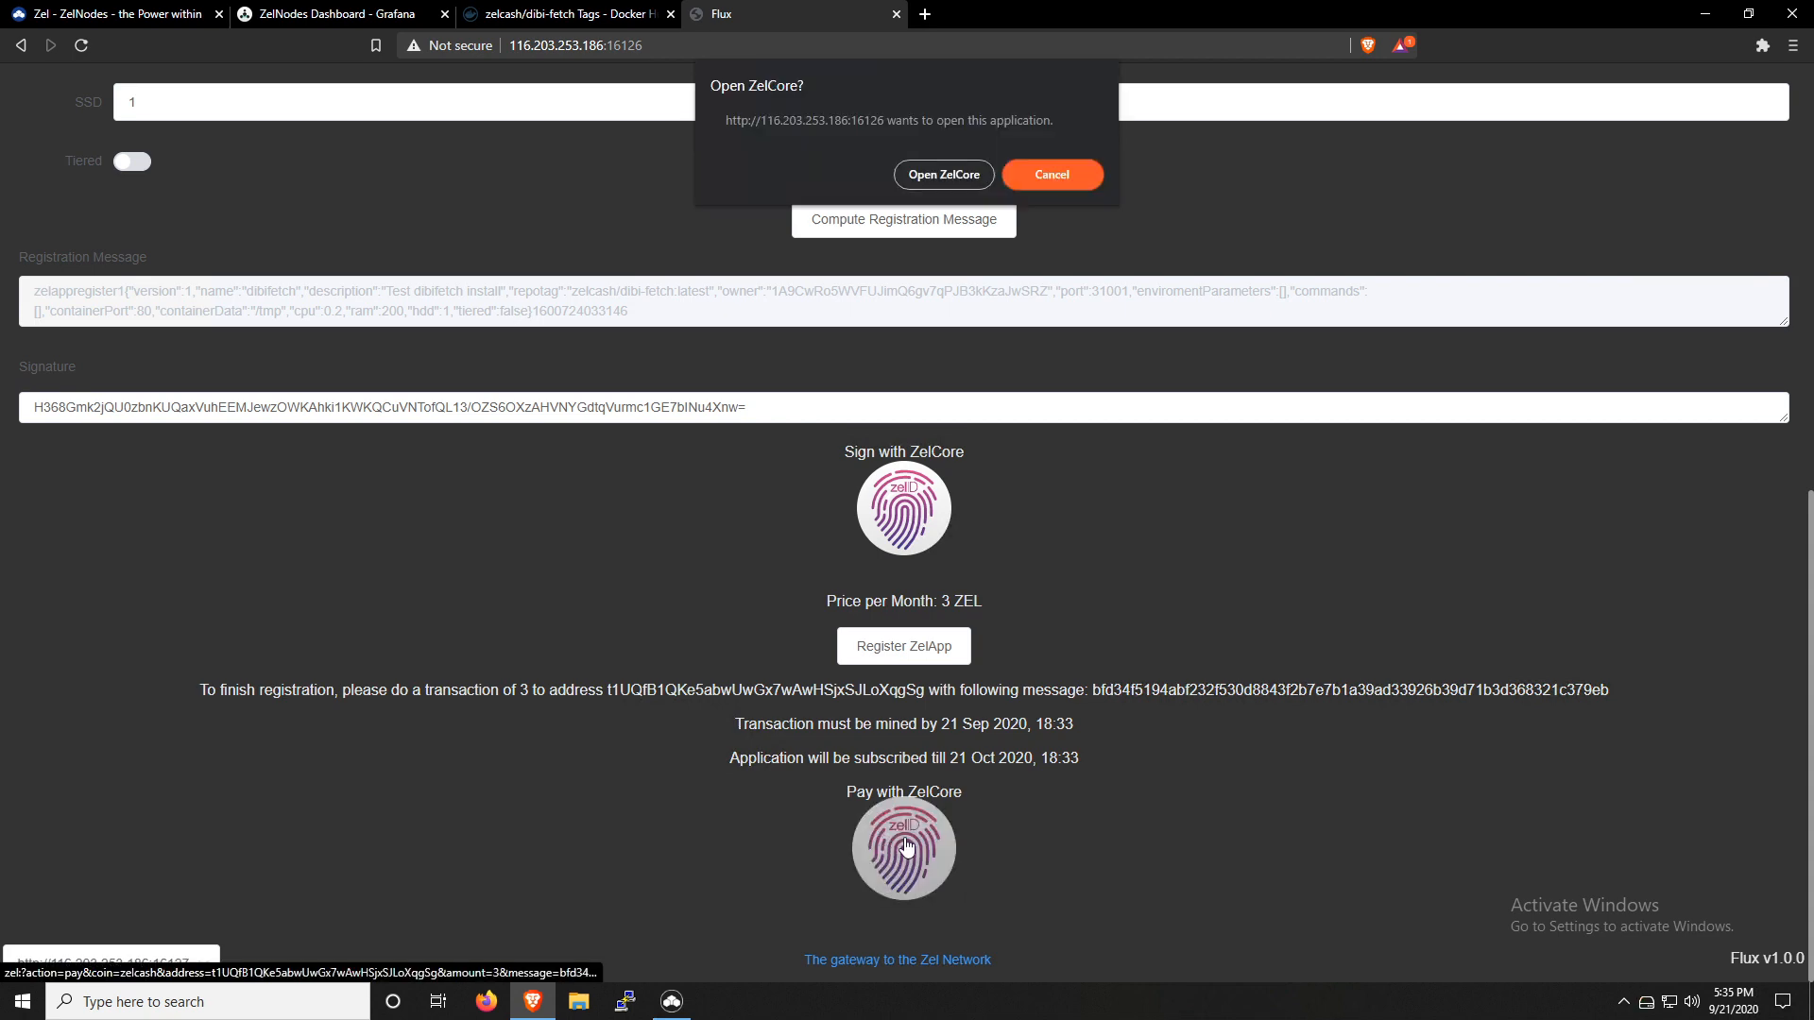
Accept the 3 ZEL payment request in ZelCore and send it with its note
left_click(943, 174)
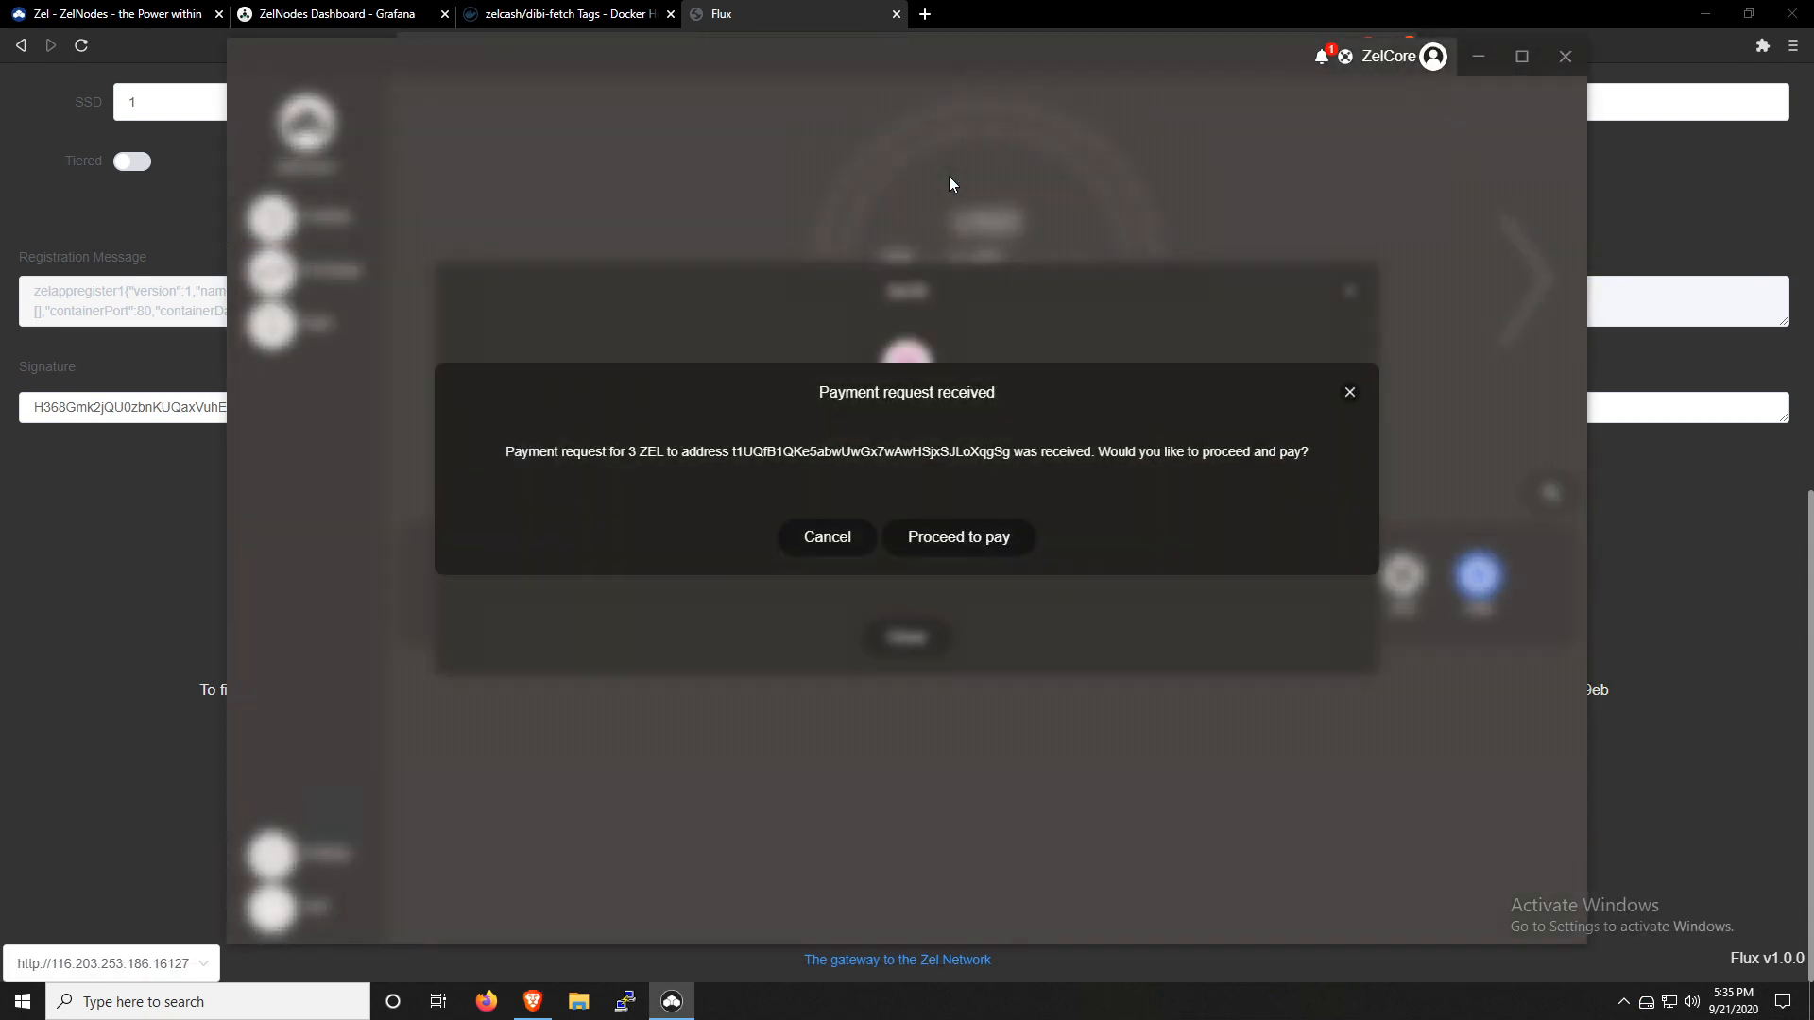
mouse_move(590, 469)
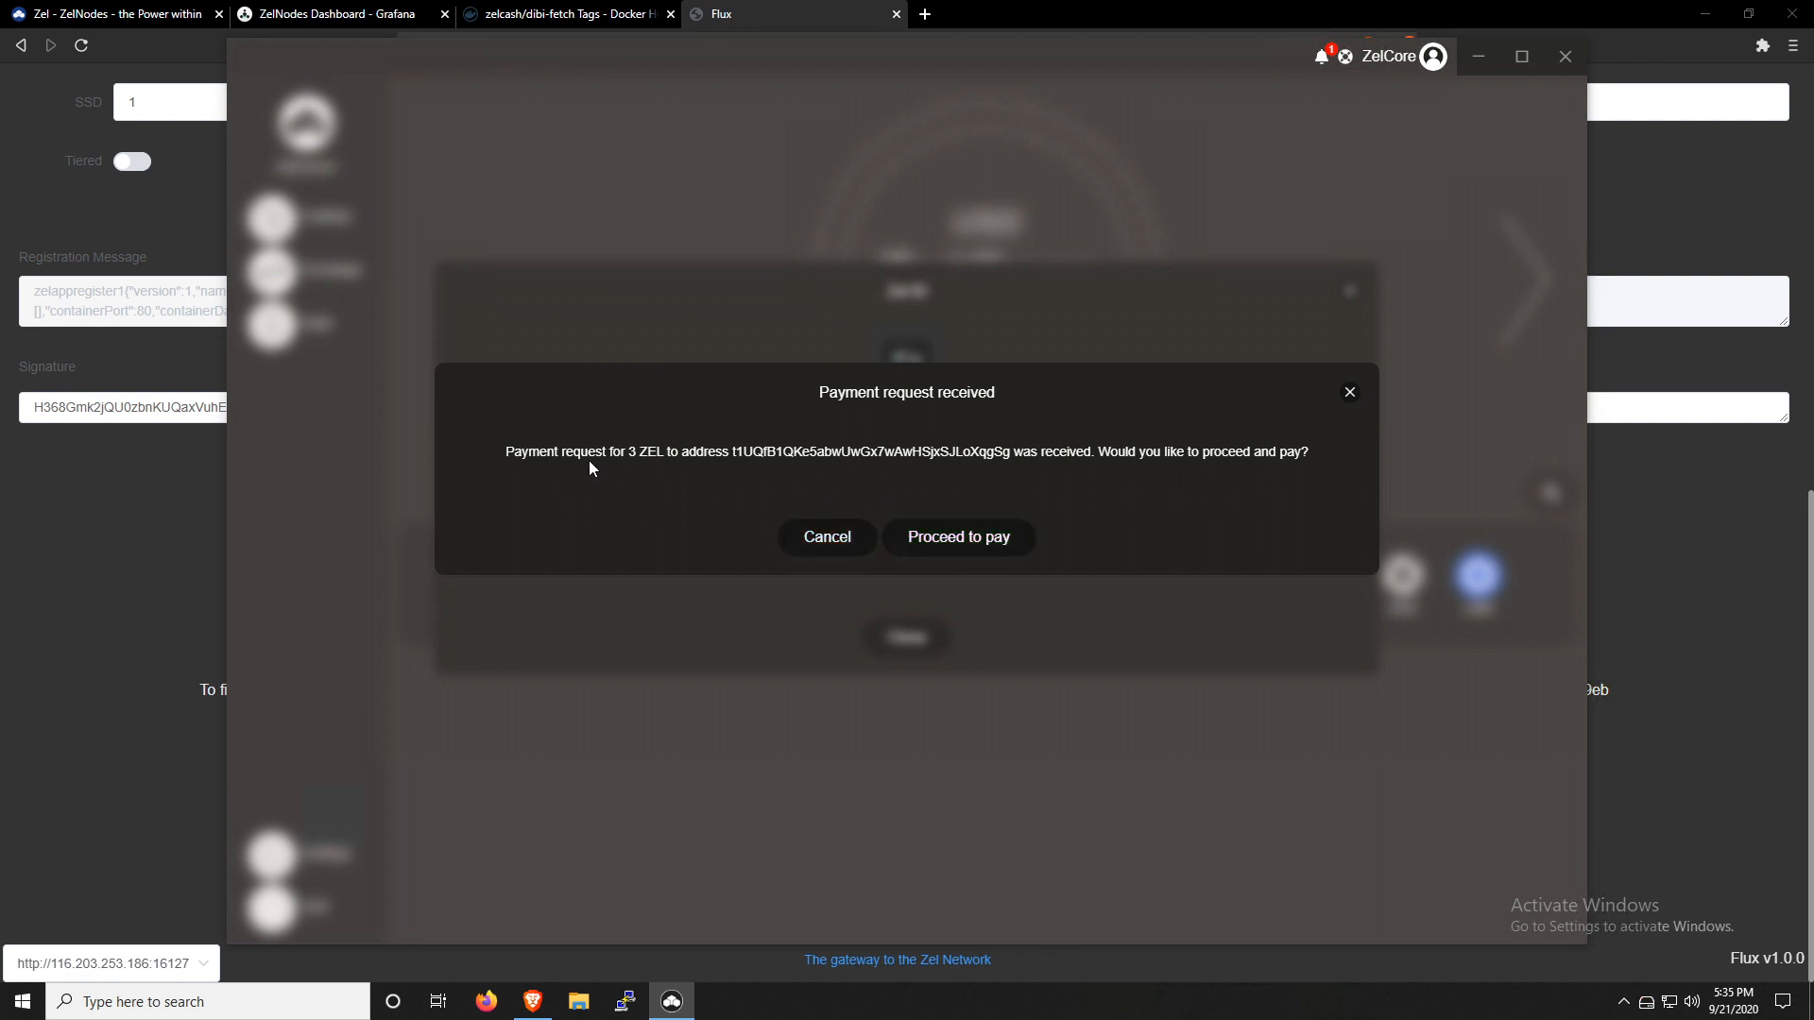
mouse_move(967, 465)
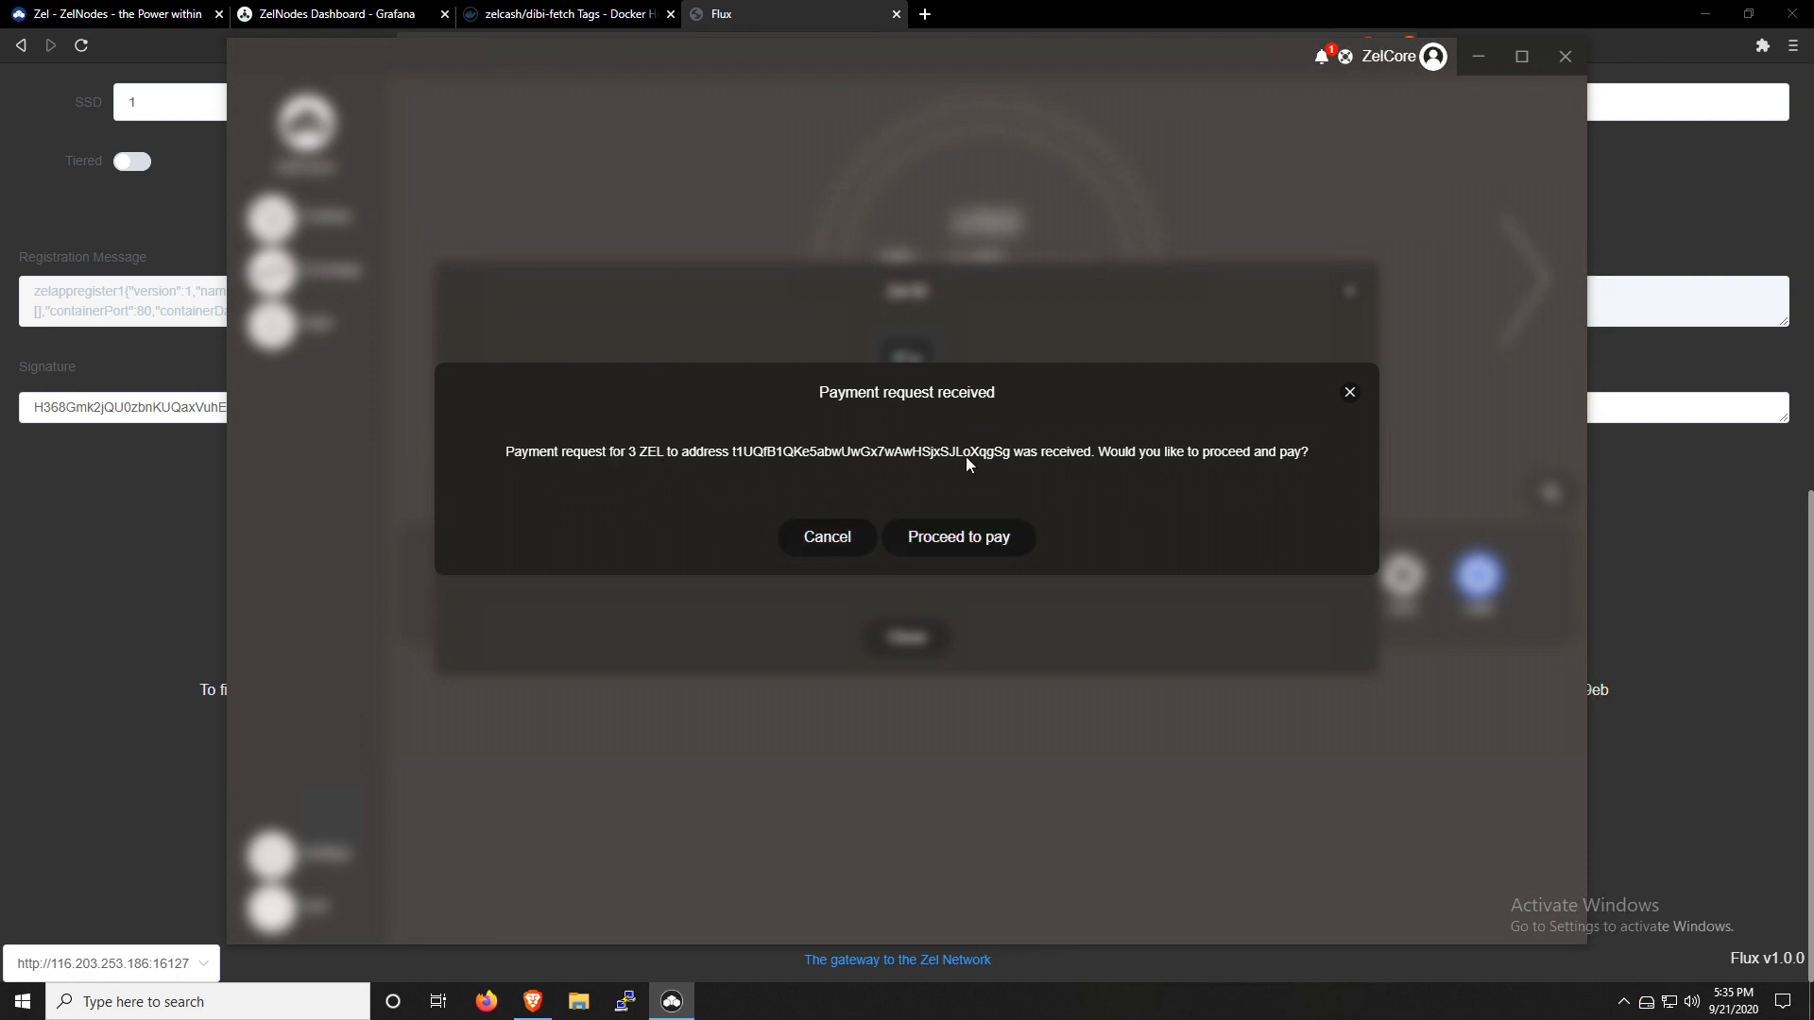
mouse_move(958, 536)
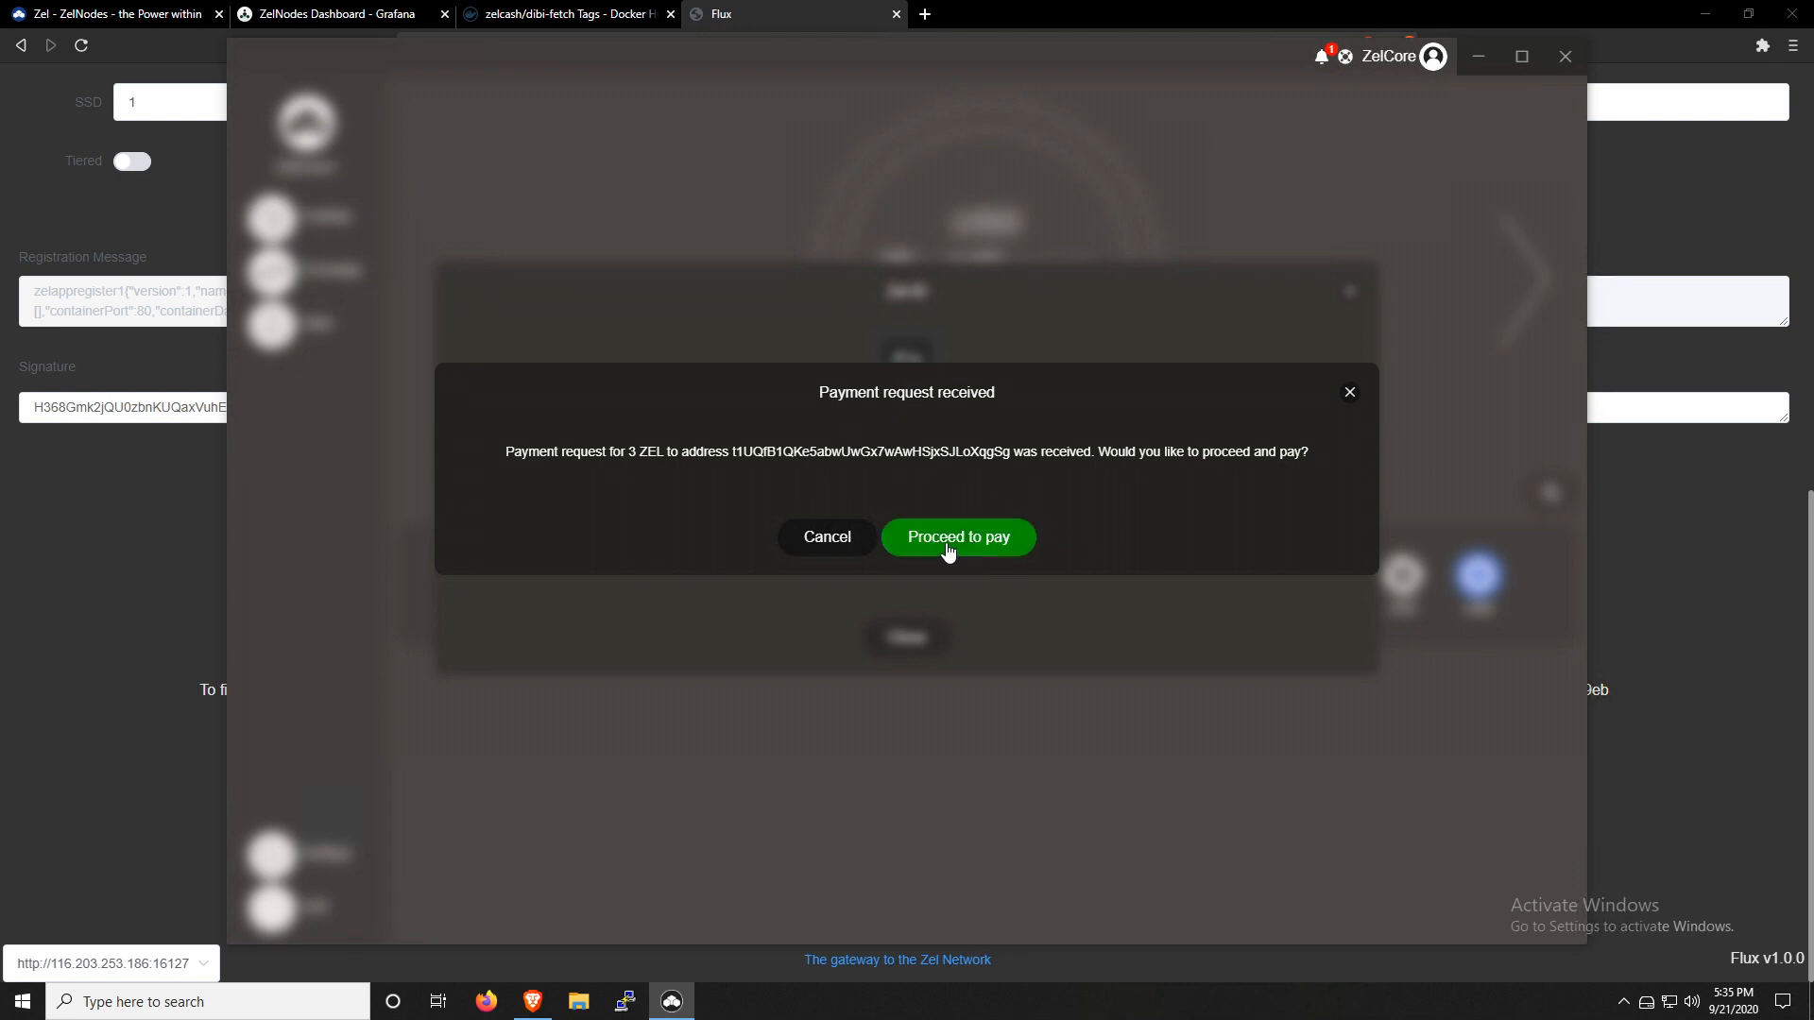
left_click(956, 536)
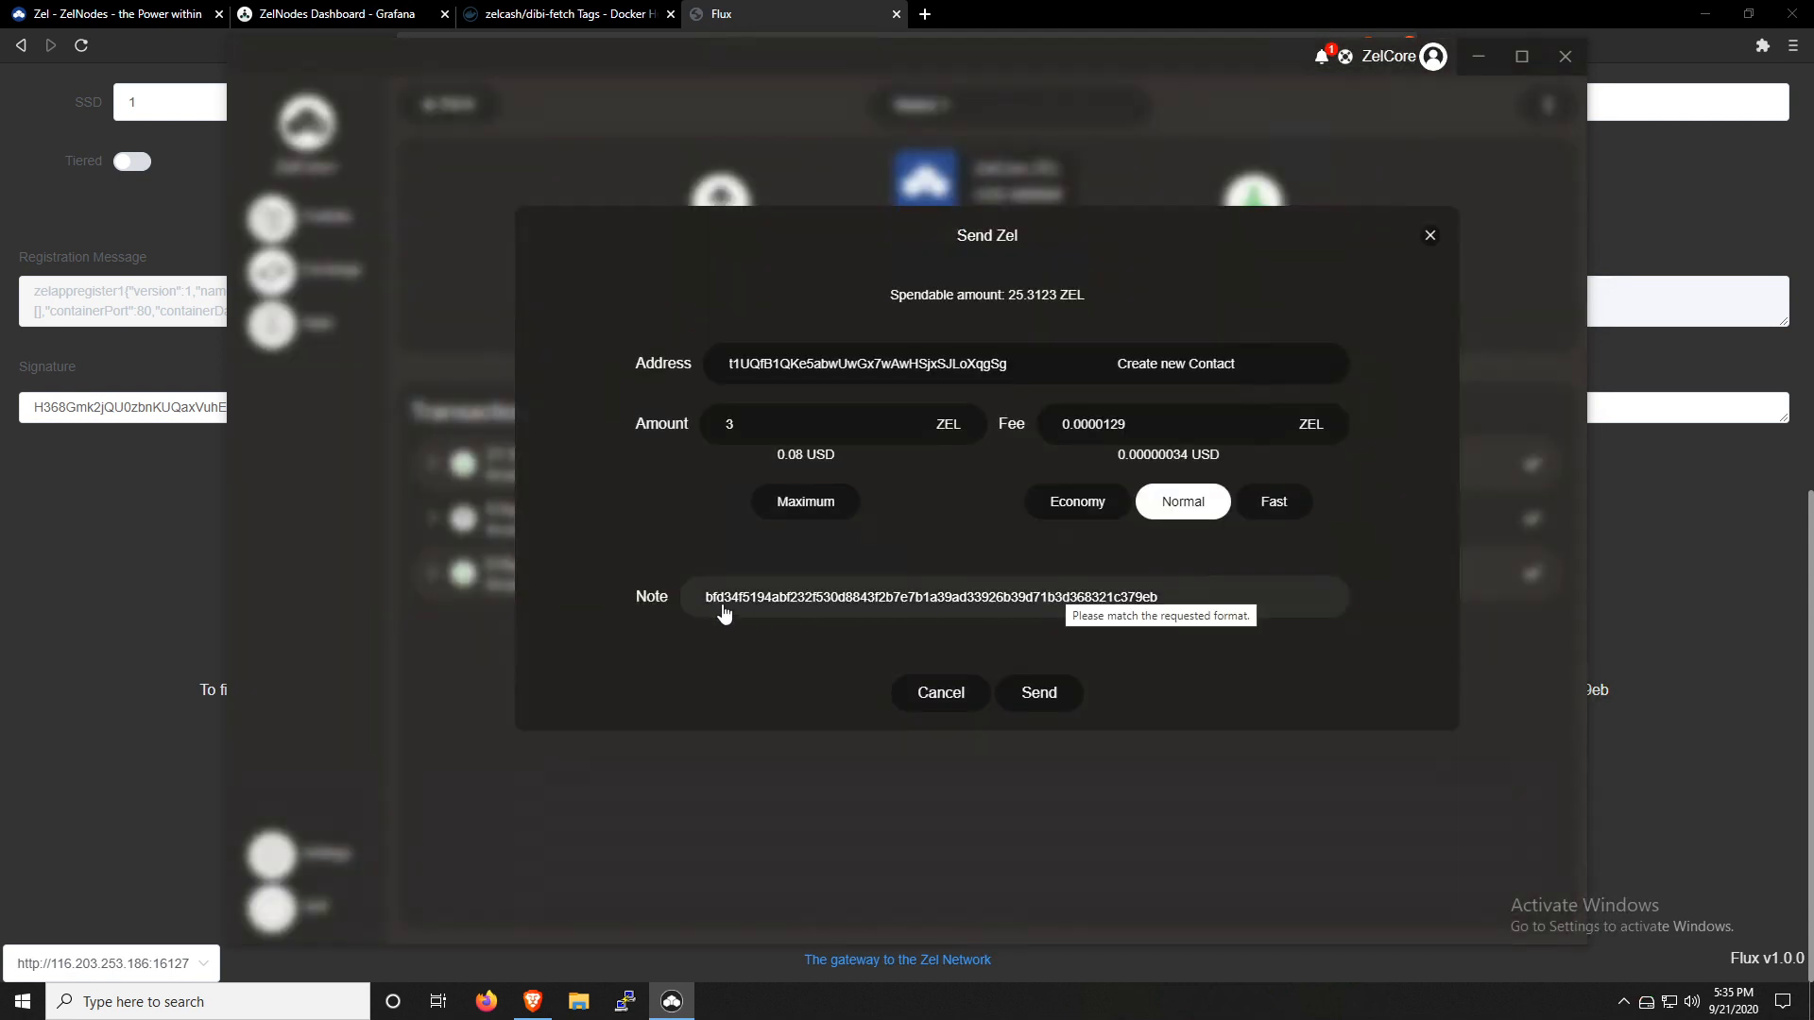
mouse_move(1021, 604)
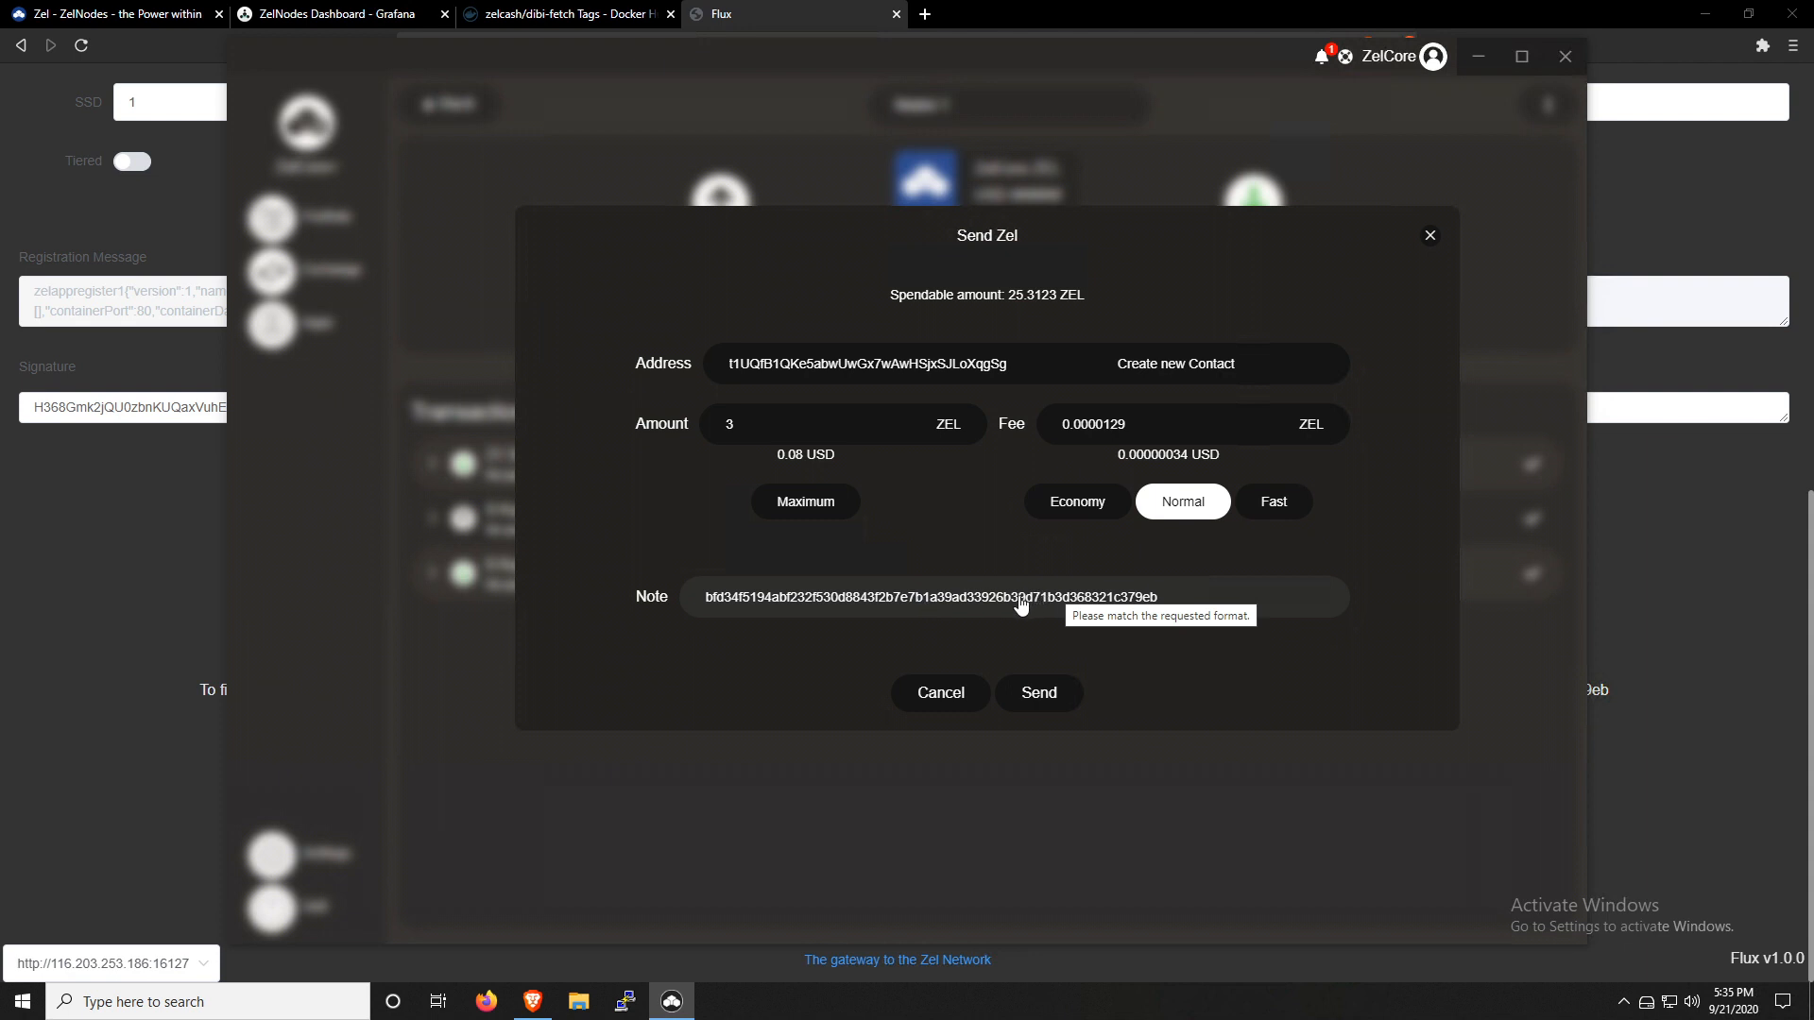
mouse_move(921, 560)
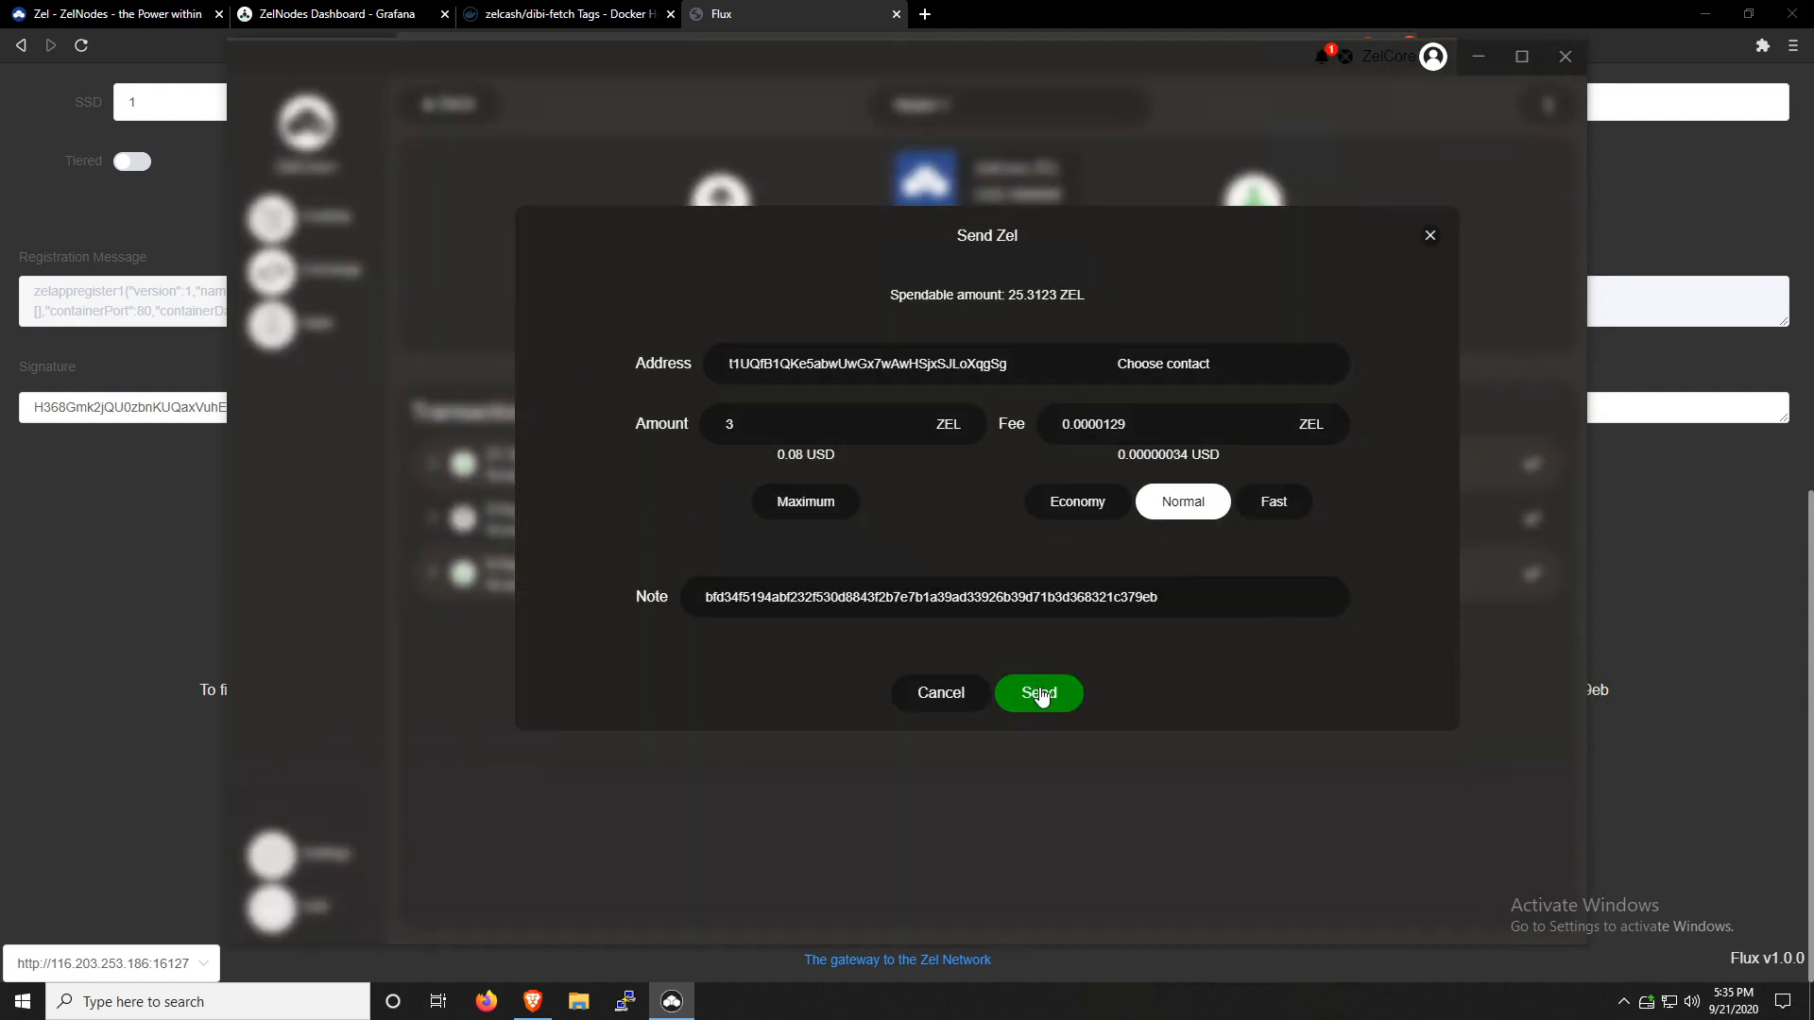
left_click(1037, 692)
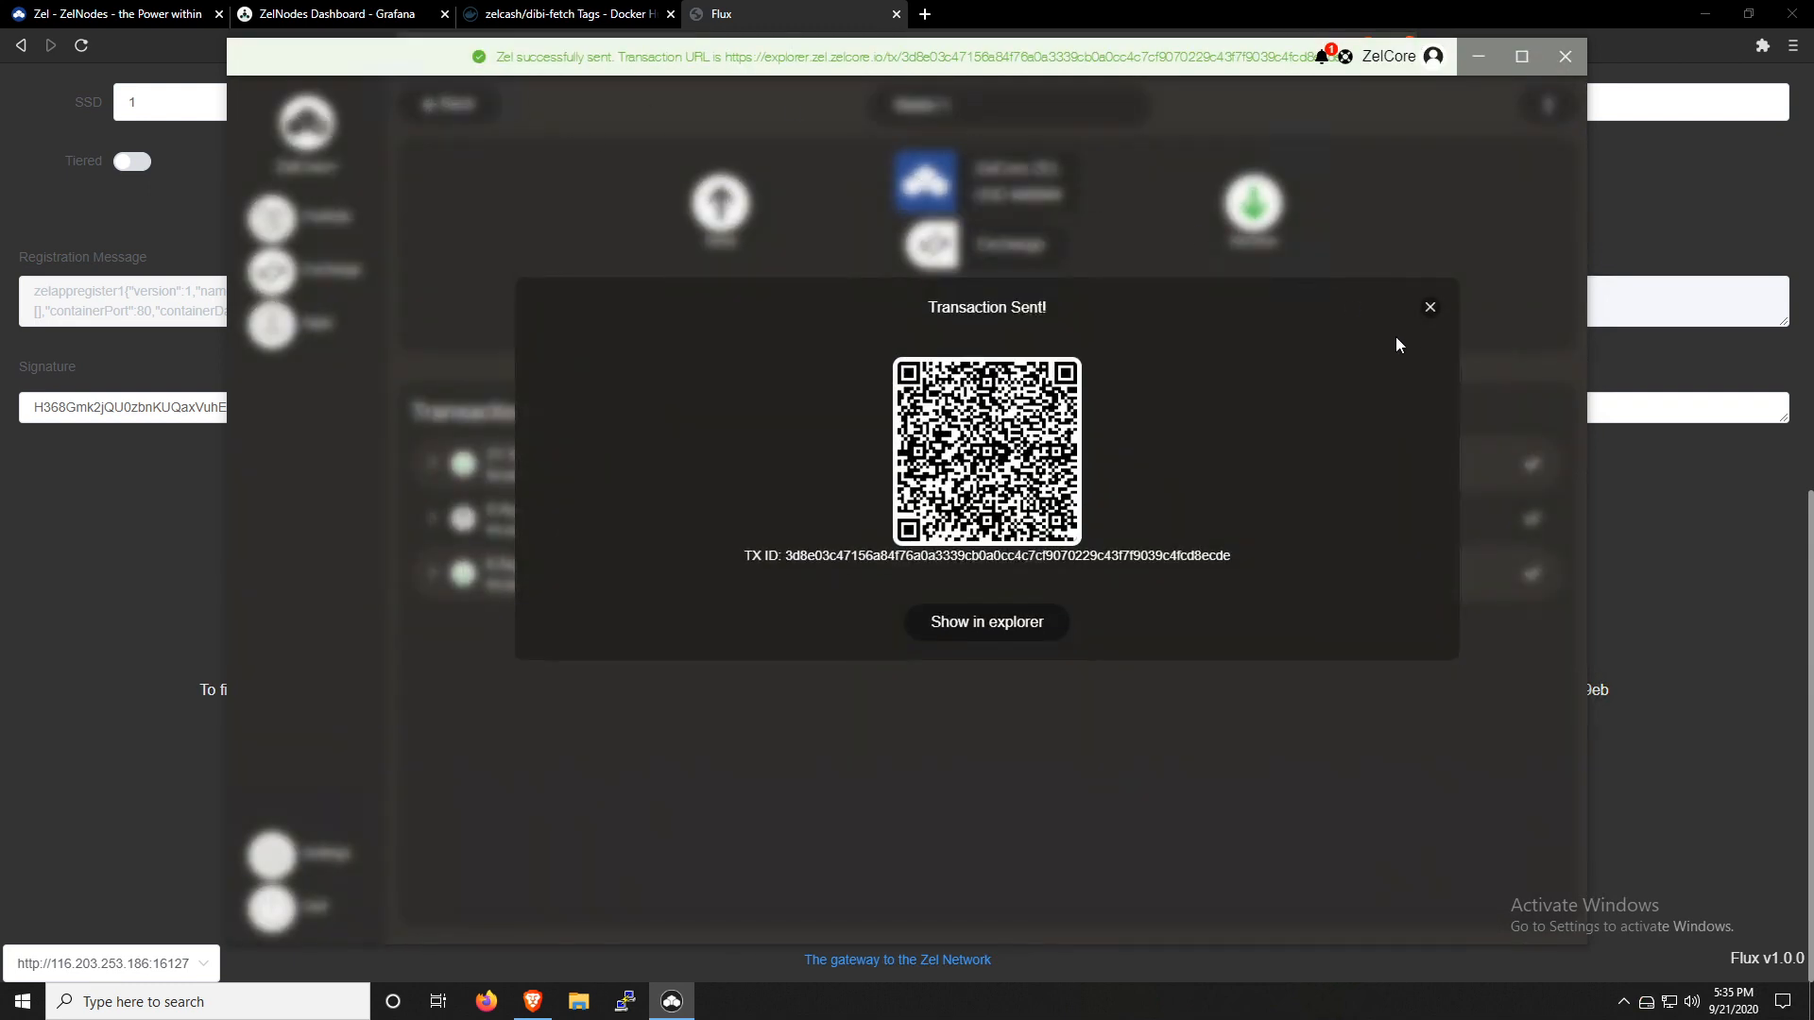
Dismiss the Transaction Sent dialog to show the -3 ZEL payment in Wallet 1
left_click(1430, 306)
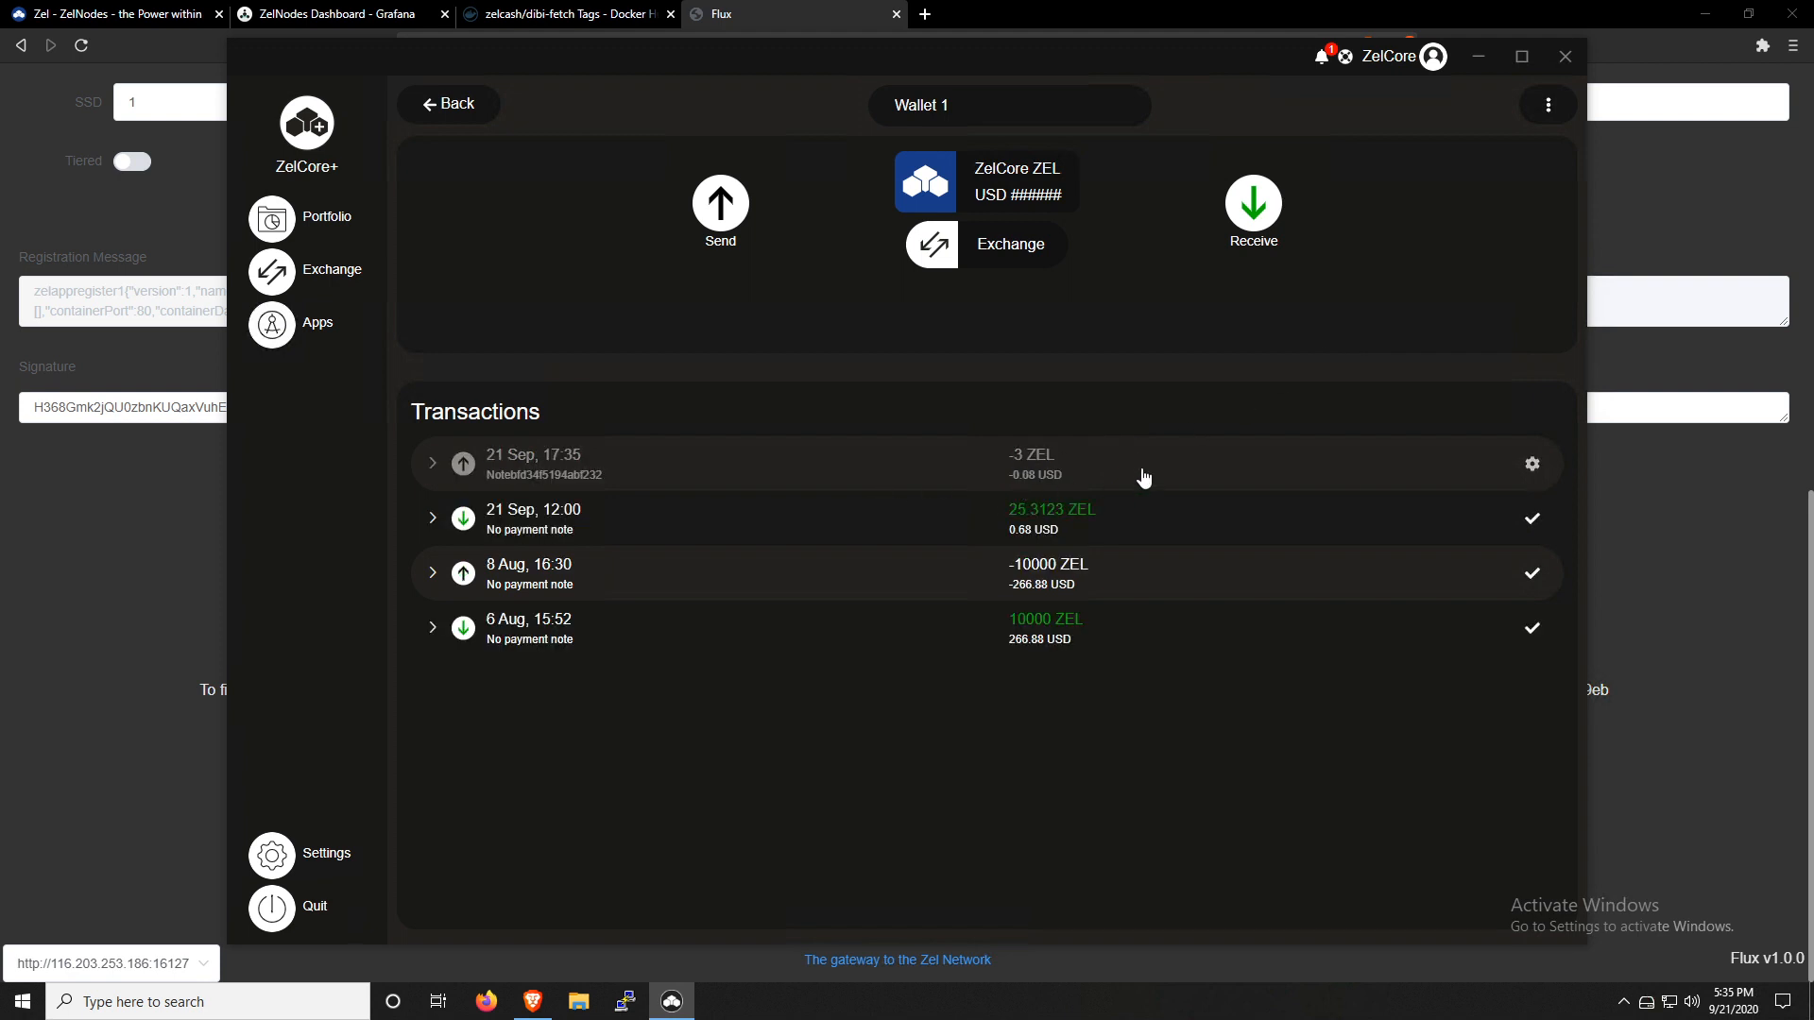
mouse_move(1150, 476)
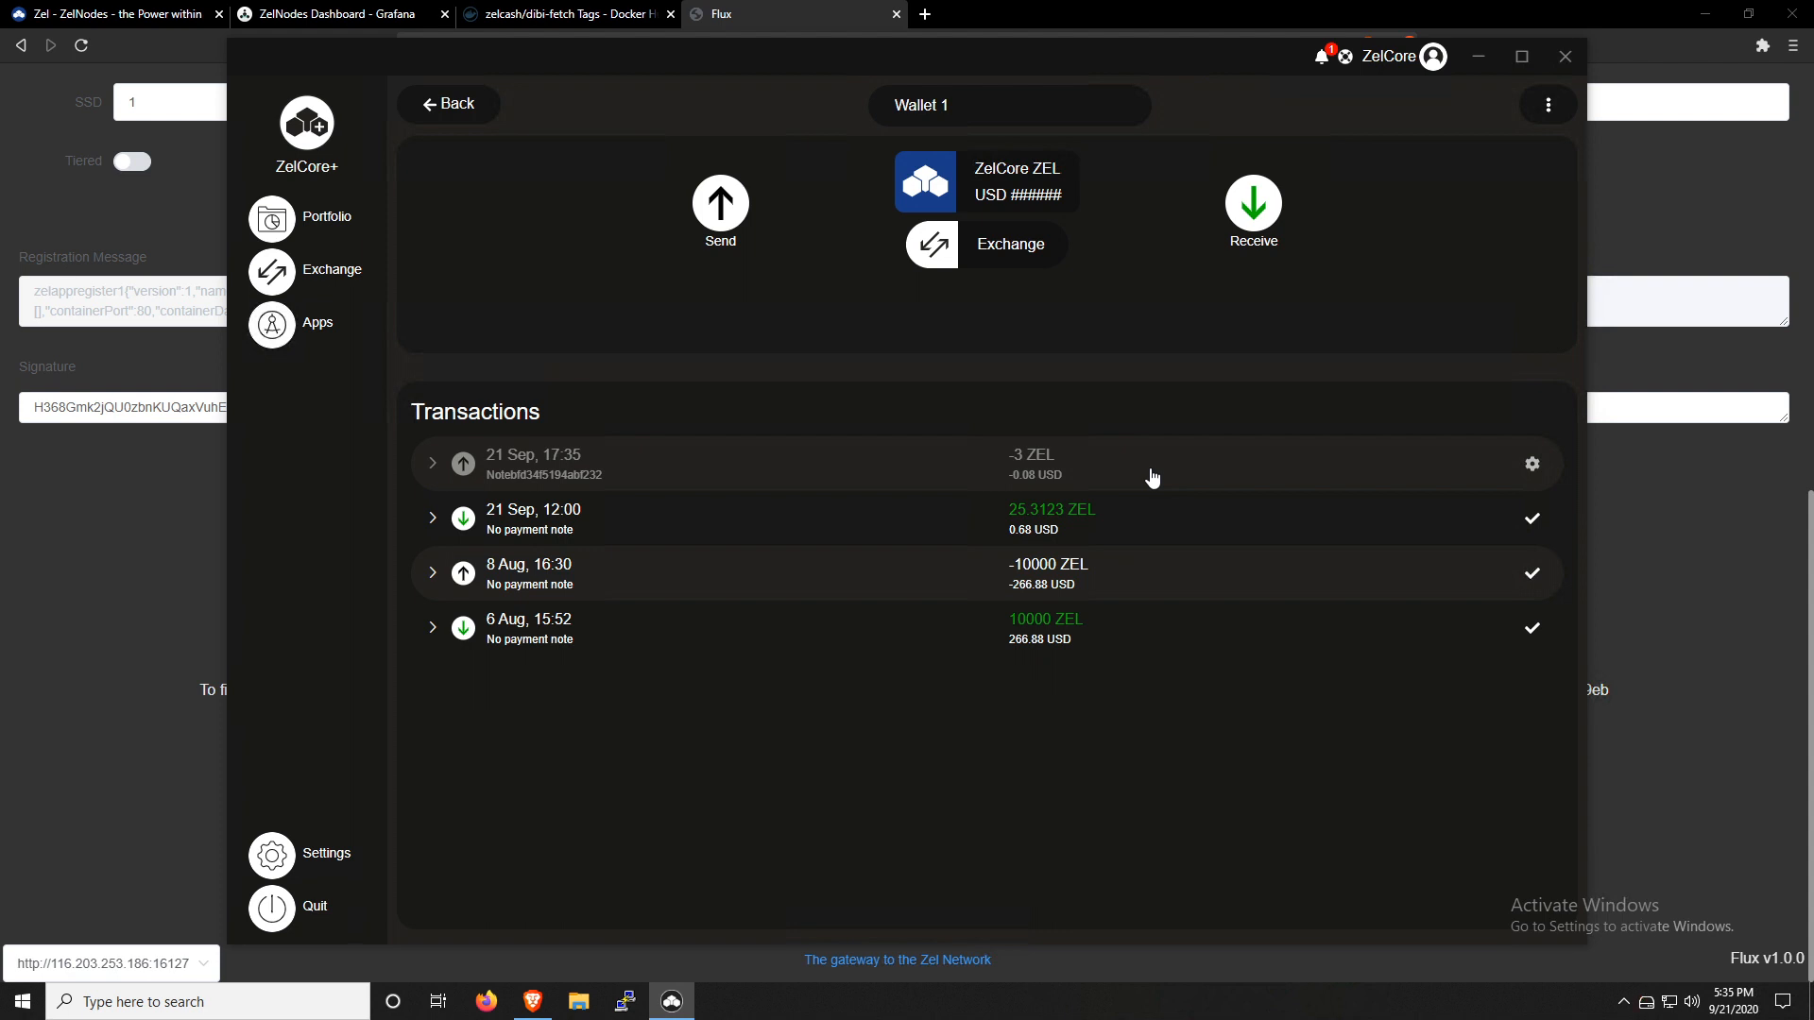
mouse_move(1092, 478)
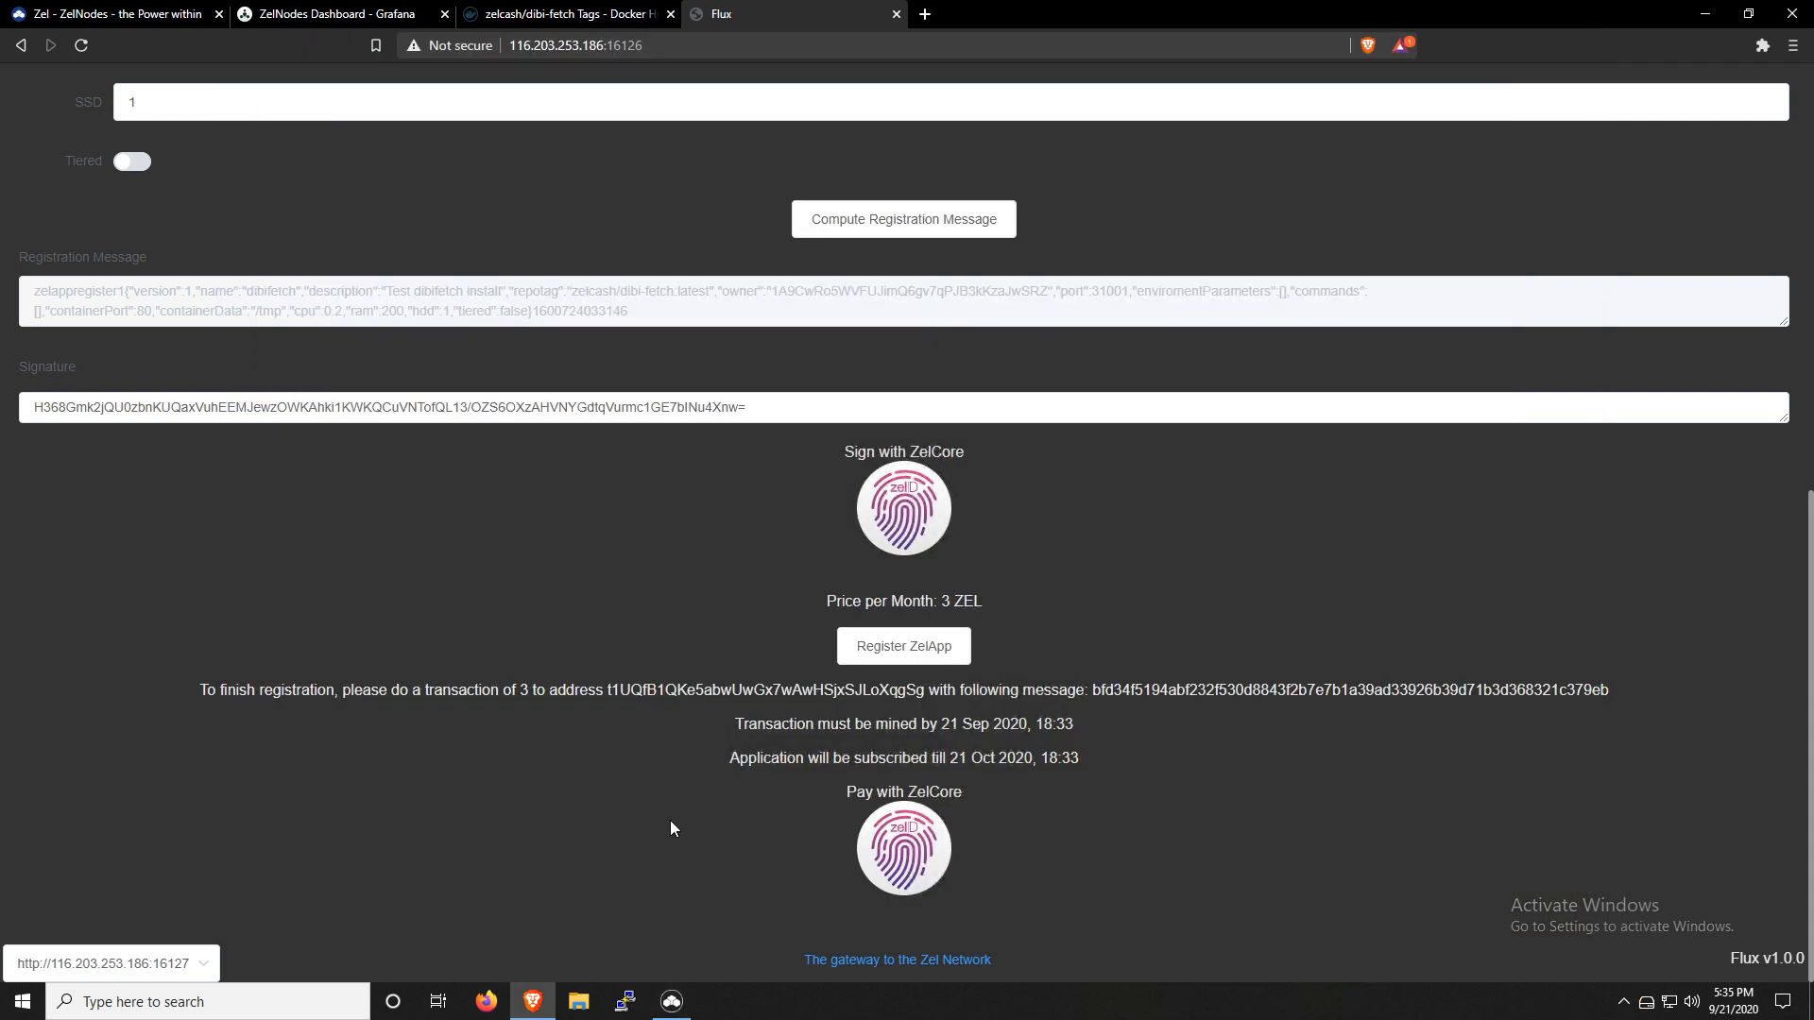
mouse_move(686, 772)
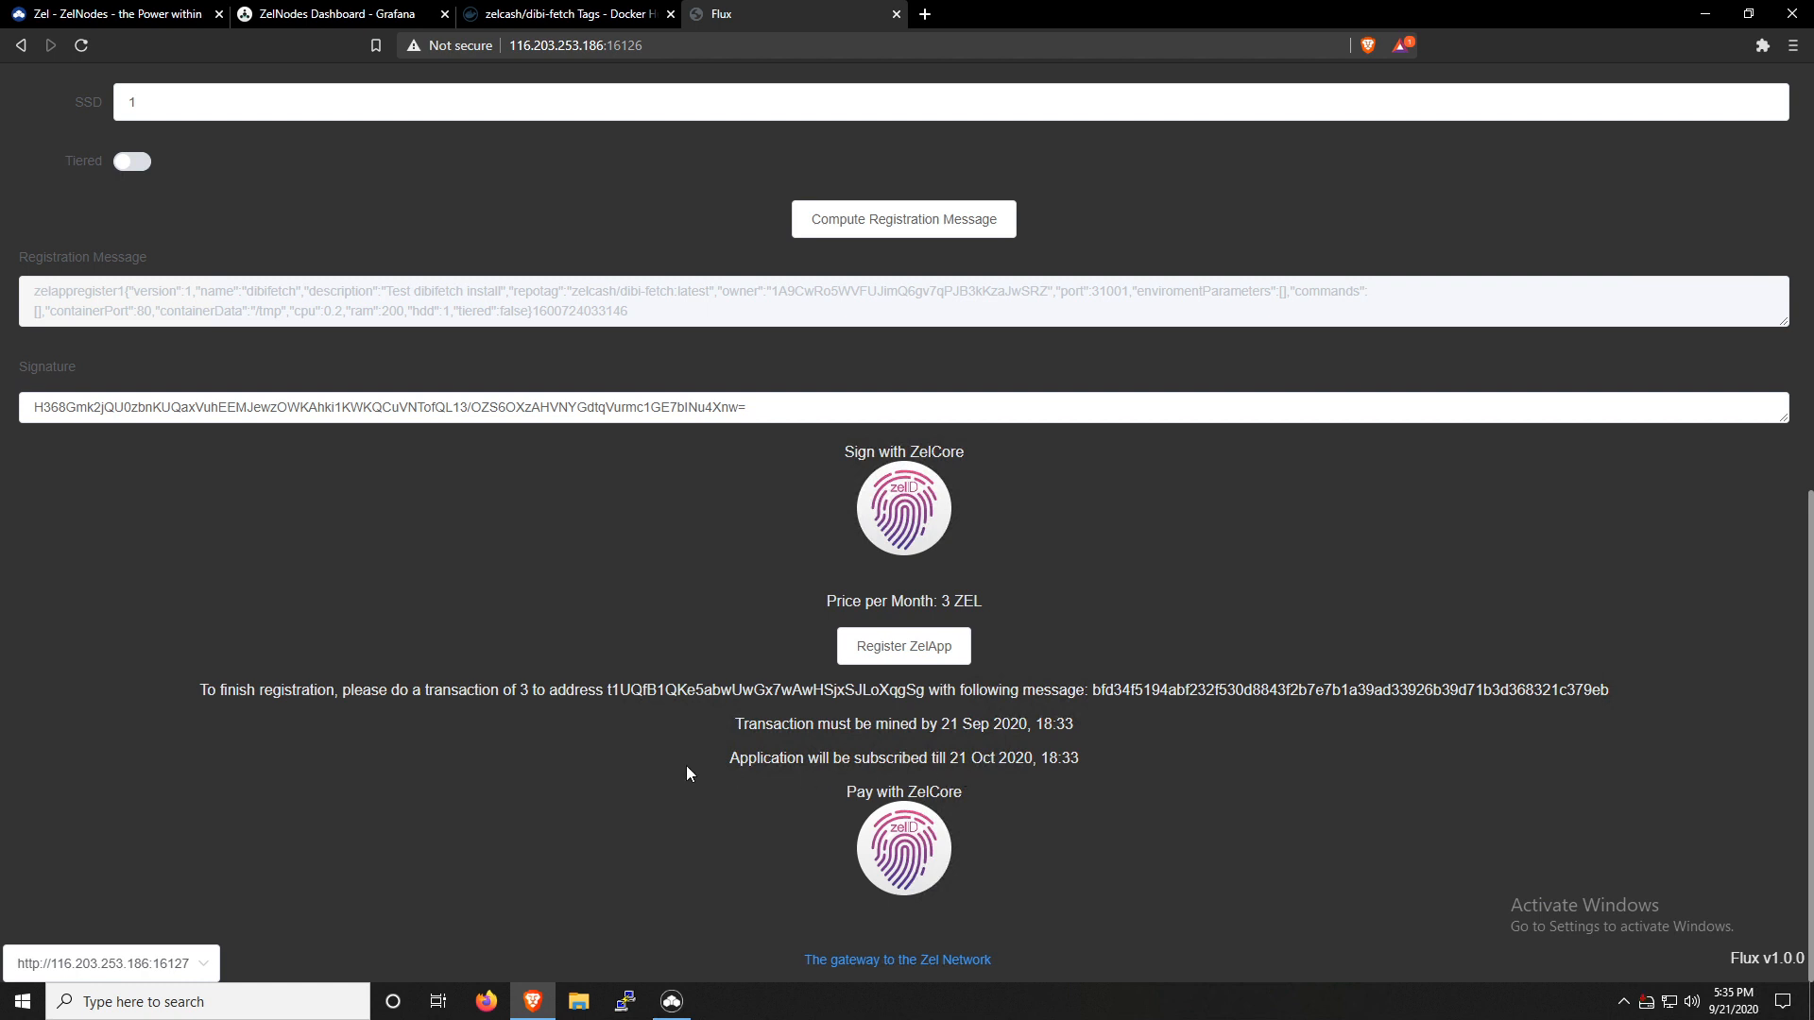
mouse_move(1052, 795)
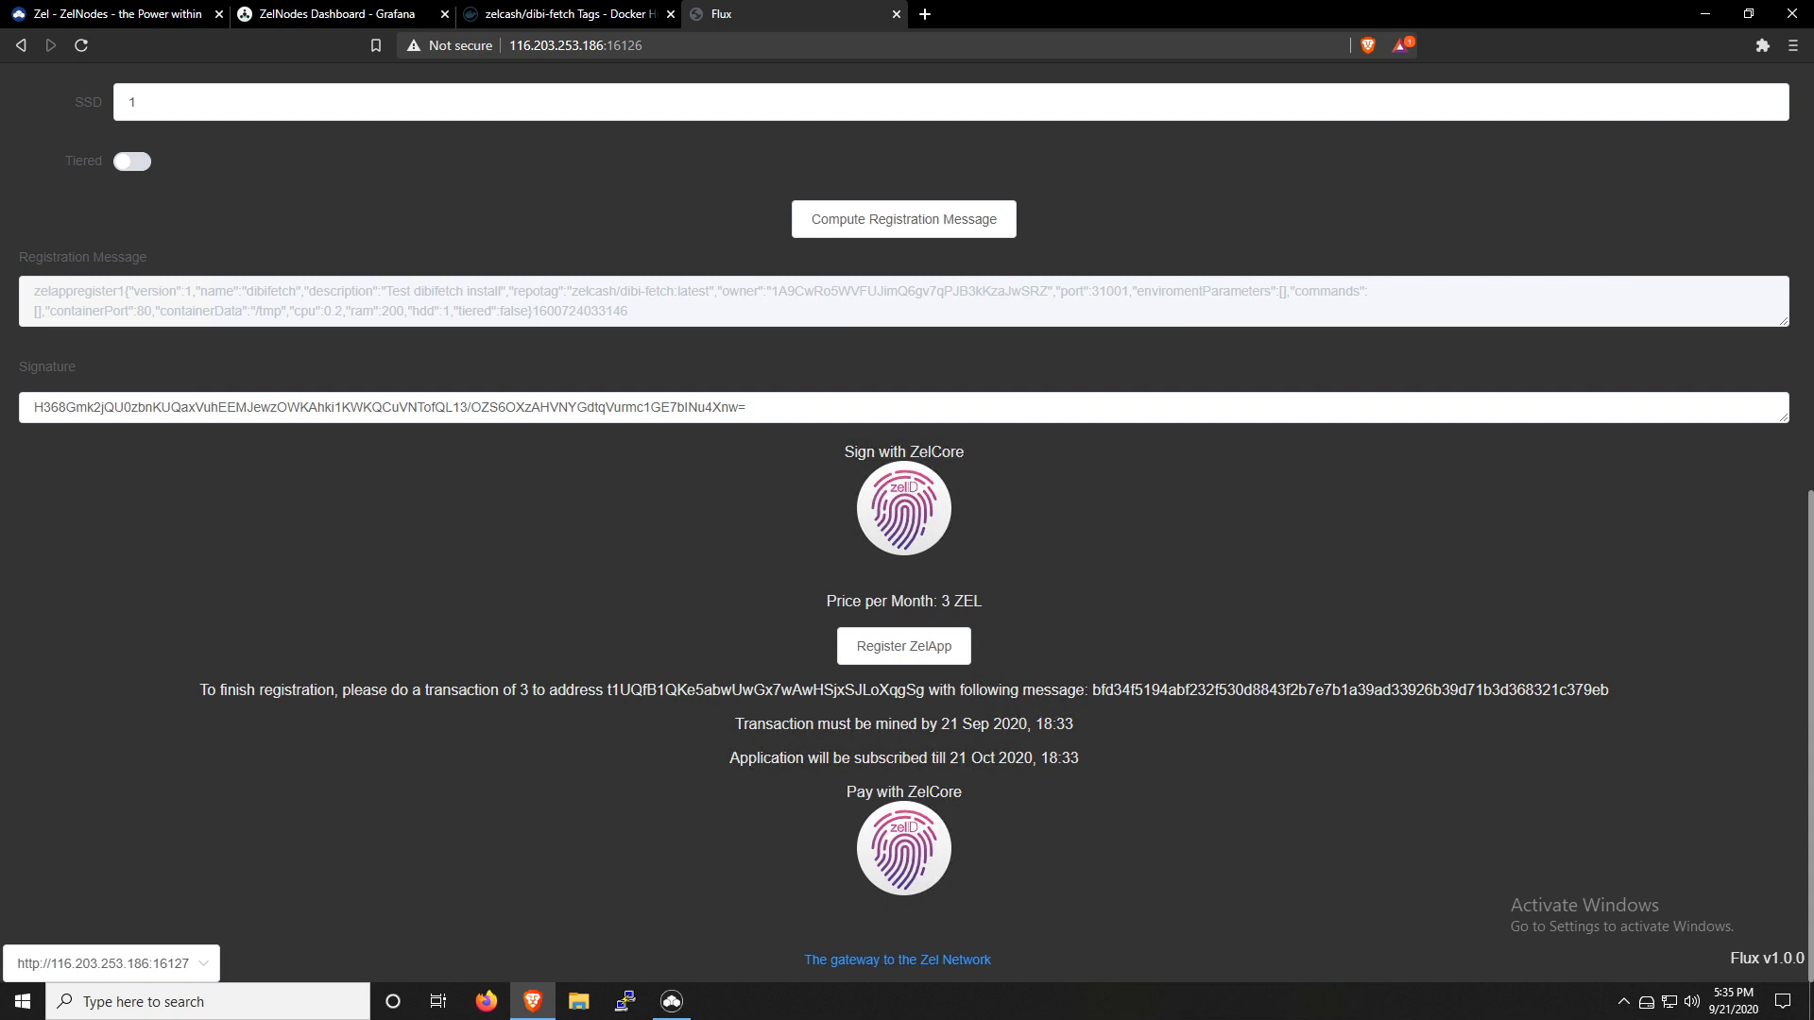
mouse_move(946, 740)
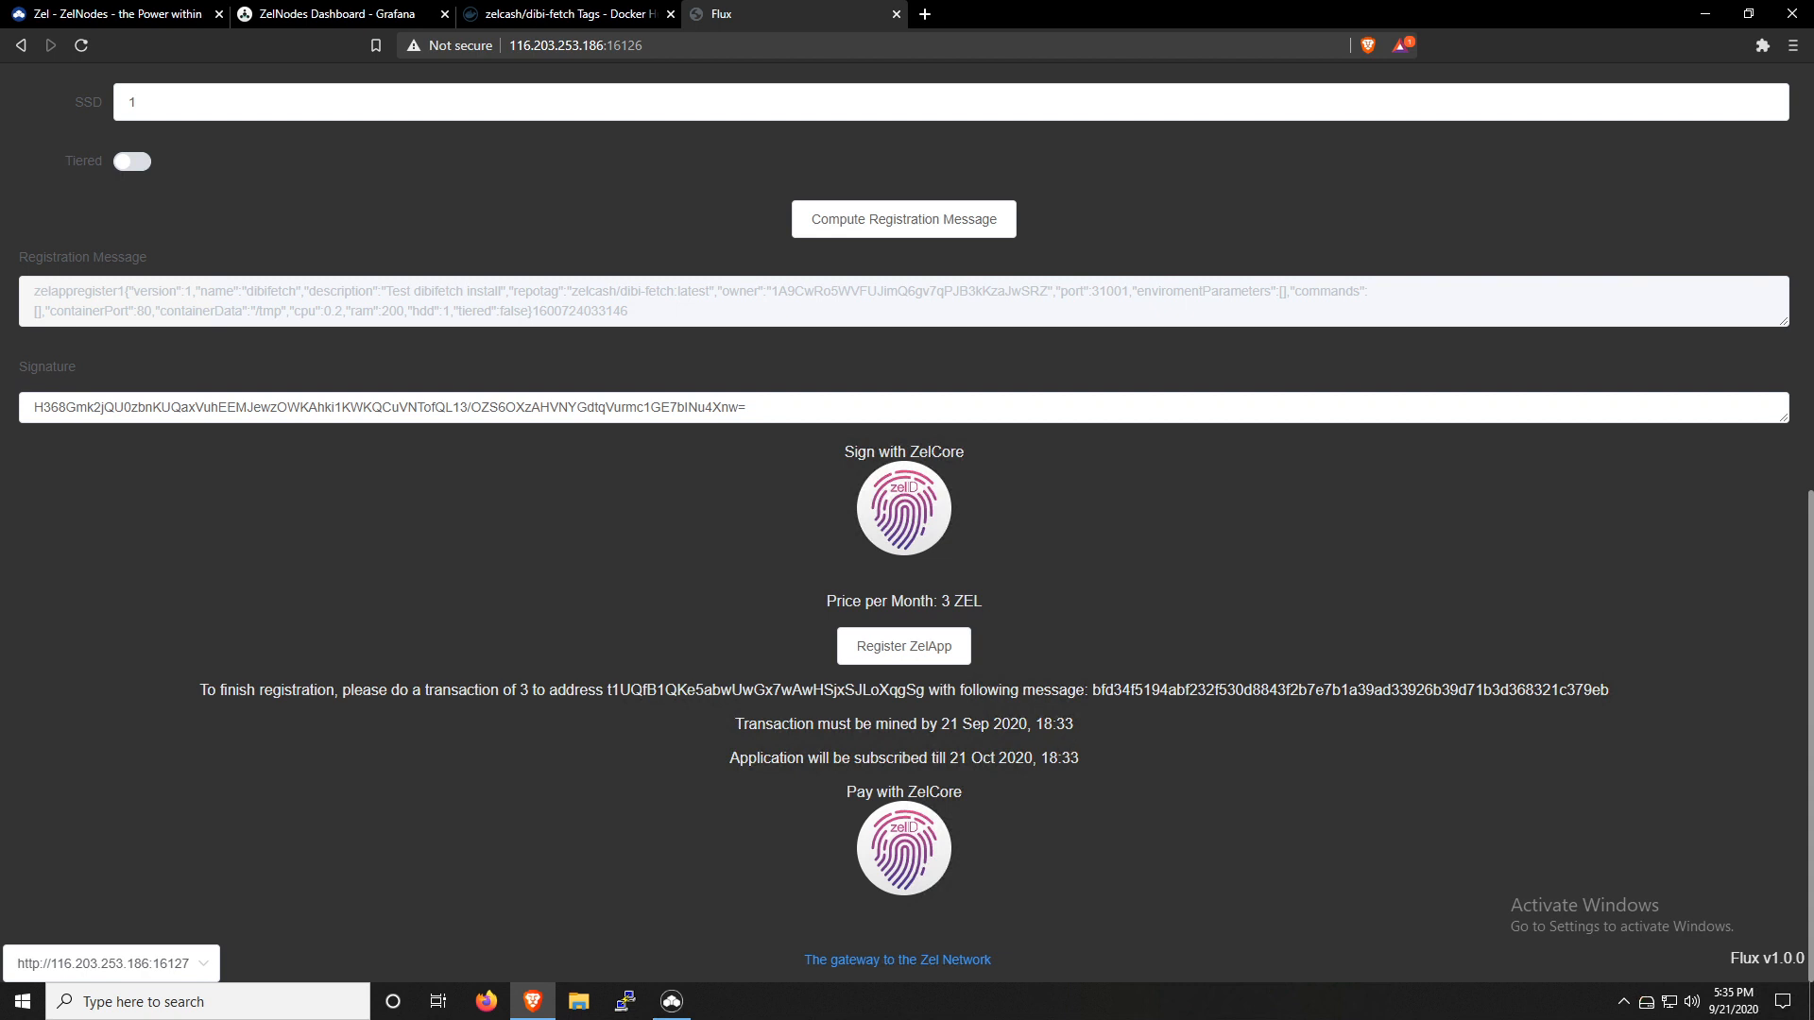
mouse_move(980, 777)
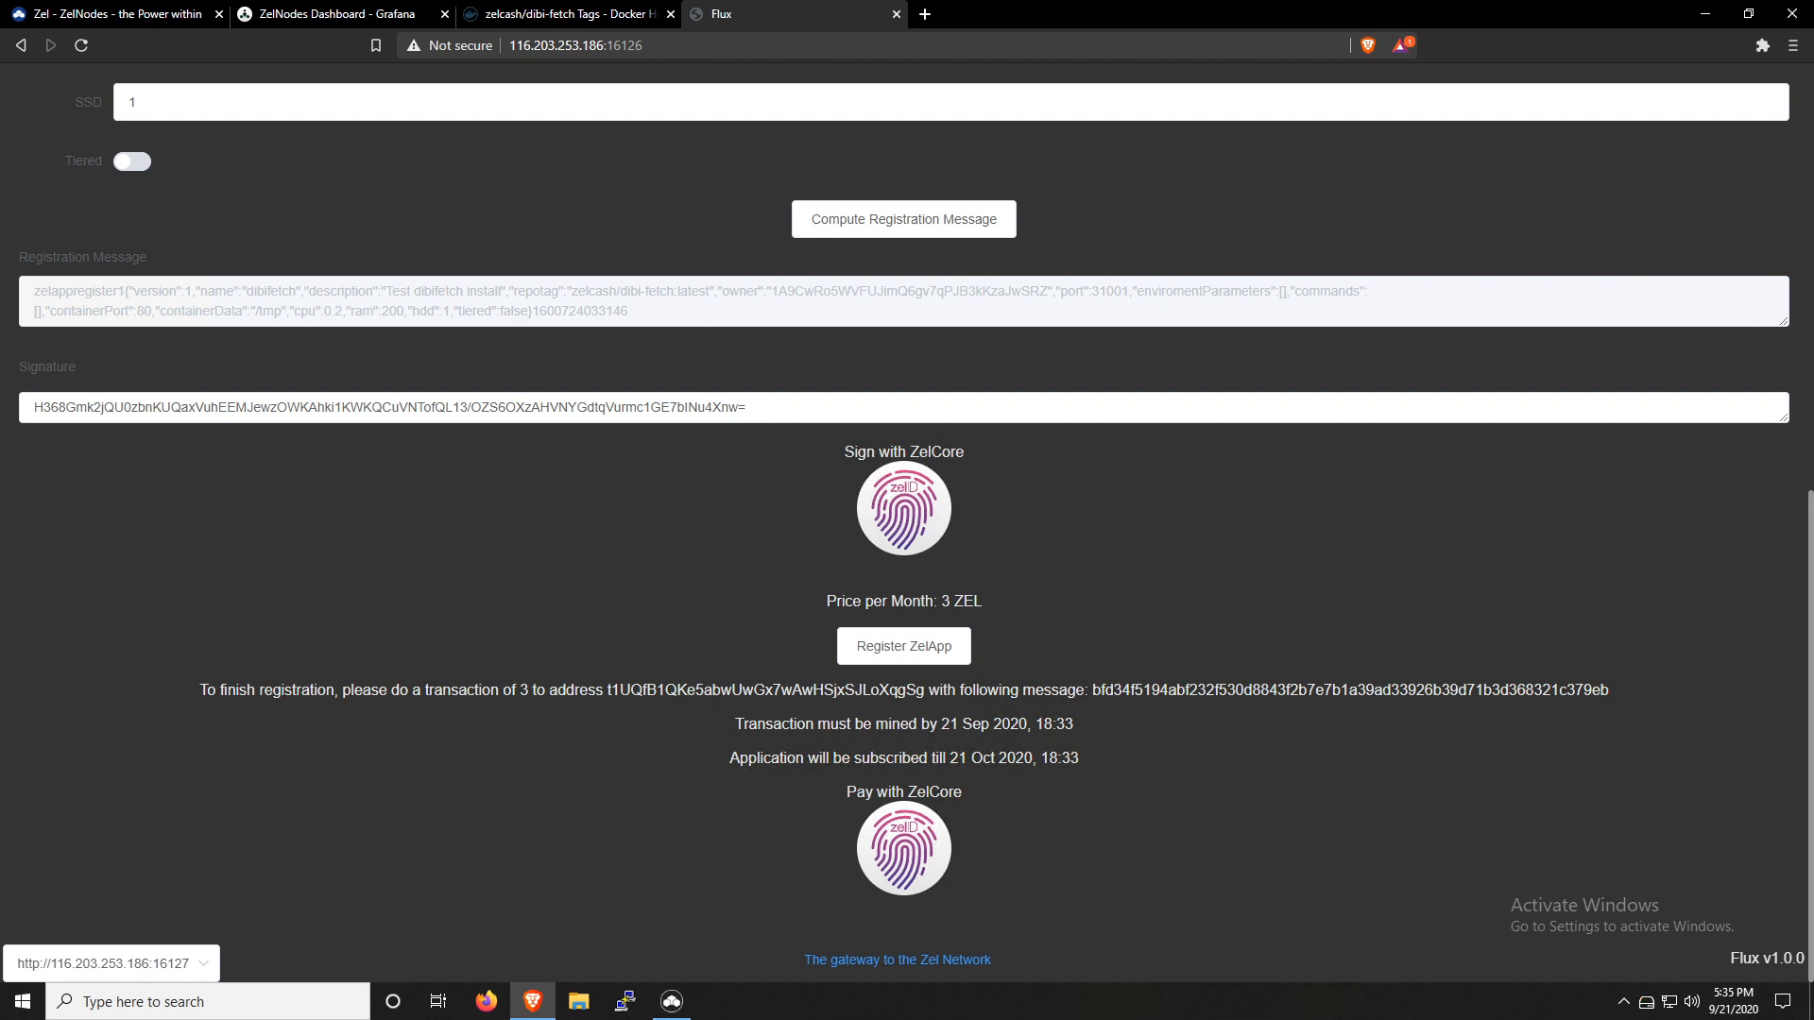
mouse_move(1137, 590)
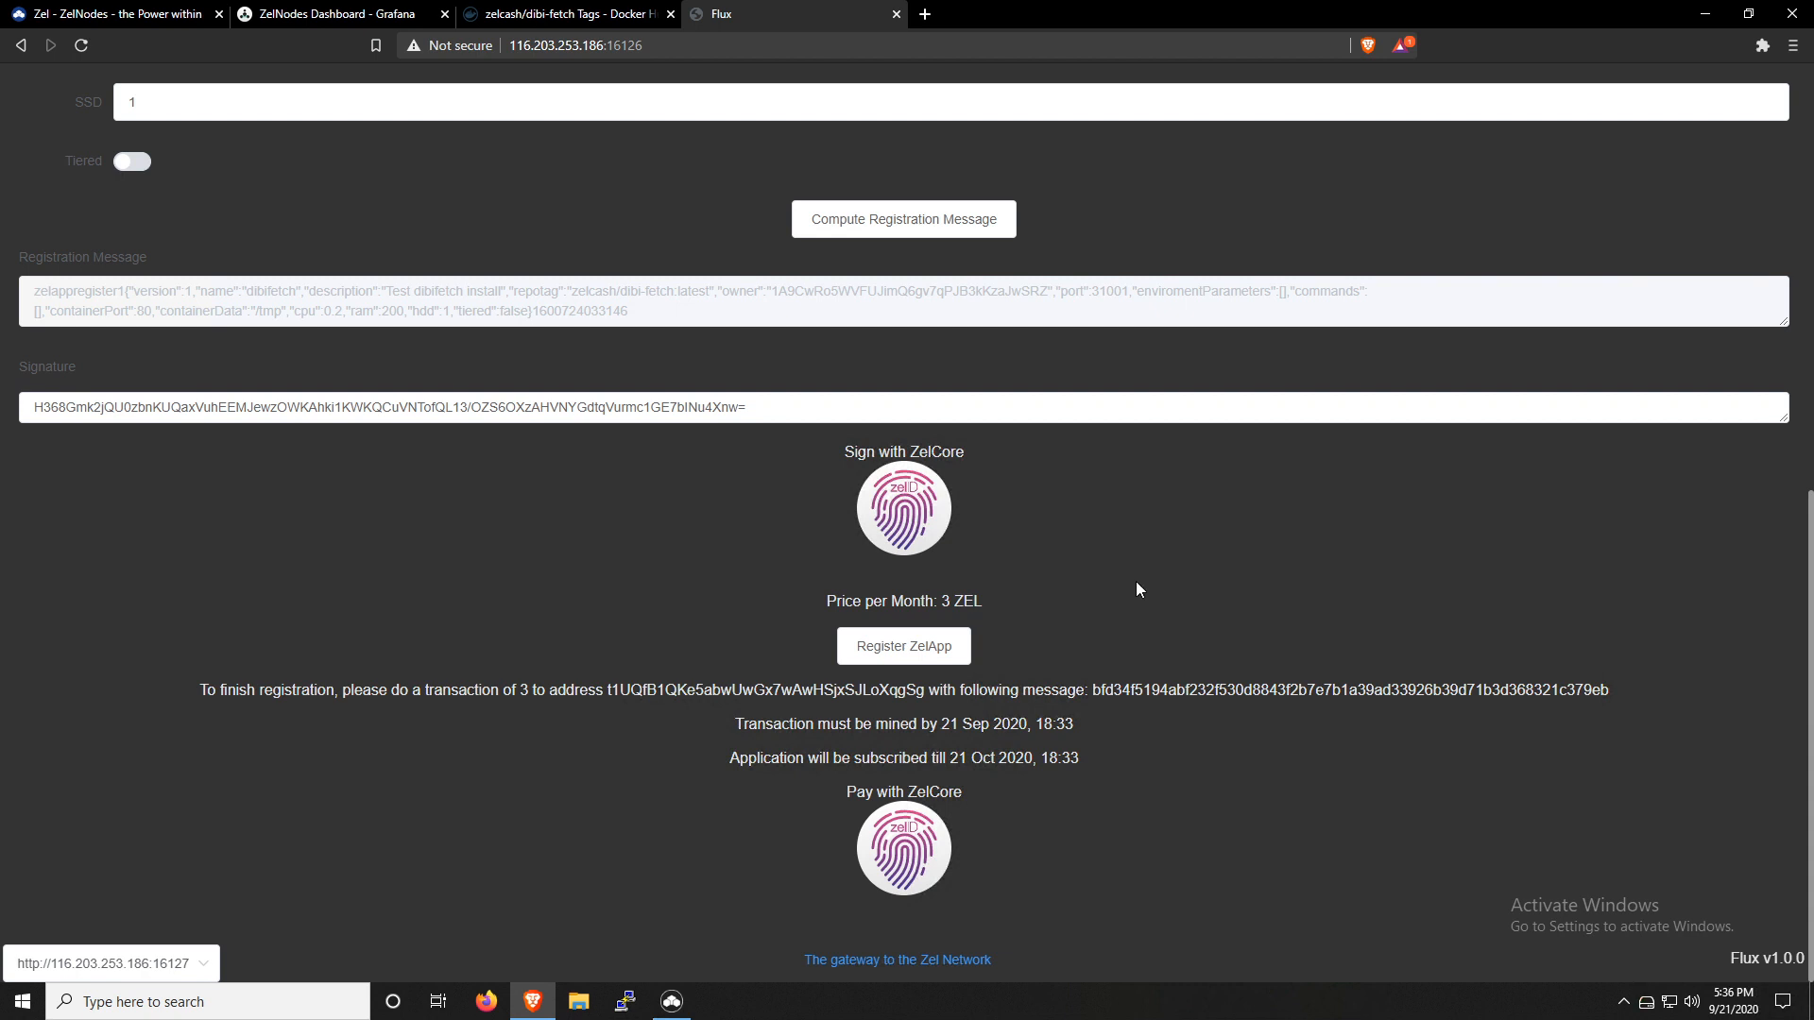
mouse_move(1175, 677)
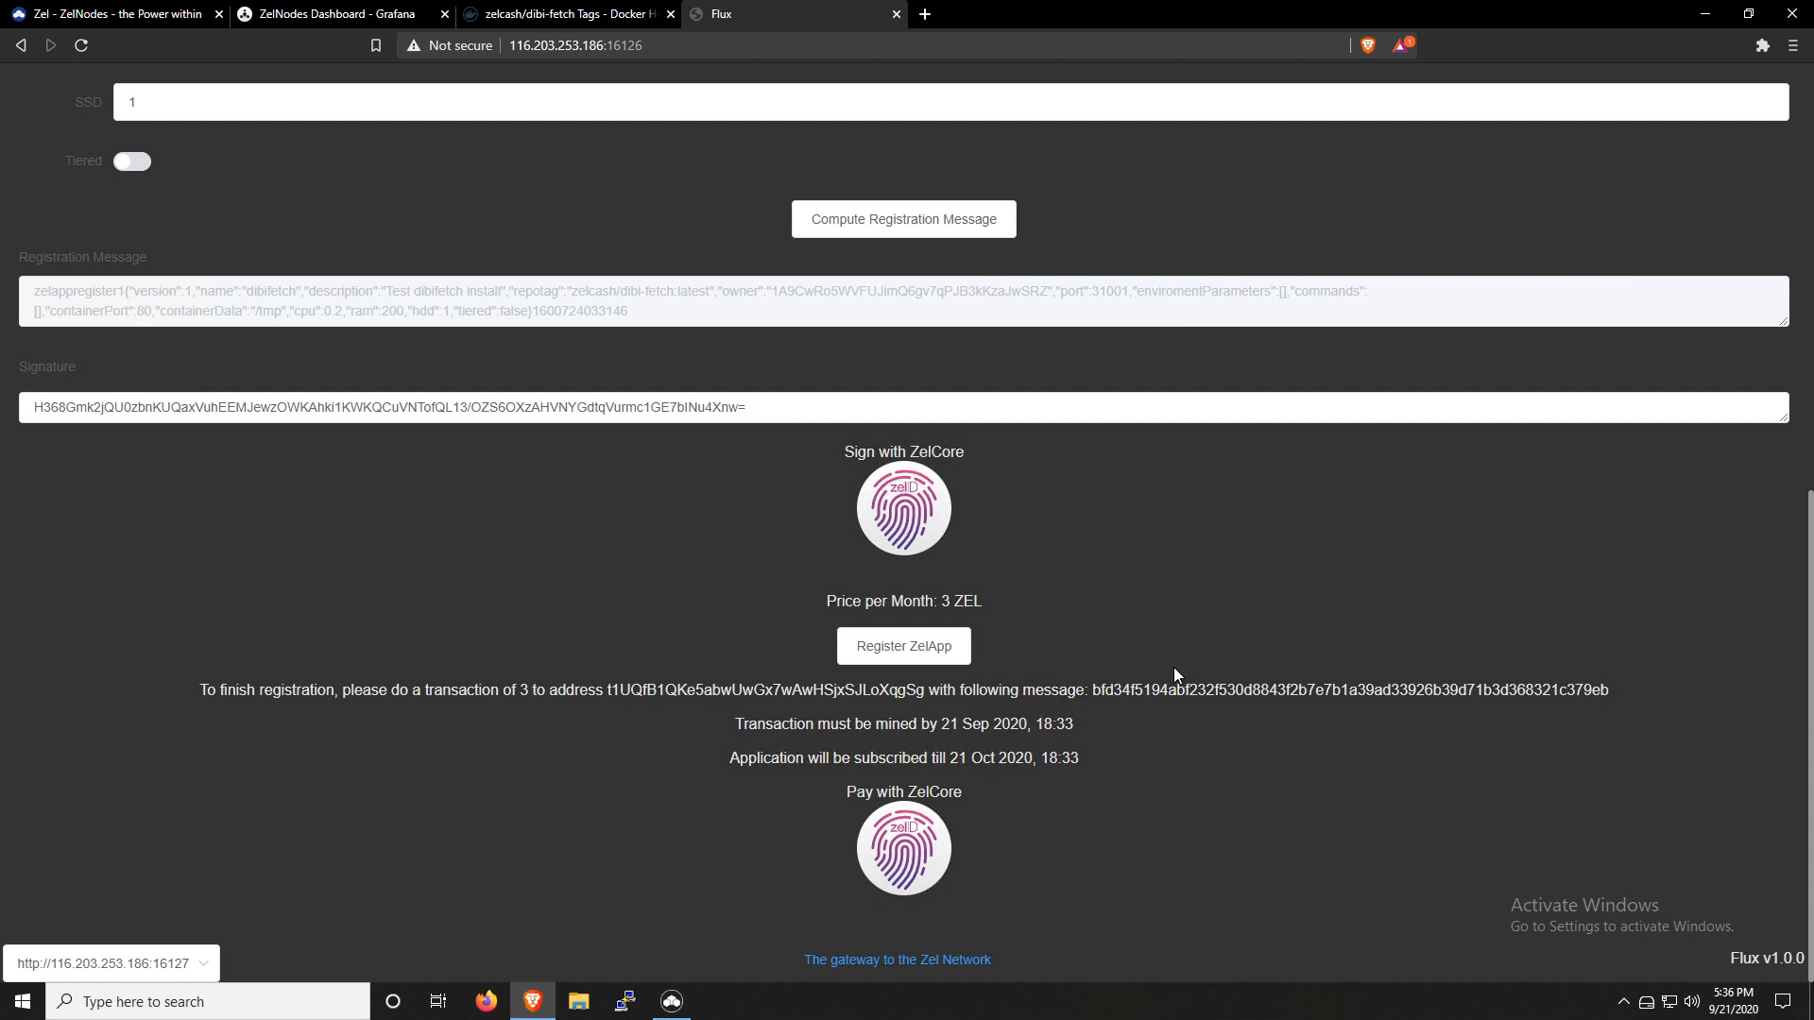
mouse_move(1018, 782)
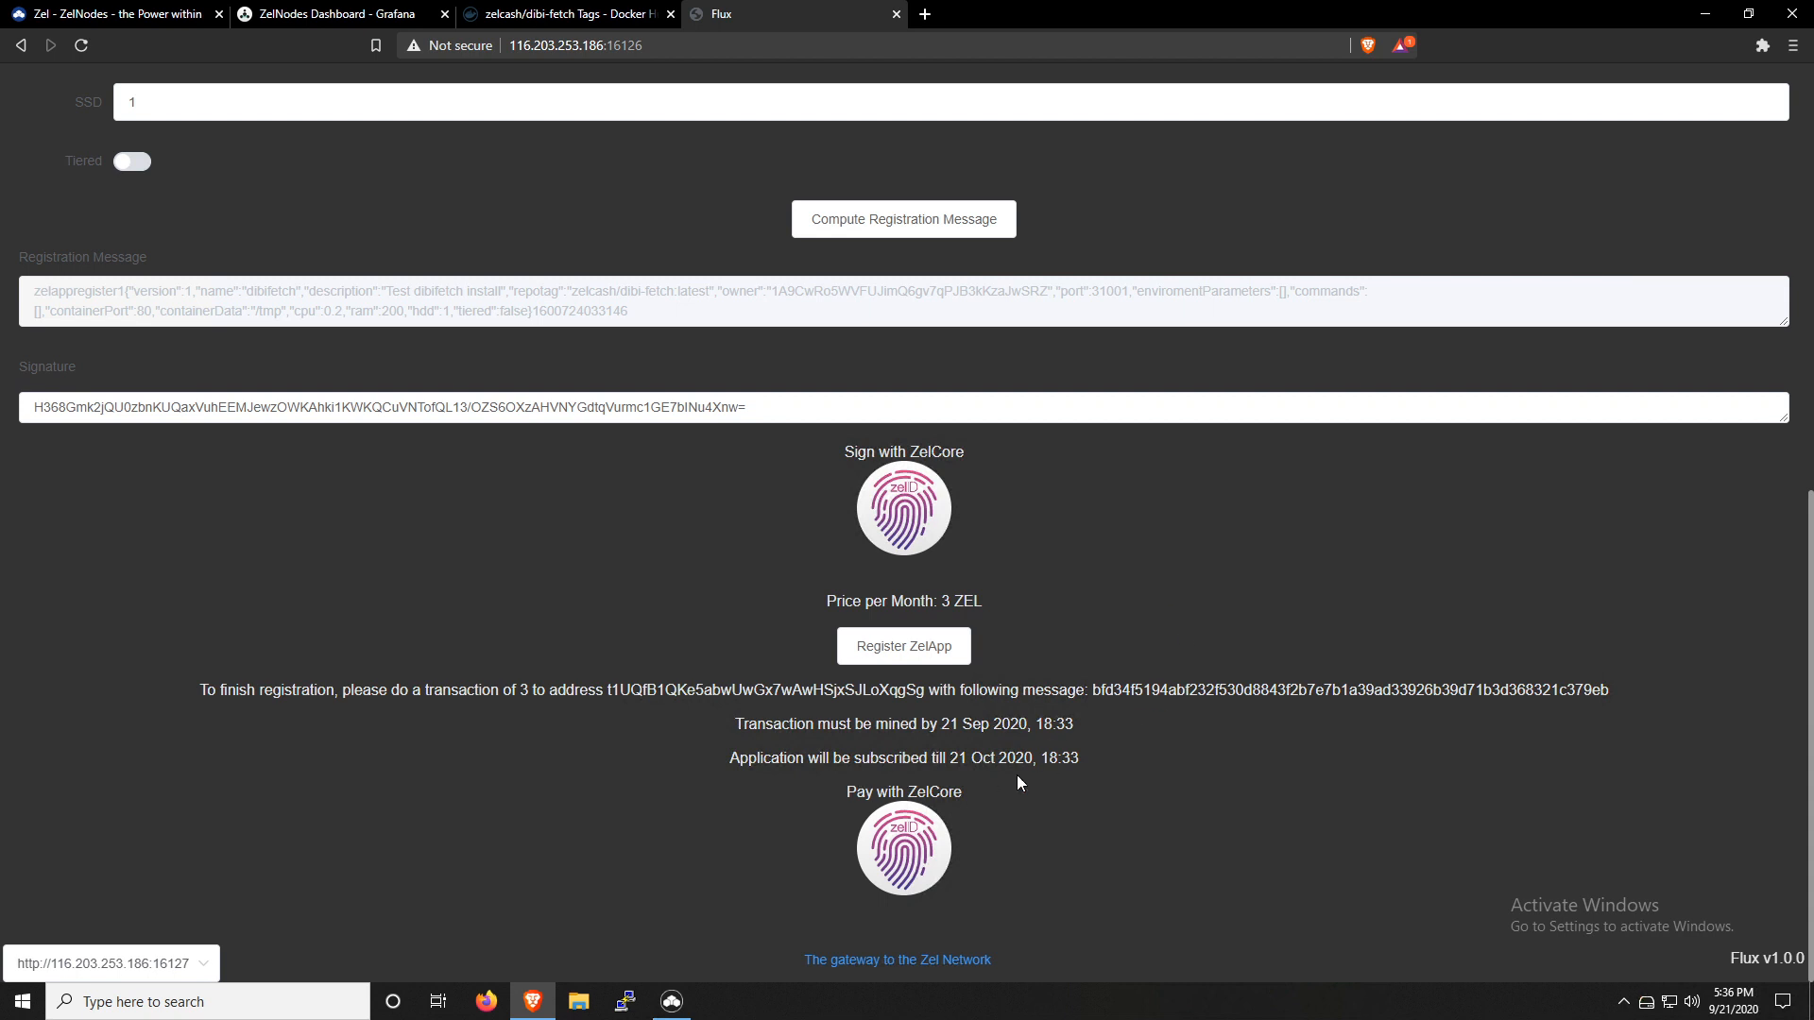
mouse_move(676, 752)
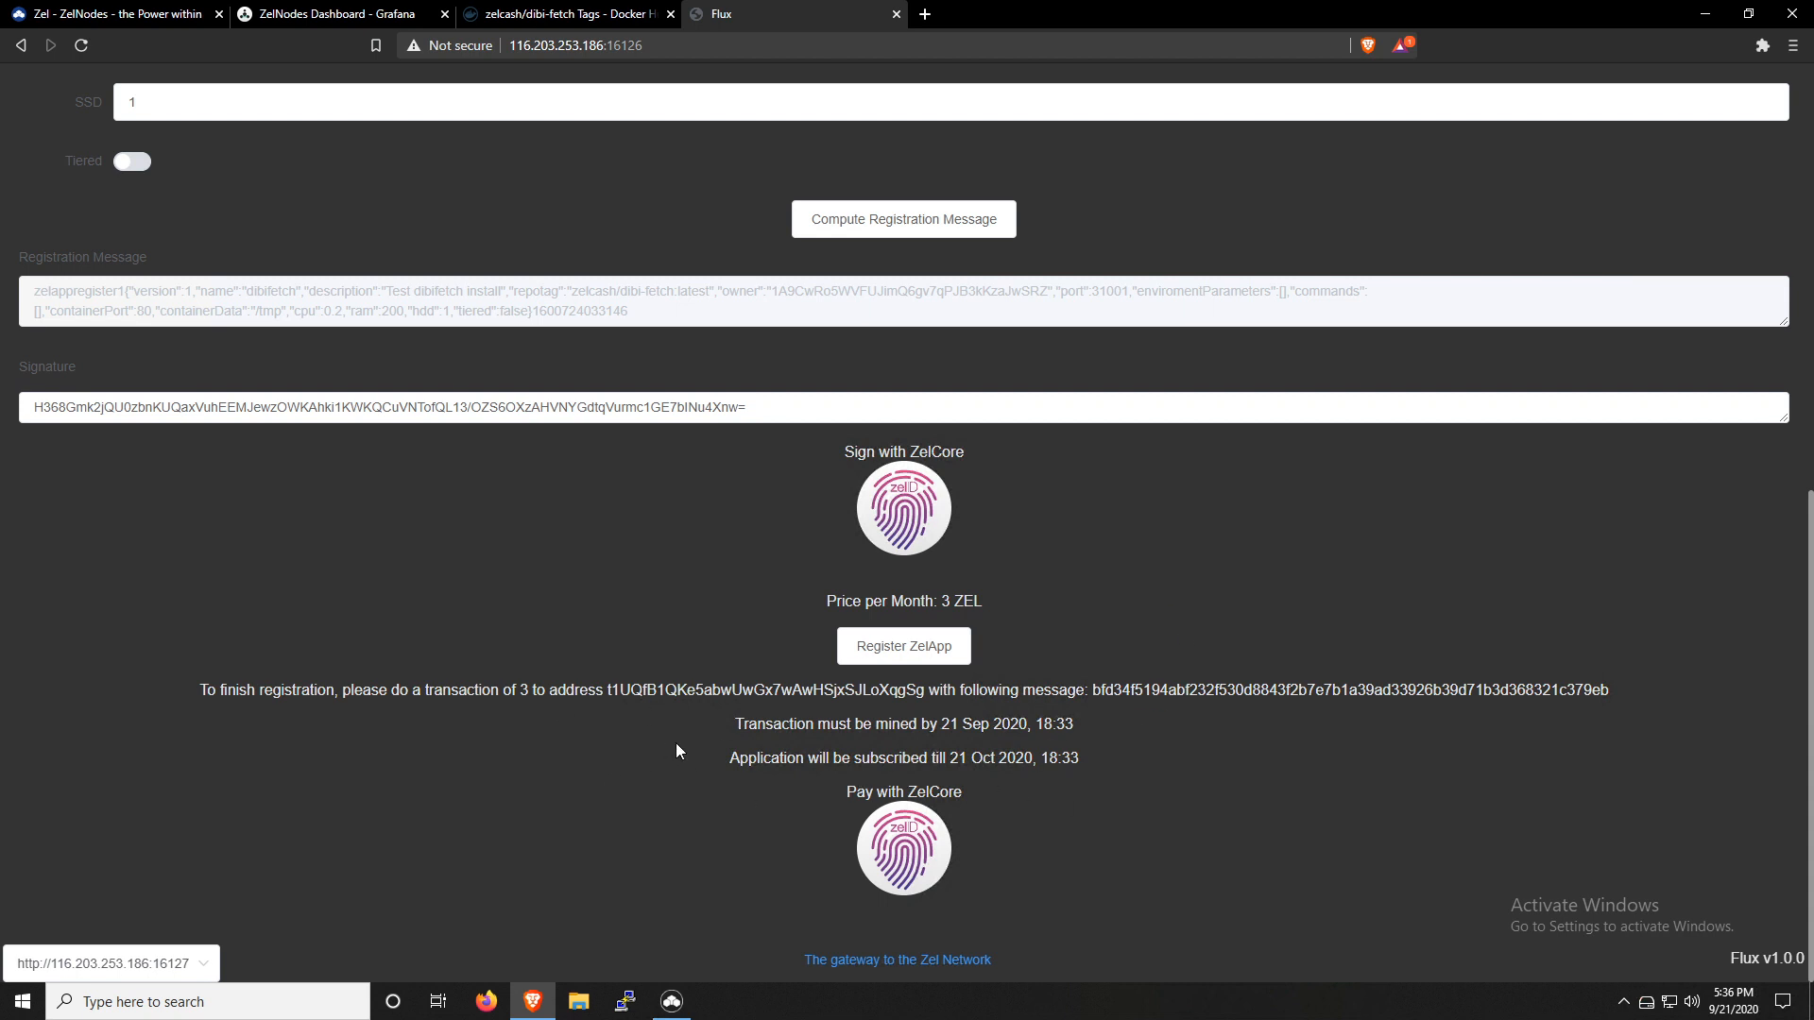
mouse_move(631, 774)
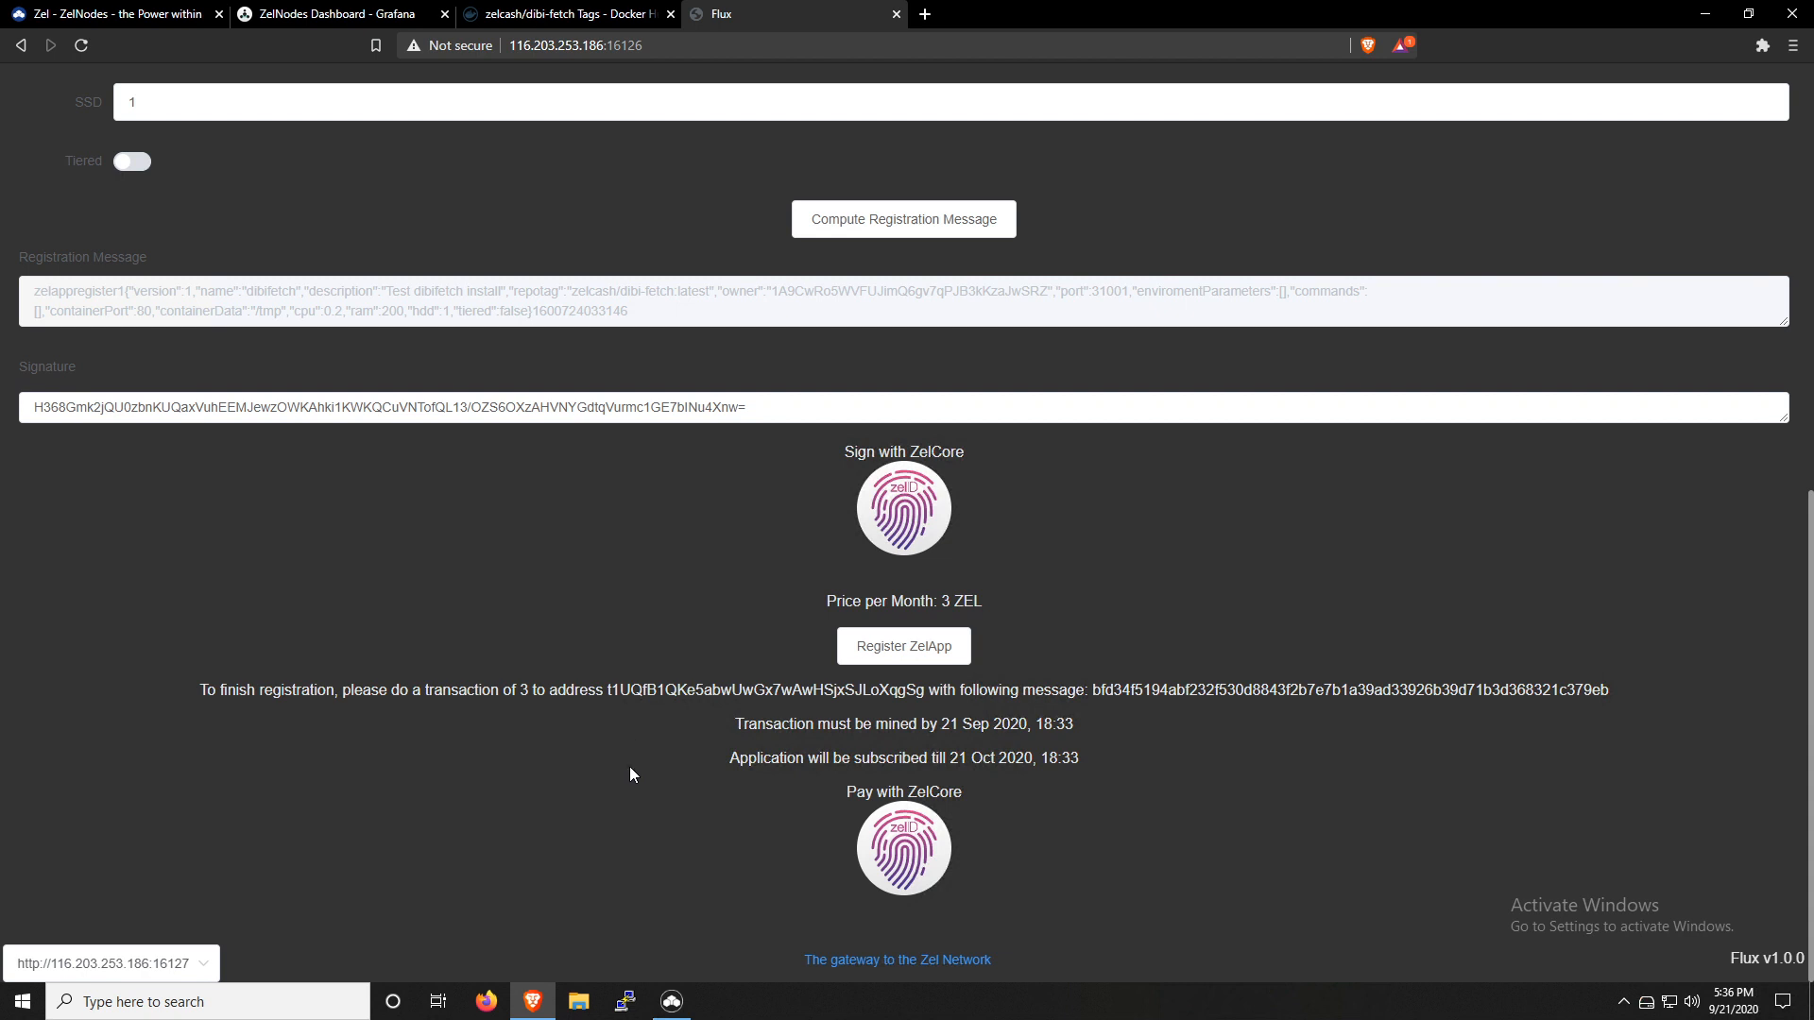
mouse_move(1116, 761)
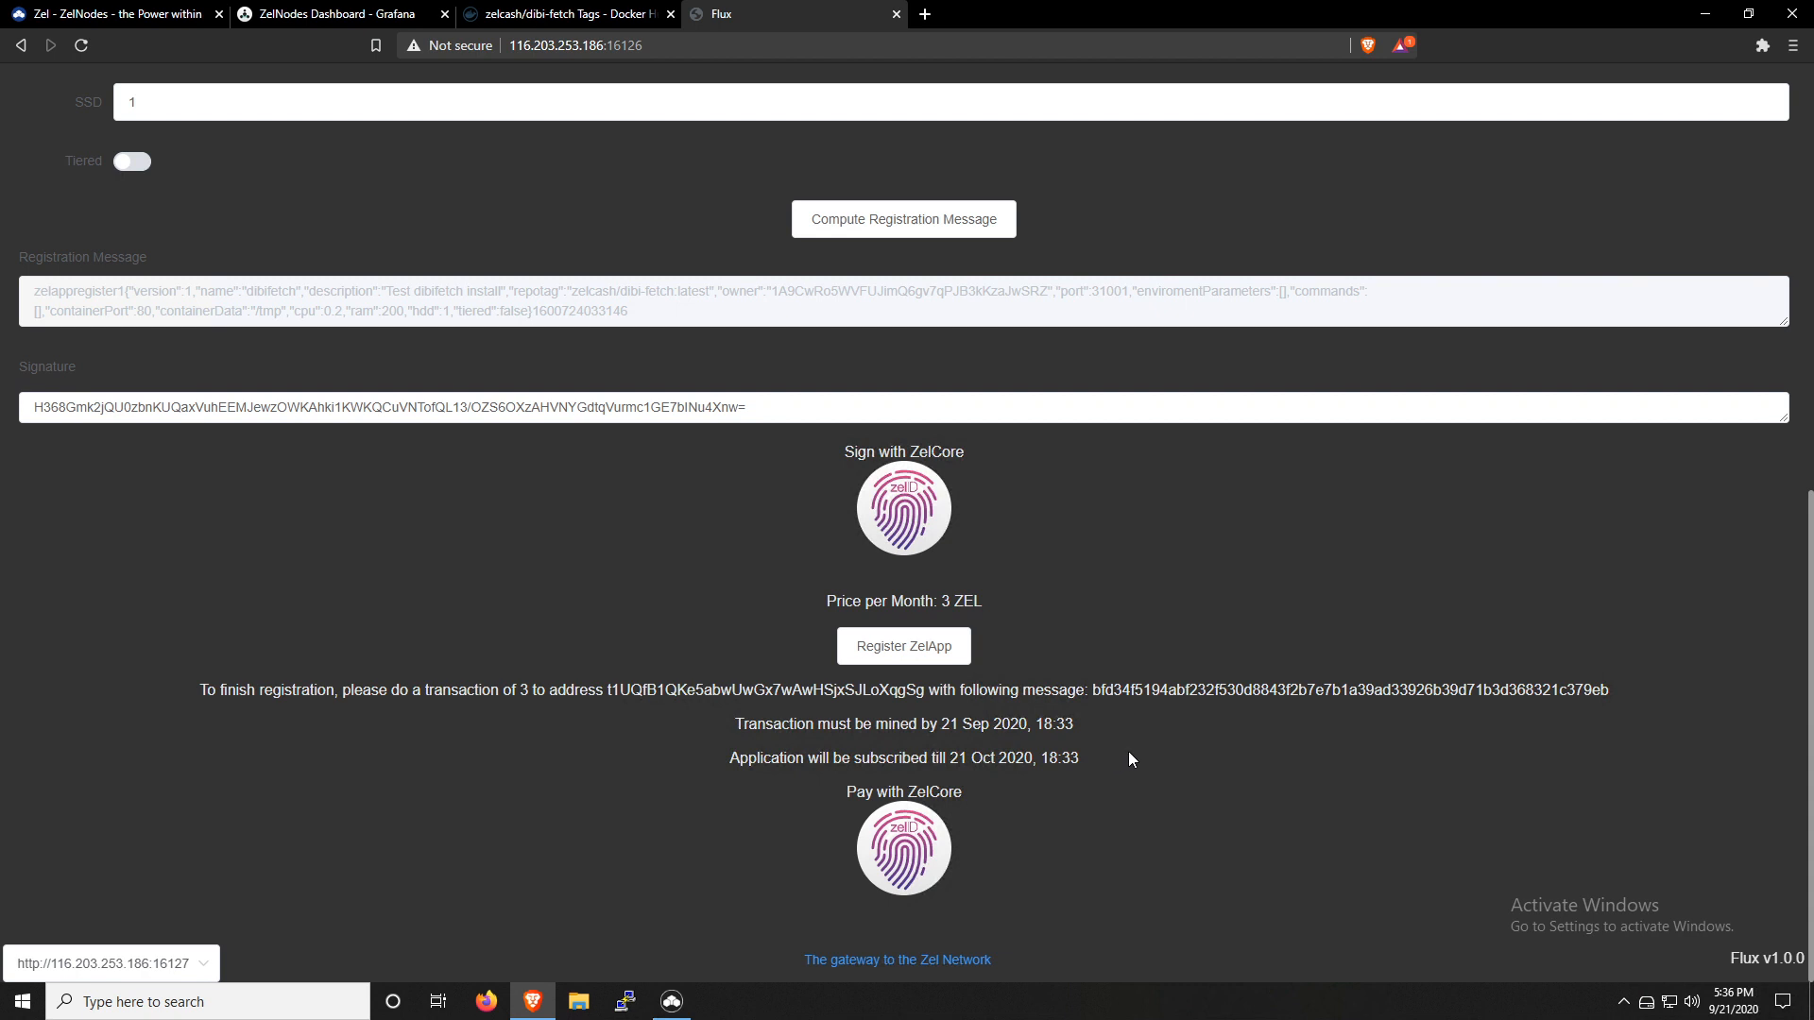
mouse_move(952, 775)
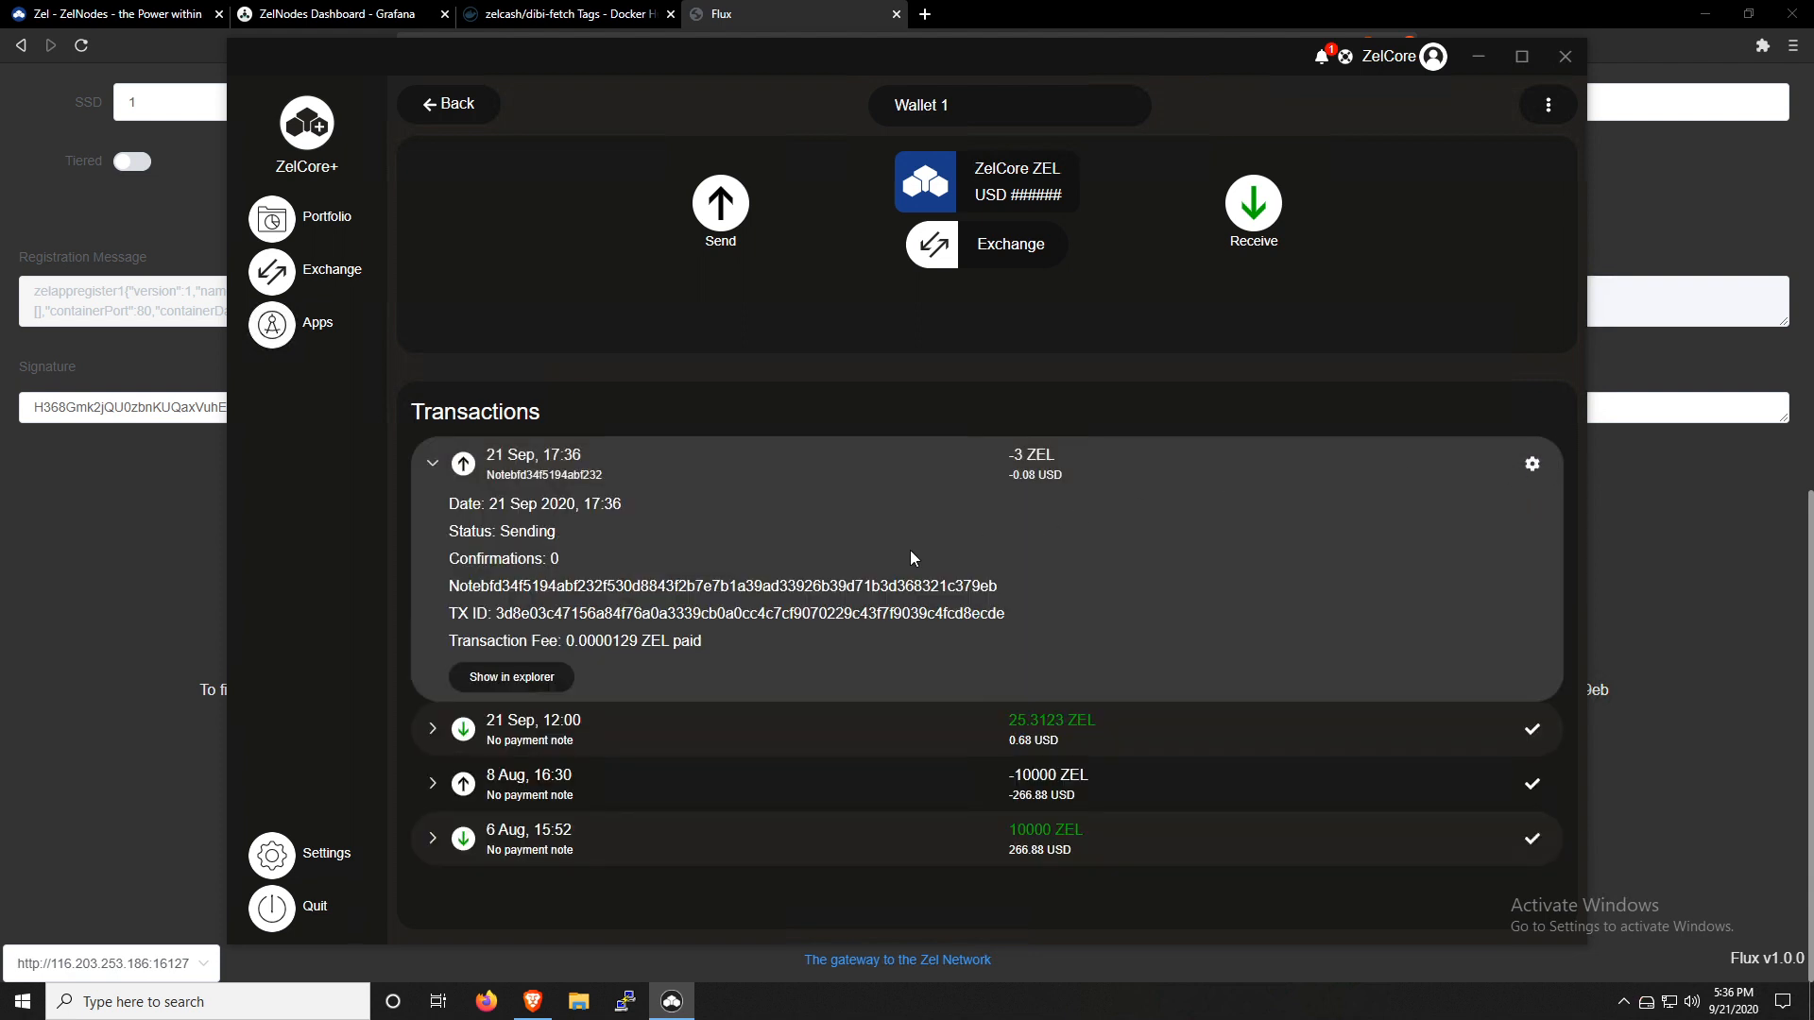
View the new 3 ZEL registration payment in the ZelCash block explorer
left_click(510, 676)
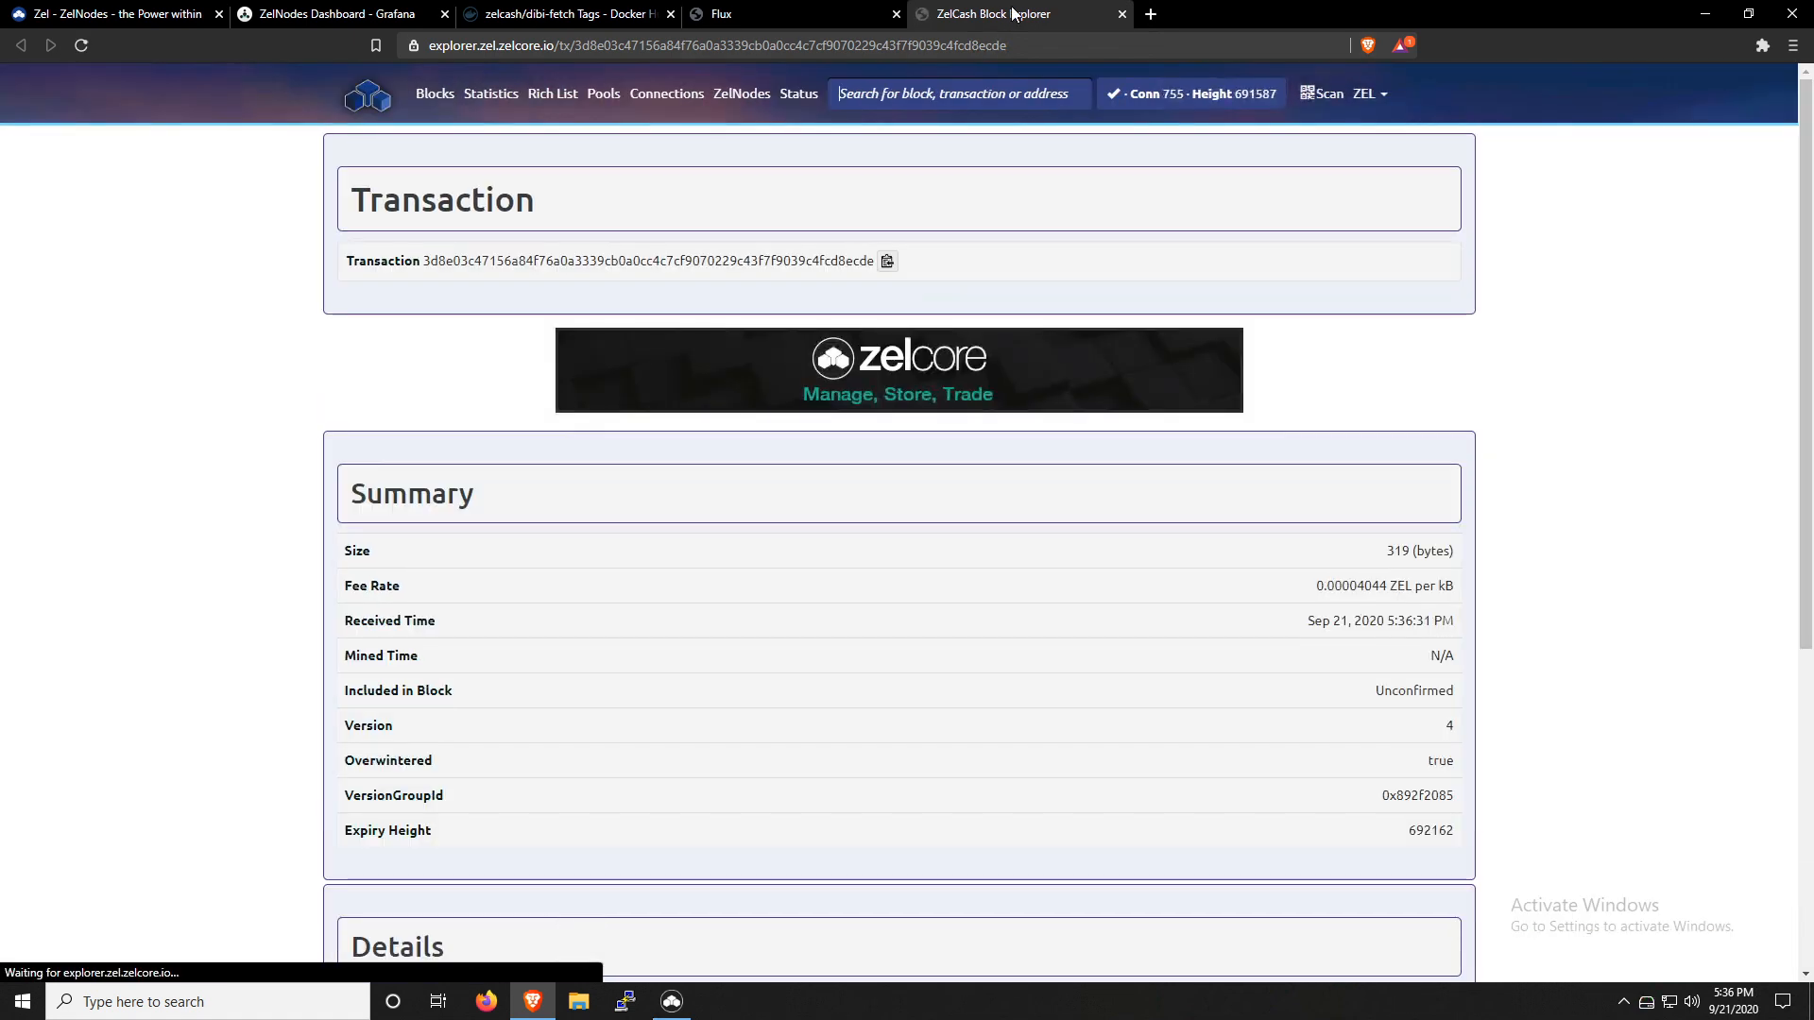
Review the unconfirmed 3 ZEL transaction's status, outputs and OP_RETURN message in the explorer
scroll("down", 3)
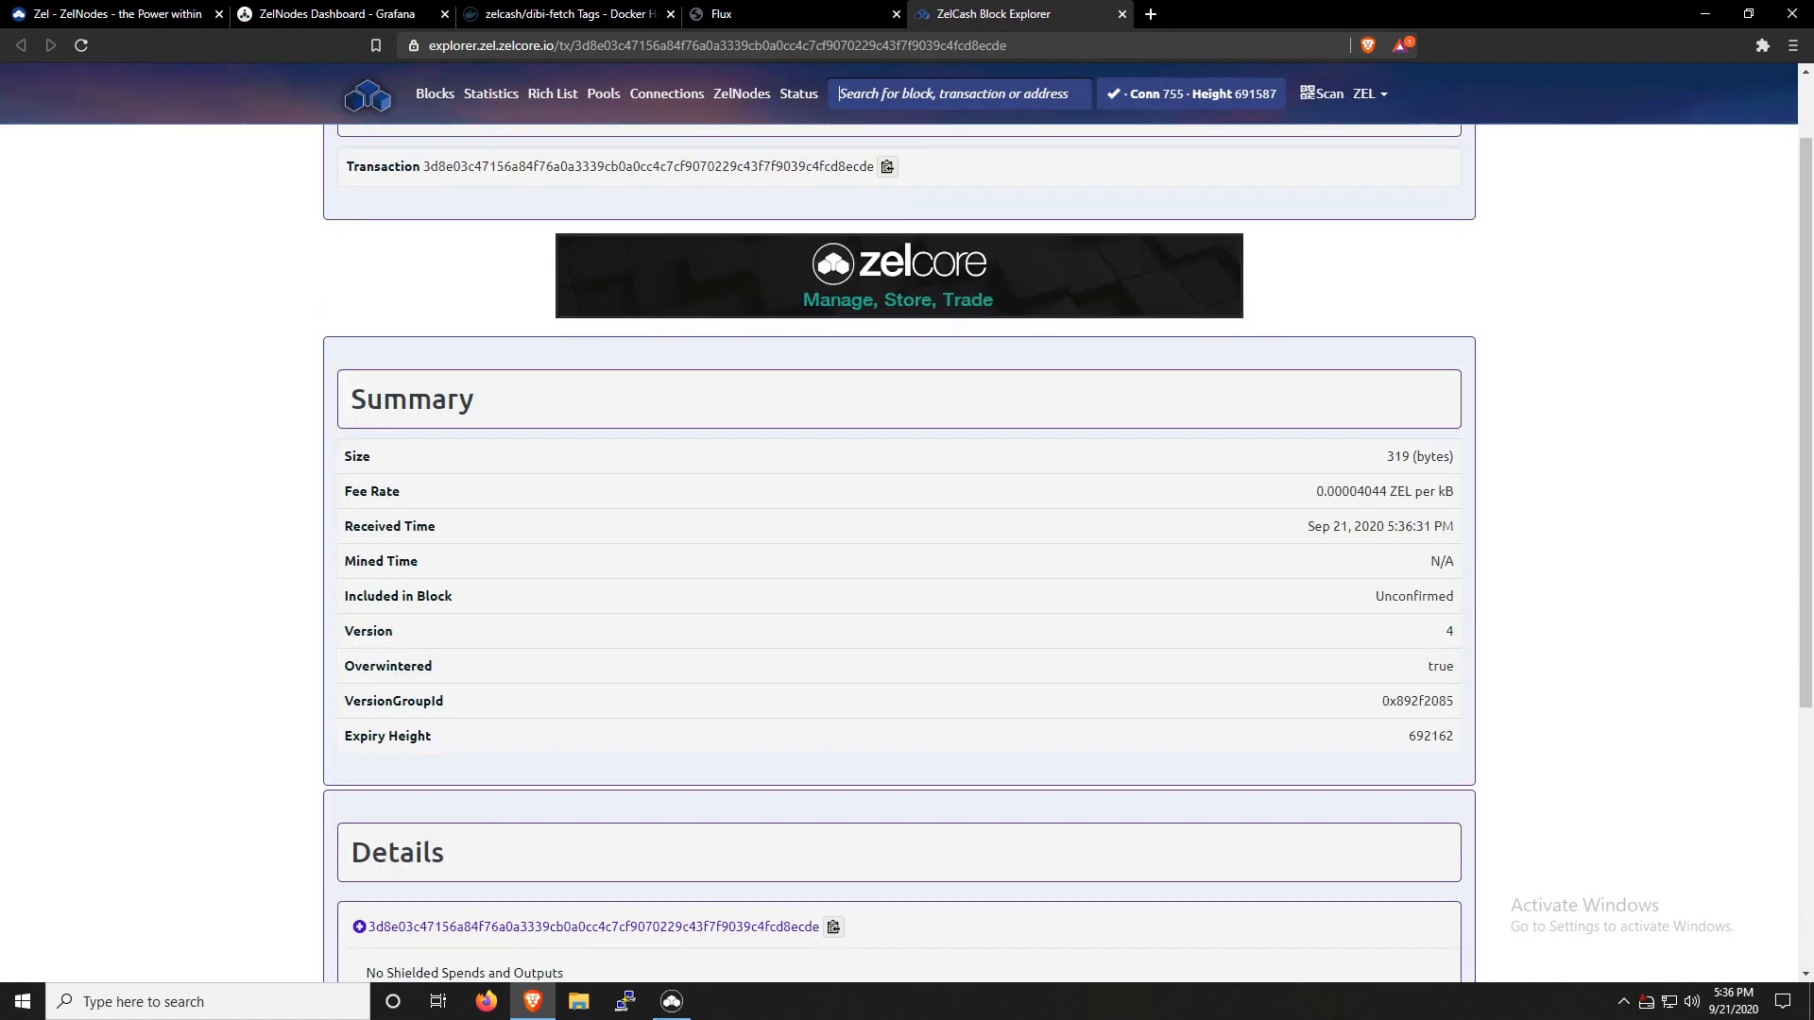
double_click(1413, 595)
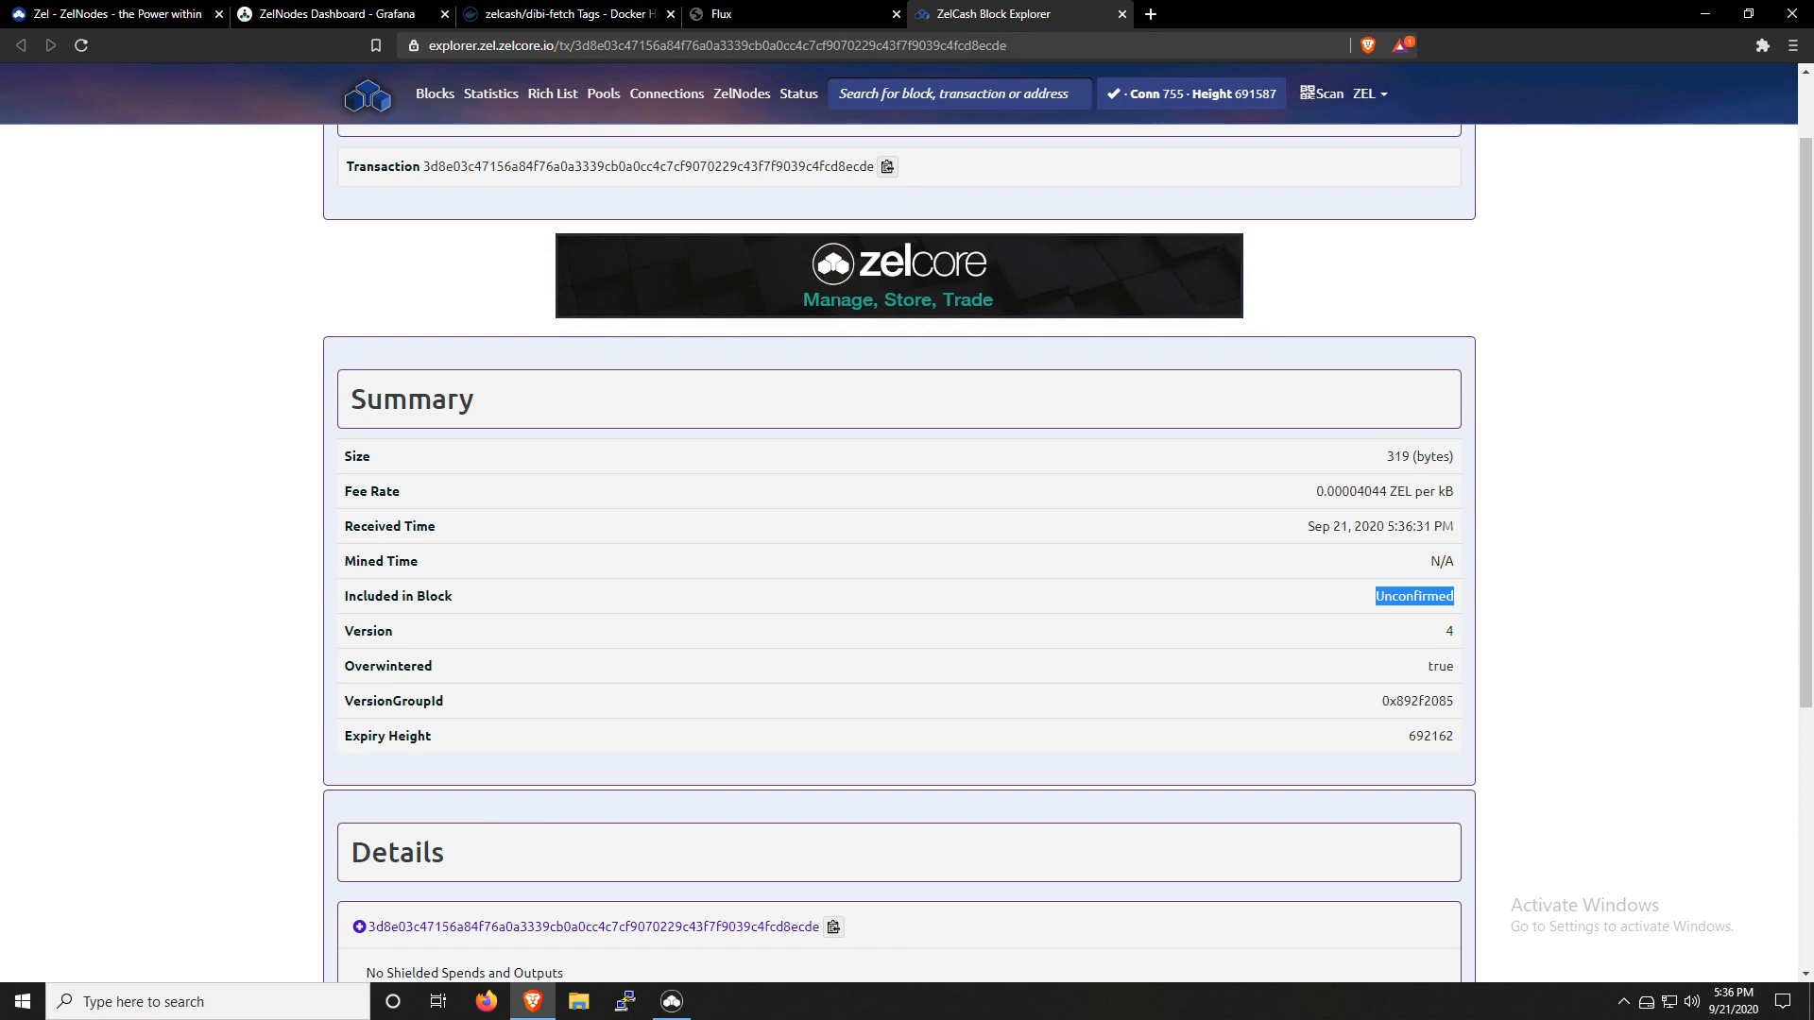
scroll("down", 3)
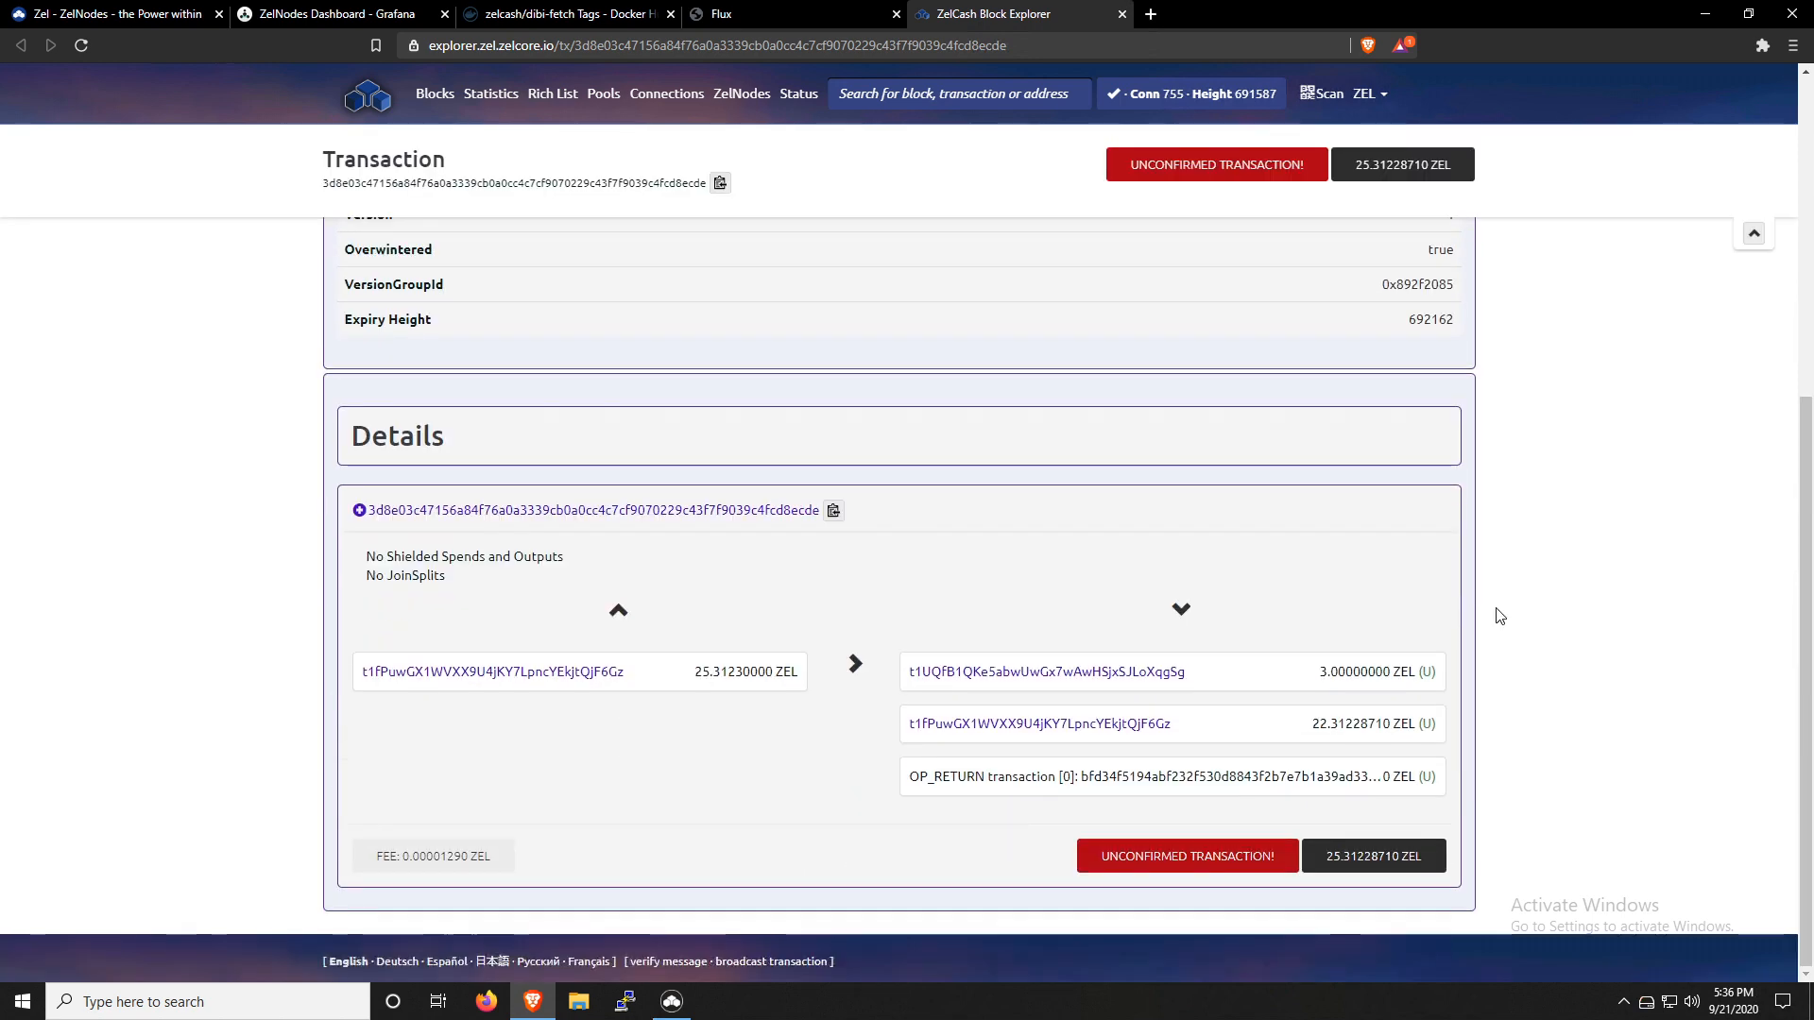
mouse_move(1529, 729)
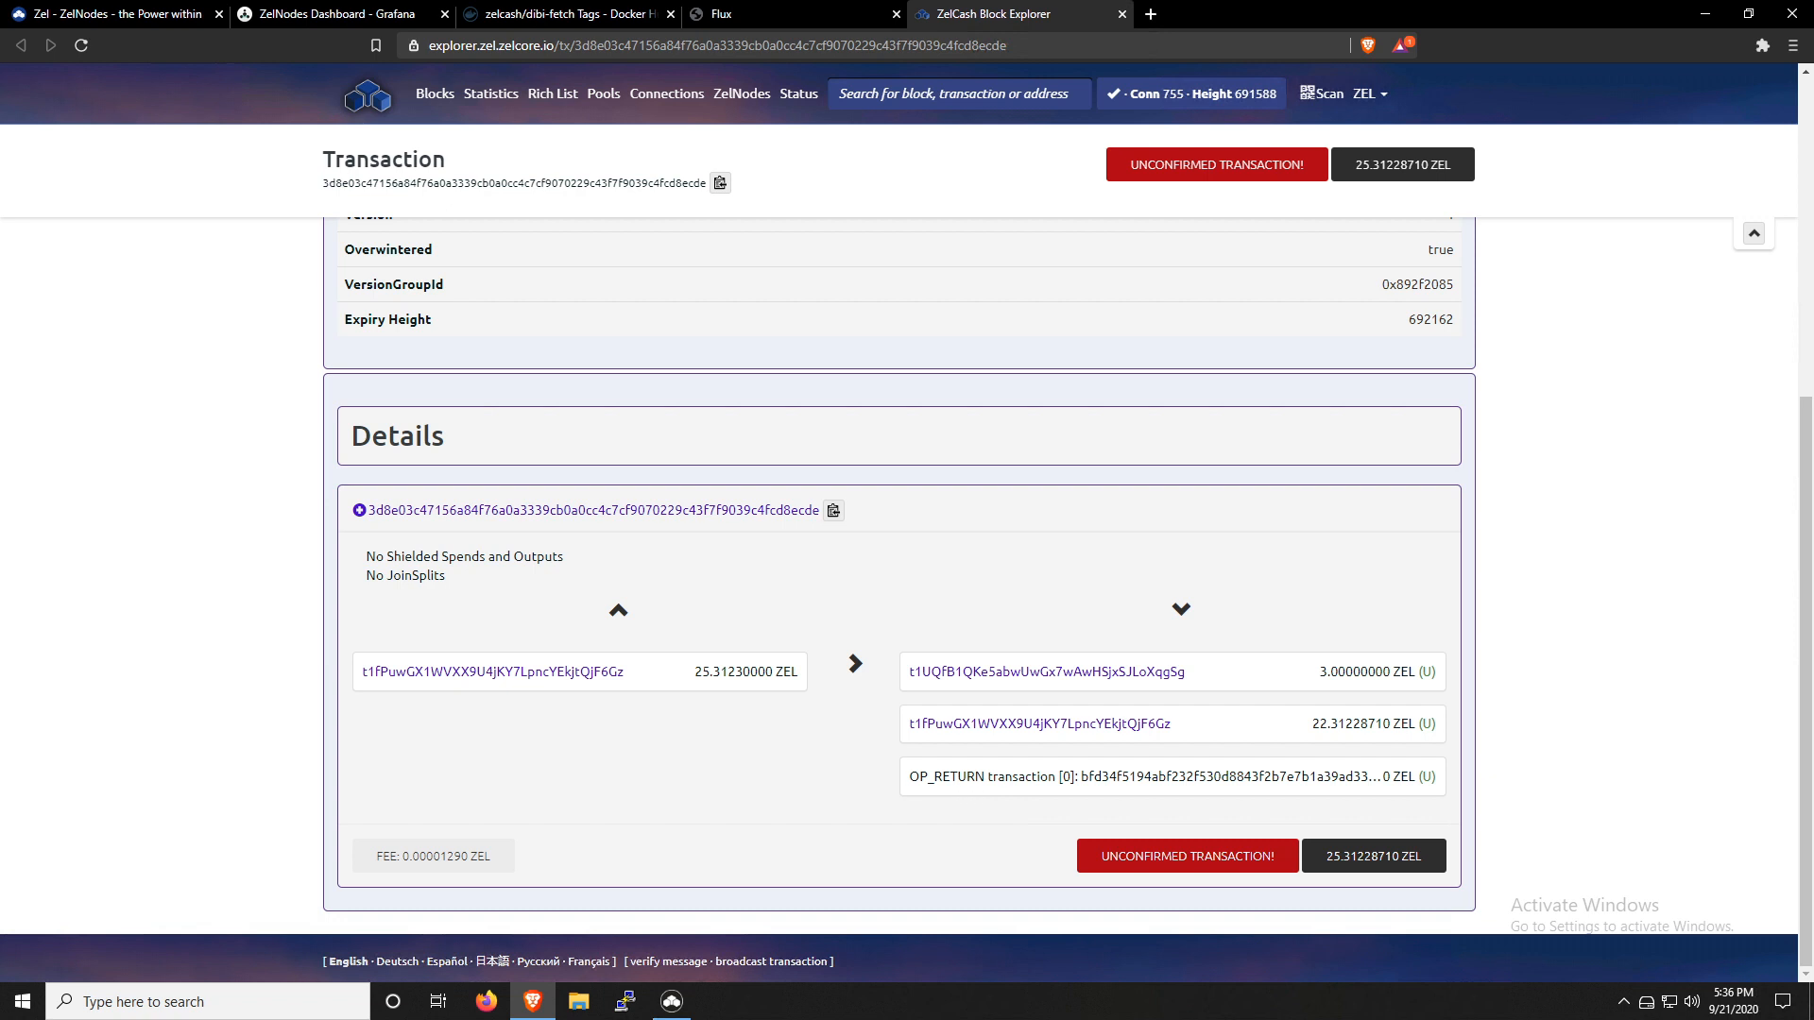
double_click(1220, 776)
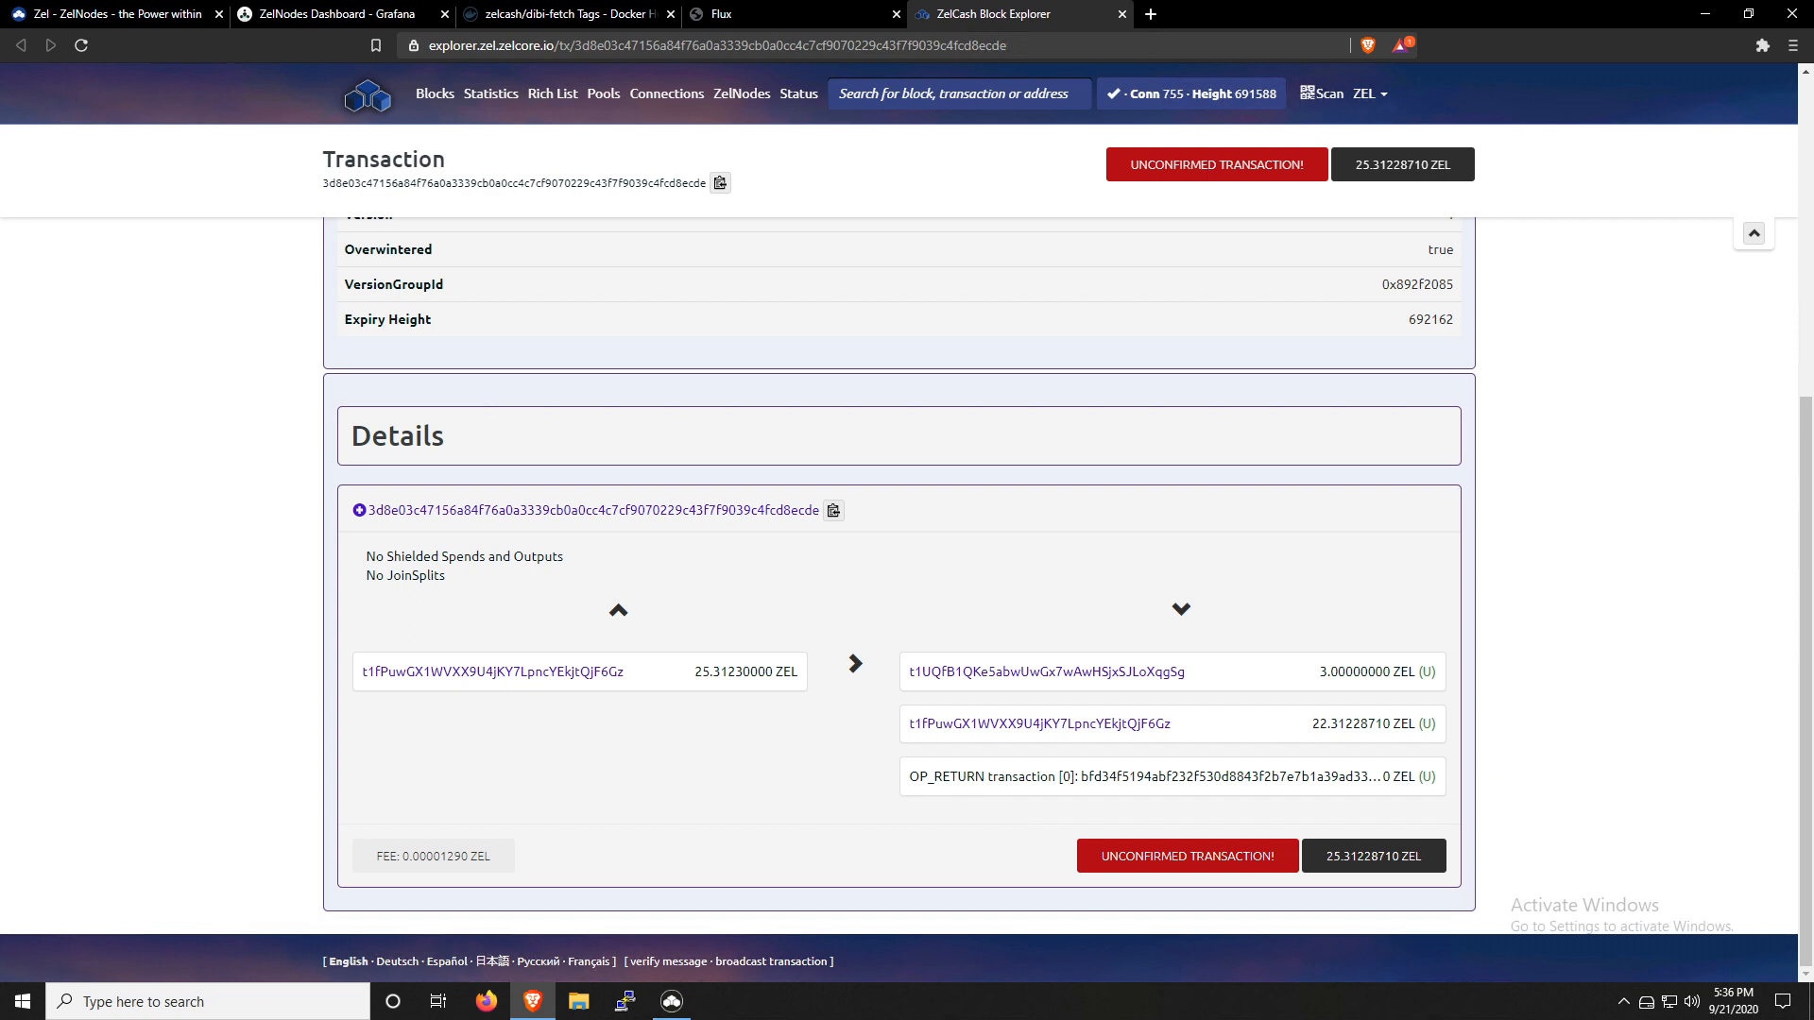
mouse_move(1200, 767)
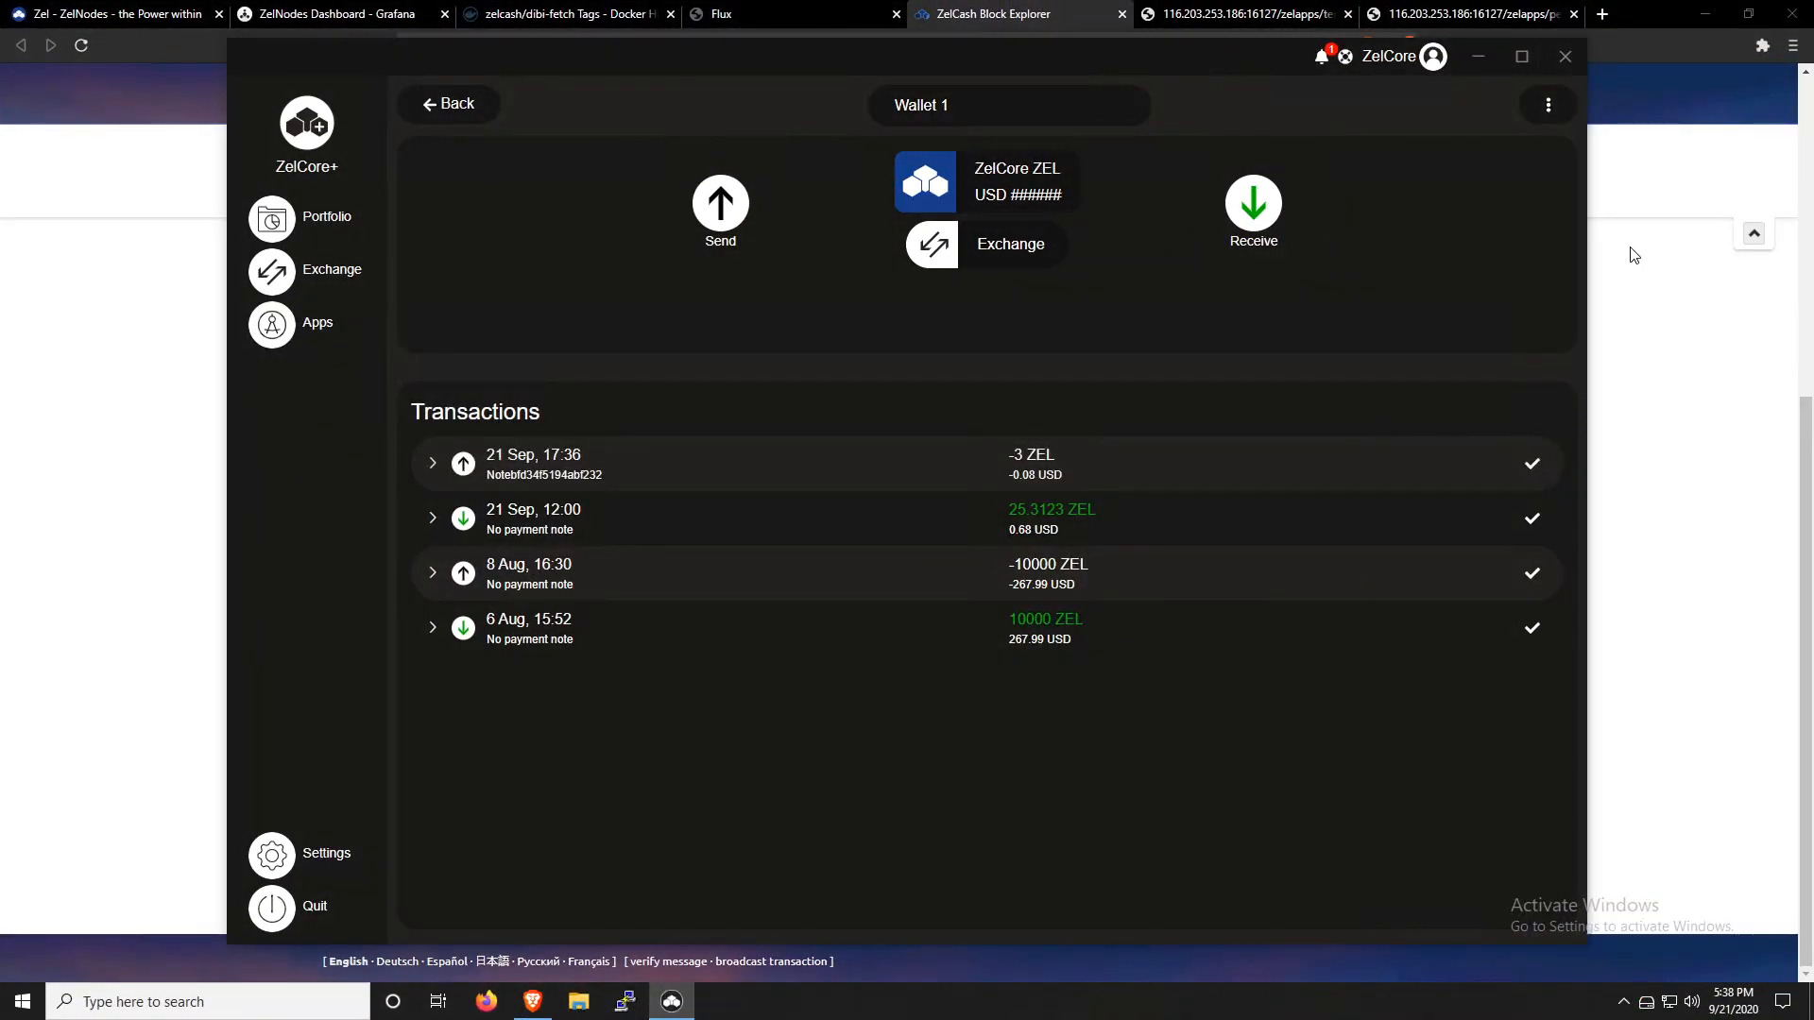
Return to the ZelCore wallet to see the 21 Sep 17:36 payment confirmed
left_click(786, 13)
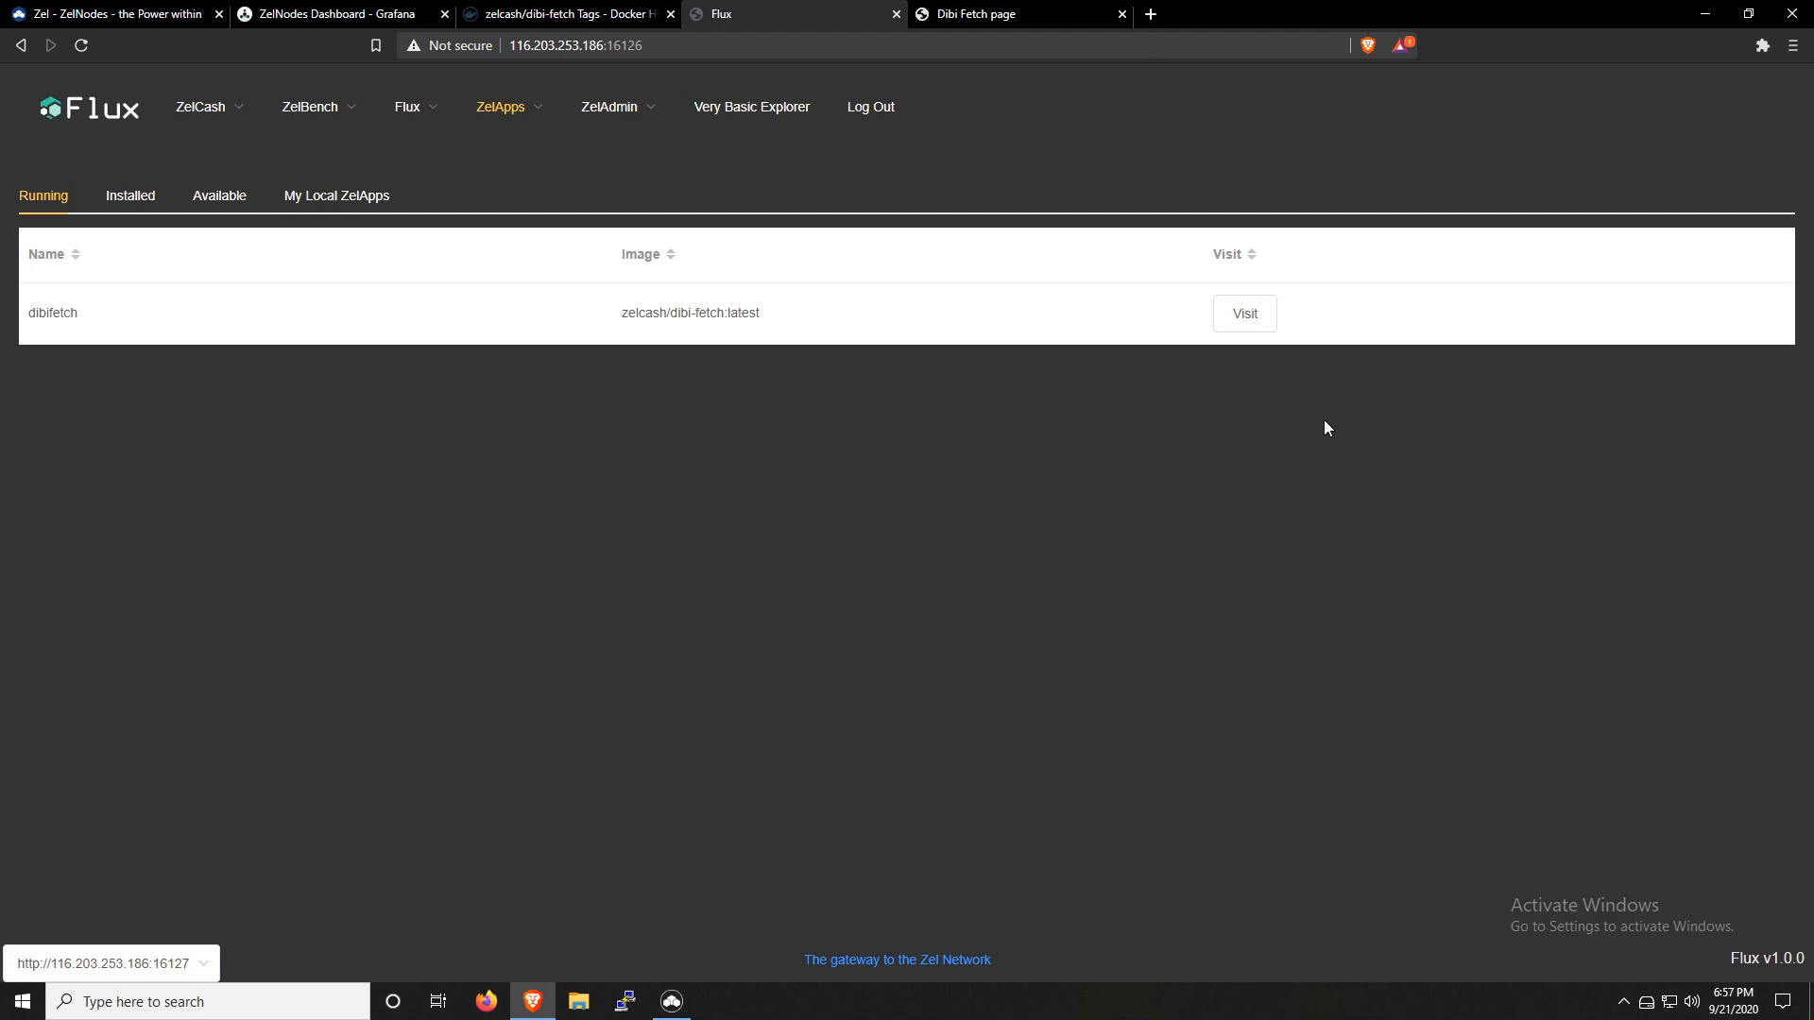
mouse_move(359, 417)
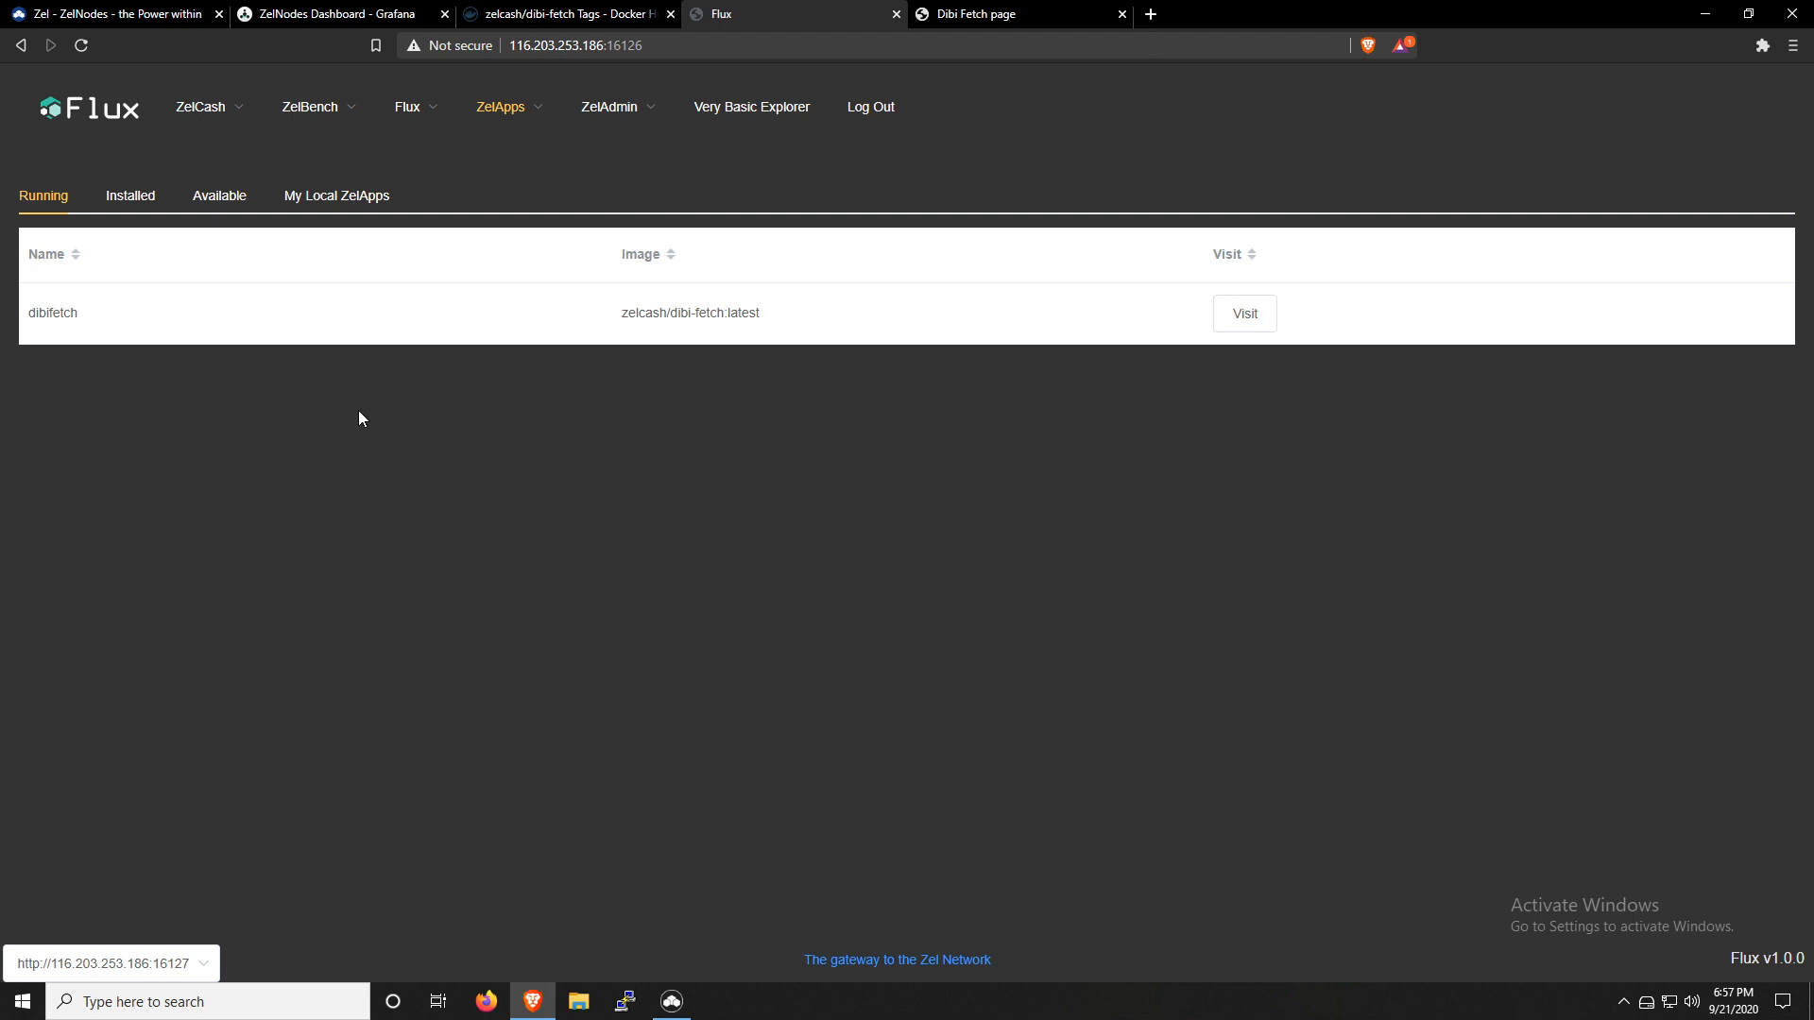
mouse_move(44, 204)
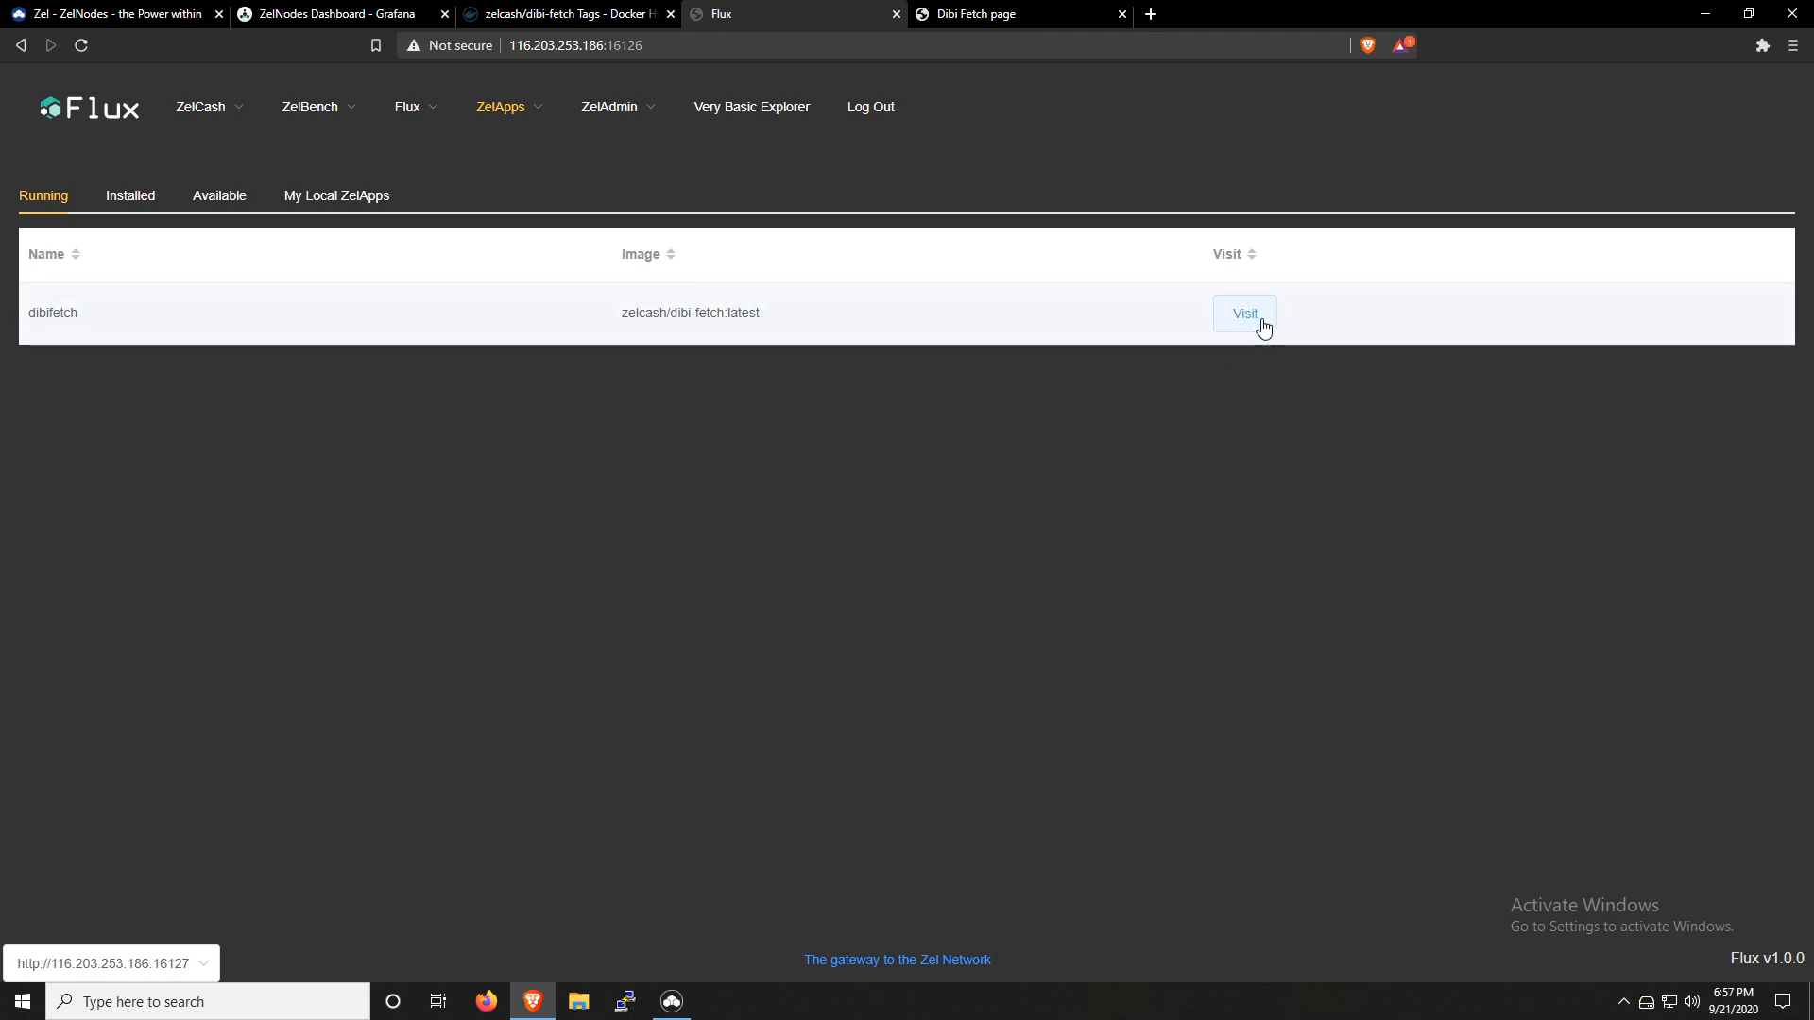
mouse_move(1033, 28)
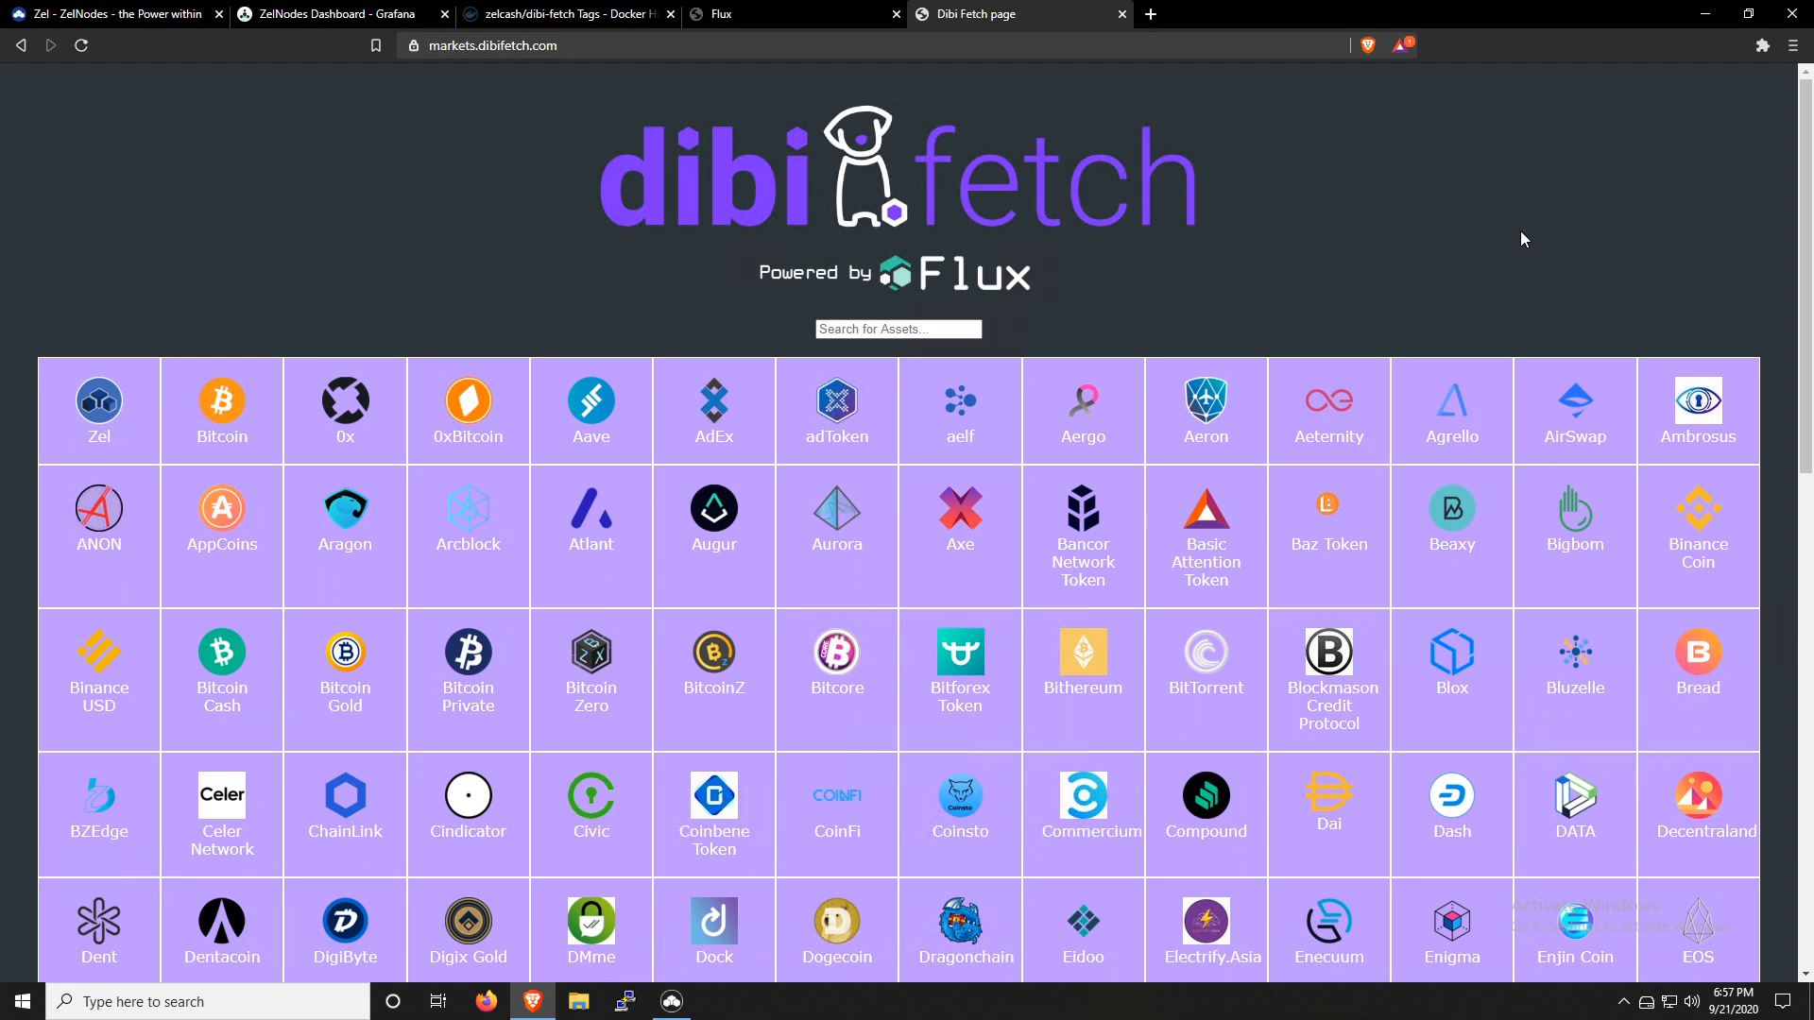
mouse_move(1472, 183)
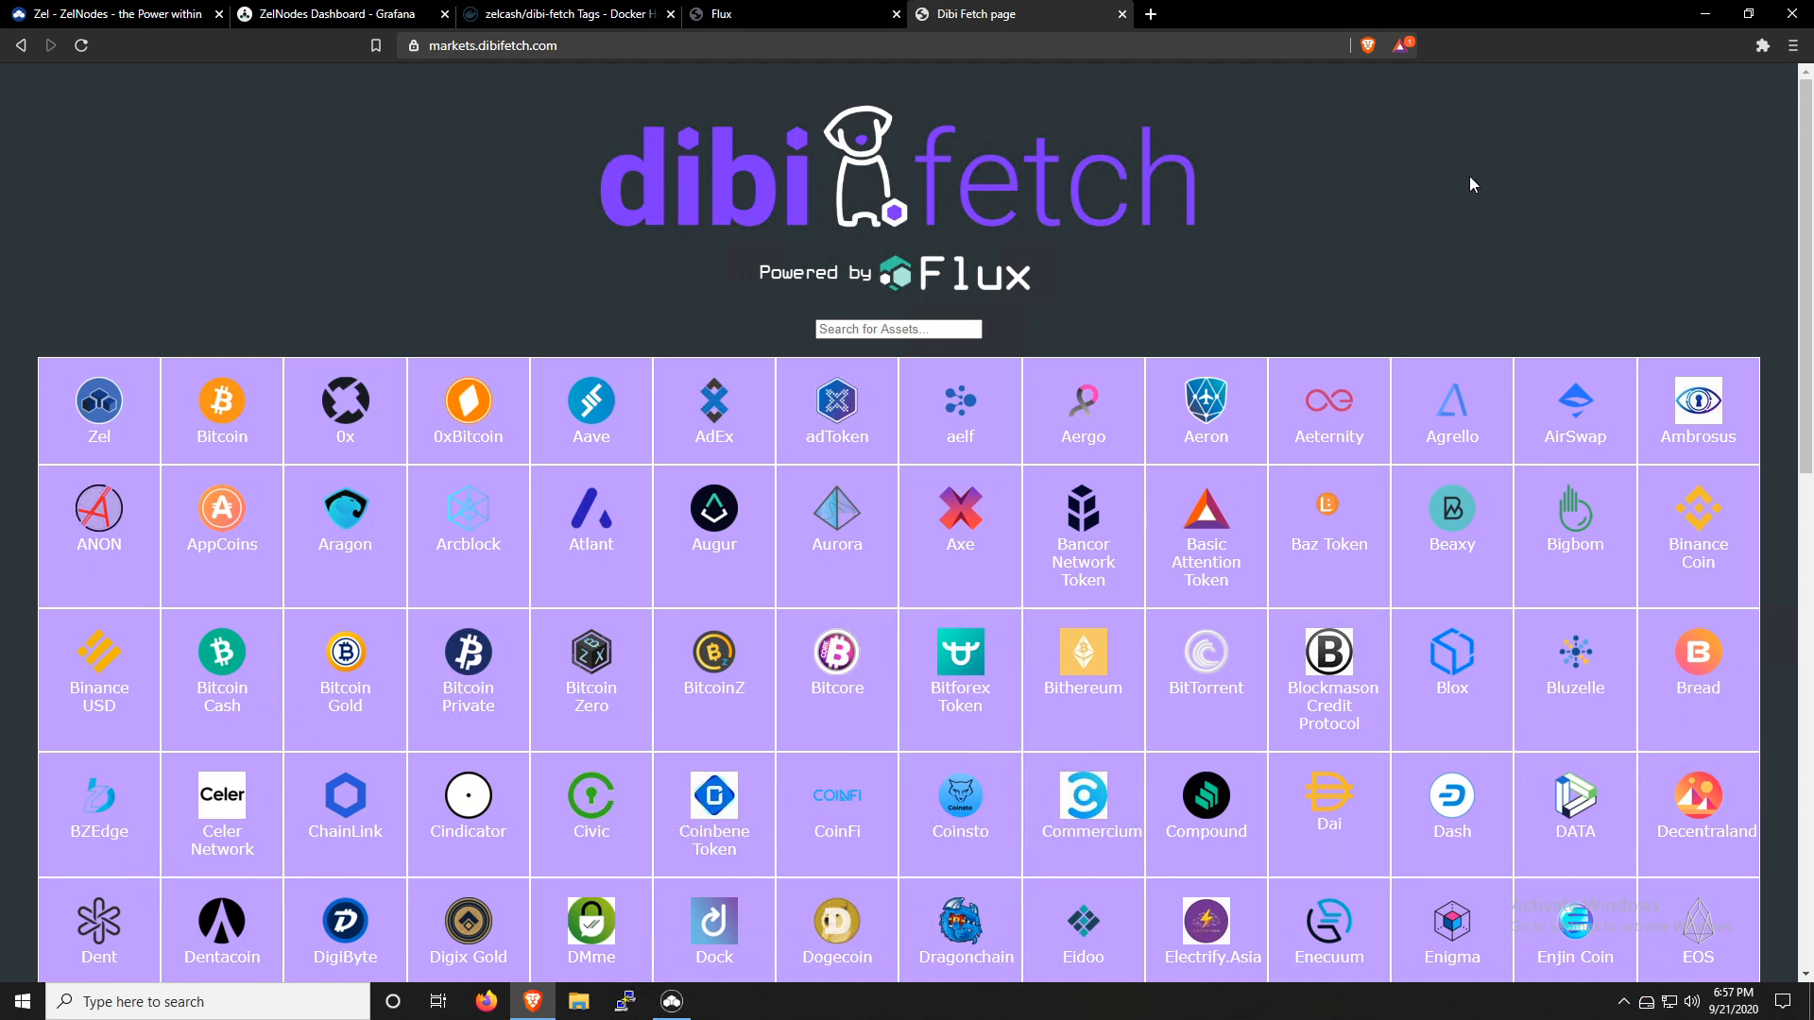
Browse the Dibi Fetch markets grid and go to its API v1 usage page
scroll("down", 3)
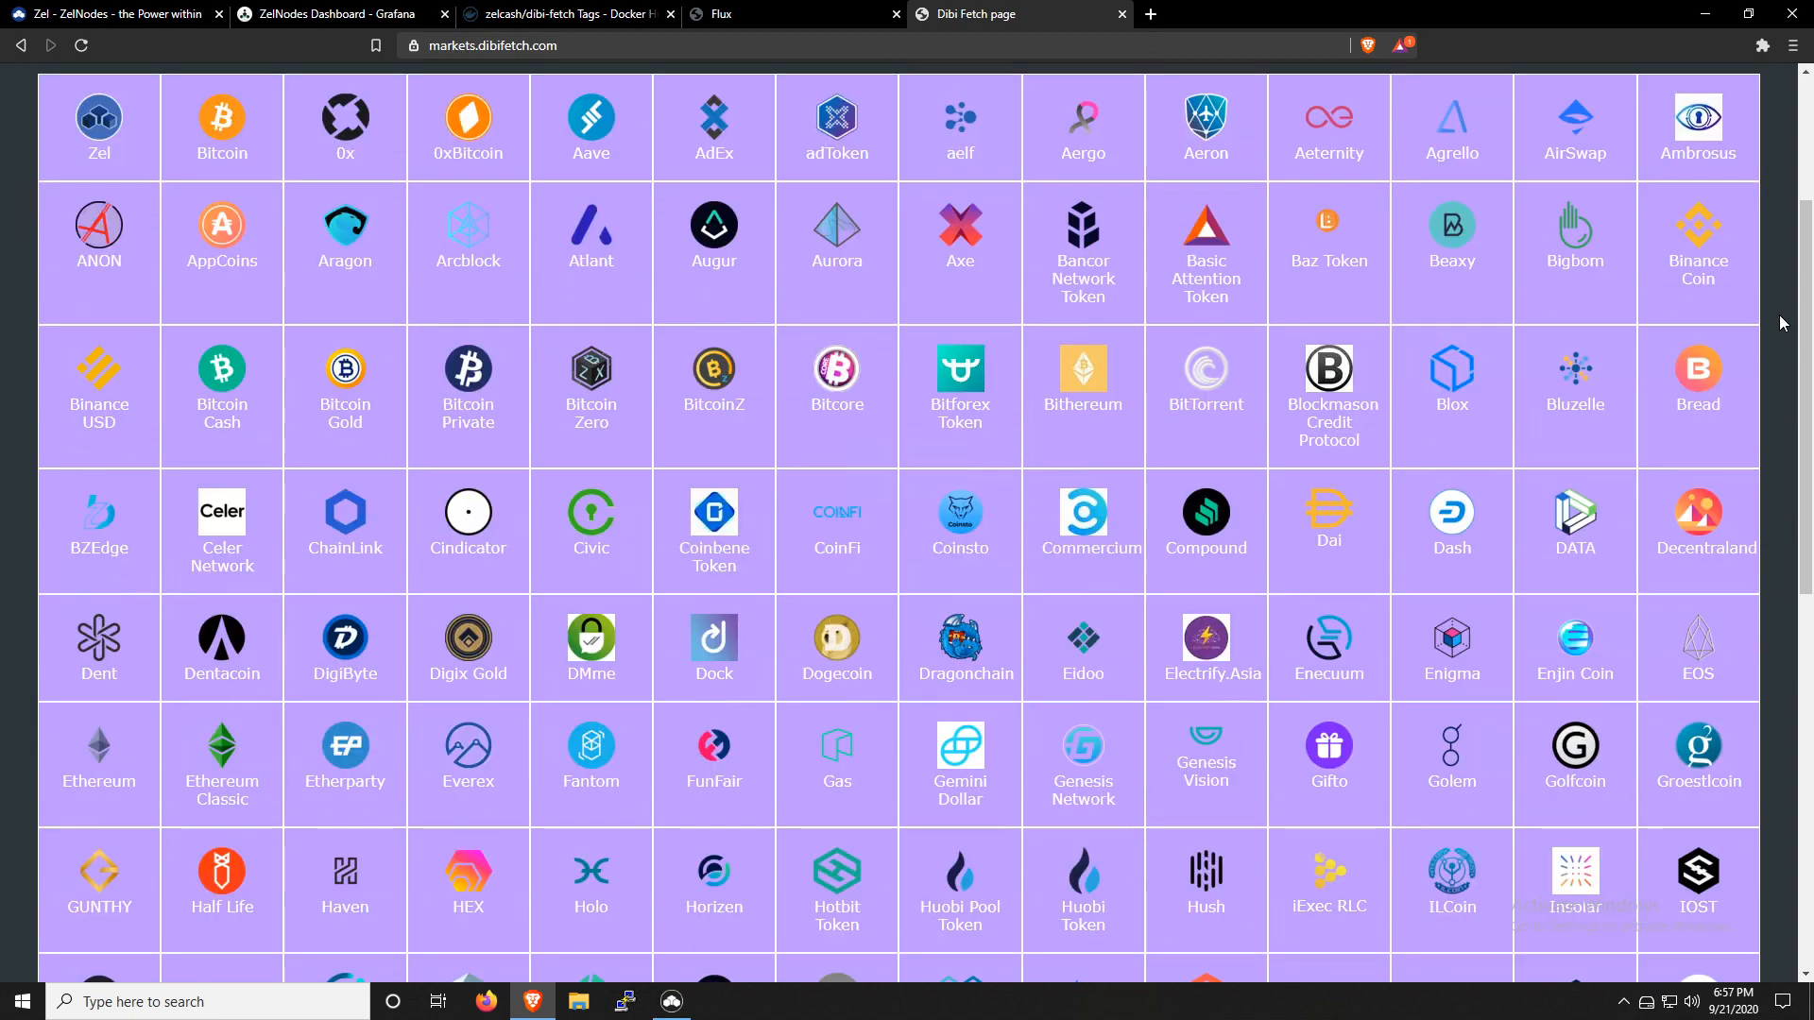
scroll("down", 3)
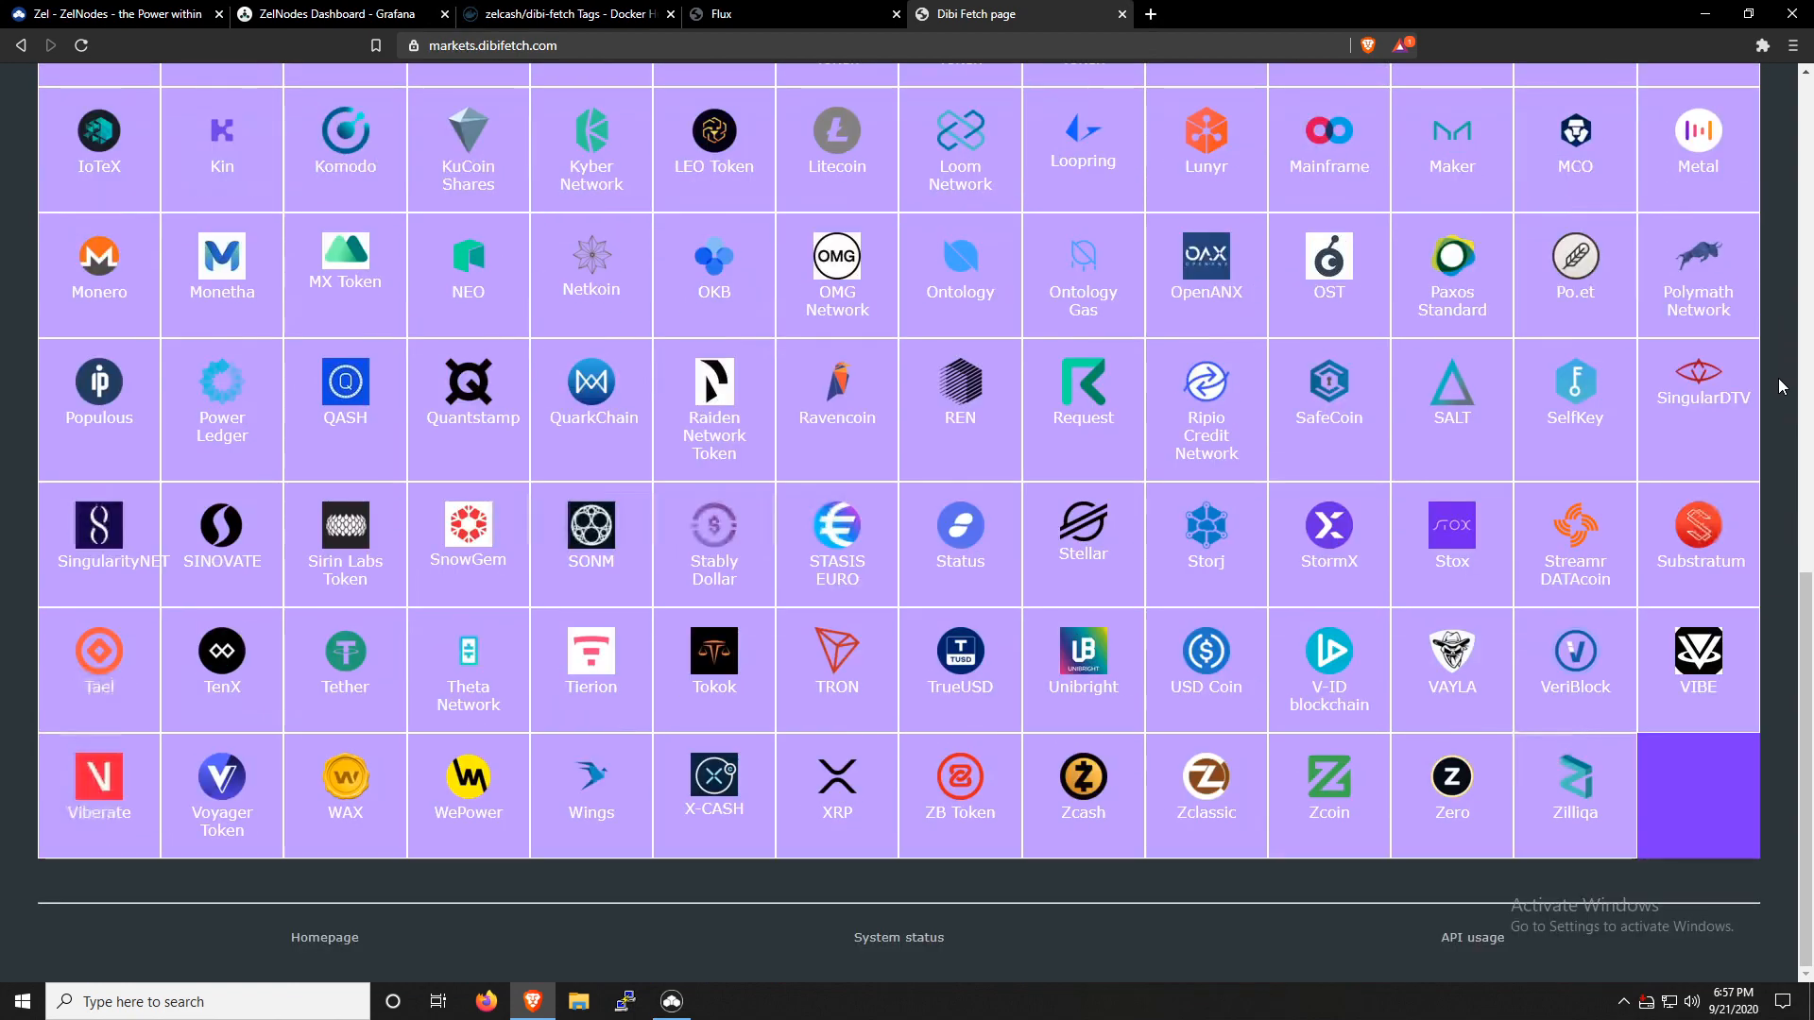
mouse_move(1757, 419)
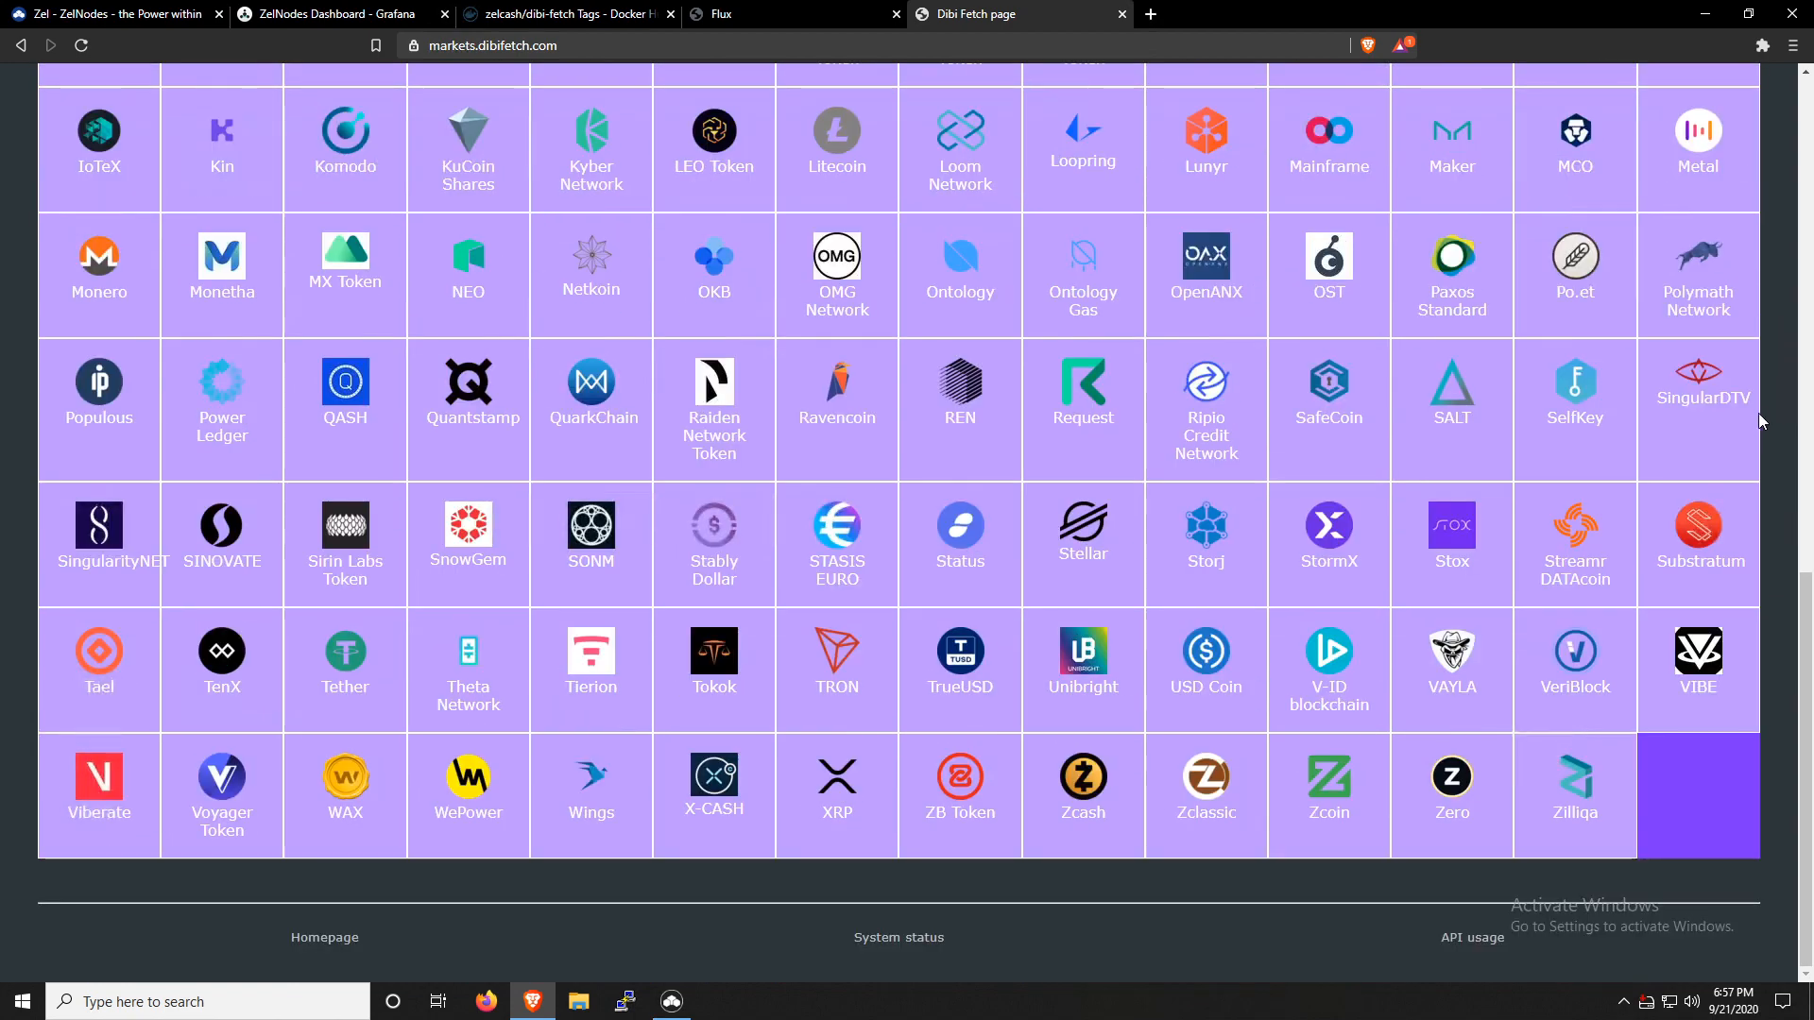
left_click(1472, 937)
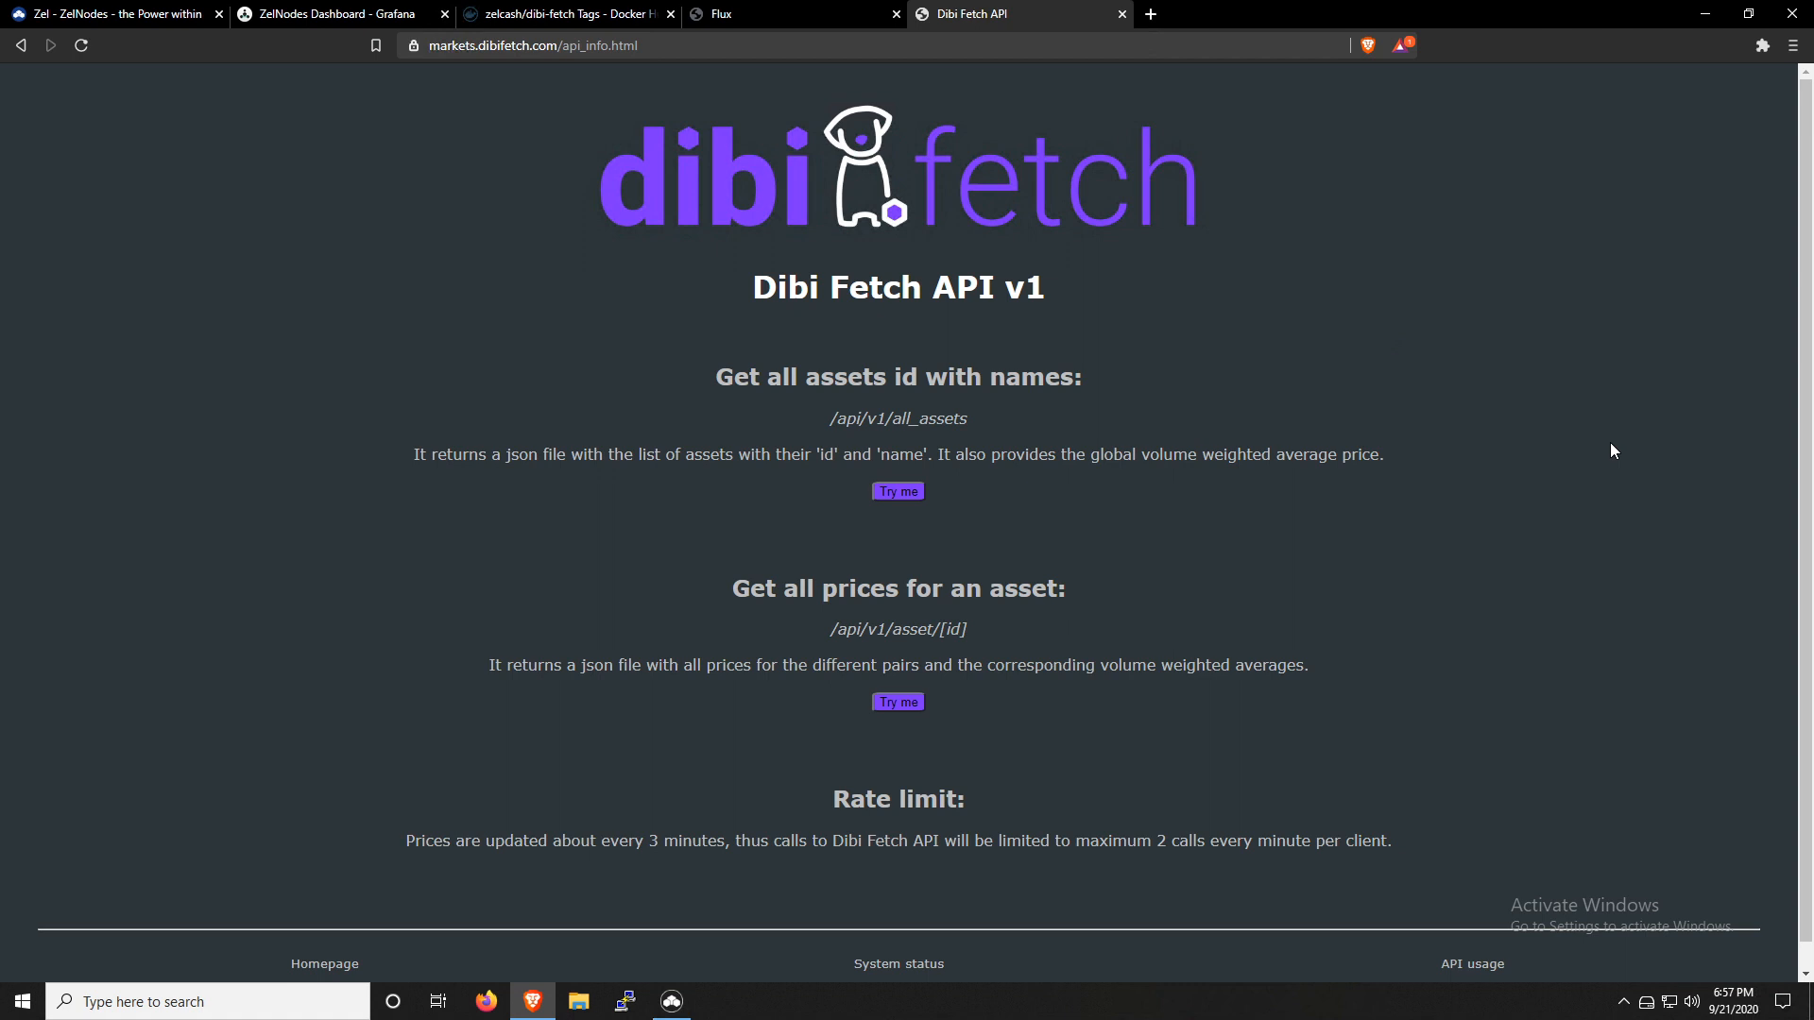
mouse_move(1476, 456)
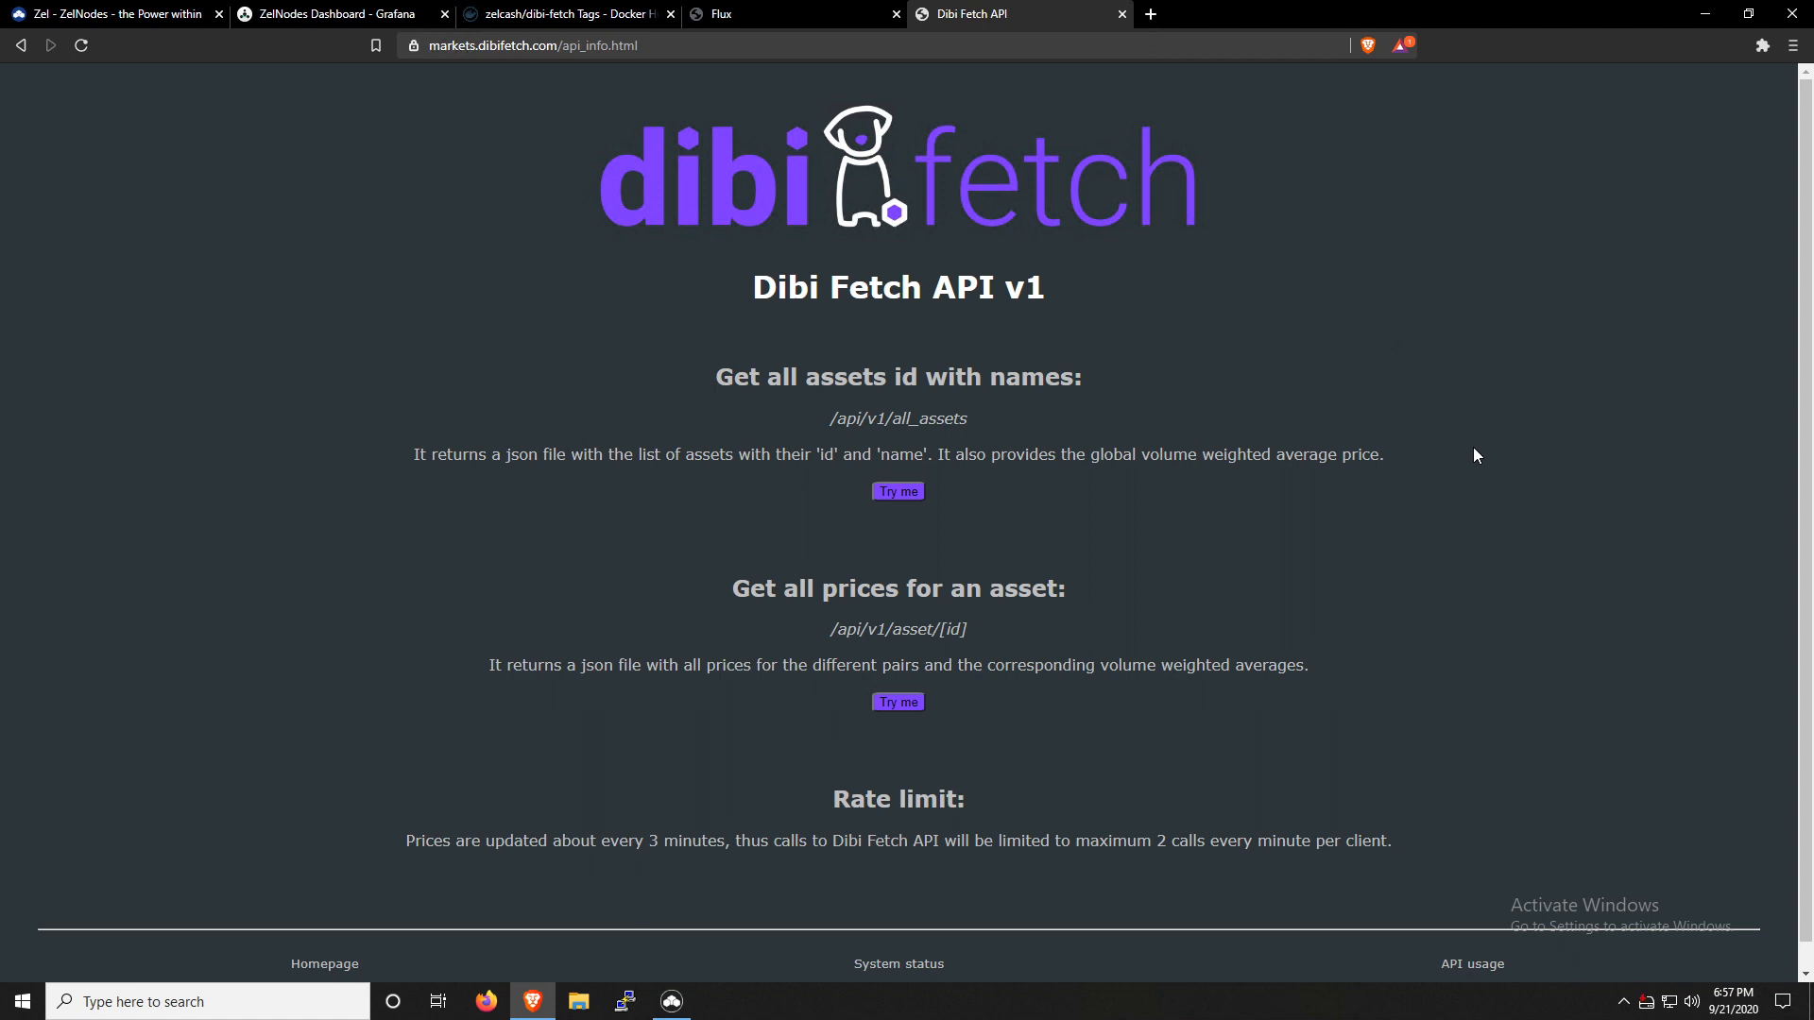